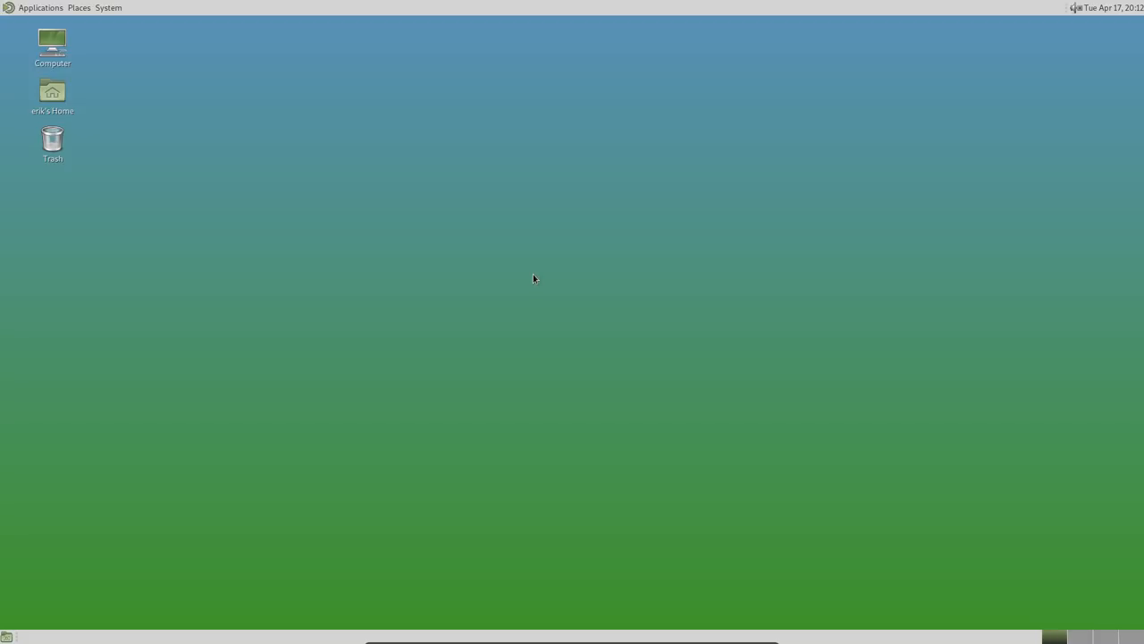
{"action": "mouse_move", "coordinate": [230, 125]}
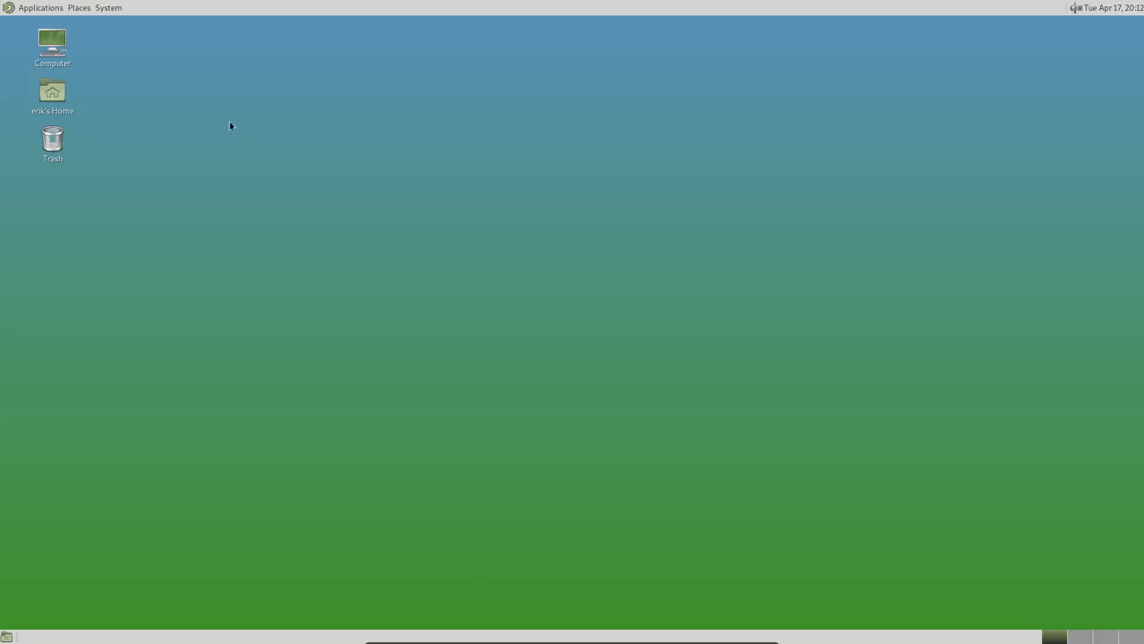
{"action": "mouse_move", "coordinate": [20, 7]}
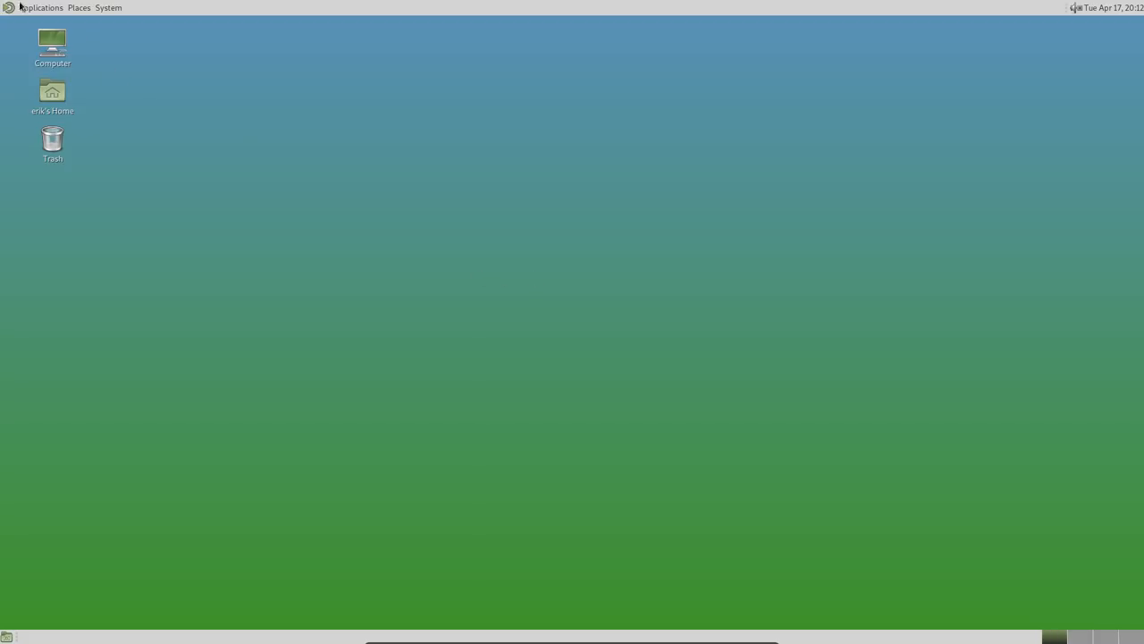
Open the Applications menu to show the System Tools entries, including the terminal
{"action": "left_click", "coordinate": [41, 7]}
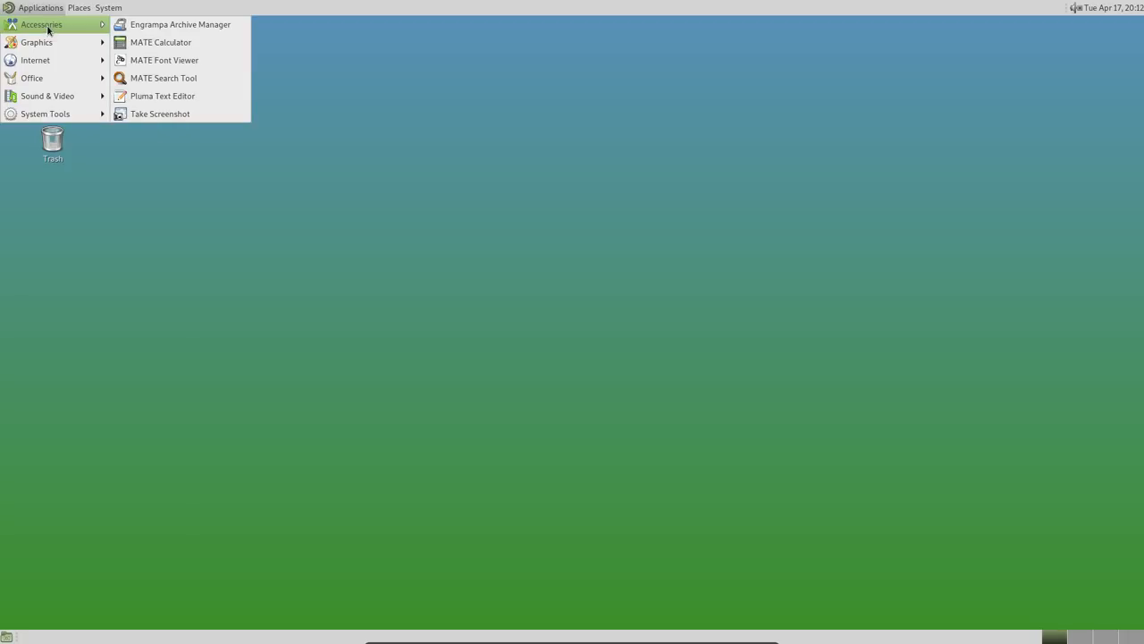
{"action": "mouse_move", "coordinate": [35, 59]}
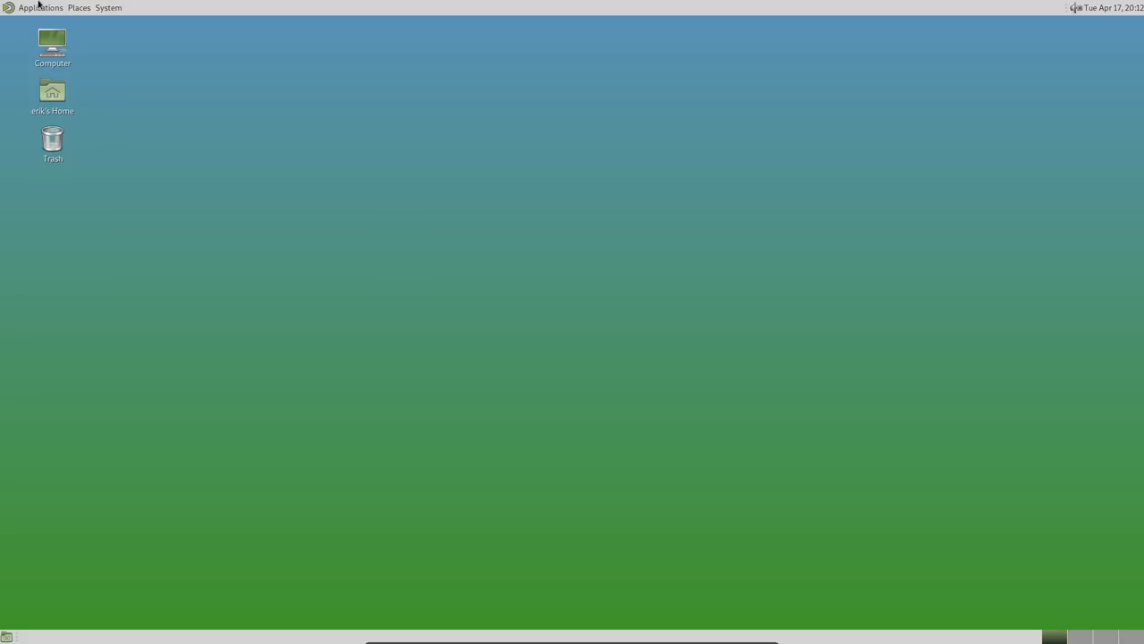
{"action": "left_click", "coordinate": [41, 7]}
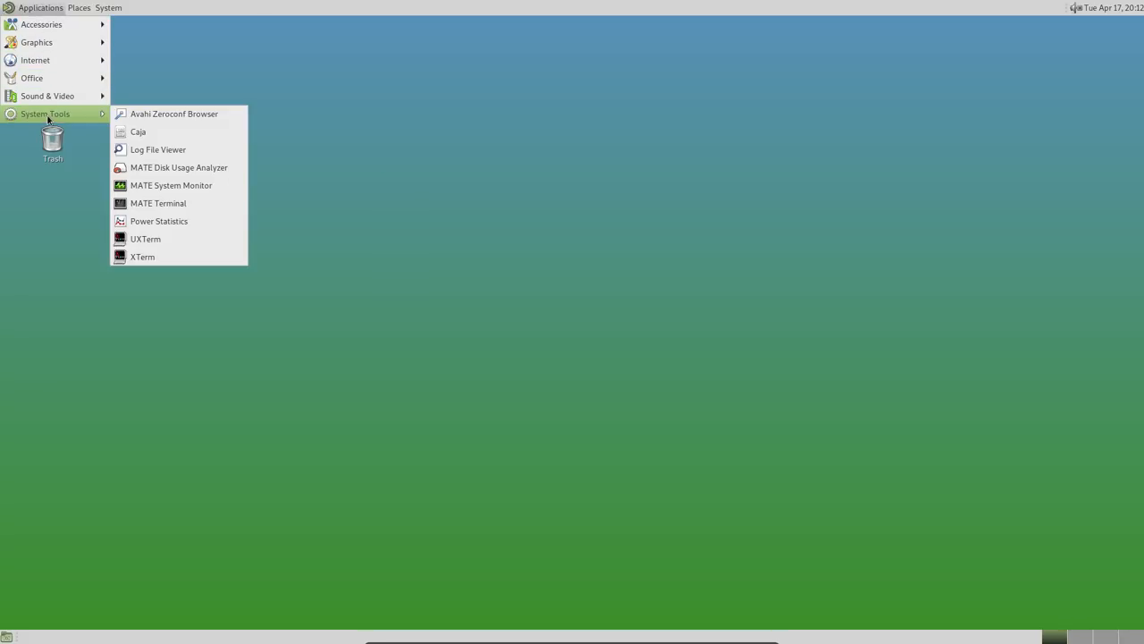
Launch a terminal, move it up-left, type and erase 'qwe', then close it
{"action": "left_click", "coordinate": [158, 203]}
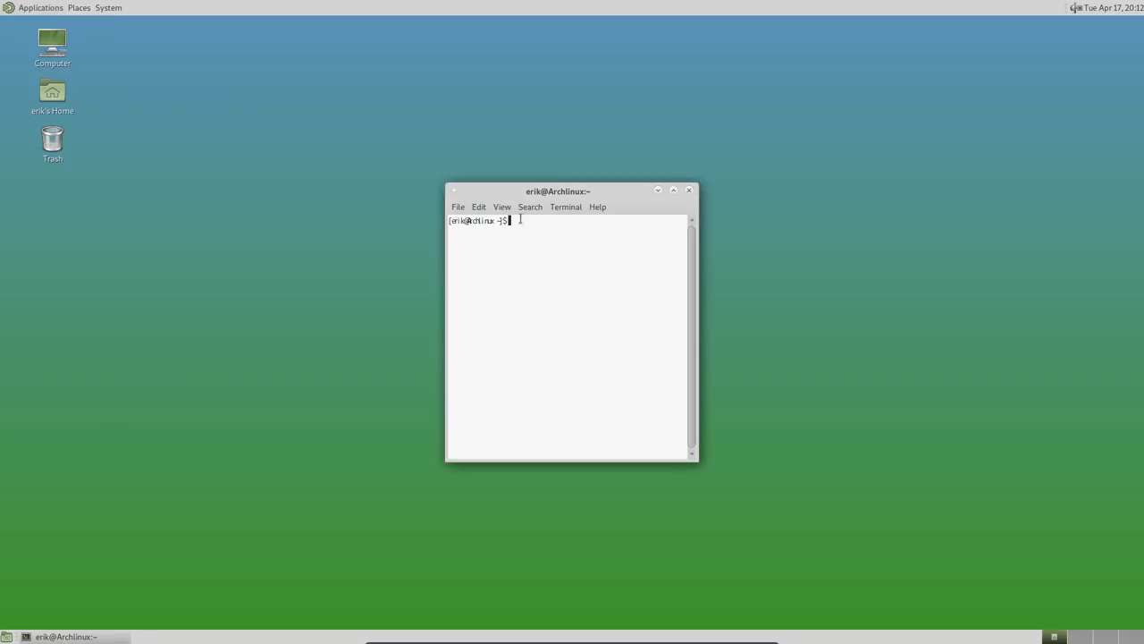
{"action": "left_click_drag", "start_coordinate": [558, 190], "coordinate": [504, 143]}
{"action": "type", "text": "sdkjls"}
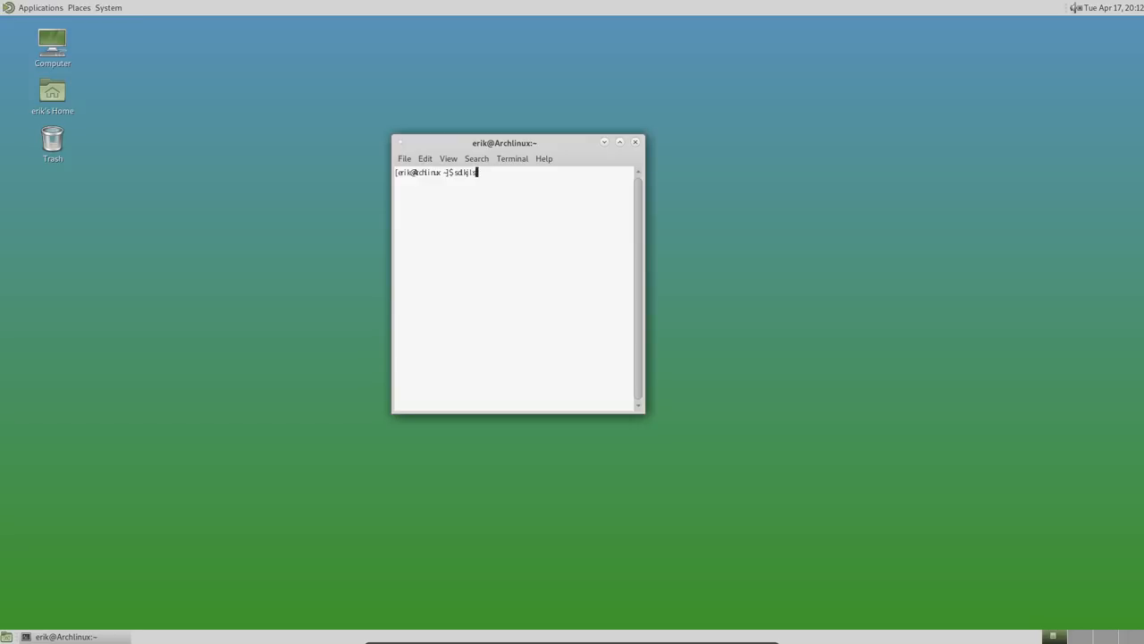
{"action": "type", "text": "qwer"}
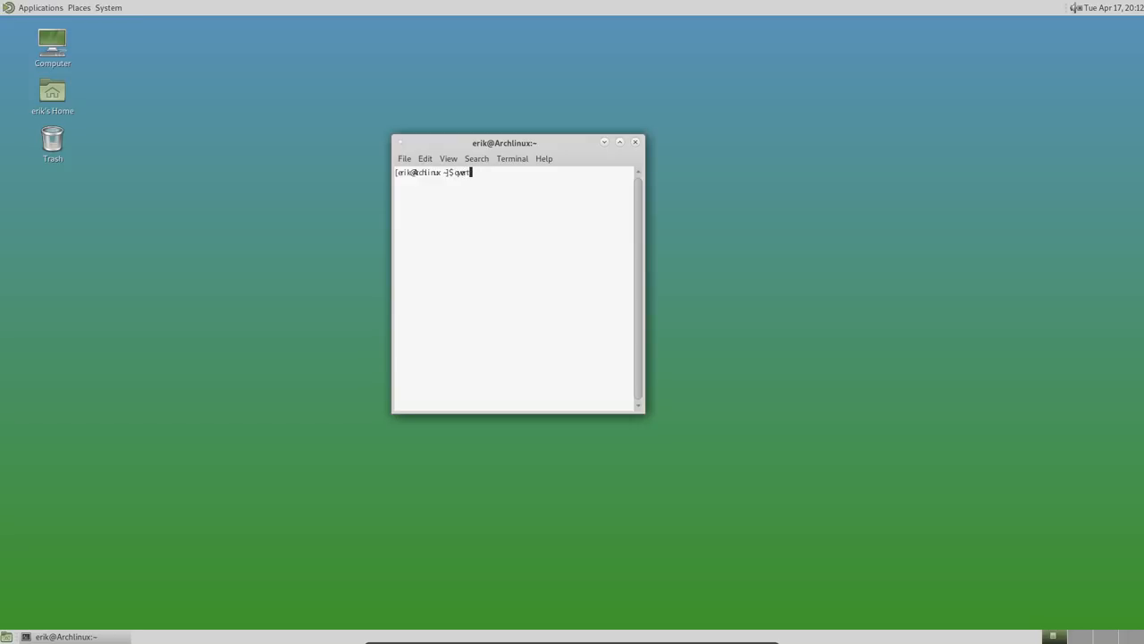
{"action": "key", "text": "BackSpace"}
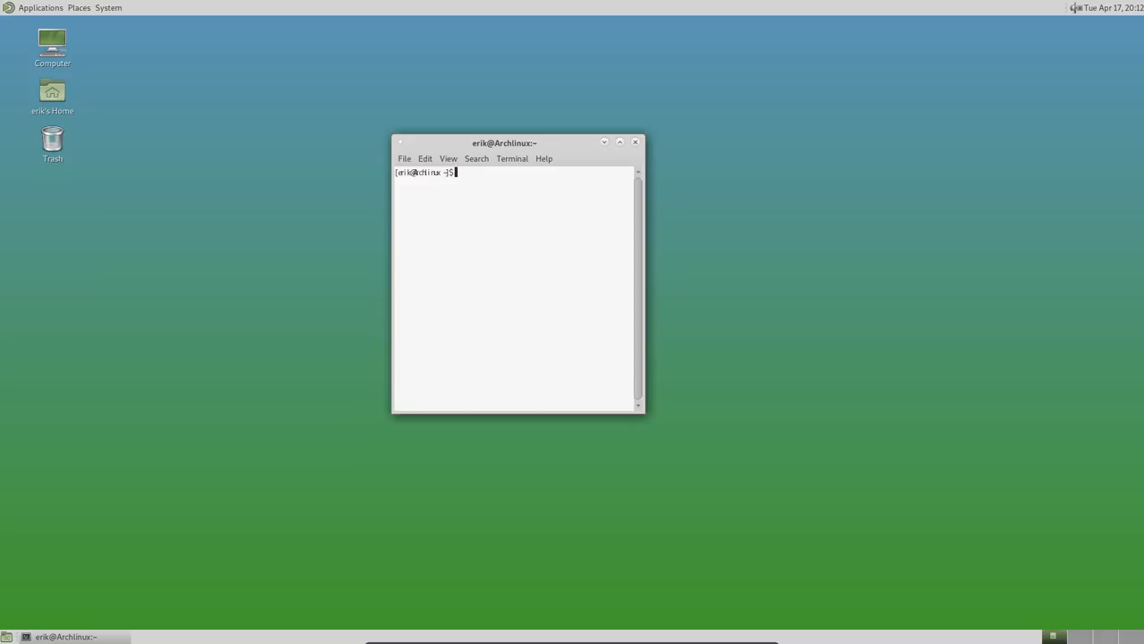
{"action": "left_click", "coordinate": [636, 142]}
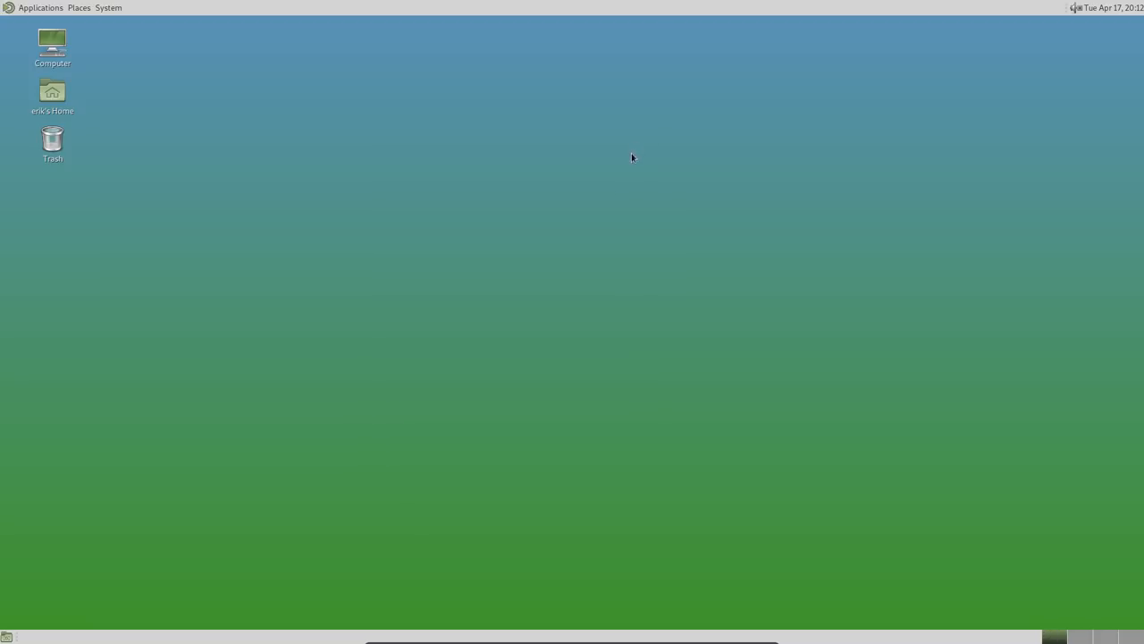
In Keyboard Preferences Layouts, add the Belgian layout and remove English (US)
{"action": "left_click", "coordinate": [108, 7]}
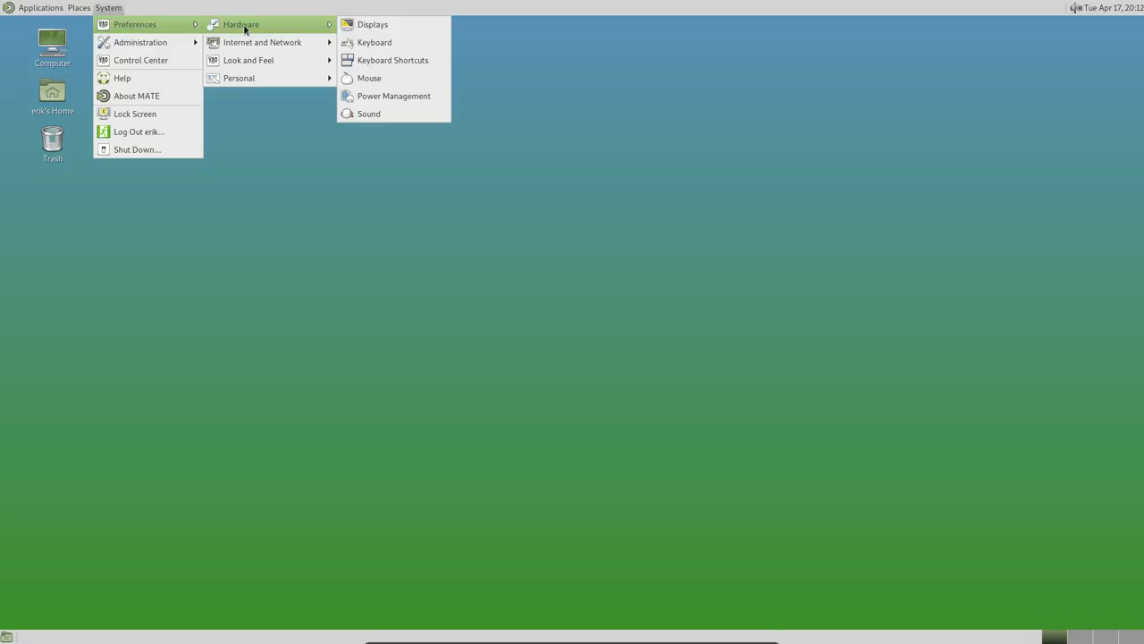
{"action": "left_click", "coordinate": [375, 43]}
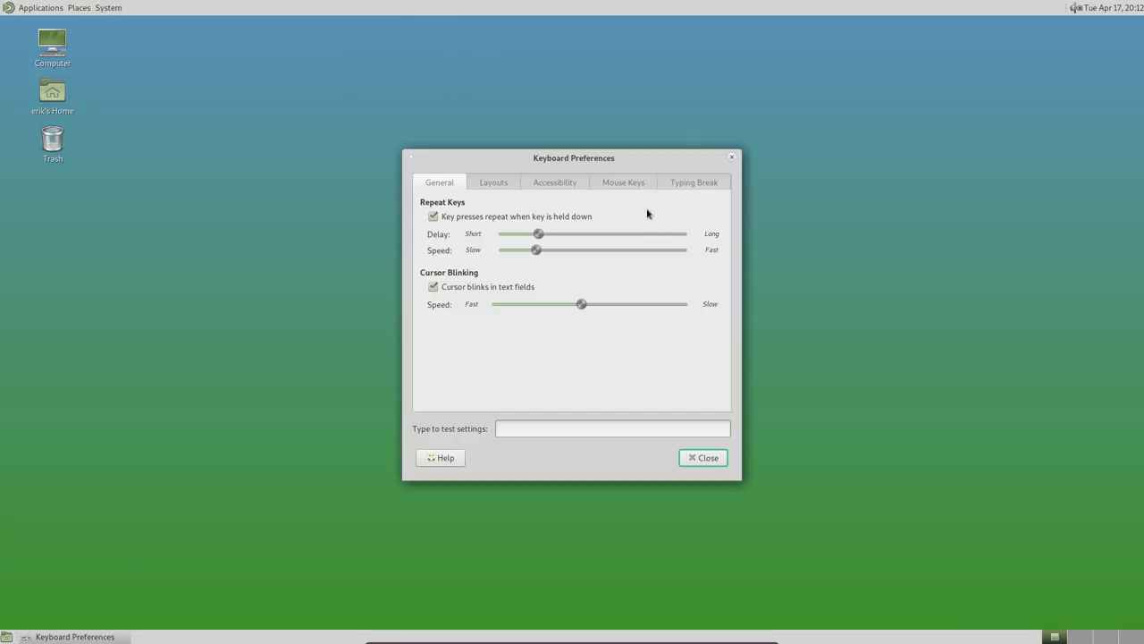
{"action": "left_click", "coordinate": [493, 181]}
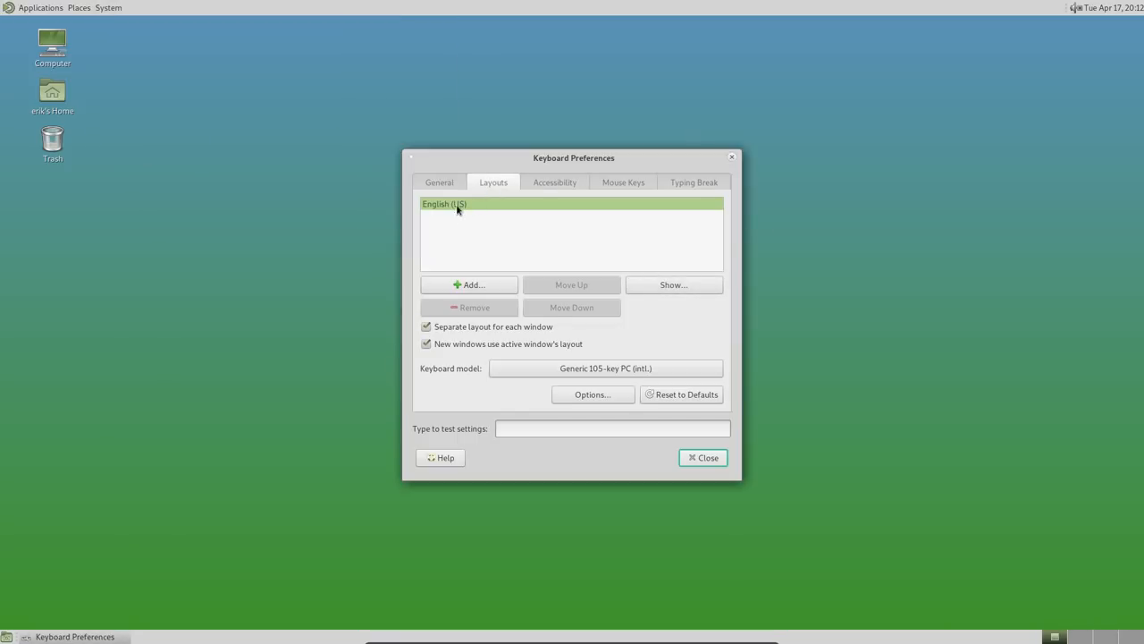
{"action": "left_click", "coordinate": [468, 284]}
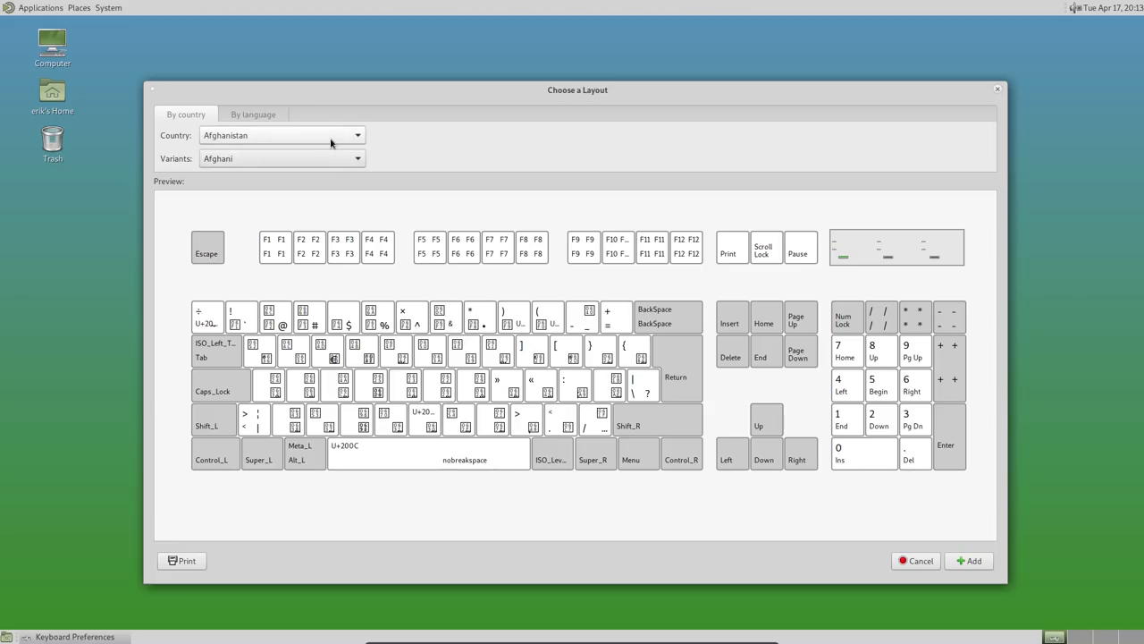
{"action": "left_click", "coordinate": [357, 135]}
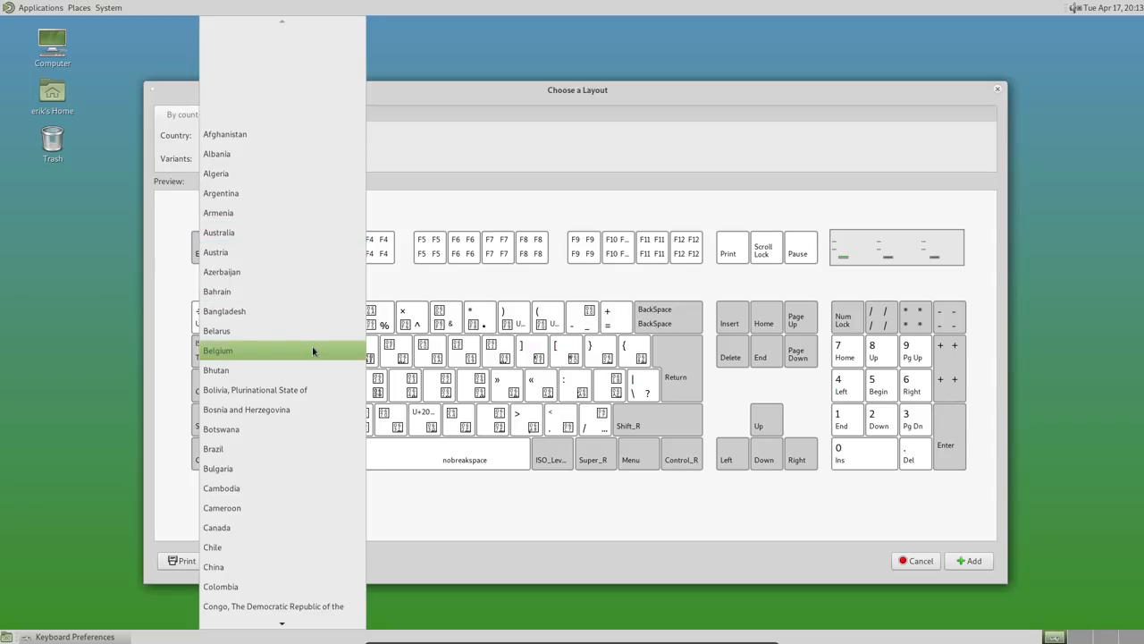
{"action": "left_click", "coordinate": [217, 349]}
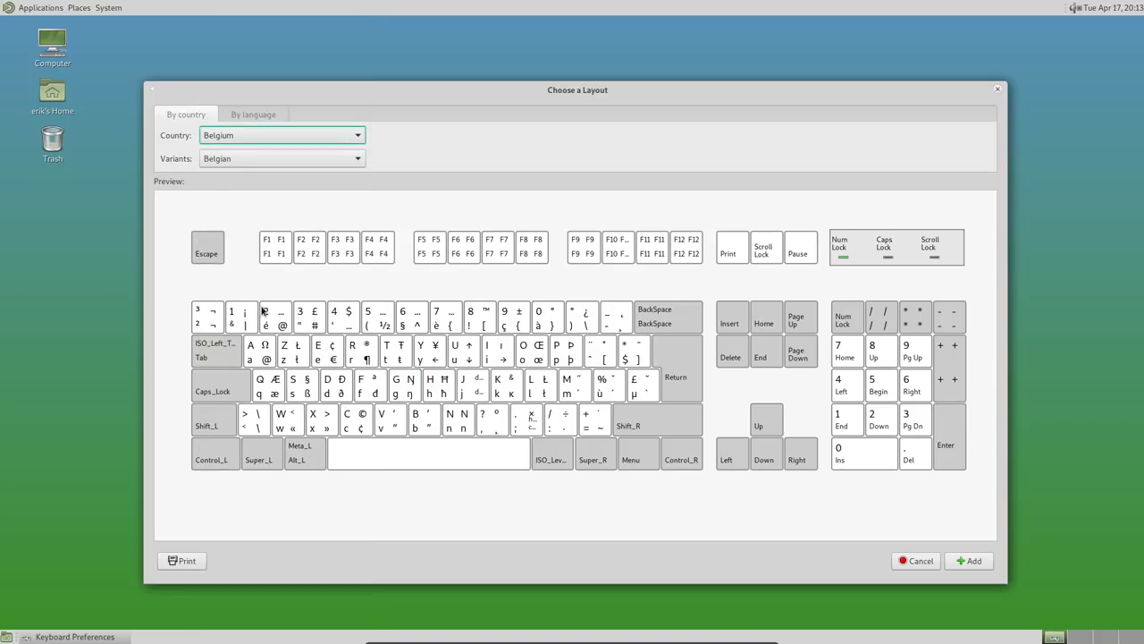
{"action": "mouse_move", "coordinate": [257, 328]}
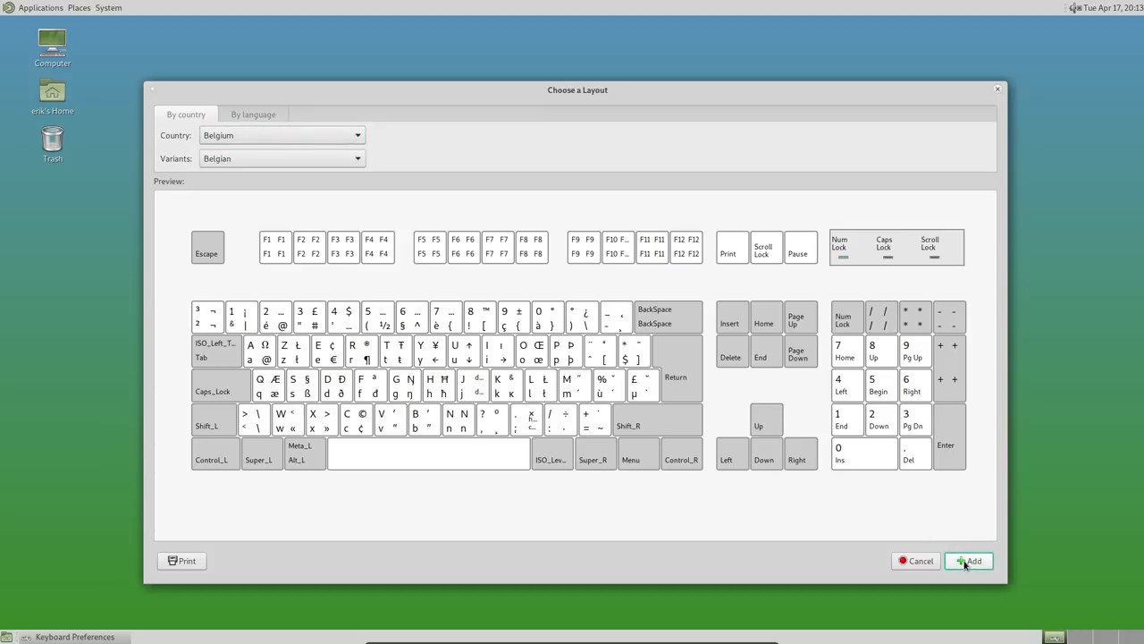
{"action": "left_click", "coordinate": [969, 560]}
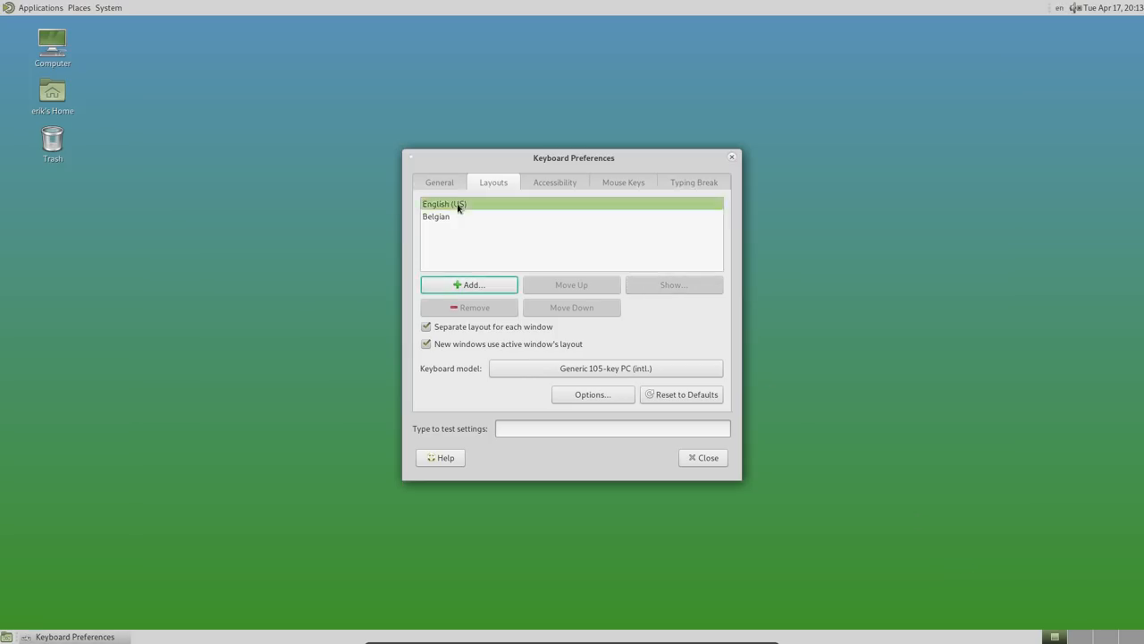
{"action": "left_click", "coordinate": [468, 306]}
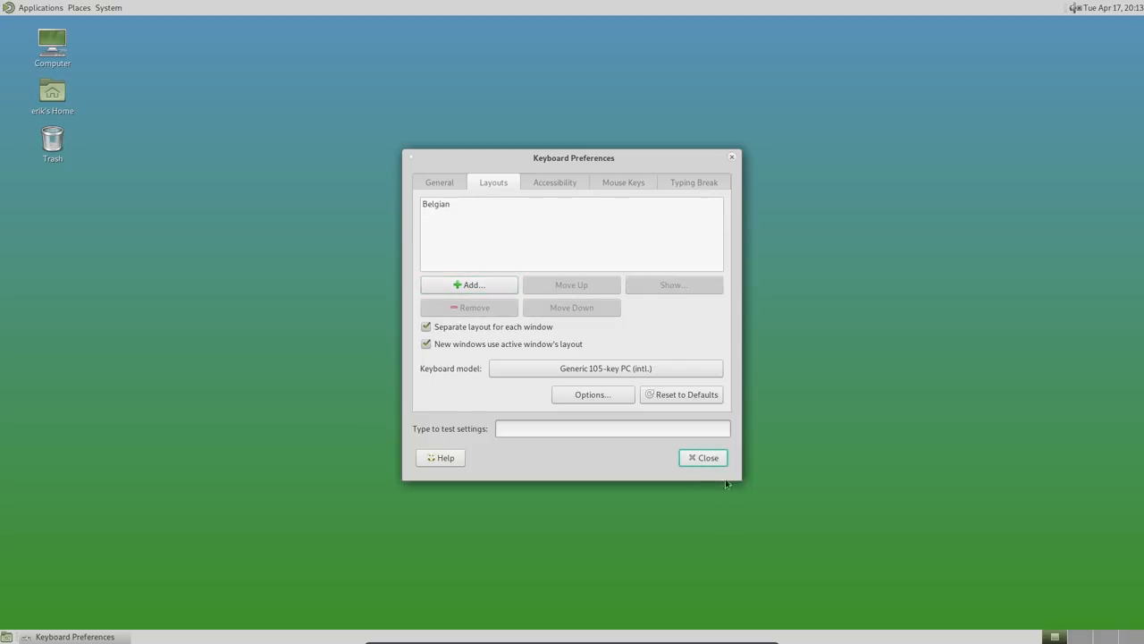
Launch MATE Terminal from System Tools and open the Default profile's preferences
{"action": "left_click", "coordinate": [40, 7]}
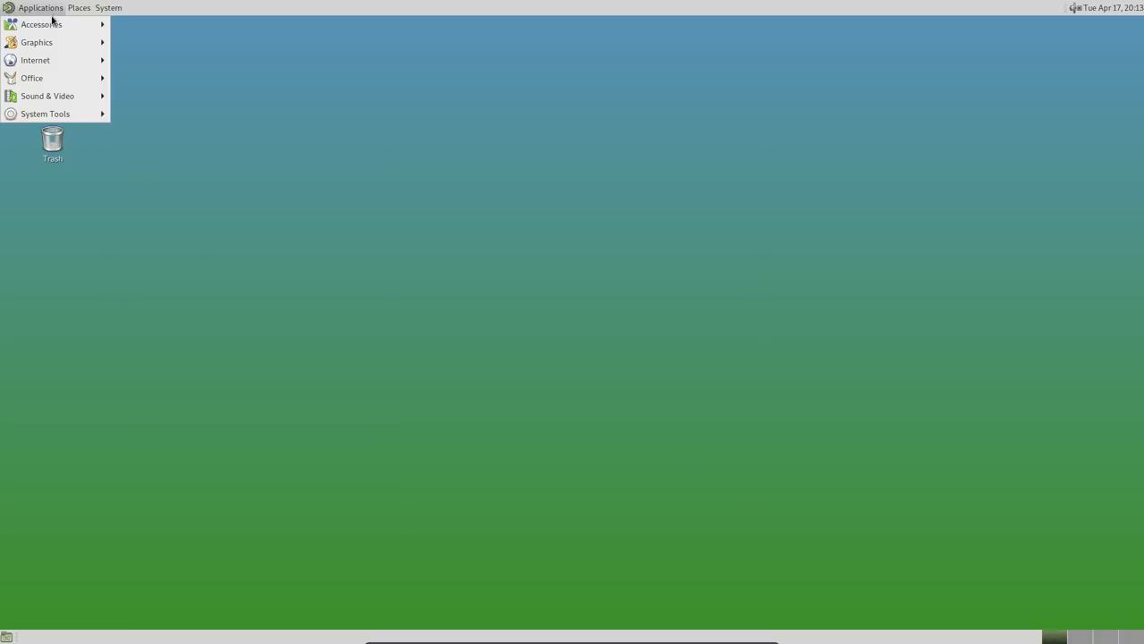
{"action": "mouse_move", "coordinate": [45, 114]}
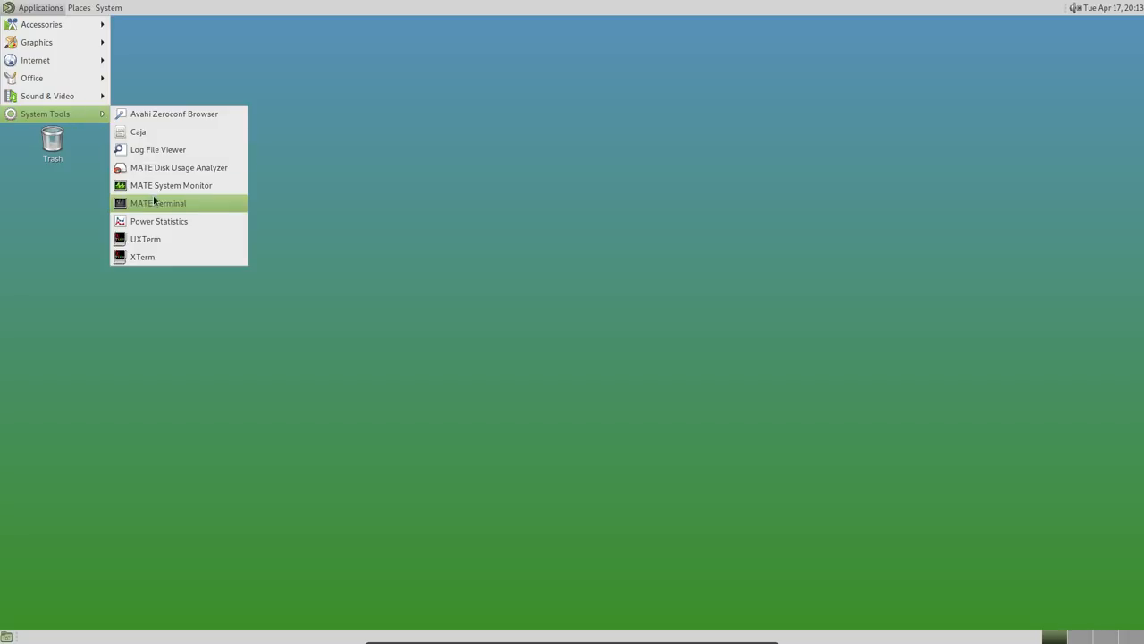
{"action": "left_click", "coordinate": [159, 203]}
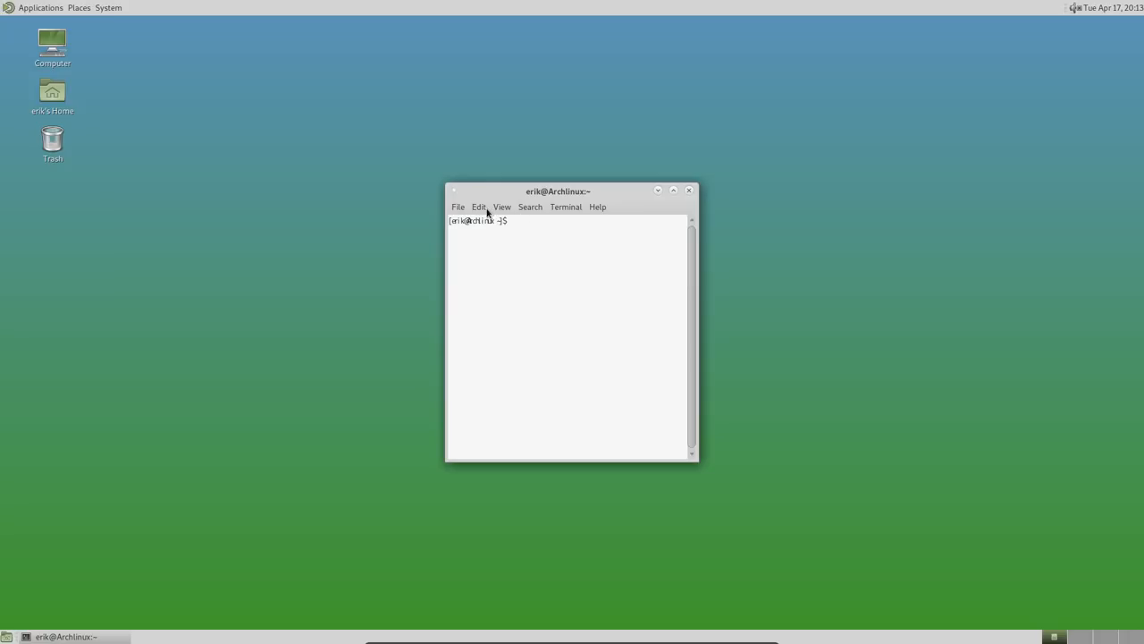
{"action": "left_click", "coordinate": [479, 206]}
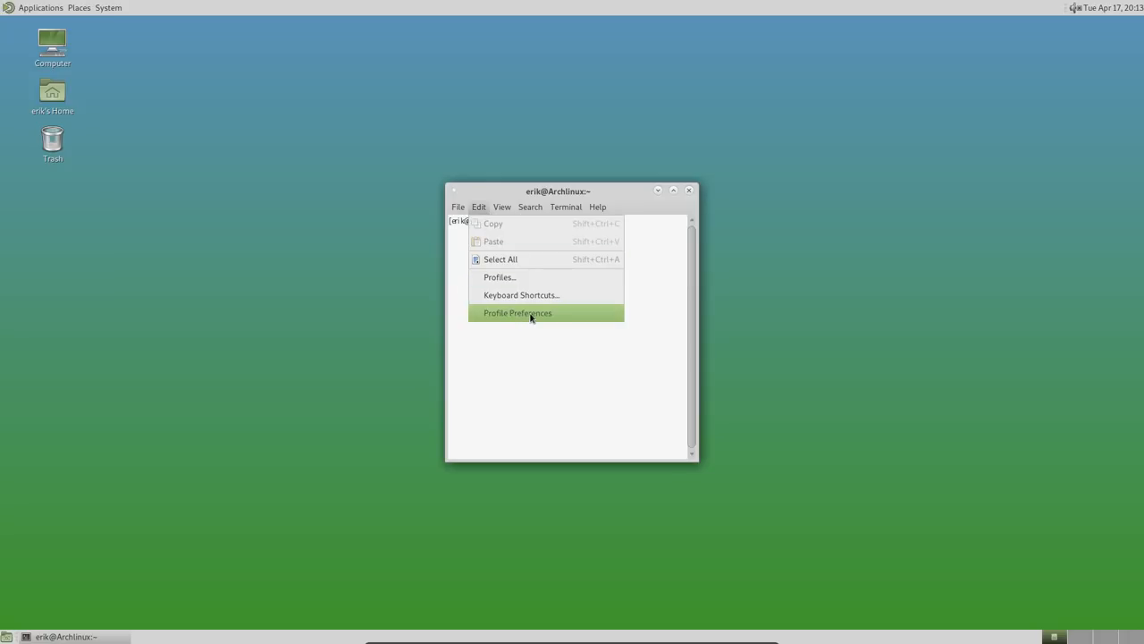
{"action": "mouse_move", "coordinate": [521, 295]}
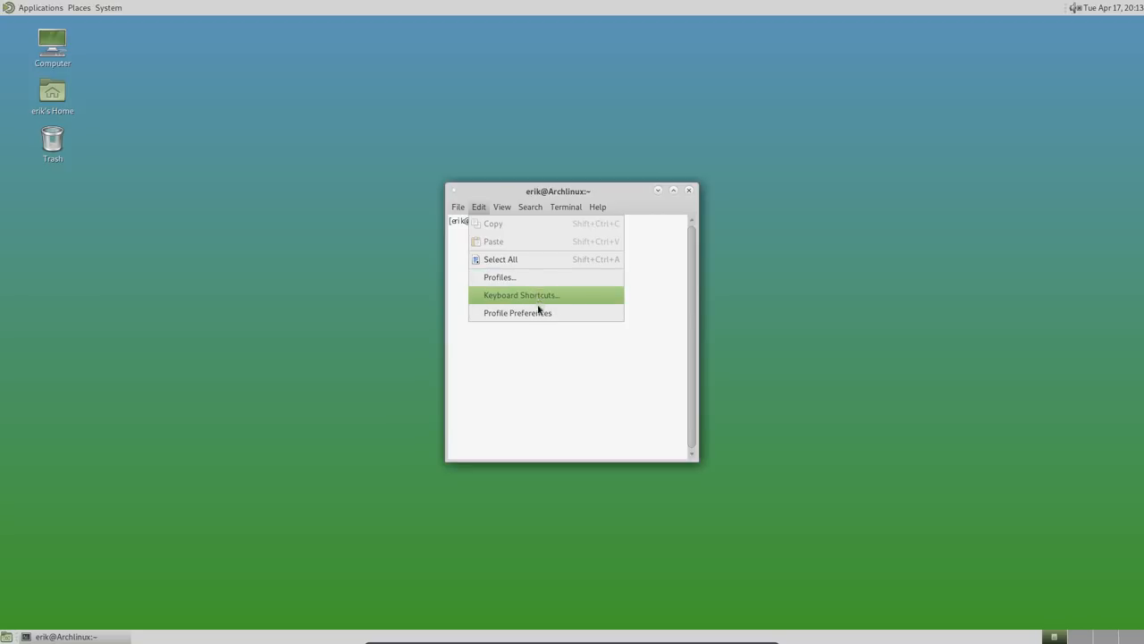
{"action": "left_click", "coordinate": [517, 312]}
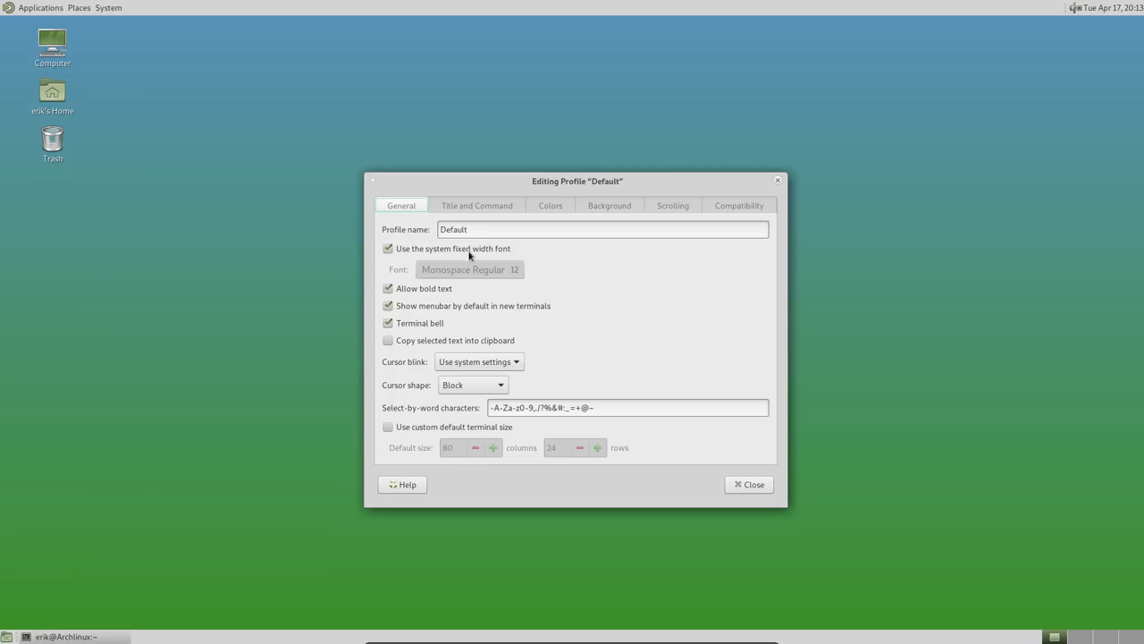
Try Sans Regular at size 16, cancel, and move the profile dialog left
{"action": "left_click", "coordinate": [469, 270]}
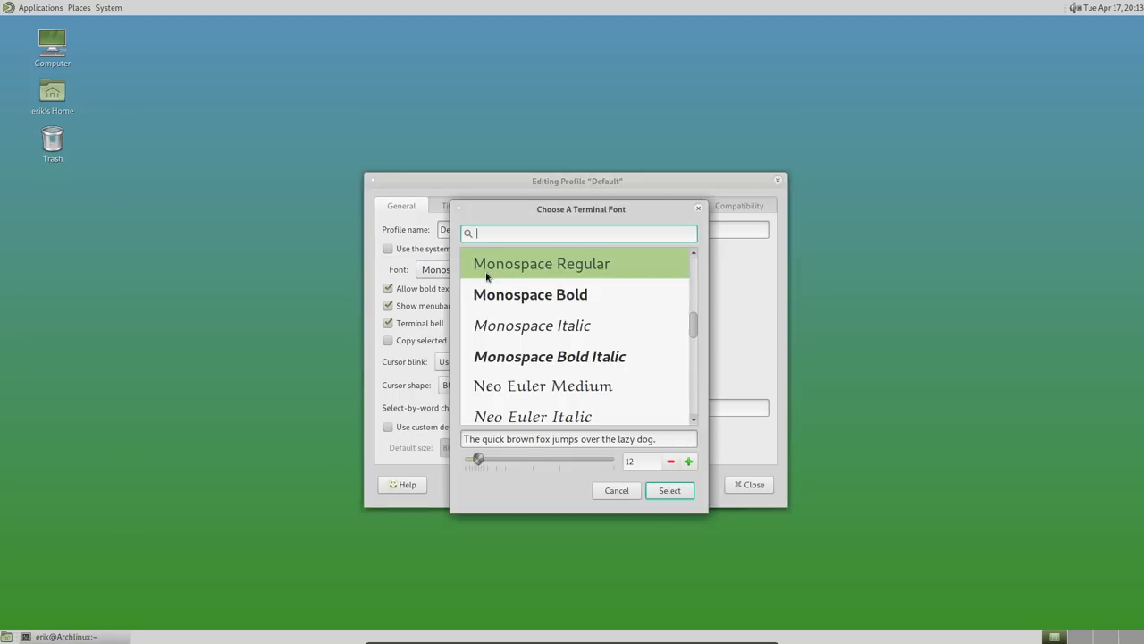
{"action": "scroll", "scroll_direction": "down", "scroll_amount": 3}
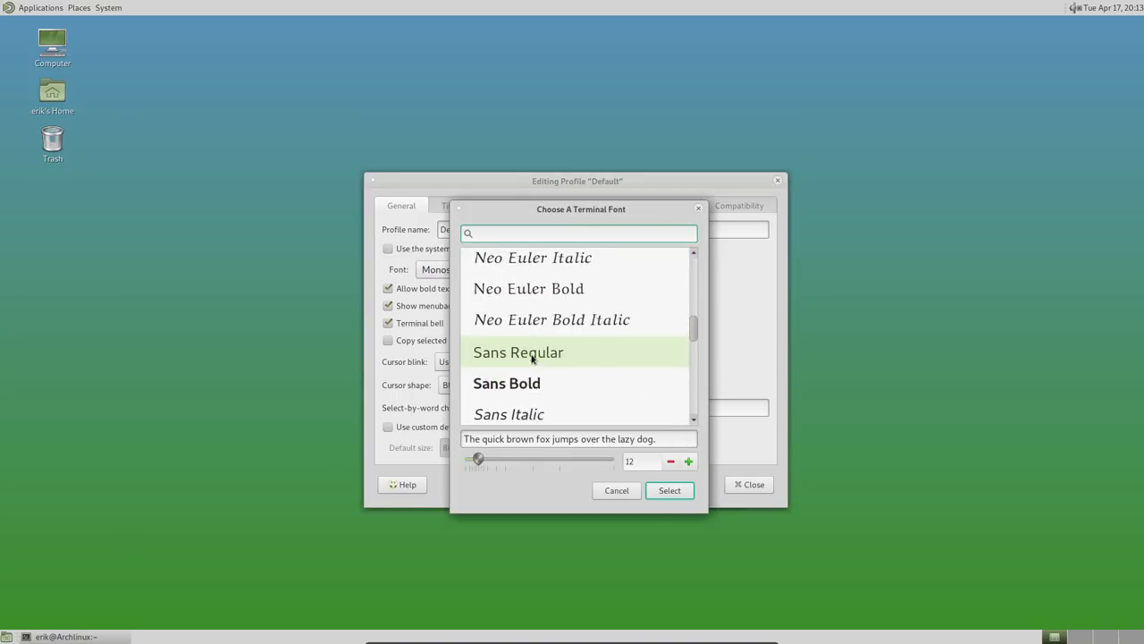
{"action": "left_click", "coordinate": [579, 232]}
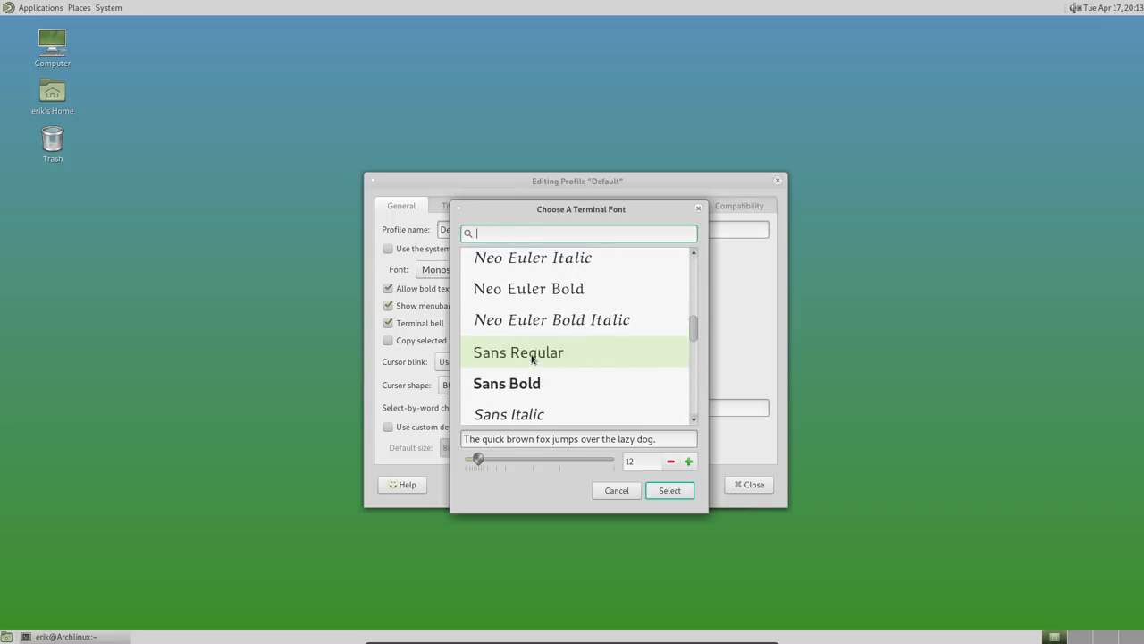
{"action": "scroll", "scroll_direction": "down", "scroll_amount": 3}
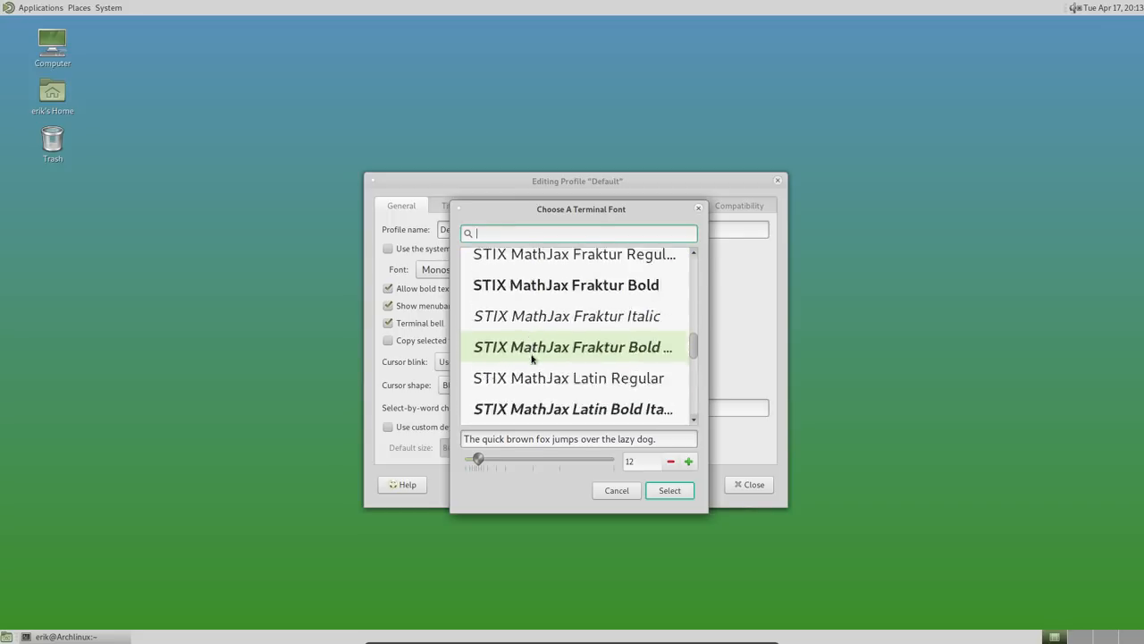
{"action": "scroll", "scroll_direction": "down", "scroll_amount": 3}
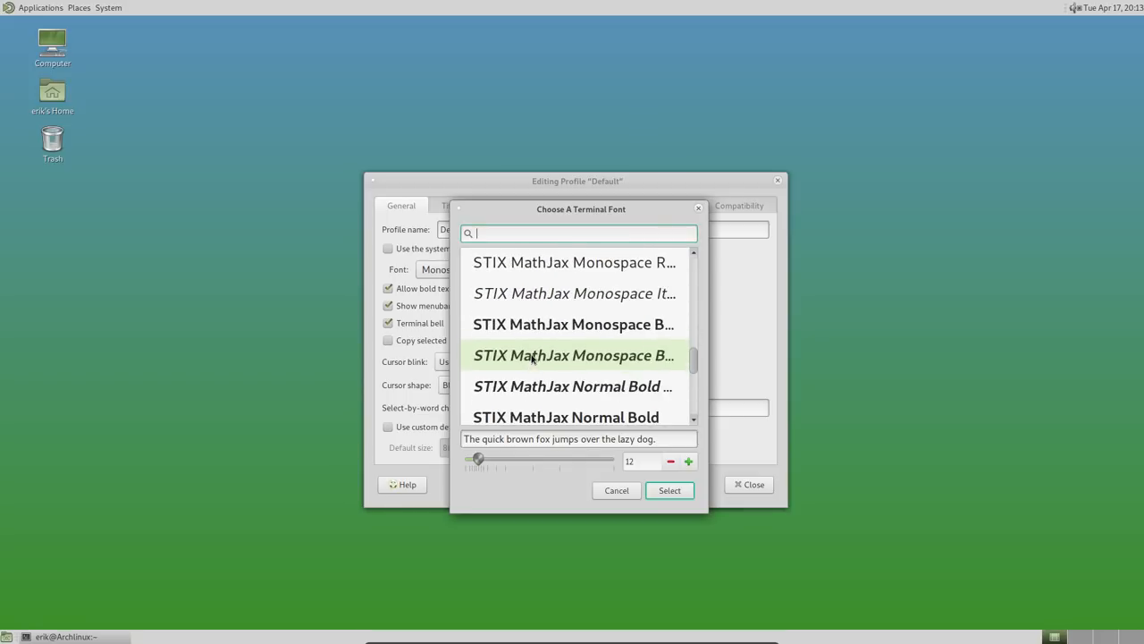
{"action": "scroll", "scroll_direction": "down", "scroll_amount": 3}
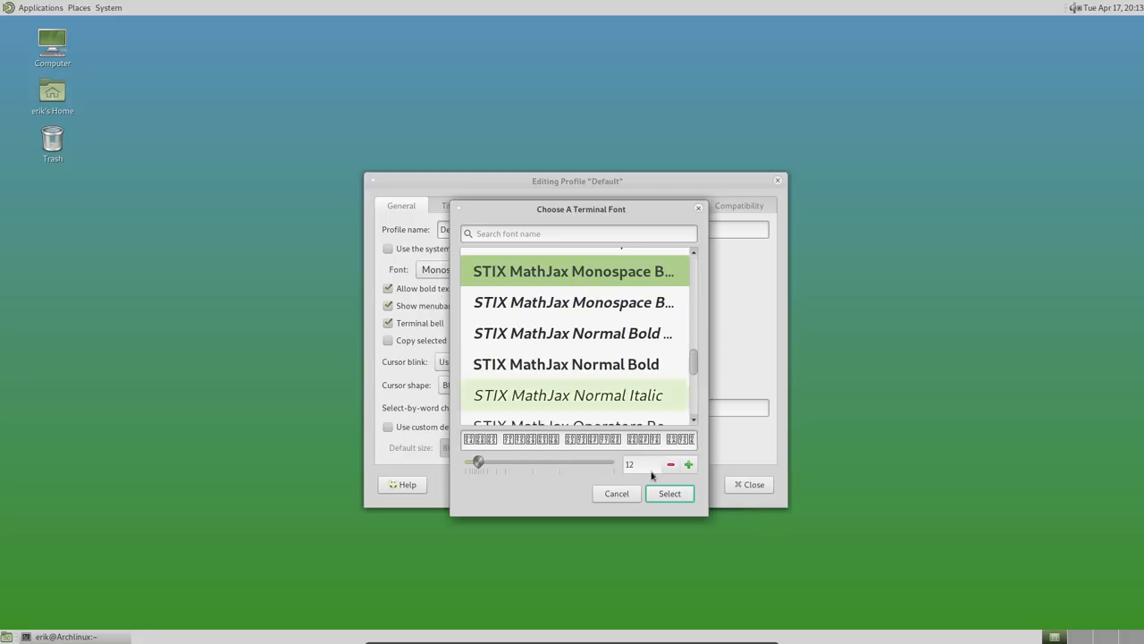
{"action": "left_click", "coordinate": [689, 464]}
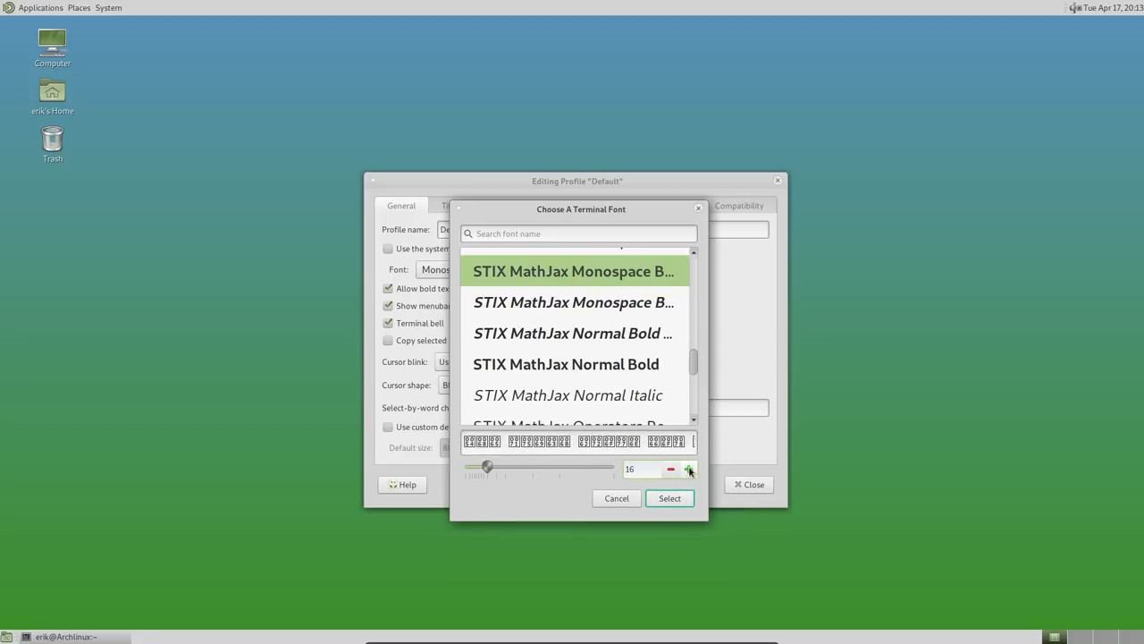
{"action": "left_click", "coordinate": [668, 498]}
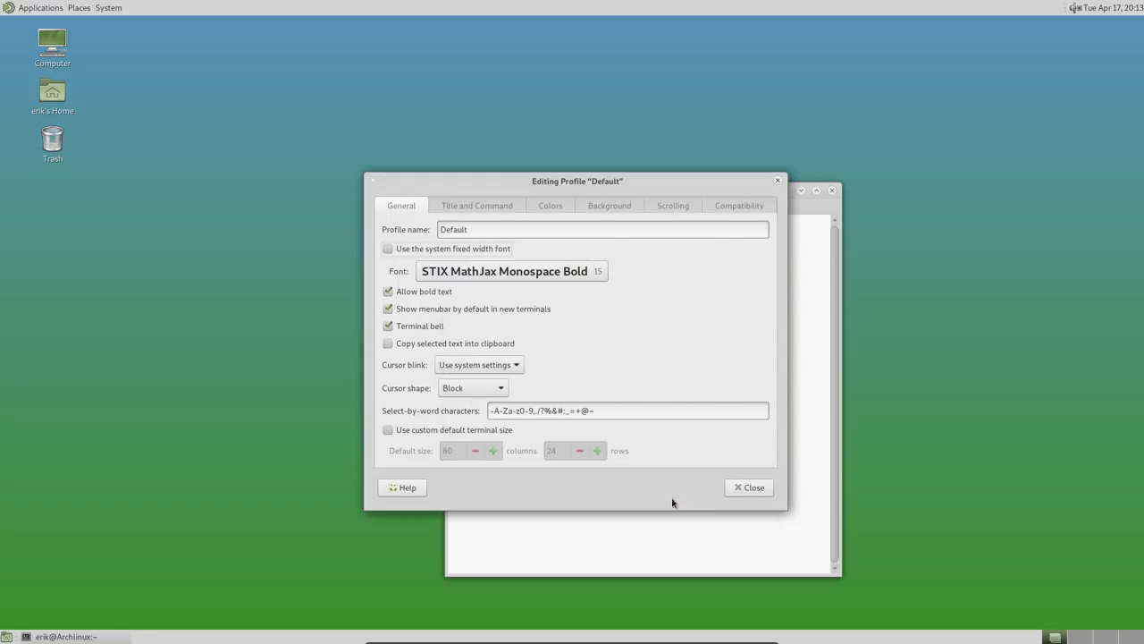
{"action": "left_click_drag", "start_coordinate": [578, 180], "coordinate": [187, 182]}
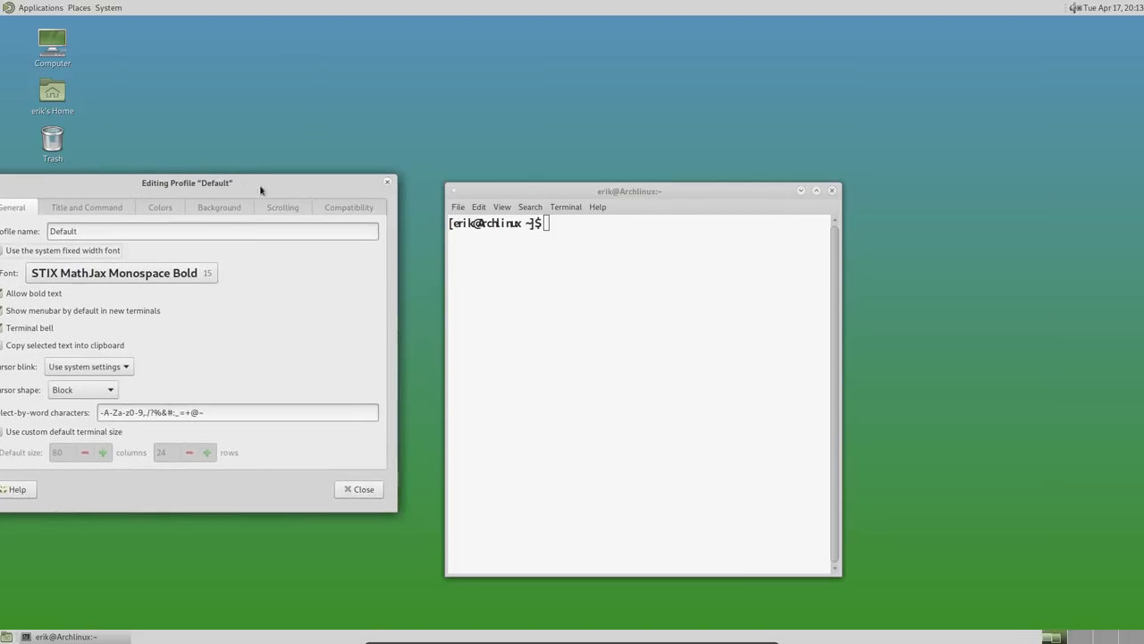
Reposition the profile dialog beside the terminal and set the font to Serif Bold
{"action": "left_click_drag", "start_coordinate": [630, 190], "coordinate": [529, 145]}
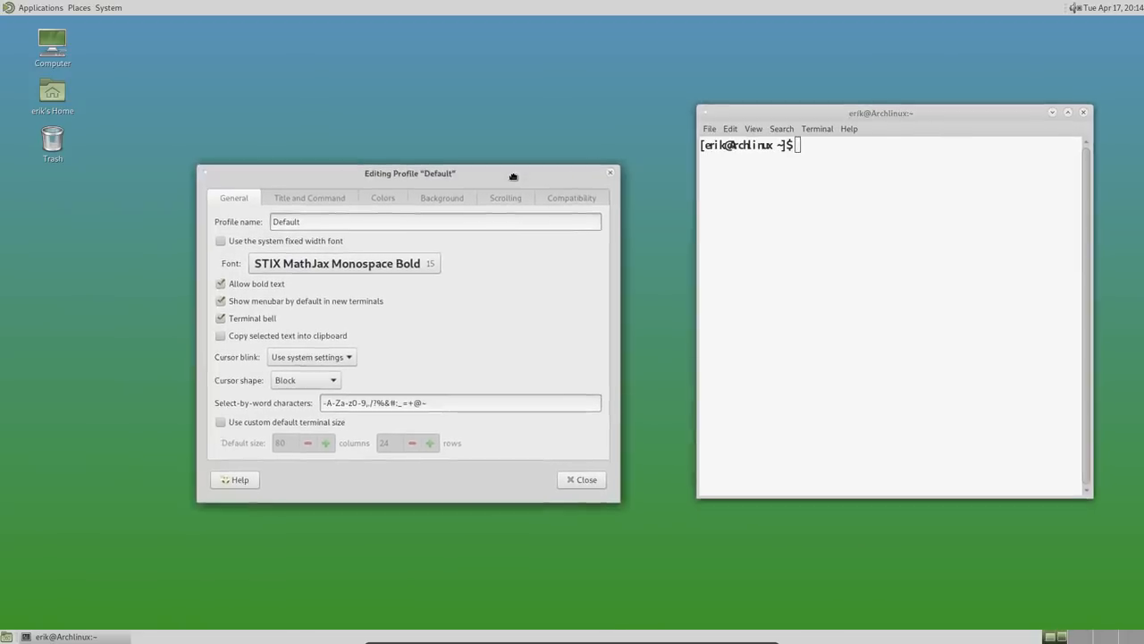
{"action": "left_click", "coordinate": [337, 263]}
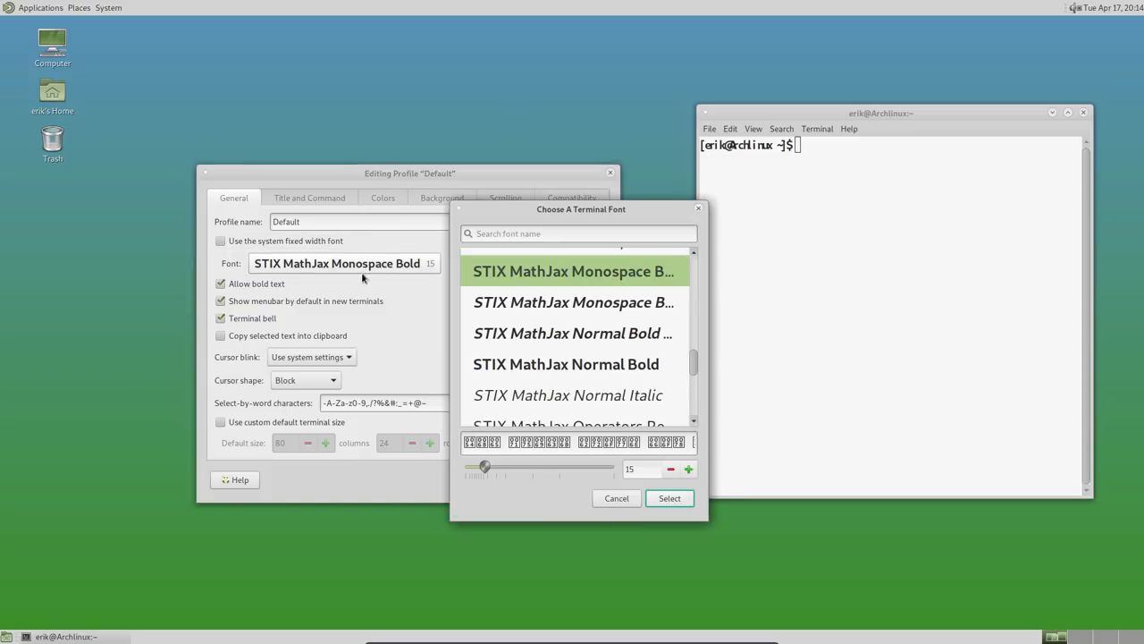
{"action": "scroll", "scroll_direction": "down", "scroll_amount": 3}
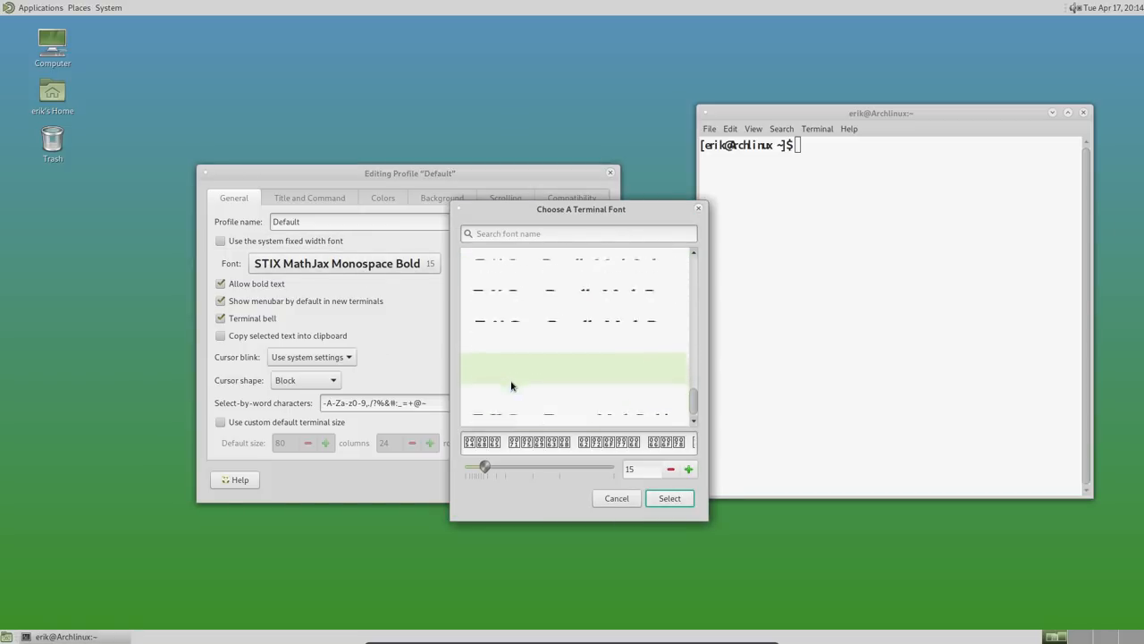
{"action": "scroll", "scroll_direction": "up", "scroll_amount": 3}
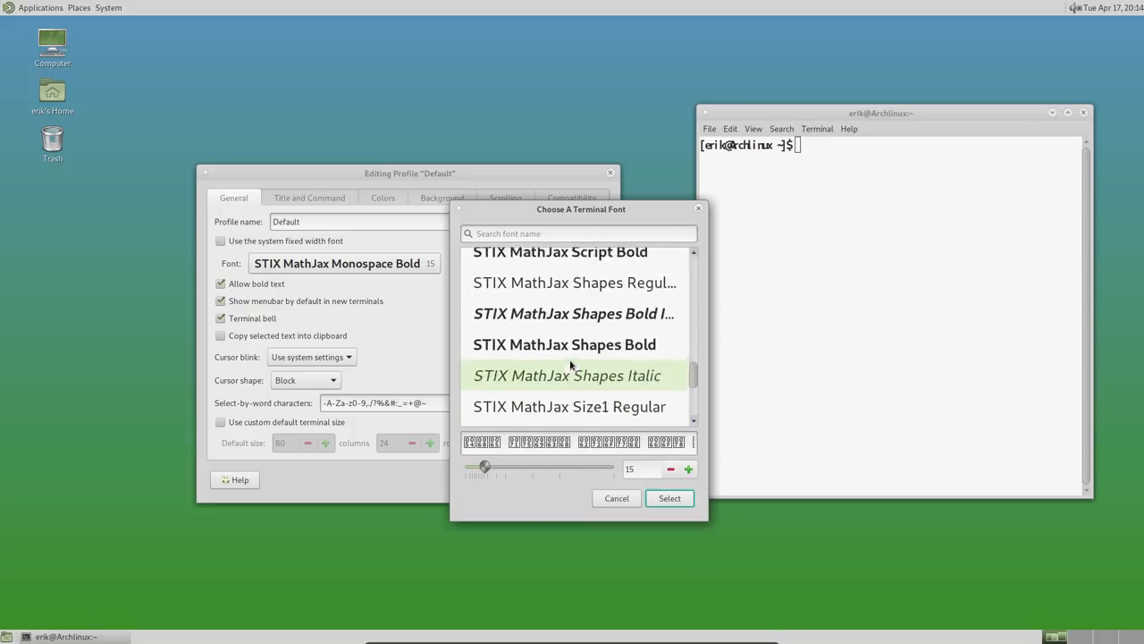
{"action": "scroll", "scroll_direction": "up", "scroll_amount": 3}
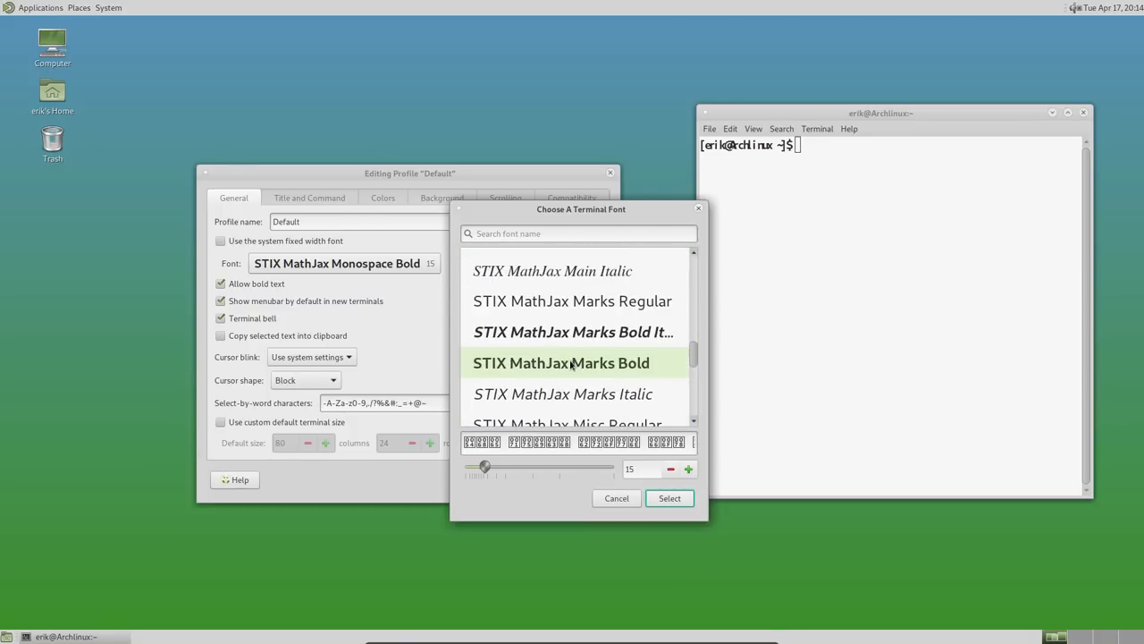
{"action": "scroll", "scroll_direction": "up", "scroll_amount": 3}
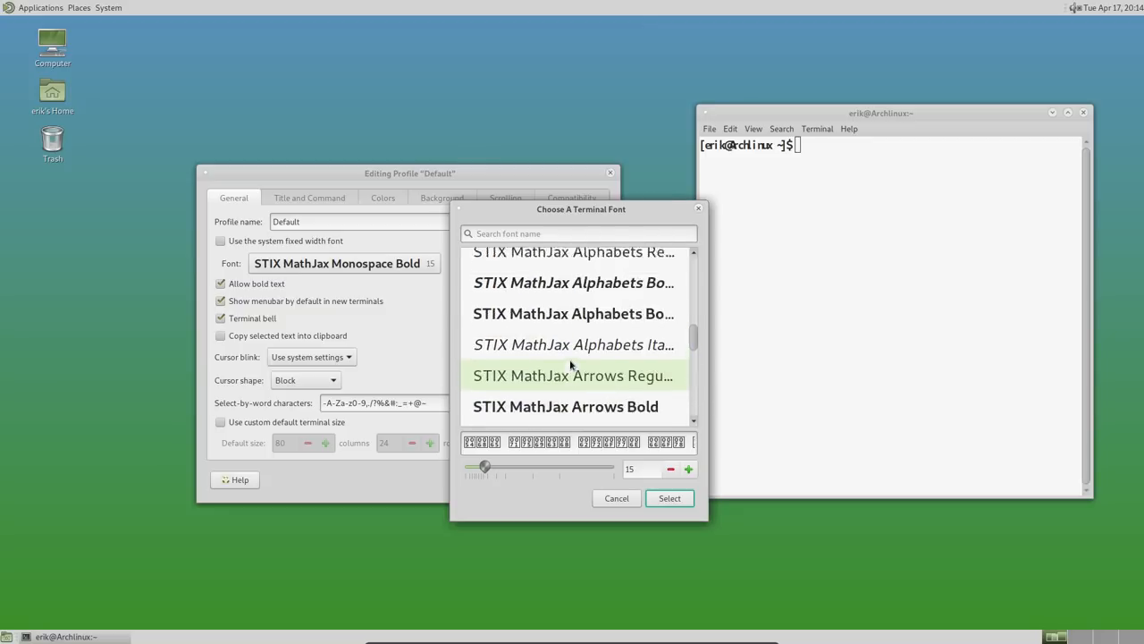
{"action": "scroll", "scroll_direction": "up", "scroll_amount": 3}
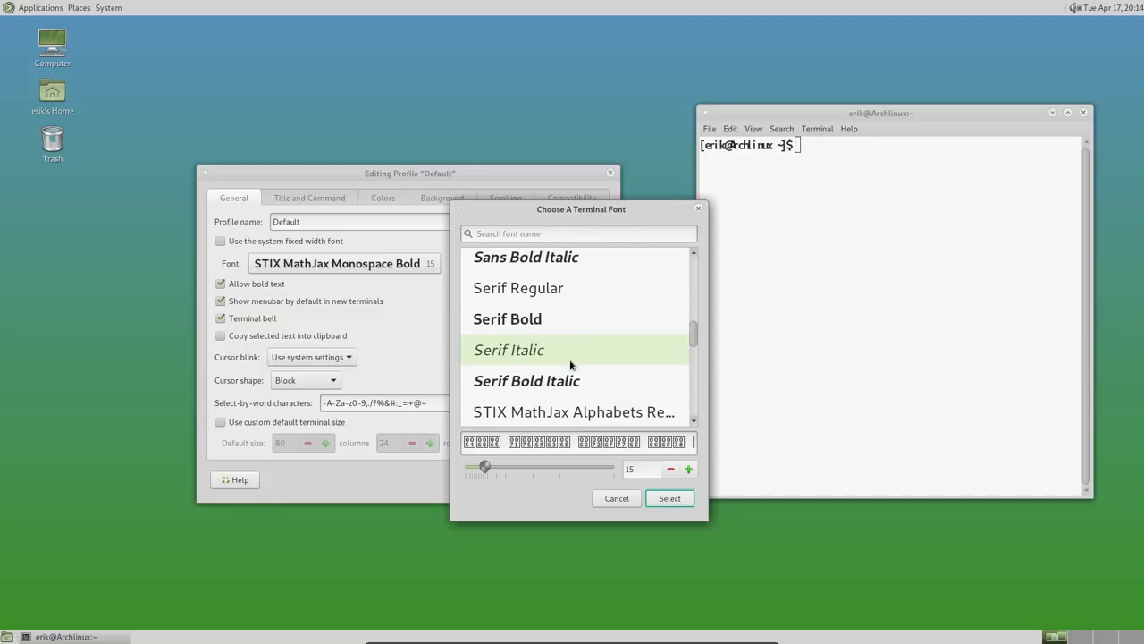
{"action": "left_click", "coordinate": [668, 498]}
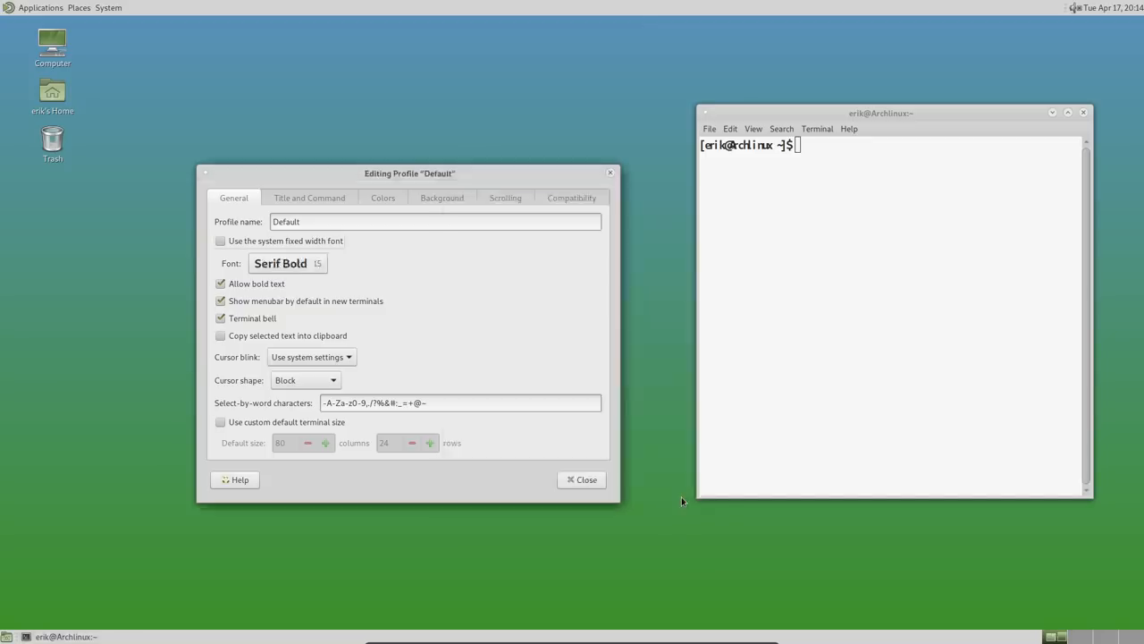
Switch the font to Monospace Bold Italic 15, then reopen and browse the font list
{"action": "left_click", "coordinate": [280, 263]}
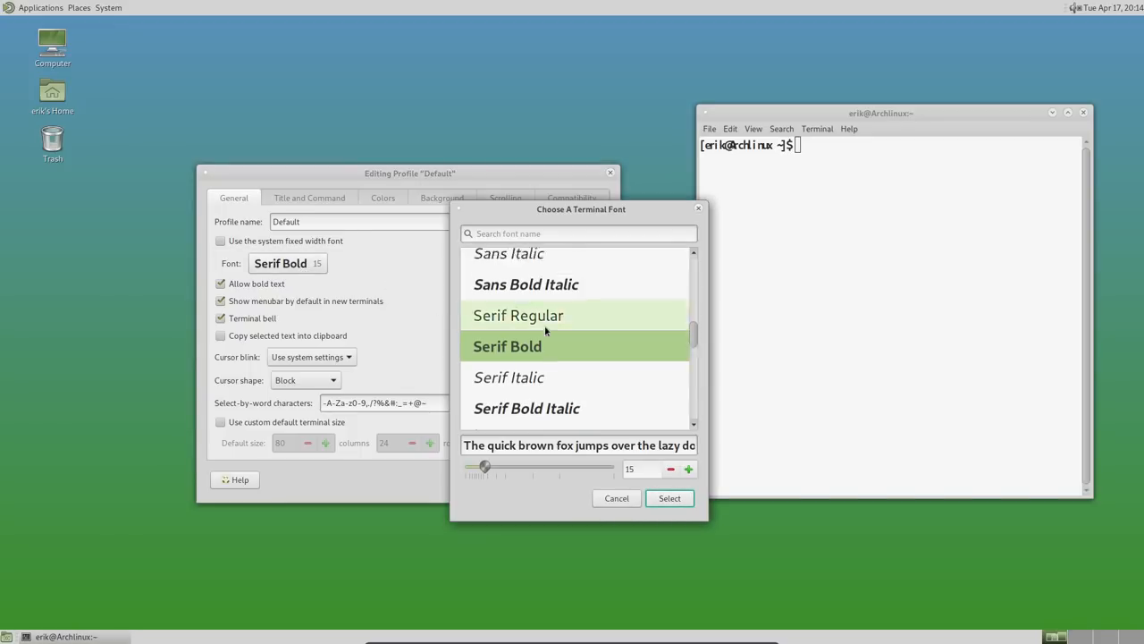
{"action": "scroll", "scroll_direction": "up", "scroll_amount": 3}
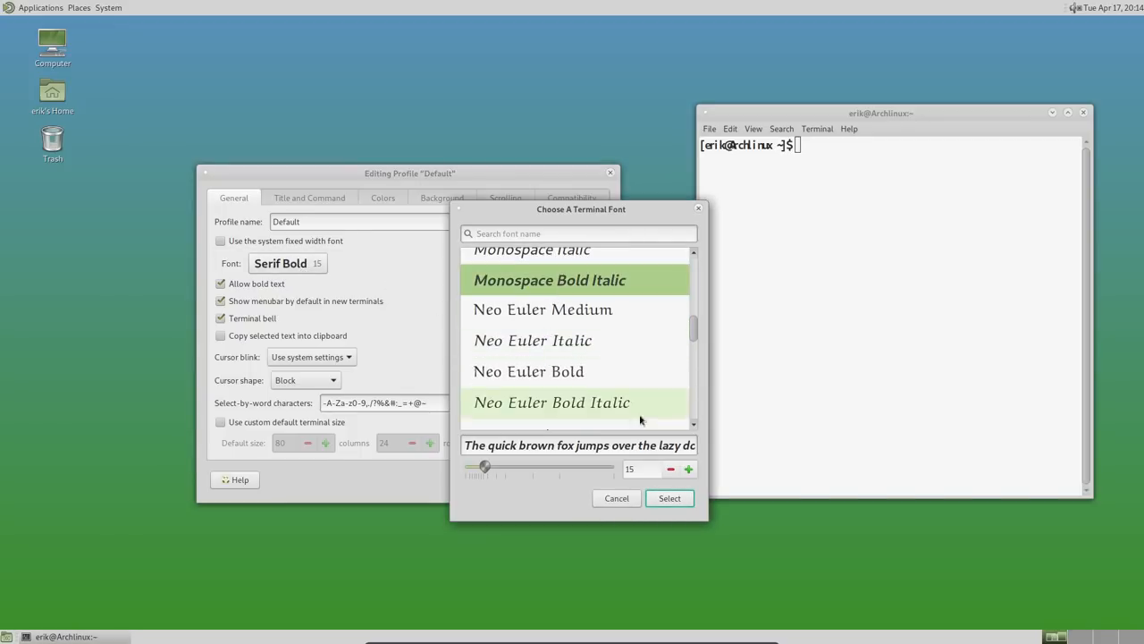
{"action": "left_click", "coordinate": [668, 498]}
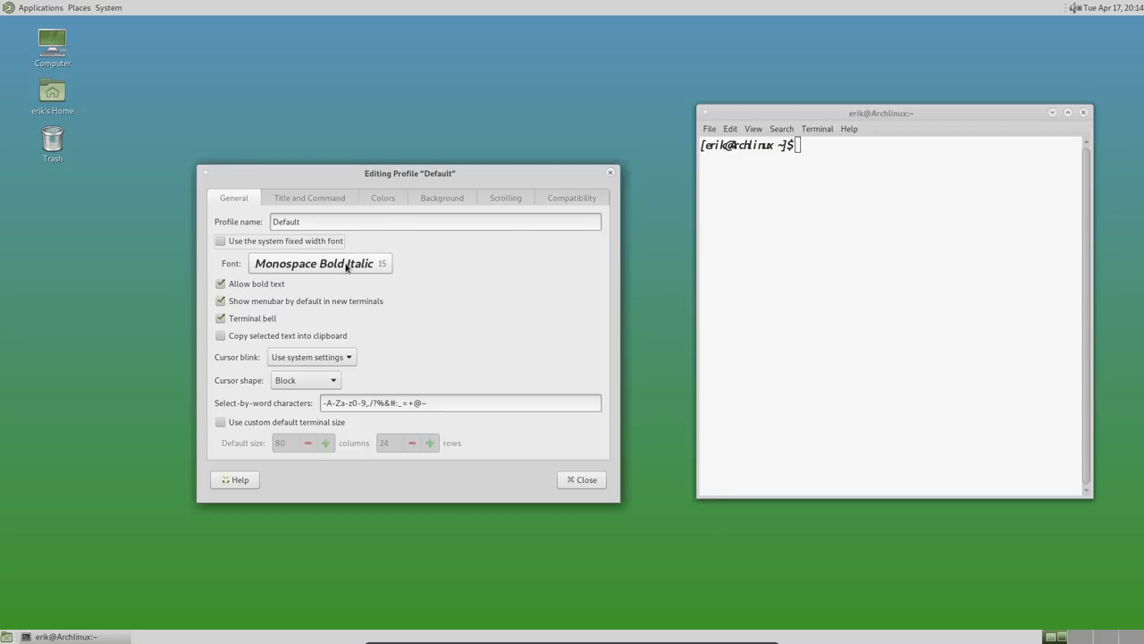
{"action": "left_click", "coordinate": [313, 263]}
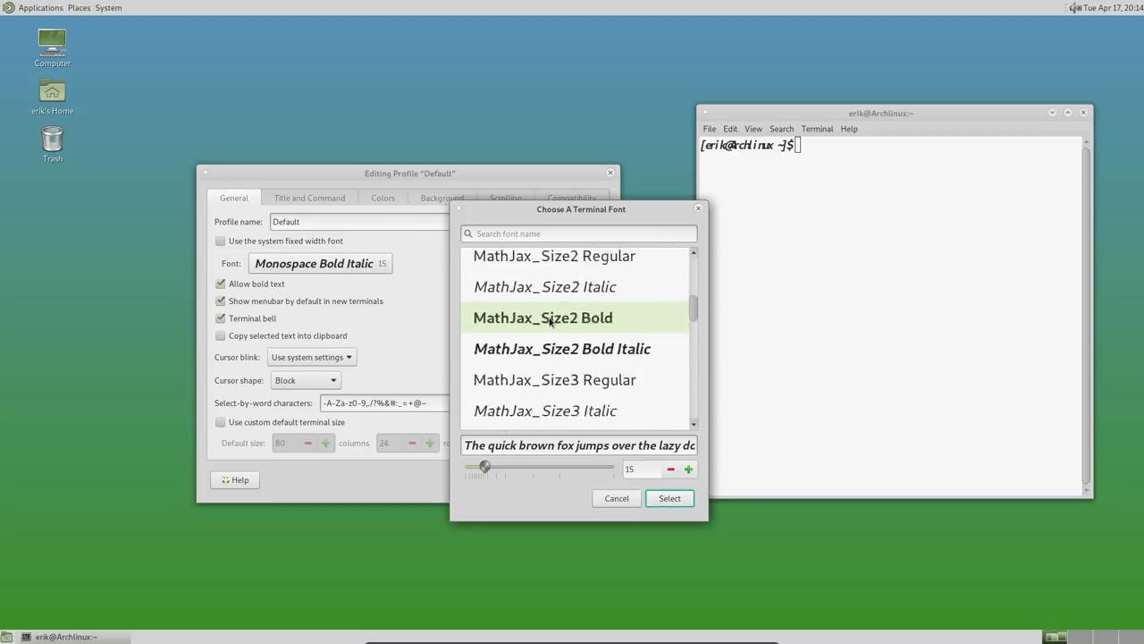
{"action": "scroll", "scroll_direction": "up", "scroll_amount": 3}
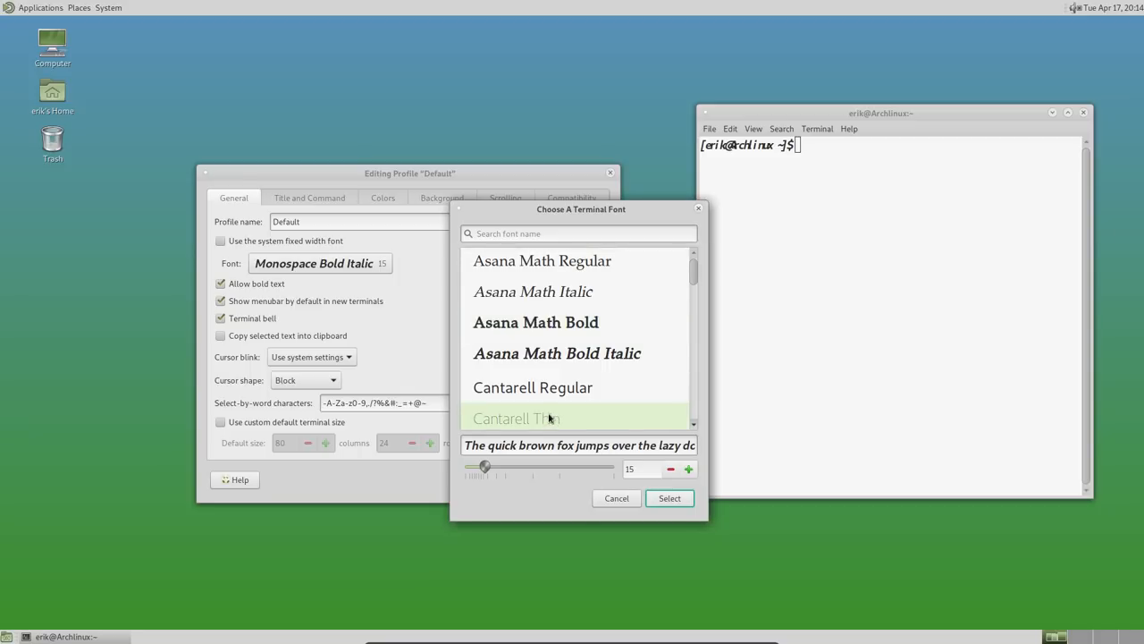
Cancel the font chooser and install ttf-dejavu with sudo pacman -S
{"action": "scroll", "scroll_direction": "down", "scroll_amount": 3}
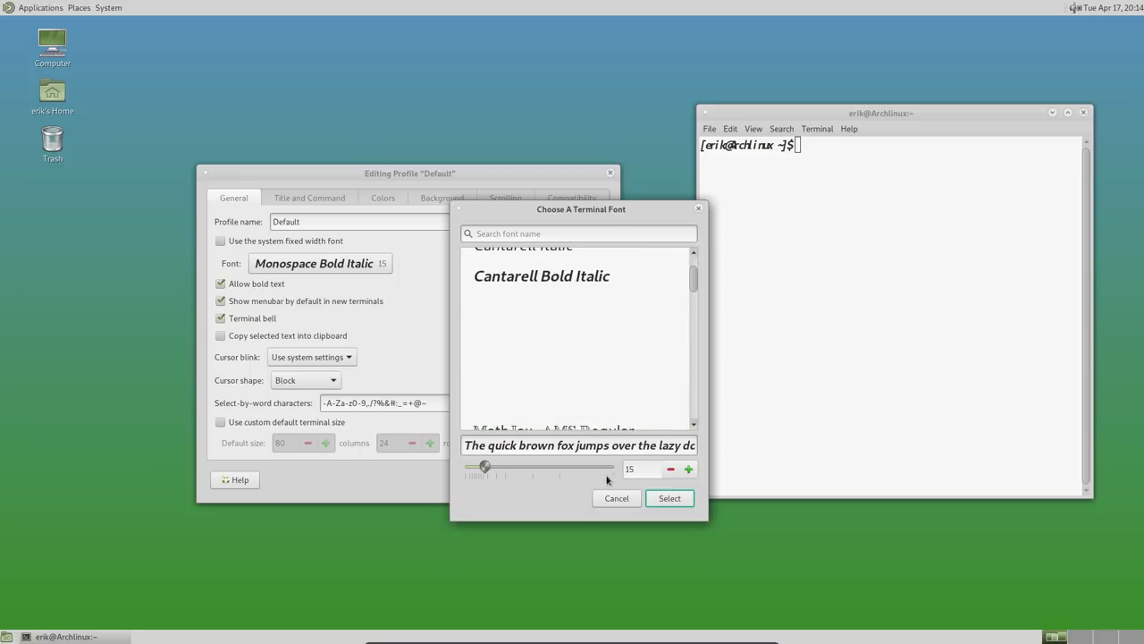
{"action": "left_click", "coordinate": [616, 498]}
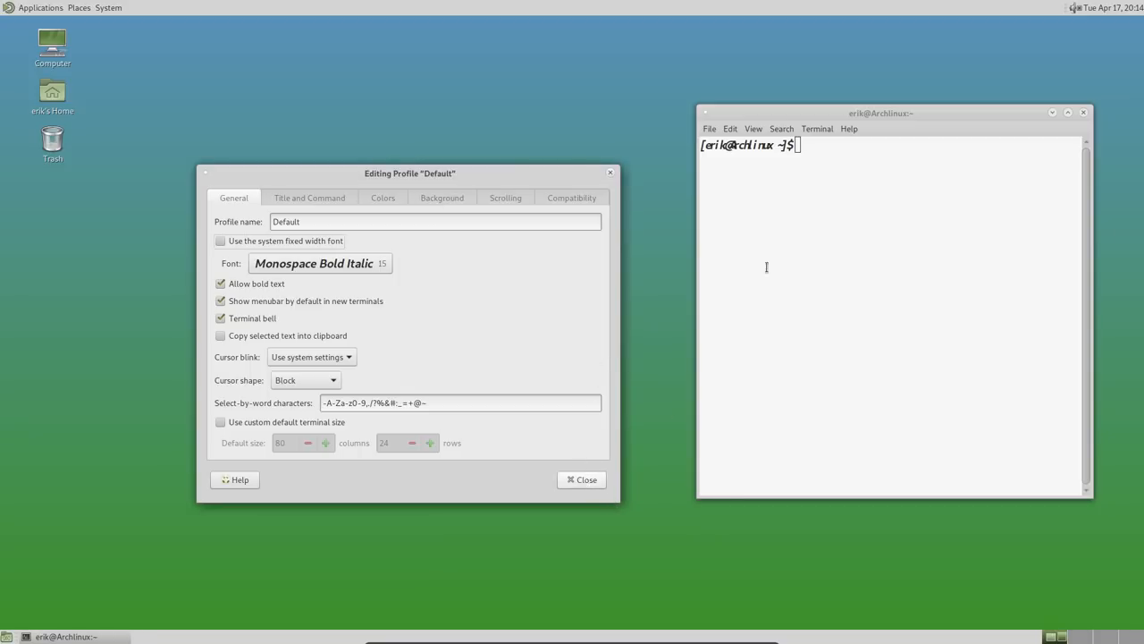
{"action": "type", "text": "sudo"}
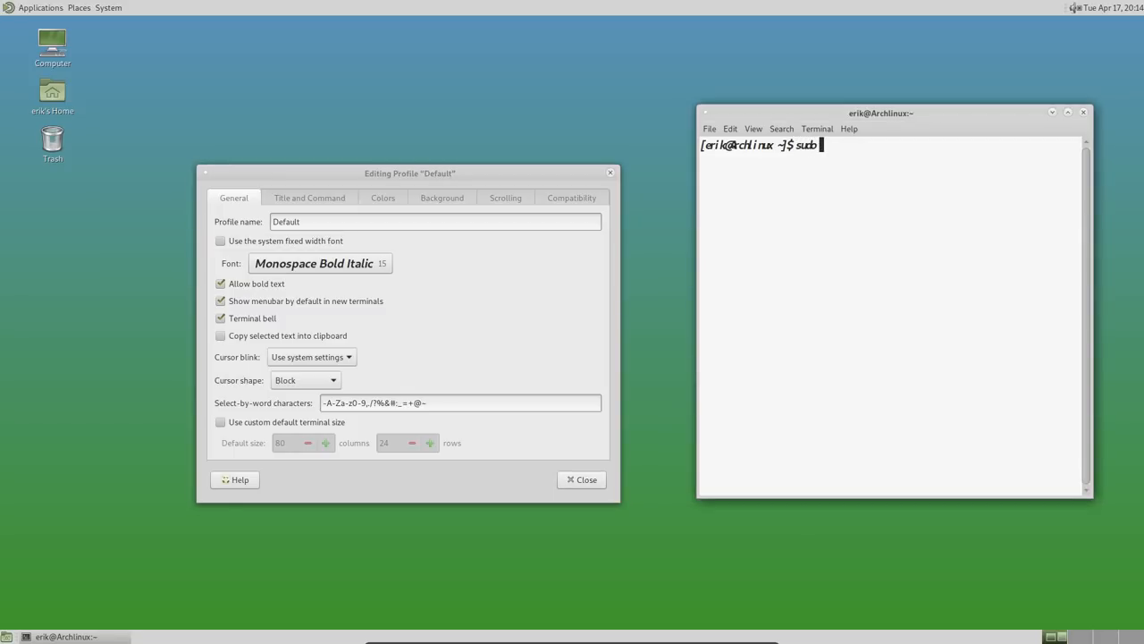
{"action": "type", "text": "p"}
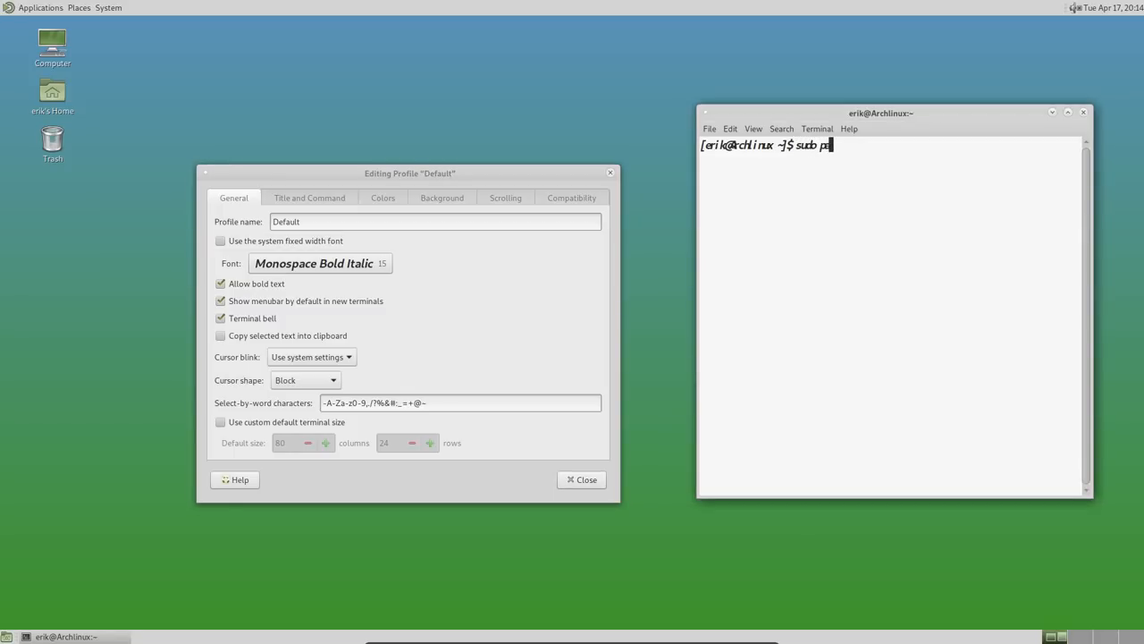
{"action": "type", "text": "acman"}
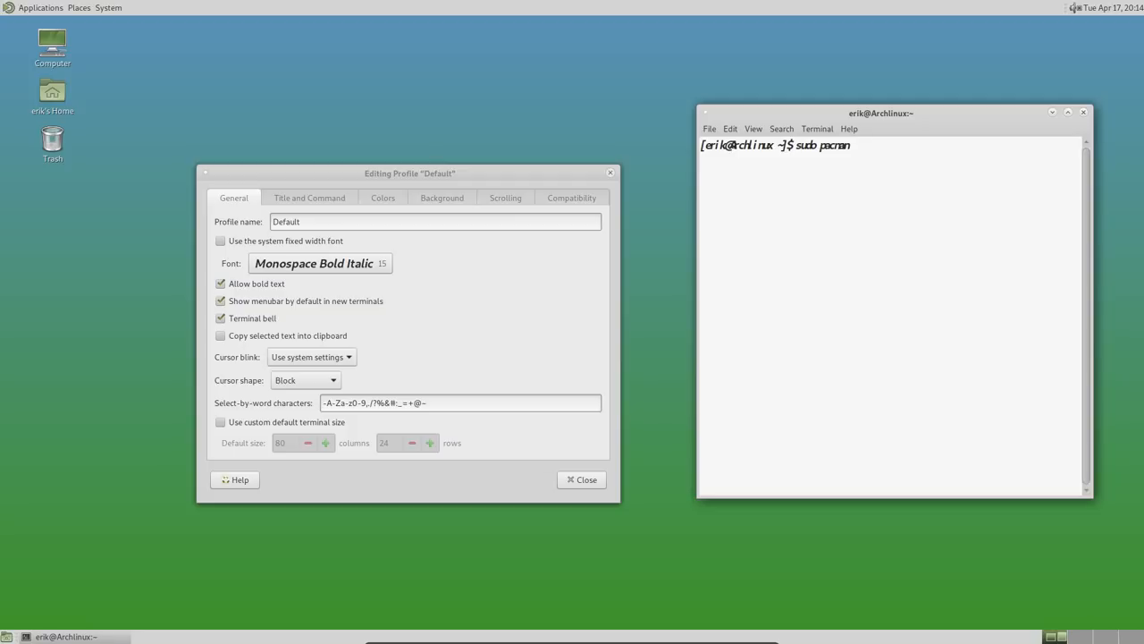
{"action": "type", "text": "-S dej"}
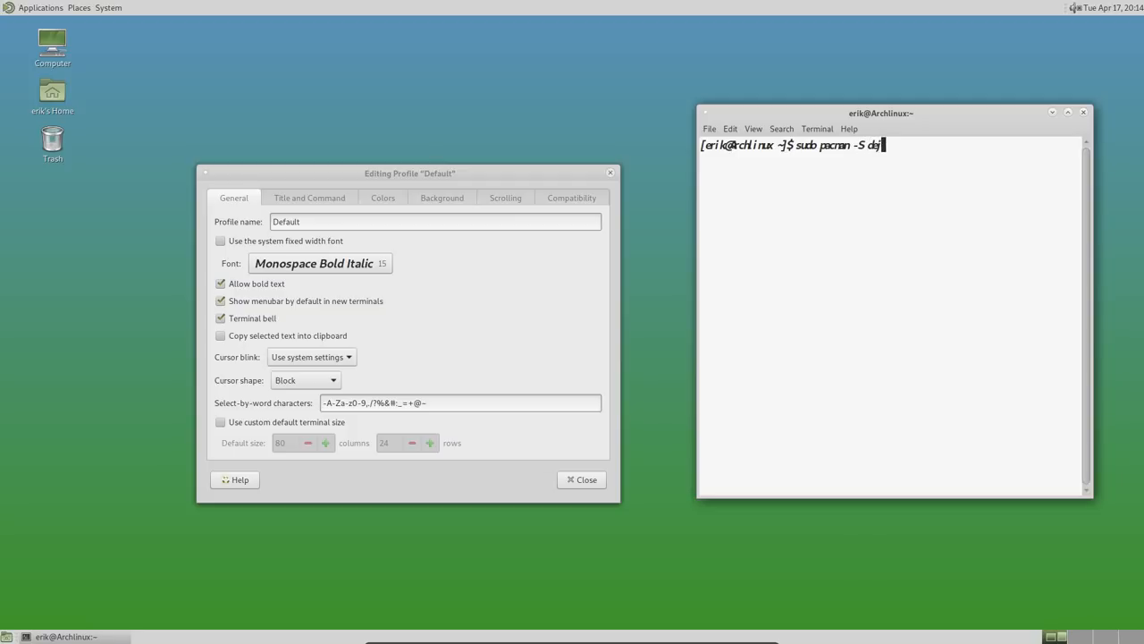
{"action": "type", "text": "aa"}
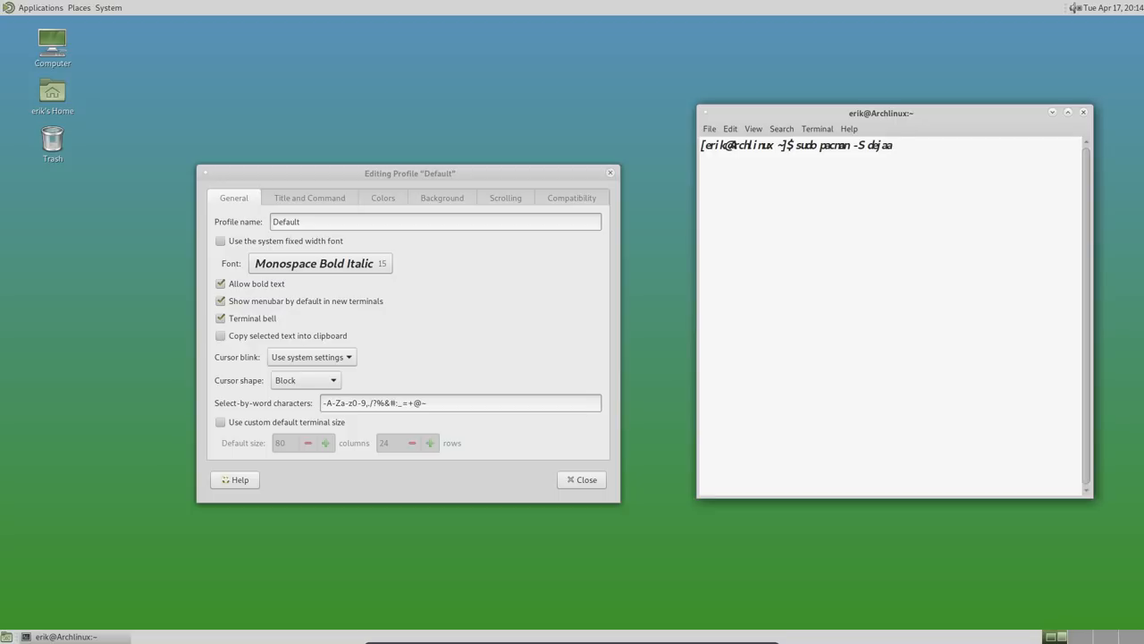
{"action": "type", "text": "ttf"}
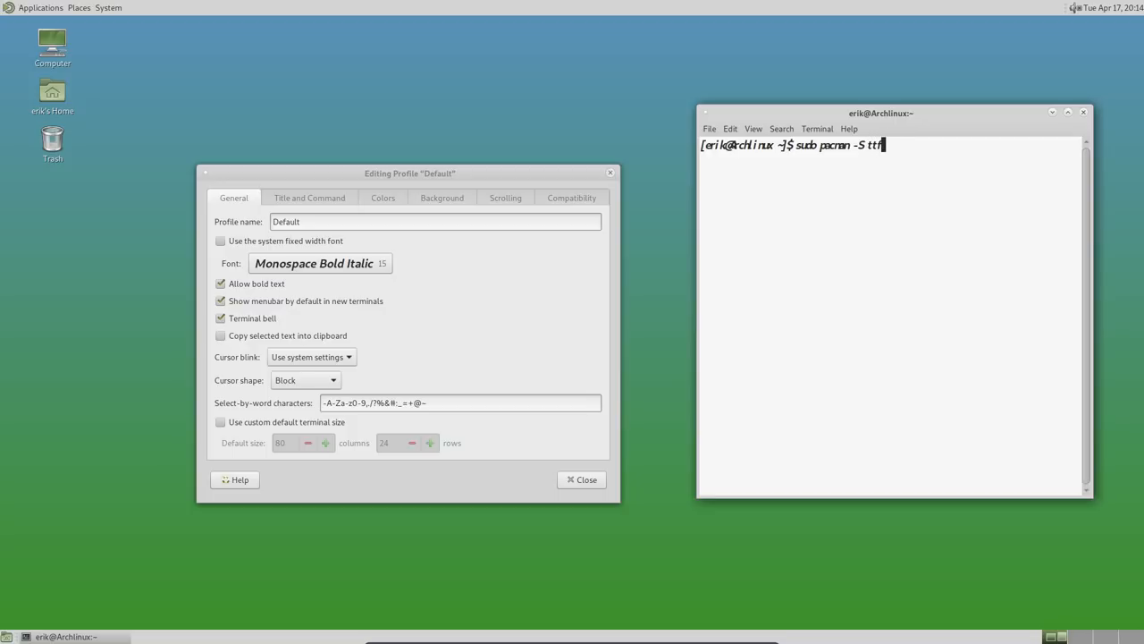
{"action": "type", "text": "-de"}
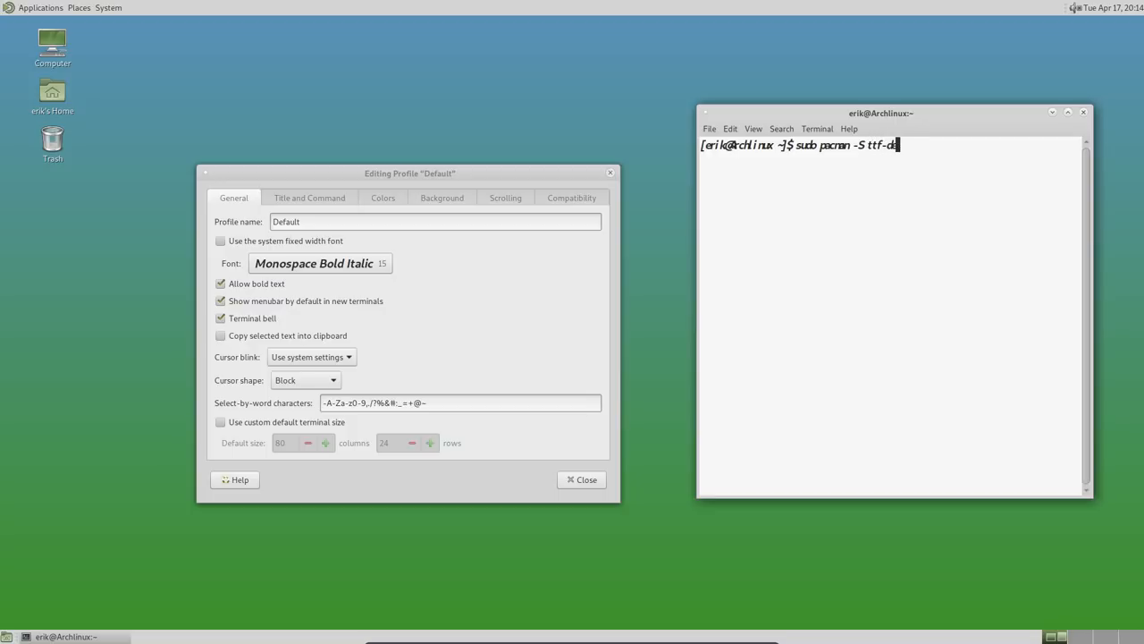
{"action": "key", "text": "Return"}
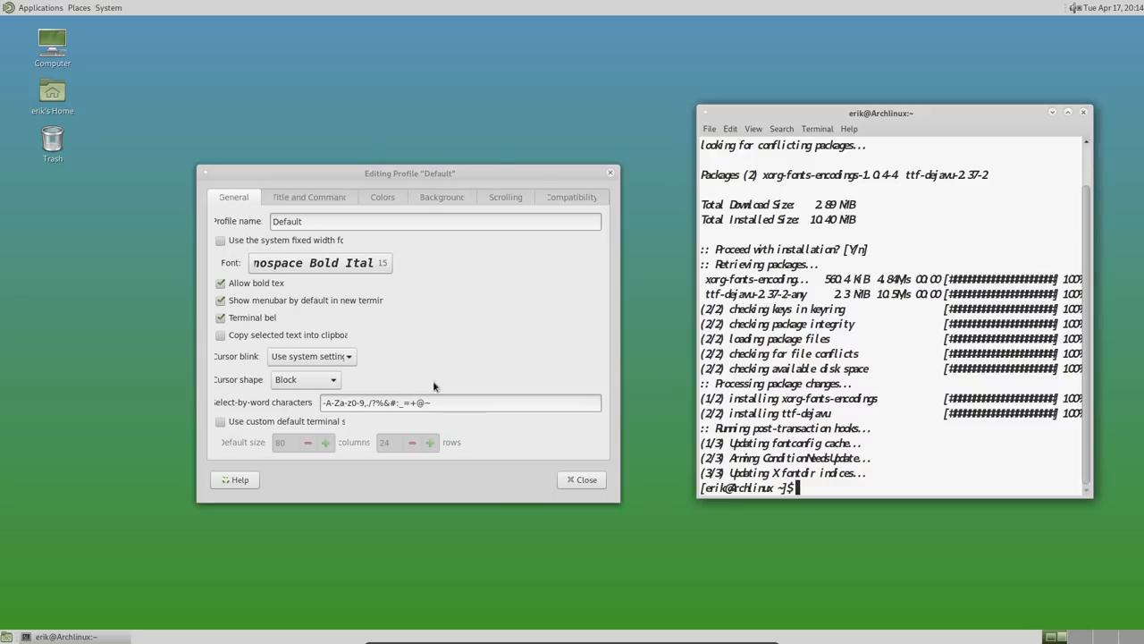
{"action": "mouse_move", "coordinate": [342, 265]}
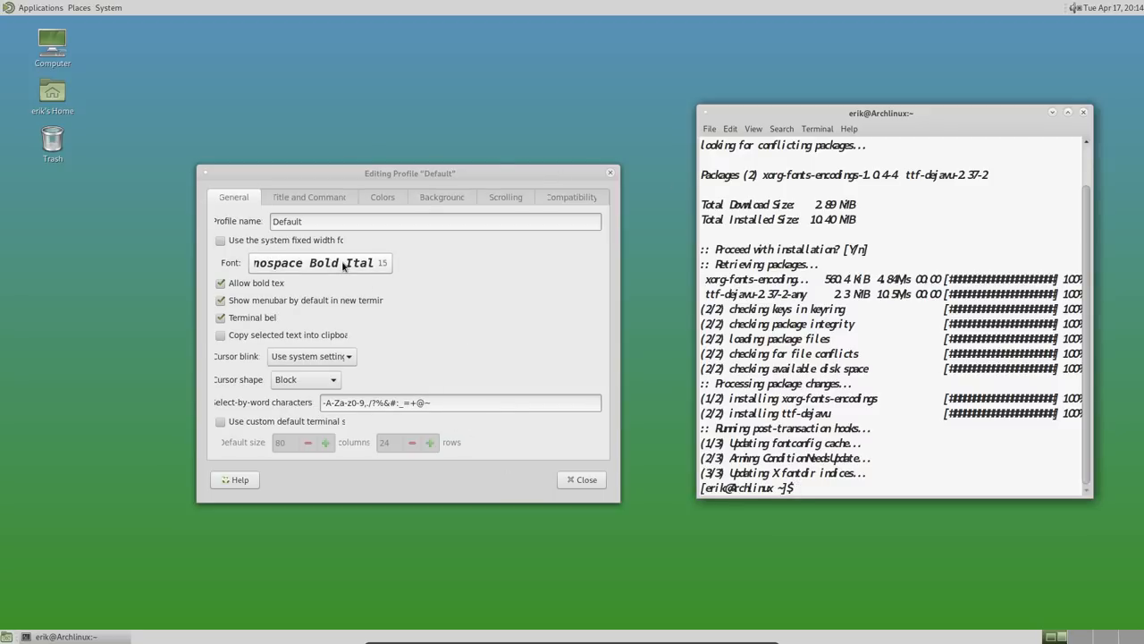
Choose Monospace Bold as the profile font and move the dialog down-left
{"action": "left_click", "coordinate": [319, 262]}
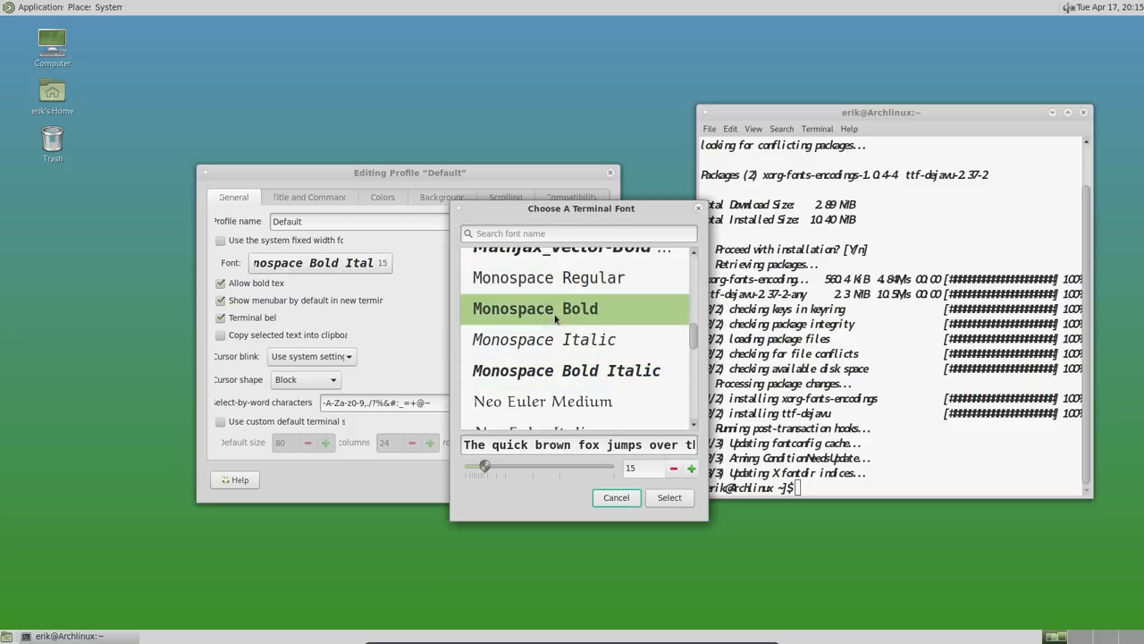
{"action": "left_click", "coordinate": [669, 497]}
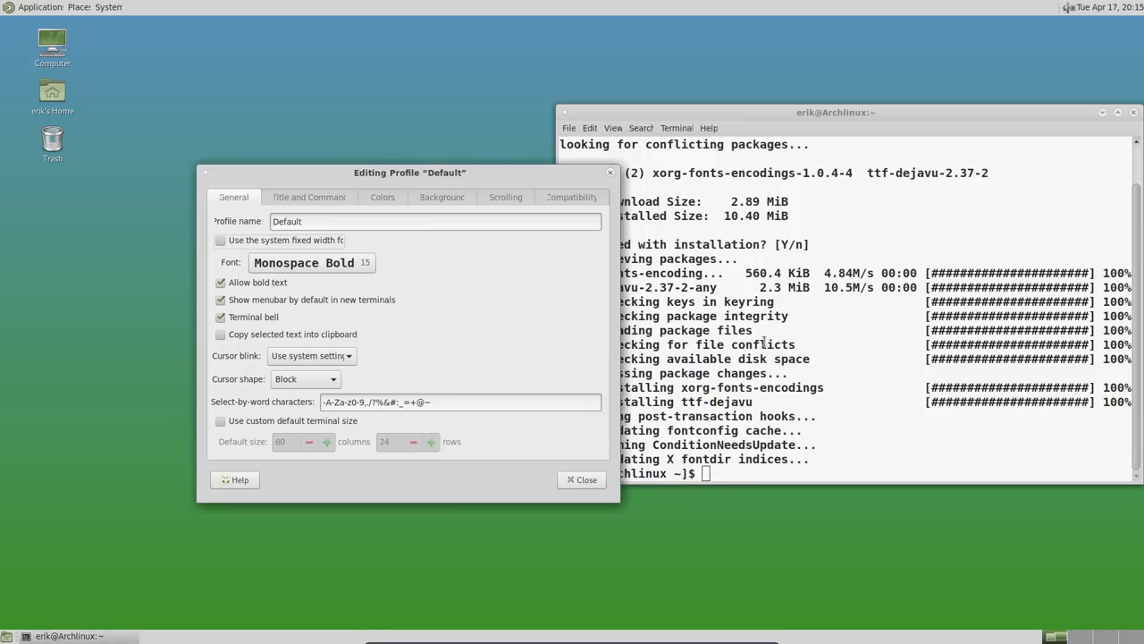
{"action": "left_click_drag", "start_coordinate": [409, 172], "coordinate": [255, 227]}
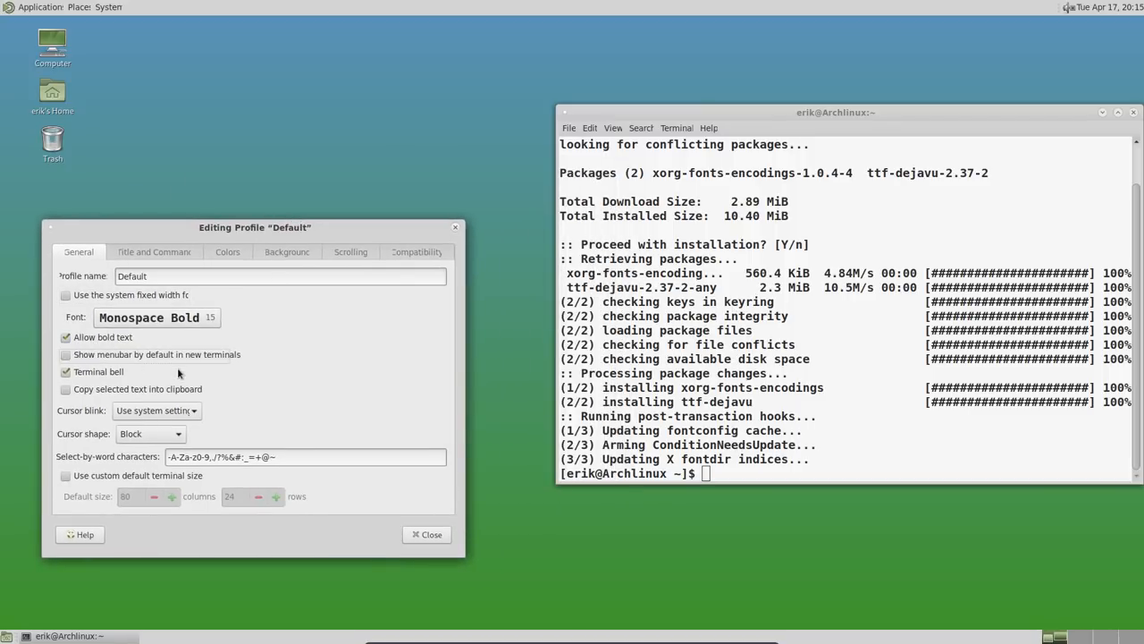
Increase the shading of the Default profile's transparent background
{"action": "left_click", "coordinate": [153, 252]}
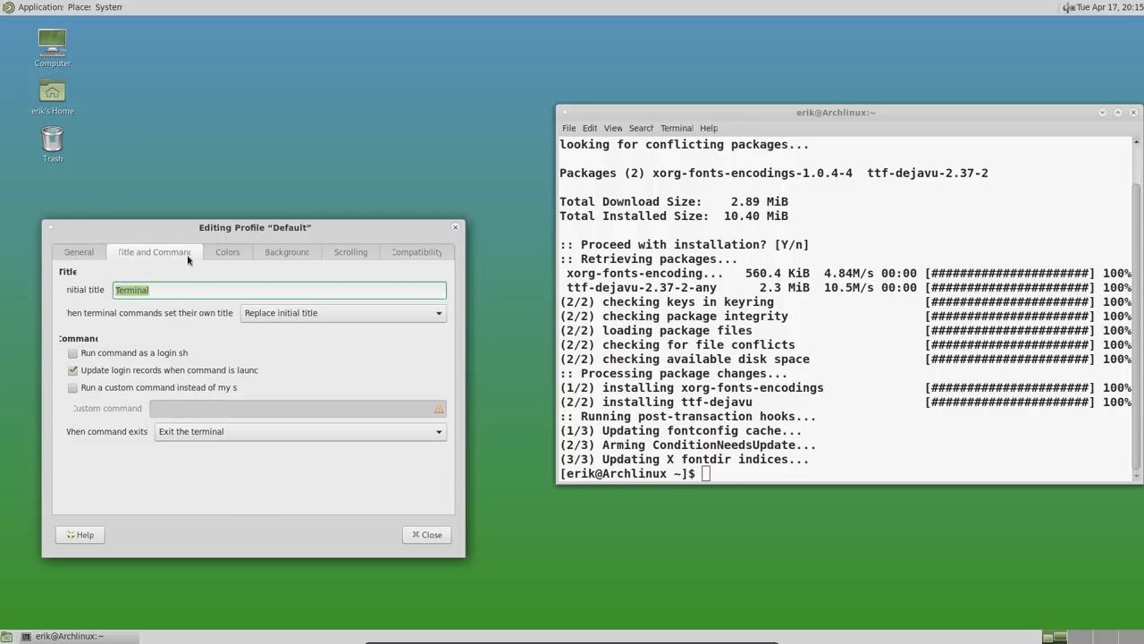
{"action": "left_click", "coordinate": [287, 251]}
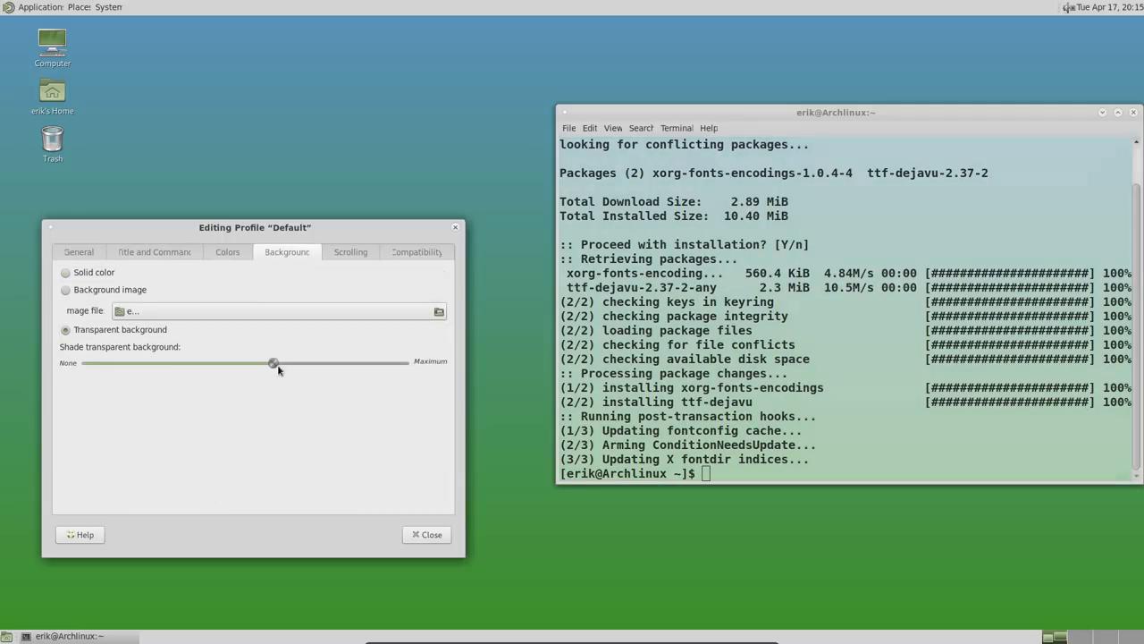
{"action": "left_click_drag", "start_coordinate": [273, 362], "coordinate": [208, 363]}
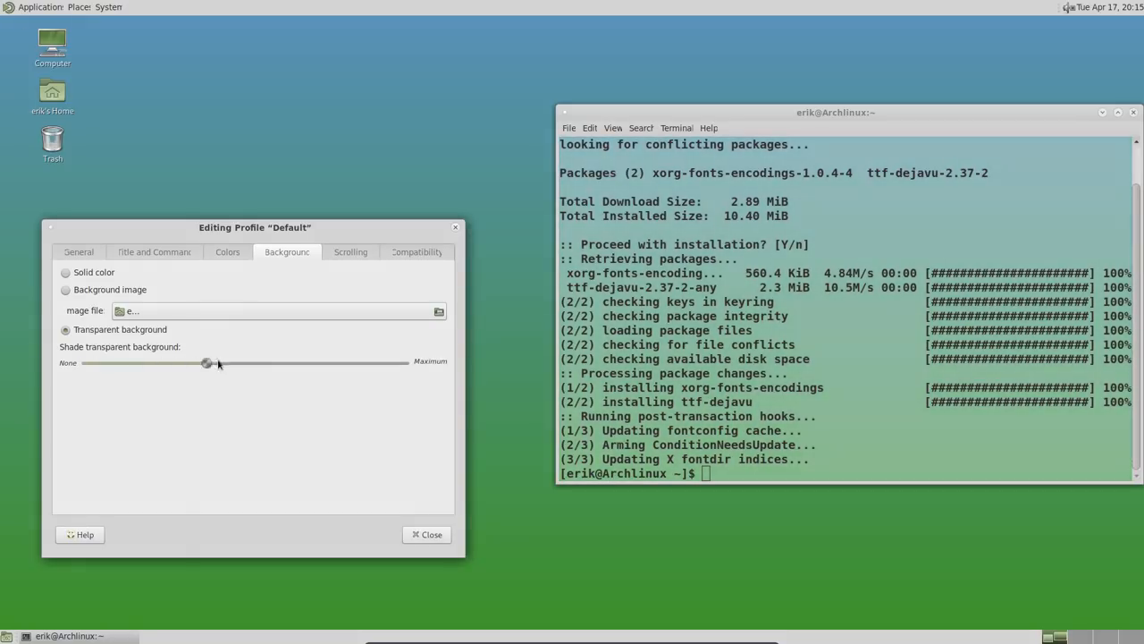
{"action": "left_click_drag", "start_coordinate": [208, 363], "coordinate": [277, 363]}
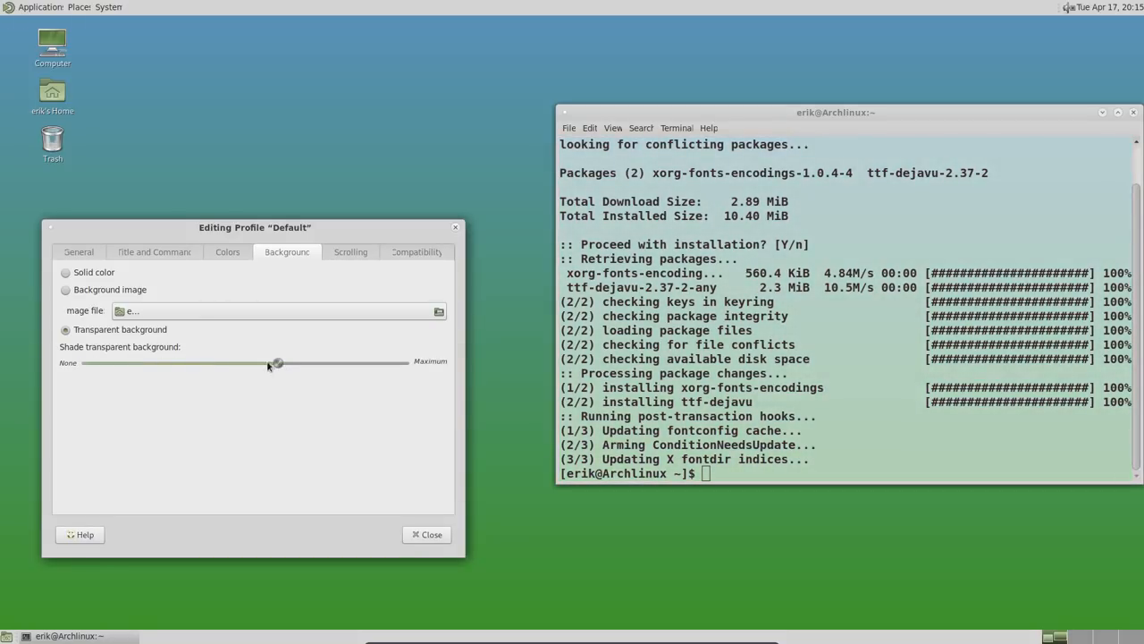
Disable the scrollbar, make scrollback unlimited, and close the profile editor
{"action": "left_click", "coordinate": [350, 252]}
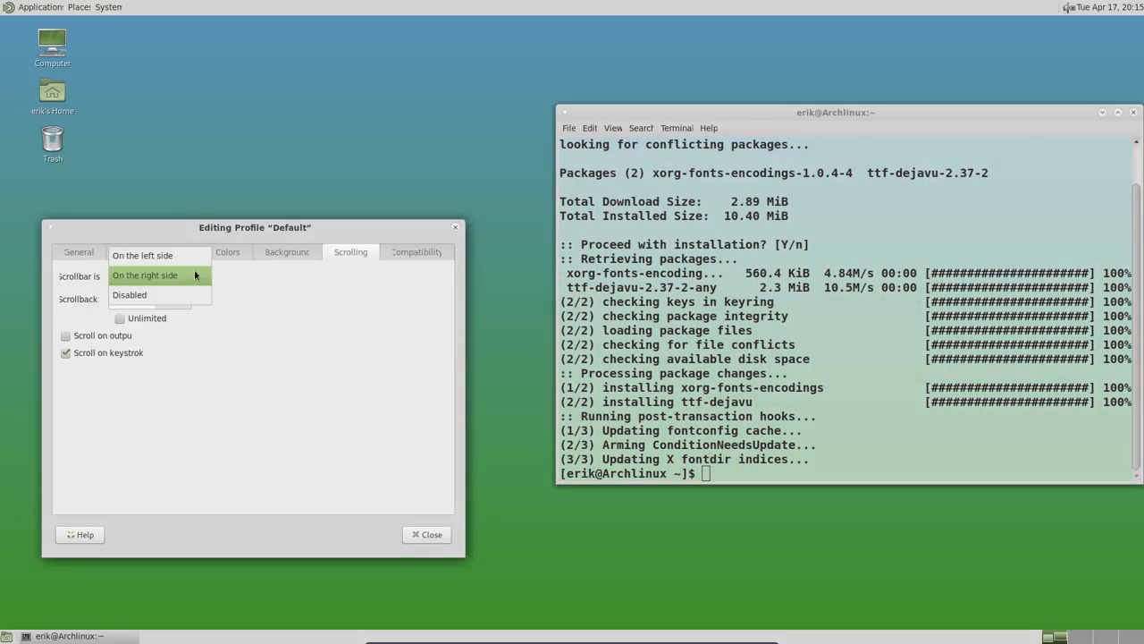
{"action": "left_click", "coordinate": [130, 294]}
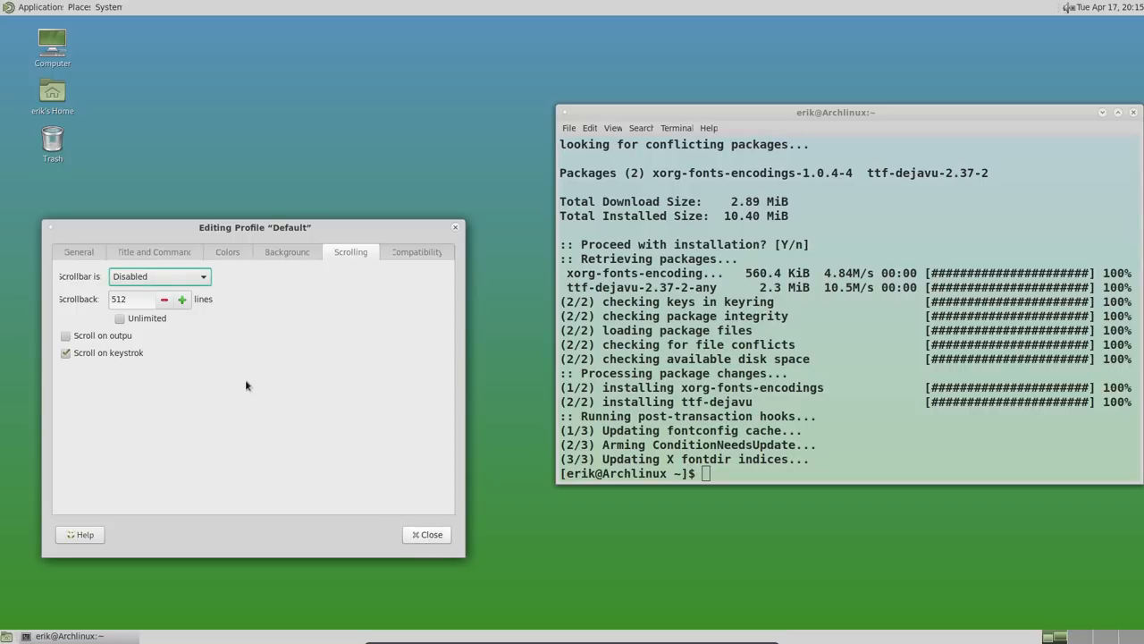
{"action": "left_click", "coordinate": [120, 318]}
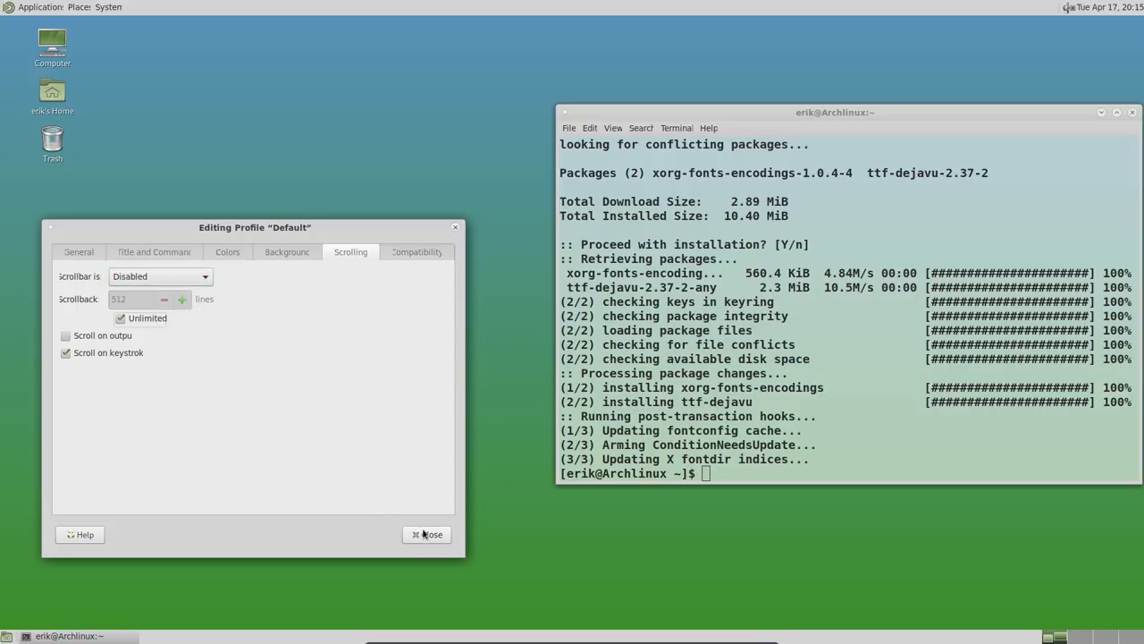
{"action": "left_click", "coordinate": [427, 533]}
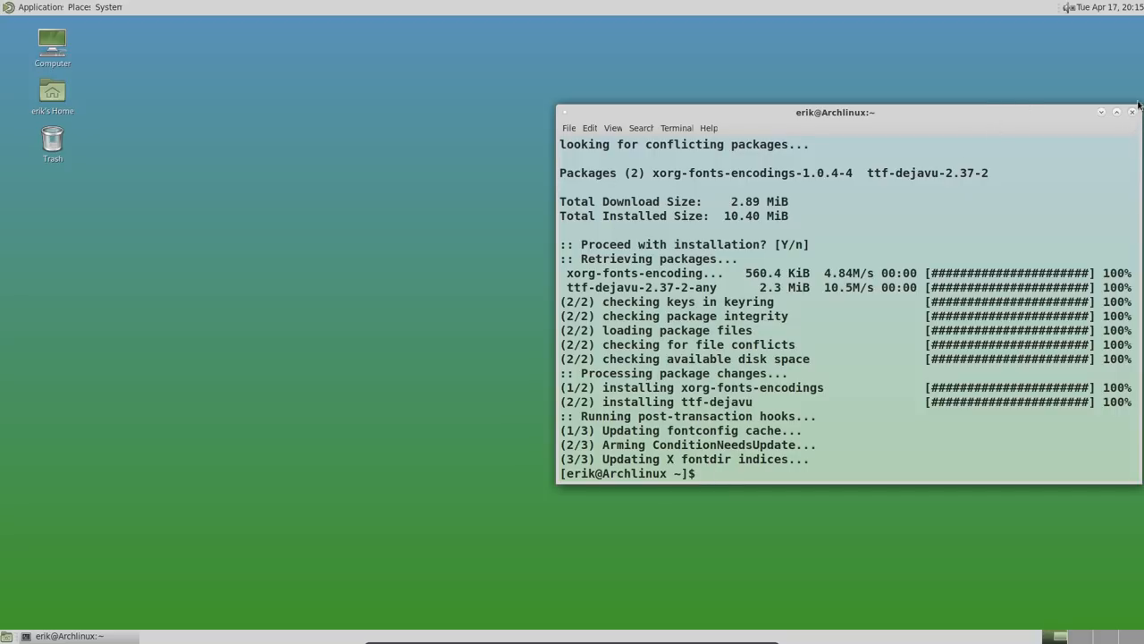
Close the old terminal and launch a new one from the Applications menu
{"action": "left_click", "coordinate": [41, 6]}
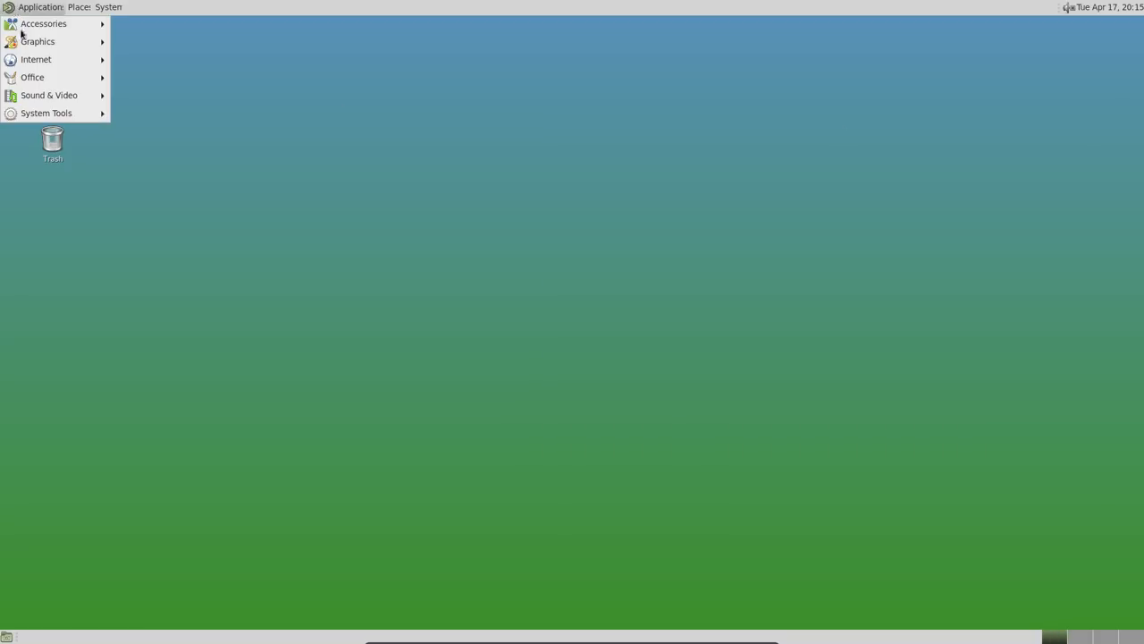
{"action": "left_click", "coordinate": [183, 207]}
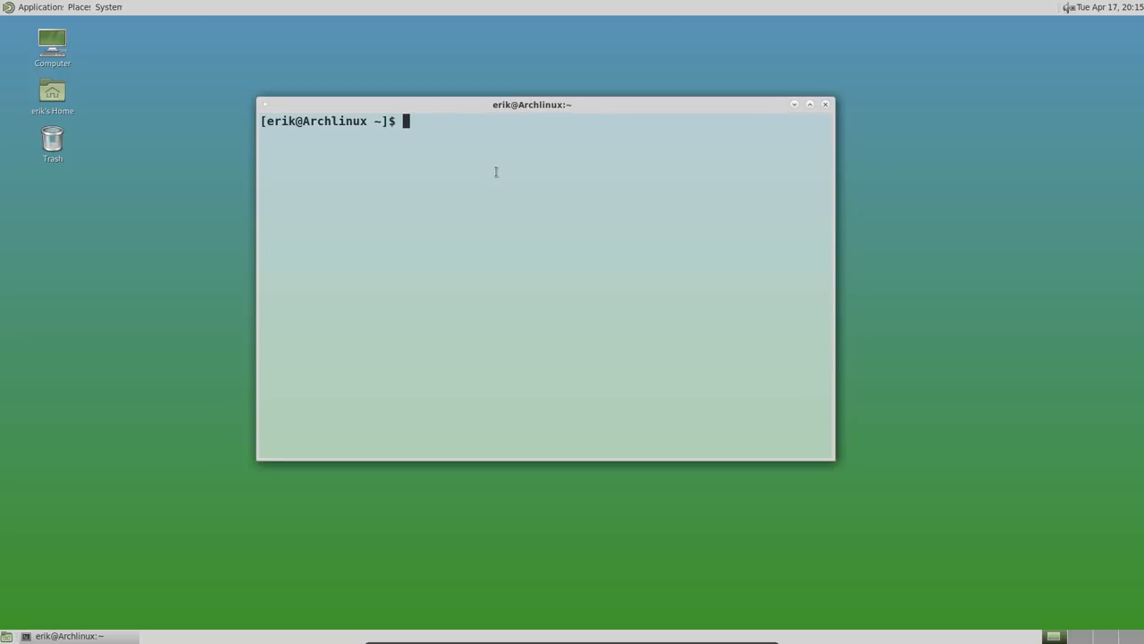
Run sudo pacman -S adapta-gtk-theme, tab-completing the package name from the theme list
{"action": "type", "text": "su"}
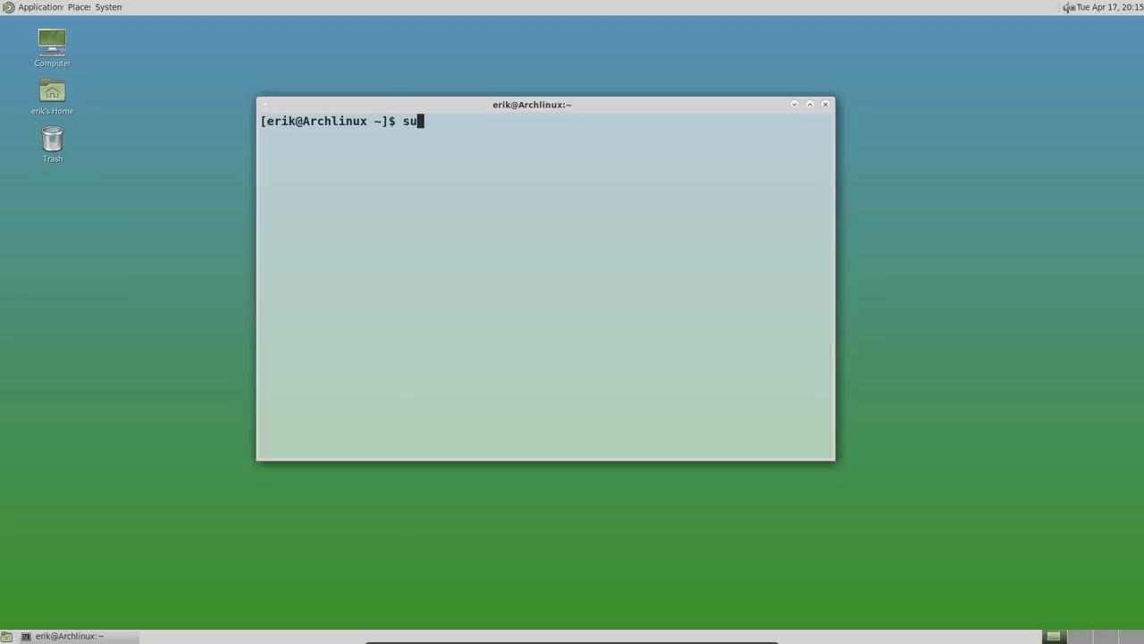
{"action": "type", "text": "do pacman"}
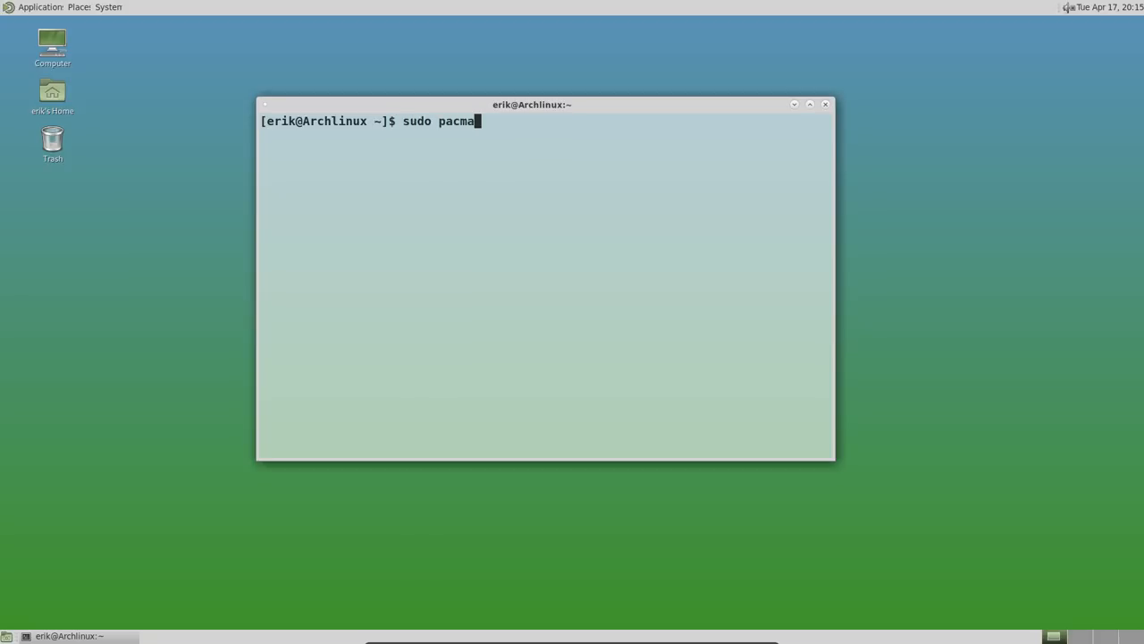
{"action": "type", "text": "n -S"}
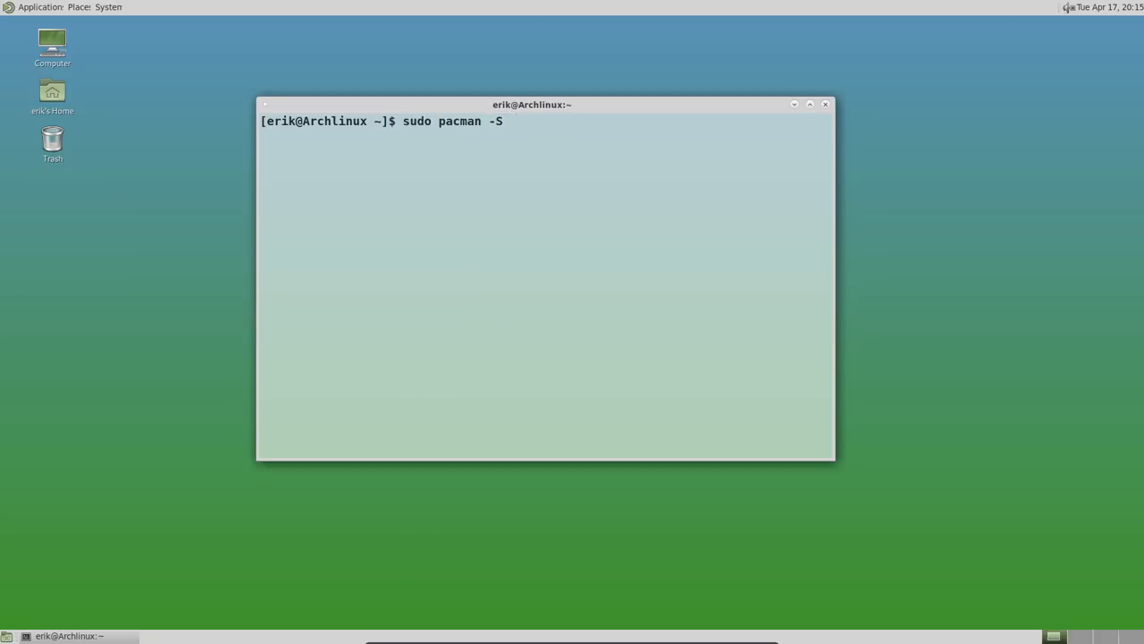
{"action": "type", "text": "gtk"}
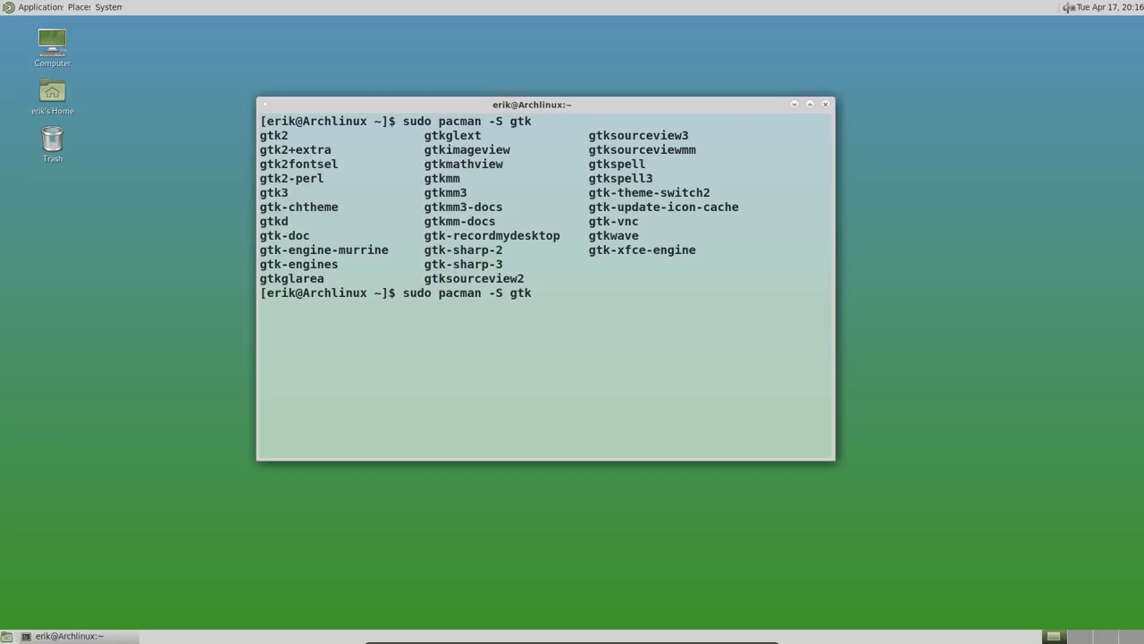
{"action": "type", "text": "arc"}
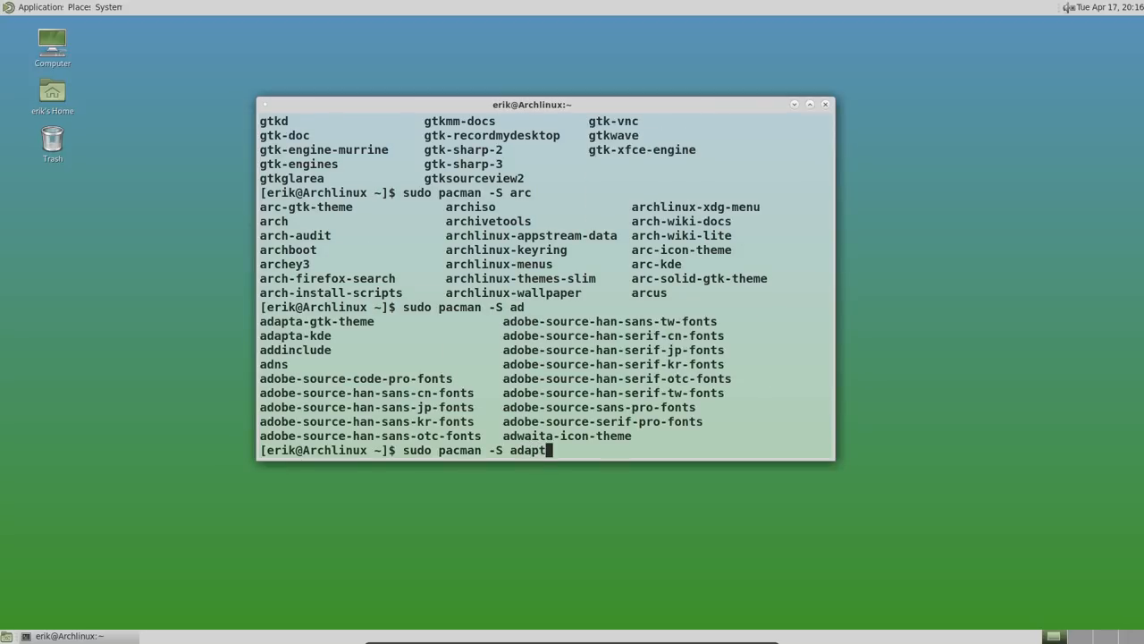
{"action": "key", "text": "Return"}
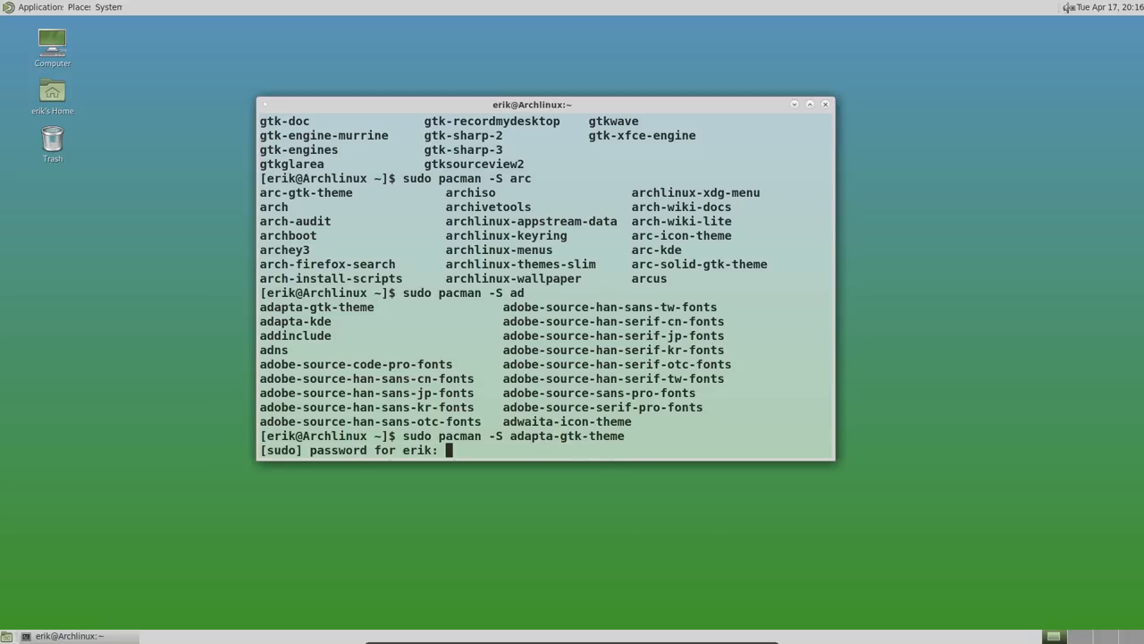
{"action": "key", "text": "Return"}
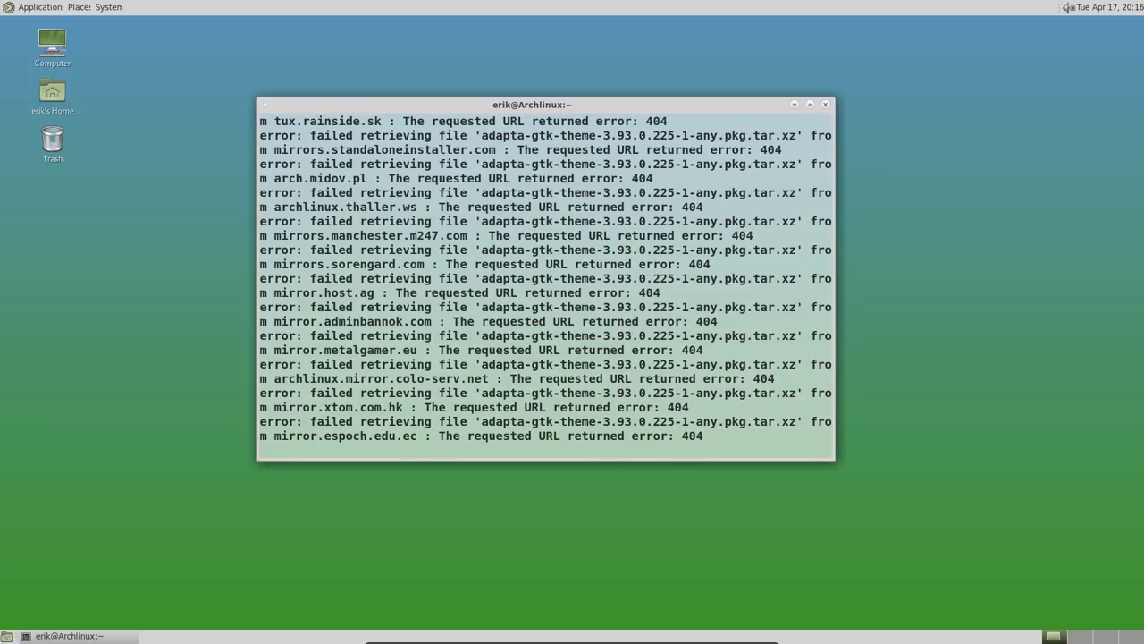
Cancel the failed download, run sudo pacman -Syyu, then rerun the adapta-gtk-theme install with y
{"action": "key", "text": "ctrl+c"}
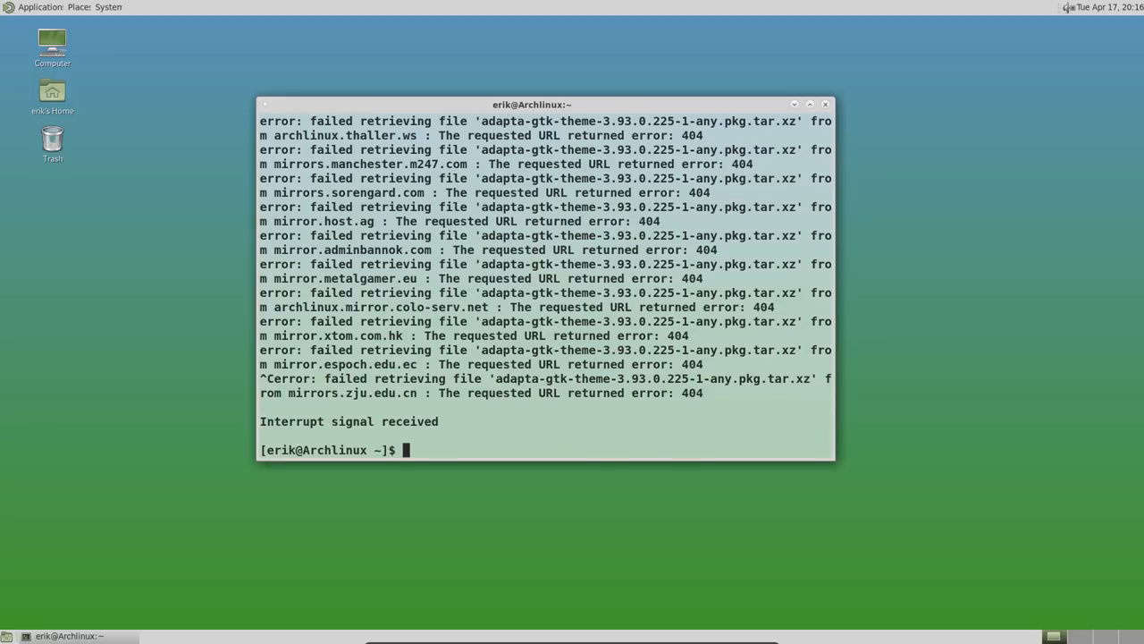
{"action": "type", "text": "sudo p"}
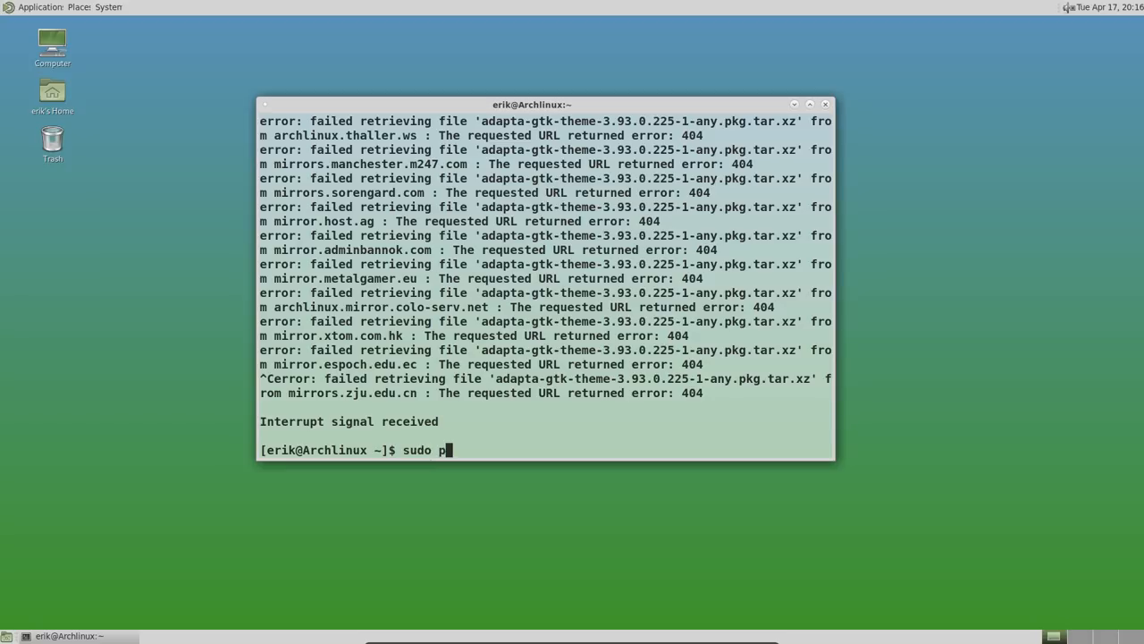
{"action": "type", "text": "acman -Syyu"}
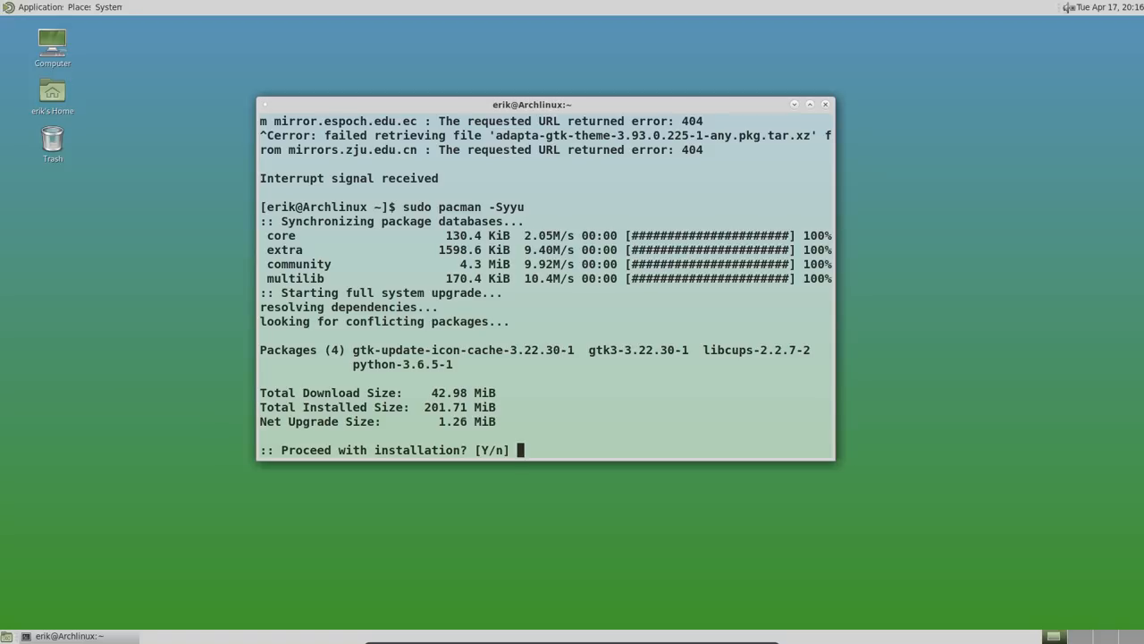
{"action": "type", "text": "Y"}
{"action": "type", "text": "sudo pacman -Syyu"}
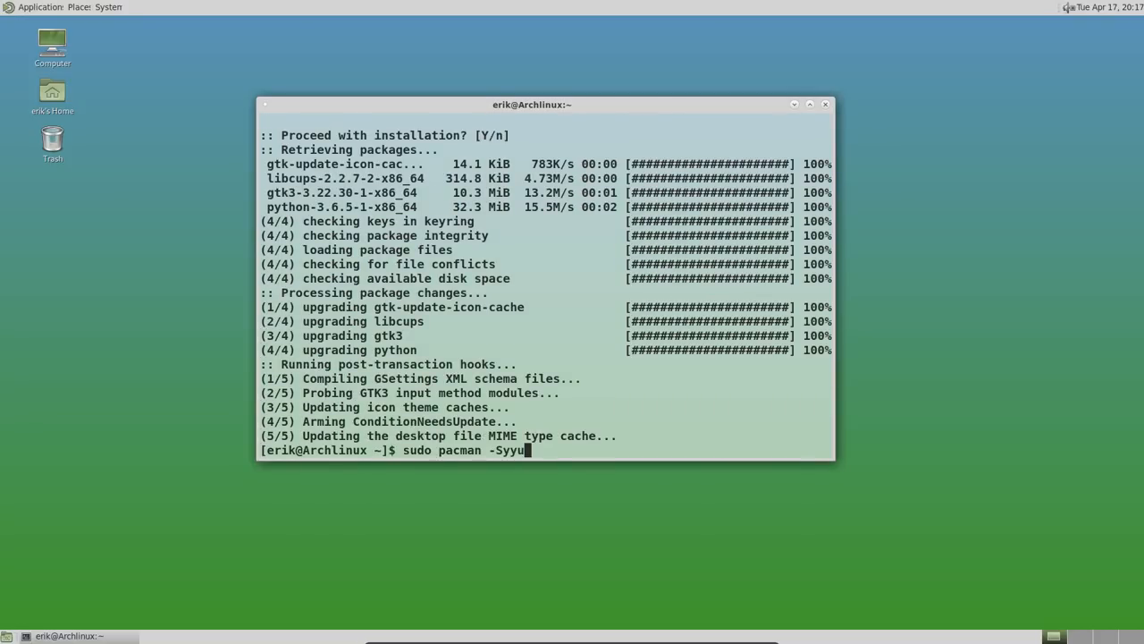
{"action": "key", "text": "Return"}
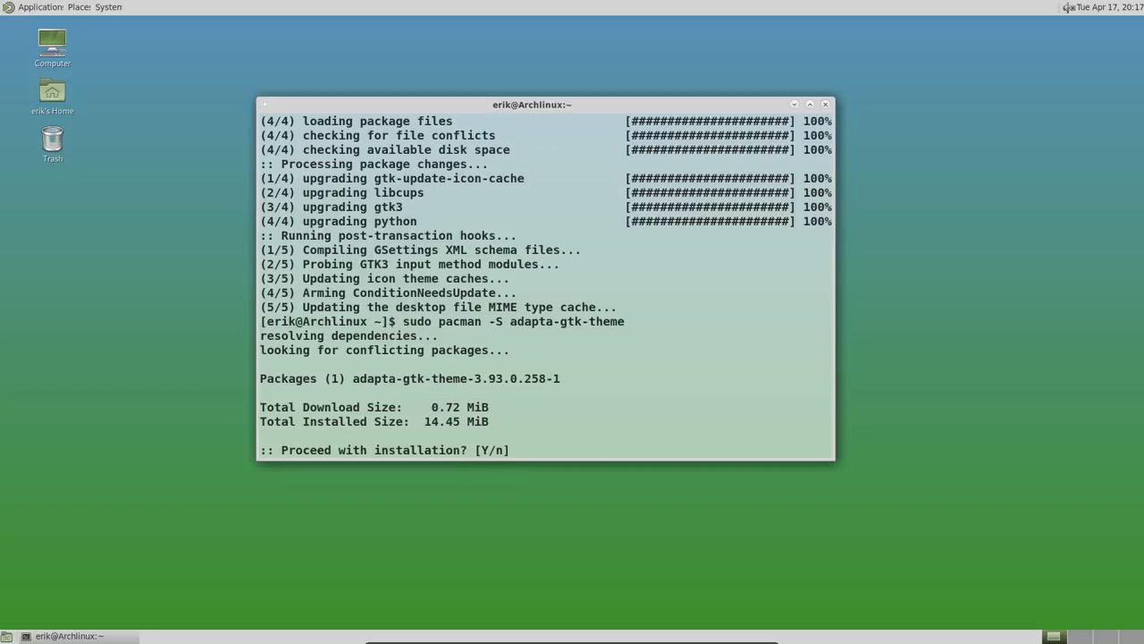
{"action": "type", "text": "y"}
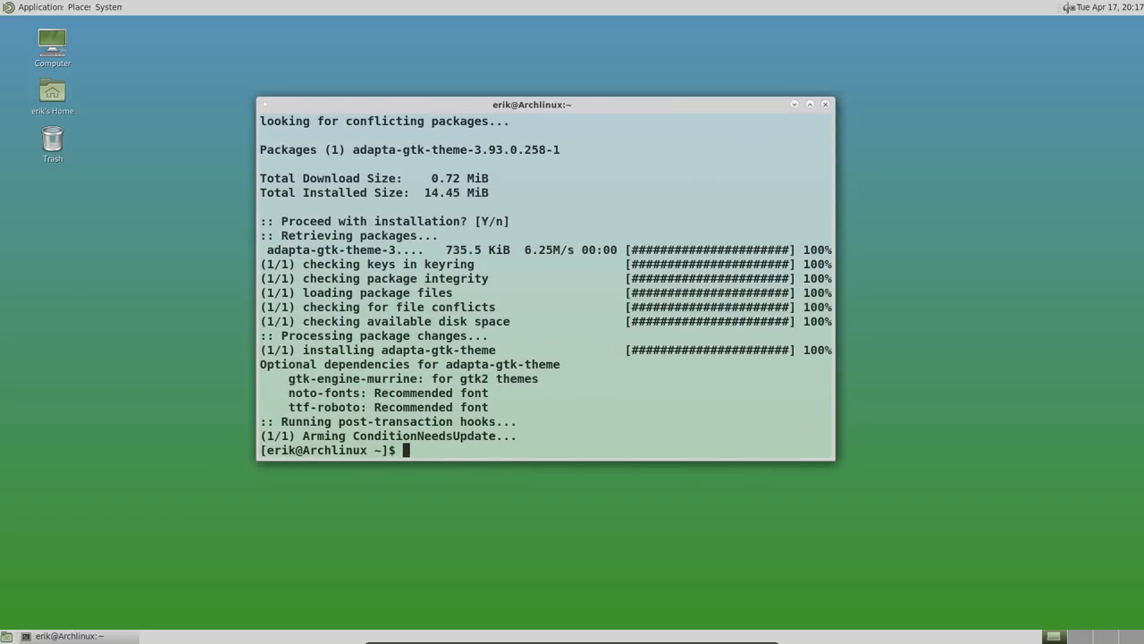
{"action": "mouse_move", "coordinate": [40, 8]}
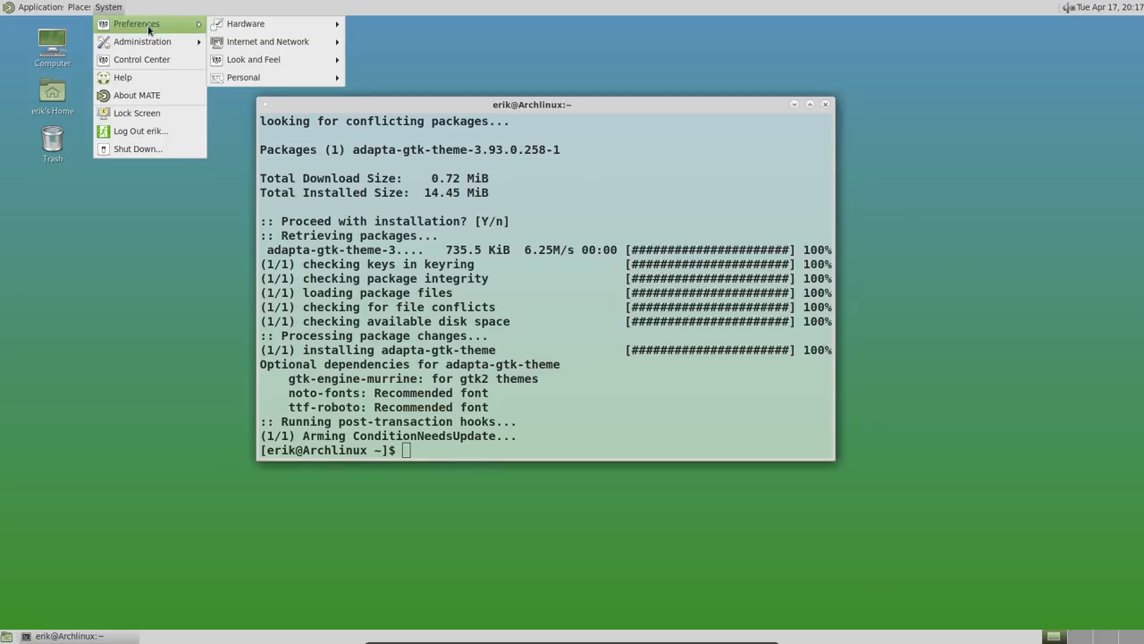
{"action": "mouse_move", "coordinate": [275, 59]}
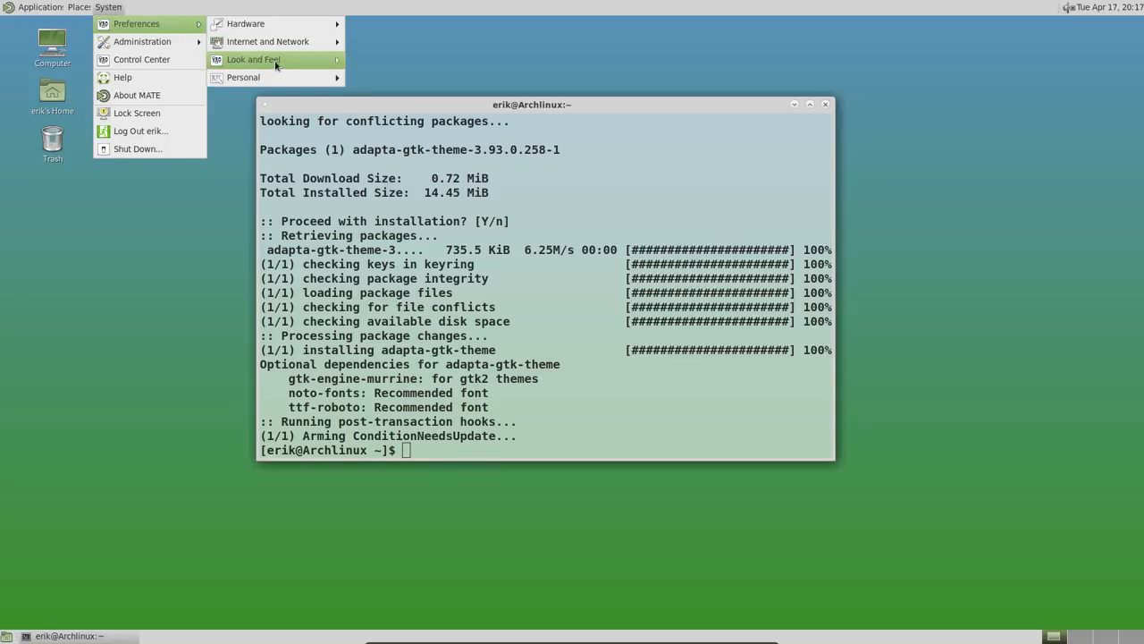
Open Appearance Preferences and select Adapta, then Adapta-Nokto-Eta
{"action": "left_click", "coordinate": [253, 59]}
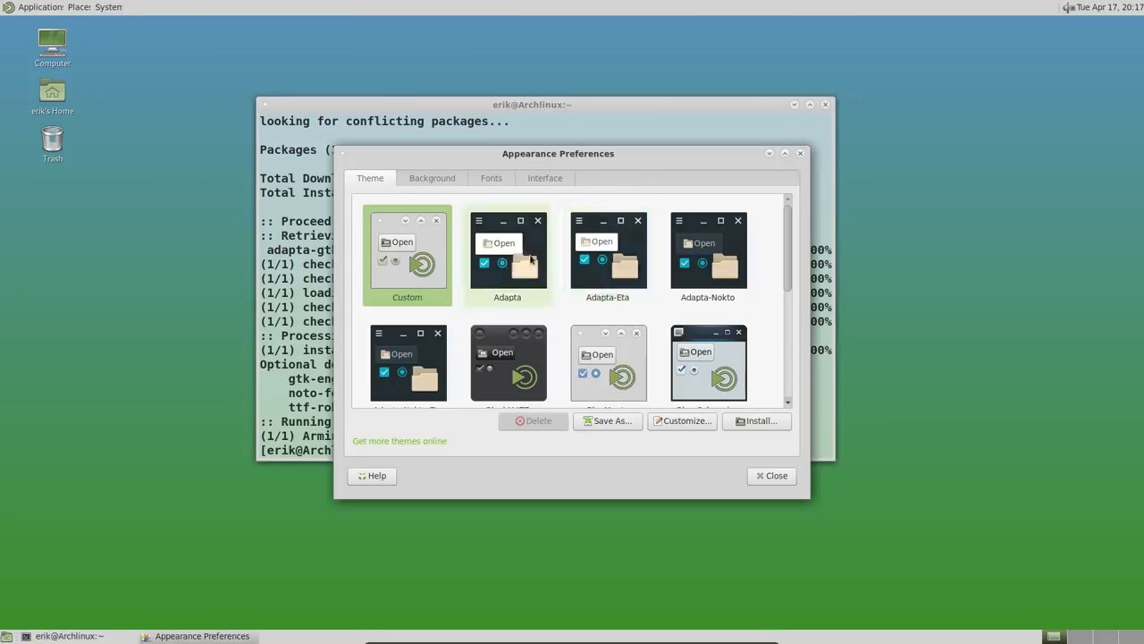
{"action": "left_click", "coordinate": [507, 255]}
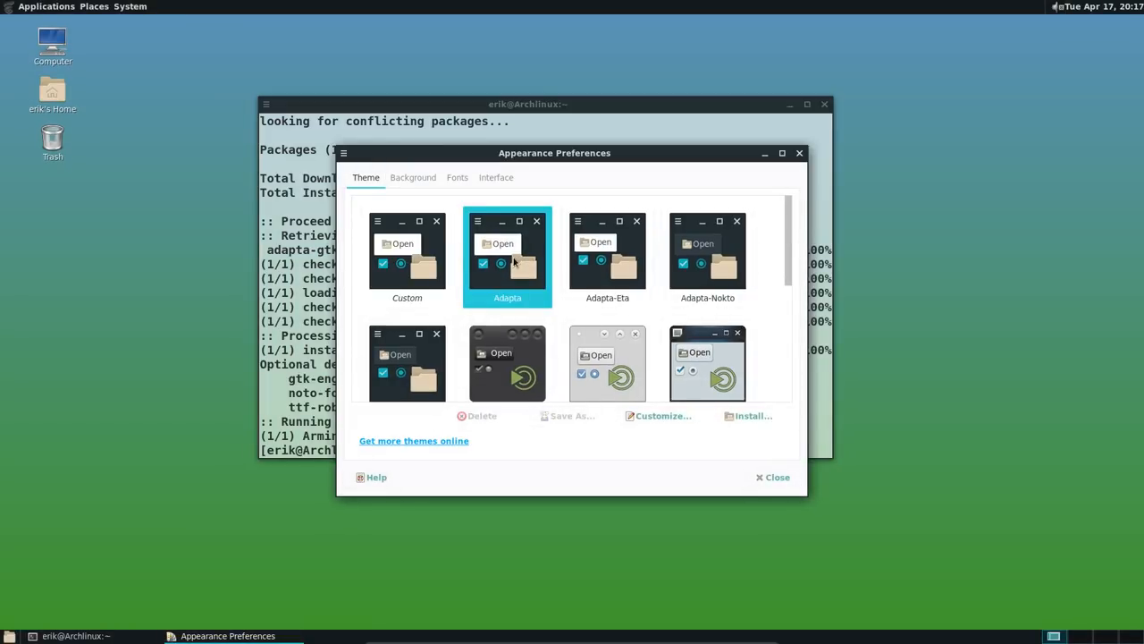
{"action": "left_click", "coordinate": [707, 255]}
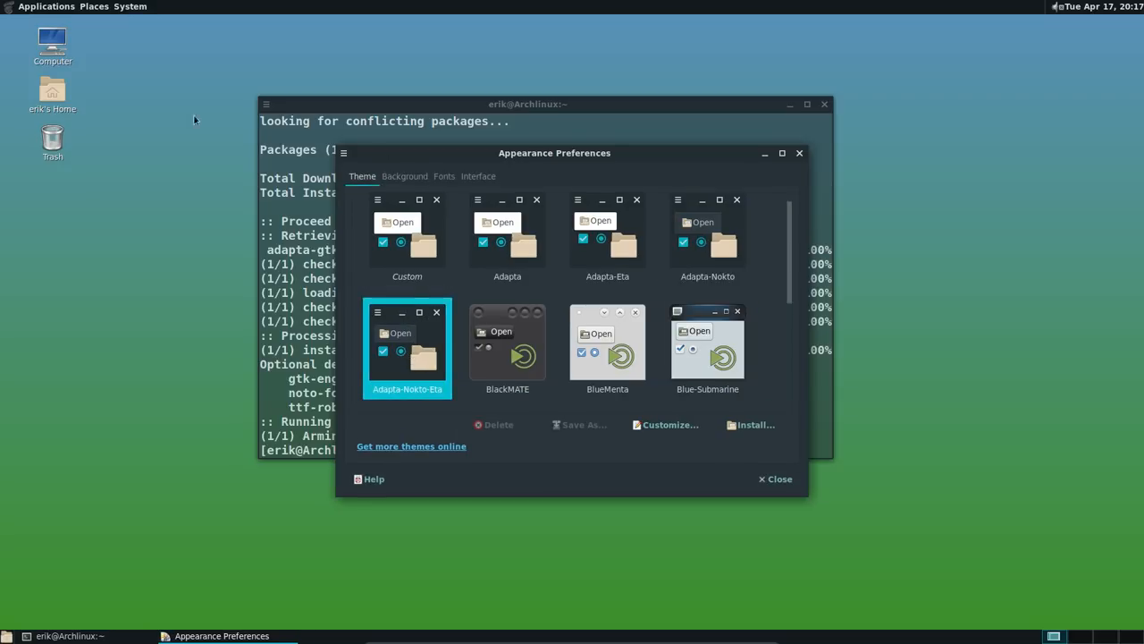
Open the home folder and try Adapta-Nokto, Adapta-Eta, Adapta and Adapta-Nokto-Eta, ending on Adapta-Nokto
{"action": "double_click", "coordinate": [51, 92]}
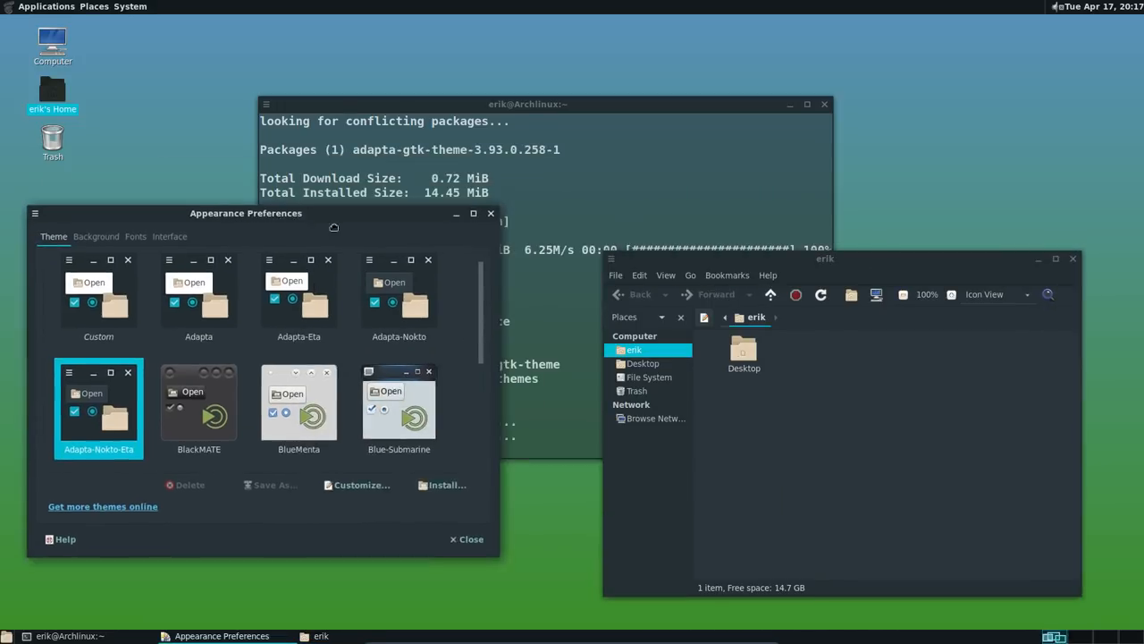
{"action": "left_click", "coordinate": [400, 304]}
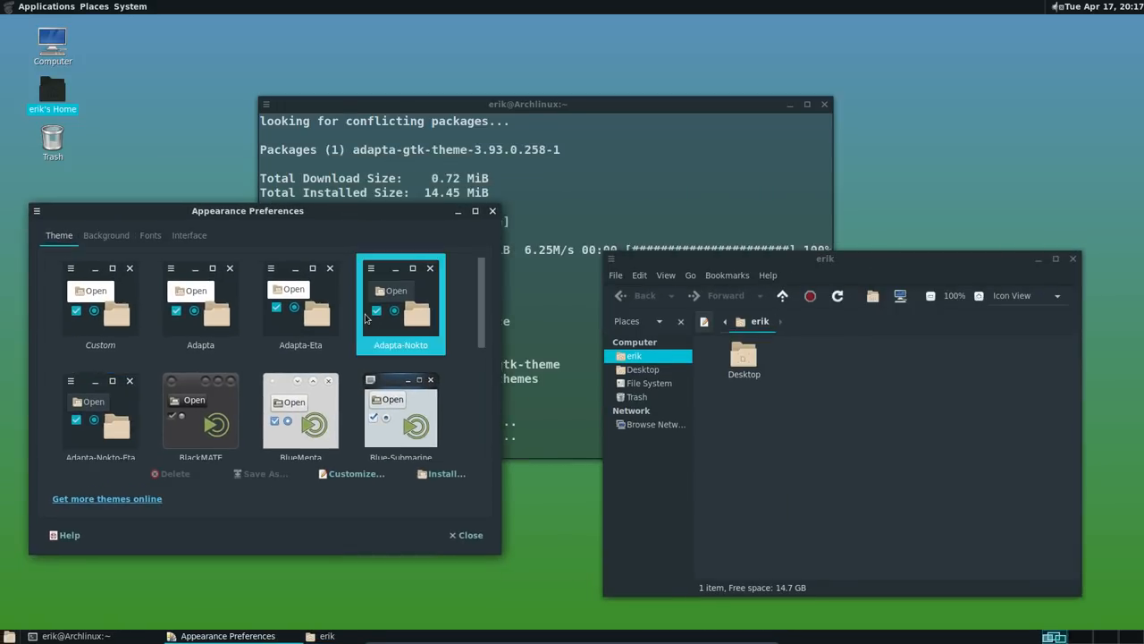
{"action": "left_click", "coordinate": [301, 304]}
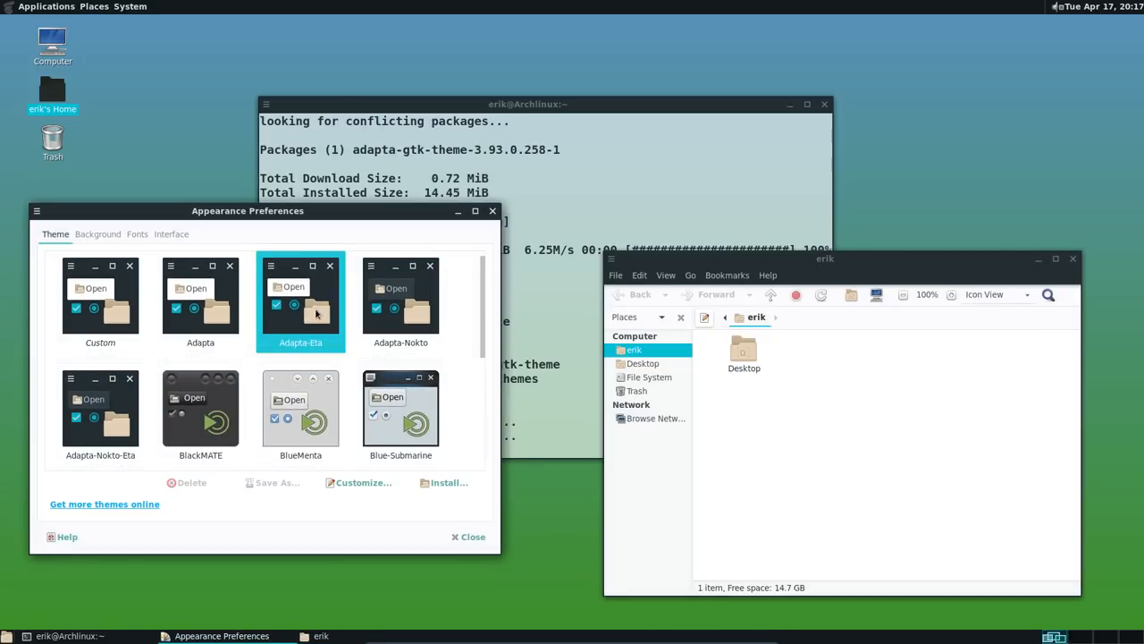
{"action": "left_click", "coordinate": [201, 300]}
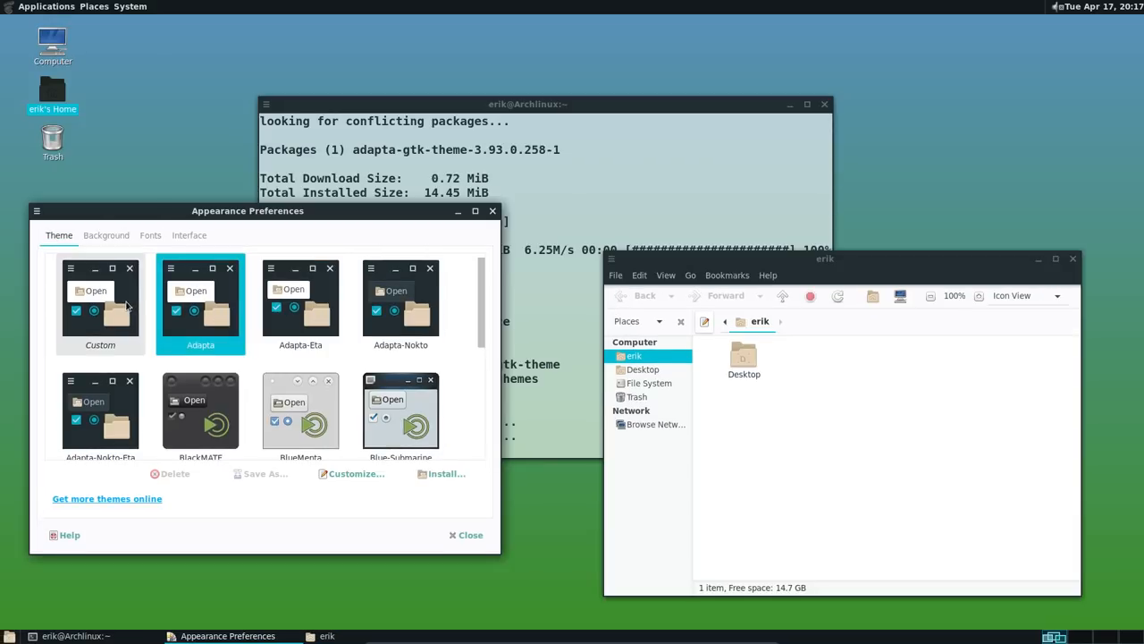
{"action": "mouse_move", "coordinate": [320, 315]}
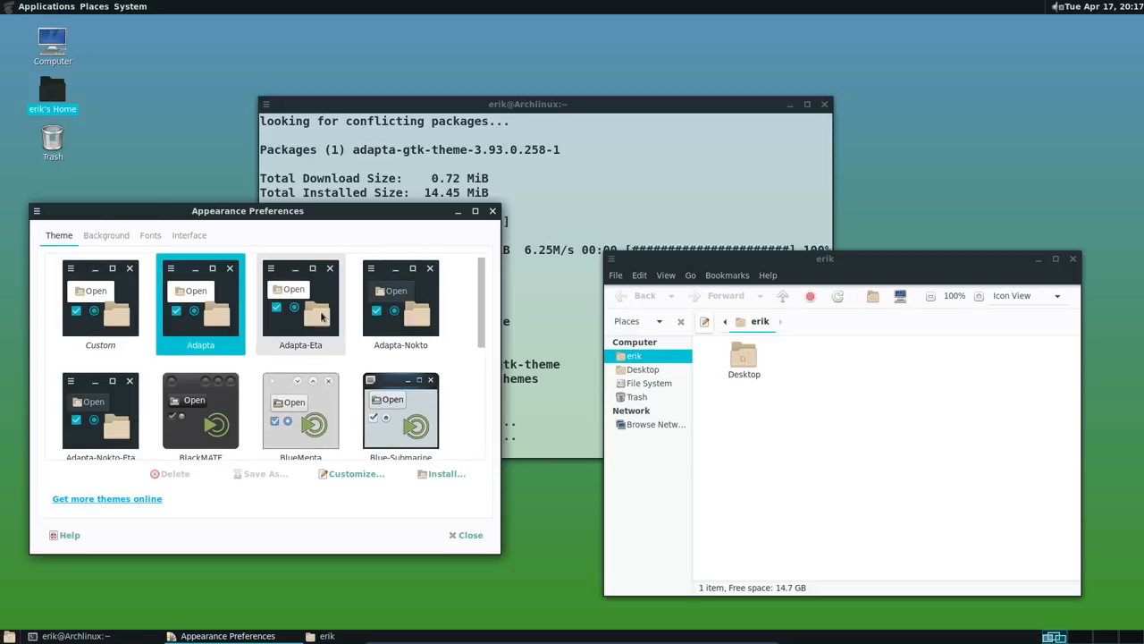
{"action": "left_click", "coordinate": [400, 303]}
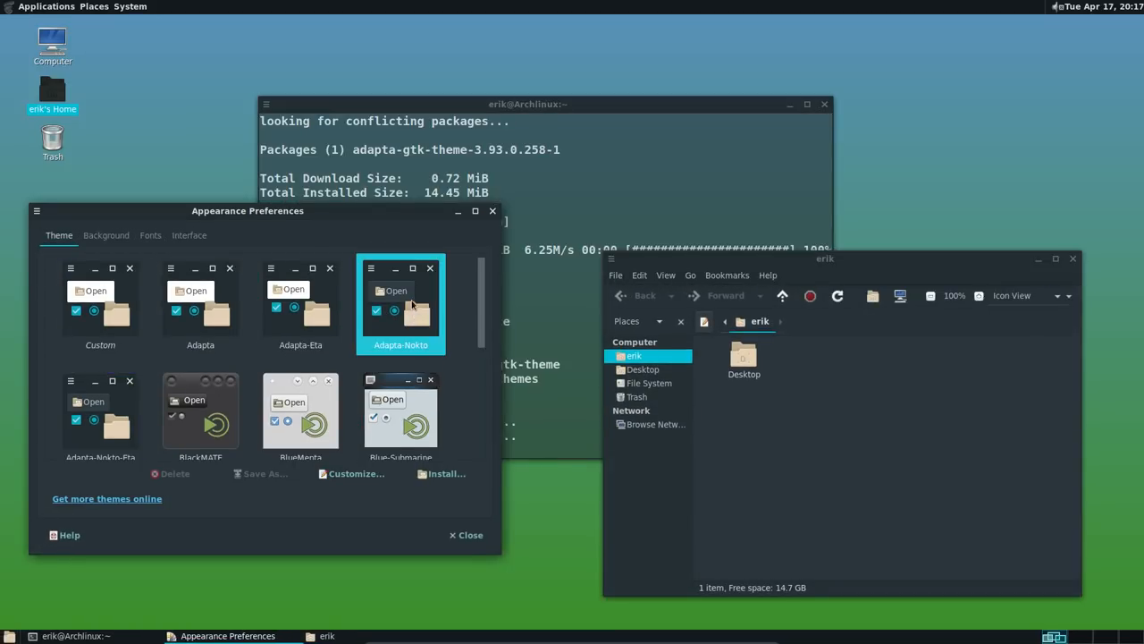
{"action": "left_click", "coordinate": [100, 406]}
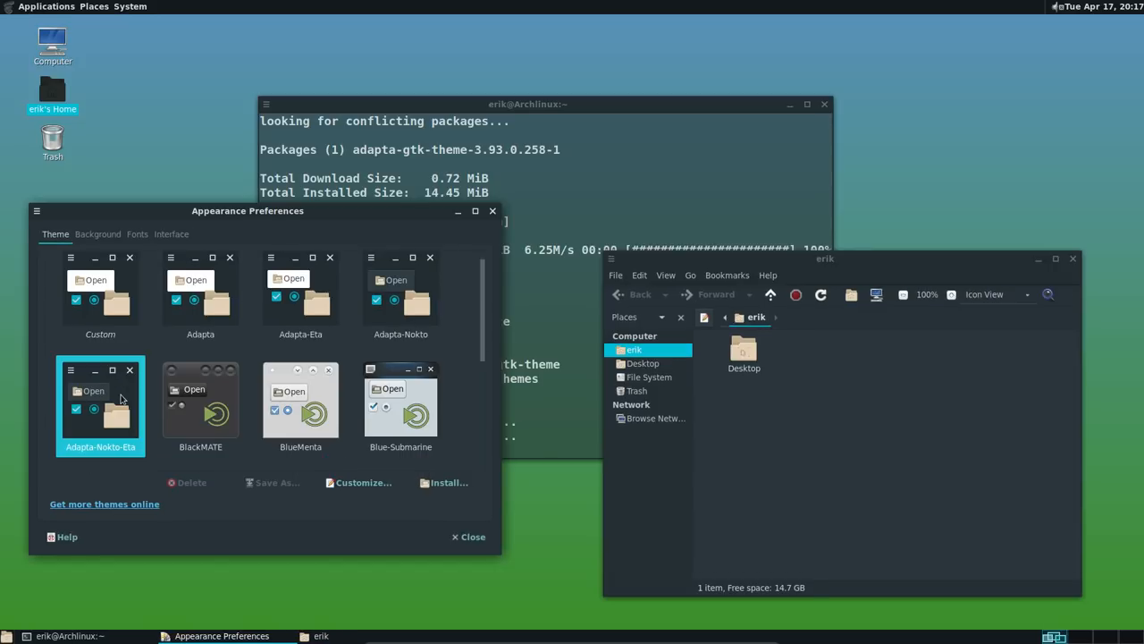
{"action": "left_click", "coordinate": [401, 304]}
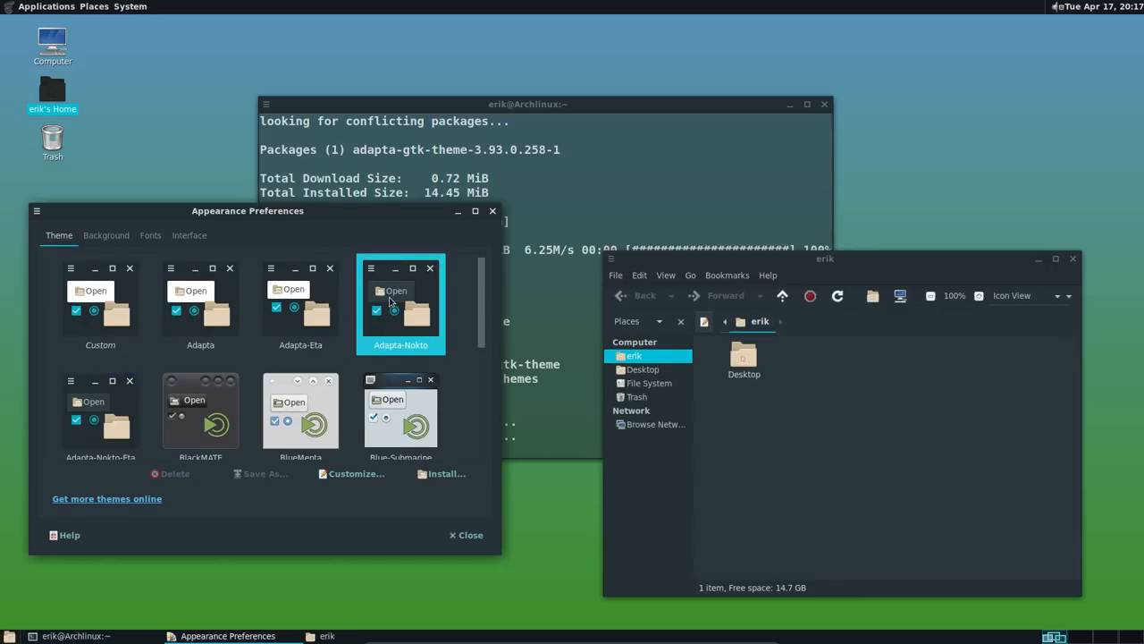
{"action": "mouse_move", "coordinate": [492, 210]}
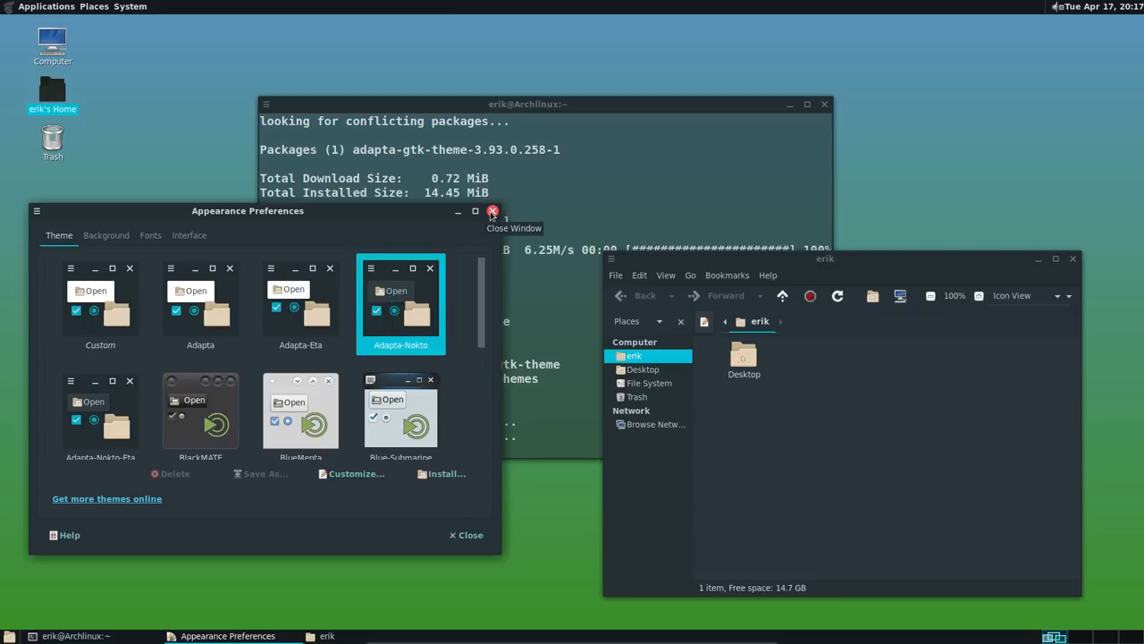
Close Appearance Preferences and move the terminal window to the lower left
{"action": "left_click", "coordinate": [493, 211]}
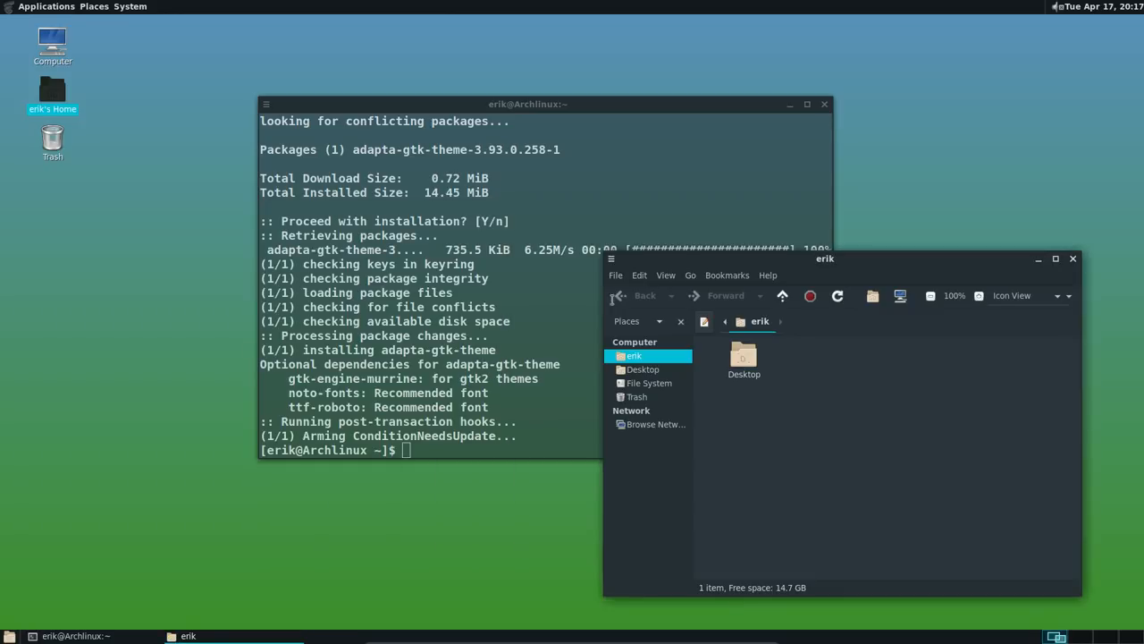
{"action": "left_click", "coordinate": [527, 104]}
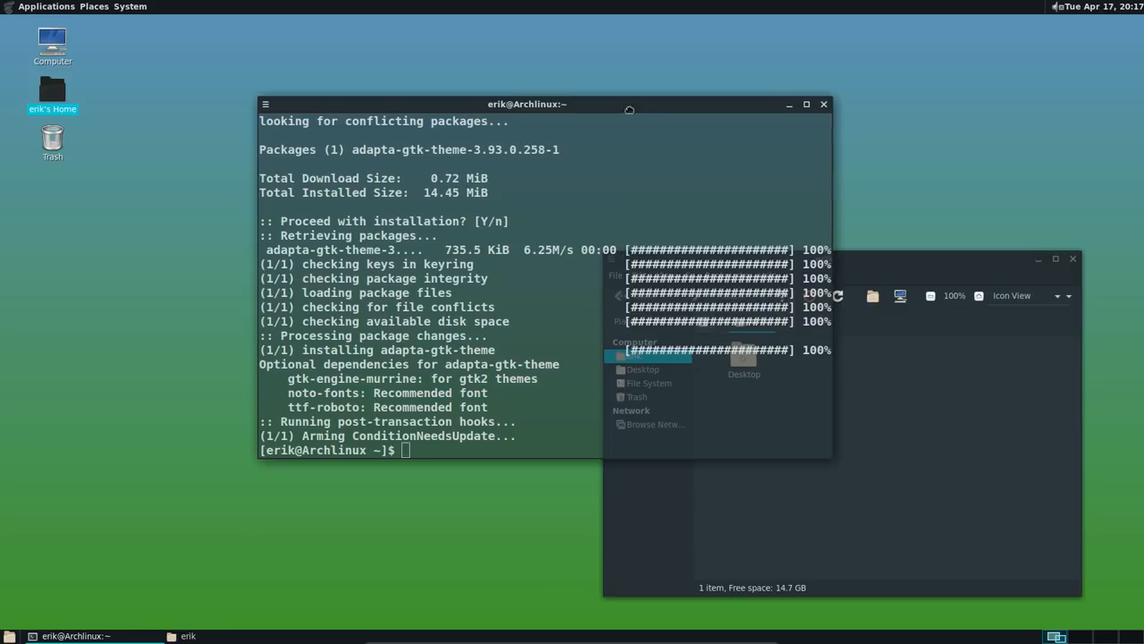
{"action": "left_click_drag", "start_coordinate": [527, 104], "coordinate": [306, 201]}
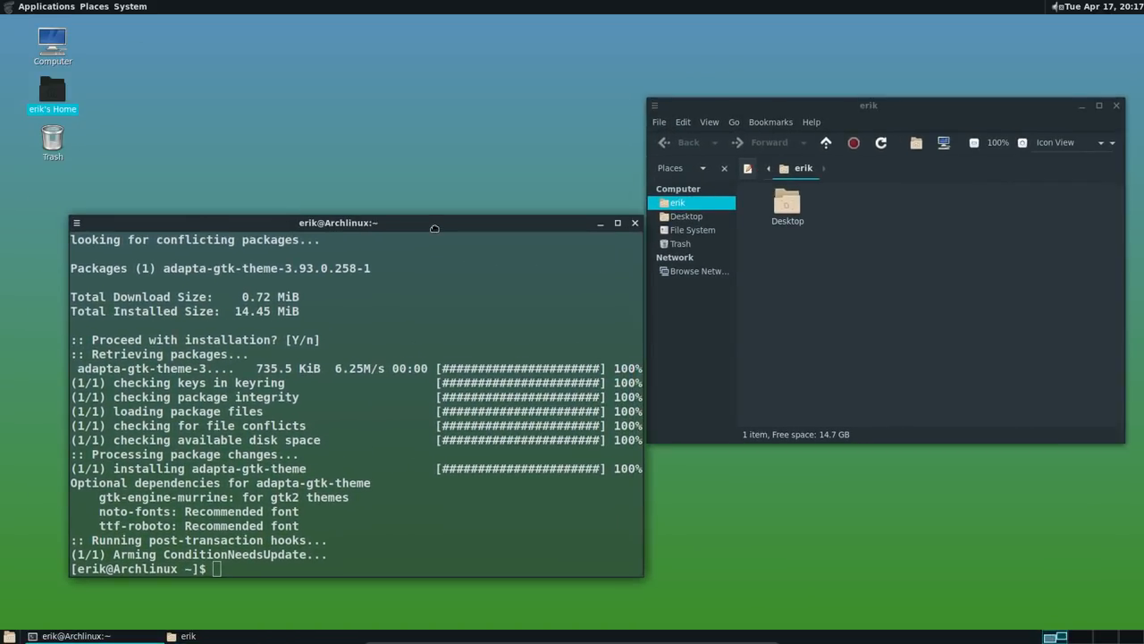
{"action": "left_click_drag", "start_coordinate": [338, 222], "coordinate": [329, 206]}
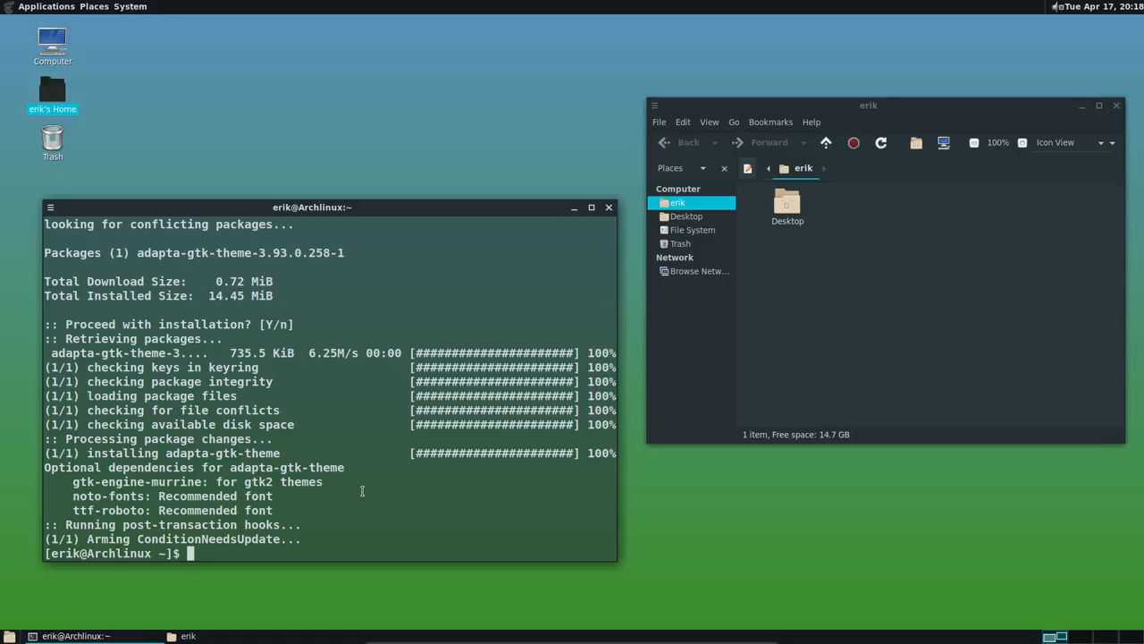
Run sudo pacman -S numix-gtk-theme
{"action": "type", "text": "sudo"}
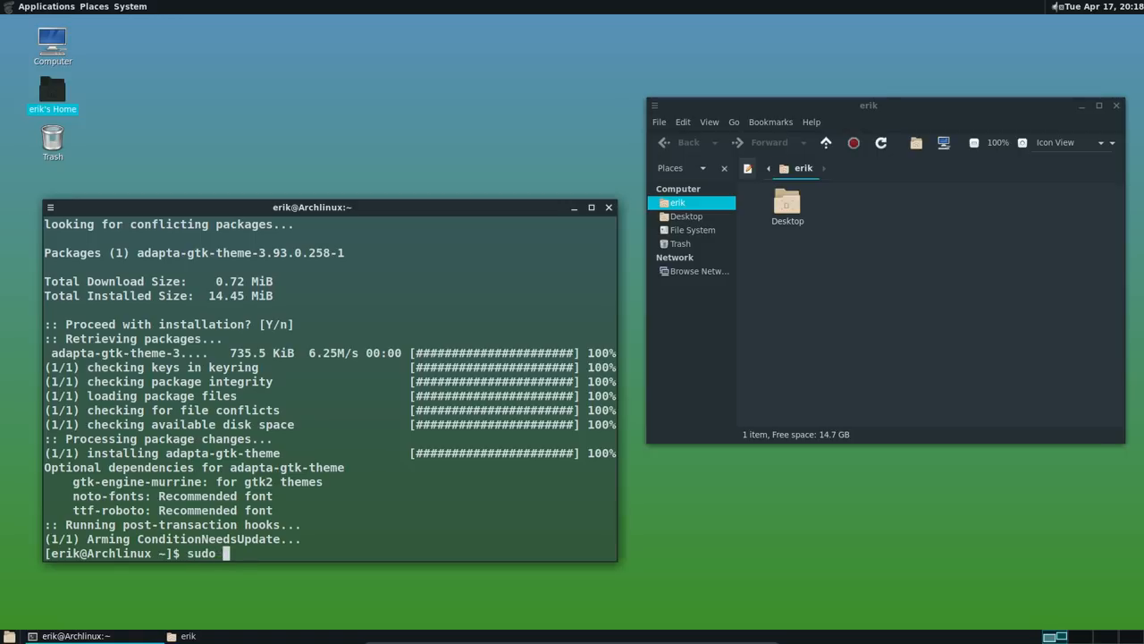
{"action": "type", "text": "paca"}
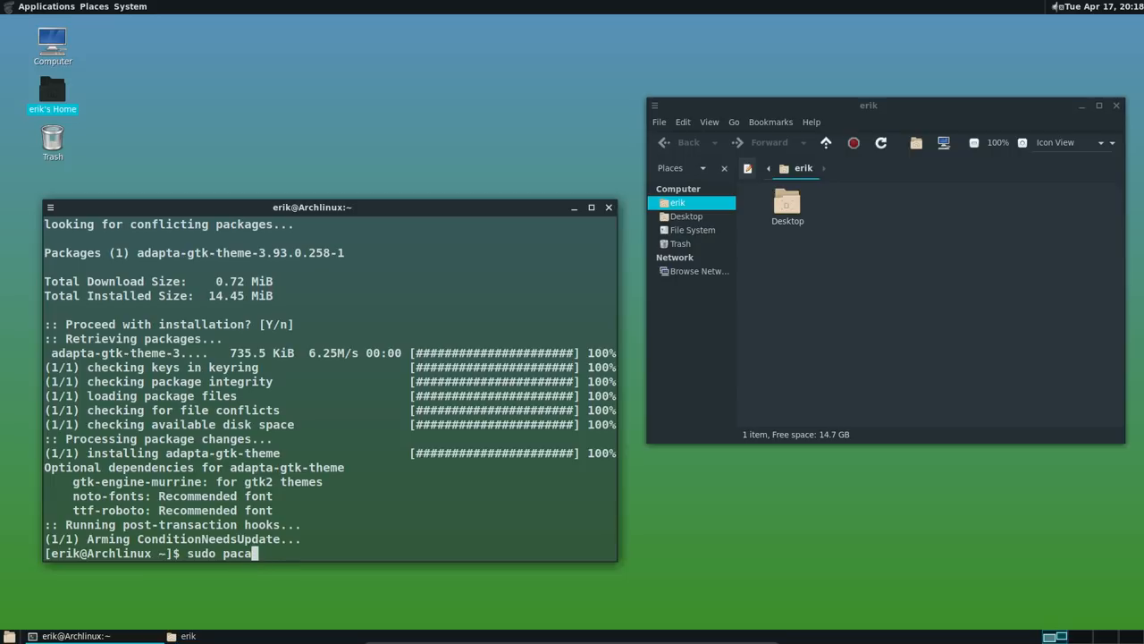
{"action": "type", "text": "cman -S ic"}
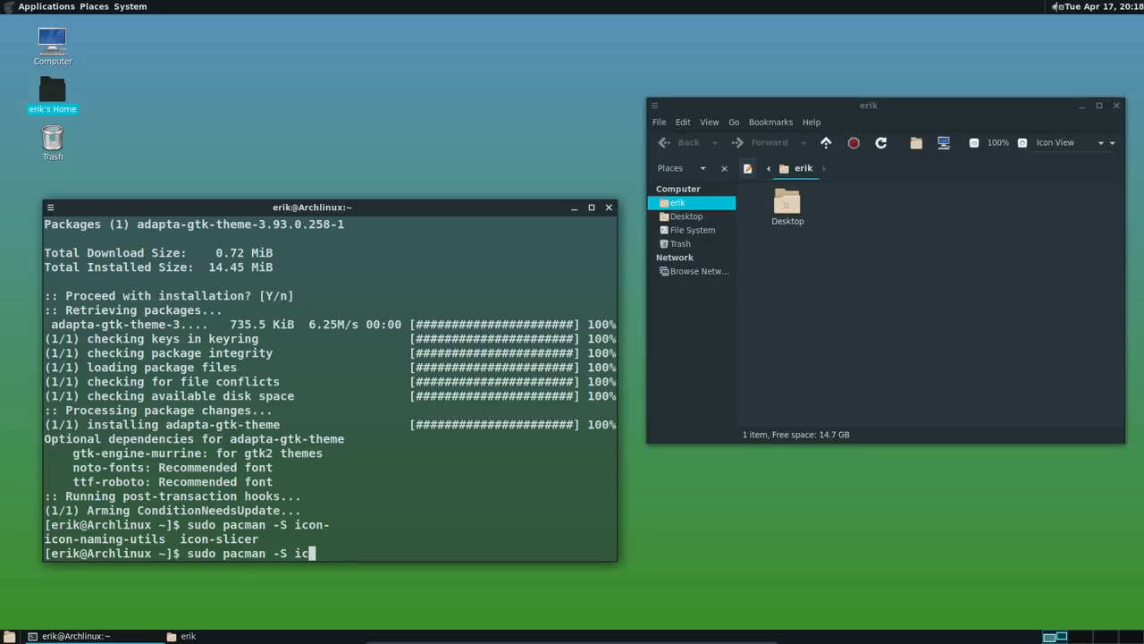
{"action": "key", "text": "BackSpace"}
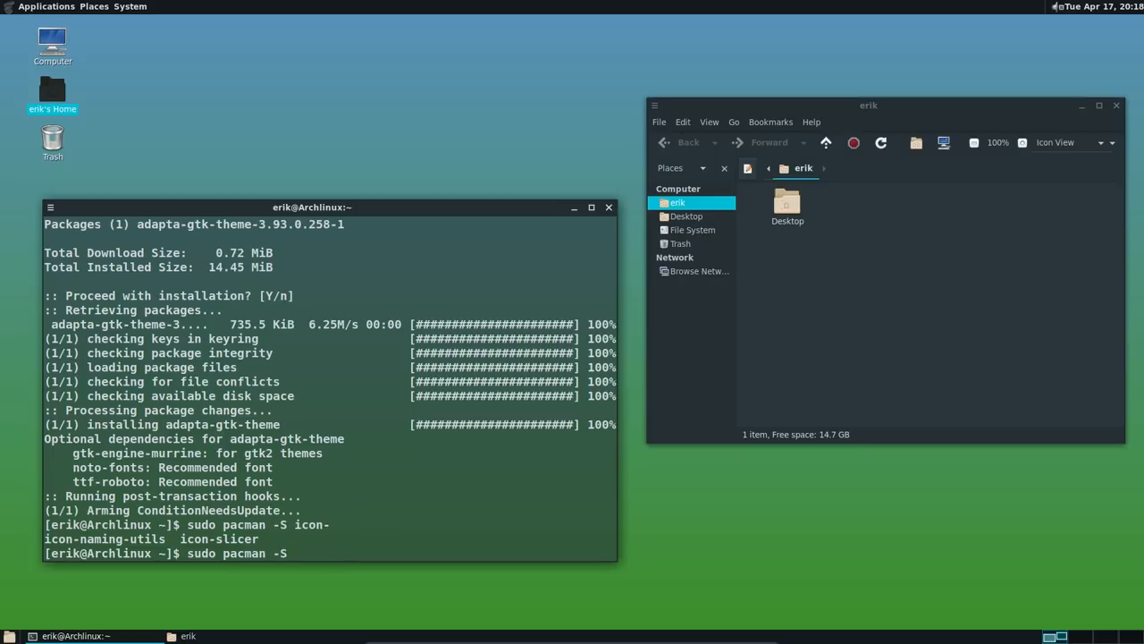
{"action": "type", "text": "numi"}
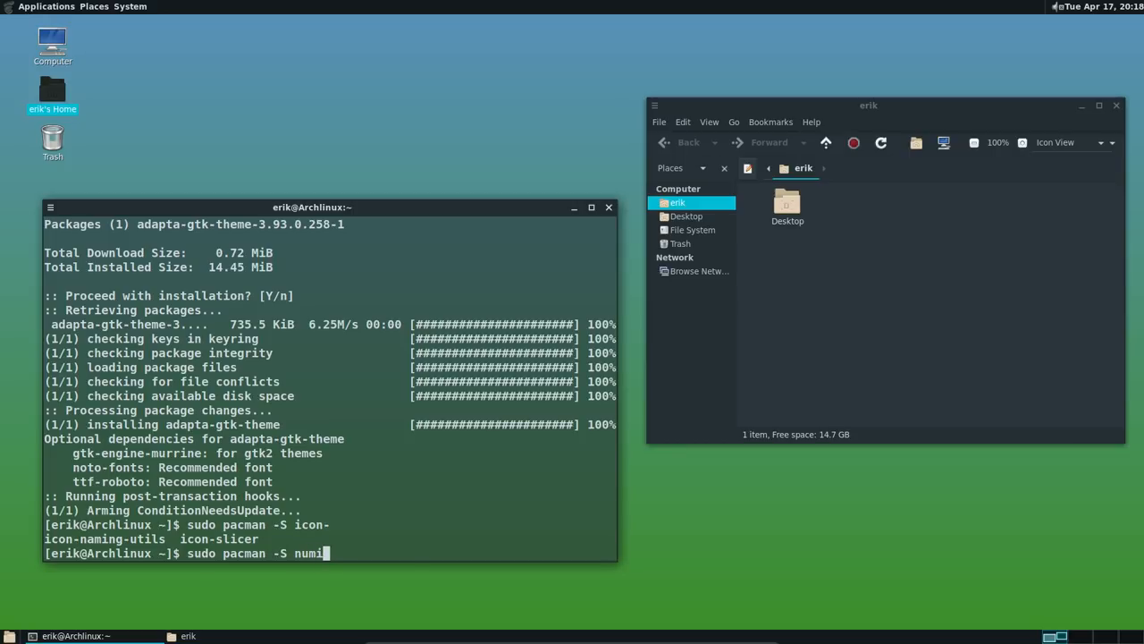
{"action": "type", "text": "x-gtk-theme"}
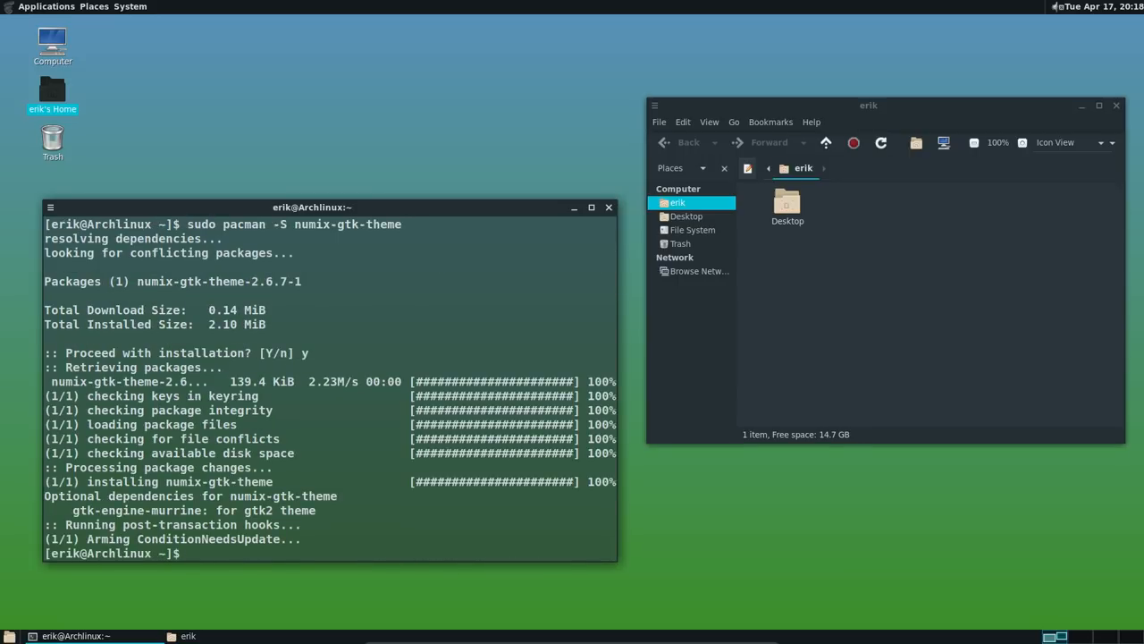
{"action": "left_click", "coordinate": [125, 6]}
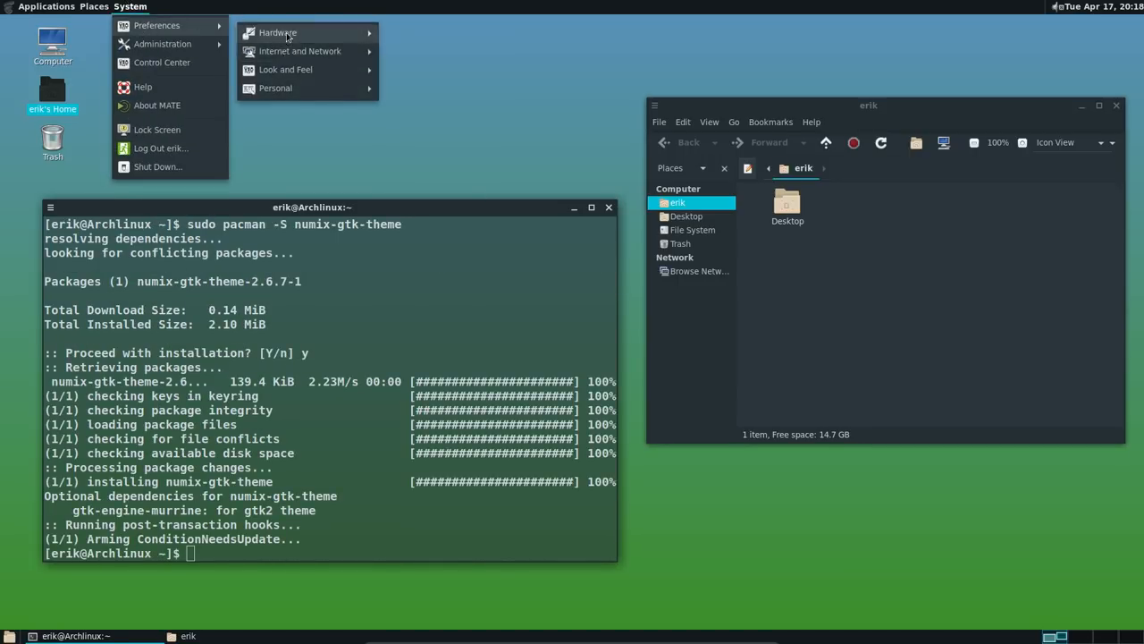
{"action": "left_click", "coordinate": [286, 69]}
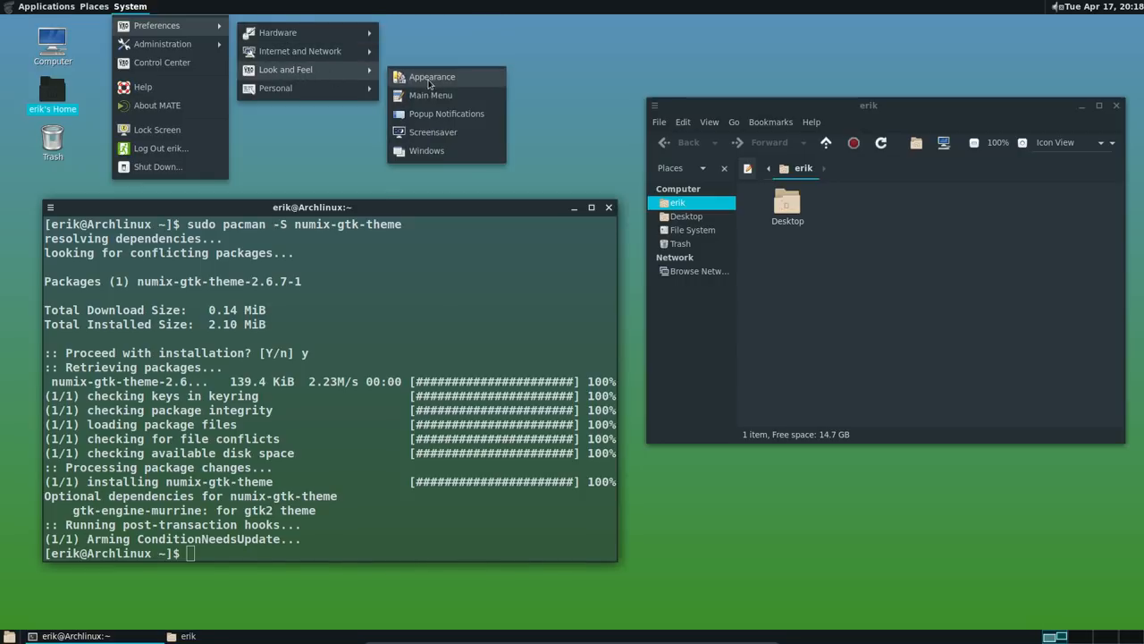
{"action": "left_click", "coordinate": [432, 76]}
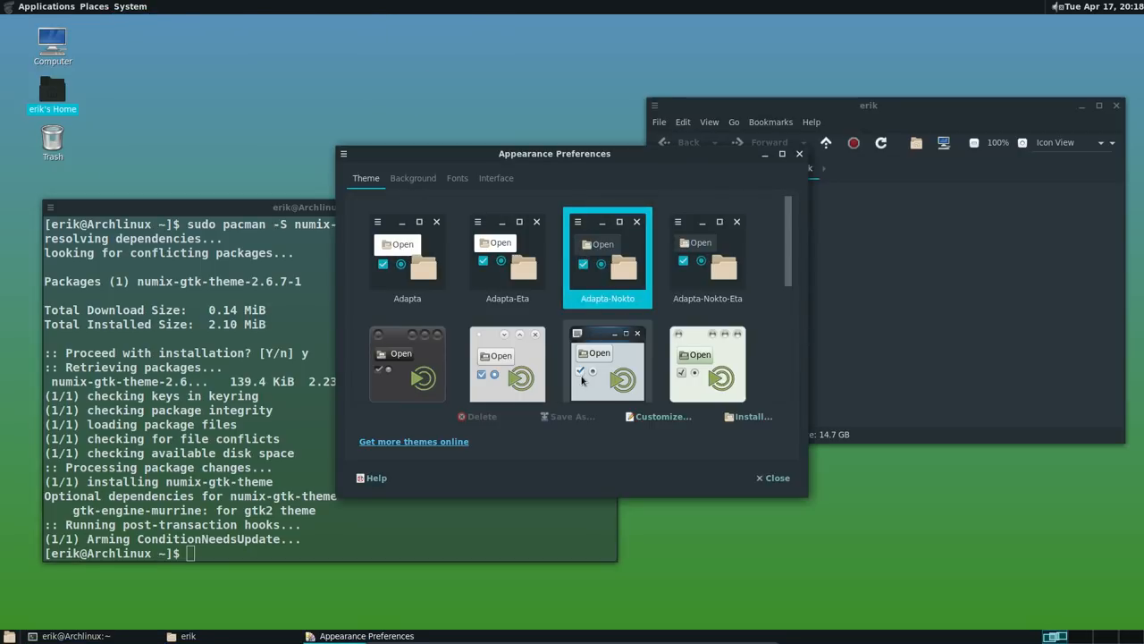
{"action": "scroll", "scroll_direction": "down", "scroll_amount": 3}
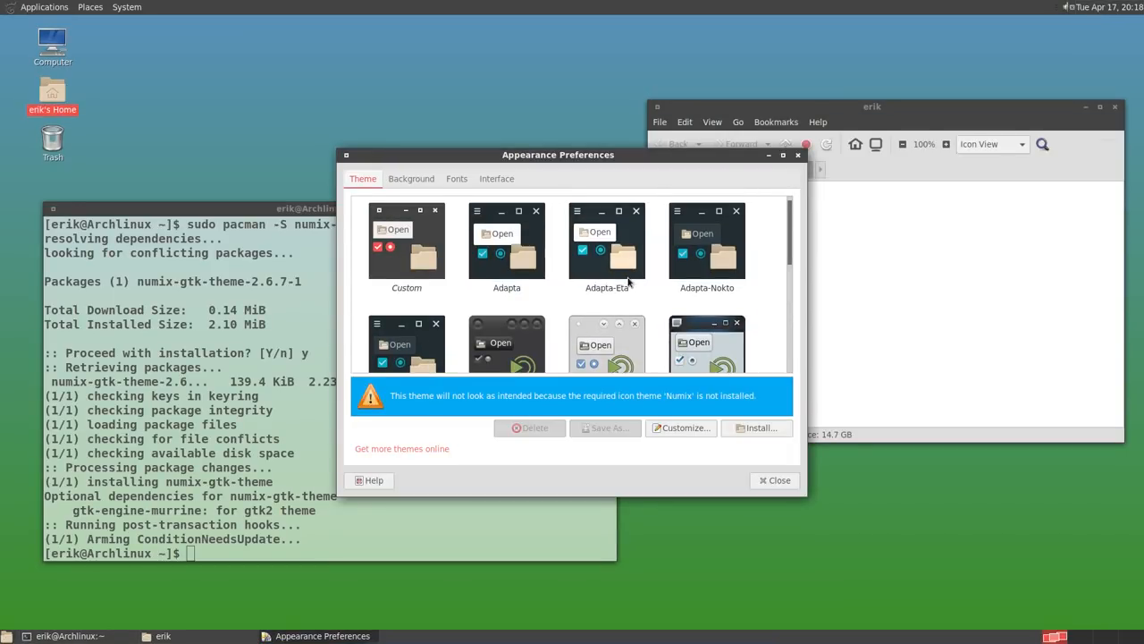
{"action": "left_click", "coordinate": [707, 255]}
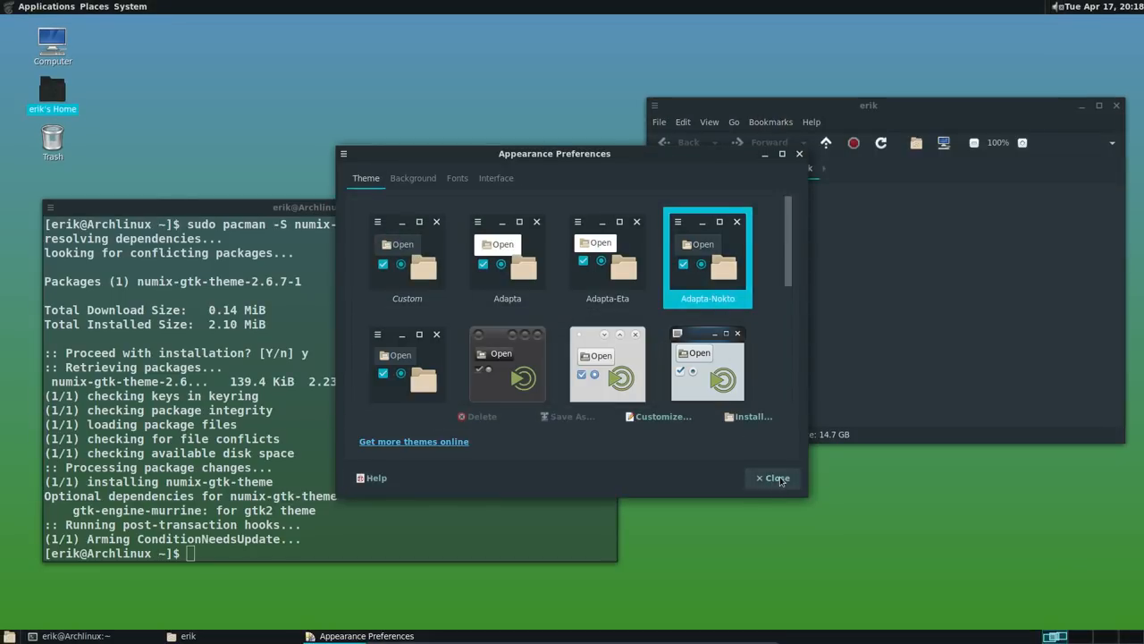
{"action": "left_click", "coordinate": [772, 478]}
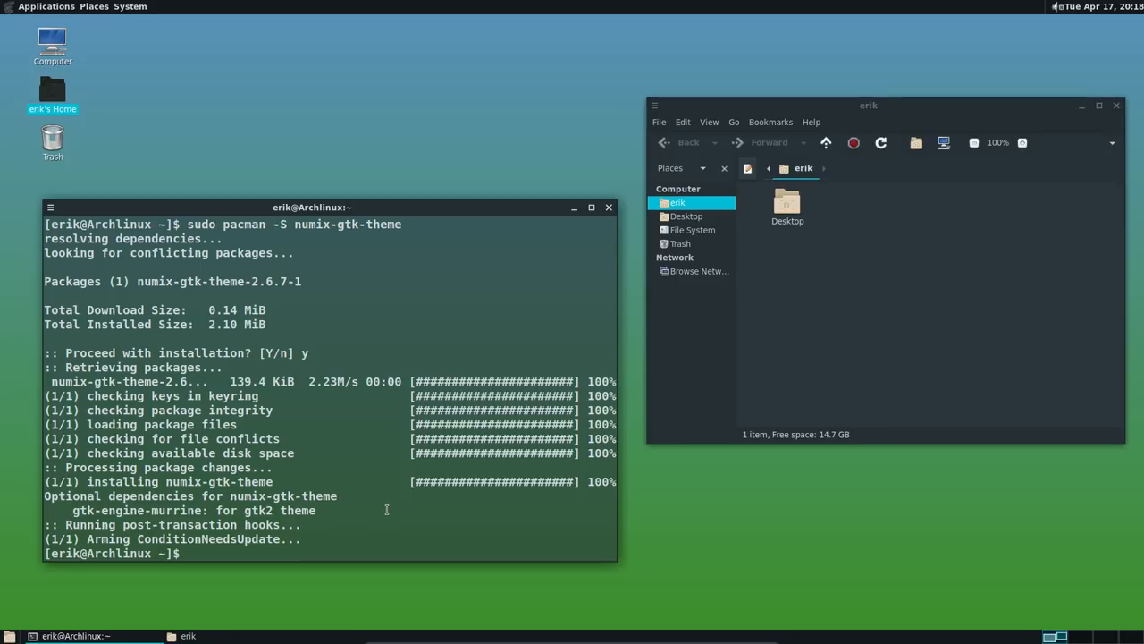
Search with yaourt icon theme and scroll through the listed icon theme packages
{"action": "type", "text": "yaourt"}
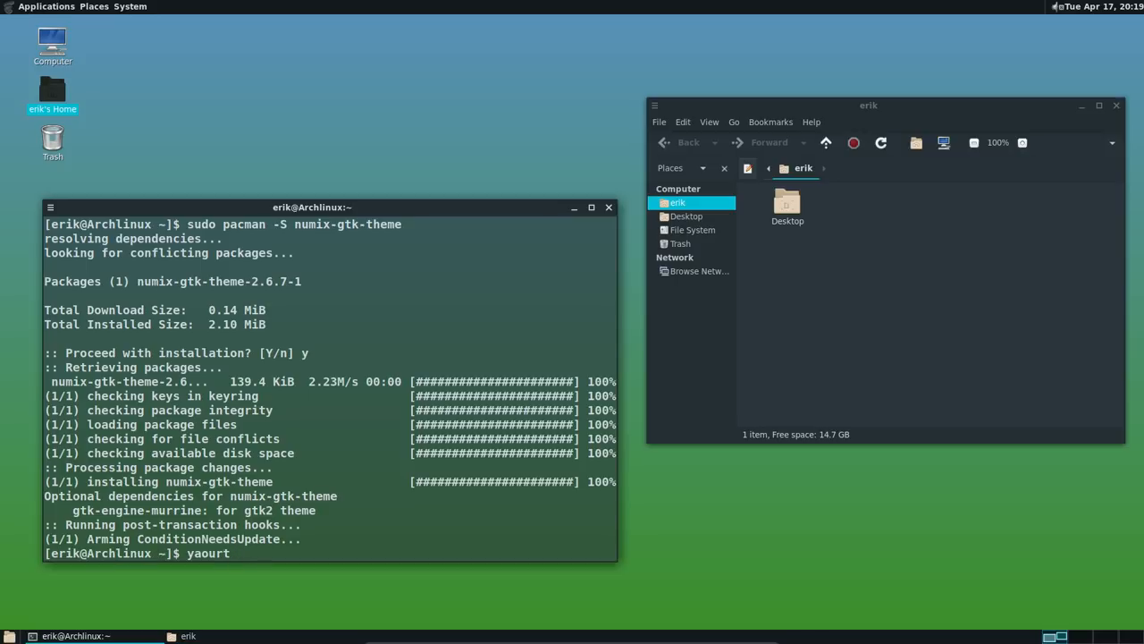
{"action": "type", "text": "icon t"}
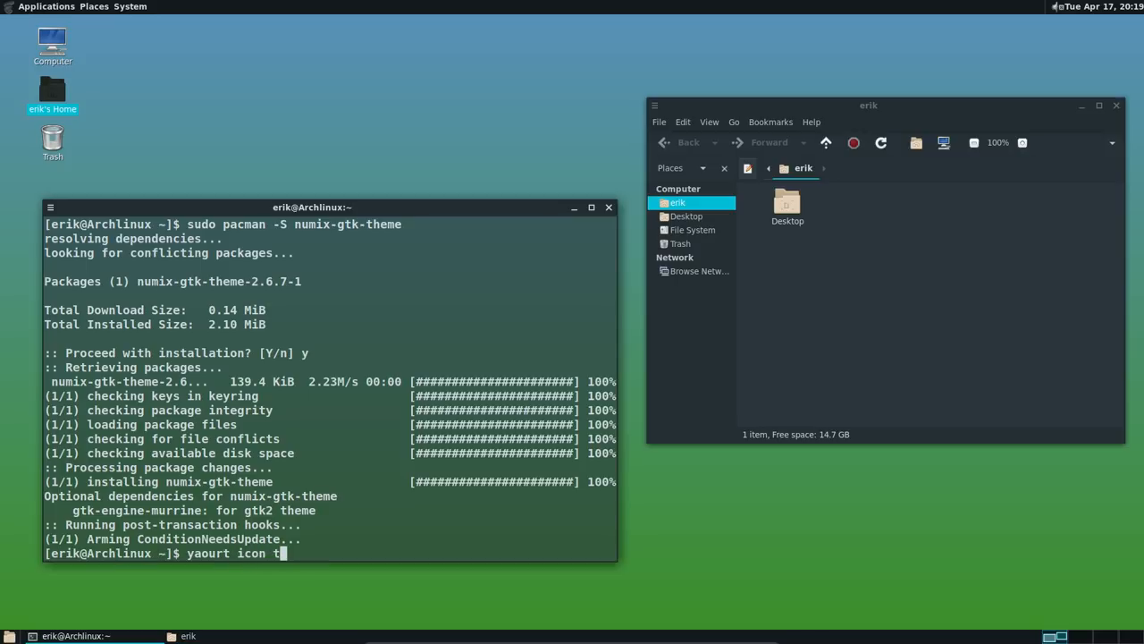
{"action": "key", "text": "Return"}
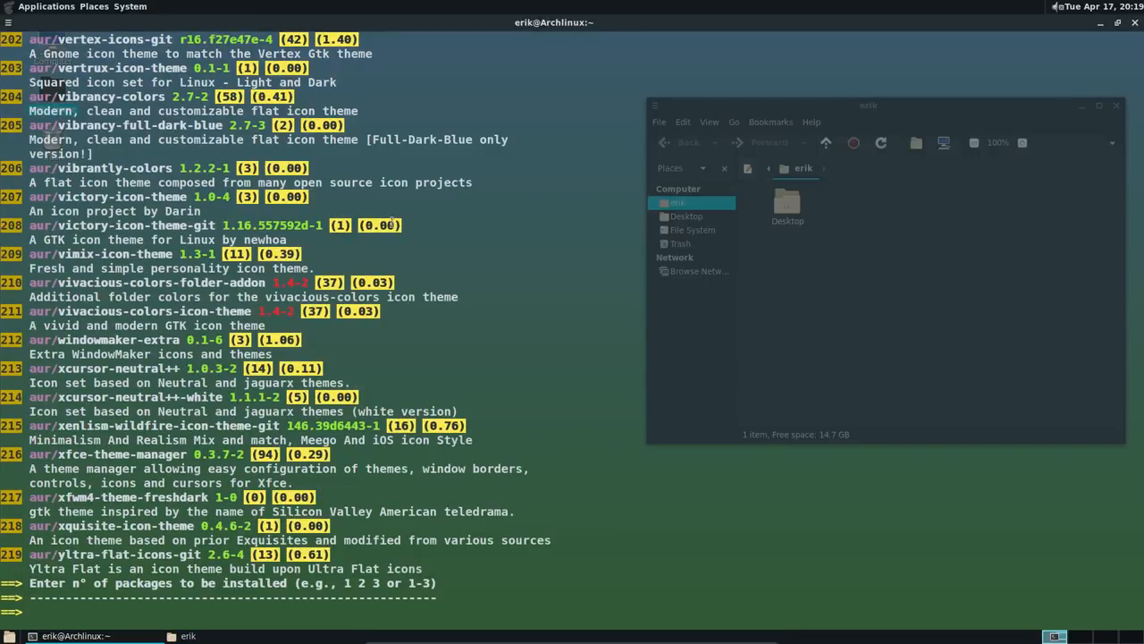
{"action": "scroll", "scroll_direction": "up", "scroll_amount": 3}
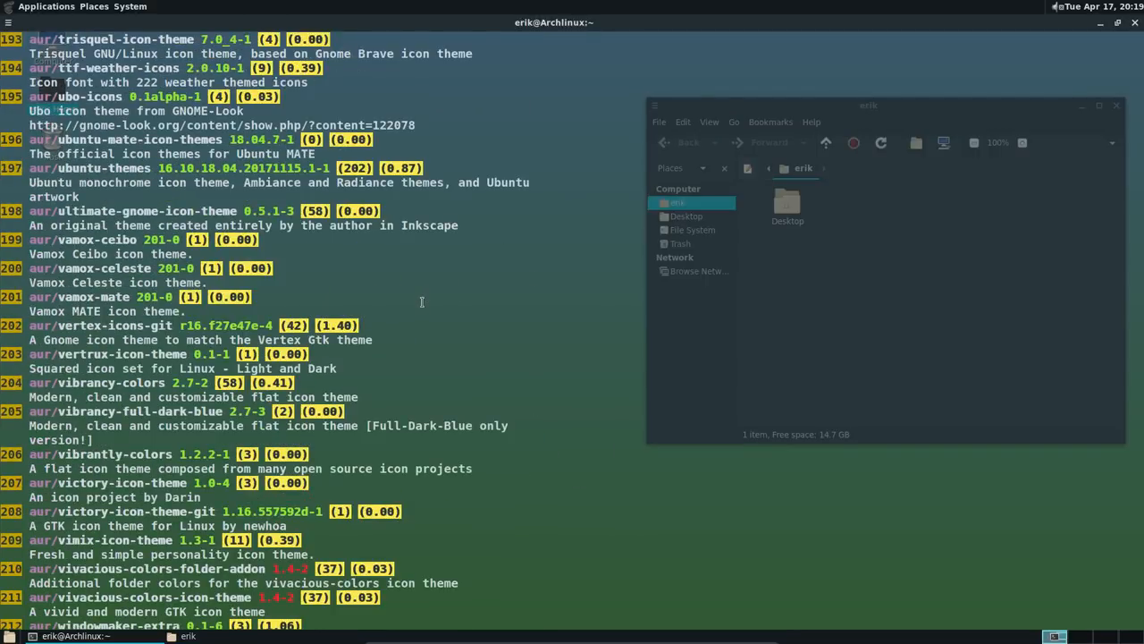
{"action": "scroll", "scroll_direction": "down", "scroll_amount": 3}
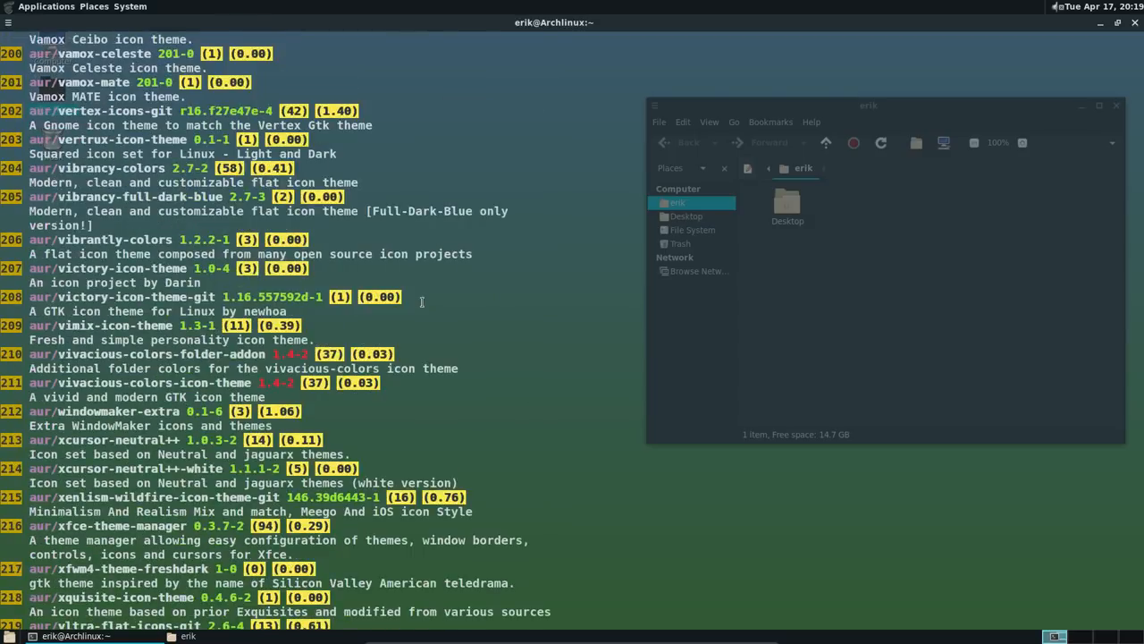
{"action": "scroll", "scroll_direction": "down", "scroll_amount": 3}
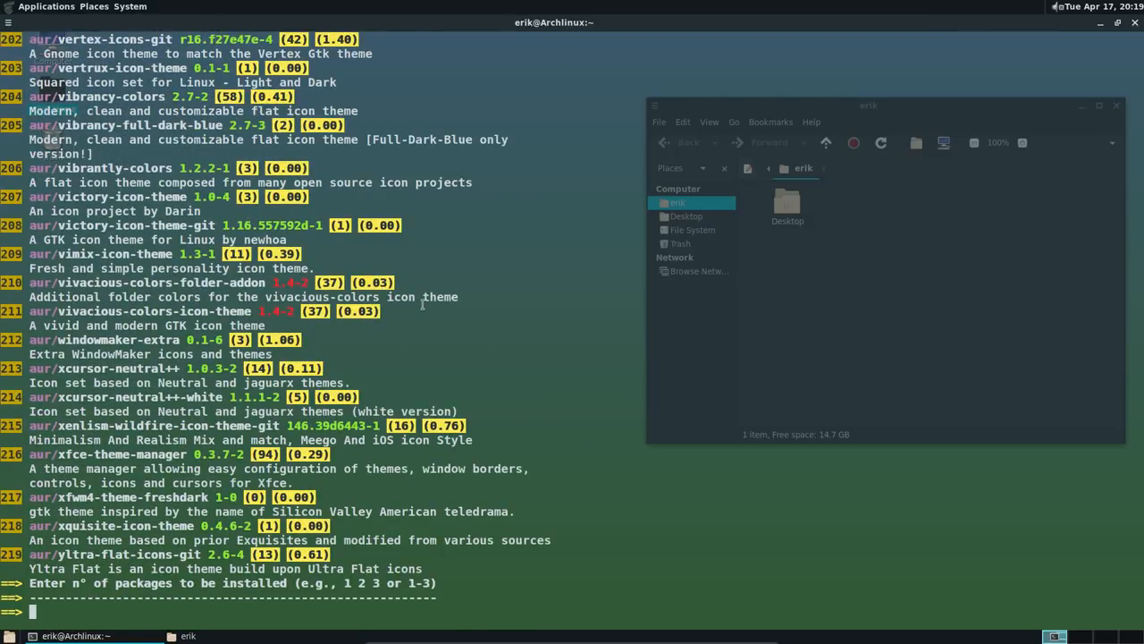
{"action": "scroll", "scroll_direction": "up", "scroll_amount": 3}
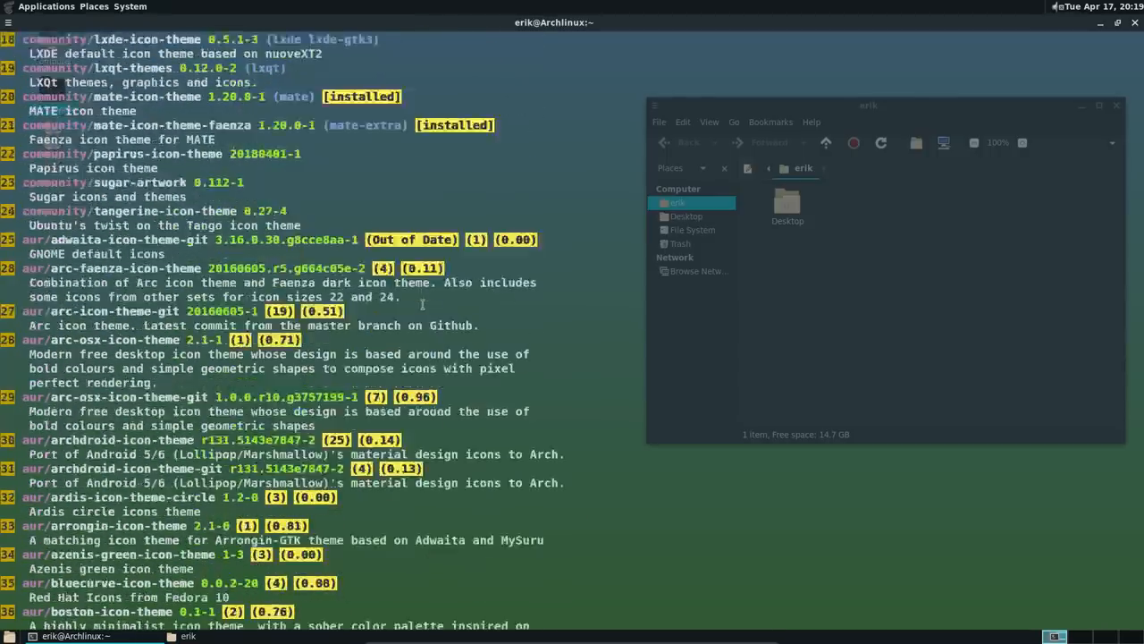
{"action": "scroll", "scroll_direction": "up", "scroll_amount": 3}
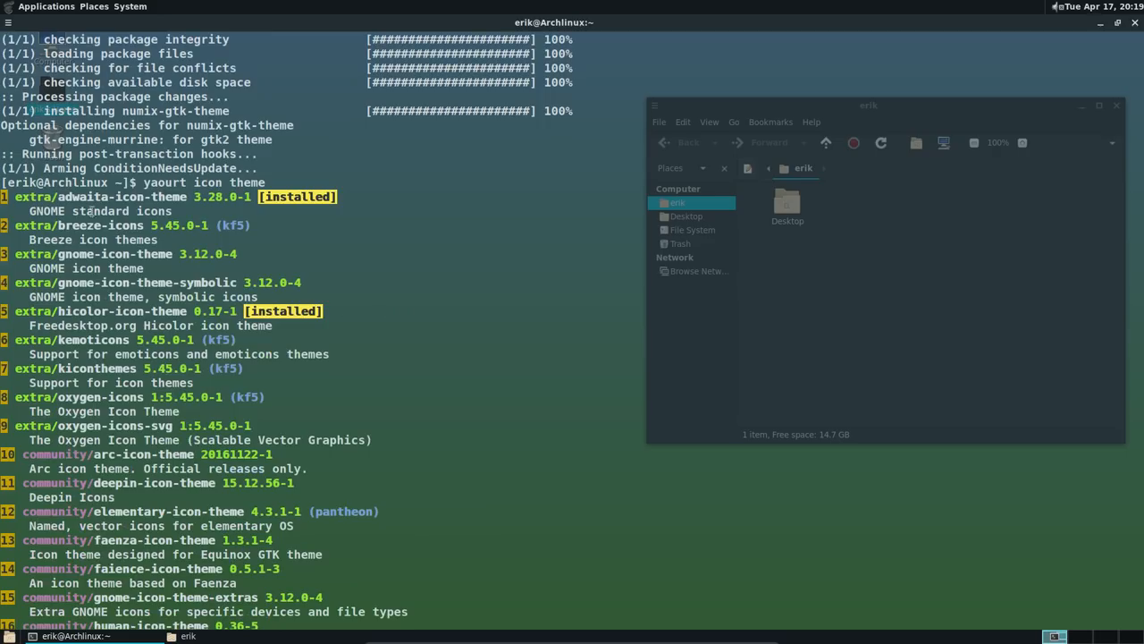
{"action": "mouse_move", "coordinate": [205, 405]}
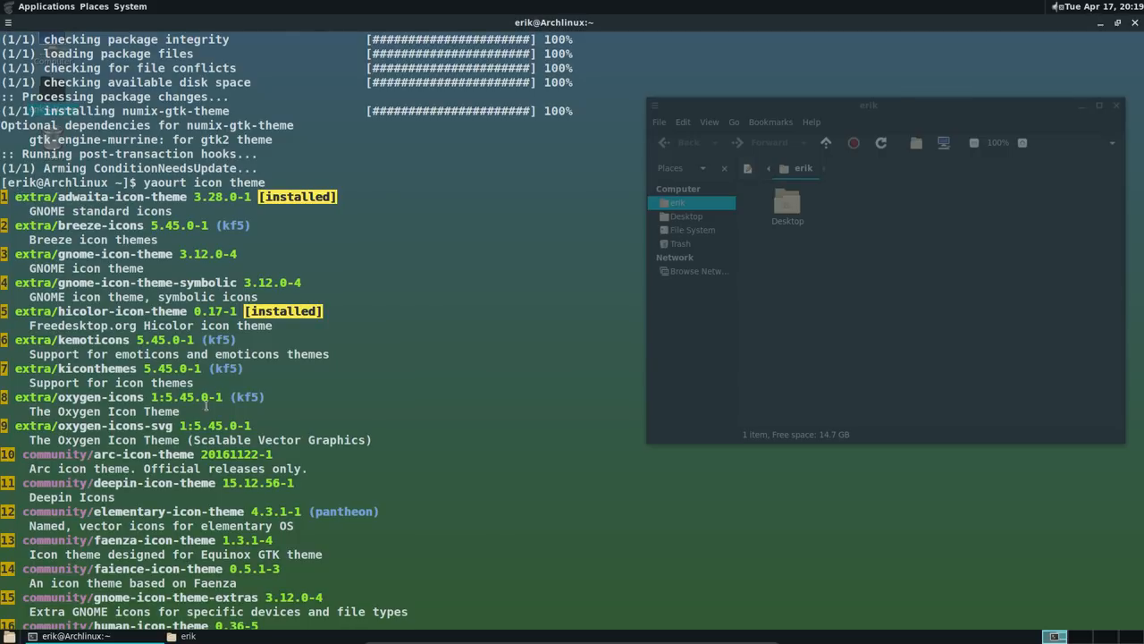
{"action": "scroll", "scroll_direction": "down", "scroll_amount": 3}
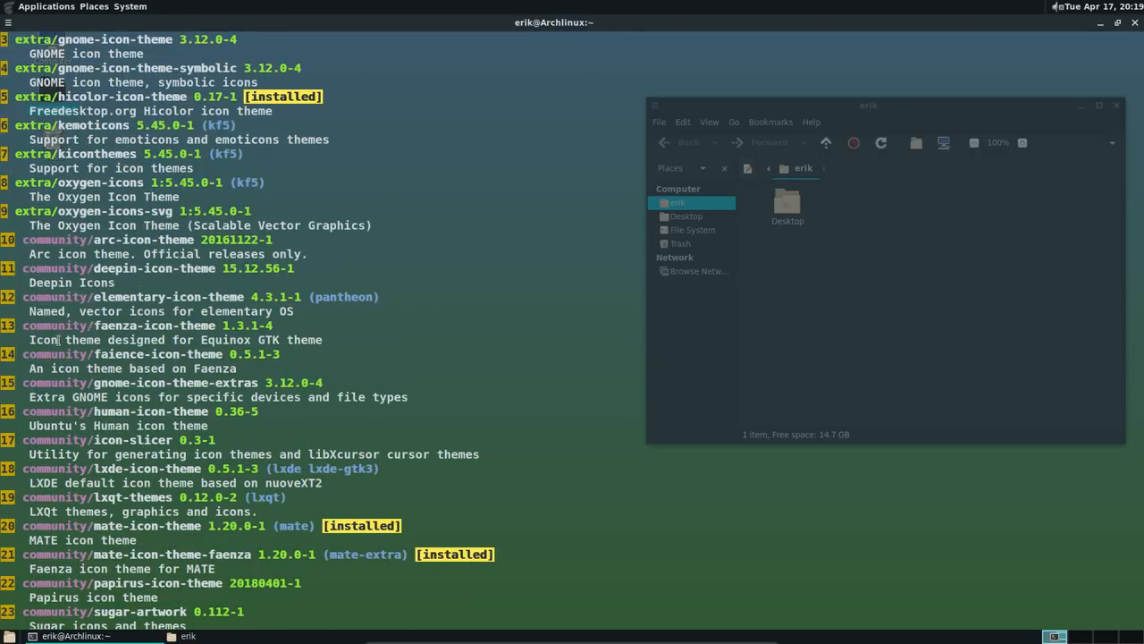
{"action": "scroll", "scroll_direction": "down", "scroll_amount": 3}
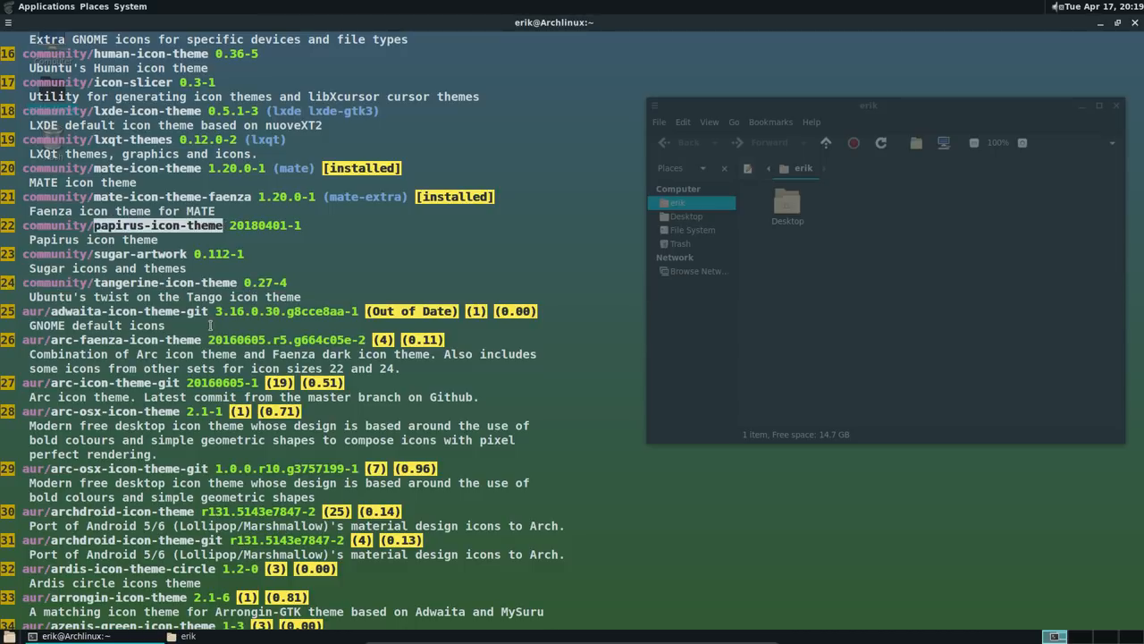
{"action": "scroll", "scroll_direction": "down", "scroll_amount": 3}
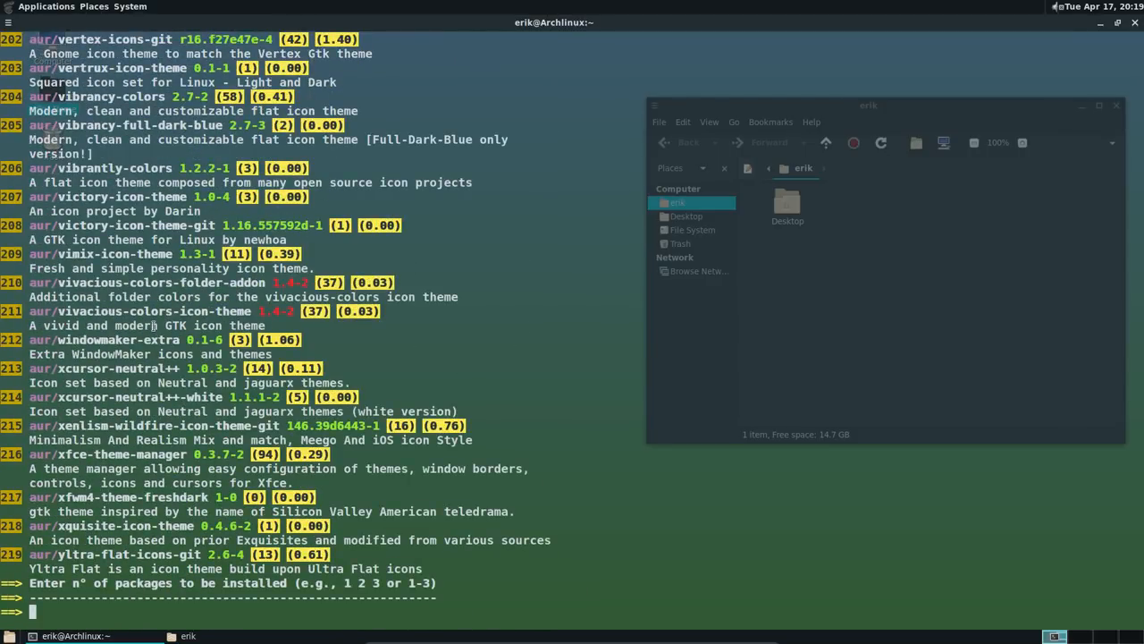
{"action": "scroll", "scroll_direction": "up", "scroll_amount": 3}
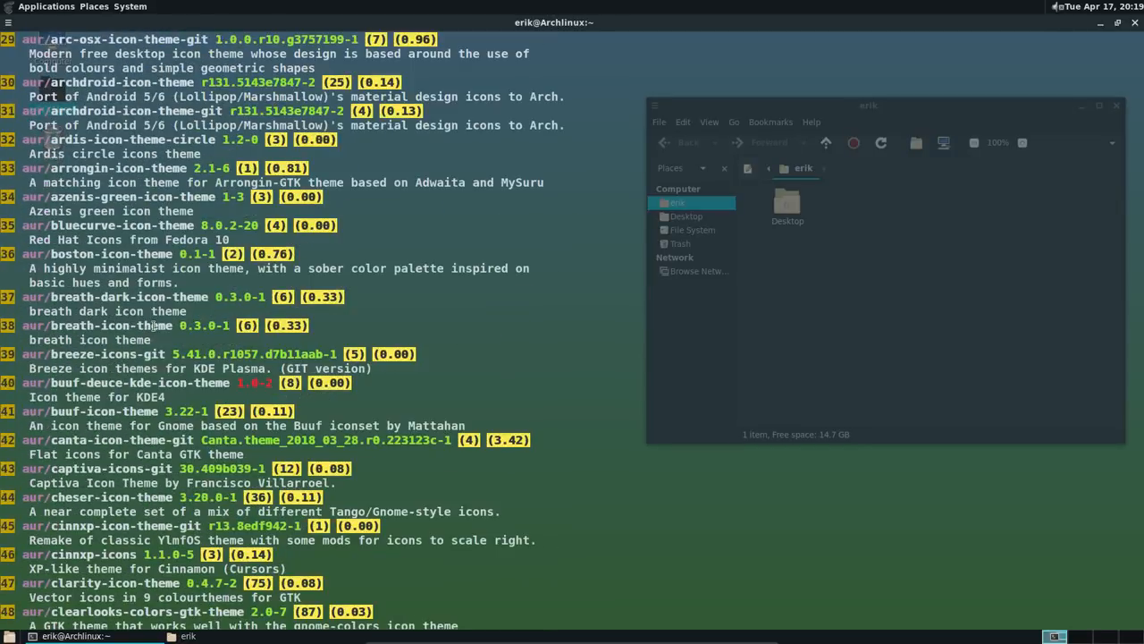
{"action": "scroll", "scroll_direction": "down", "scroll_amount": 3}
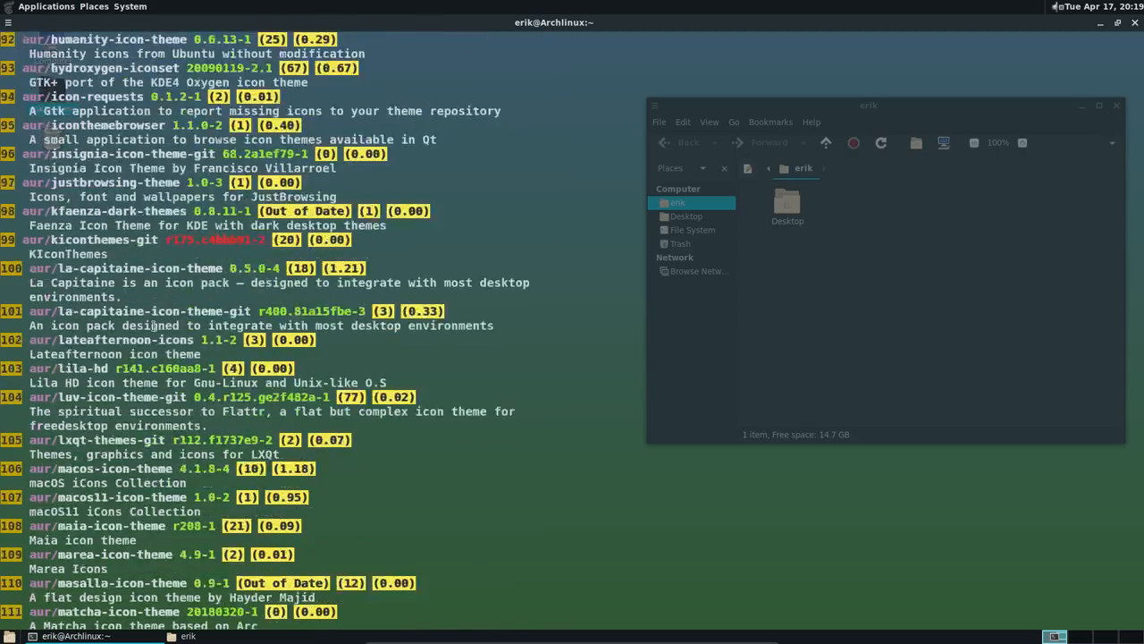
{"action": "scroll", "scroll_direction": "down", "scroll_amount": 3}
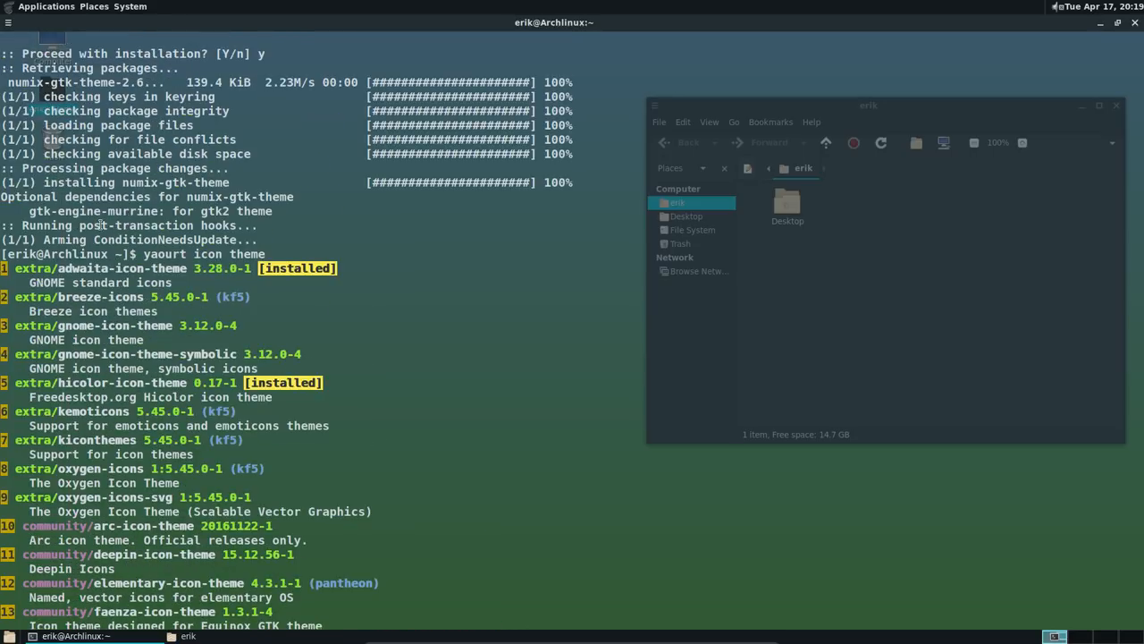
{"action": "scroll", "scroll_direction": "down", "scroll_amount": 3}
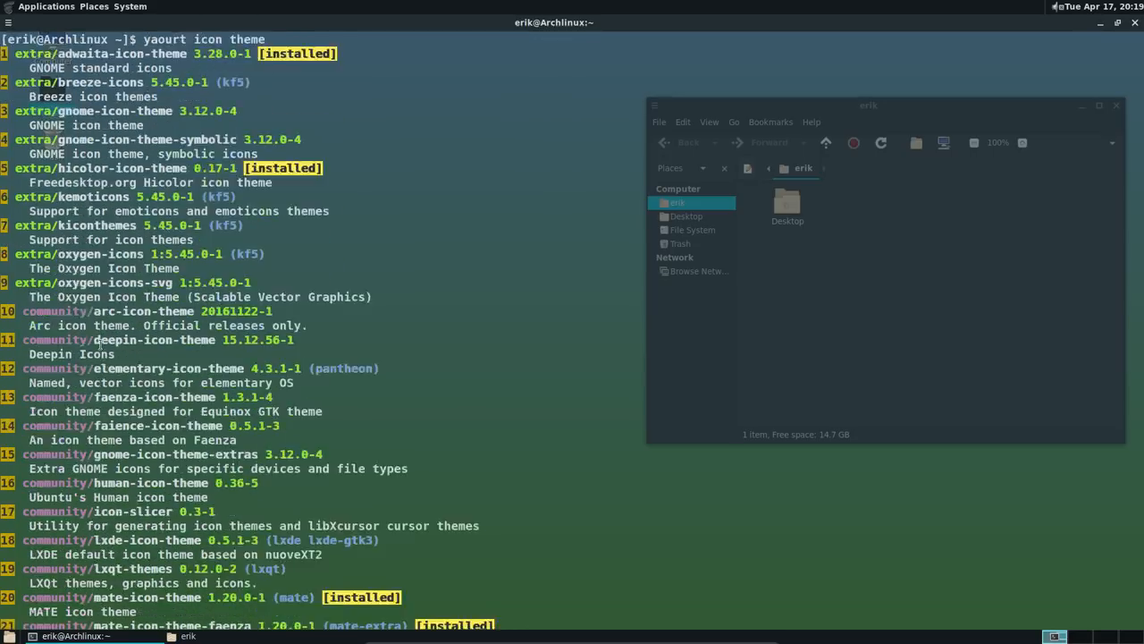
{"action": "scroll", "scroll_direction": "down", "scroll_amount": 3}
{"action": "type", "text": "22"}
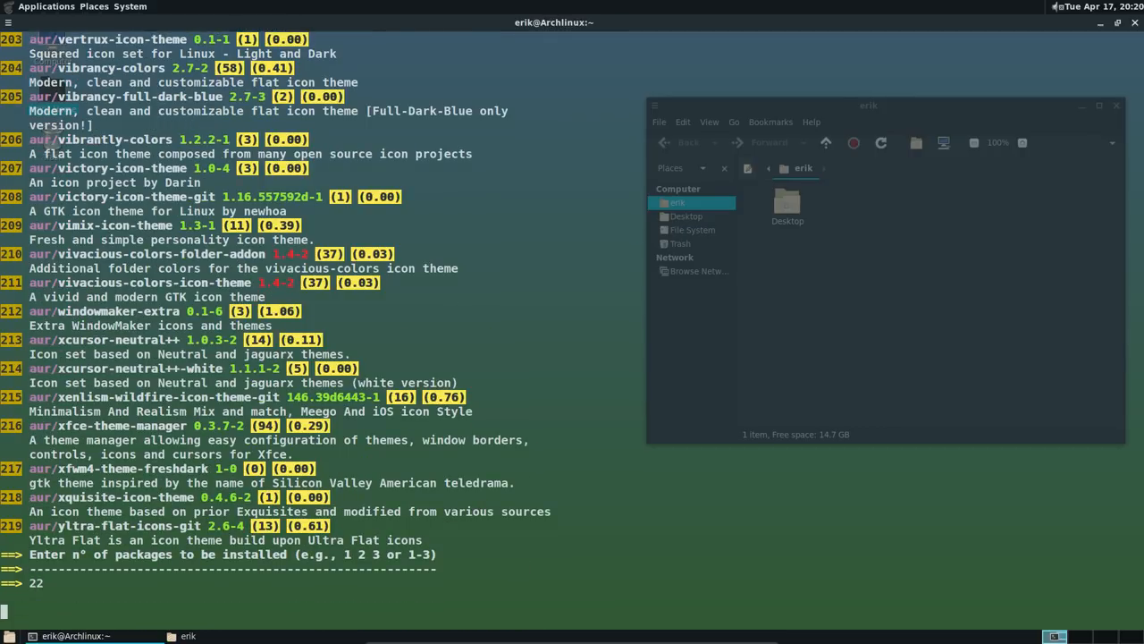
Install package 22, papirus-icon-theme, answering y, then close the terminal despite the running process
{"action": "key", "text": "Return"}
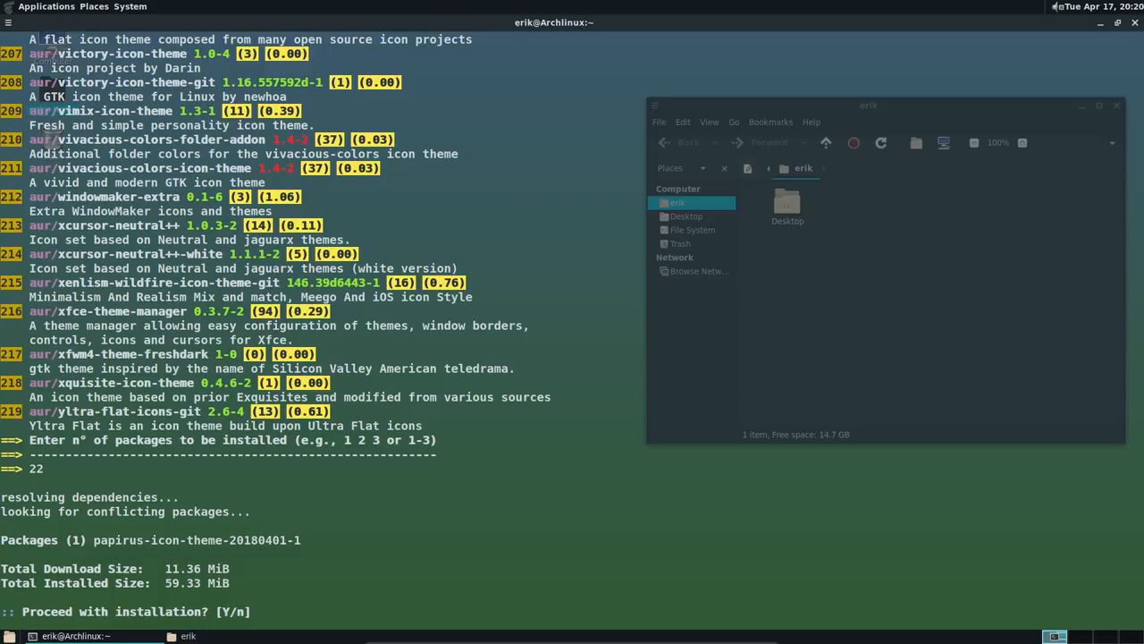
{"action": "type", "text": "y"}
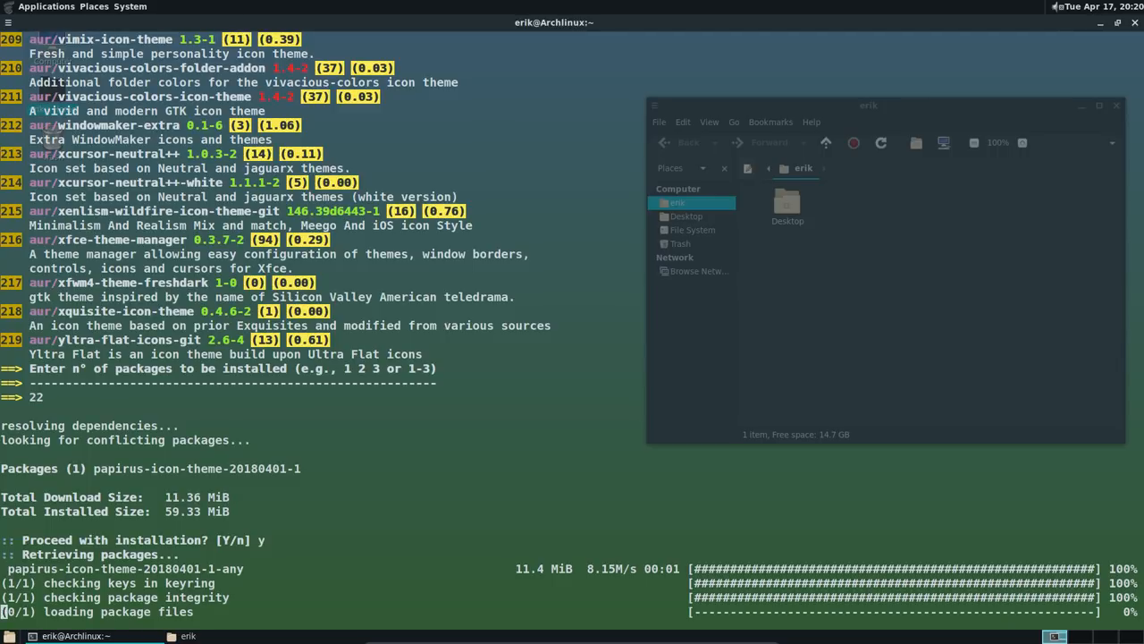
{"action": "scroll", "scroll_direction": "down", "scroll_amount": 3}
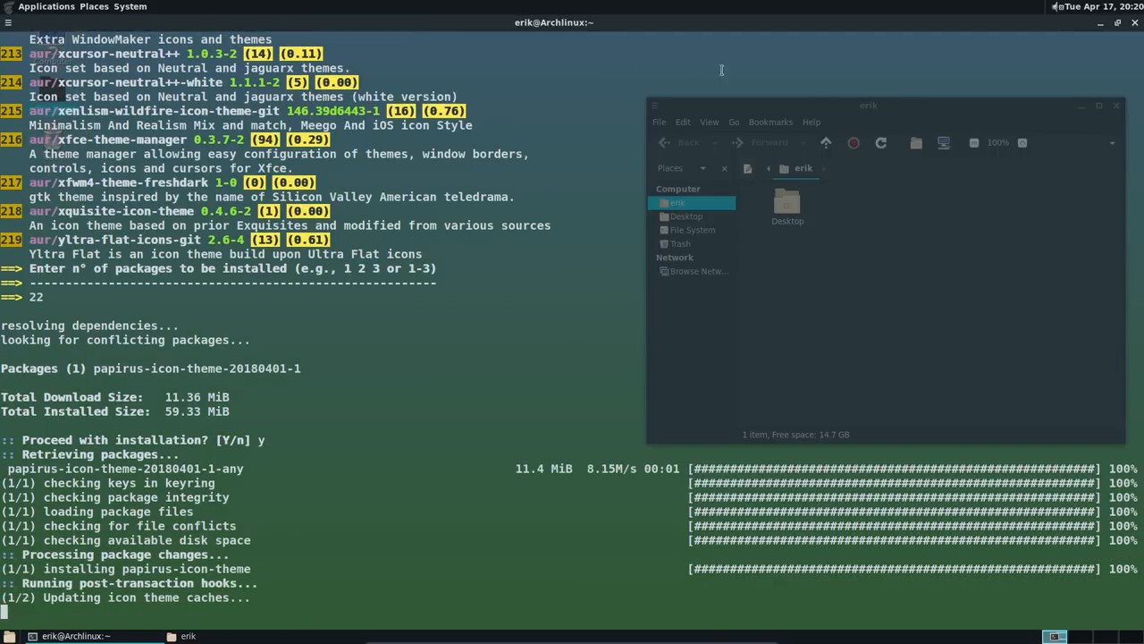
{"action": "left_click", "coordinate": [1135, 23]}
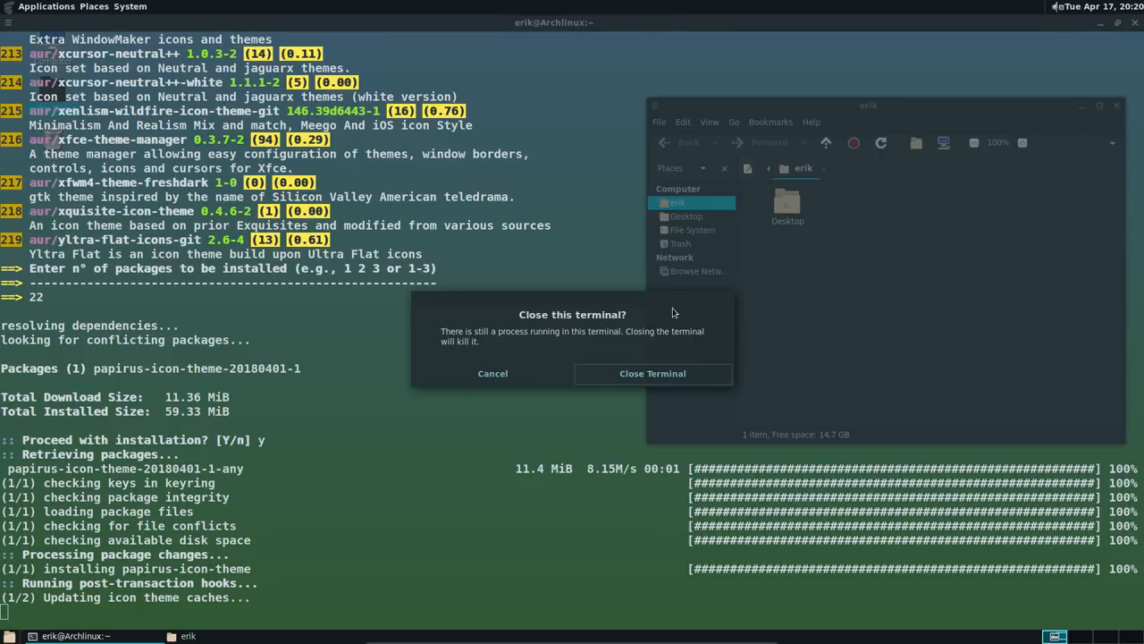
{"action": "left_click", "coordinate": [652, 373]}
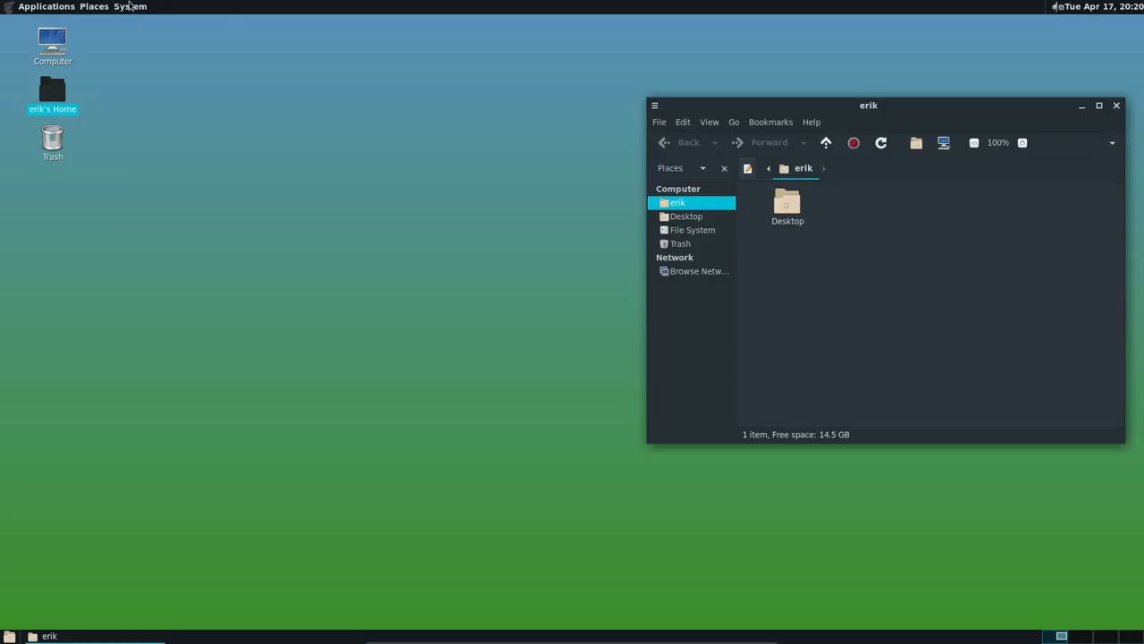
Open Appearance Preferences, choose Customize, and set the window border to Adapta-Eta
{"action": "left_click", "coordinate": [130, 6]}
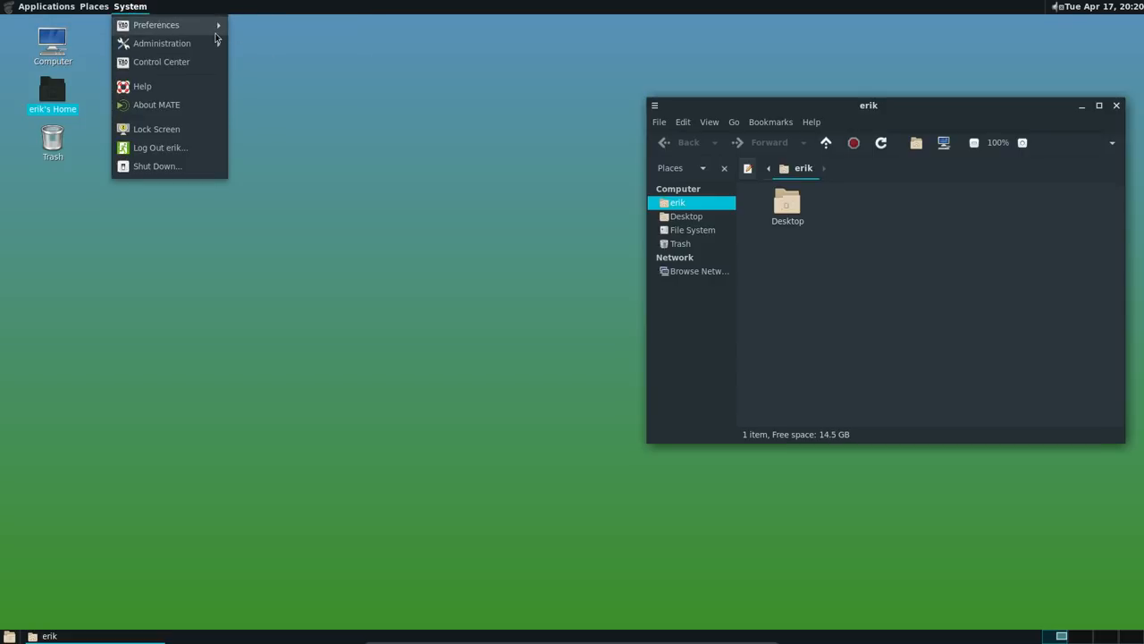
{"action": "left_click", "coordinate": [157, 24]}
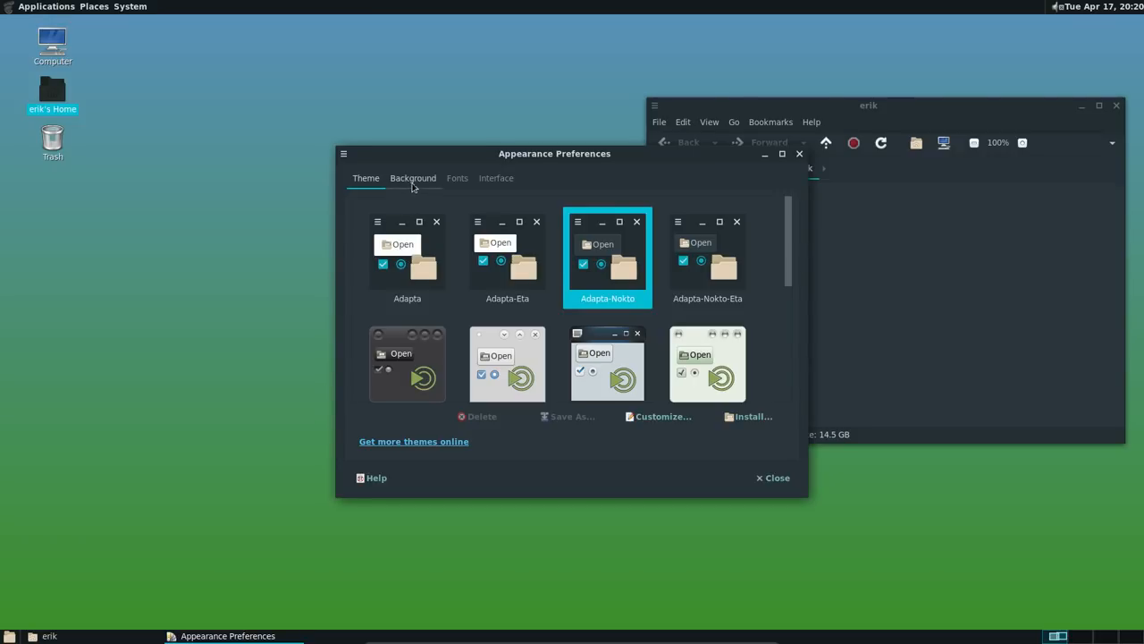
{"action": "mouse_move", "coordinate": [652, 421]}
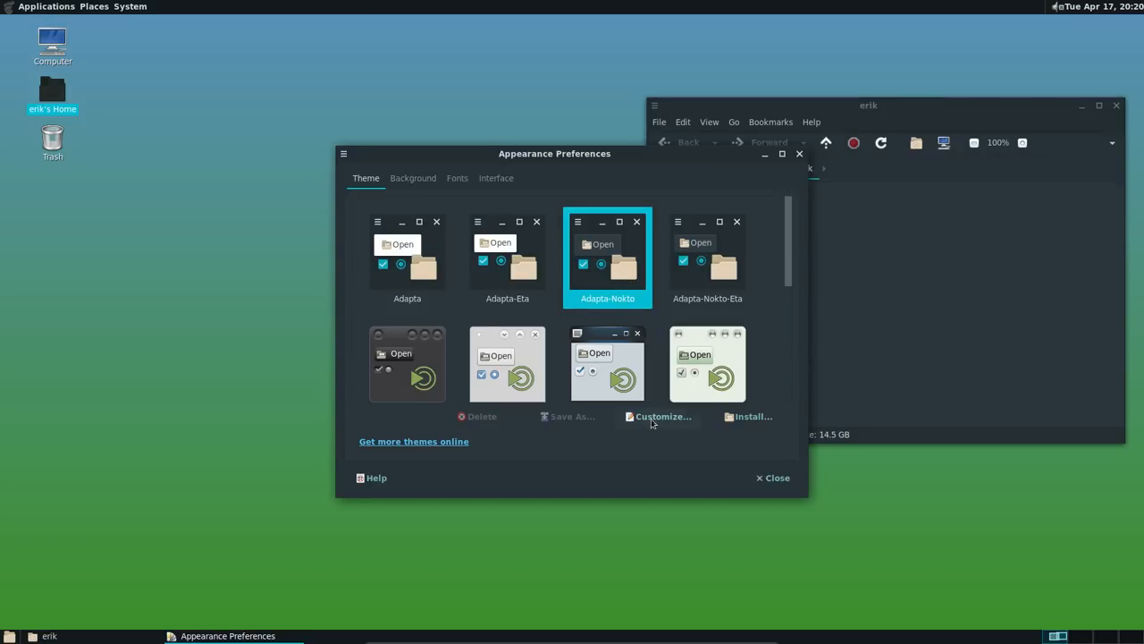
{"action": "left_click", "coordinate": [664, 416]}
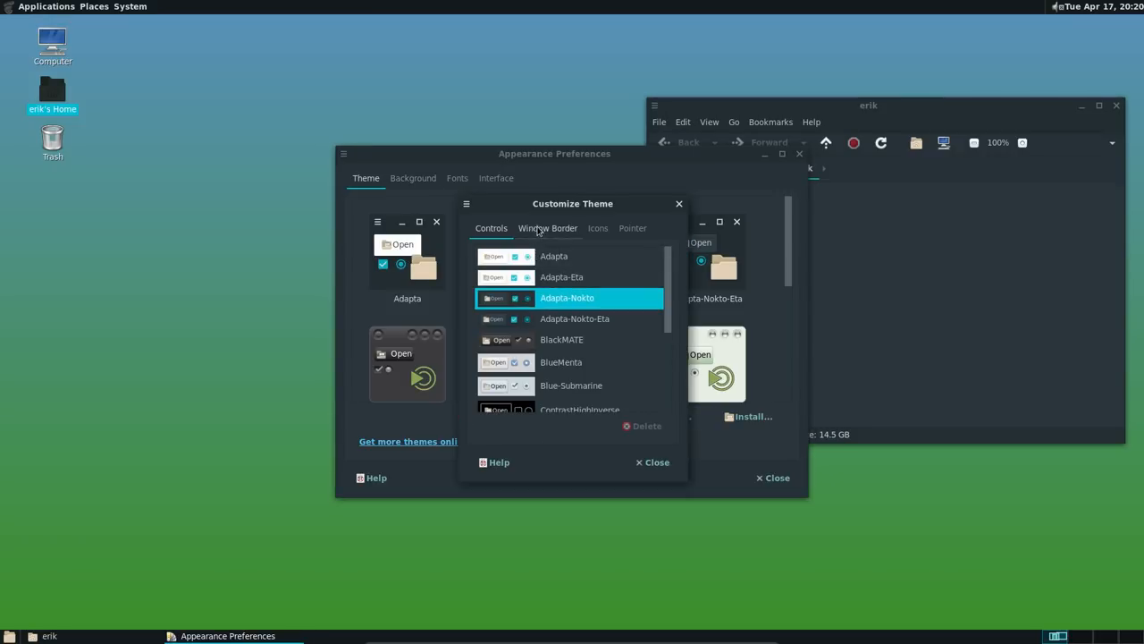
{"action": "left_click", "coordinate": [547, 227]}
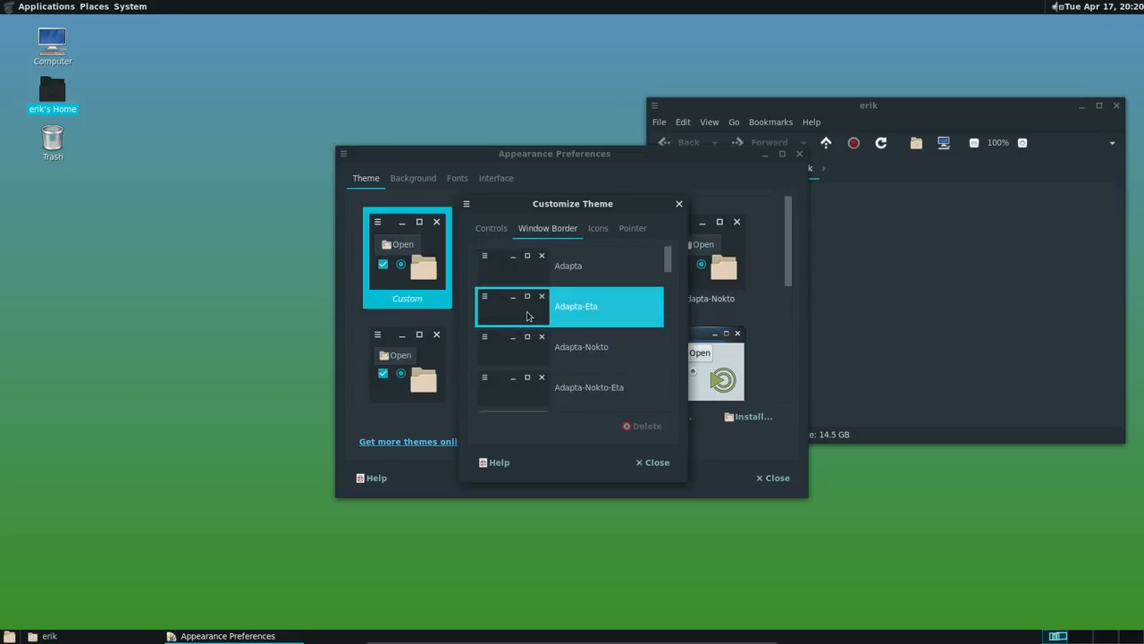
Try Papirus-Adapta, Papirus-Dark, Papirus-Adapta-Nokto and Papirus icons, settling on Papirus-Dark
{"action": "left_click", "coordinate": [597, 228]}
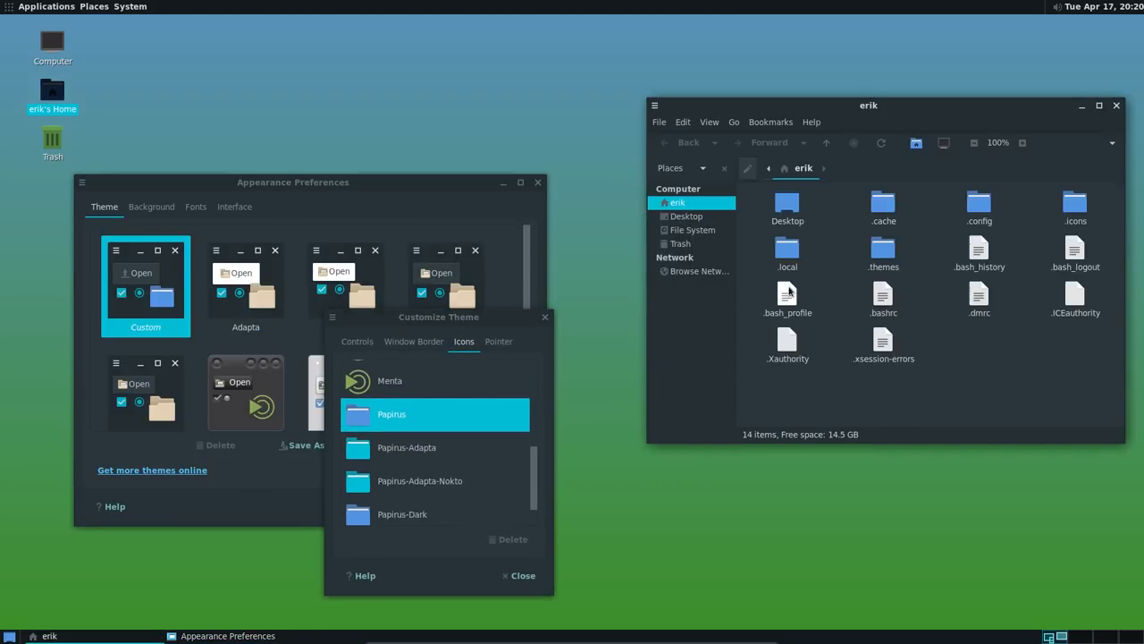
{"action": "left_click", "coordinate": [406, 447]}
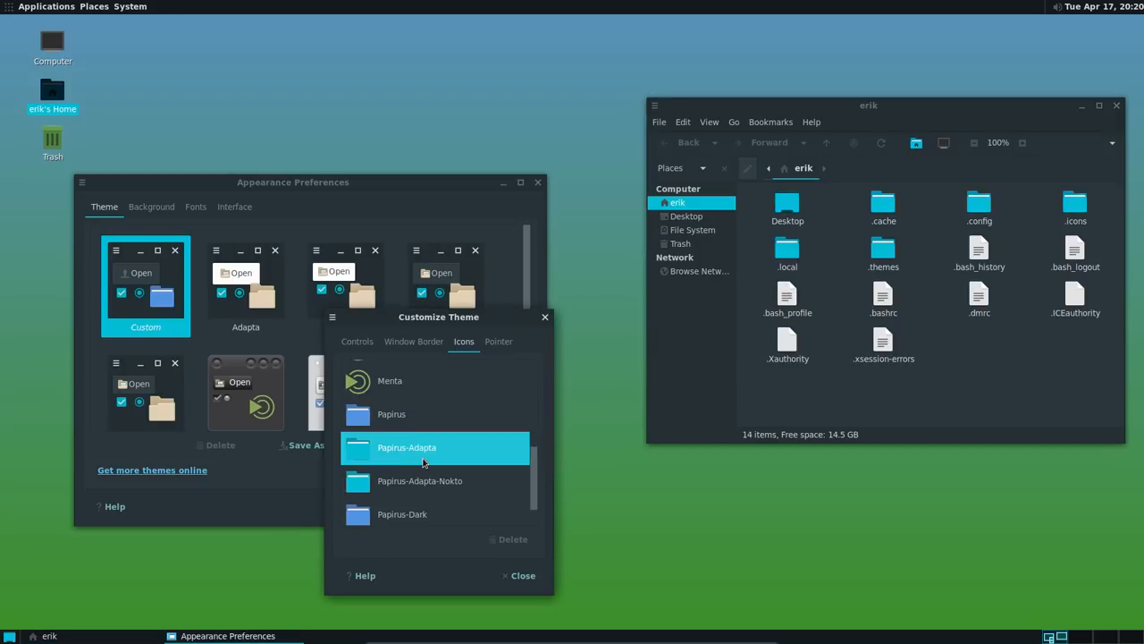
{"action": "left_click", "coordinate": [402, 507]}
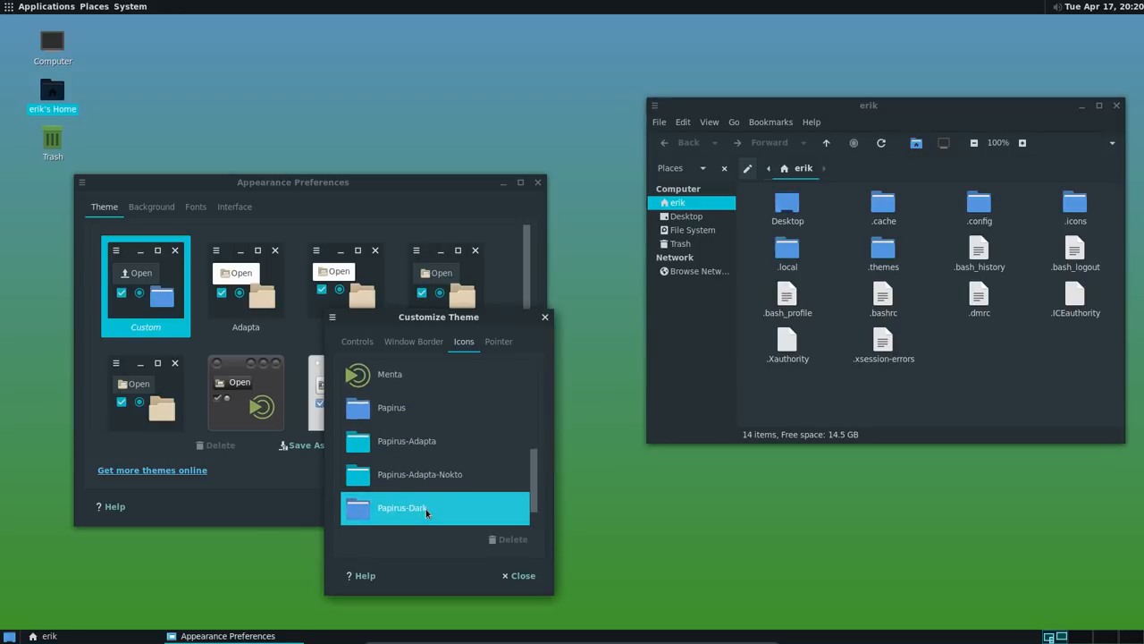
{"action": "left_click", "coordinate": [420, 474]}
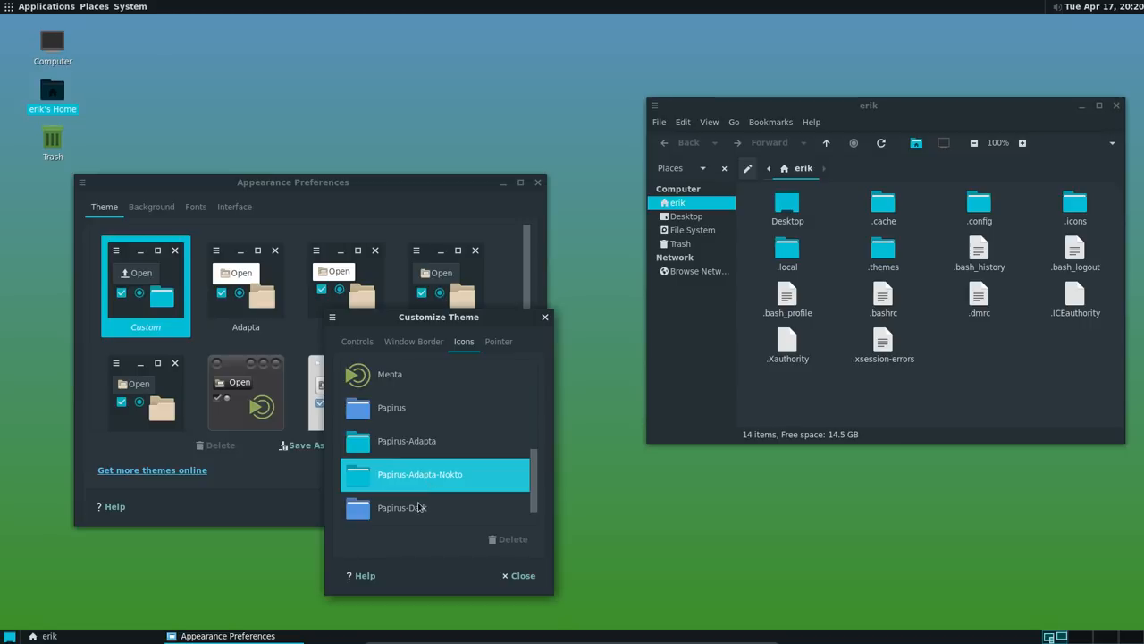
{"action": "mouse_move", "coordinate": [417, 467]}
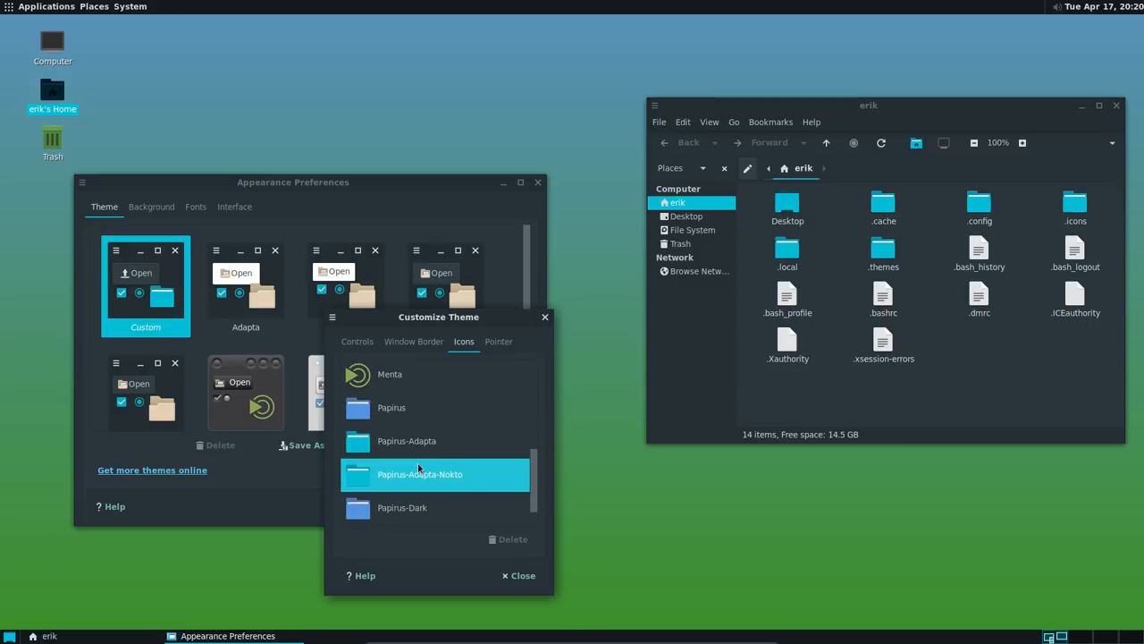
{"action": "left_click", "coordinate": [392, 407]}
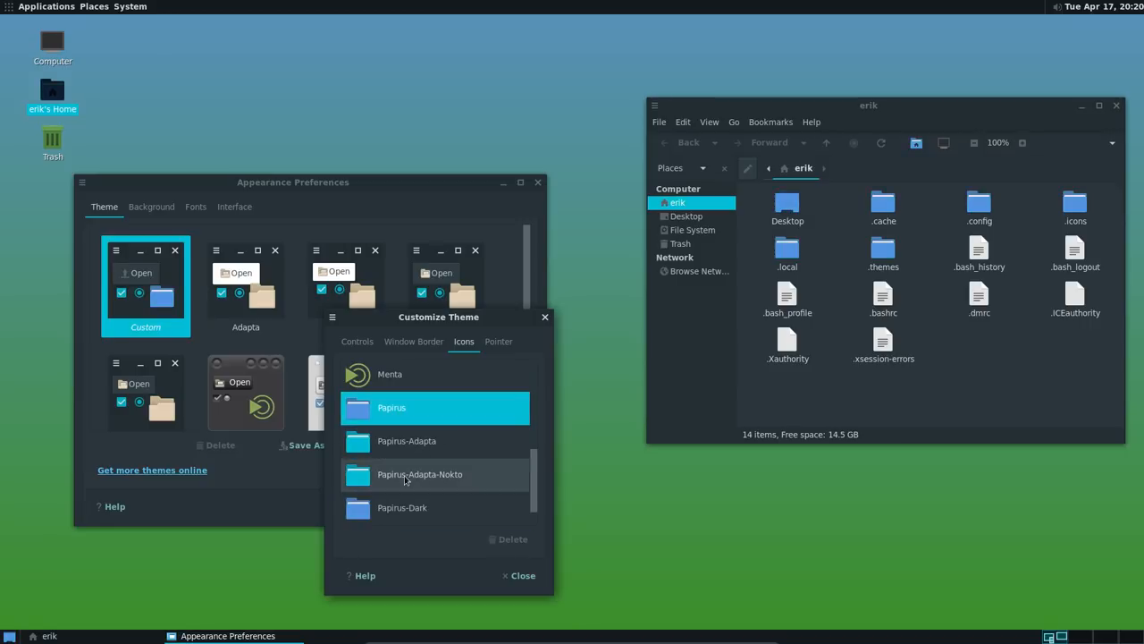
{"action": "left_click", "coordinate": [401, 507]}
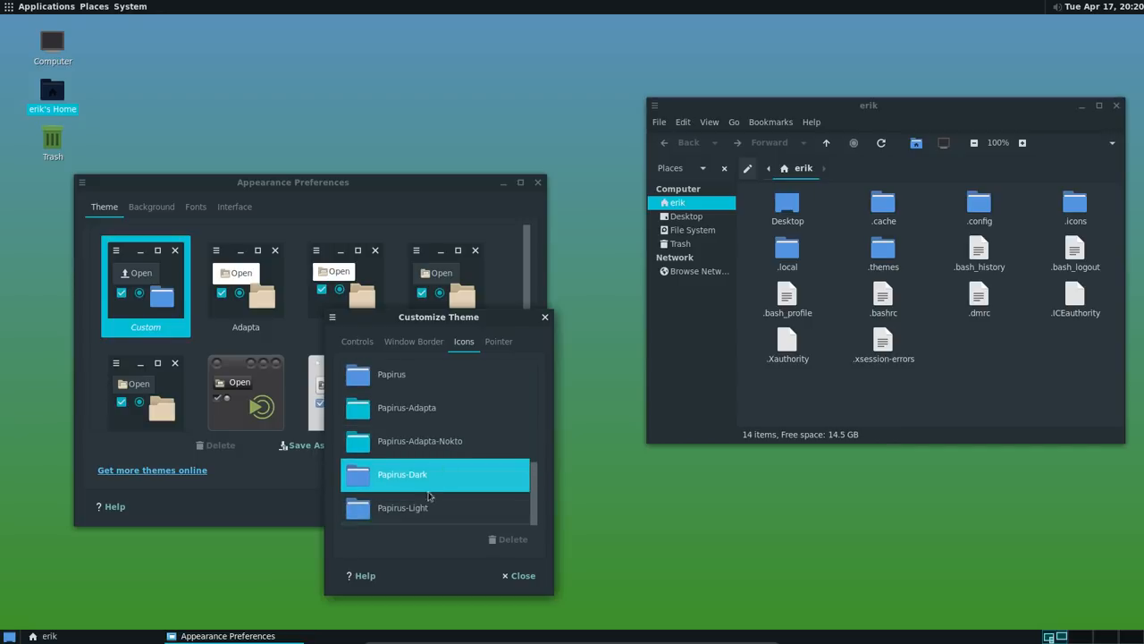
{"action": "mouse_move", "coordinate": [402, 475]}
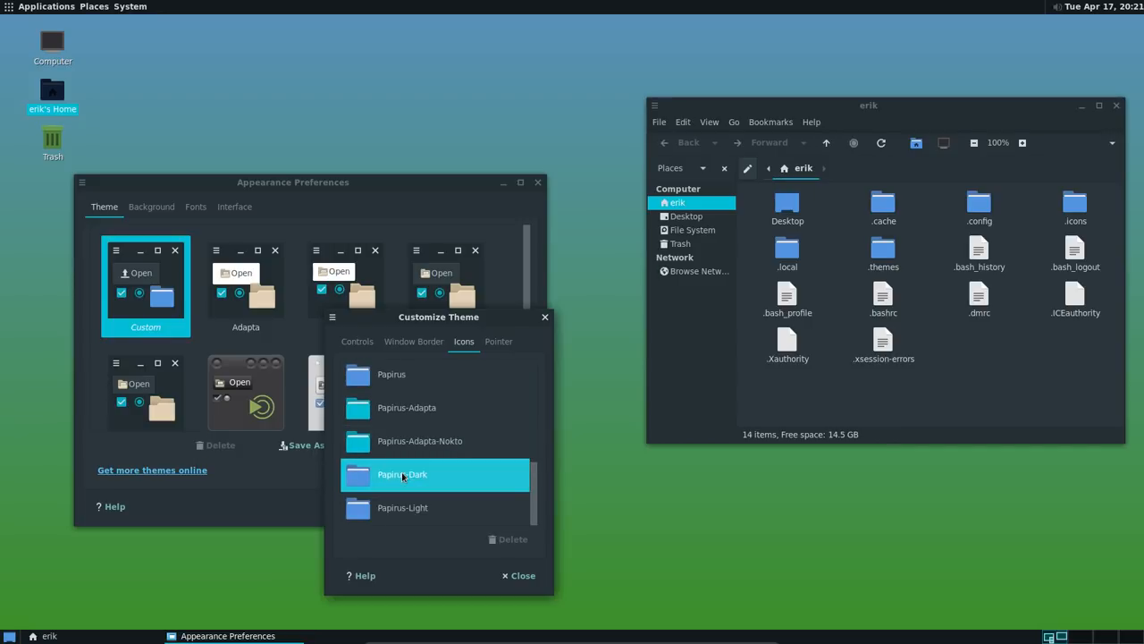
{"action": "mouse_move", "coordinate": [459, 414]}
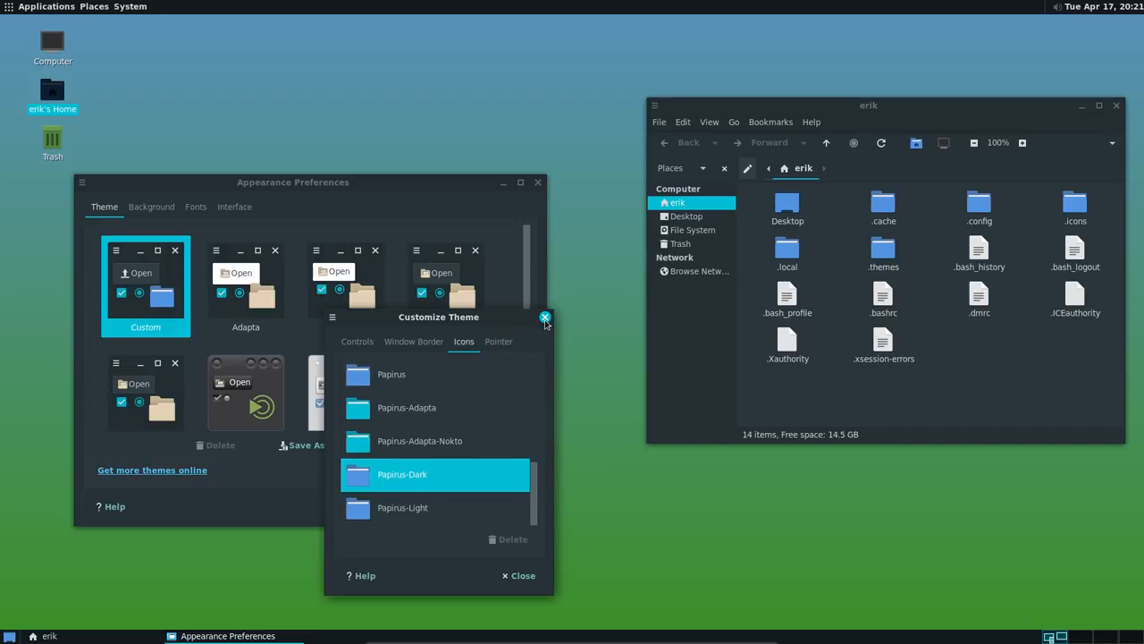
Close Customize Theme, Appearance Preferences and the home folder, then launch and close Pluma
{"action": "left_click", "coordinate": [546, 318]}
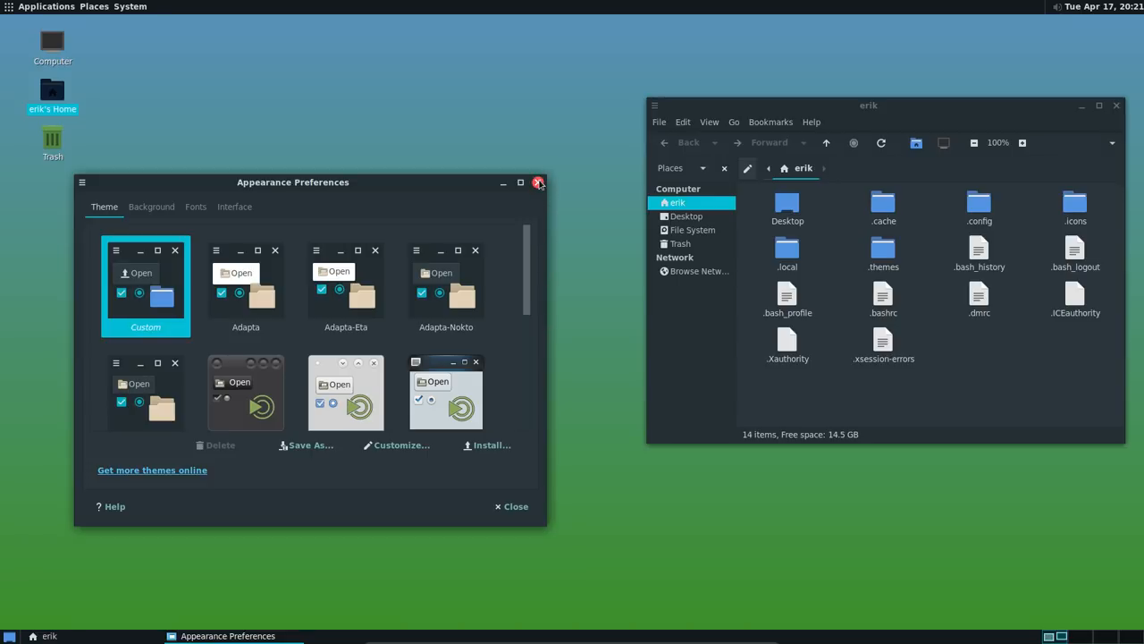
{"action": "left_click", "coordinate": [539, 182]}
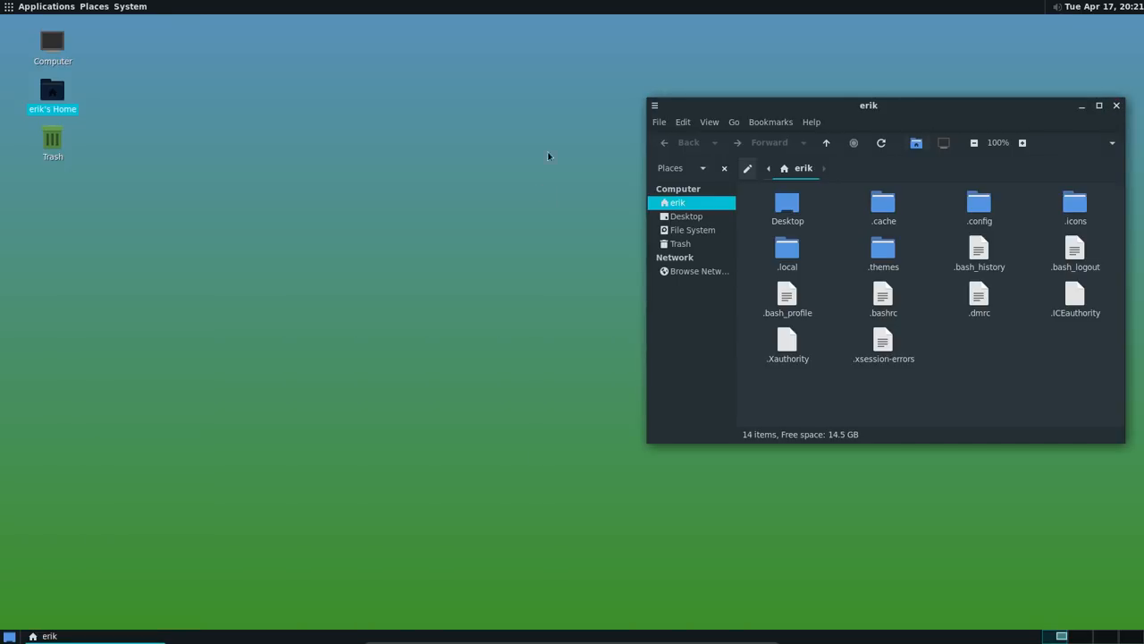
{"action": "left_click", "coordinate": [1116, 105]}
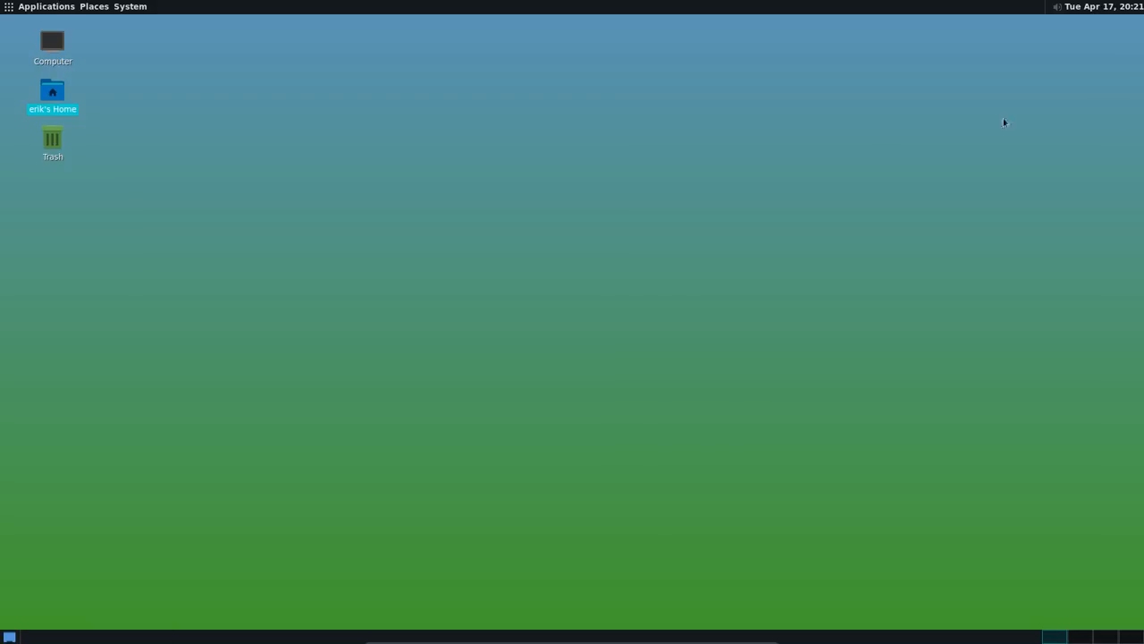
{"action": "left_click", "coordinate": [46, 7]}
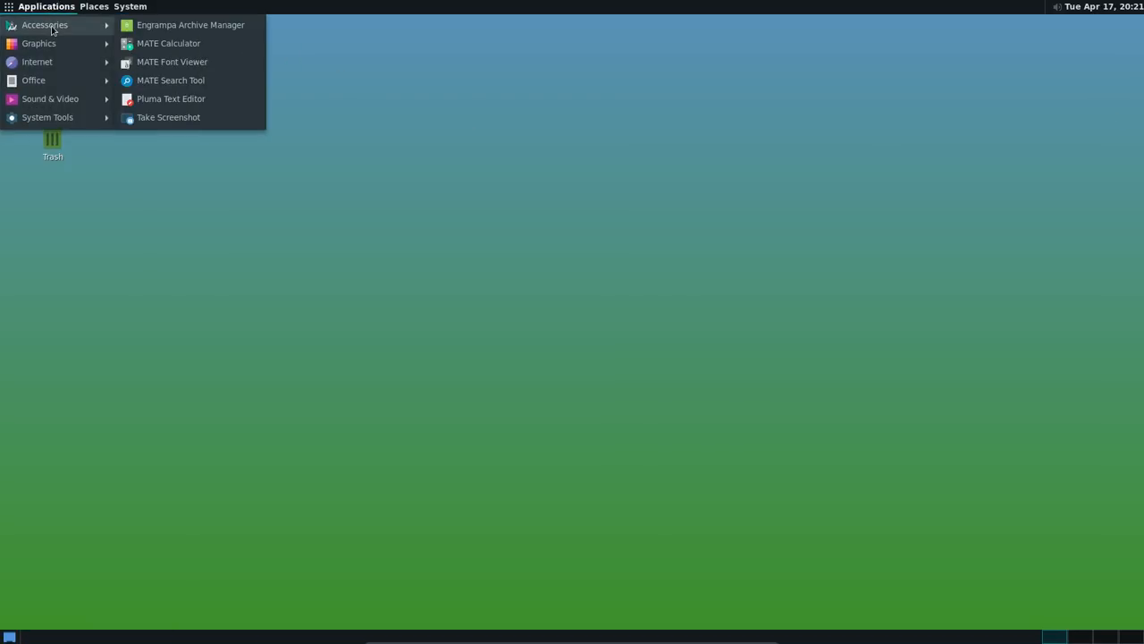
{"action": "mouse_move", "coordinate": [190, 24]}
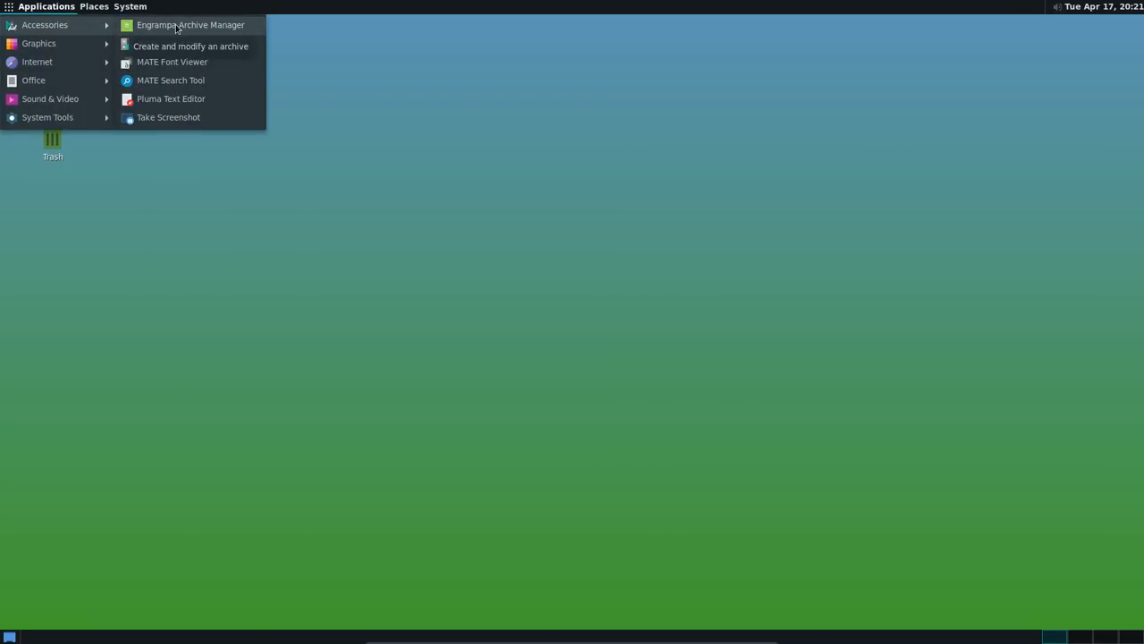
{"action": "left_click", "coordinate": [170, 99]}
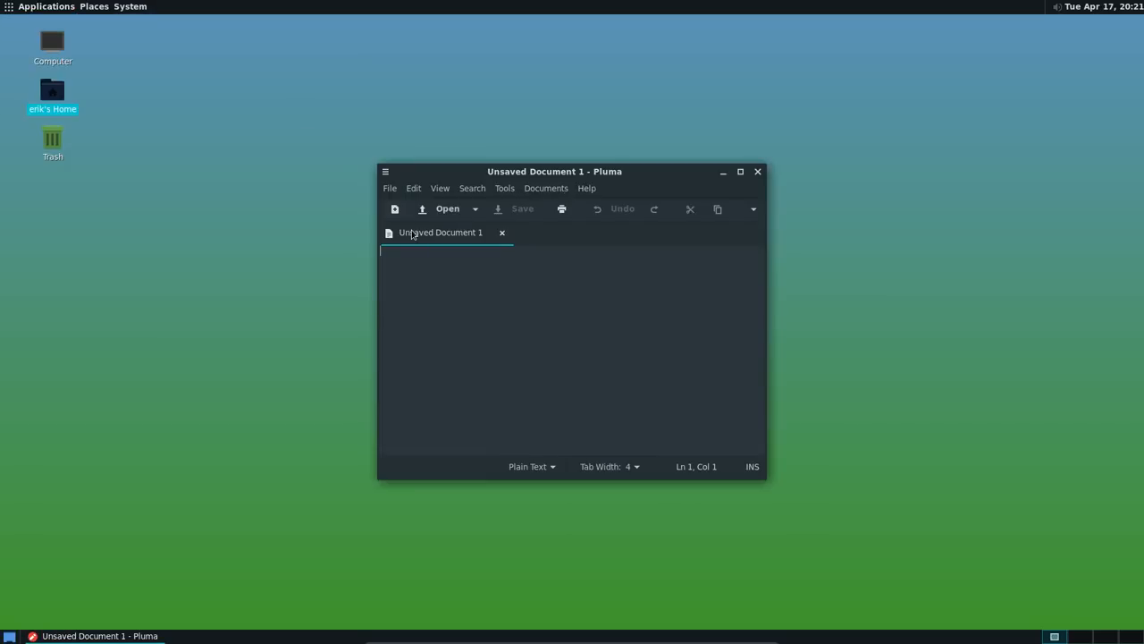
{"action": "mouse_move", "coordinate": [754, 184]}
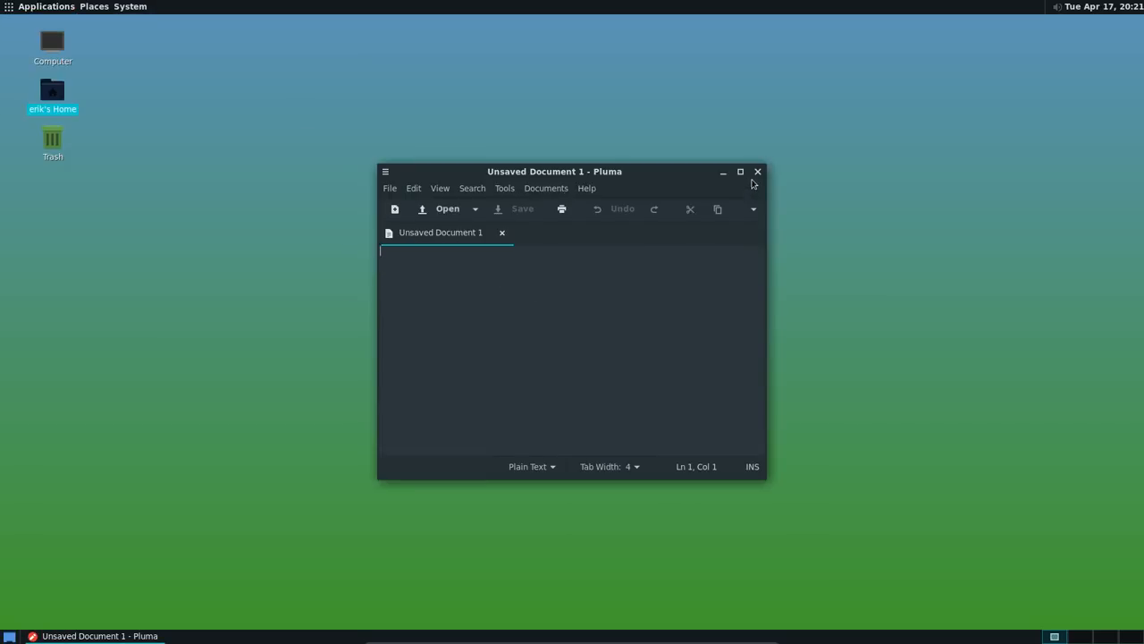
{"action": "left_click", "coordinate": [757, 171]}
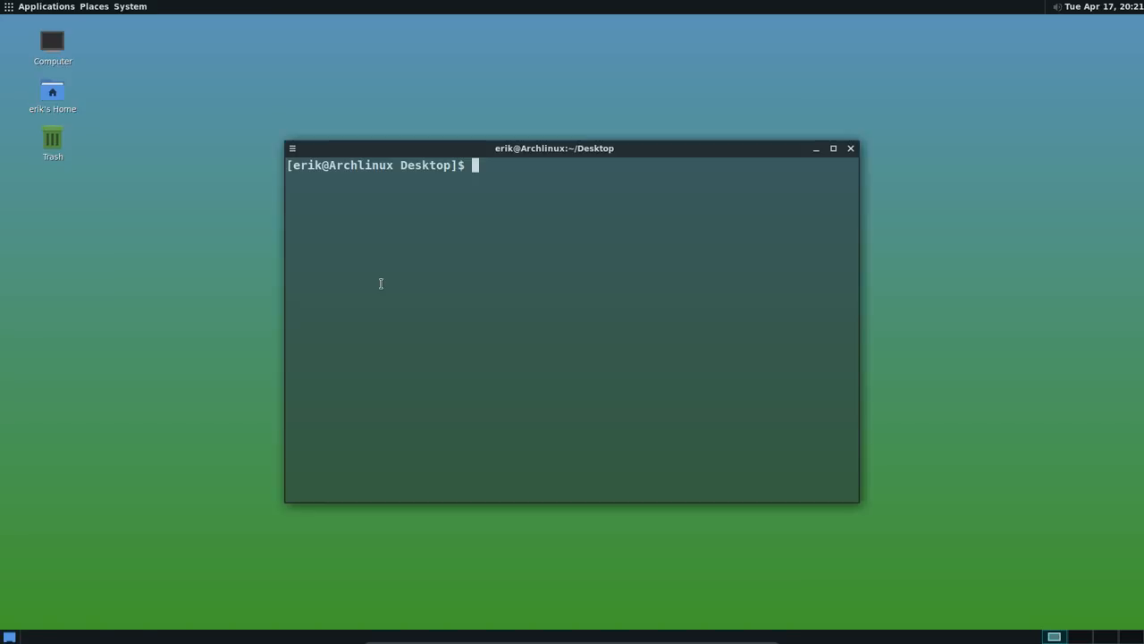
Install Firefox with 'sudo pacman -S firefox', accepting the default provider choice
{"action": "type", "text": "su"}
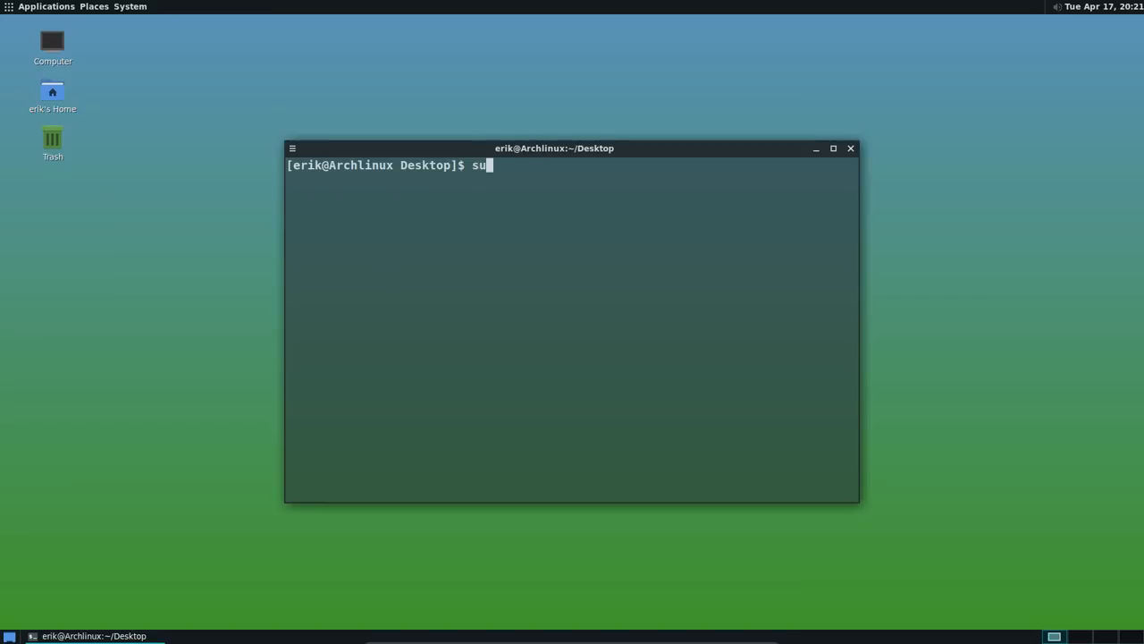
{"action": "type", "text": "do"}
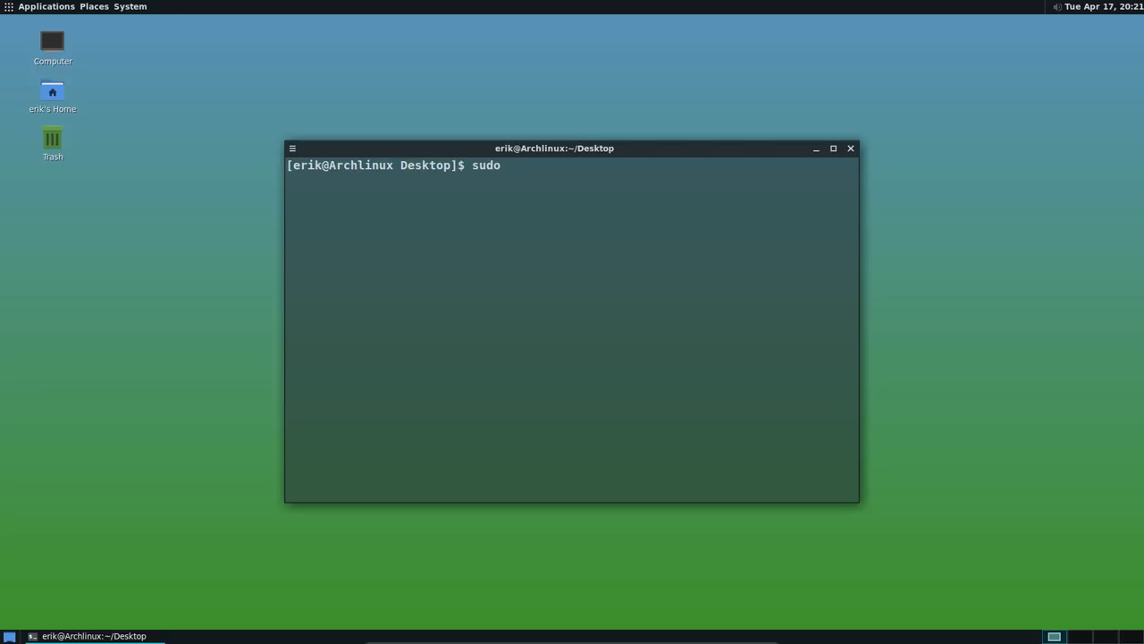
{"action": "type", "text": "pacman -"}
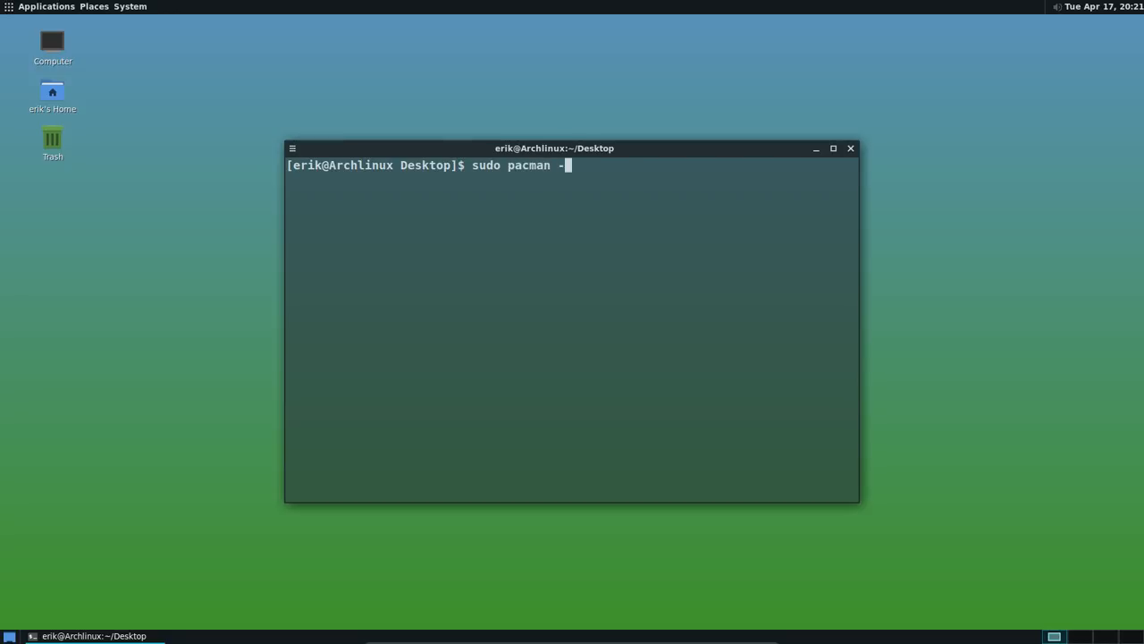
{"action": "type", "text": "S firefox"}
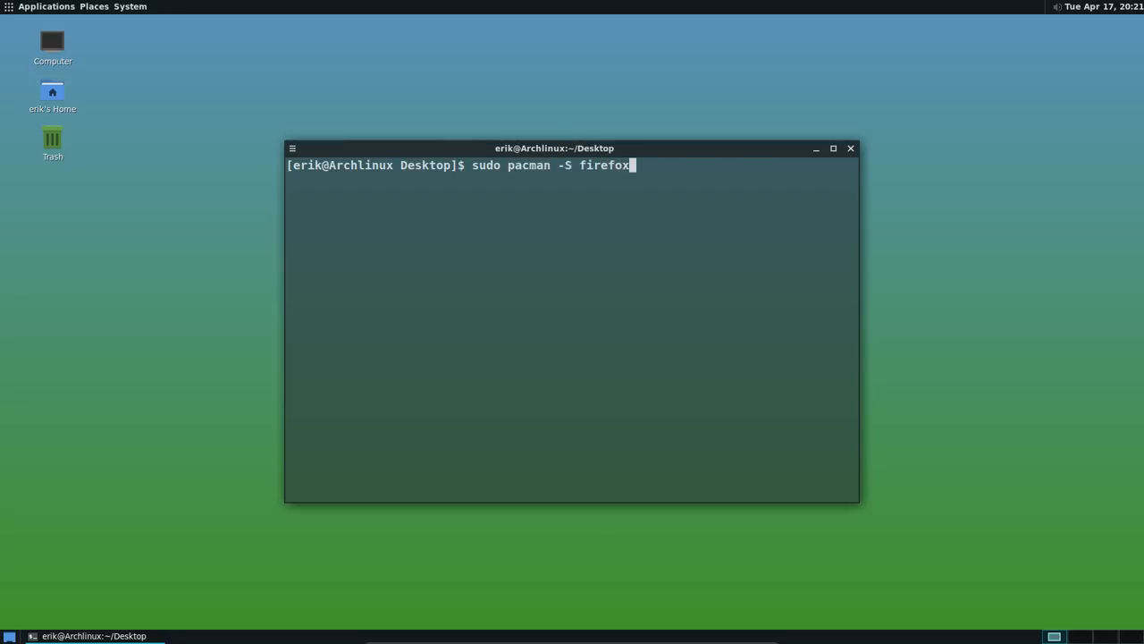
{"action": "key", "text": "Return"}
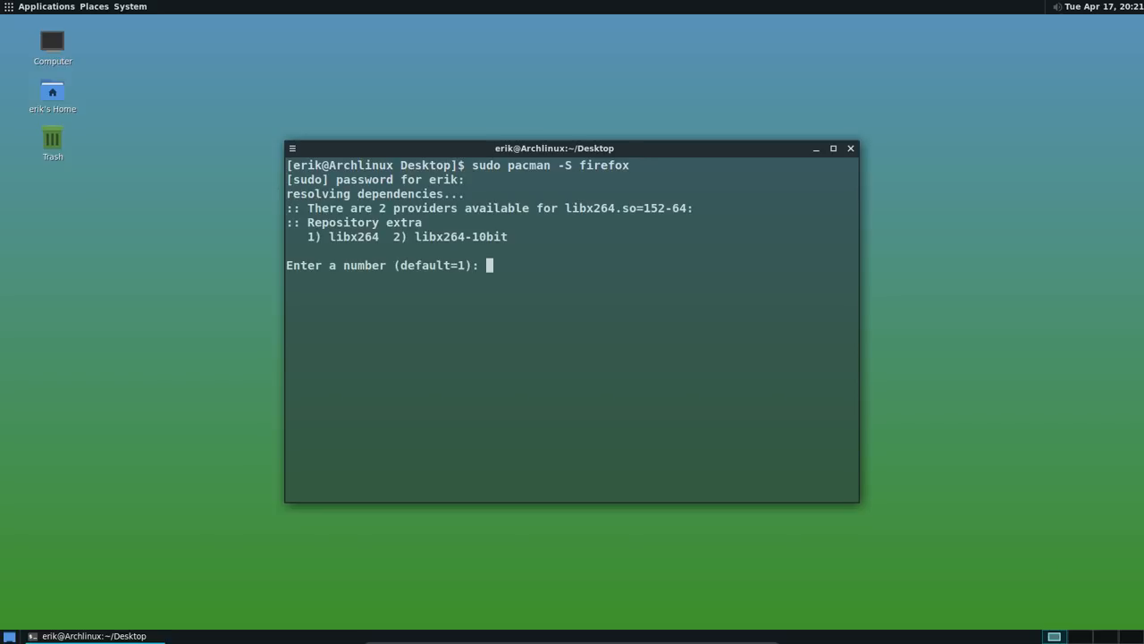
{"action": "key", "text": "Return"}
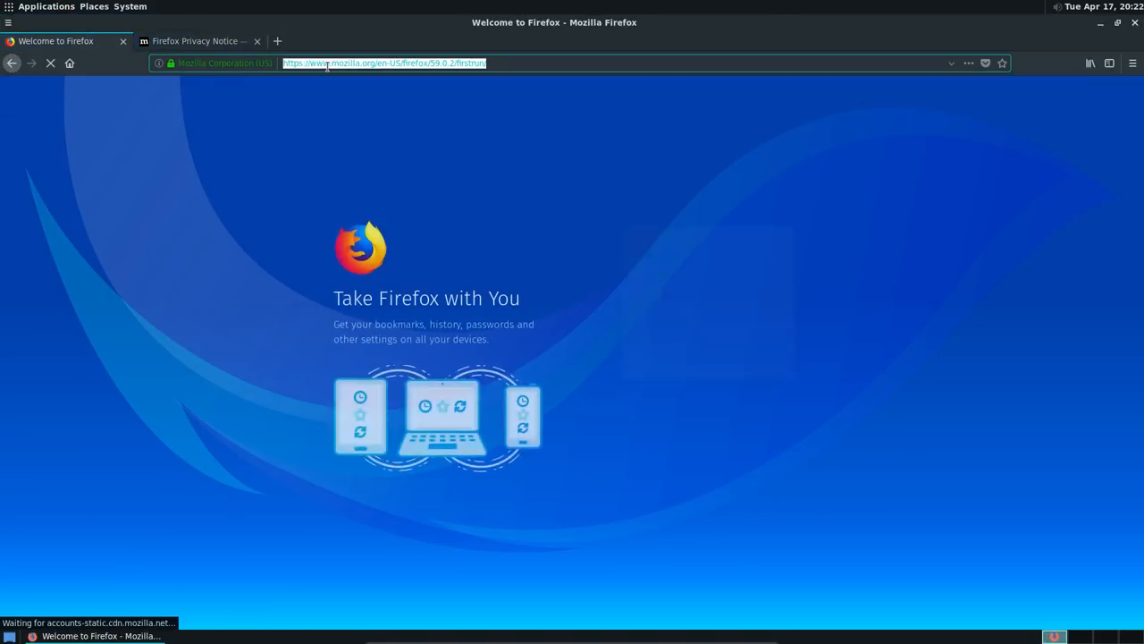
Search the web for 'arch wiki' browsers and open the List of applications/Internet ArchWiki page
{"action": "type", "text": "arch wiki"}
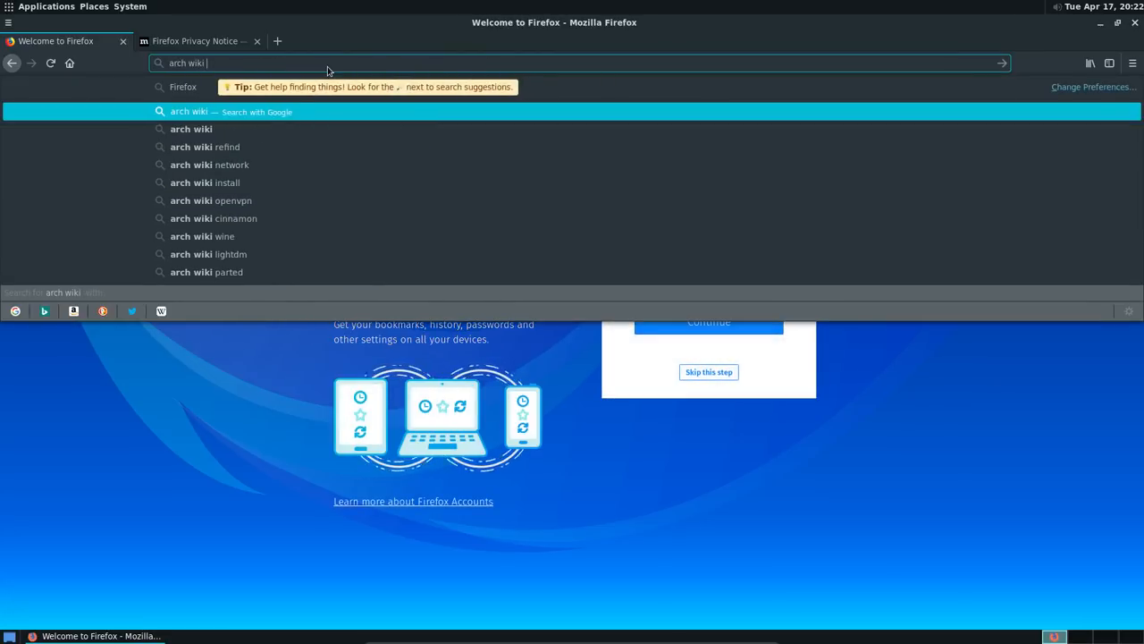
{"action": "key", "text": "Return"}
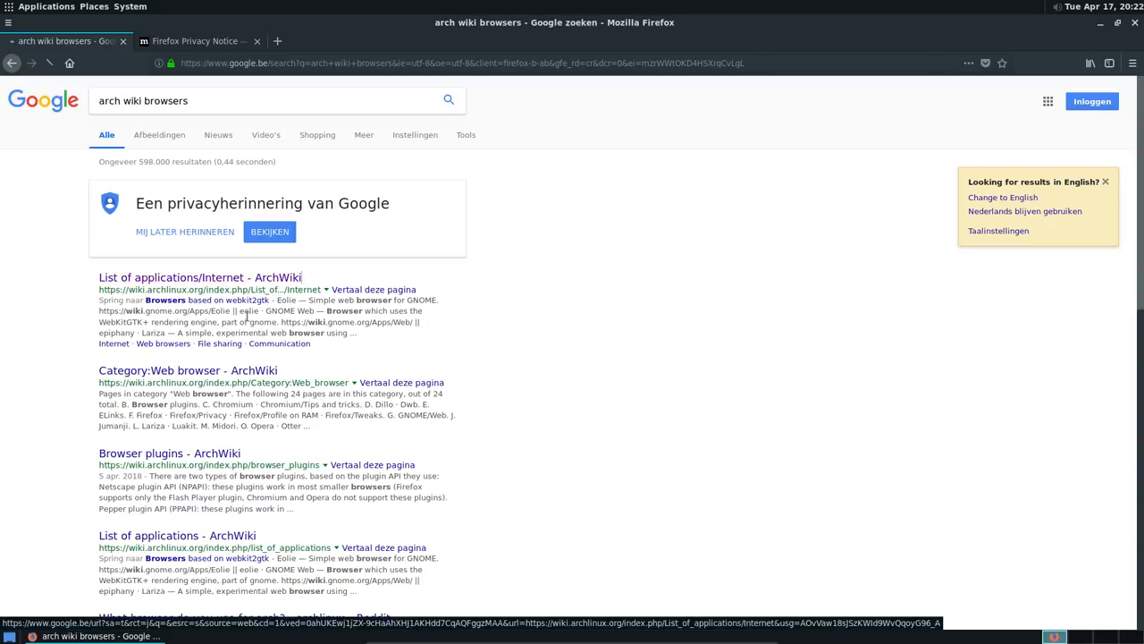
{"action": "left_click", "coordinate": [200, 277]}
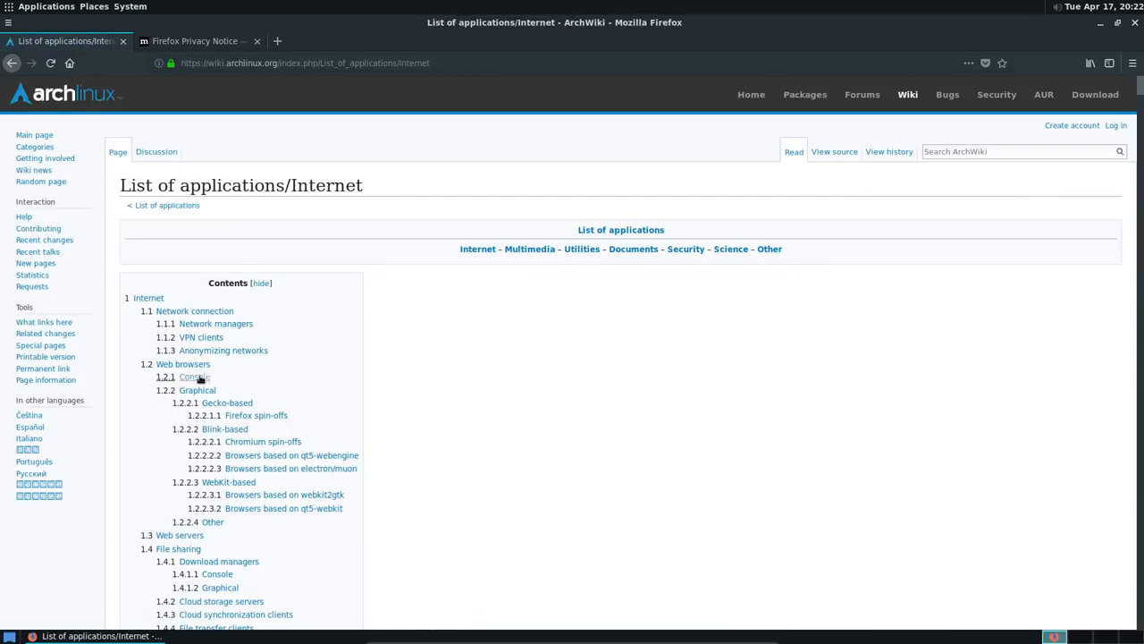
Jump to the page's Web browsers section, scroll through it and back up
{"action": "left_click", "coordinate": [183, 364]}
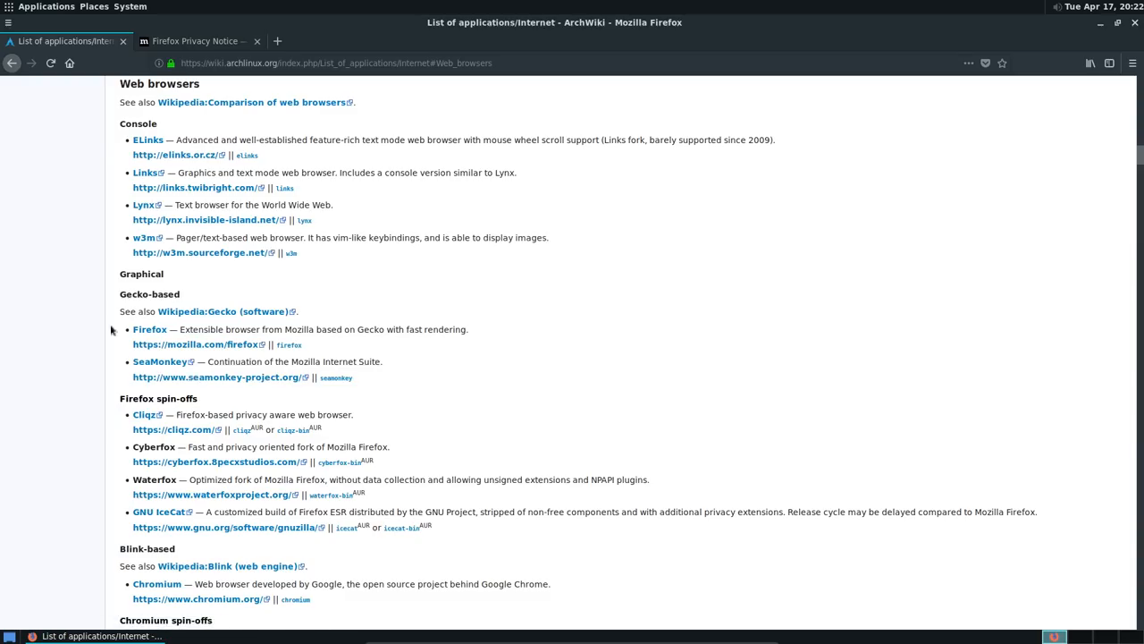
{"action": "scroll", "scroll_direction": "down", "scroll_amount": 3}
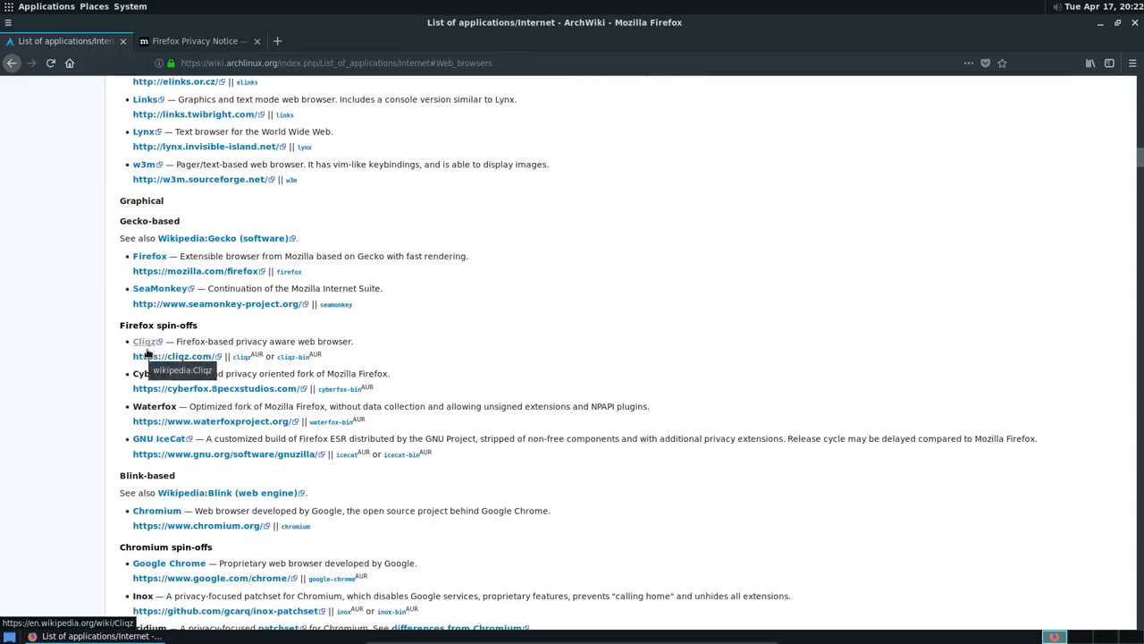
{"action": "scroll", "scroll_direction": "up", "scroll_amount": 3}
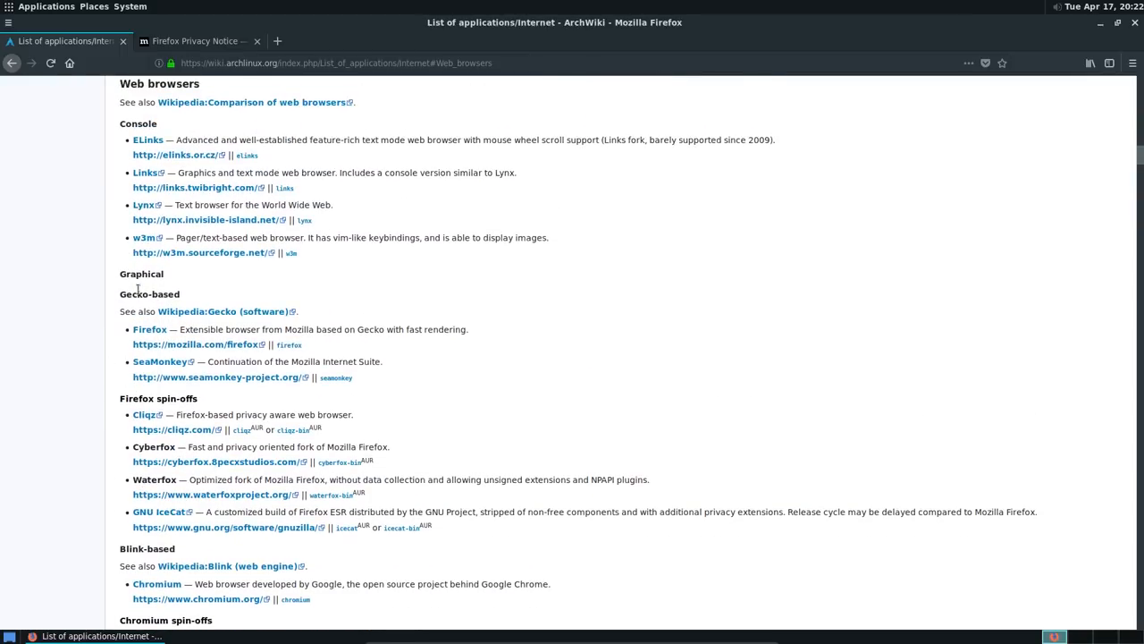
{"action": "mouse_move", "coordinate": [94, 308]}
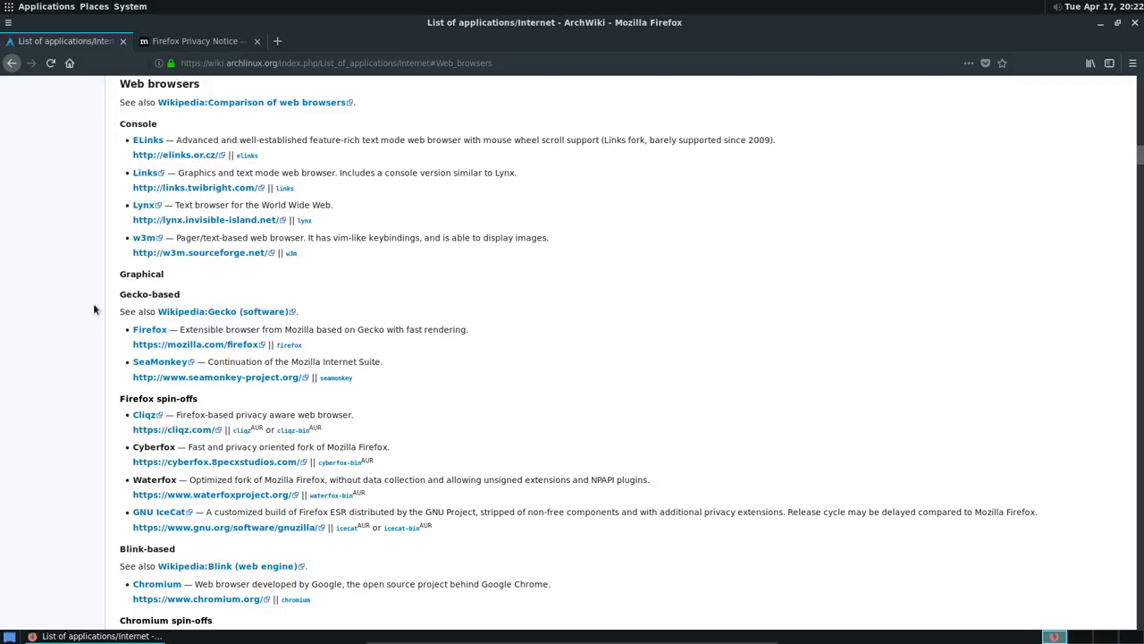
{"action": "scroll", "scroll_direction": "down", "scroll_amount": 3}
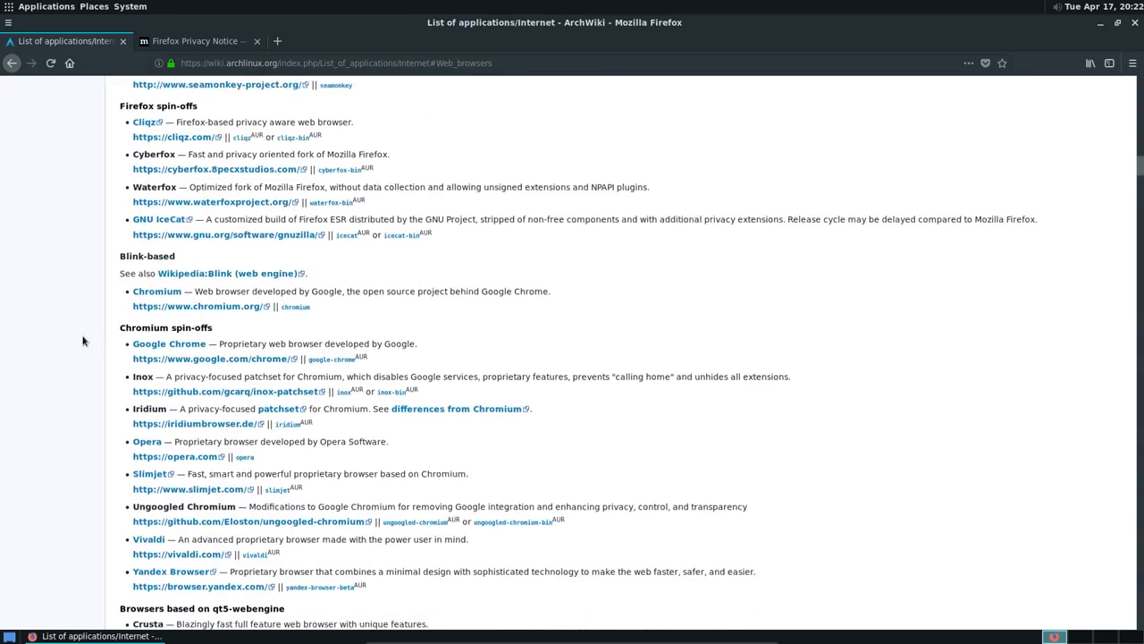
{"action": "scroll", "scroll_direction": "down", "scroll_amount": 3}
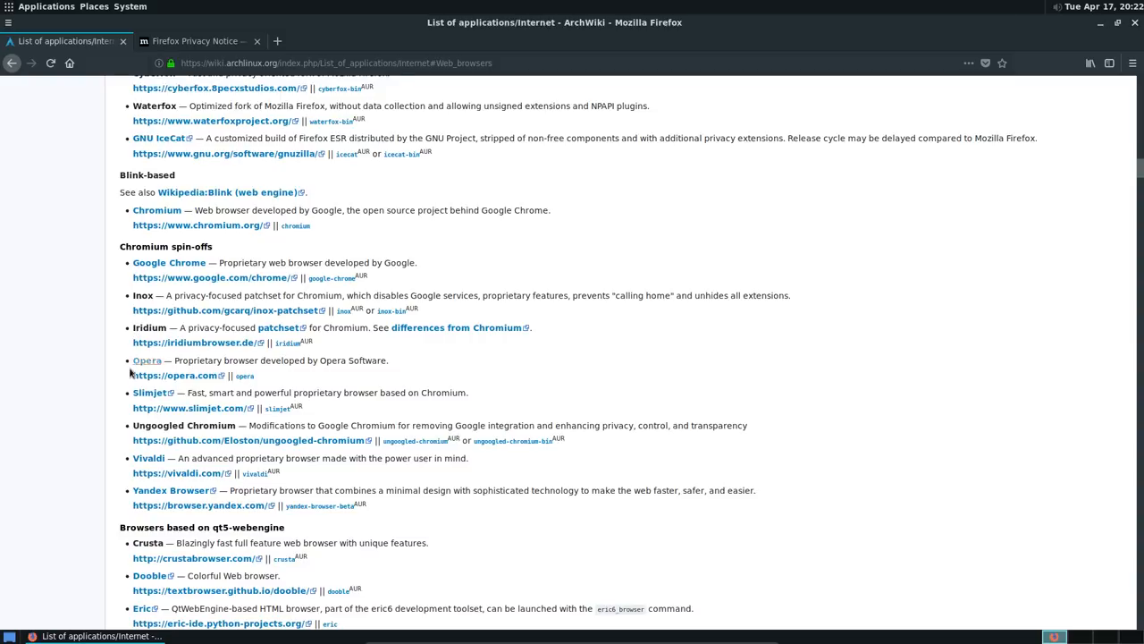
{"action": "scroll", "scroll_direction": "down", "scroll_amount": 3}
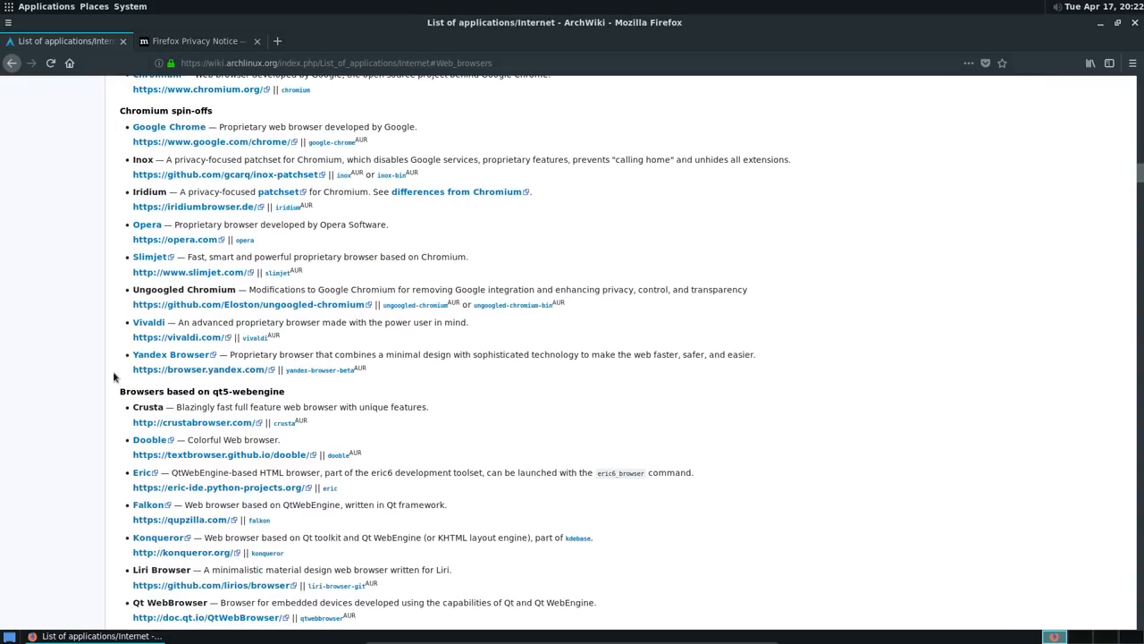
{"action": "scroll", "scroll_direction": "down", "scroll_amount": 3}
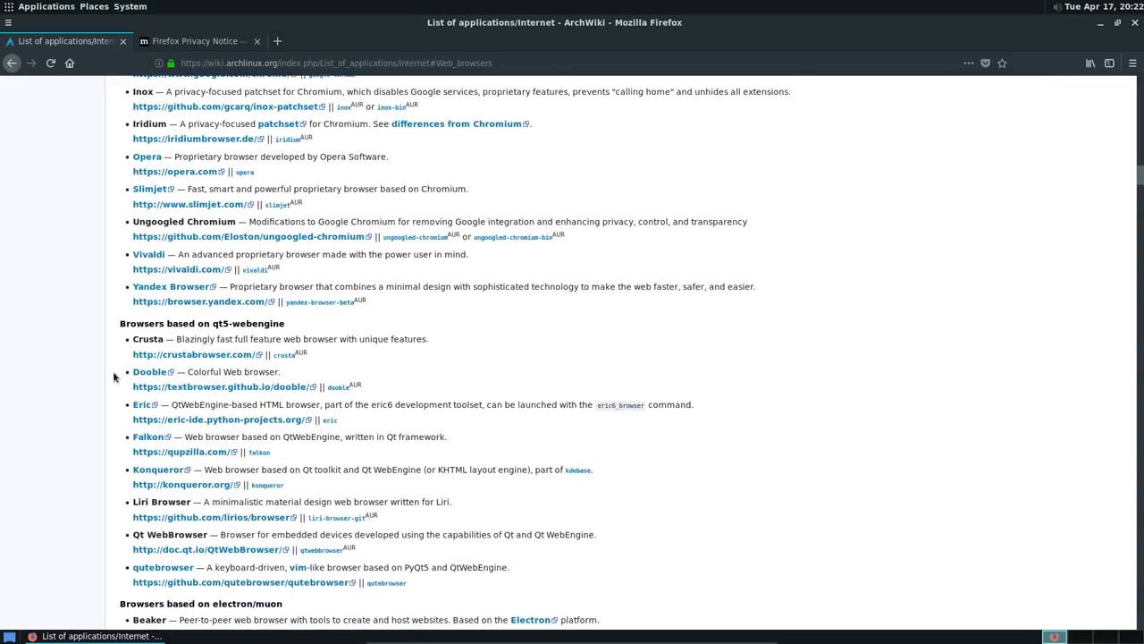
{"action": "scroll", "scroll_direction": "down", "scroll_amount": 3}
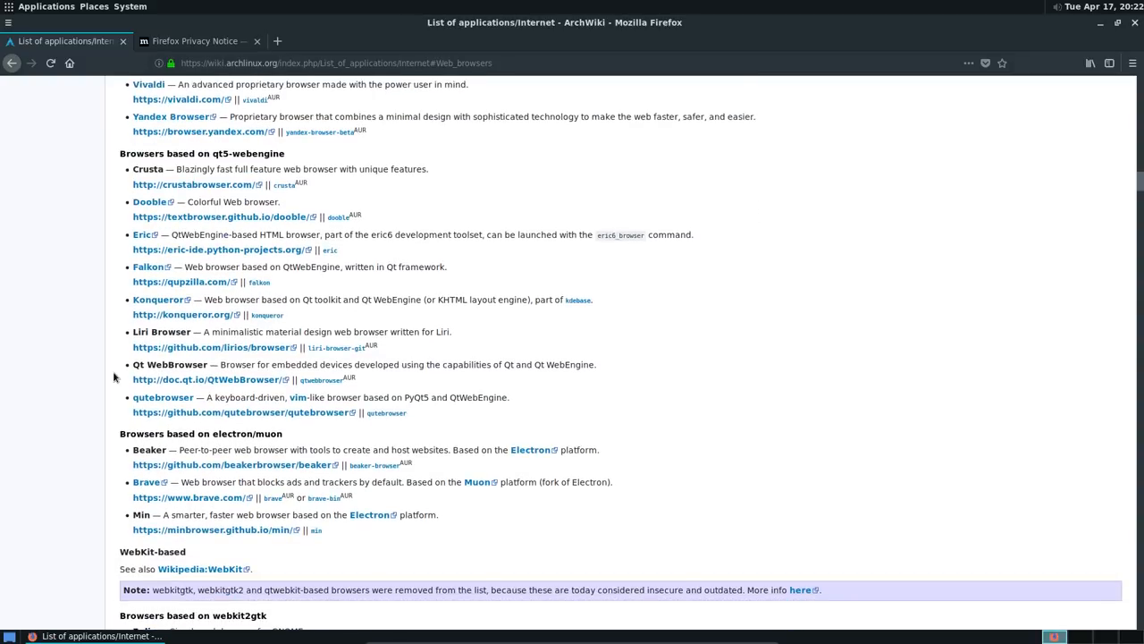
{"action": "scroll", "scroll_direction": "down", "scroll_amount": 3}
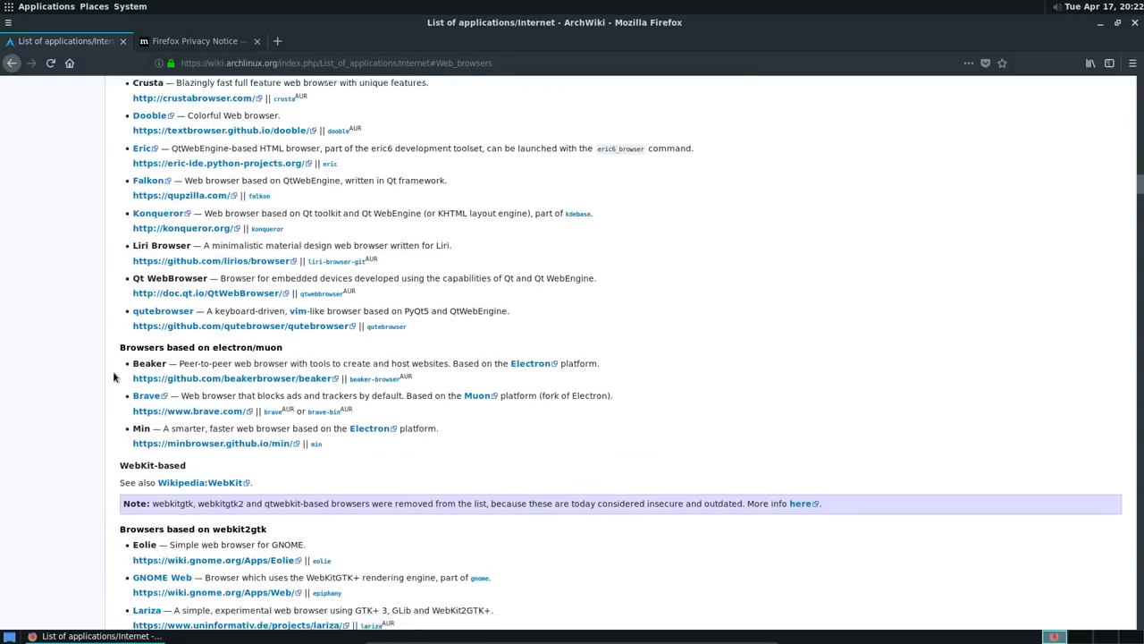
{"action": "scroll", "scroll_direction": "down", "scroll_amount": 3}
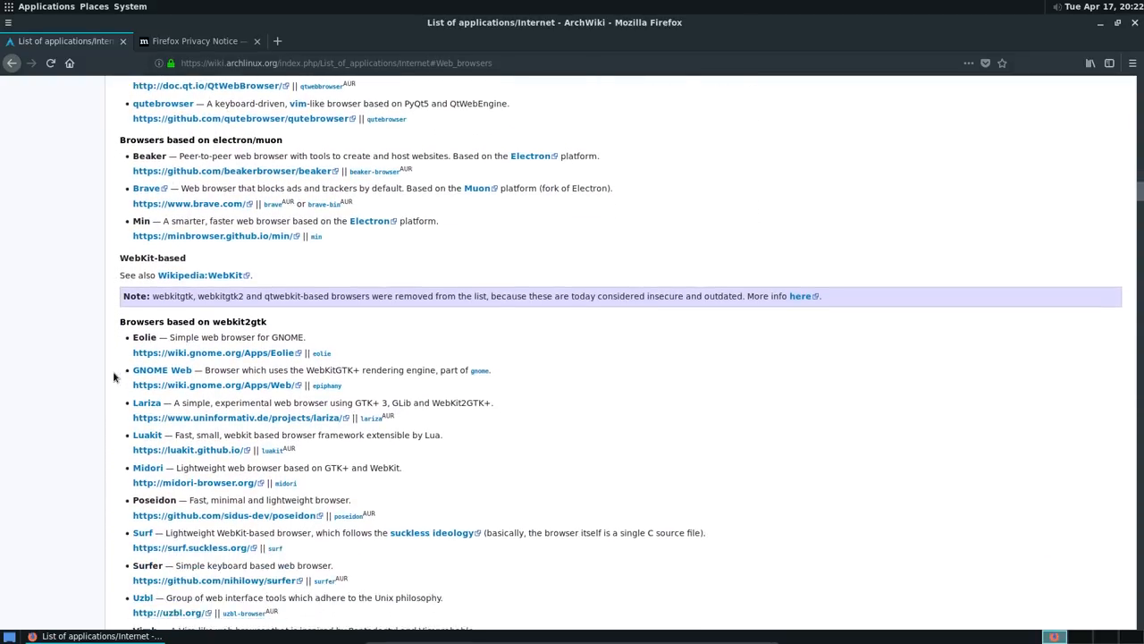
{"action": "scroll", "scroll_direction": "up", "scroll_amount": 3}
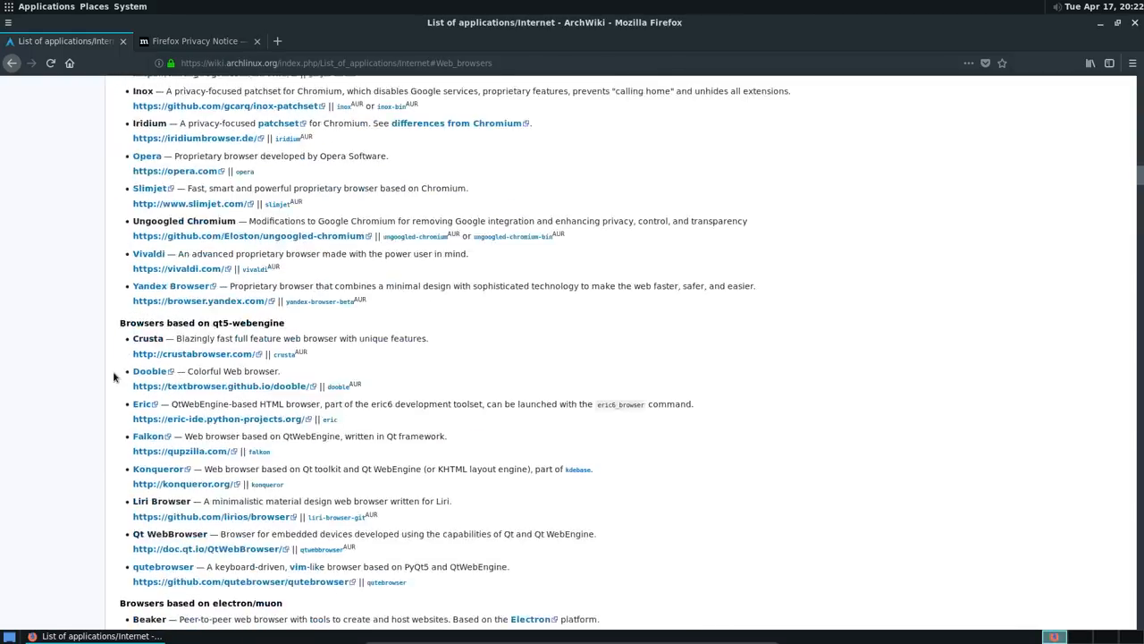
{"action": "scroll", "scroll_direction": "up", "scroll_amount": 3}
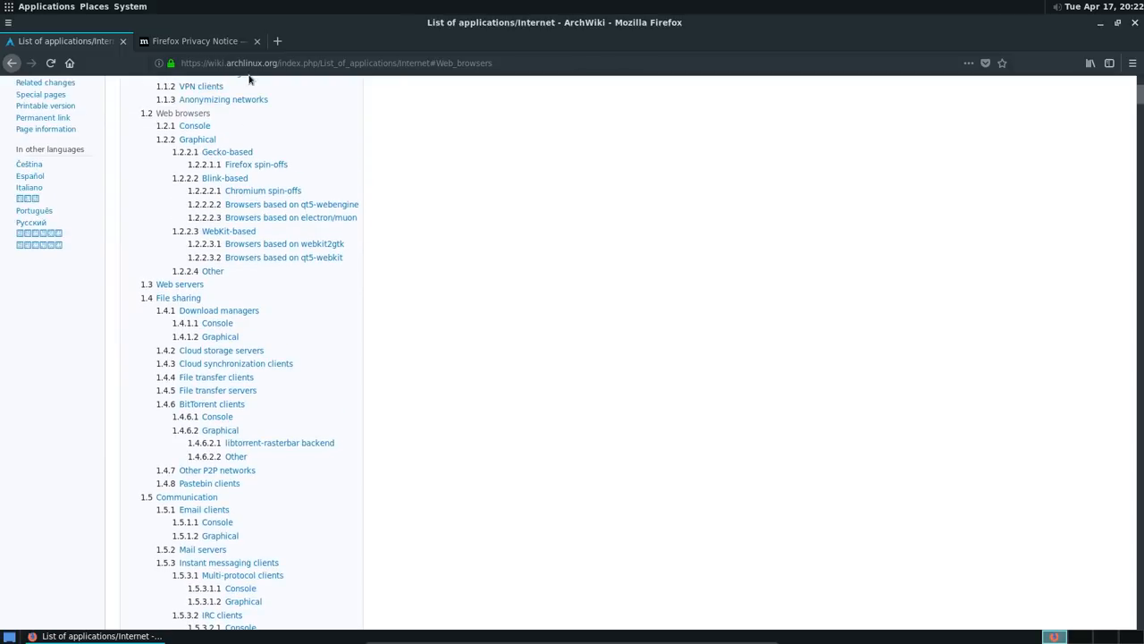
Search ArchWiki for text editors and open the List of applications text editors section
{"action": "left_click", "coordinate": [336, 62]}
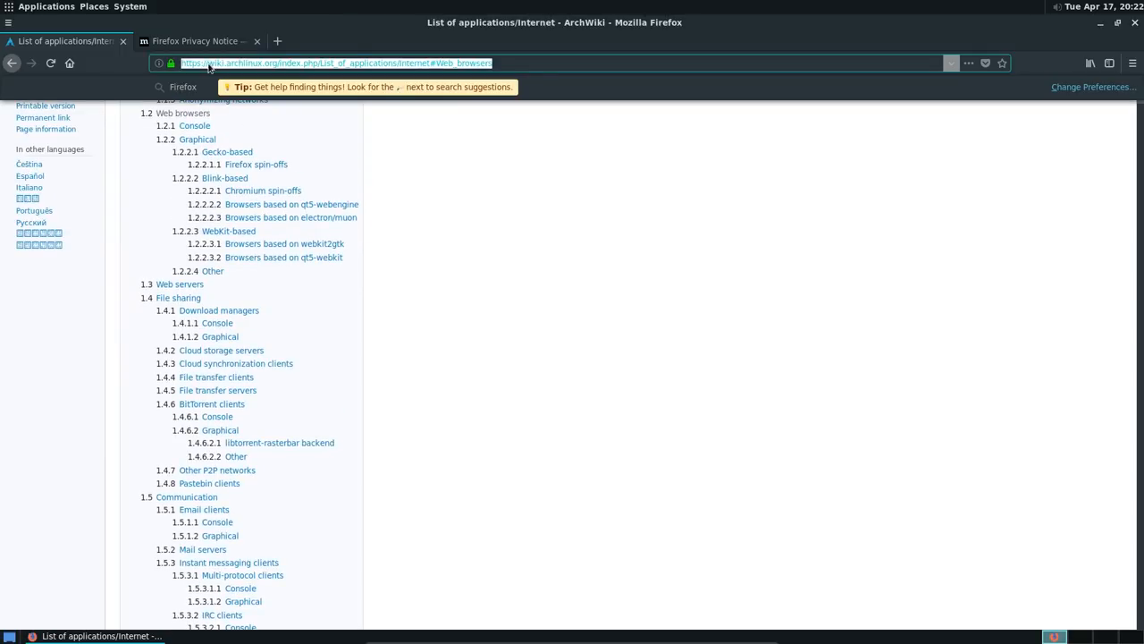
{"action": "type", "text": "arch wiki"}
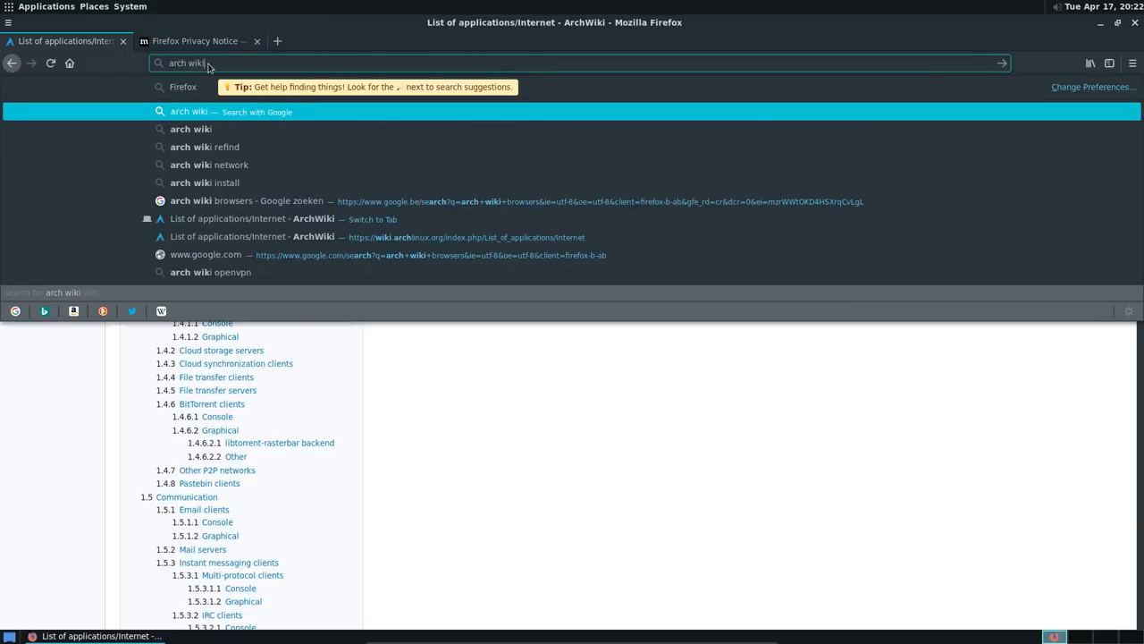
{"action": "type", "text": "text exit"}
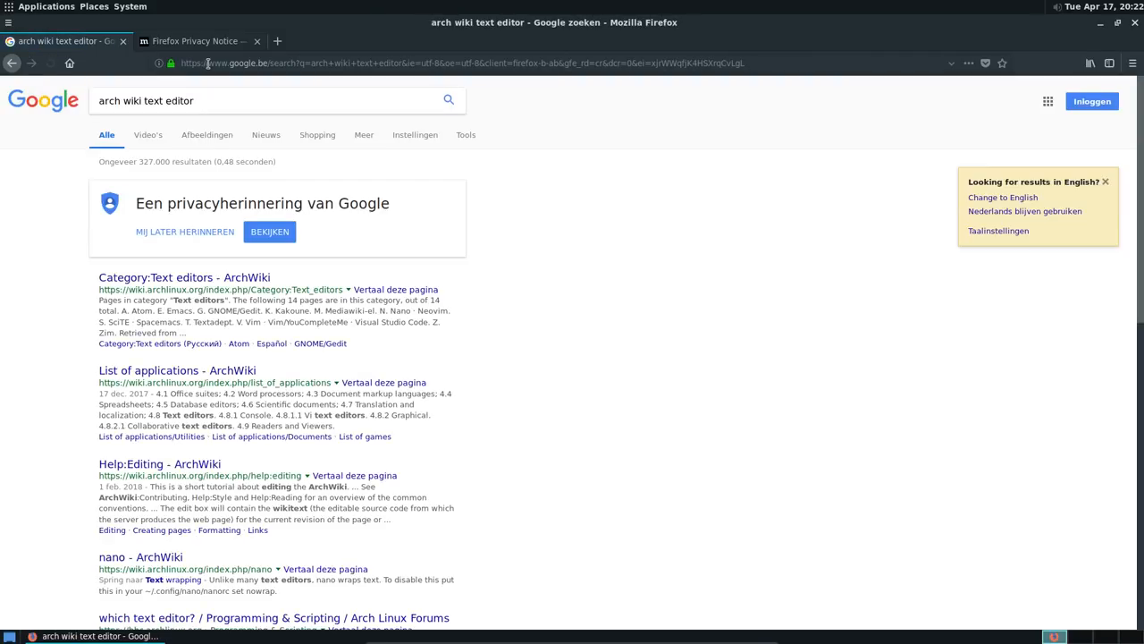
{"action": "left_click", "coordinate": [183, 278]}
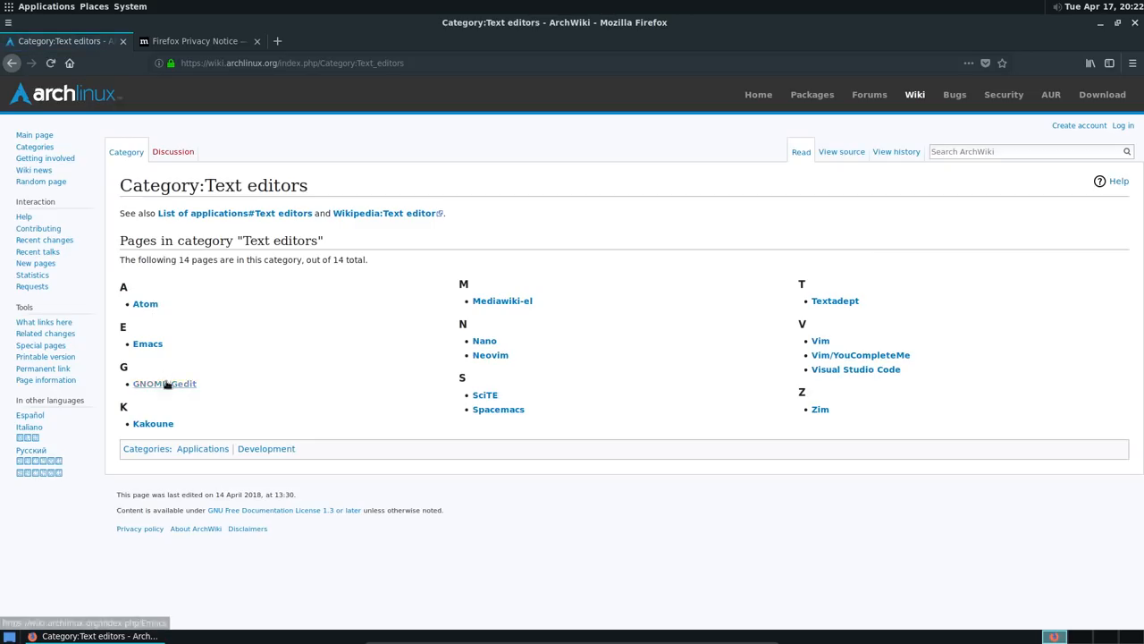
{"action": "mouse_move", "coordinate": [538, 313]}
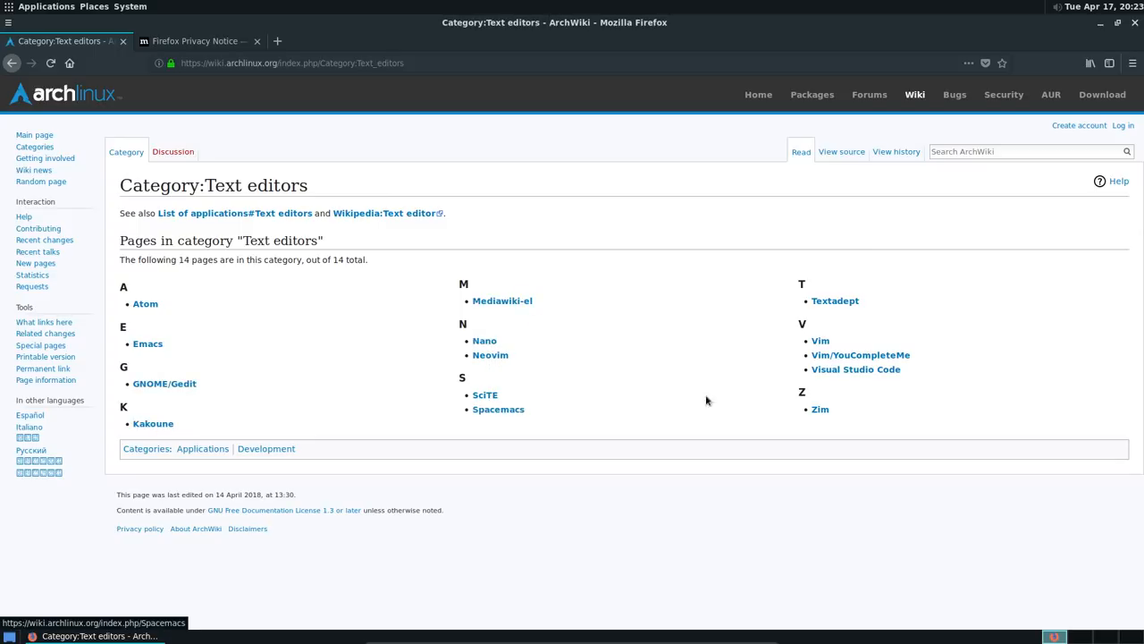
{"action": "mouse_move", "coordinate": [331, 208]}
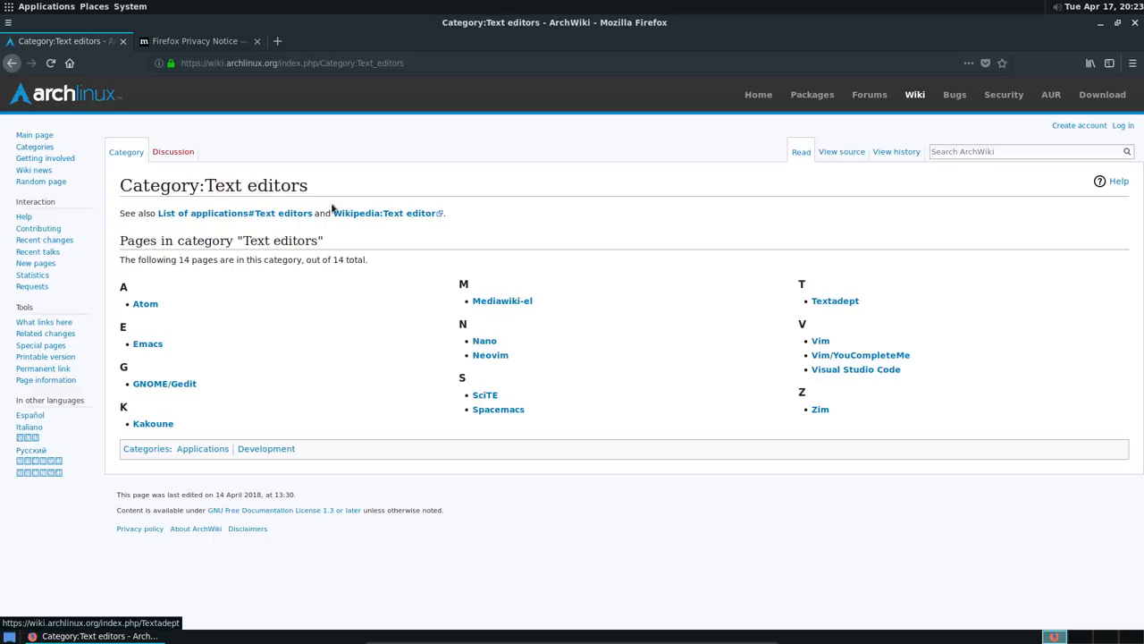
{"action": "left_click", "coordinate": [202, 213]}
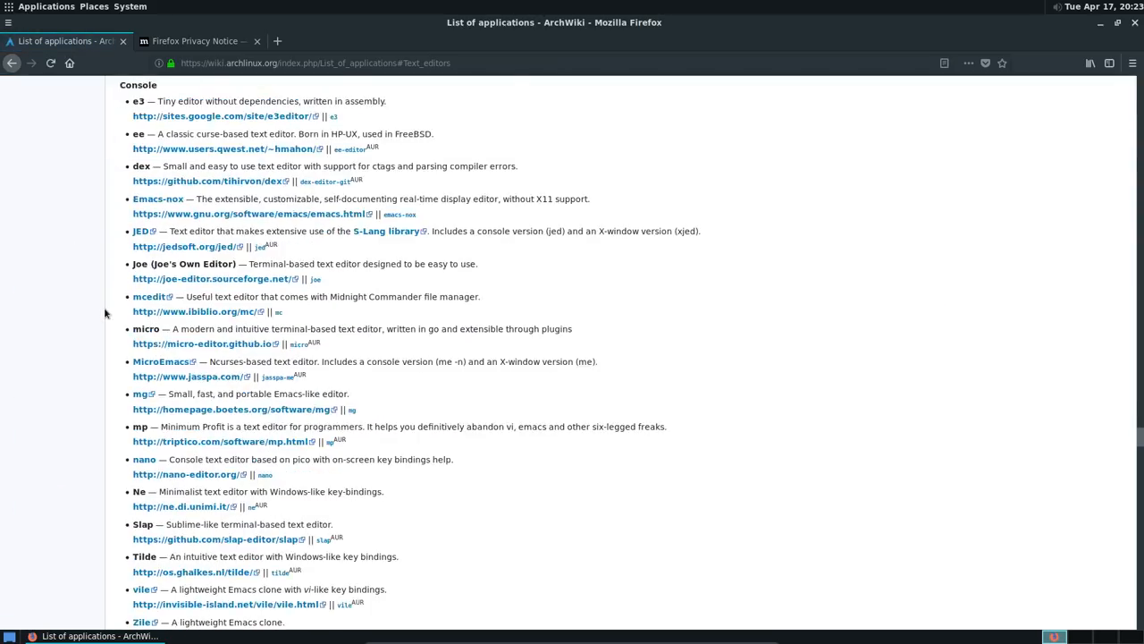
Scroll through the graphical text editors past Sublime Text to the e-book readers
{"action": "scroll", "scroll_direction": "up", "scroll_amount": 3}
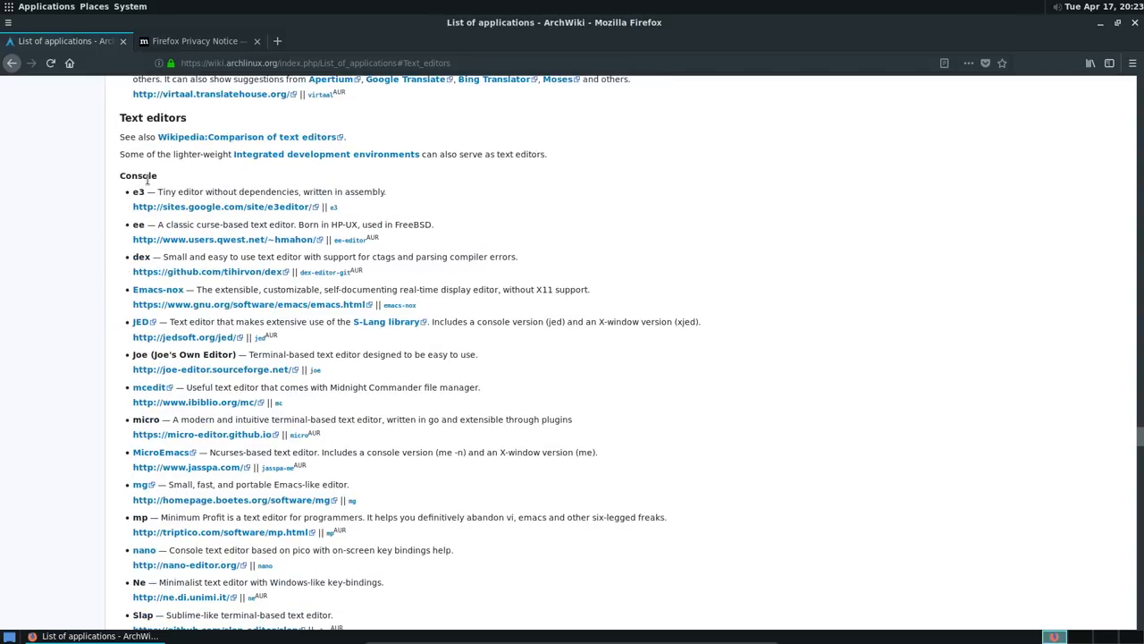
{"action": "scroll", "scroll_direction": "down", "scroll_amount": 3}
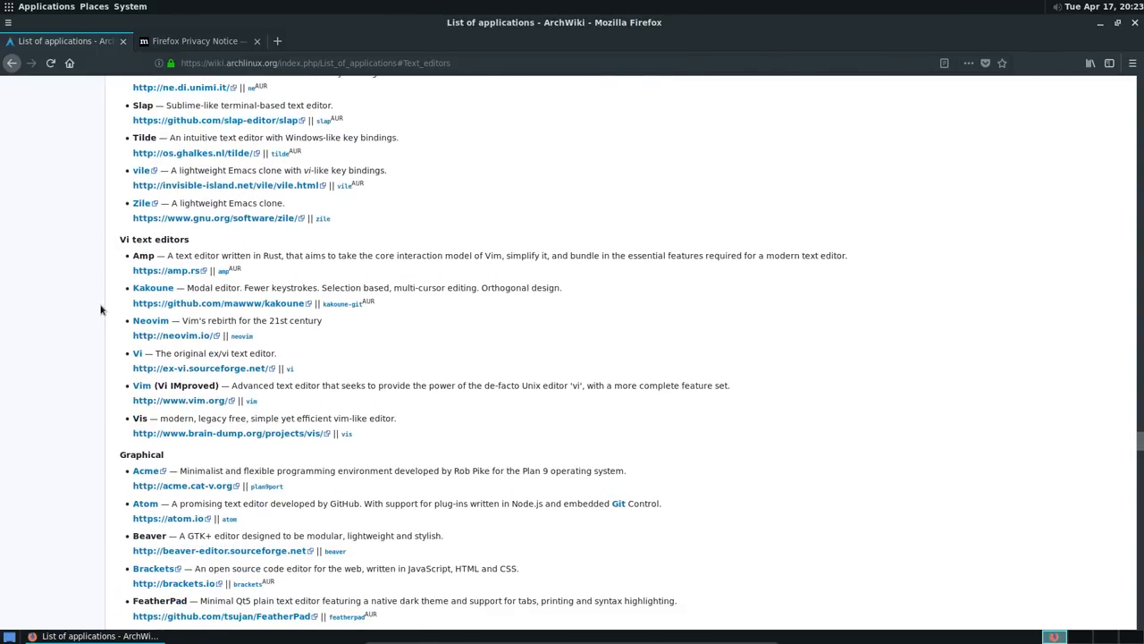
{"action": "scroll", "scroll_direction": "down", "scroll_amount": 3}
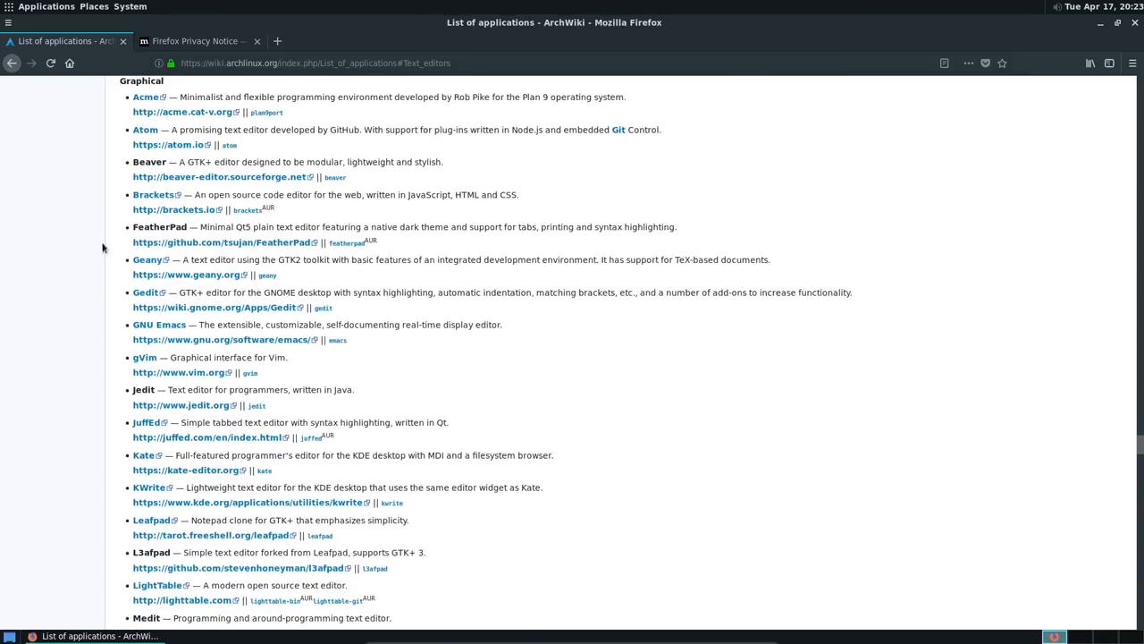
{"action": "mouse_move", "coordinate": [144, 130]}
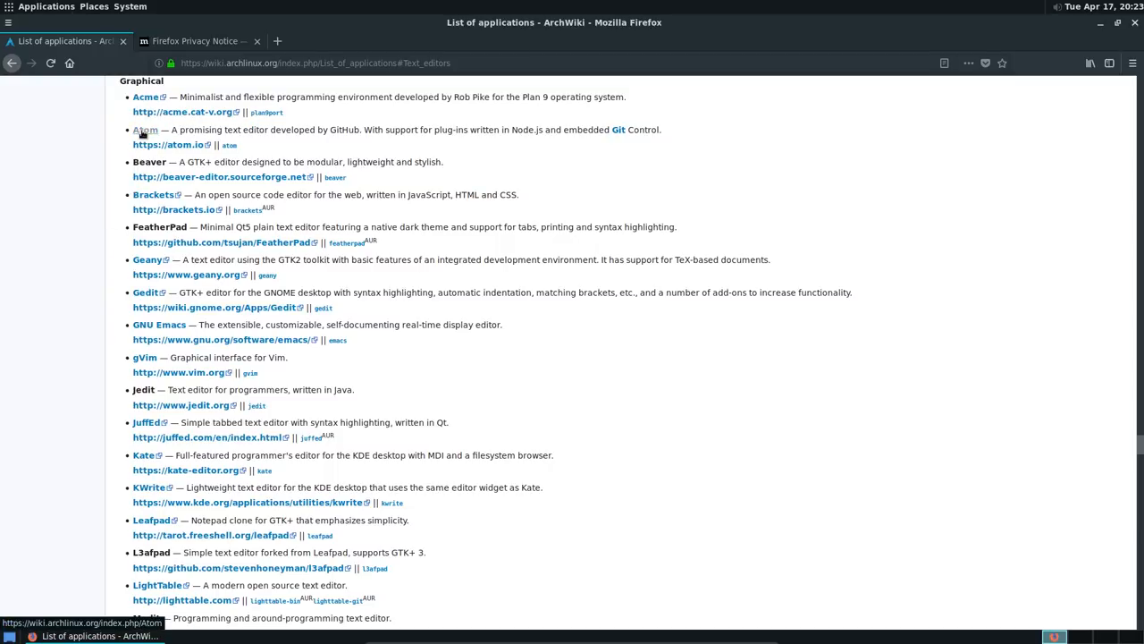
{"action": "mouse_move", "coordinate": [154, 195]}
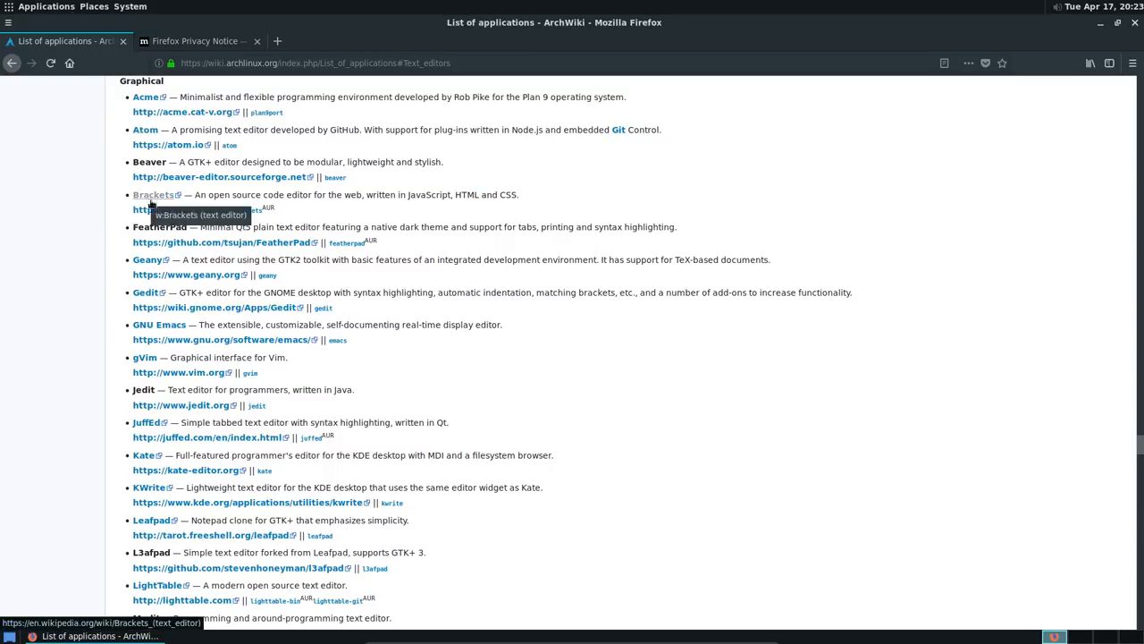
{"action": "mouse_move", "coordinate": [147, 292]}
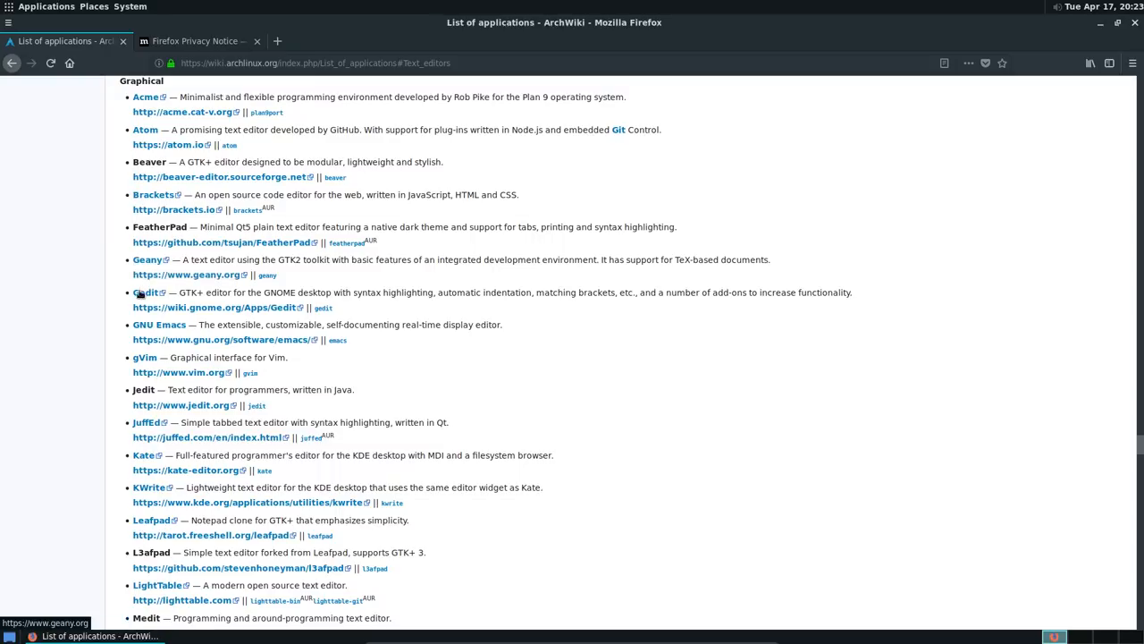
{"action": "mouse_move", "coordinate": [128, 351]}
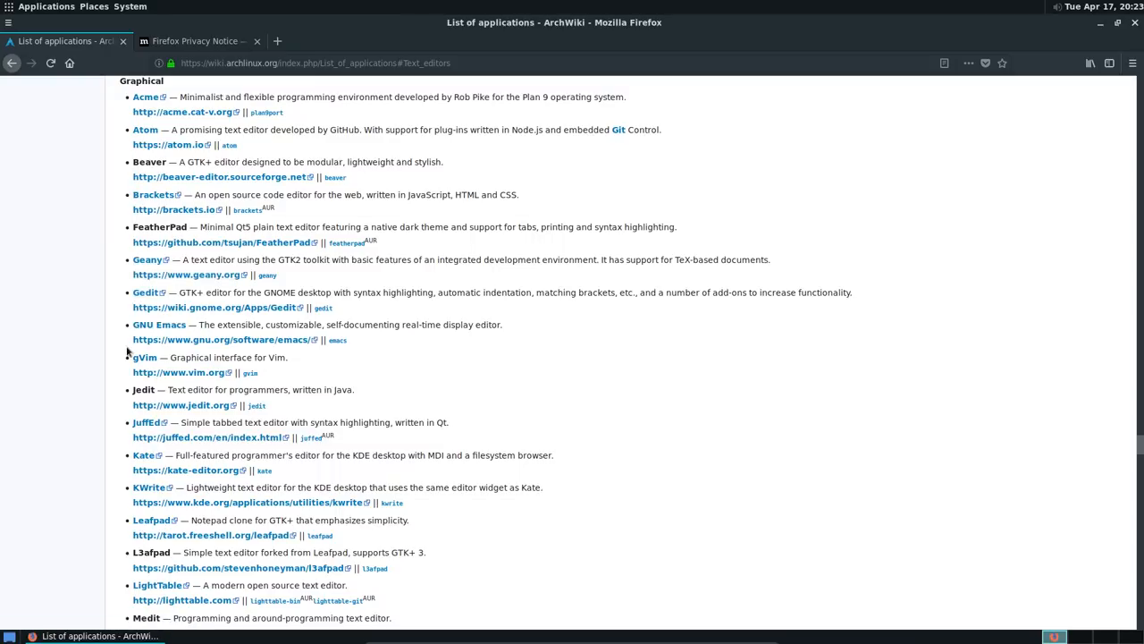
{"action": "scroll", "scroll_direction": "down", "scroll_amount": 3}
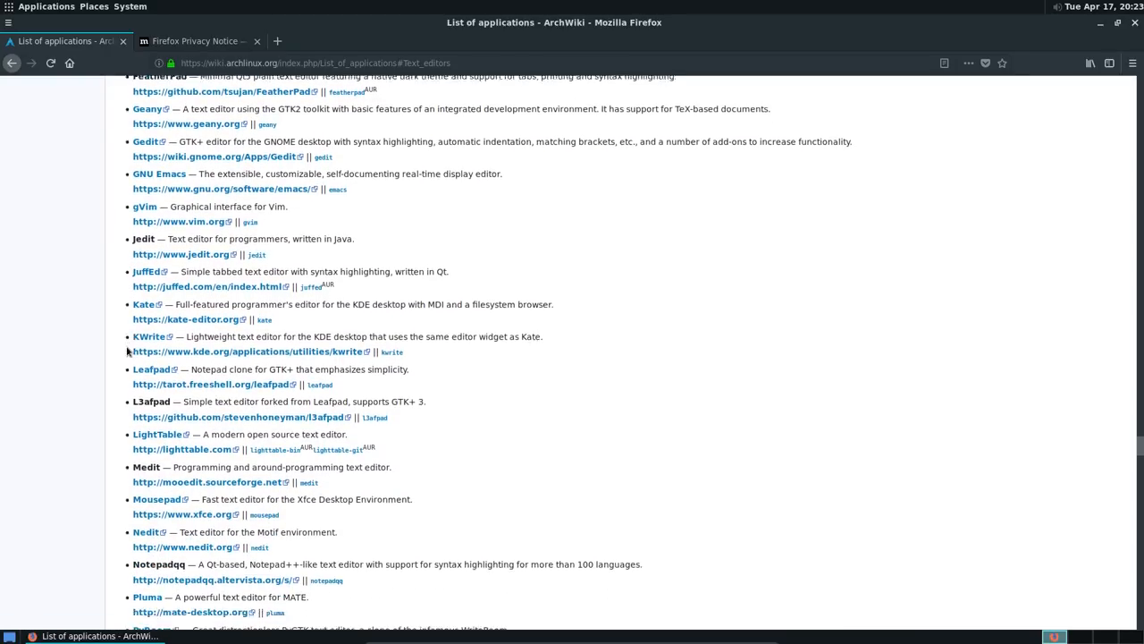
{"action": "scroll", "scroll_direction": "down", "scroll_amount": 3}
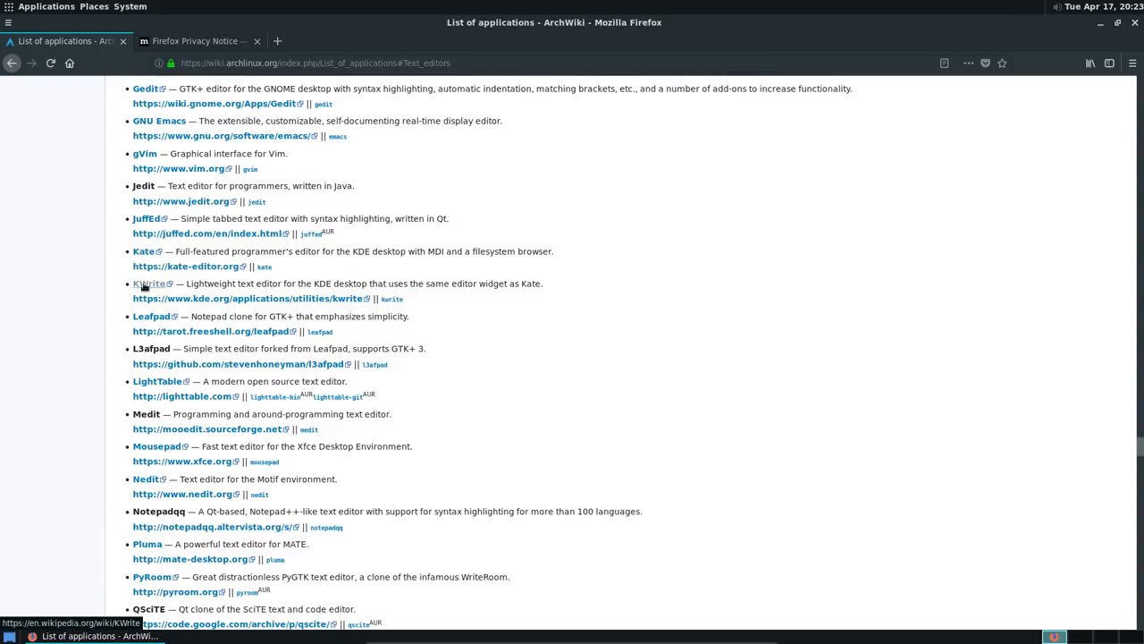
{"action": "mouse_move", "coordinate": [149, 316]}
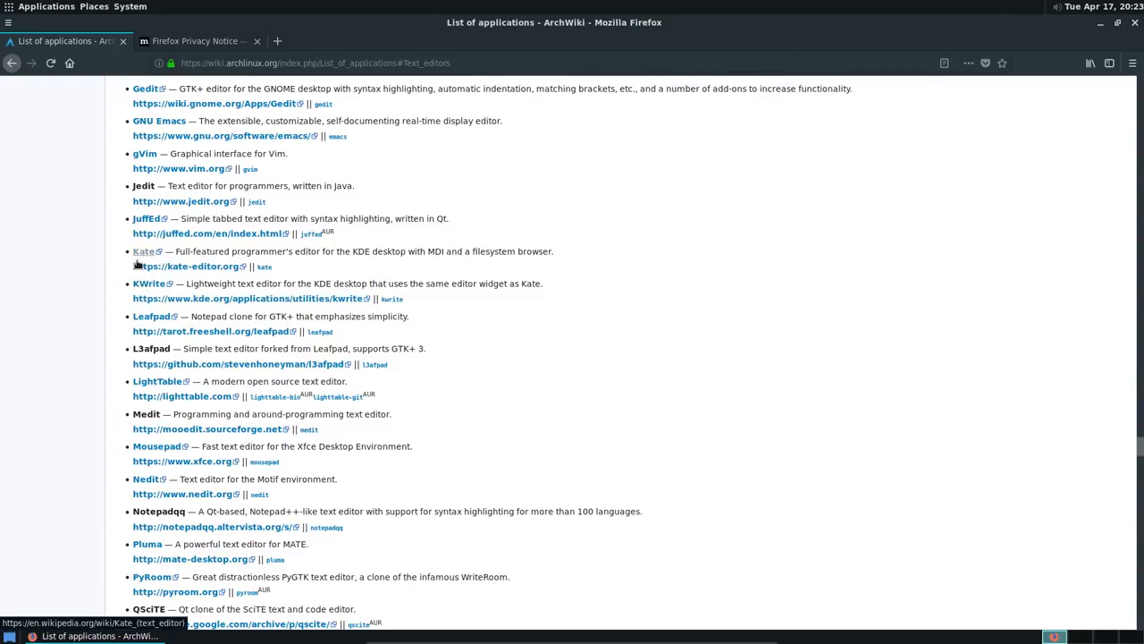
{"action": "scroll", "scroll_direction": "down", "scroll_amount": 3}
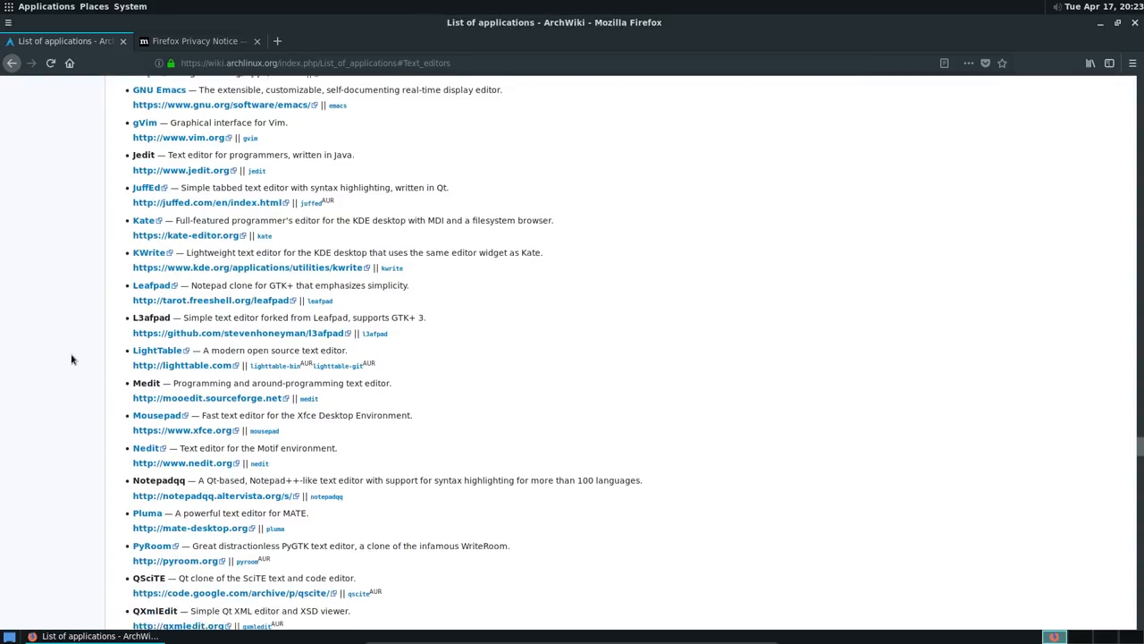
{"action": "scroll", "scroll_direction": "down", "scroll_amount": 3}
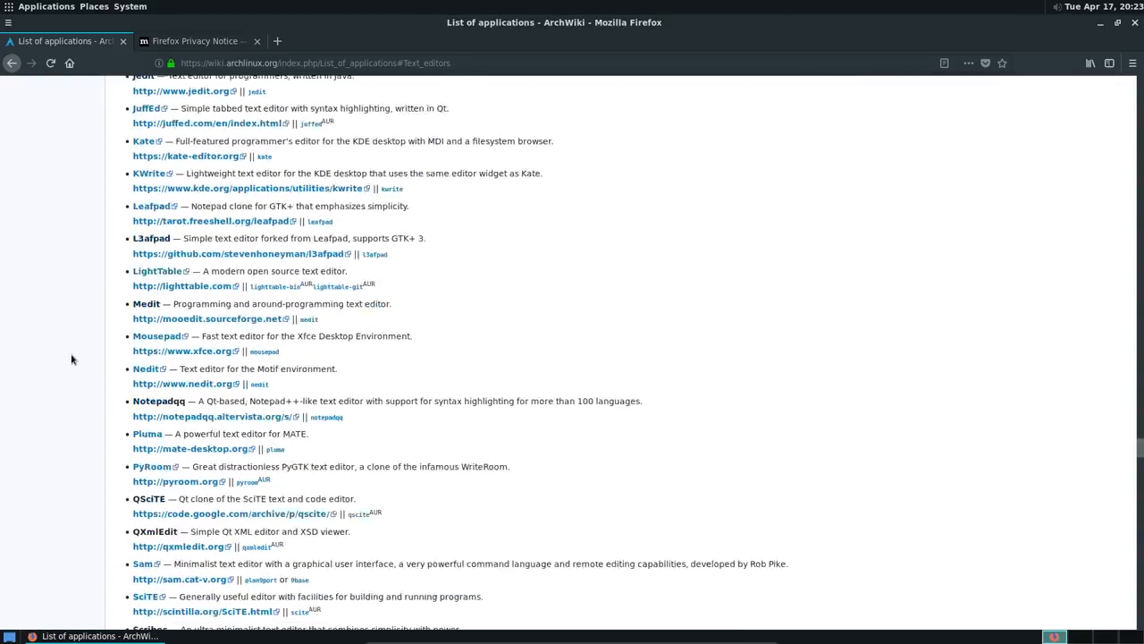
{"action": "scroll", "scroll_direction": "down", "scroll_amount": 3}
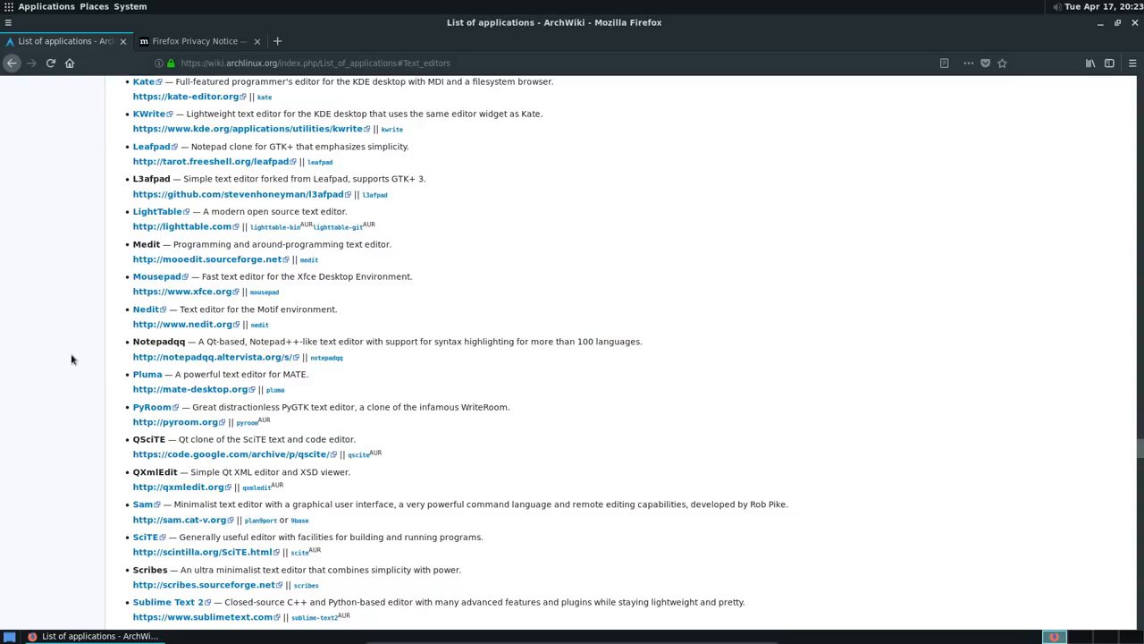
{"action": "scroll", "scroll_direction": "down", "scroll_amount": 3}
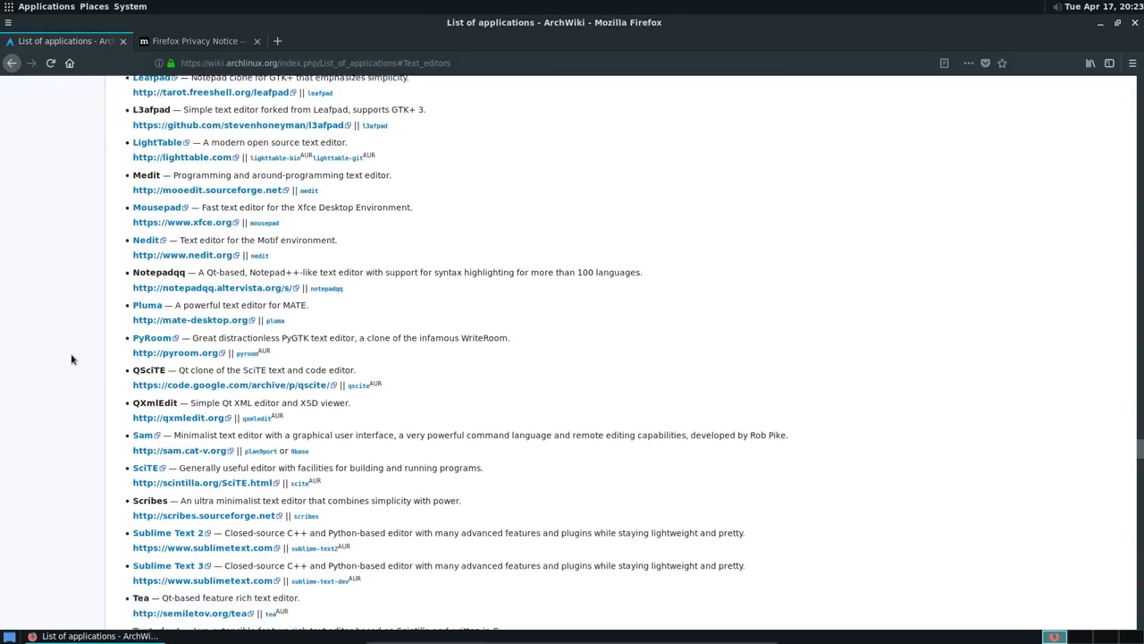
{"action": "scroll", "scroll_direction": "down", "scroll_amount": 3}
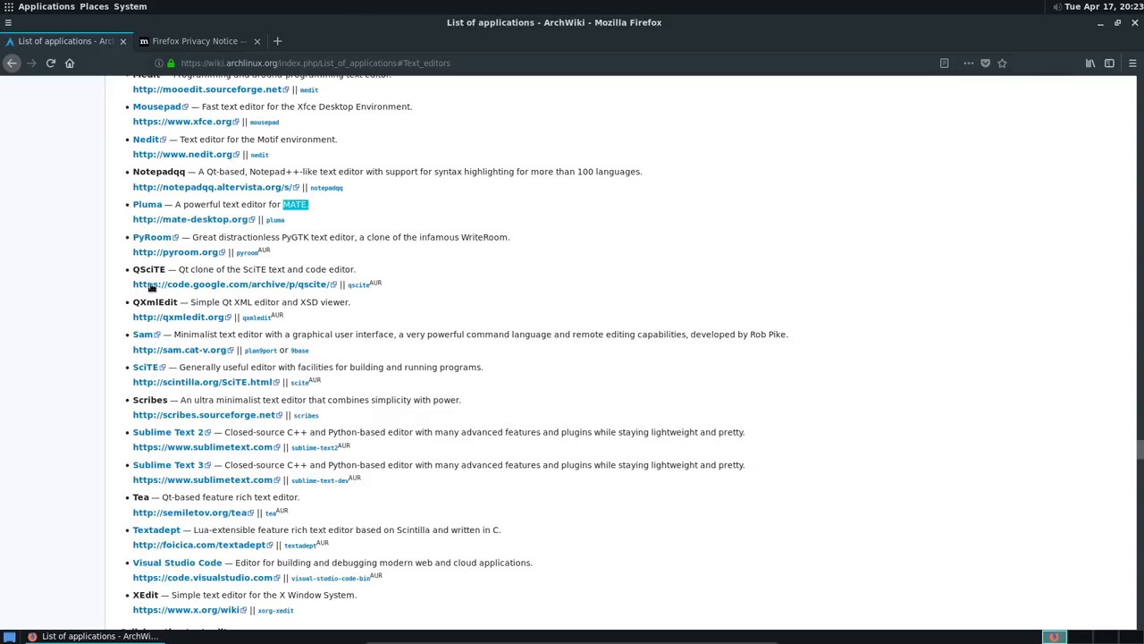
{"action": "scroll", "scroll_direction": "down", "scroll_amount": 3}
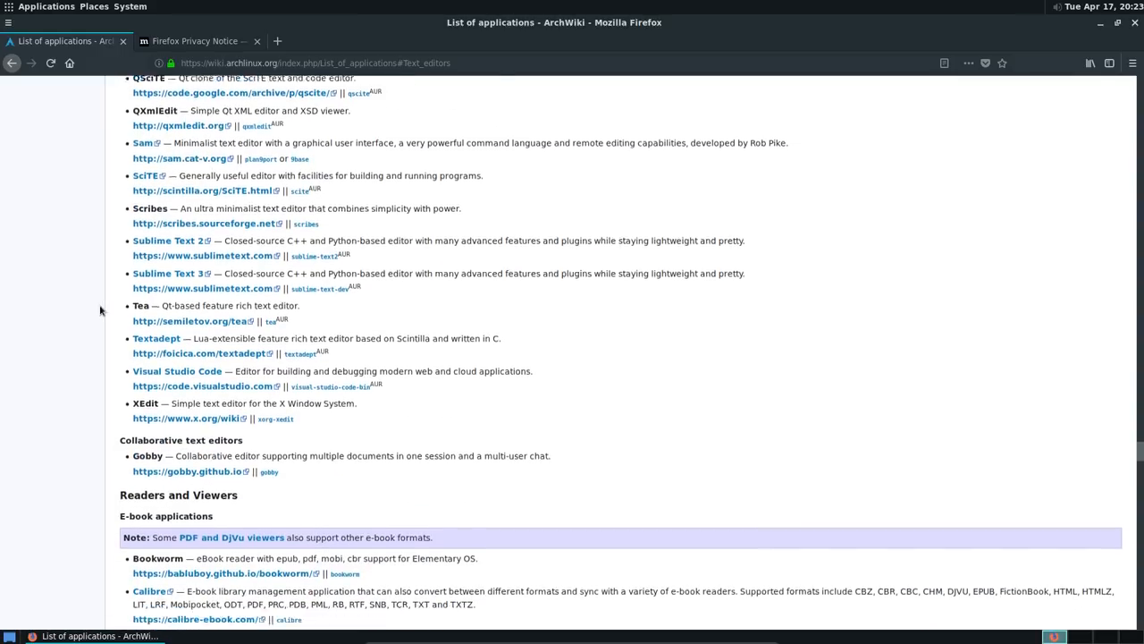
{"action": "scroll", "scroll_direction": "down", "scroll_amount": 3}
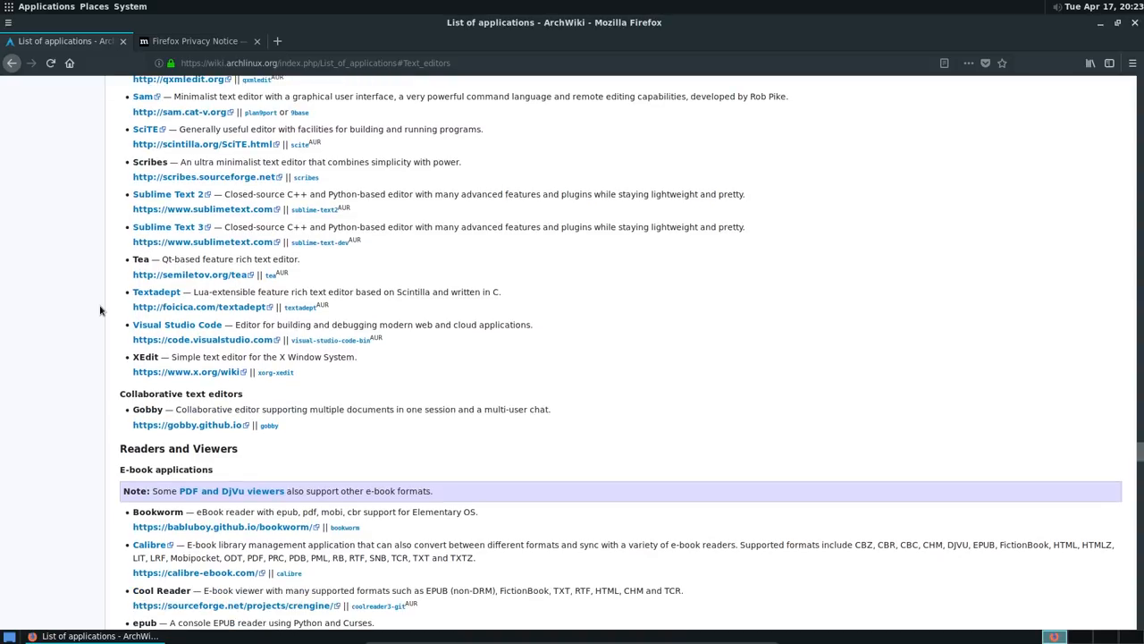
{"action": "mouse_move", "coordinate": [188, 255]}
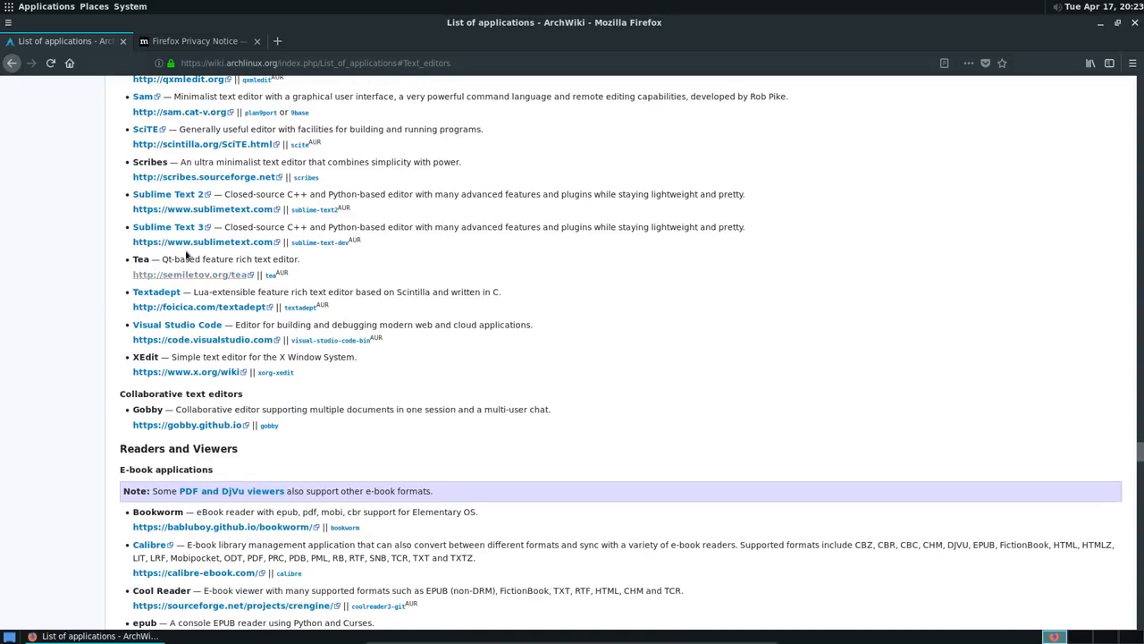
{"action": "mouse_move", "coordinate": [798, 26]}
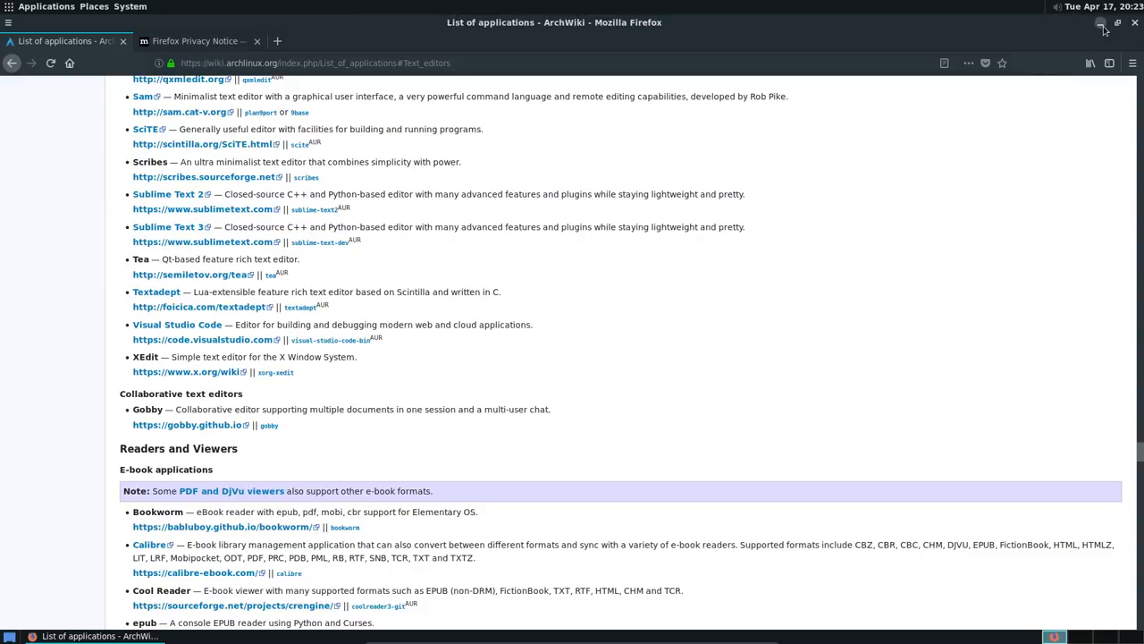
Minimize Firefox, attempt 'sudo pacman -S sublime-text' (target not found), and begin a yaourt command
{"action": "left_click", "coordinate": [1100, 23]}
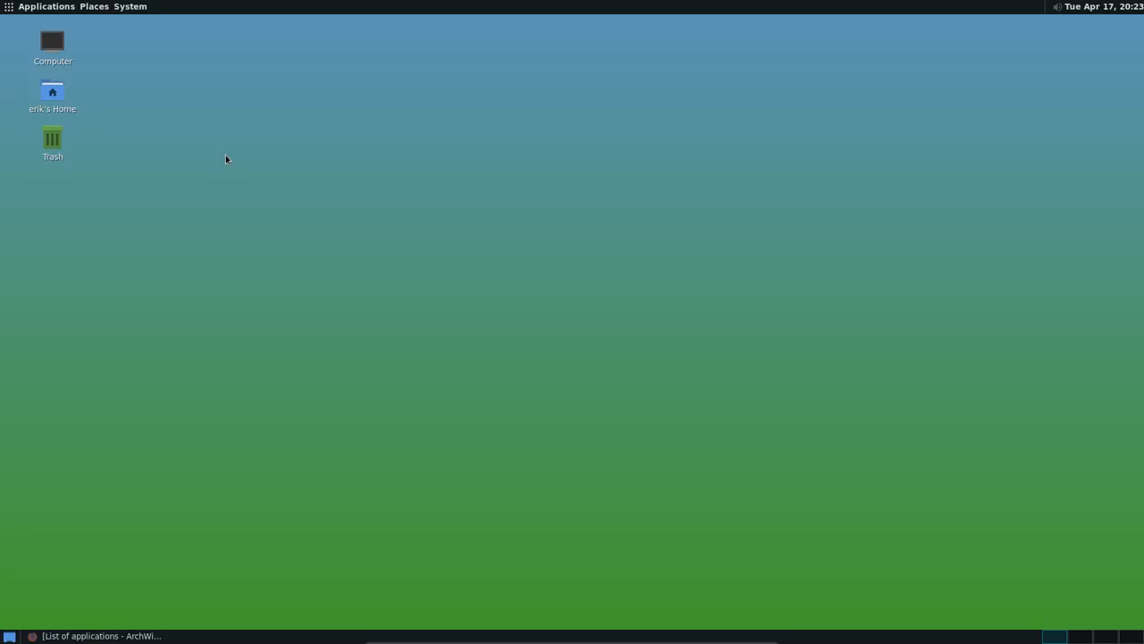
{"action": "mouse_move", "coordinate": [206, 150]}
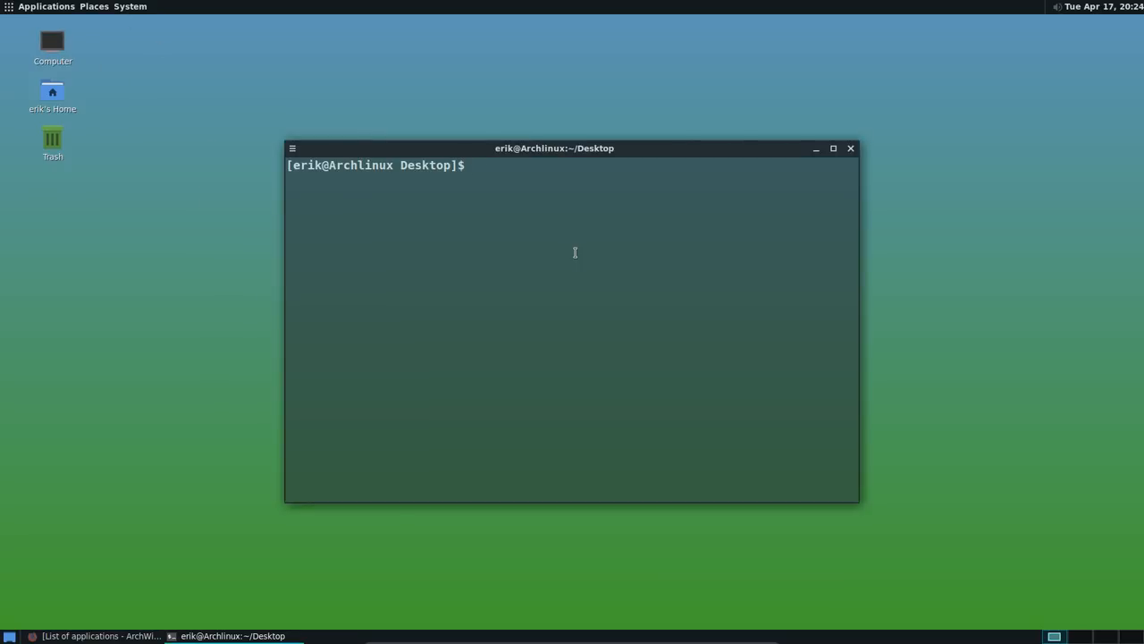
{"action": "type", "text": "sudo pacman _S"}
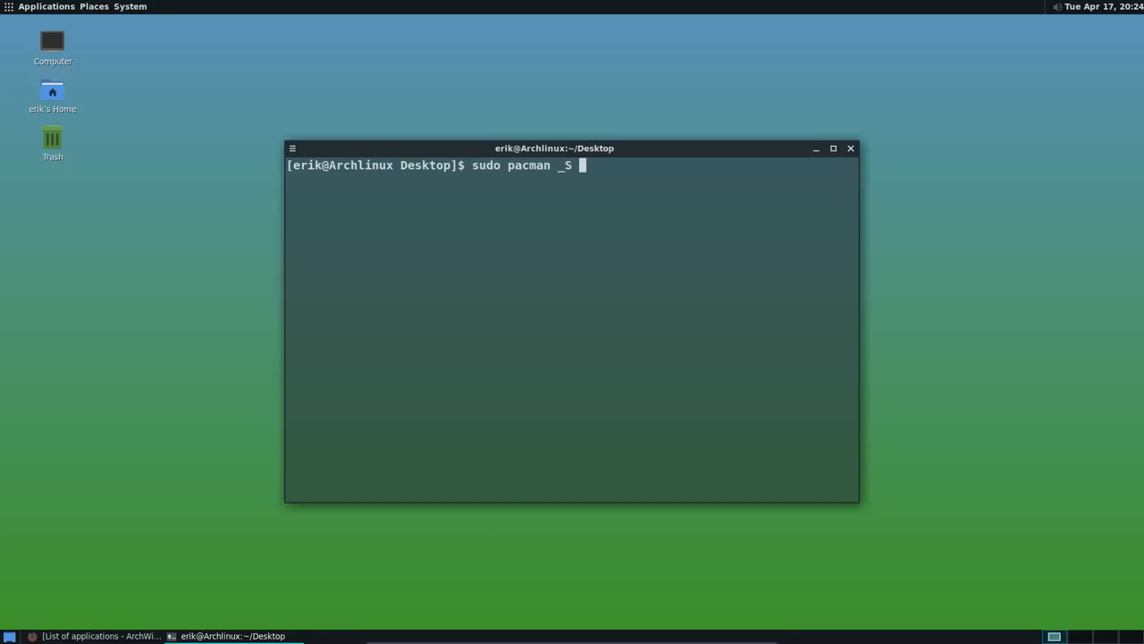
{"action": "key", "text": "BackSpace"}
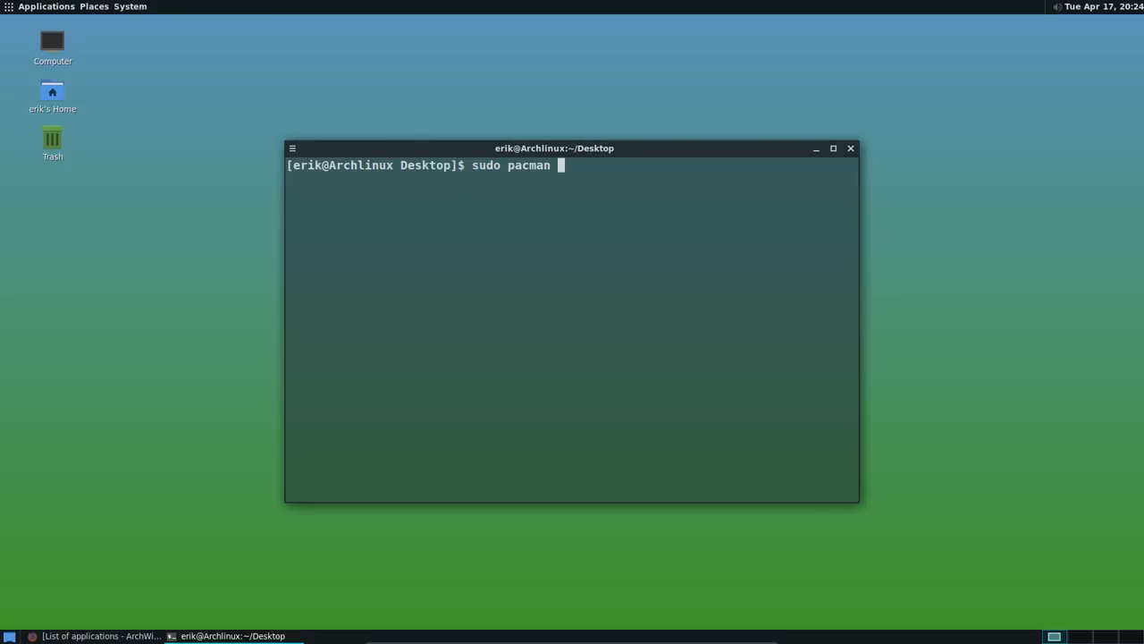
{"action": "type", "text": "-"}
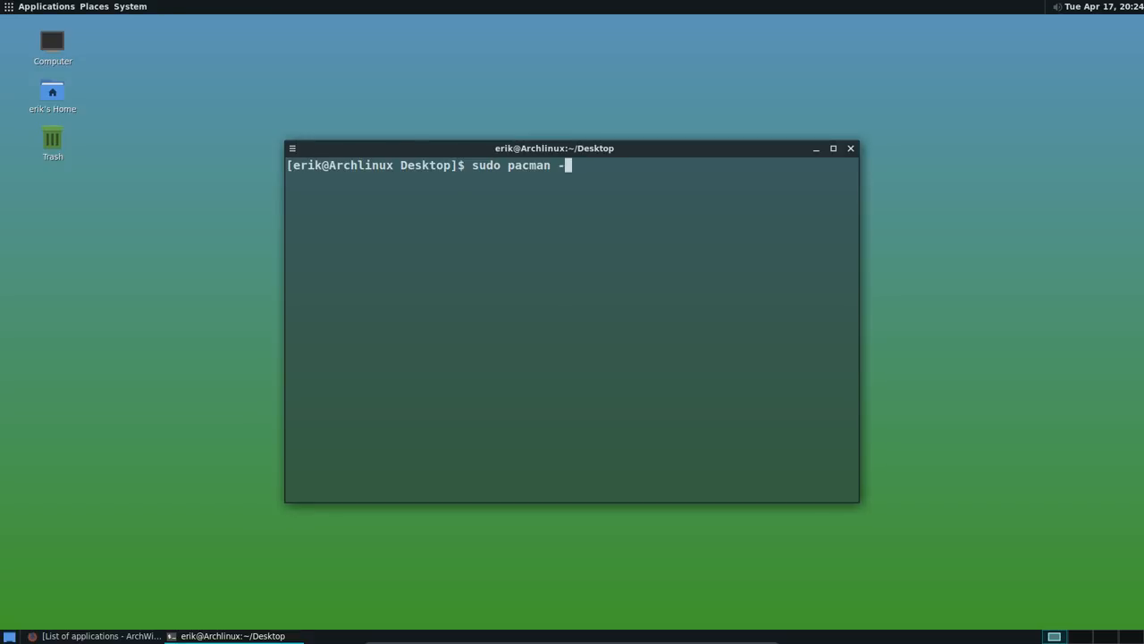
{"action": "type", "text": "S su"}
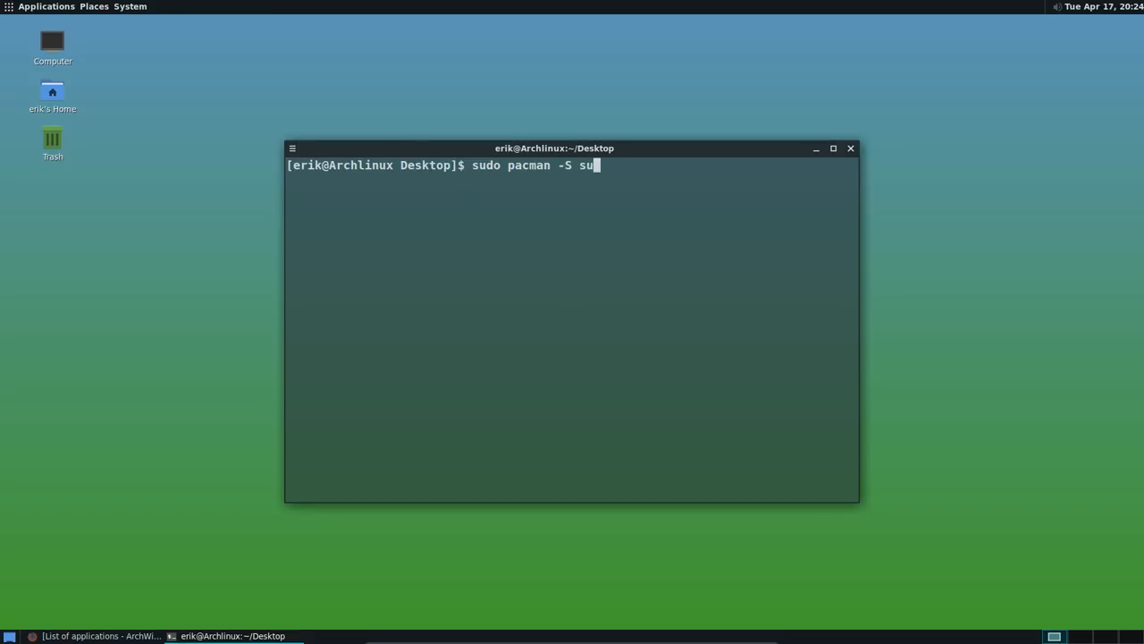
{"action": "type", "text": "blim"}
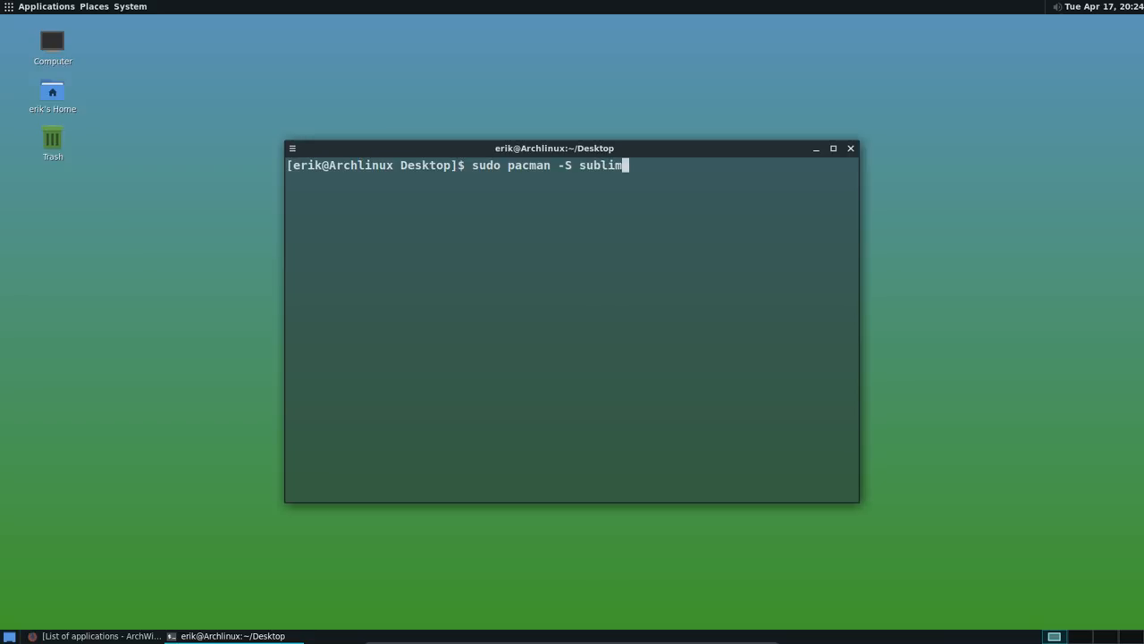
{"action": "type", "text": "e-txt"}
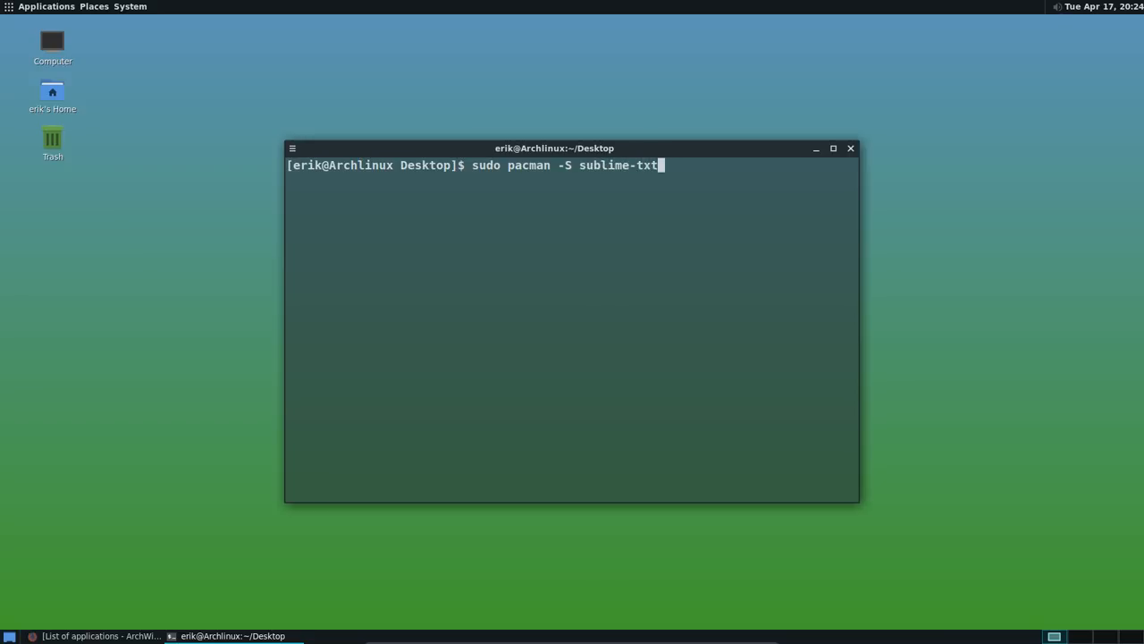
{"action": "key", "text": "Return"}
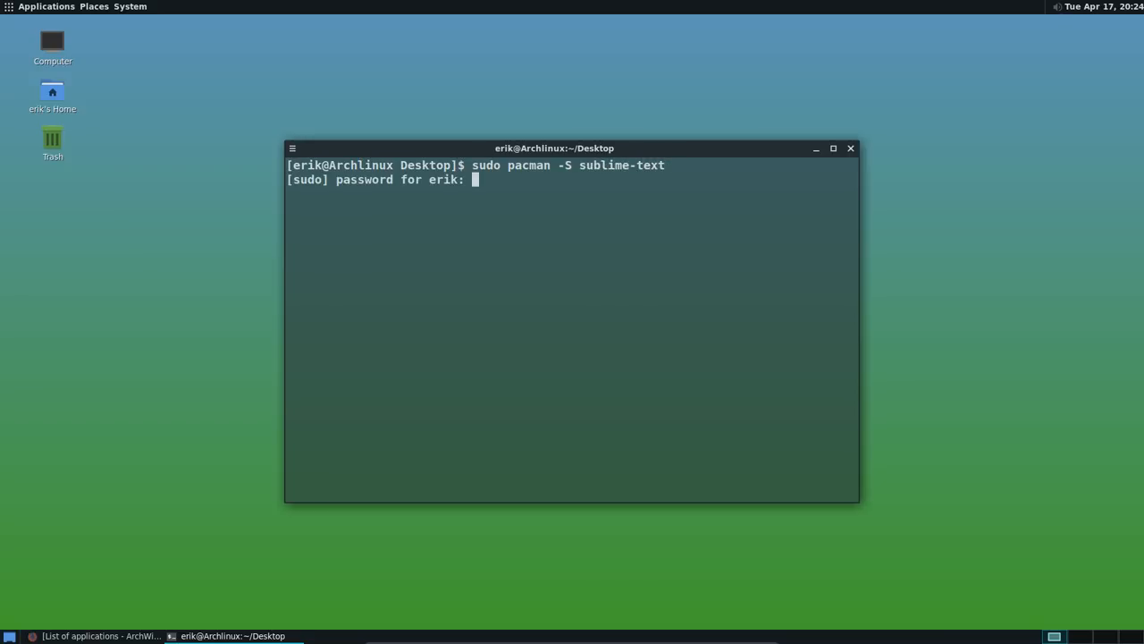
{"action": "key", "text": "Return"}
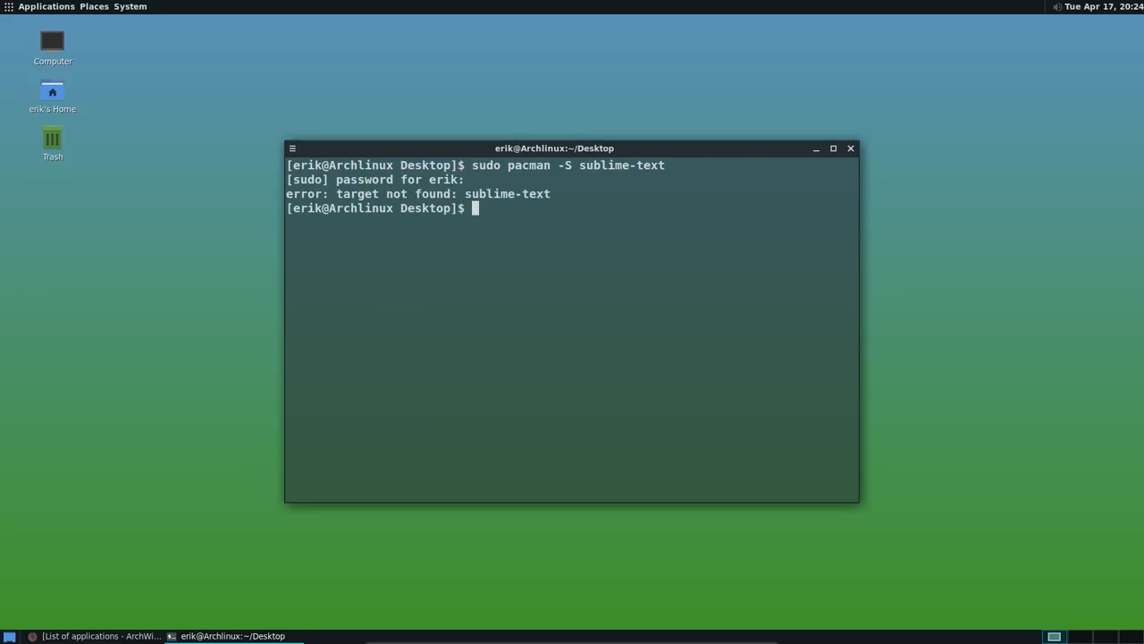
{"action": "type", "text": "yao"}
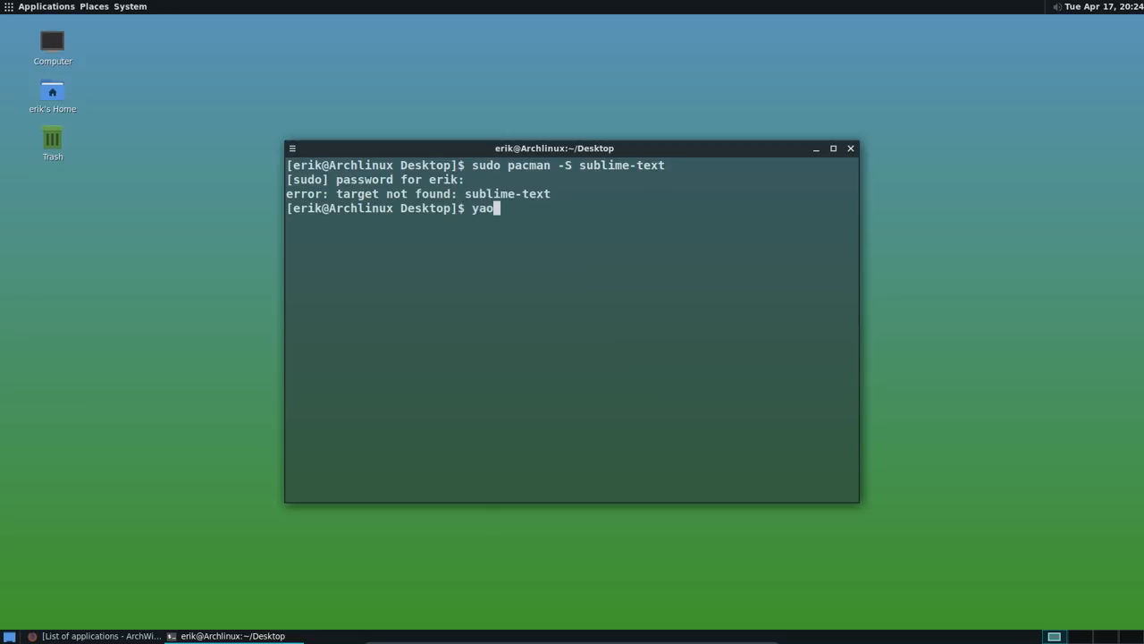
Search the AUR with 'yaourt sublime' and maximize the terminal window
{"action": "type", "text": "urt"}
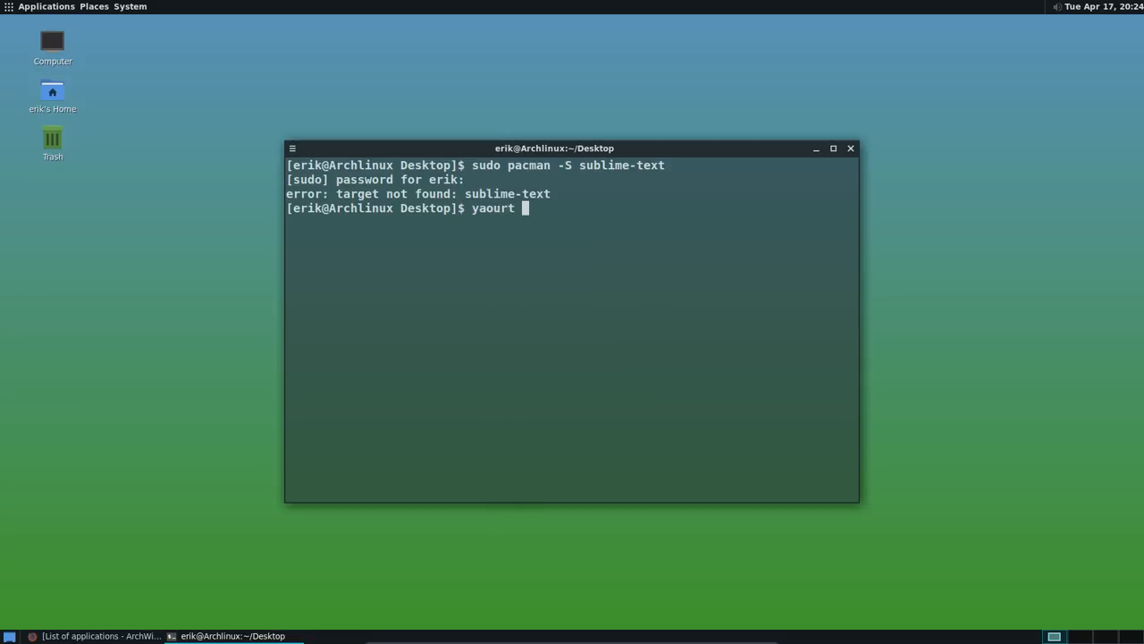
{"action": "type", "text": "sublime"}
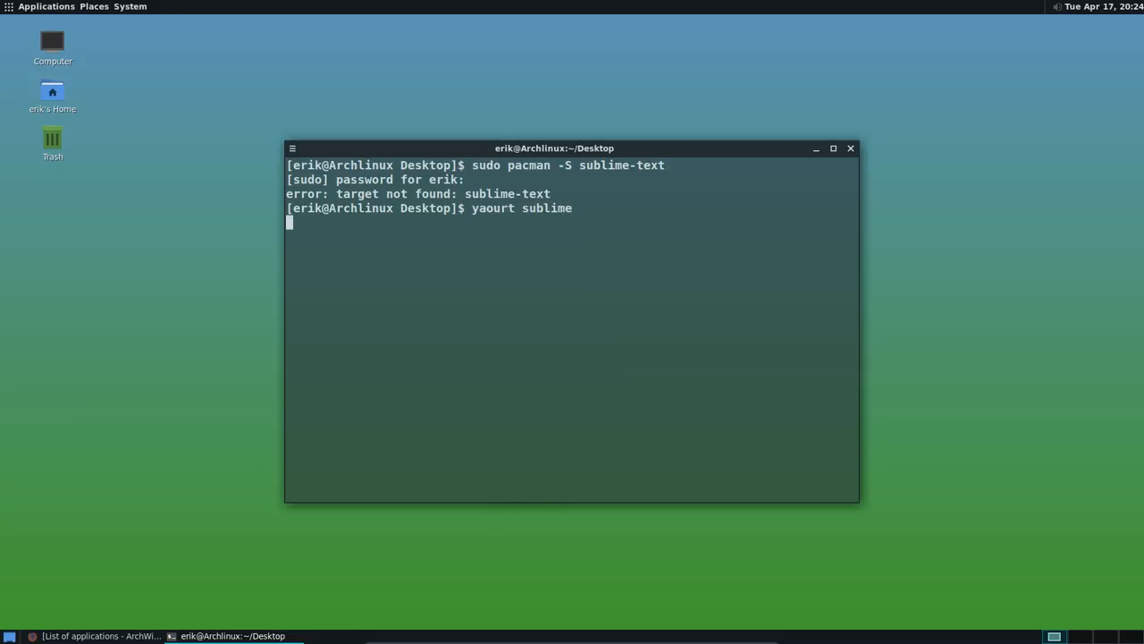
{"action": "key", "text": "Return"}
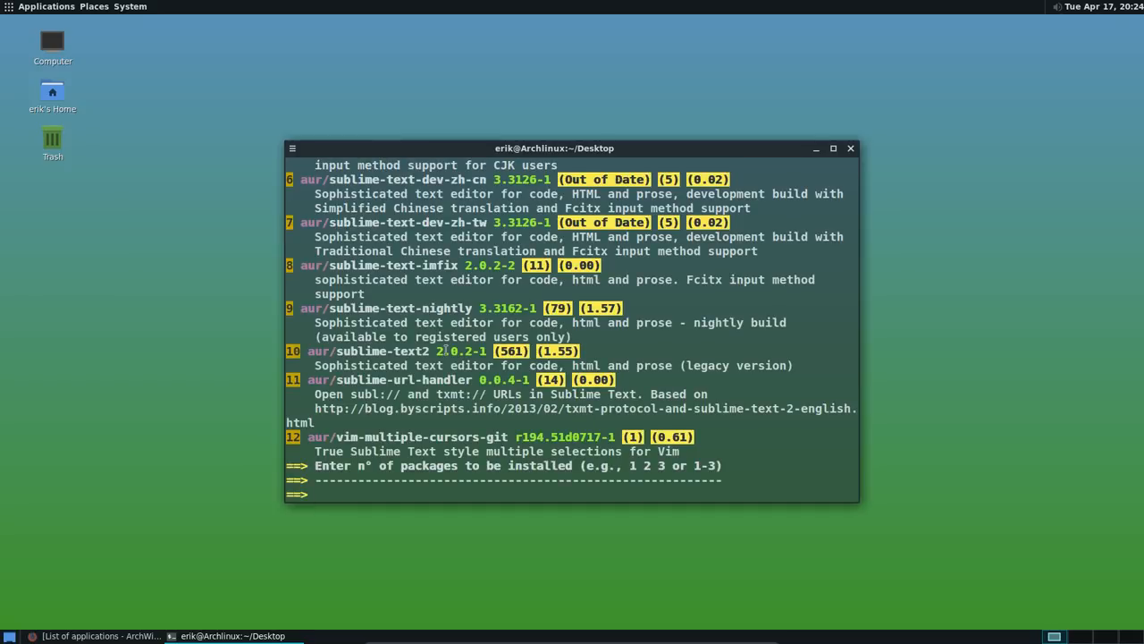
{"action": "left_click", "coordinate": [832, 148]}
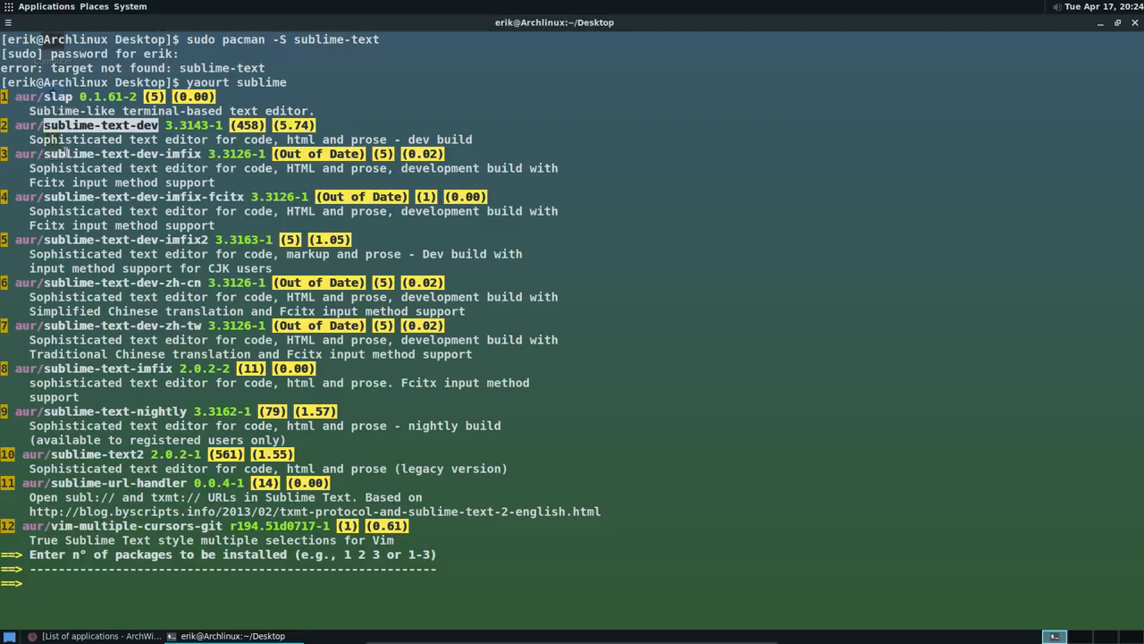
Pick package 2, answer the prompts, and confirm installing sublime-text-dev
{"action": "type", "text": "2"}
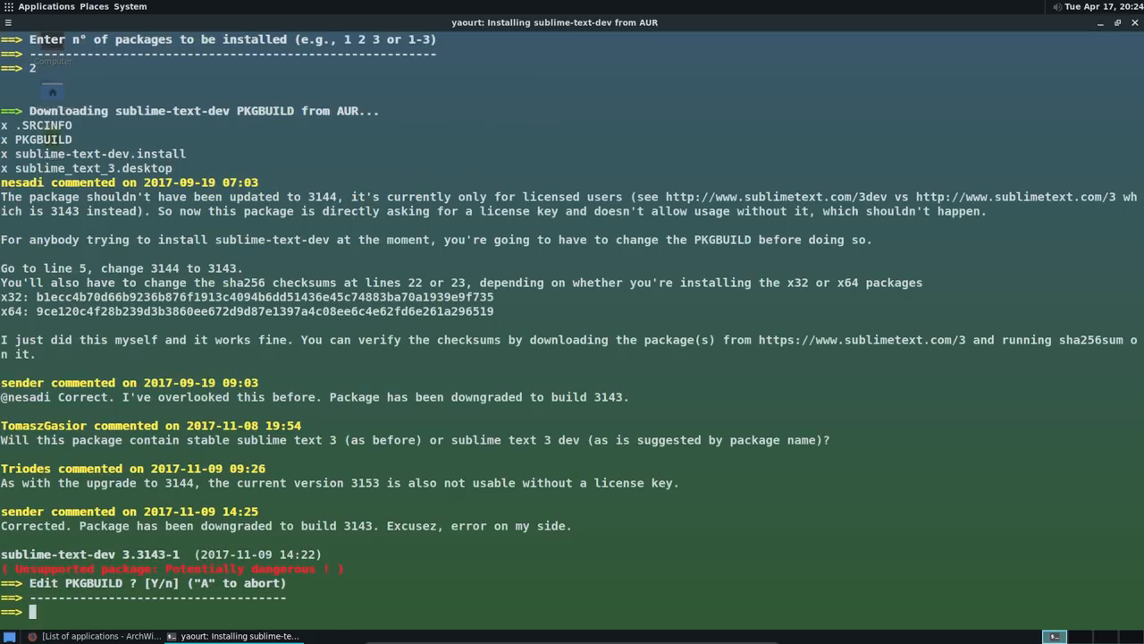
{"action": "type", "text": "n"}
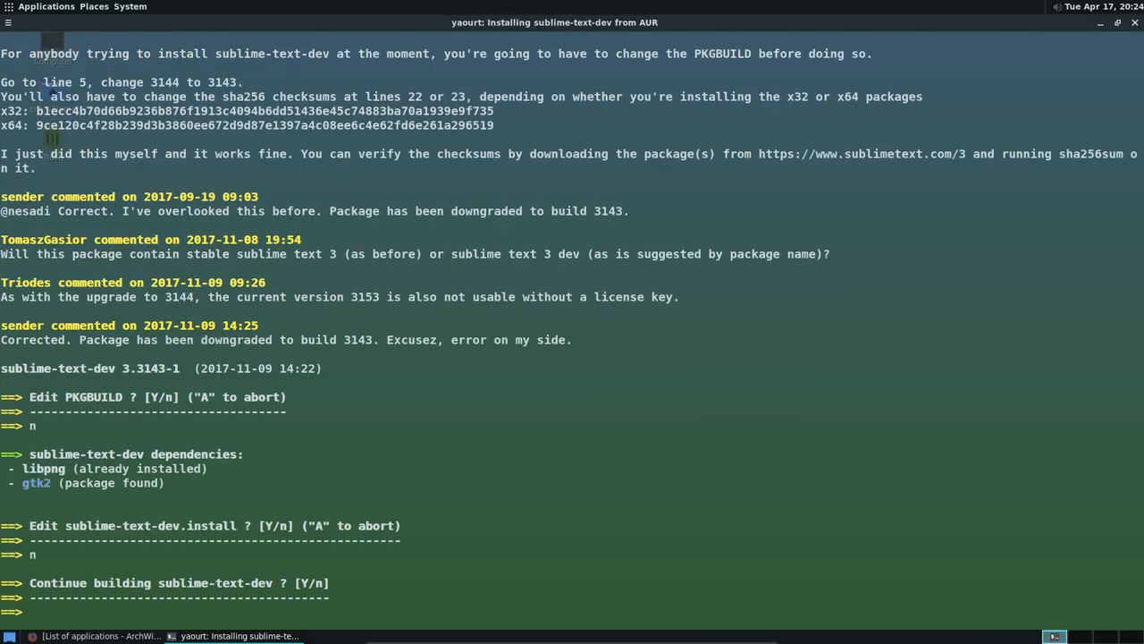
{"action": "type", "text": "y"}
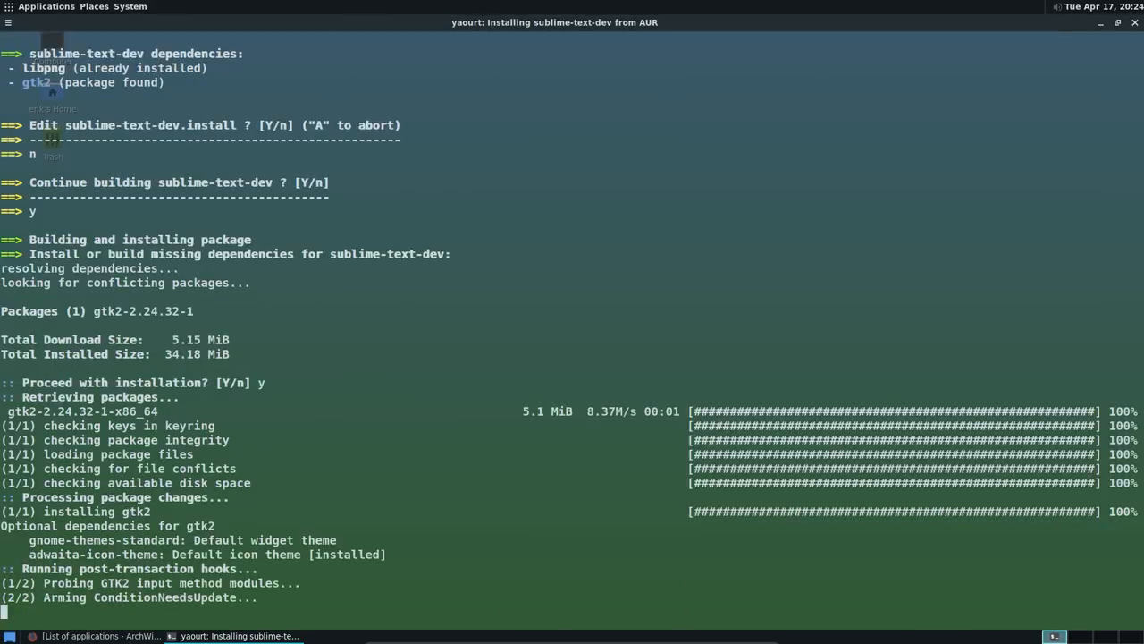
{"action": "scroll", "scroll_direction": "down", "scroll_amount": 3}
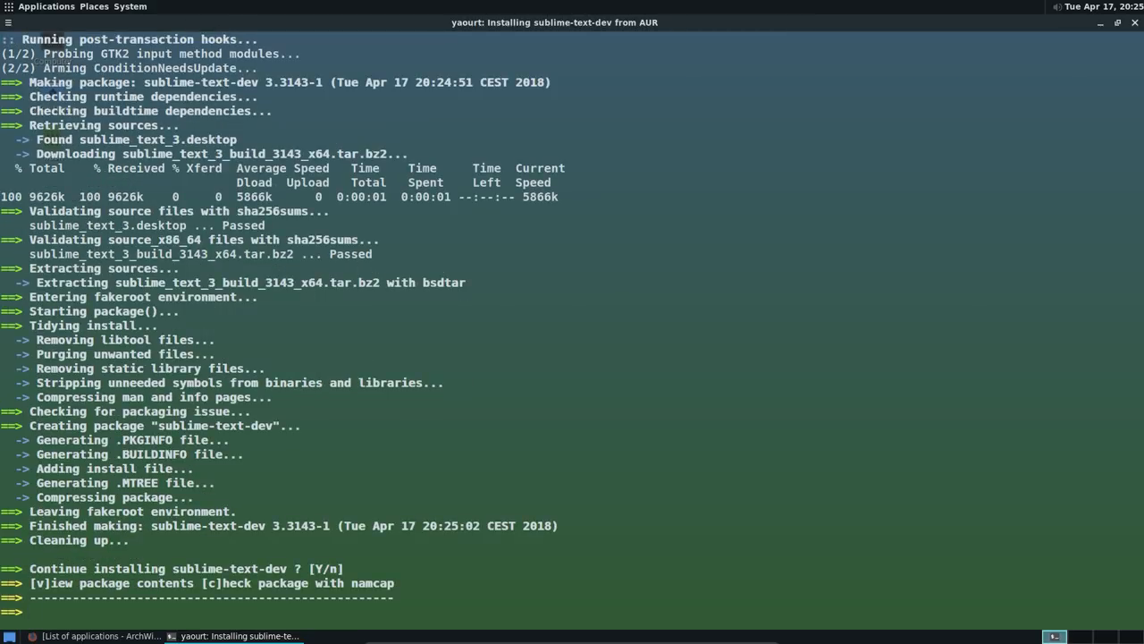
{"action": "type", "text": "y"}
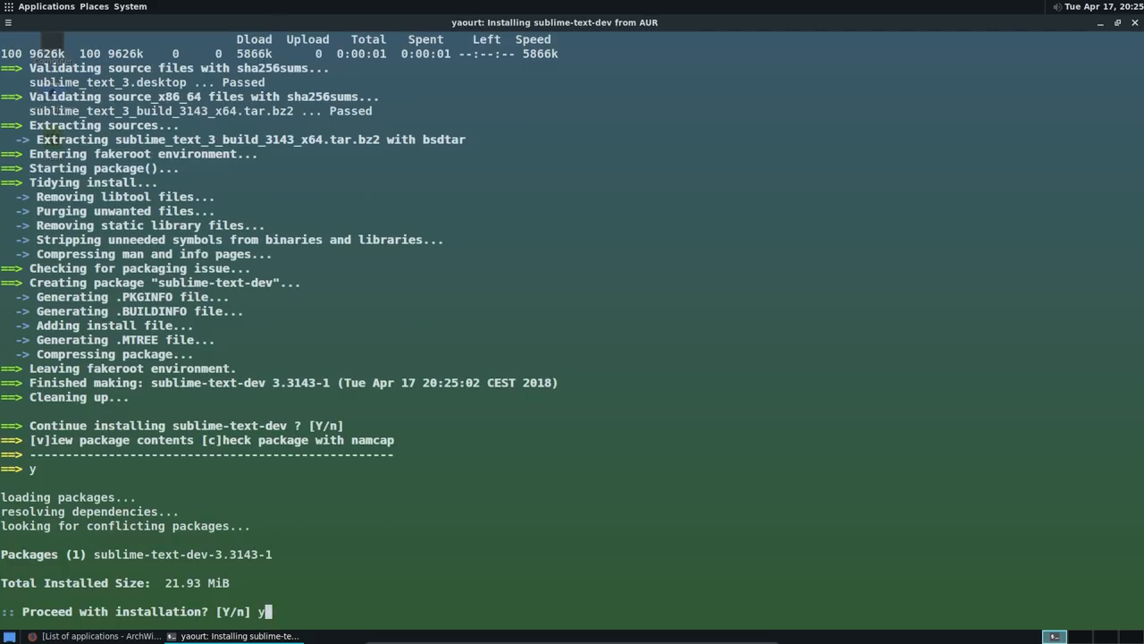
{"action": "key", "text": "Return"}
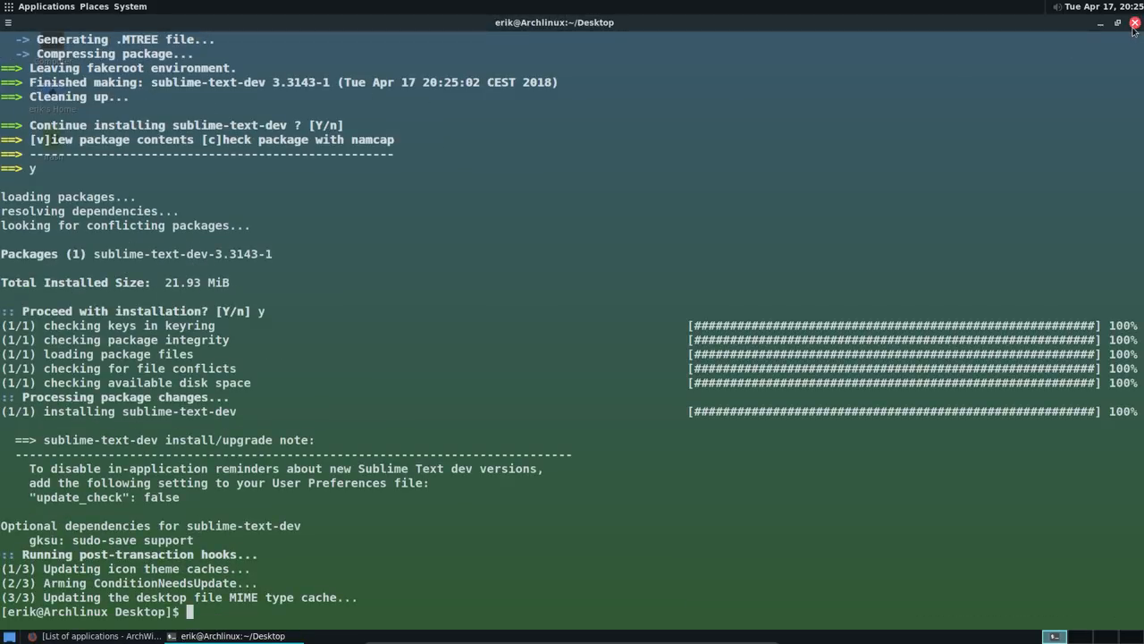
Close the installer terminal and open a new terminal in the Desktop folder
{"action": "left_click", "coordinate": [1134, 22]}
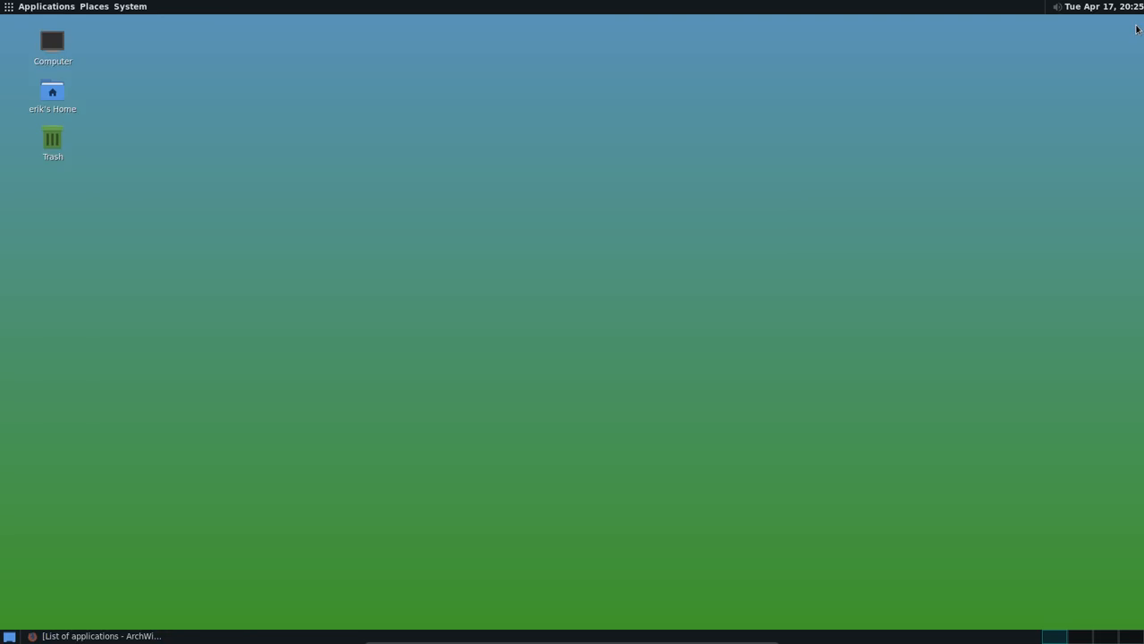
{"action": "mouse_move", "coordinate": [218, 182]}
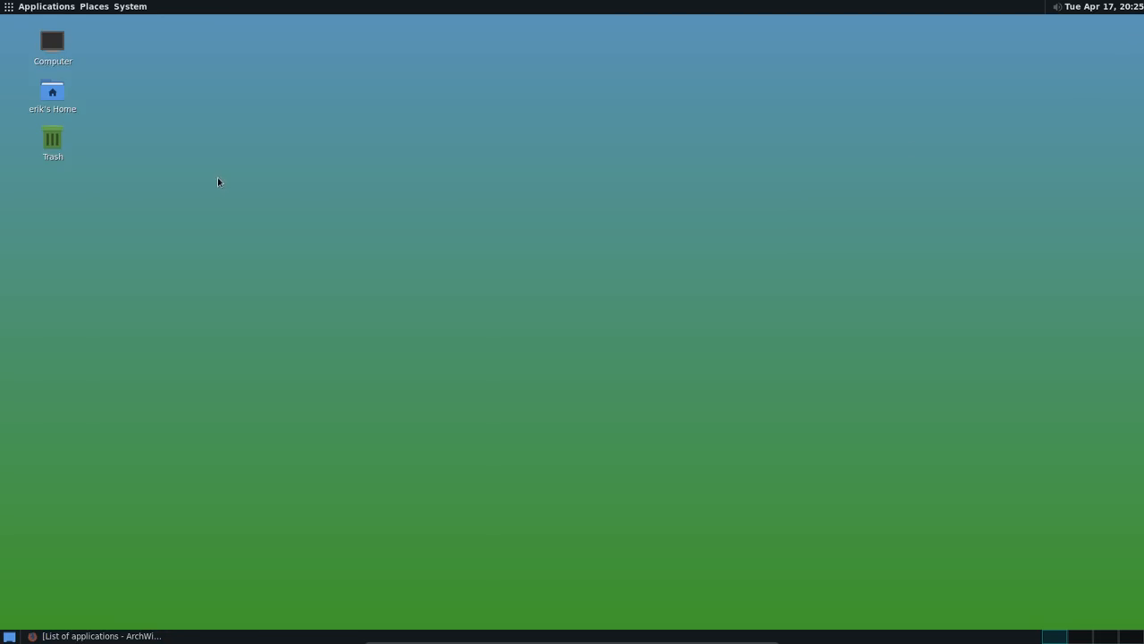
{"action": "mouse_move", "coordinate": [140, 283]}
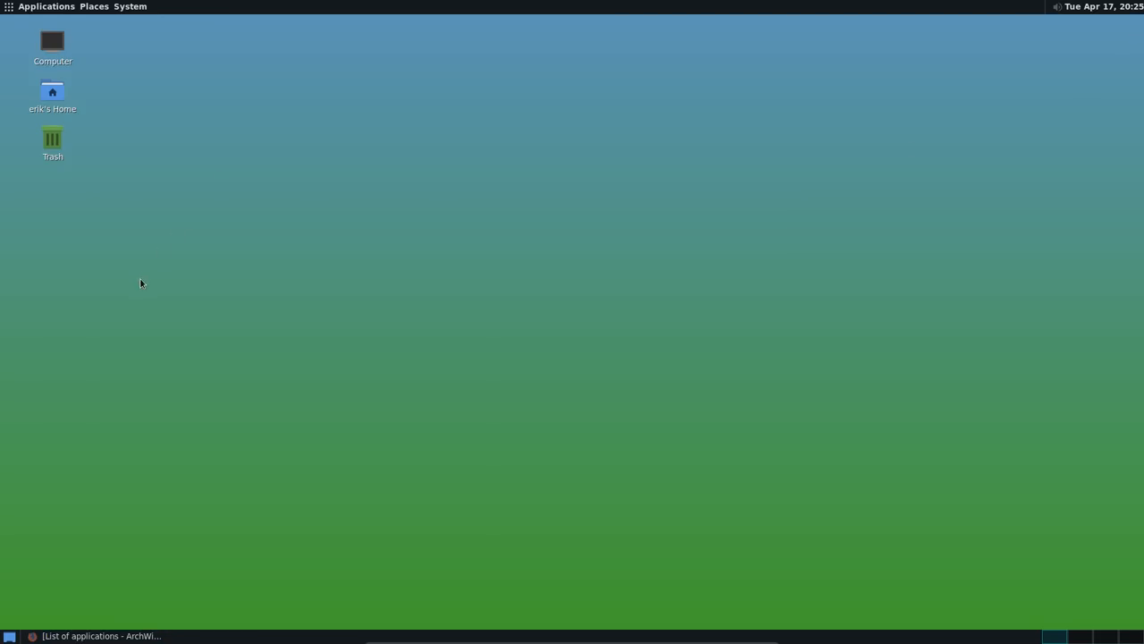
{"action": "right_click", "coordinate": [140, 283]}
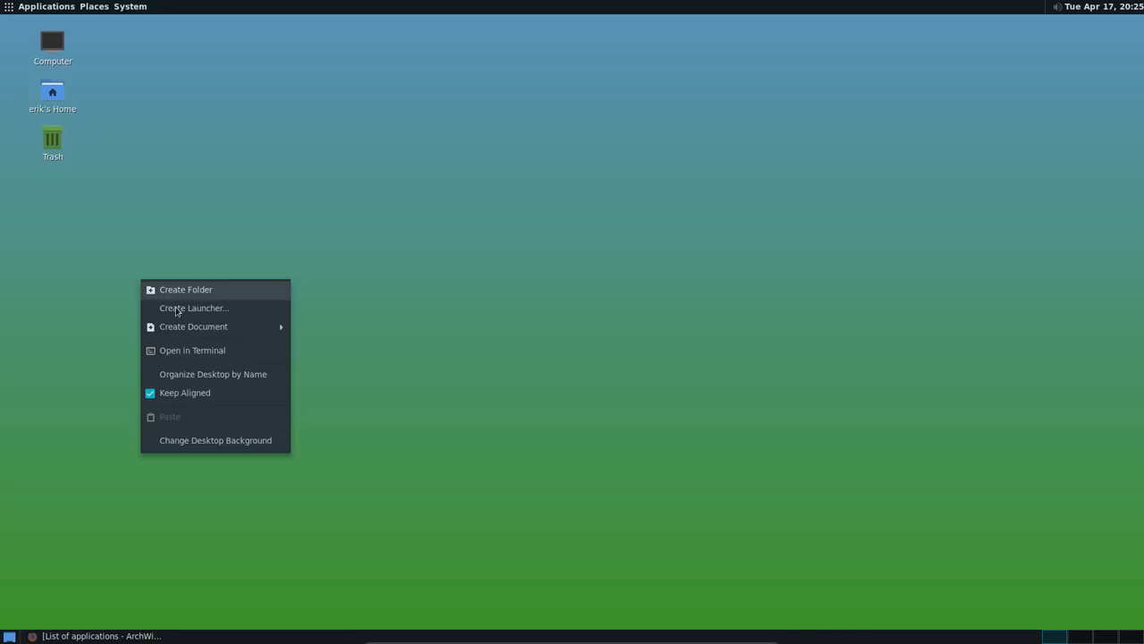
{"action": "left_click", "coordinate": [263, 360]}
{"action": "type", "text": "s"}
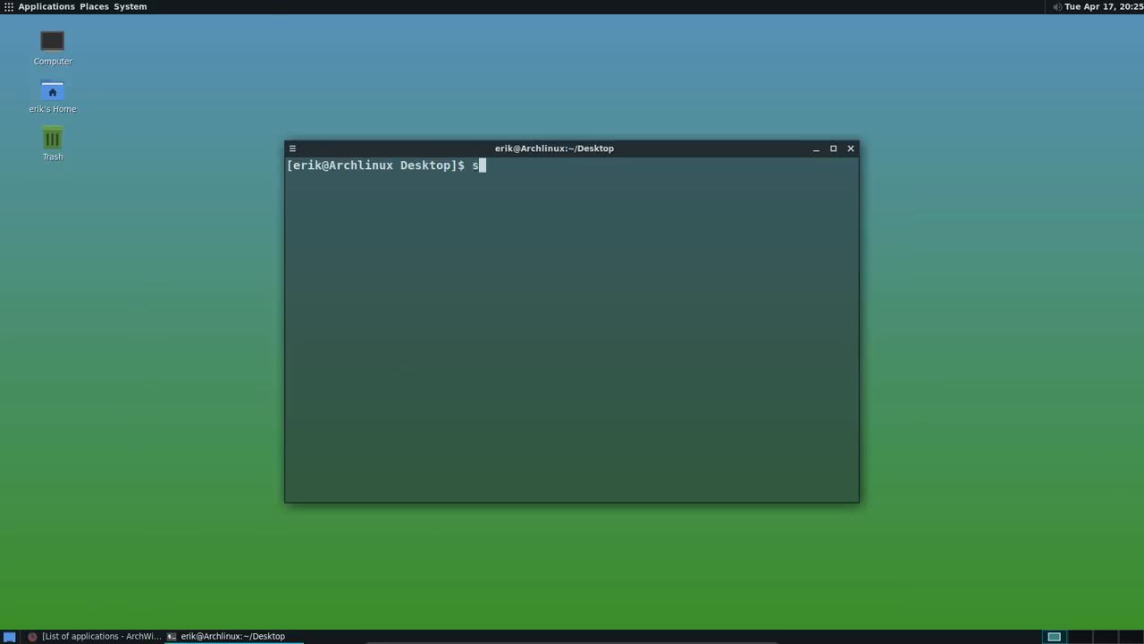
Install conky with 'sudo pacman -S conky', then search the AUR for conky lua archers packages
{"action": "type", "text": "udo pacman -S conky"}
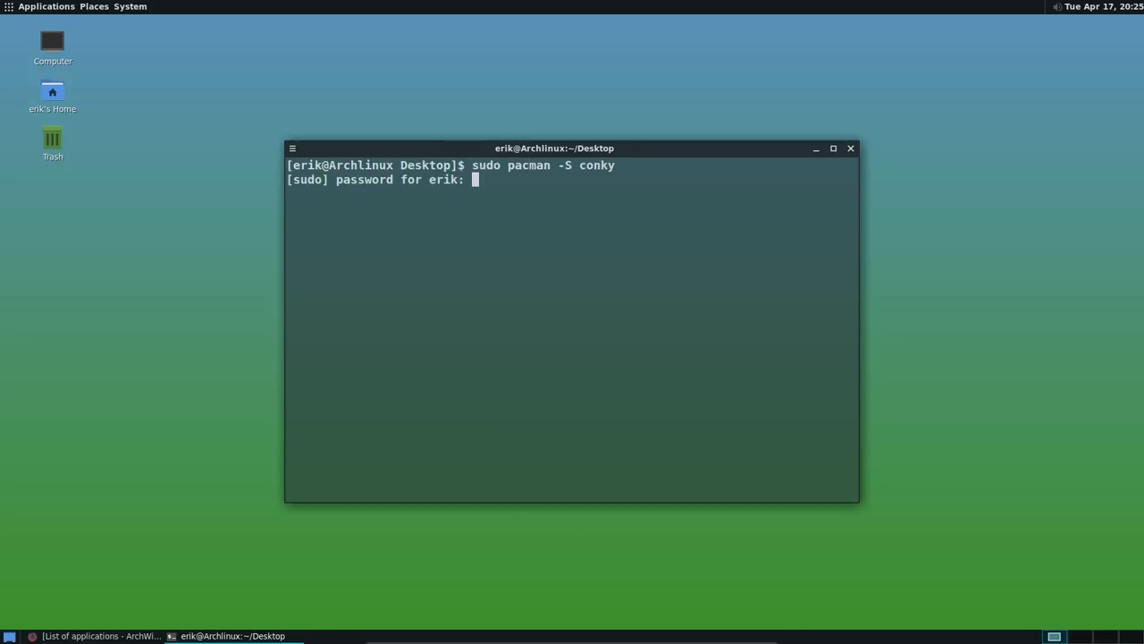
{"action": "key", "text": "Return"}
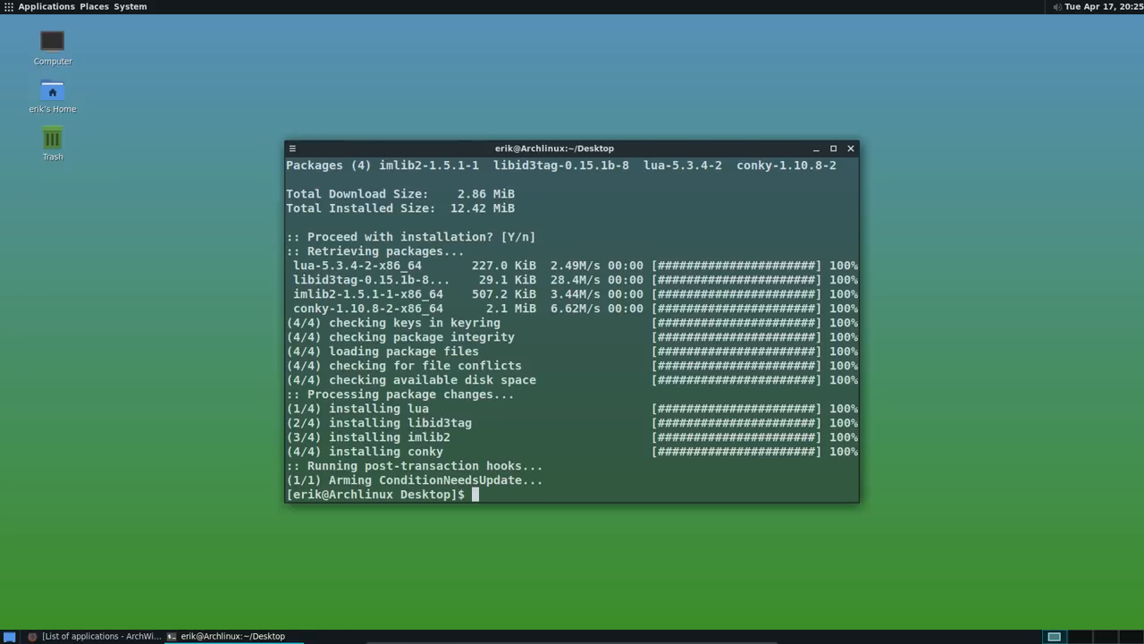
{"action": "type", "text": "p"}
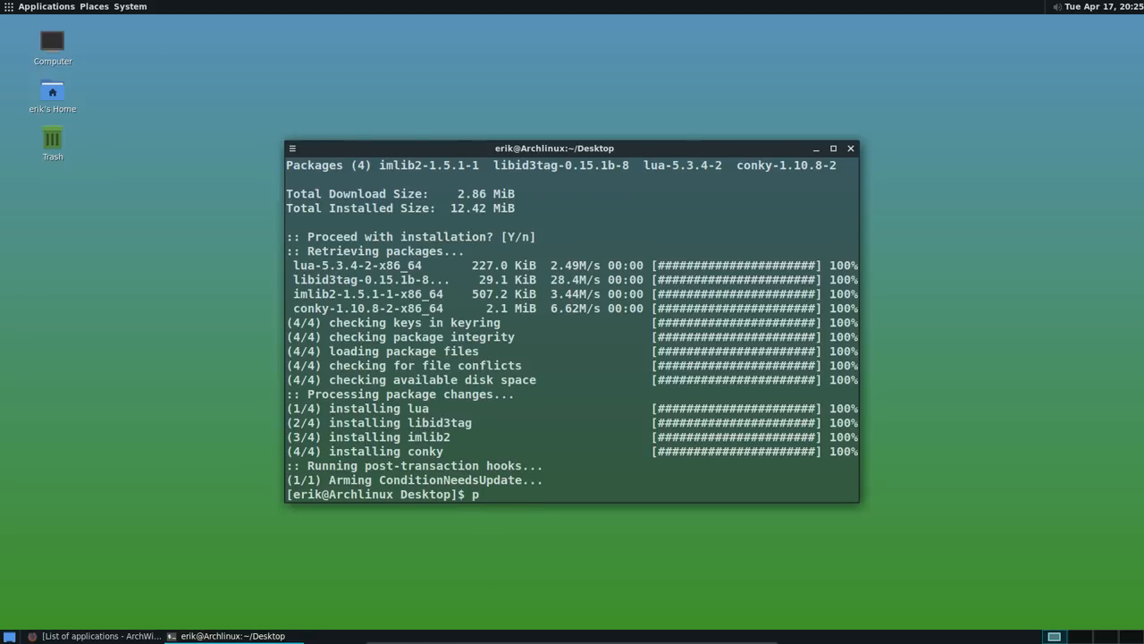
{"action": "type", "text": "yaourt"}
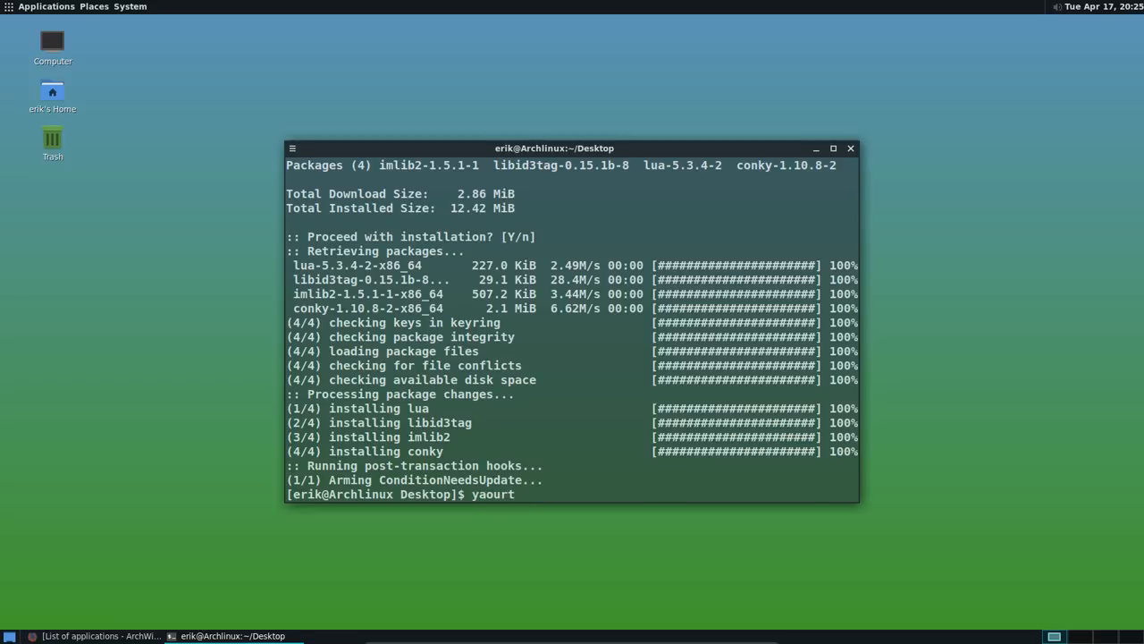
{"action": "type", "text": "oc"}
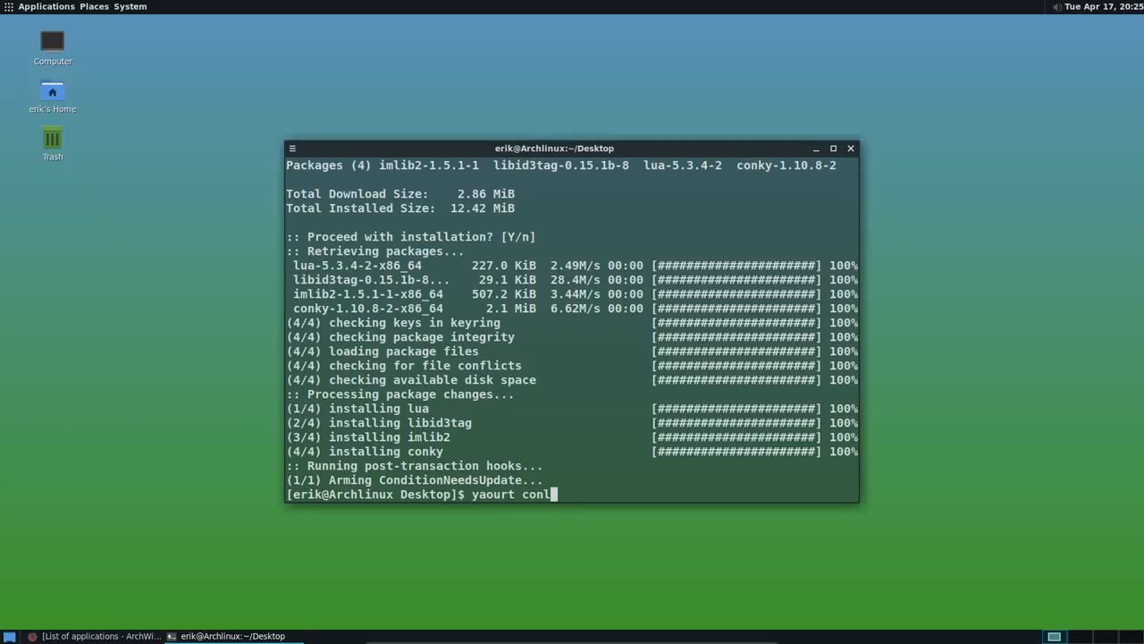
{"action": "type", "text": "ky lua archers"}
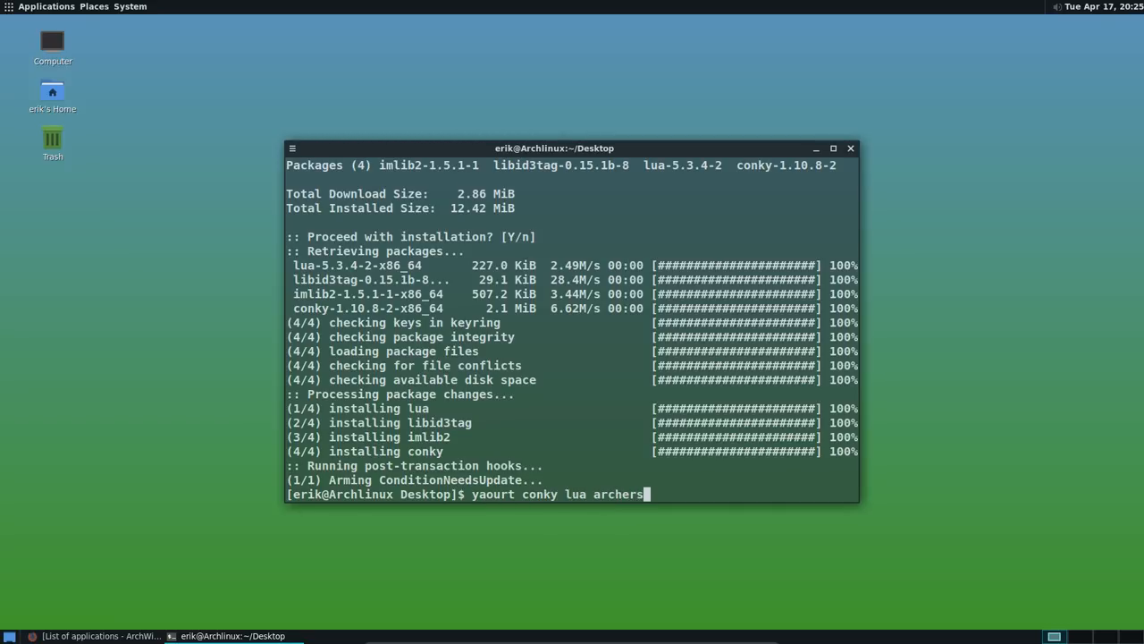
{"action": "key", "text": "Return"}
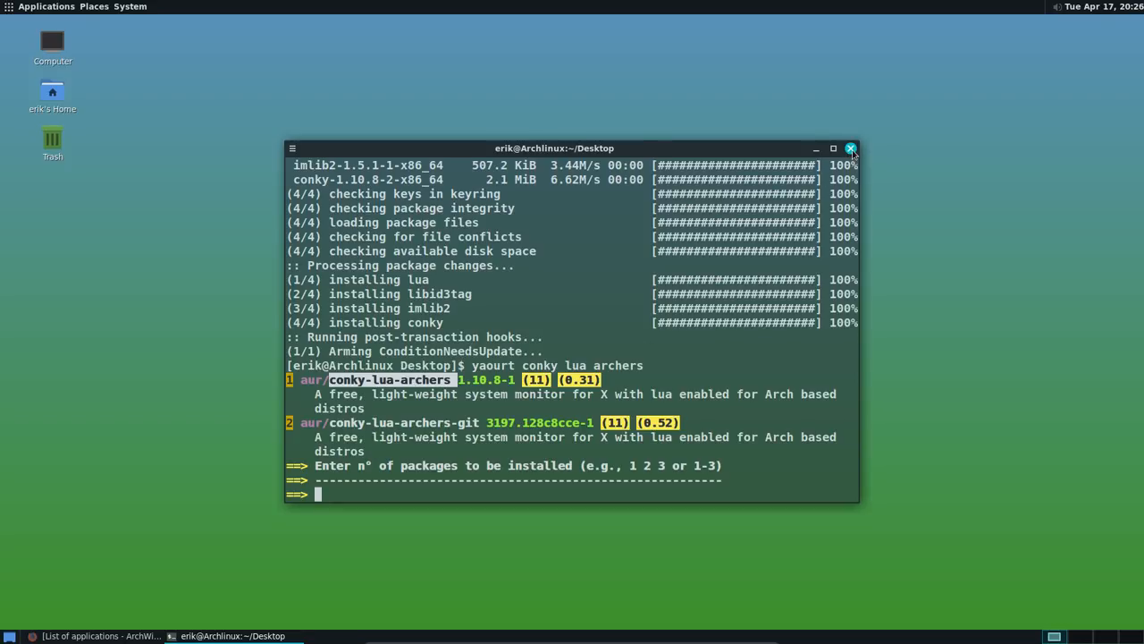
Close the terminal window and confirm Close Terminal despite the running process
{"action": "left_click", "coordinate": [850, 147]}
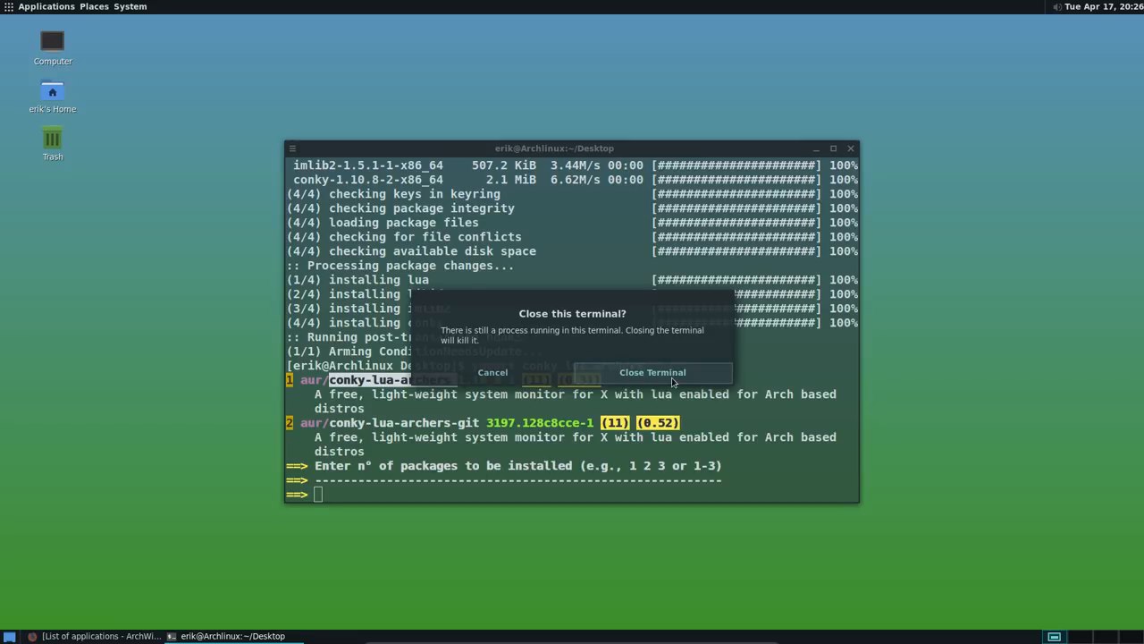
{"action": "left_click", "coordinate": [653, 372]}
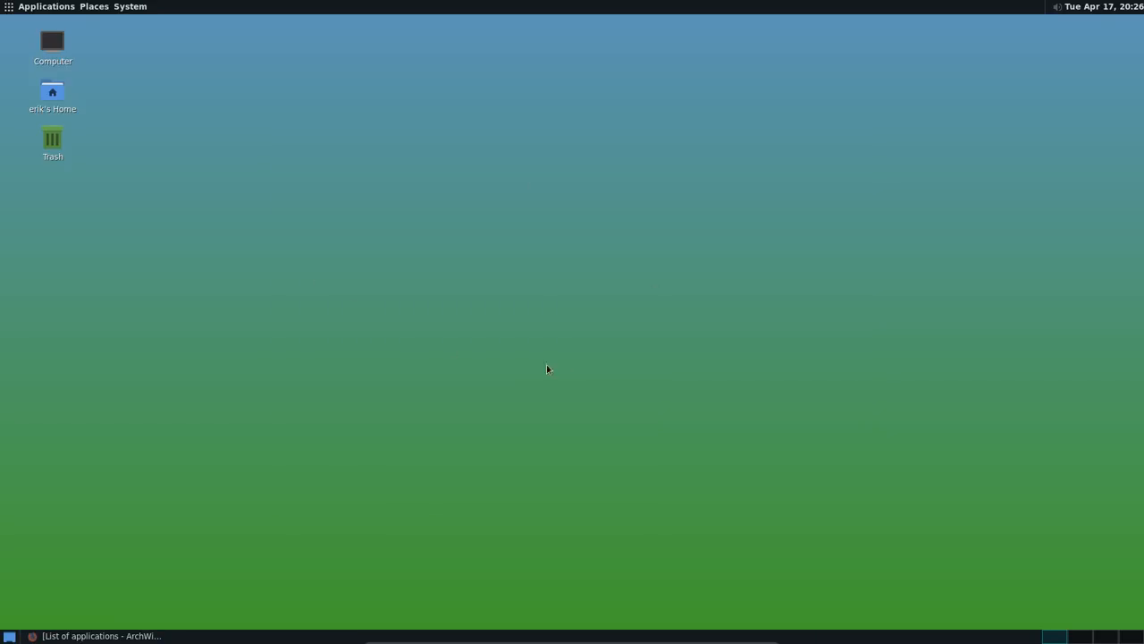
{"action": "mouse_move", "coordinate": [508, 346]}
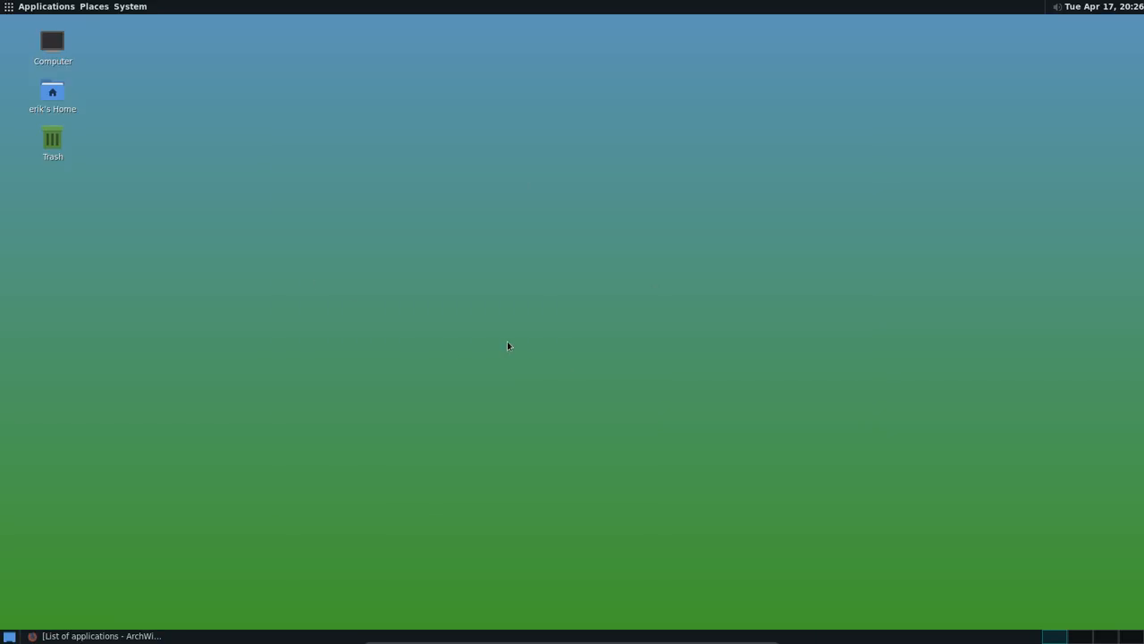
{"action": "mouse_move", "coordinate": [217, 549]}
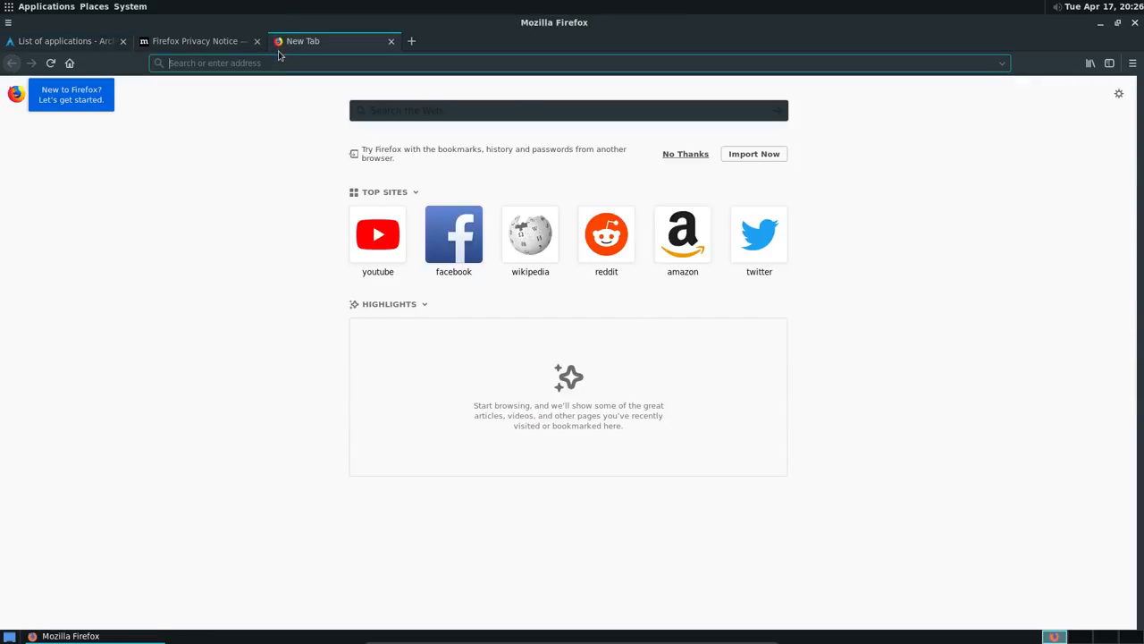
Search 'aurora conky', open the SourceForge Aurora Conky Theme page and click Download
{"action": "type", "text": "aur"}
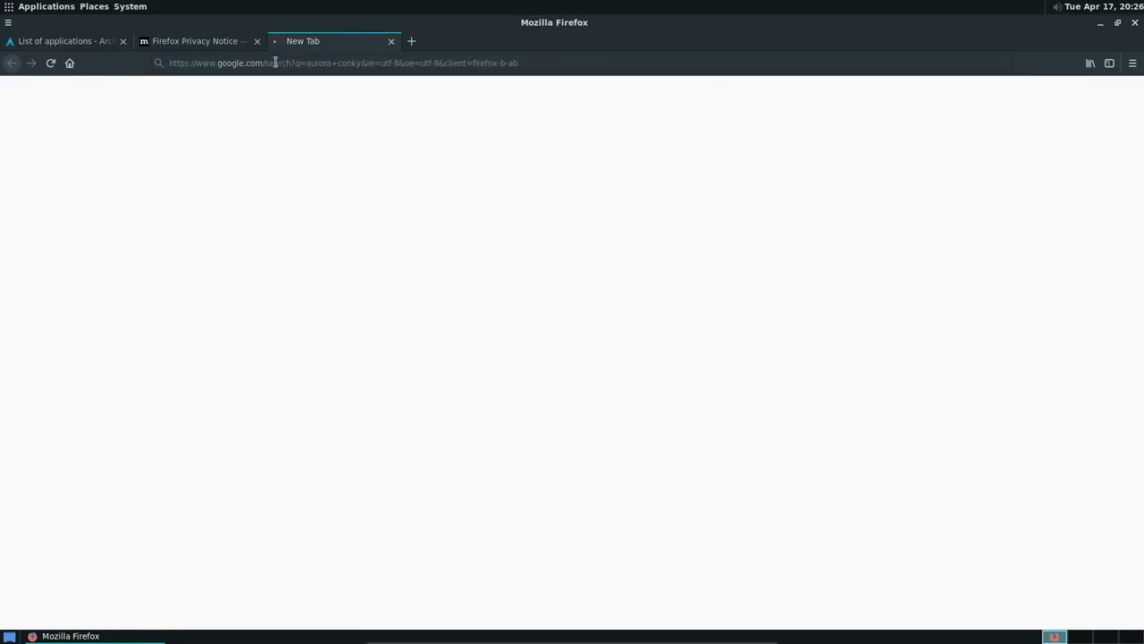
{"action": "key", "text": "Return"}
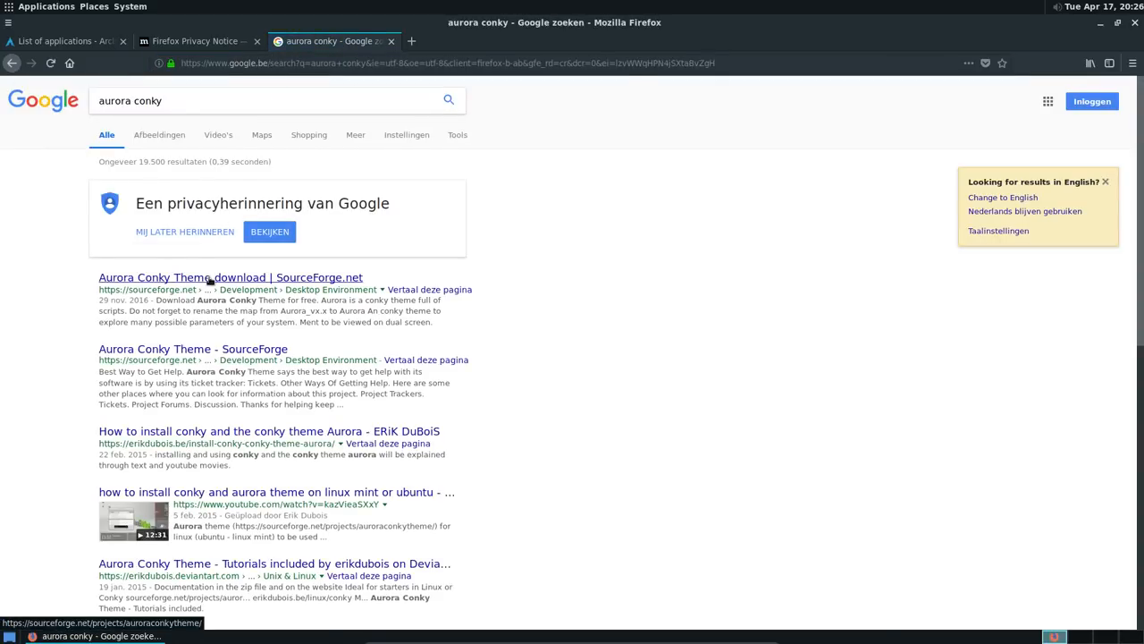
{"action": "left_click", "coordinate": [231, 278]}
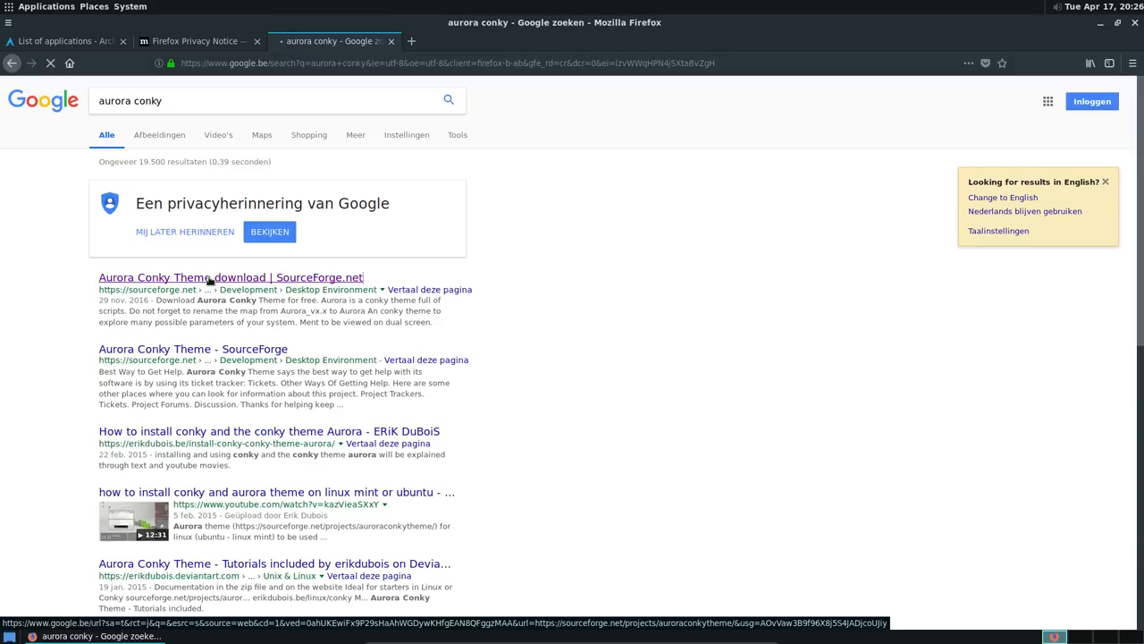
{"action": "left_click", "coordinate": [231, 277]}
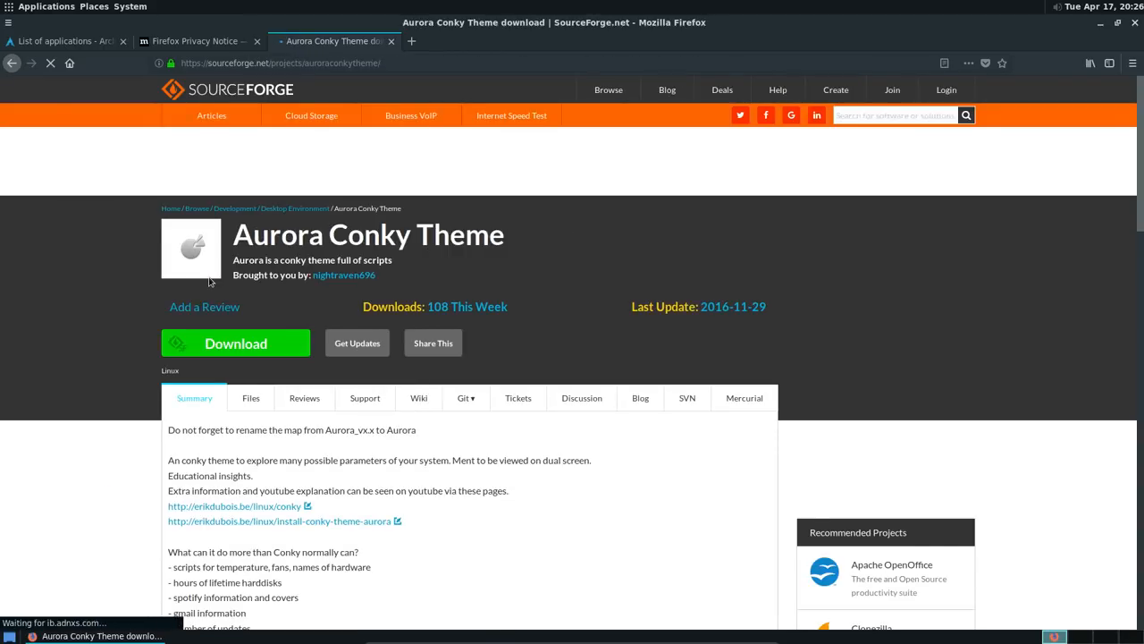
{"action": "mouse_move", "coordinate": [235, 343]}
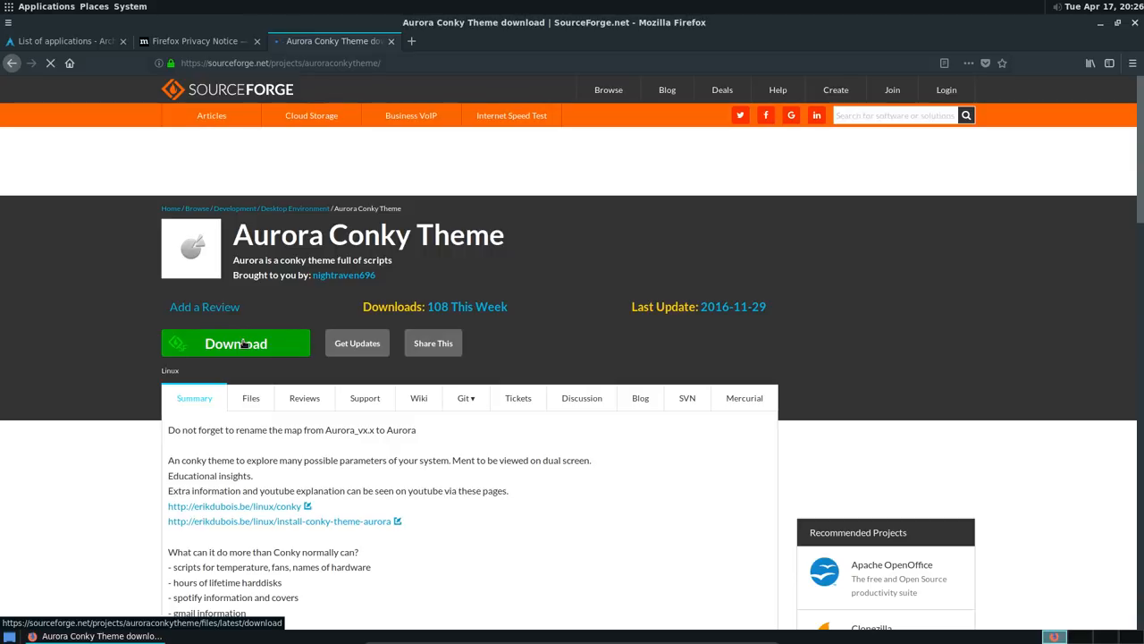
{"action": "mouse_move", "coordinate": [271, 484]}
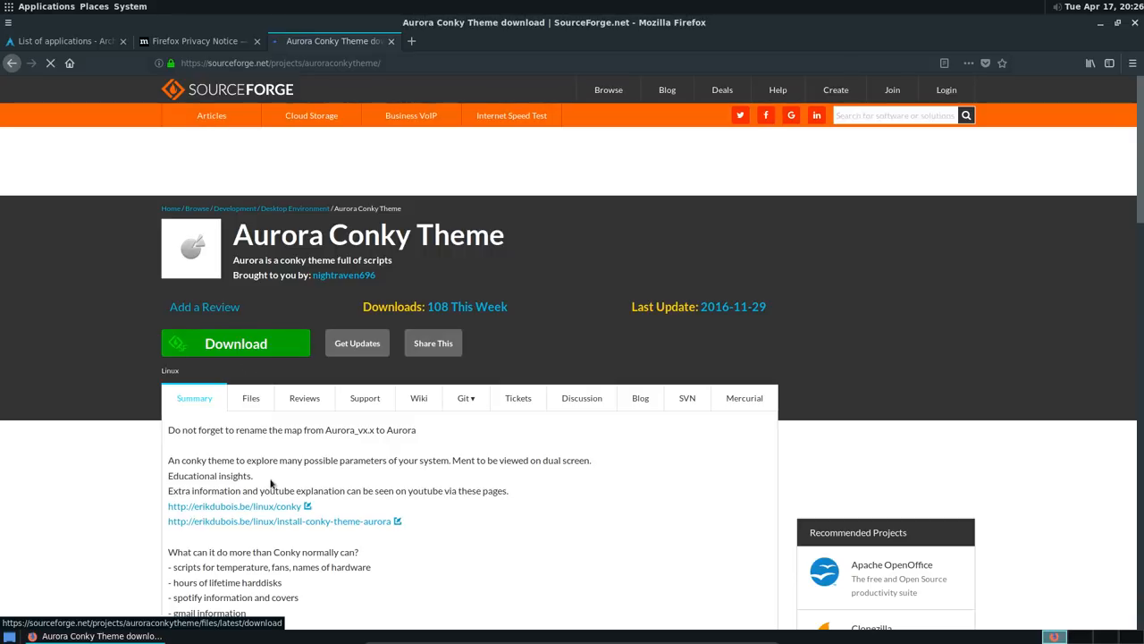
{"action": "left_click", "coordinate": [235, 342]}
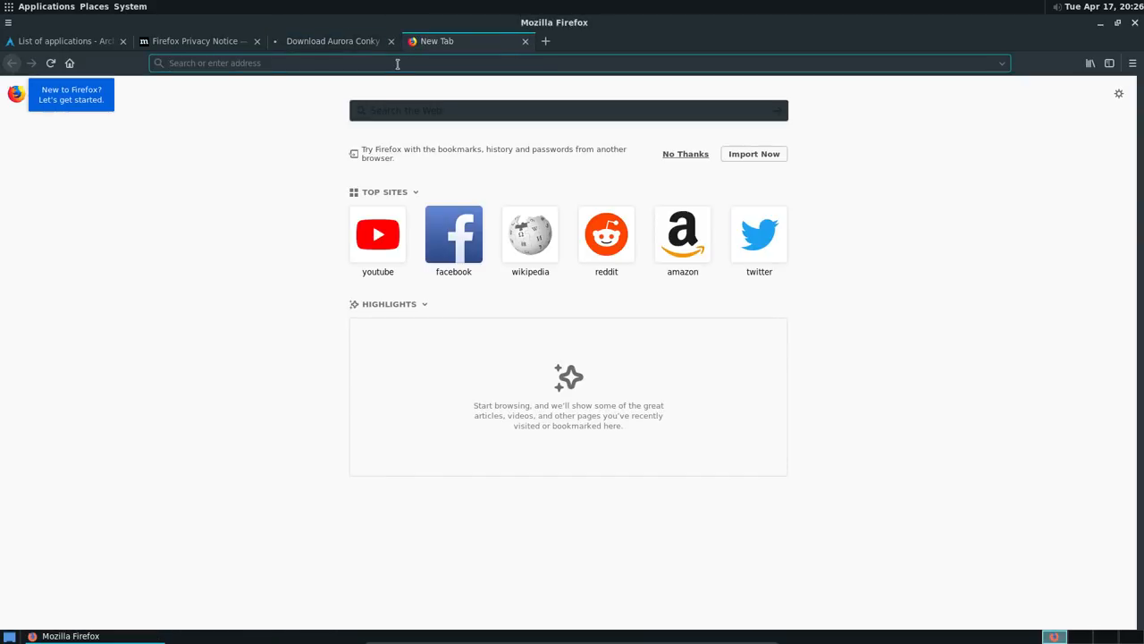
Open the Aureola conky GitHub page from a search and save Aurora_v3.0.4.tar.gz to disk
{"action": "type", "text": "aureola"}
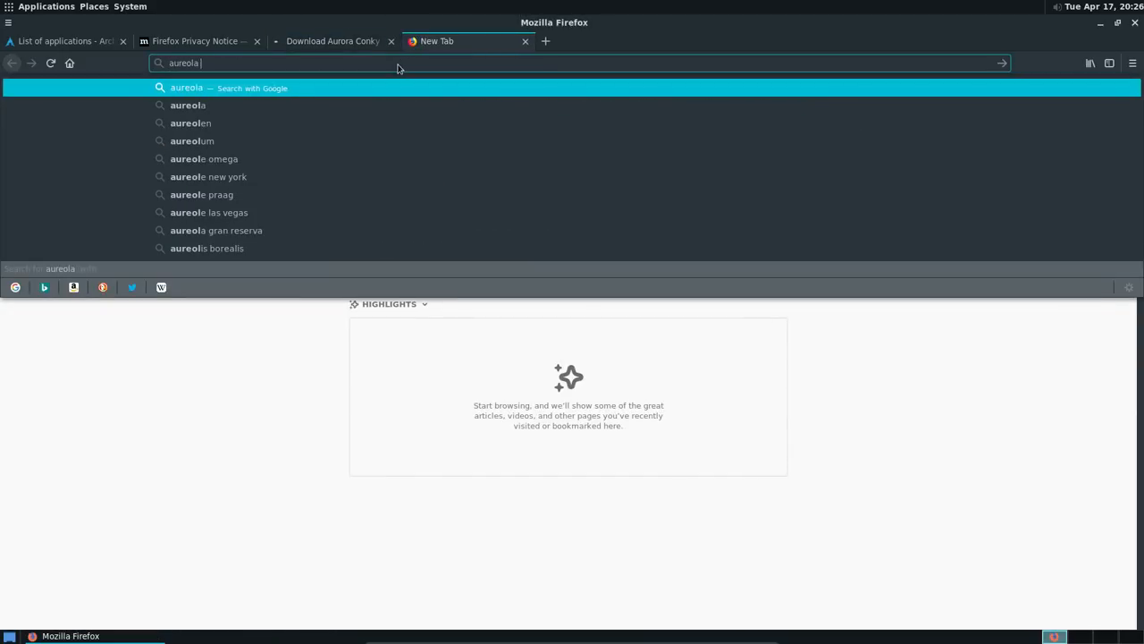
{"action": "key", "text": "Return"}
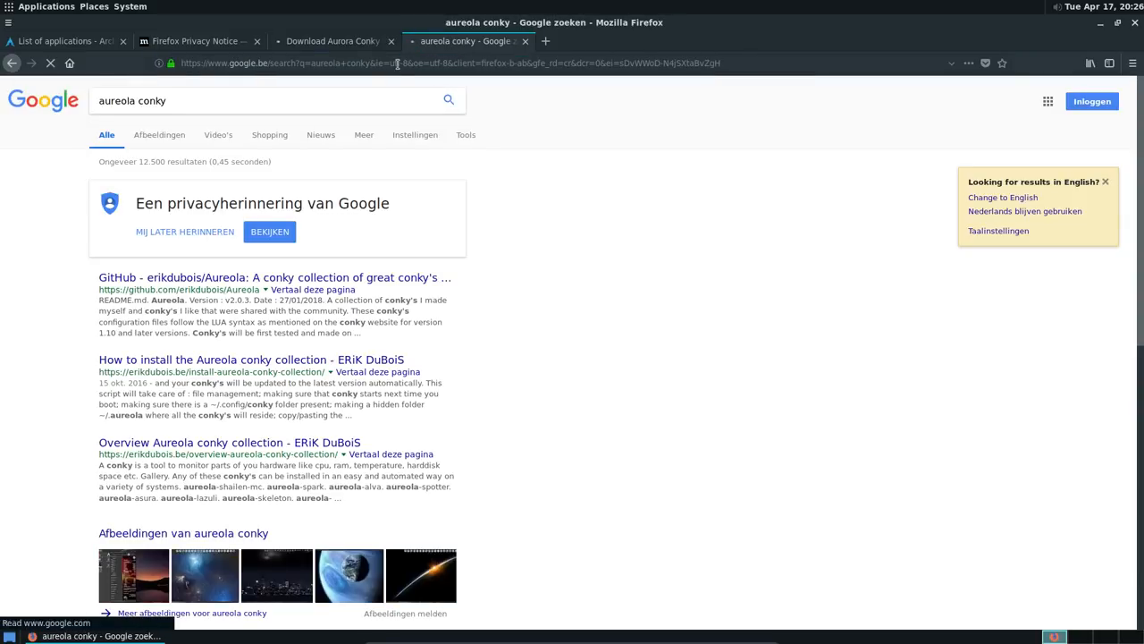
{"action": "left_click", "coordinate": [274, 278]}
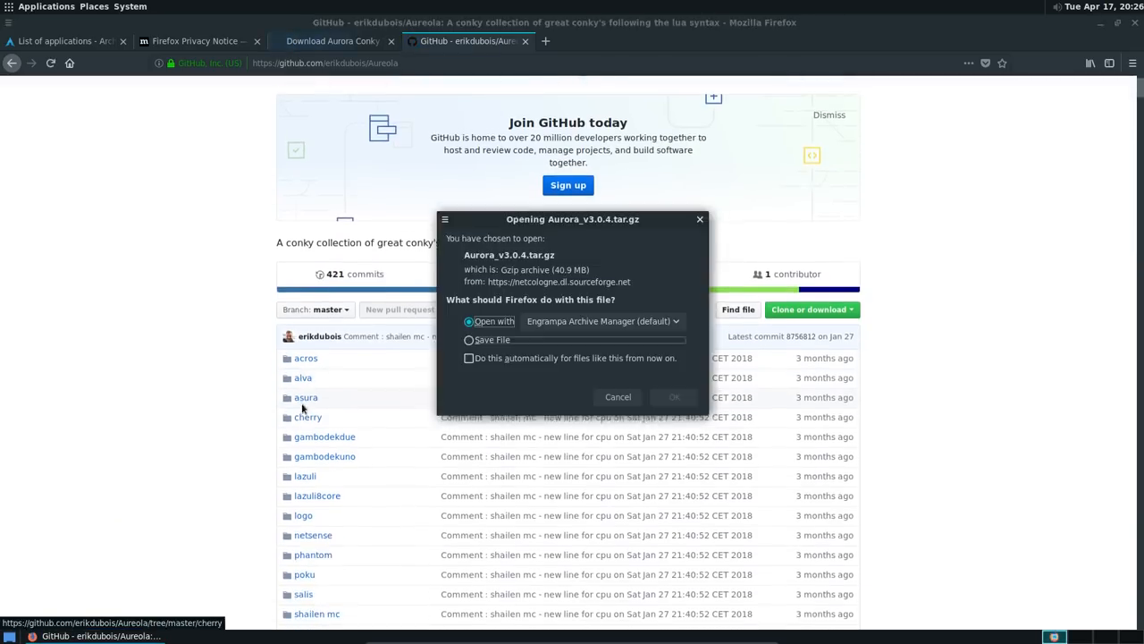
{"action": "left_click", "coordinate": [468, 339]}
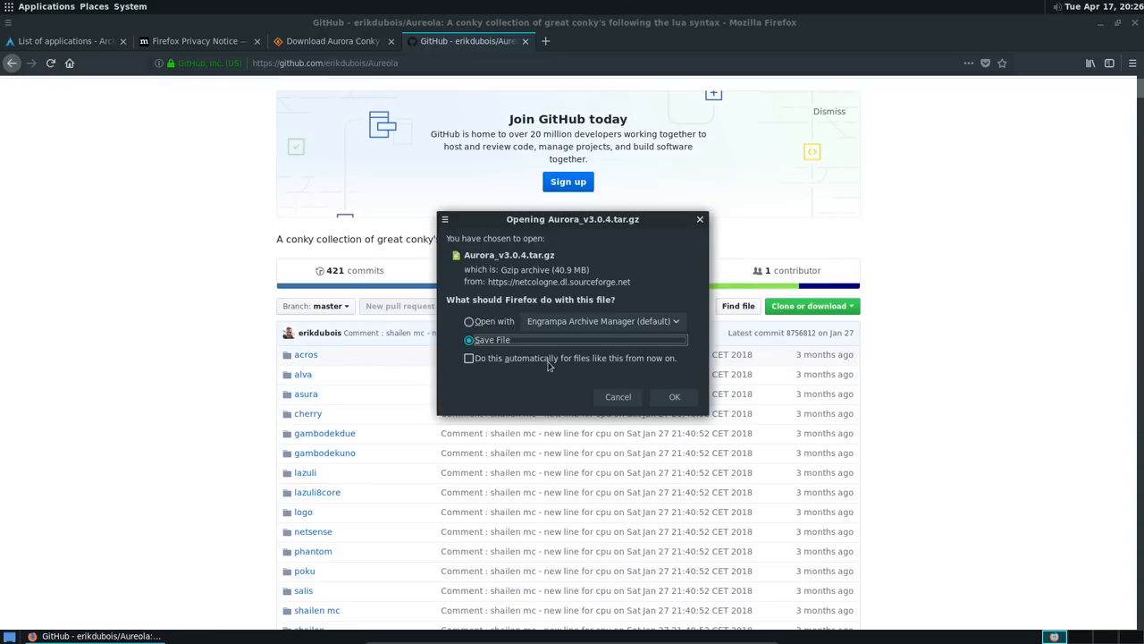
{"action": "left_click", "coordinate": [674, 396]}
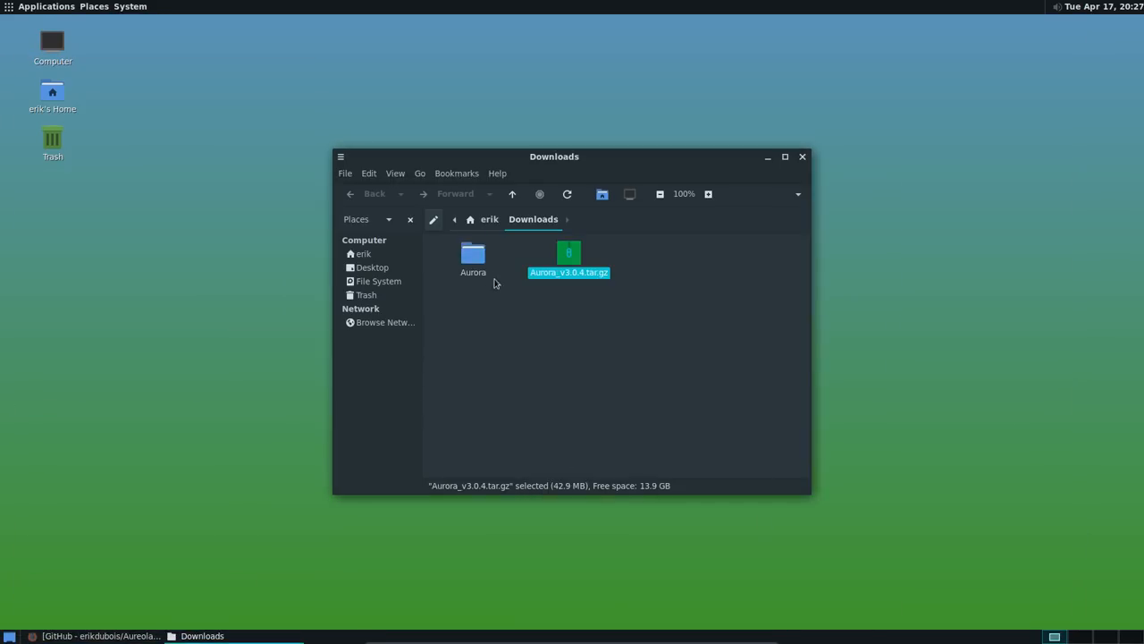
Open the extracted Aurora folder, then browse to the hidden .config folder and start a new folder
{"action": "double_click", "coordinate": [473, 255]}
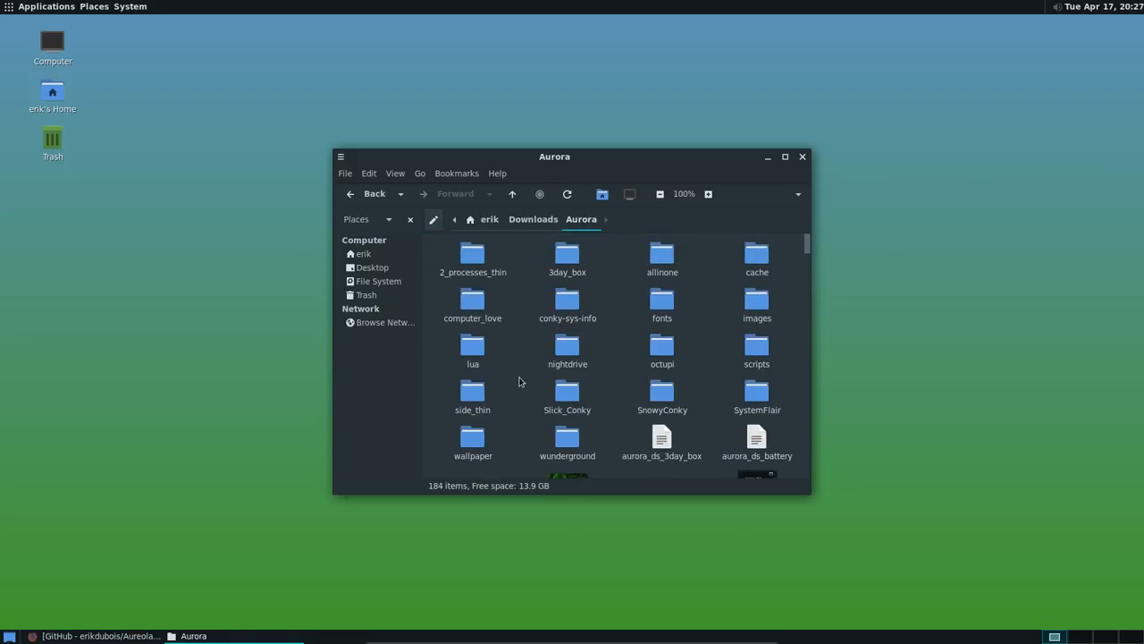
{"action": "scroll", "scroll_direction": "down", "scroll_amount": 3}
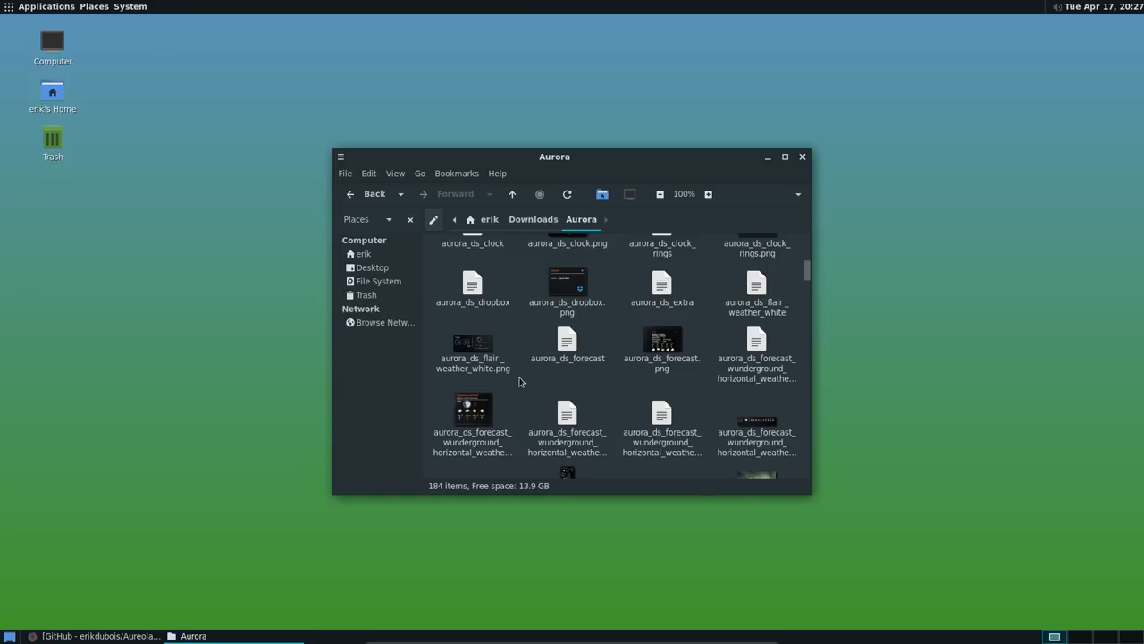
{"action": "mouse_move", "coordinate": [591, 170]}
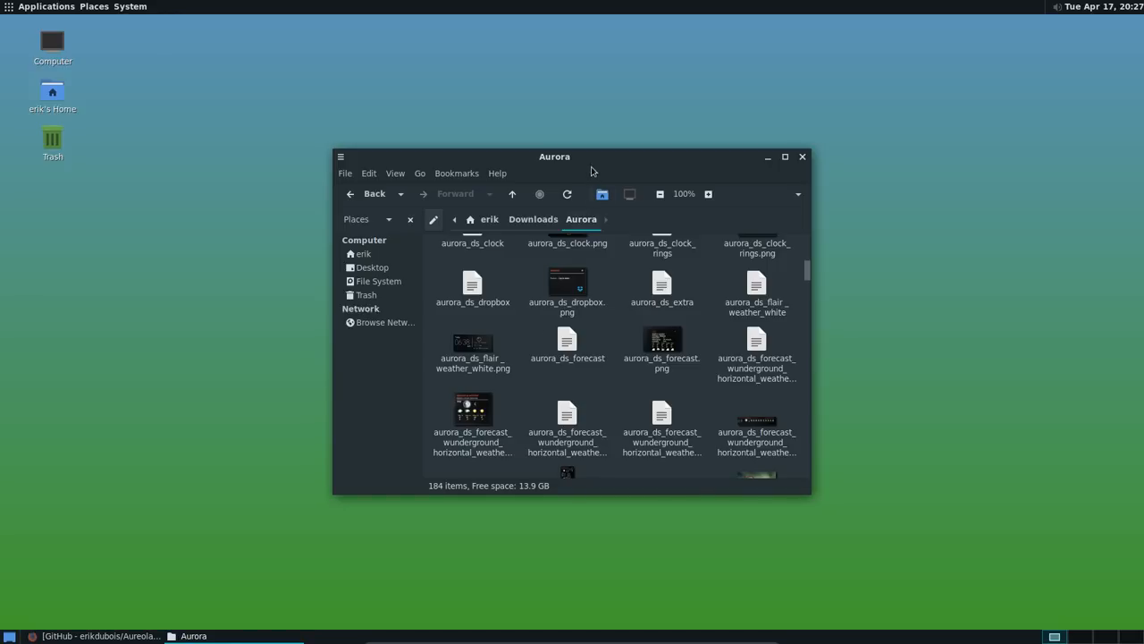
{"action": "mouse_move", "coordinate": [517, 344]}
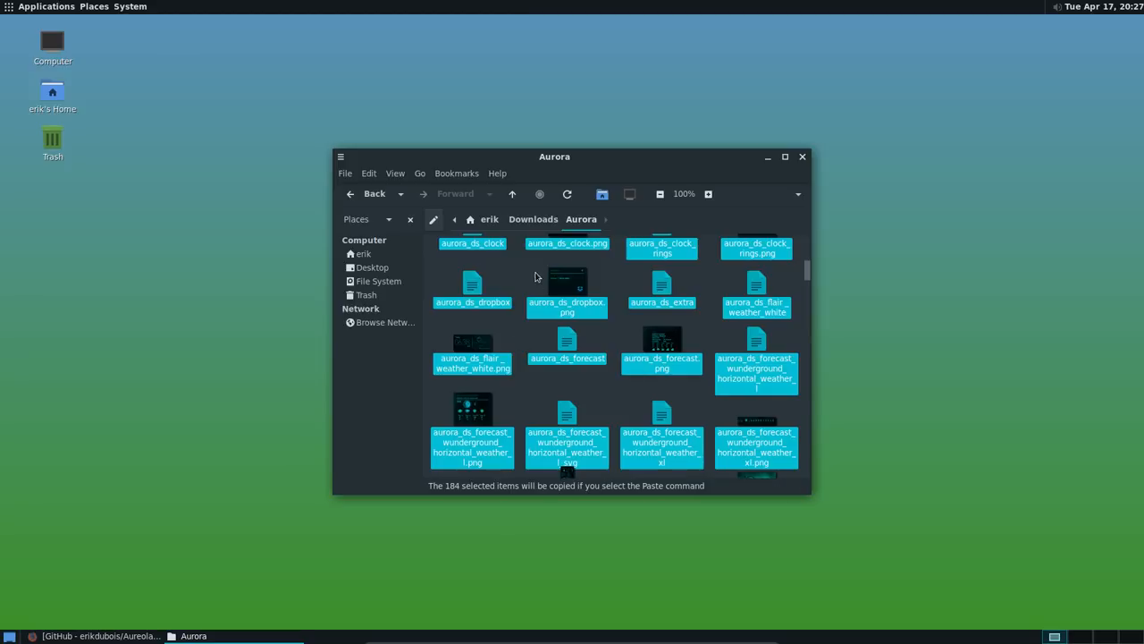
{"action": "left_click", "coordinate": [489, 219]}
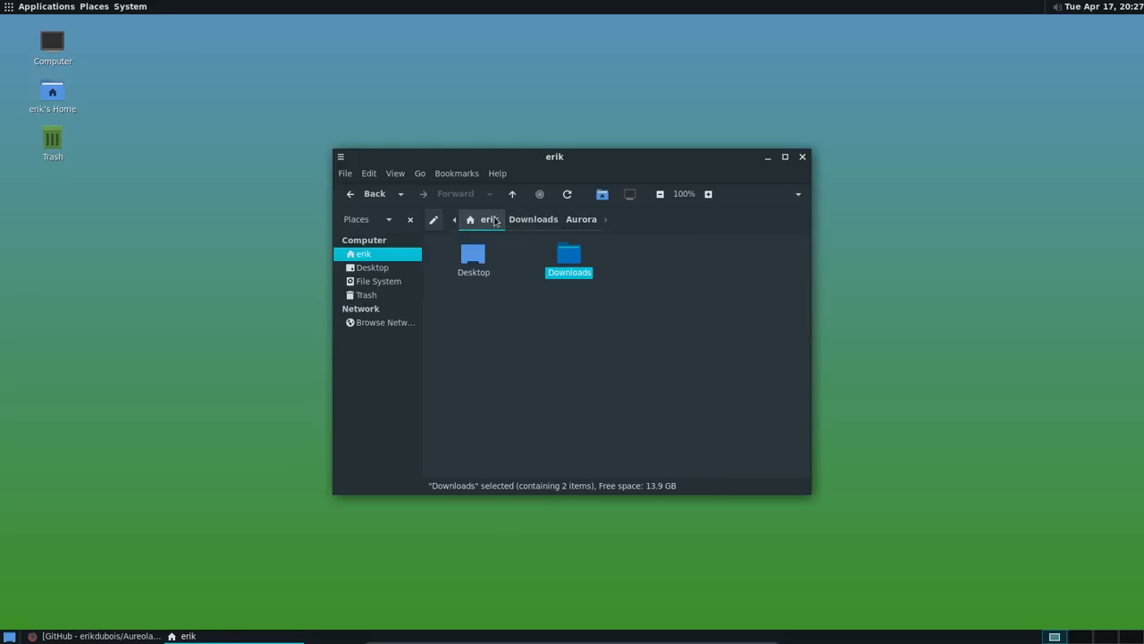
{"action": "left_click", "coordinate": [481, 322]}
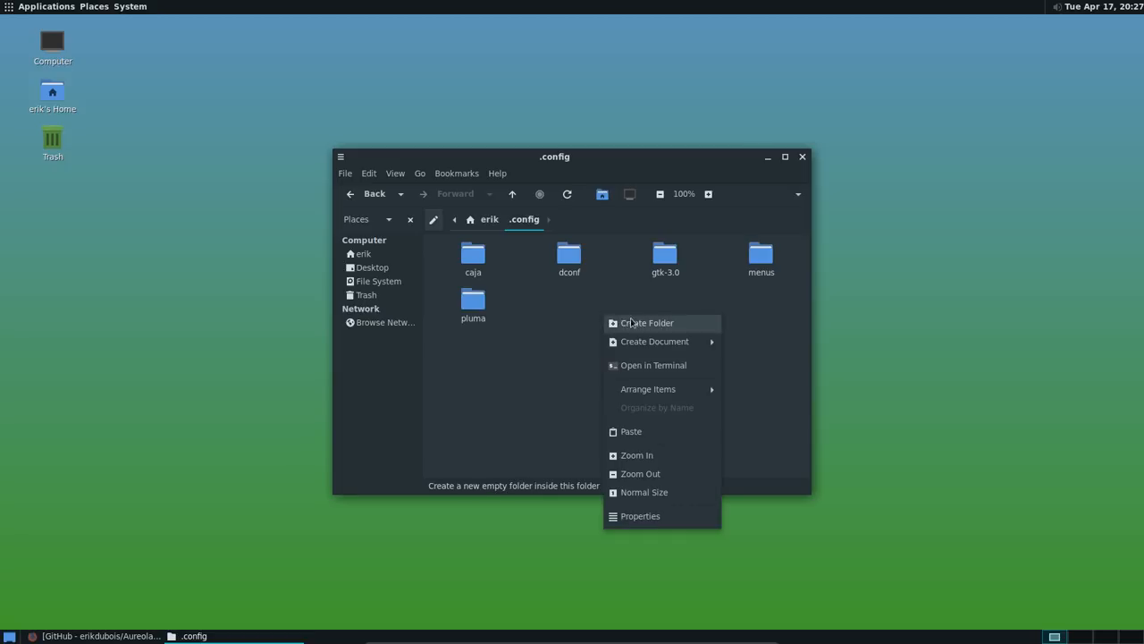
{"action": "left_click", "coordinate": [646, 323]}
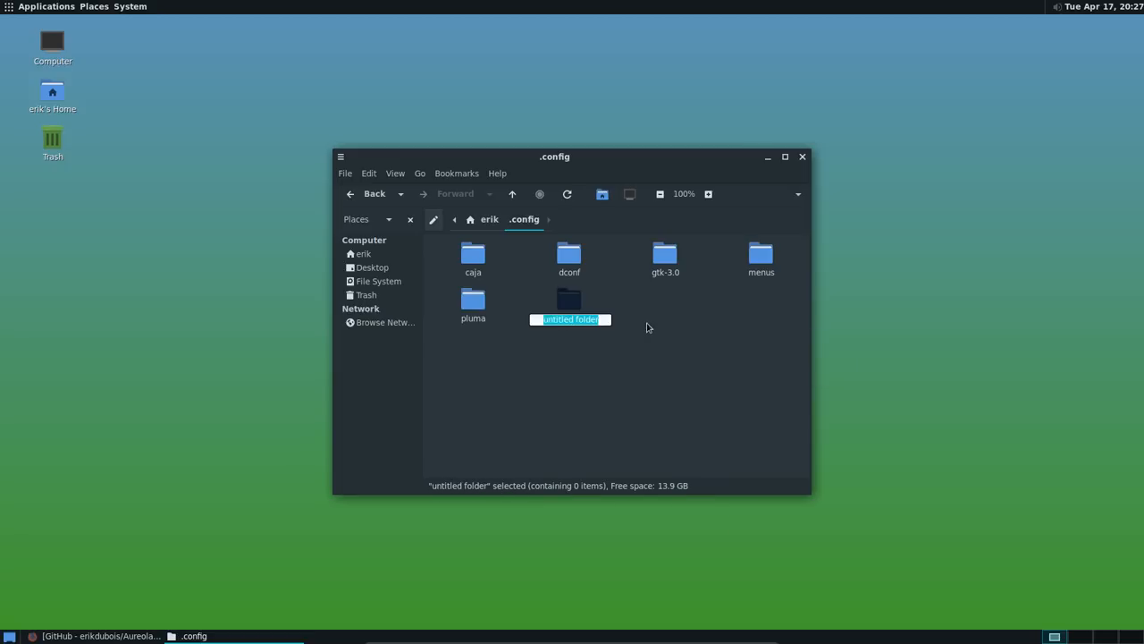
{"action": "type", "text": "c"}
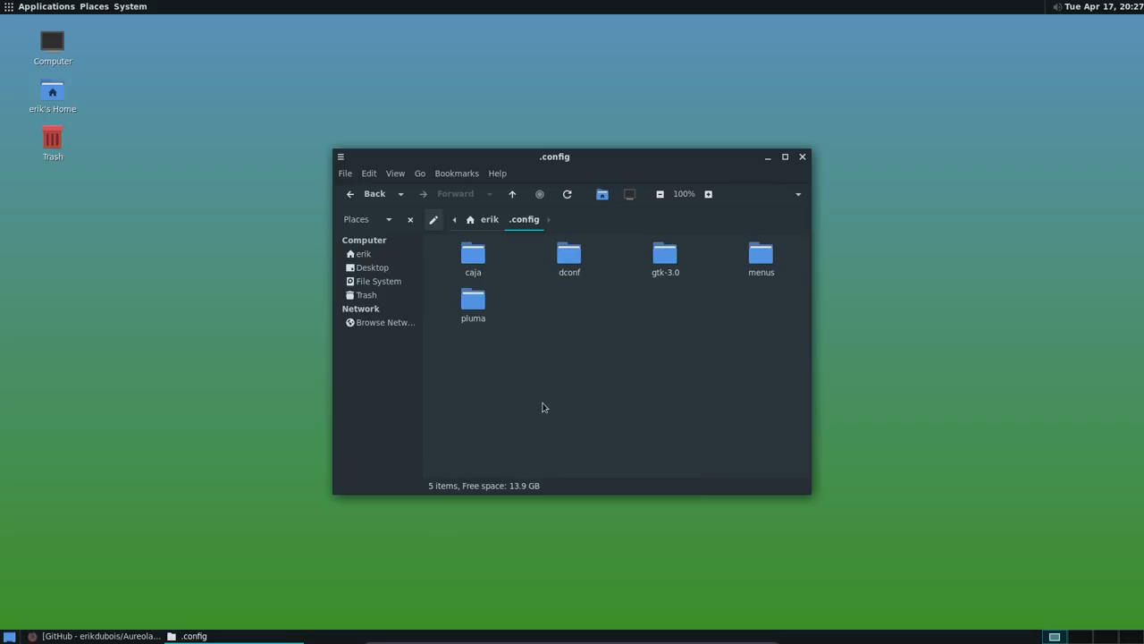
{"action": "mouse_move", "coordinate": [540, 427]}
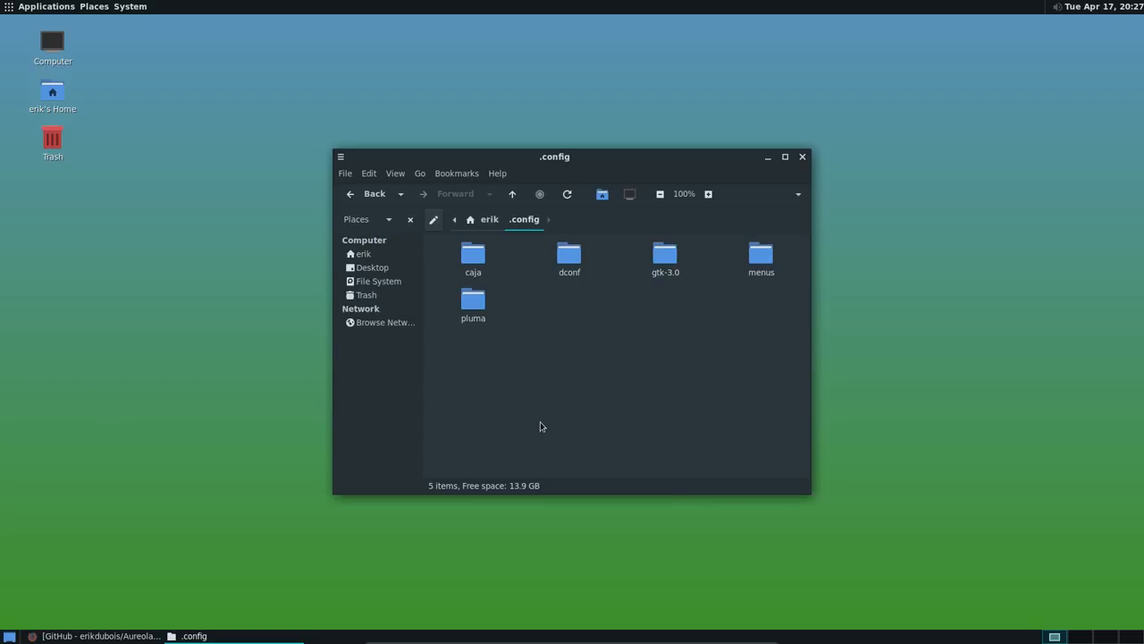
{"action": "mouse_move", "coordinate": [95, 41]}
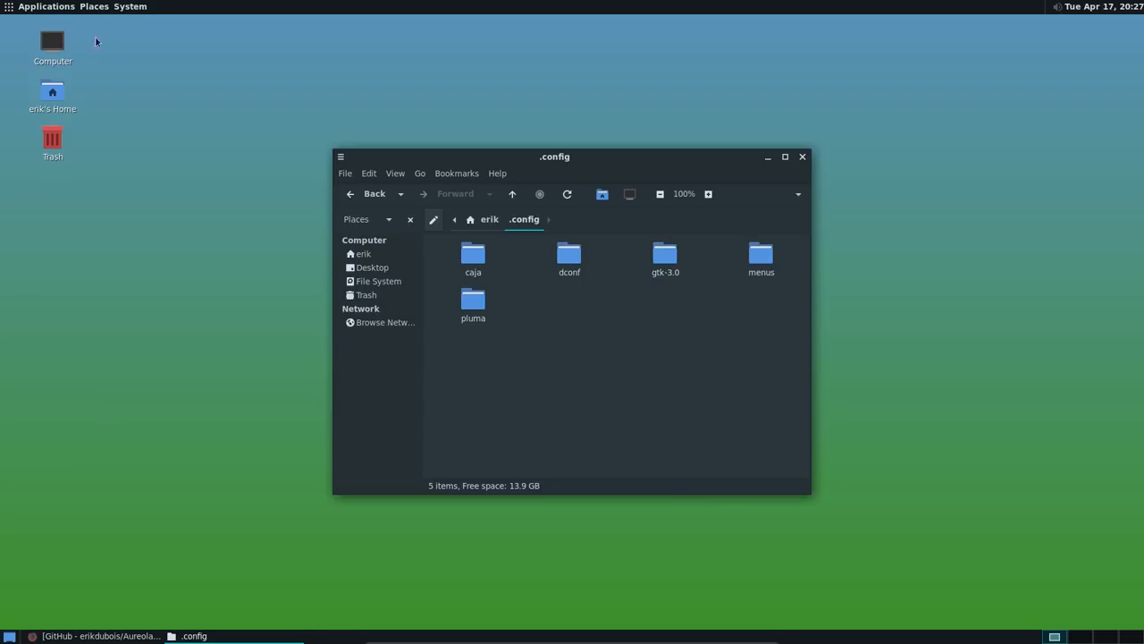
{"action": "mouse_move", "coordinate": [191, 219]}
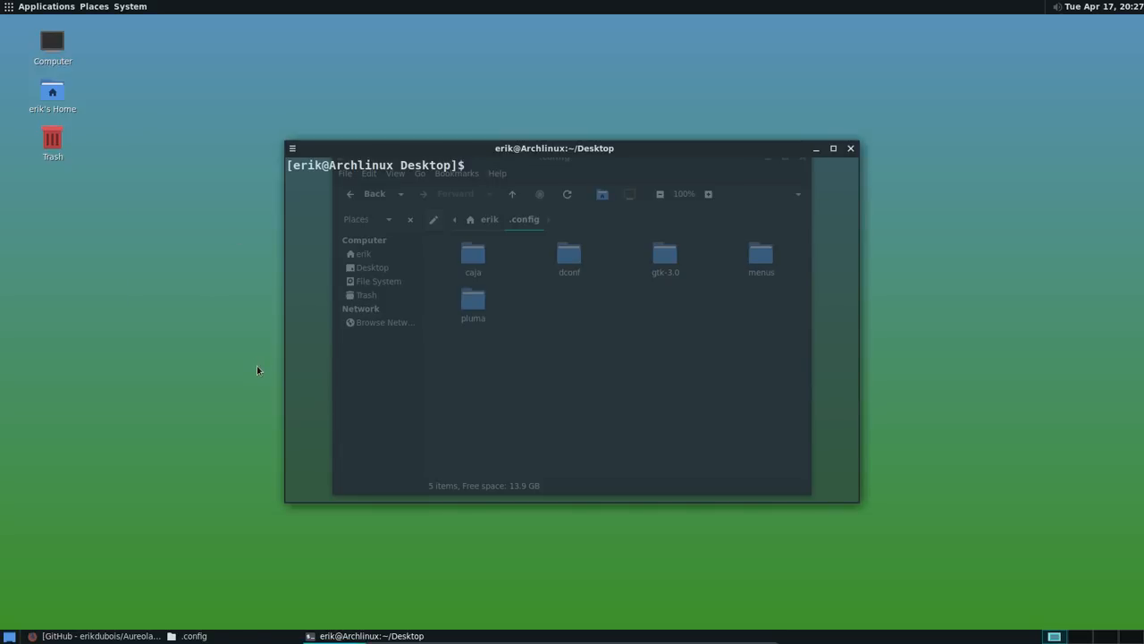
Run conky to preview its default monitor, stop it with Ctrl+C, and close the terminal
{"action": "type", "text": "con"}
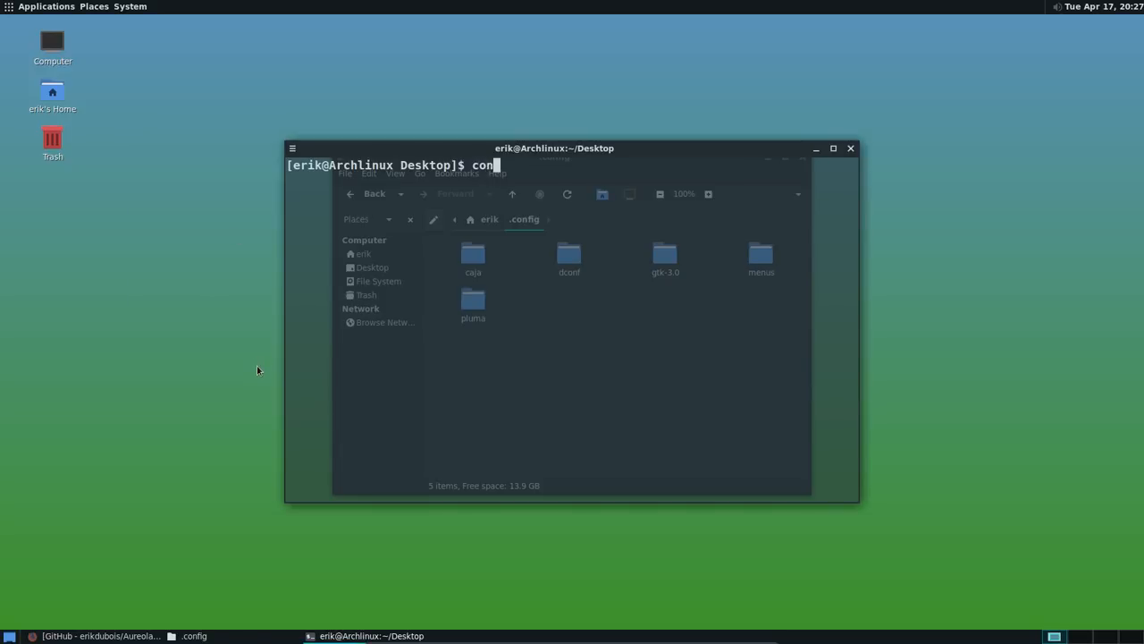
{"action": "key", "text": "Return"}
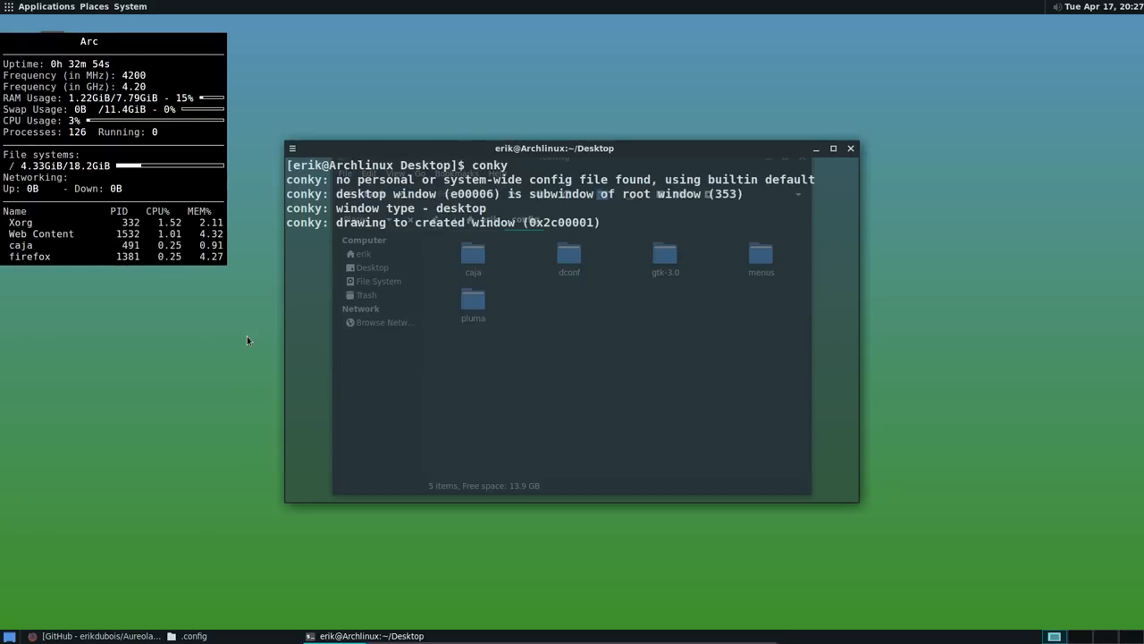
{"action": "key", "text": "ctrl+c"}
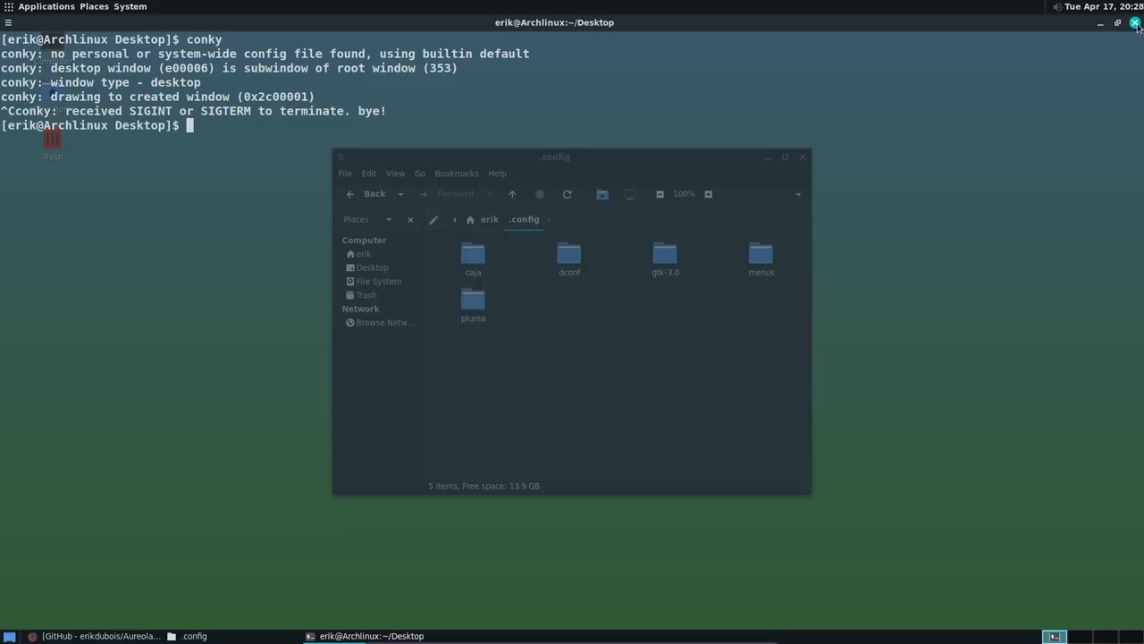
{"action": "left_click", "coordinate": [489, 219]}
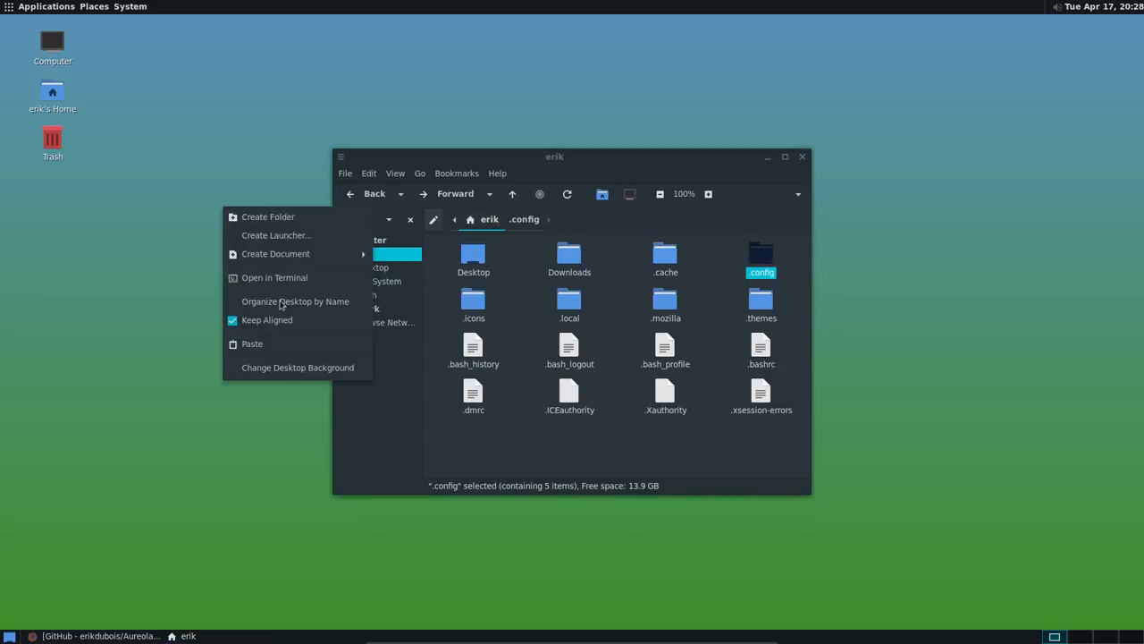
Install conky-manager with sudo pacman -S from a terminal opened on the desktop
{"action": "left_click", "coordinate": [275, 277]}
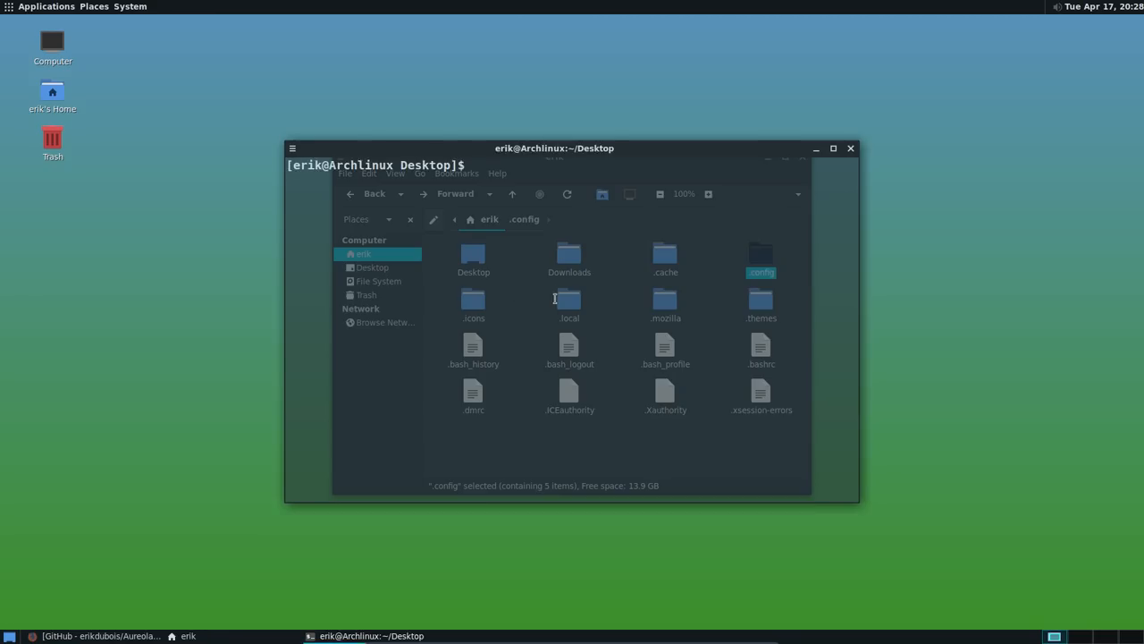
{"action": "type", "text": "s"}
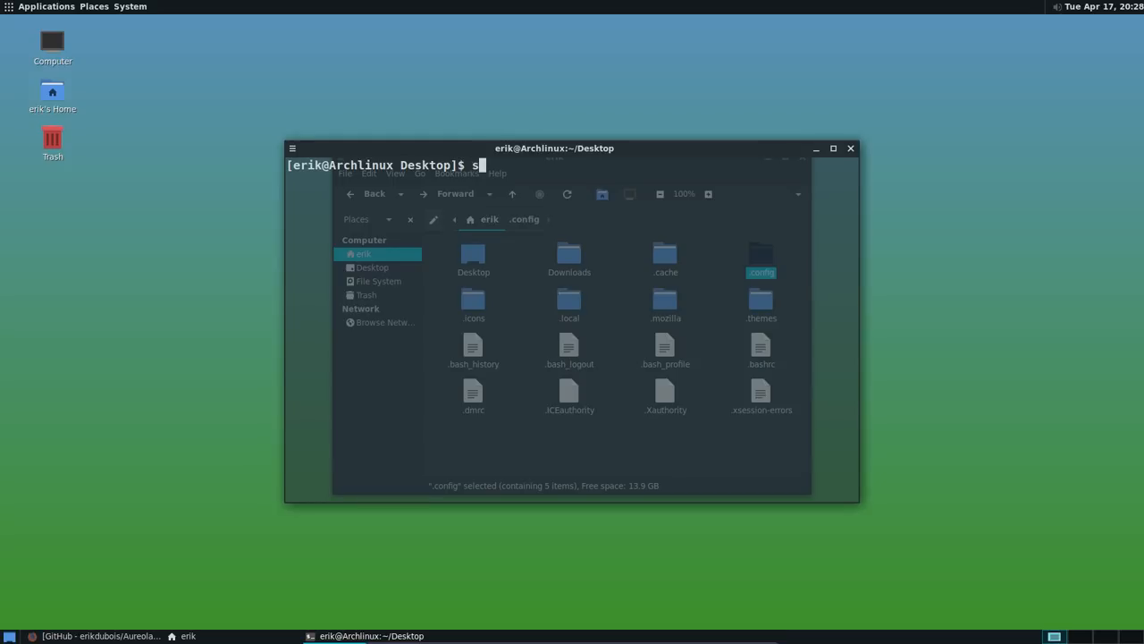
{"action": "type", "text": "udo pacm"}
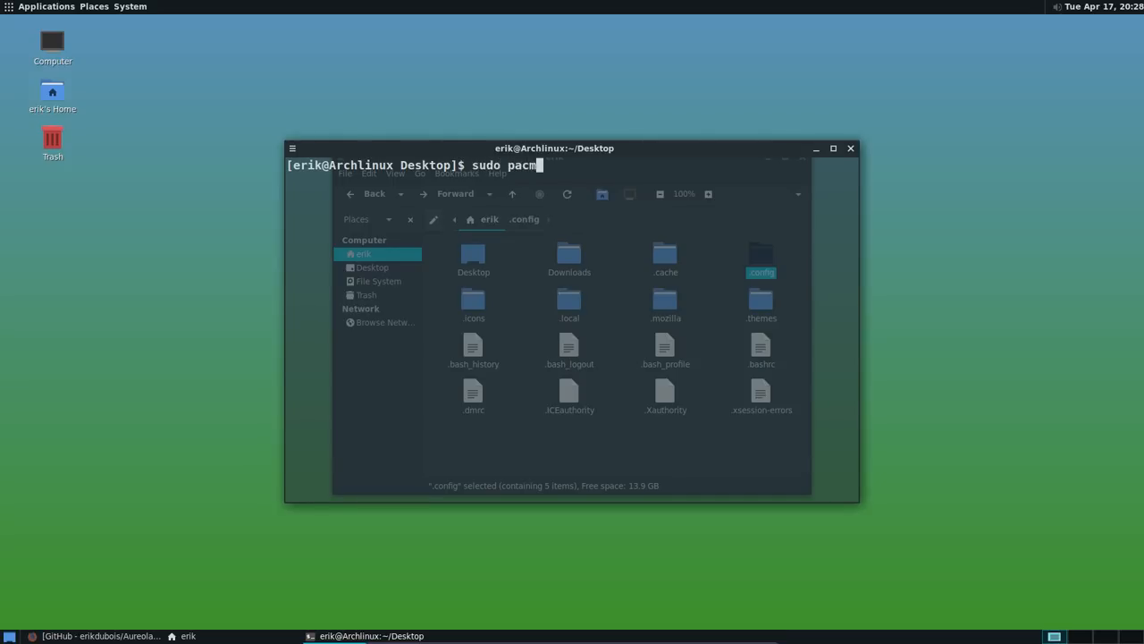
{"action": "type", "text": "an -S"}
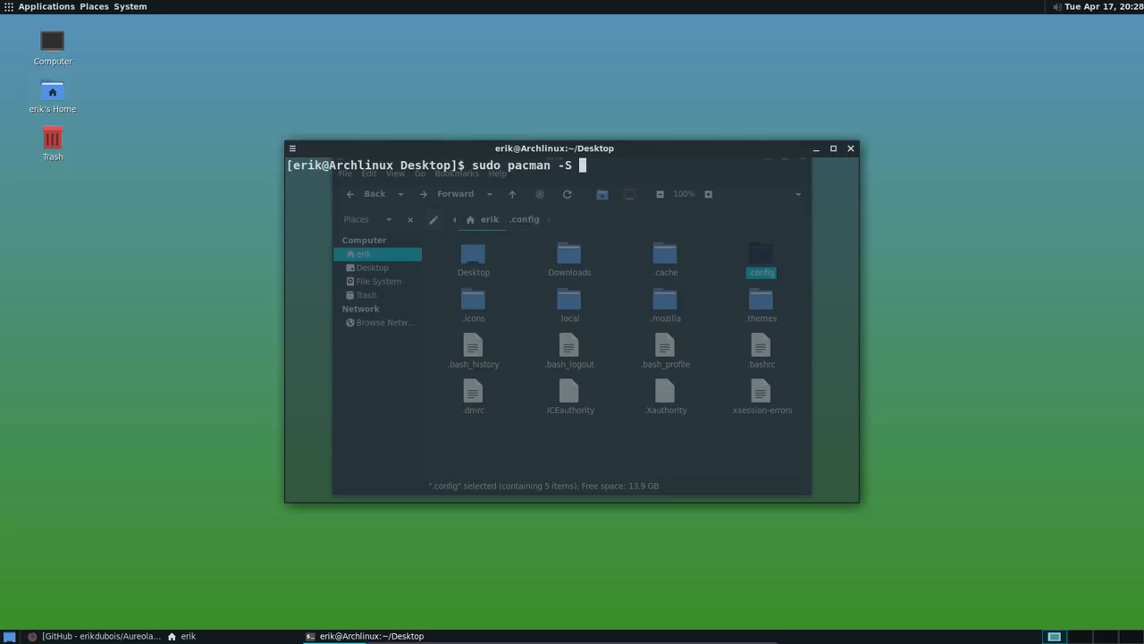
{"action": "type", "text": "conky"}
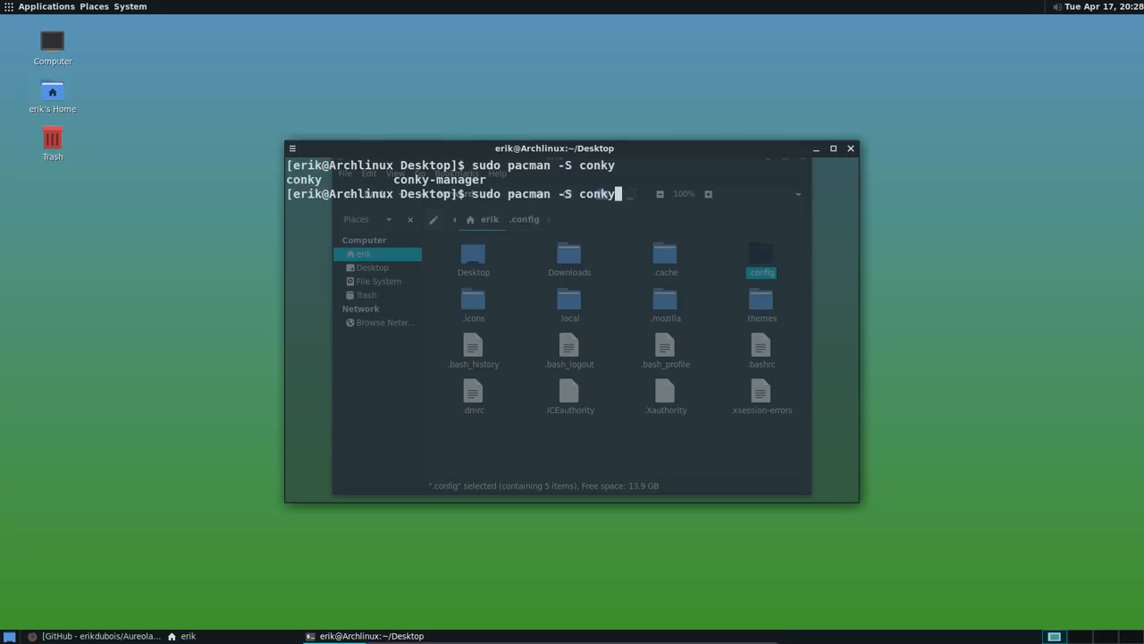
{"action": "type", "text": "-"}
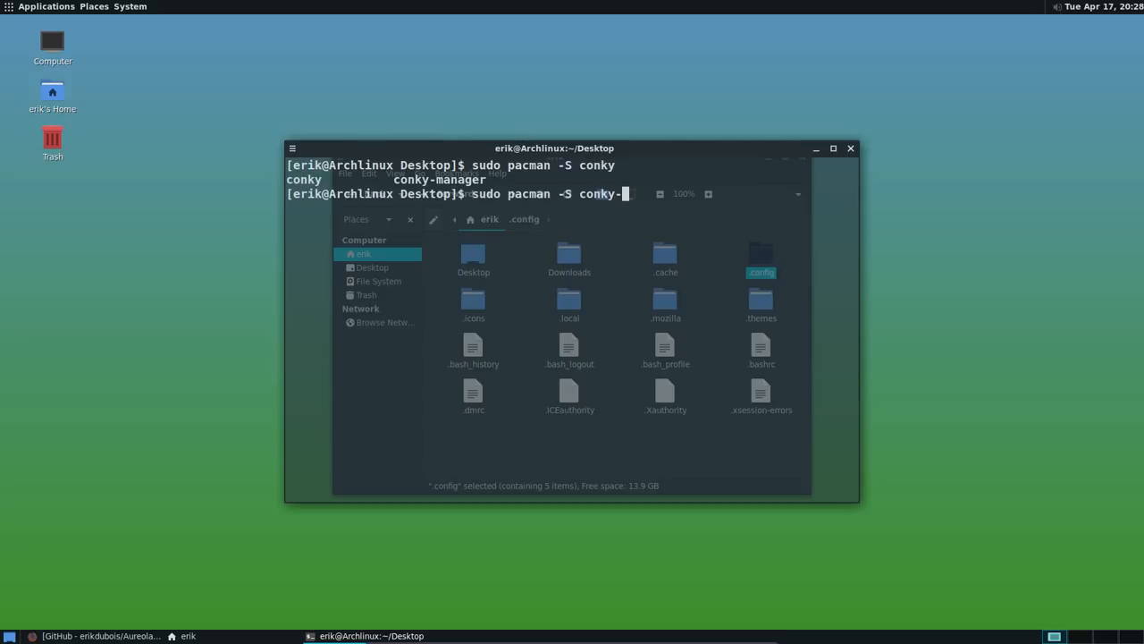
{"action": "key", "text": "Return"}
{"action": "type", "text": "y"}
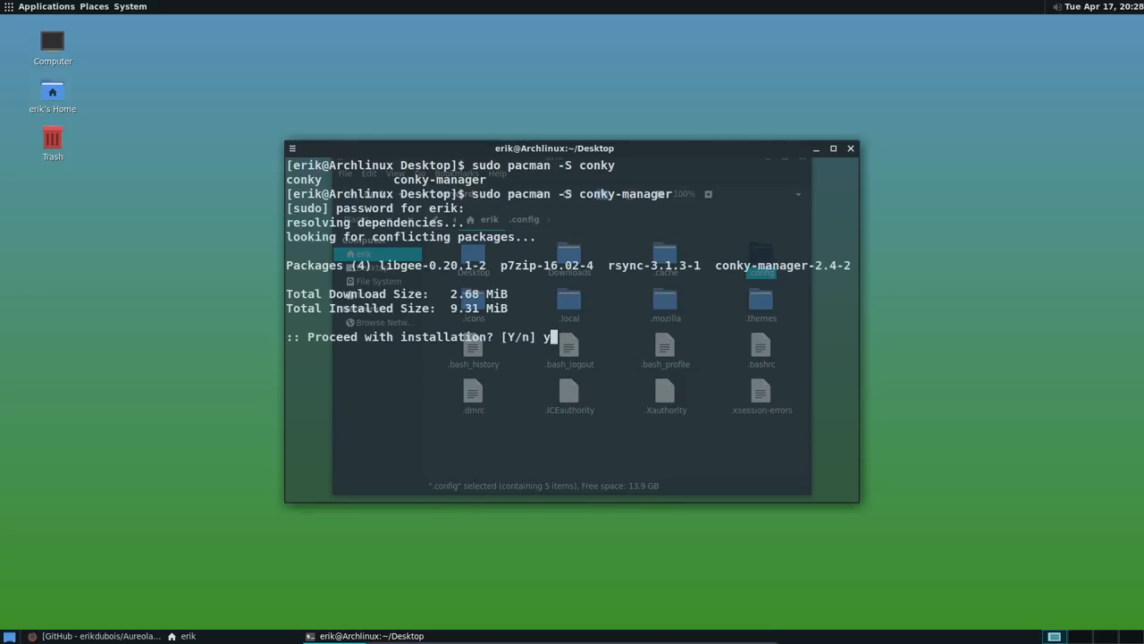
{"action": "key", "text": "Return"}
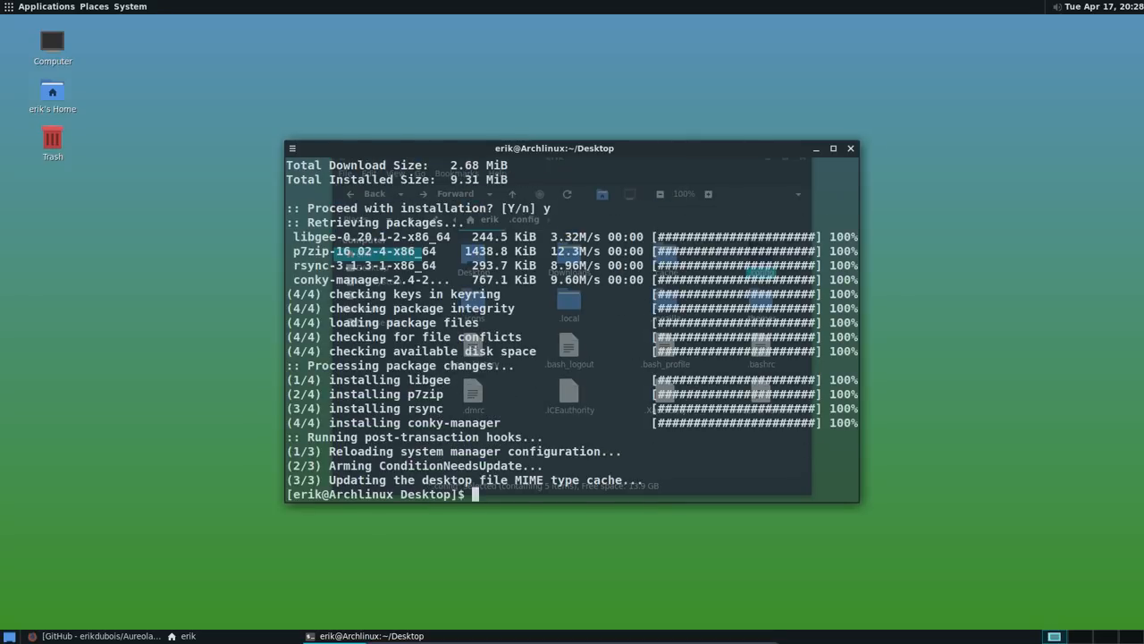
Launch conky-manager and view its theme and font copying output
{"action": "type", "text": "conky"}
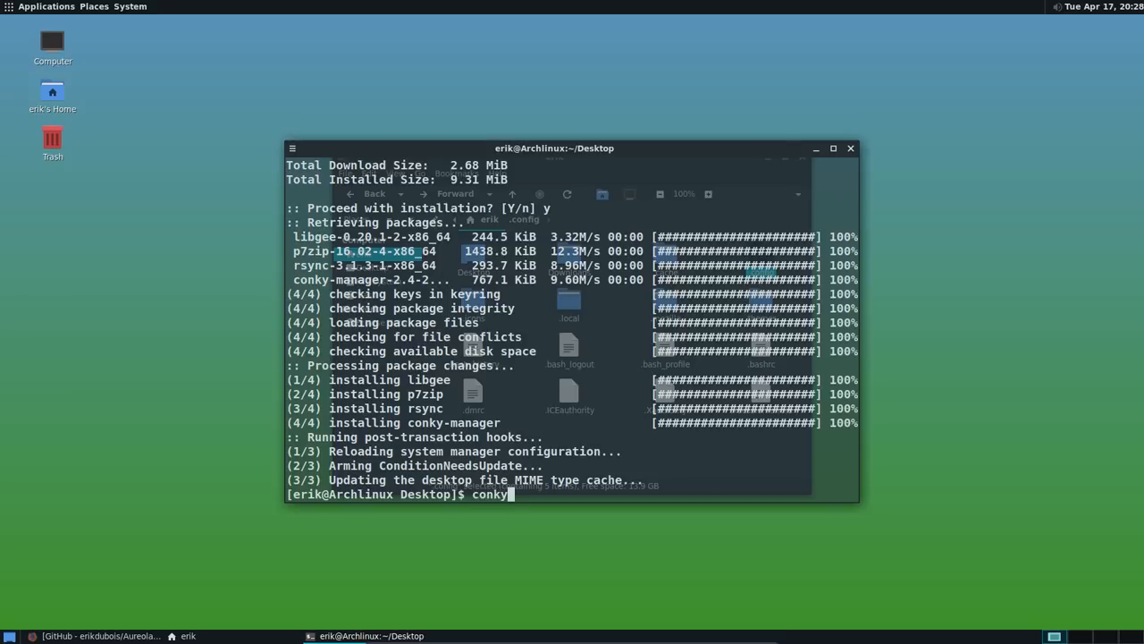
{"action": "key", "text": "Return"}
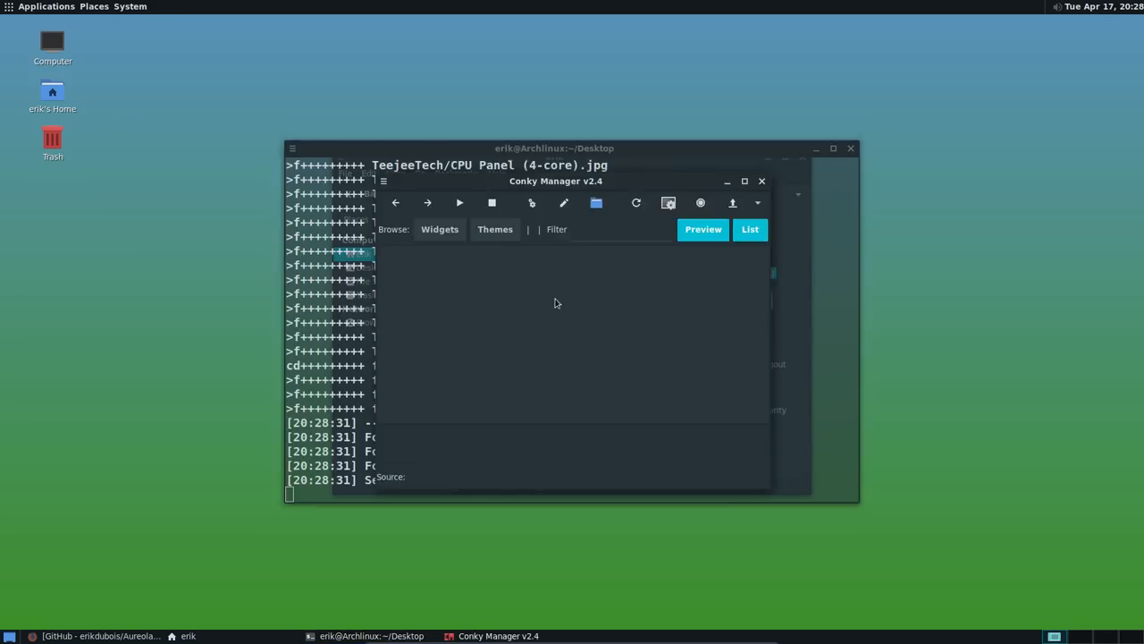
{"action": "left_click", "coordinate": [439, 229]}
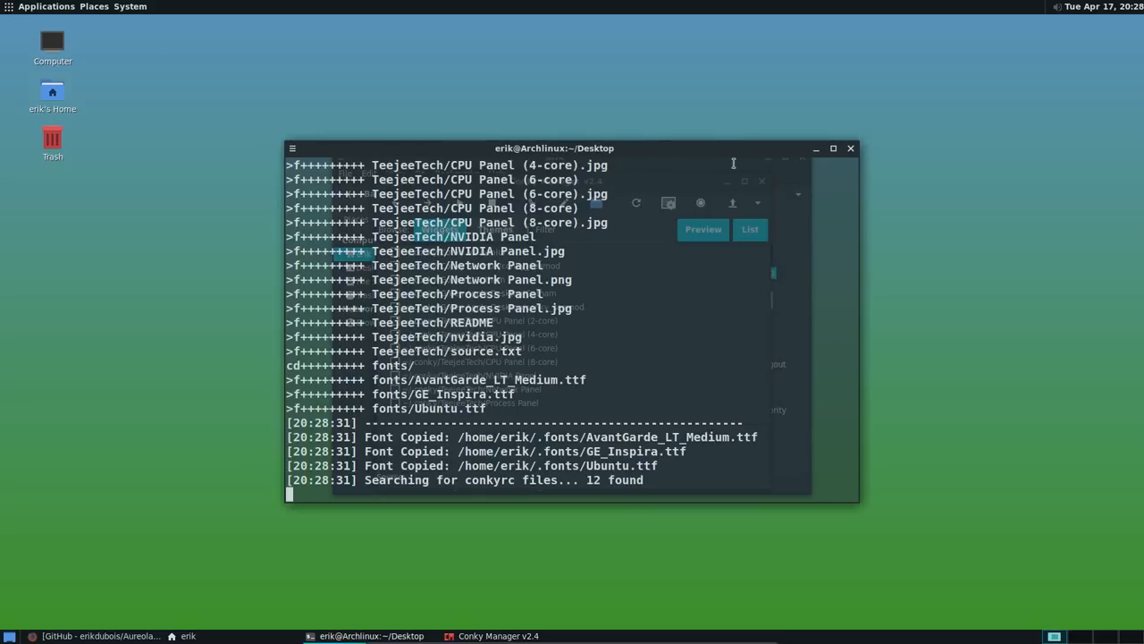
{"action": "mouse_move", "coordinate": [844, 164]}
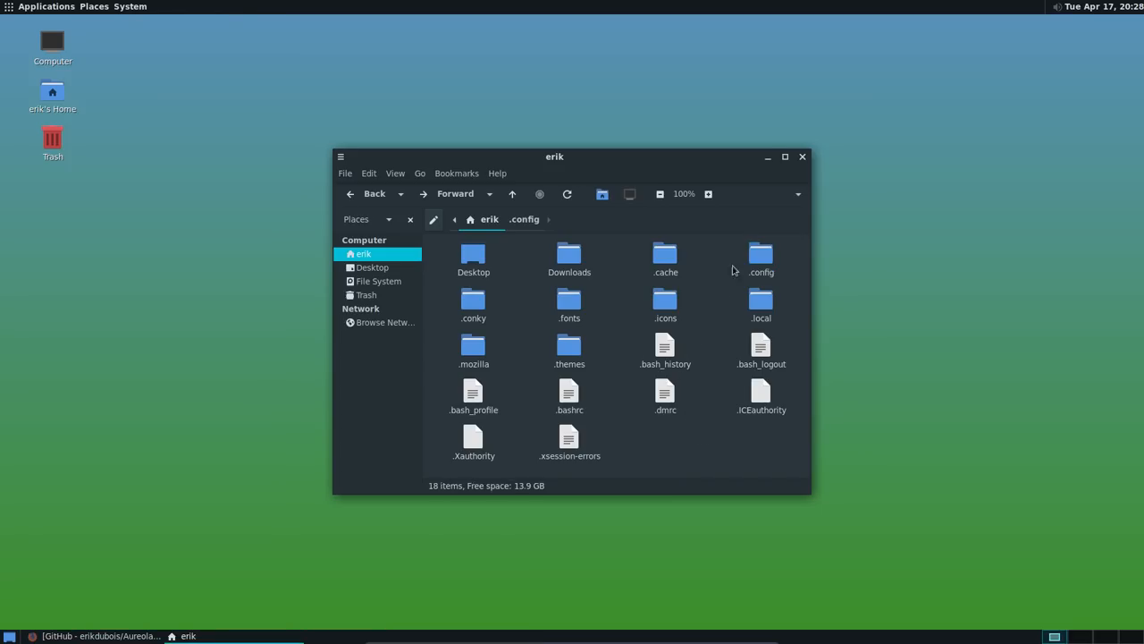
Open the hidden .conky folder, then return to the home folder and open .config
{"action": "double_click", "coordinate": [473, 300]}
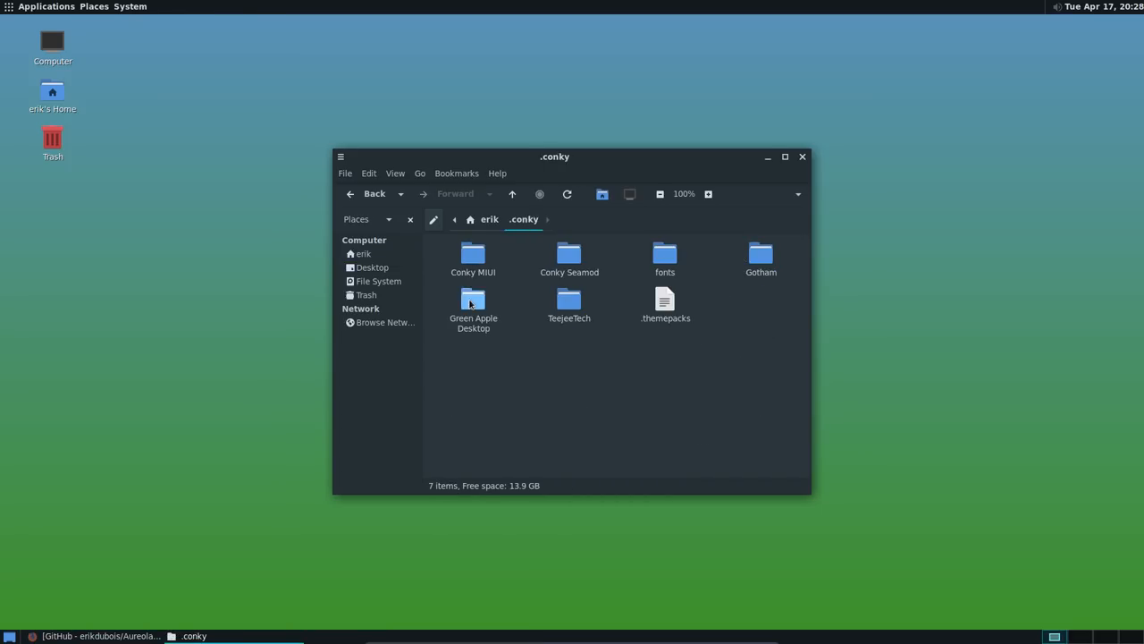
{"action": "left_click", "coordinate": [489, 219]}
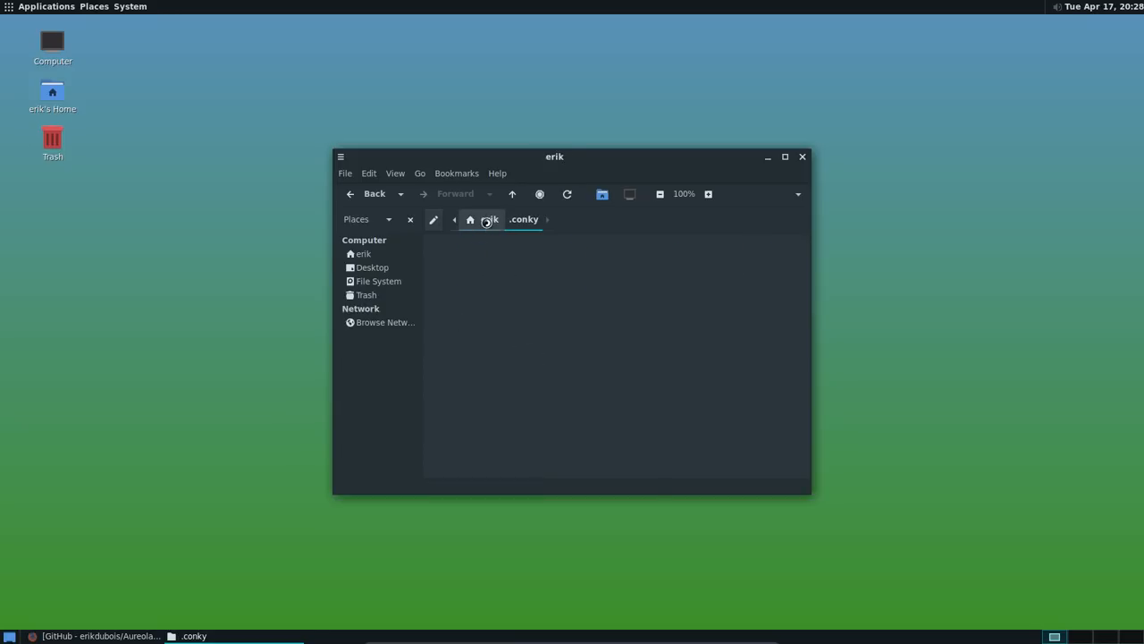
{"action": "left_click", "coordinate": [489, 219]}
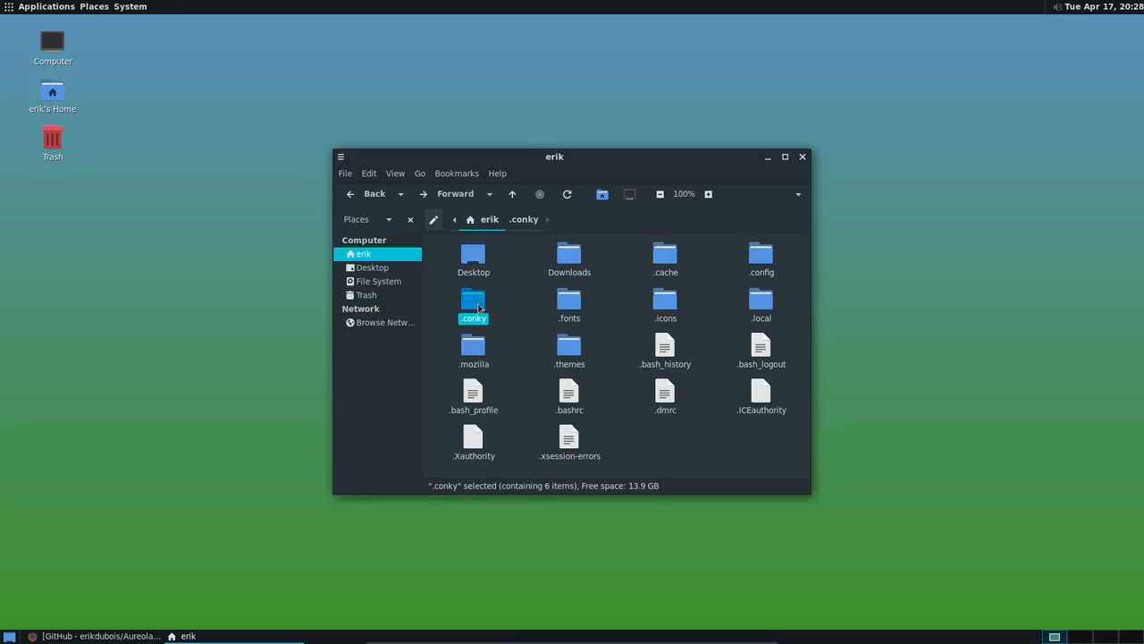
{"action": "mouse_move", "coordinate": [761, 255]}
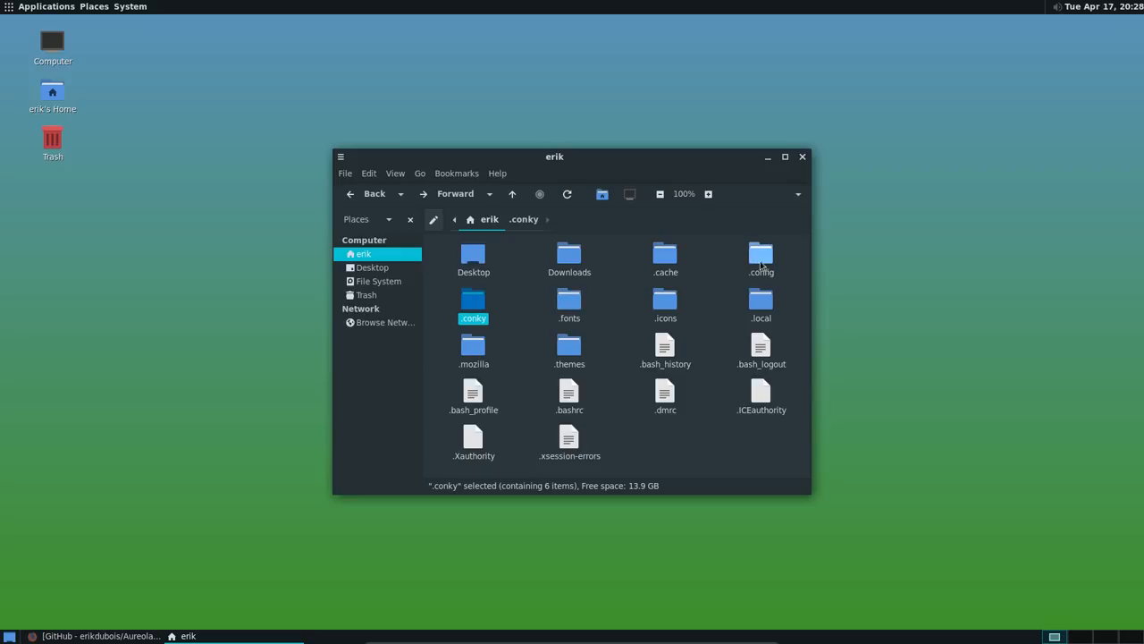
{"action": "double_click", "coordinate": [761, 255]}
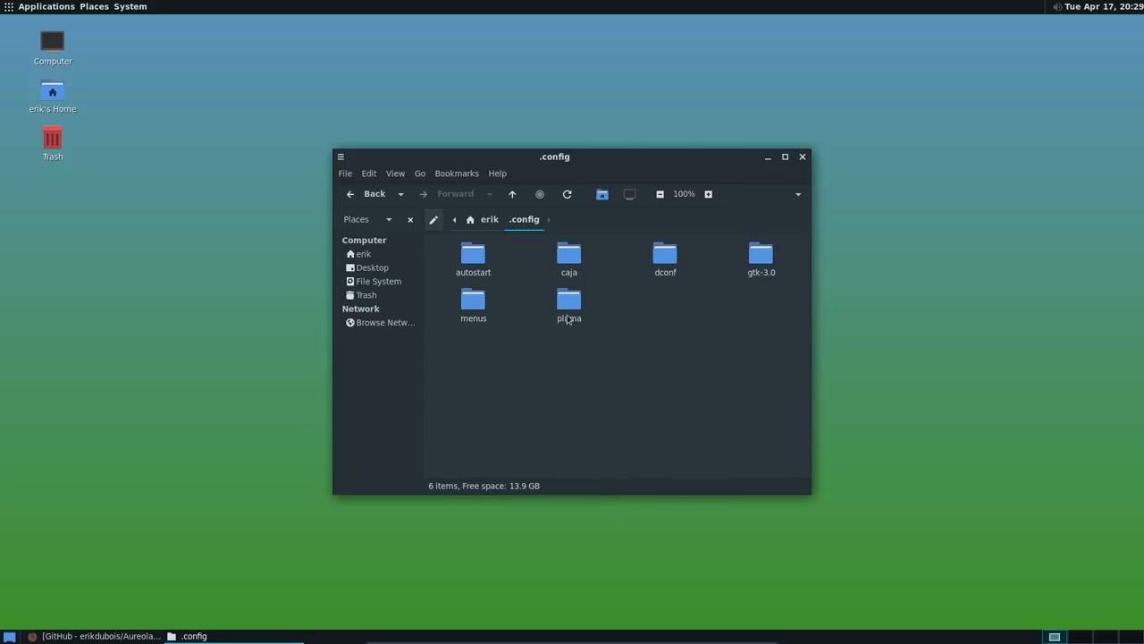
{"action": "mouse_move", "coordinate": [516, 265]}
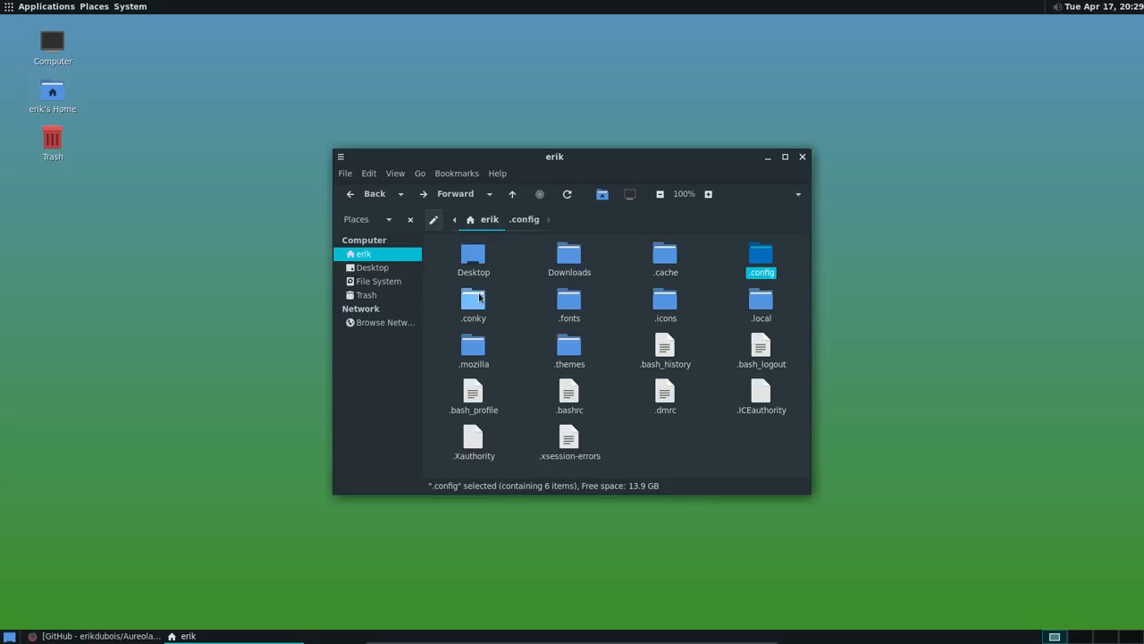
Paste the Aurora folder's contents into .conky and merge the two fonts folders
{"action": "double_click", "coordinate": [473, 303]}
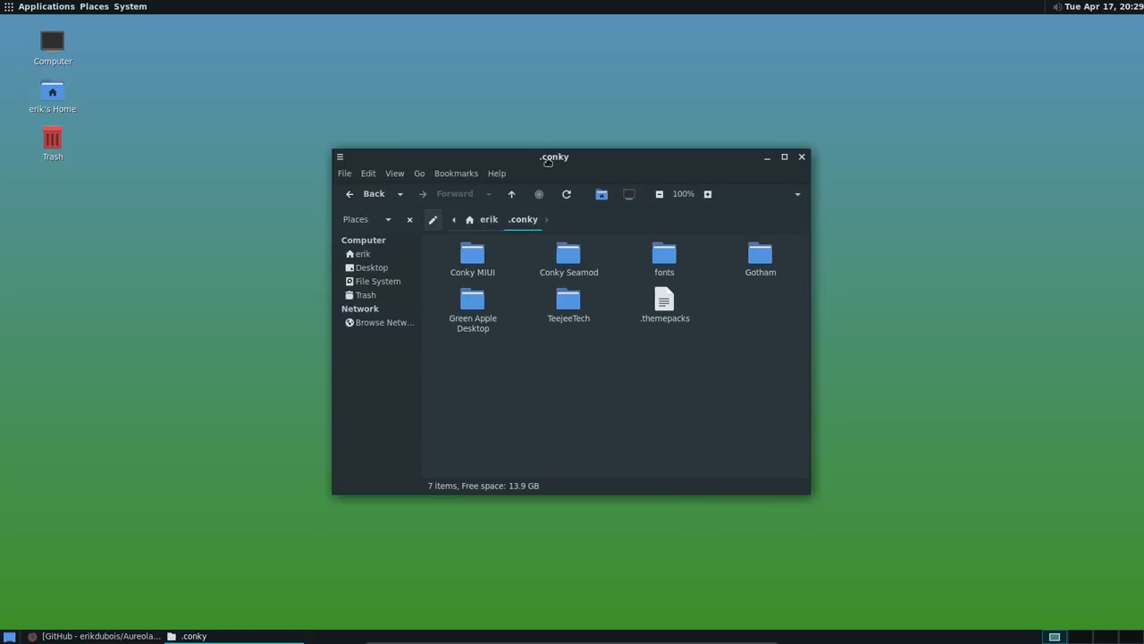
{"action": "left_click", "coordinate": [489, 218]}
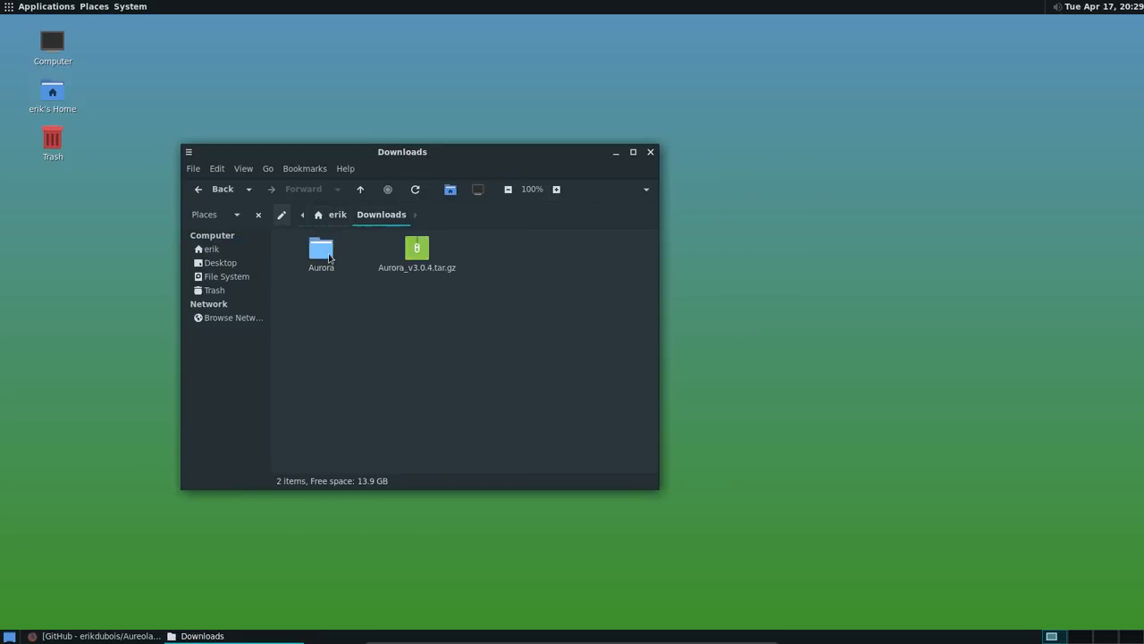
{"action": "double_click", "coordinate": [320, 251]}
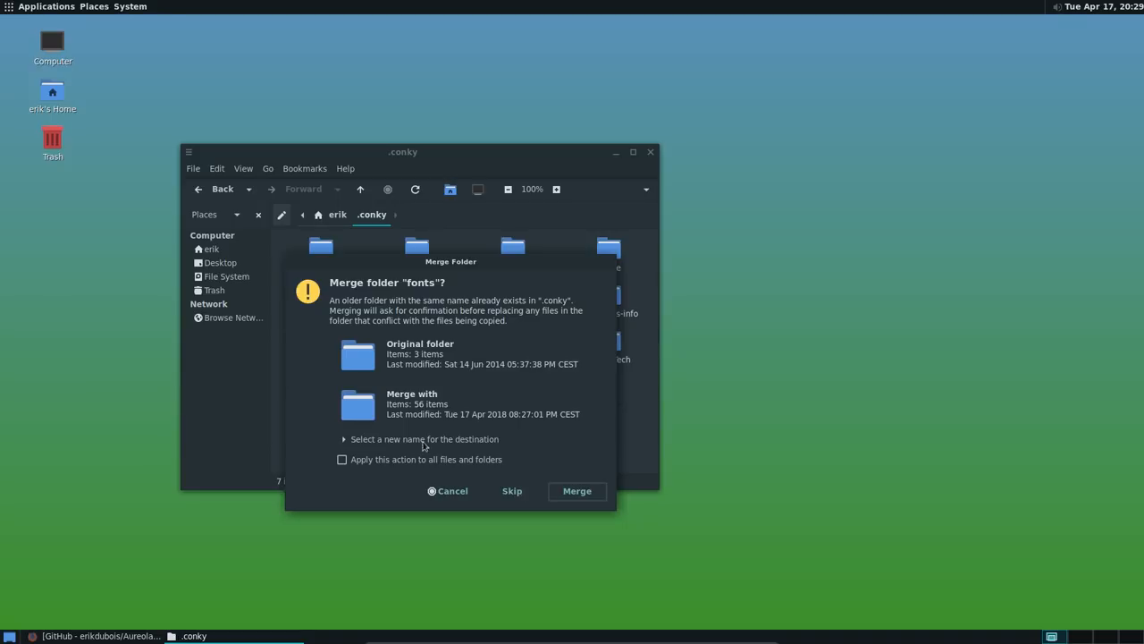
{"action": "left_click", "coordinate": [577, 490]}
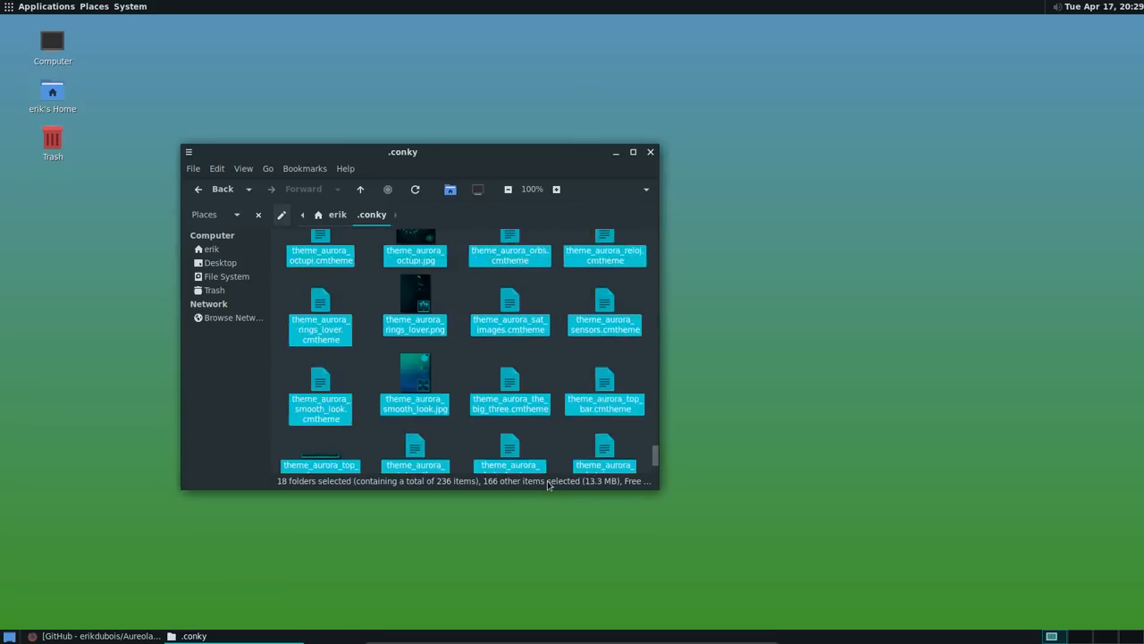
{"action": "scroll", "scroll_direction": "up", "scroll_amount": 3}
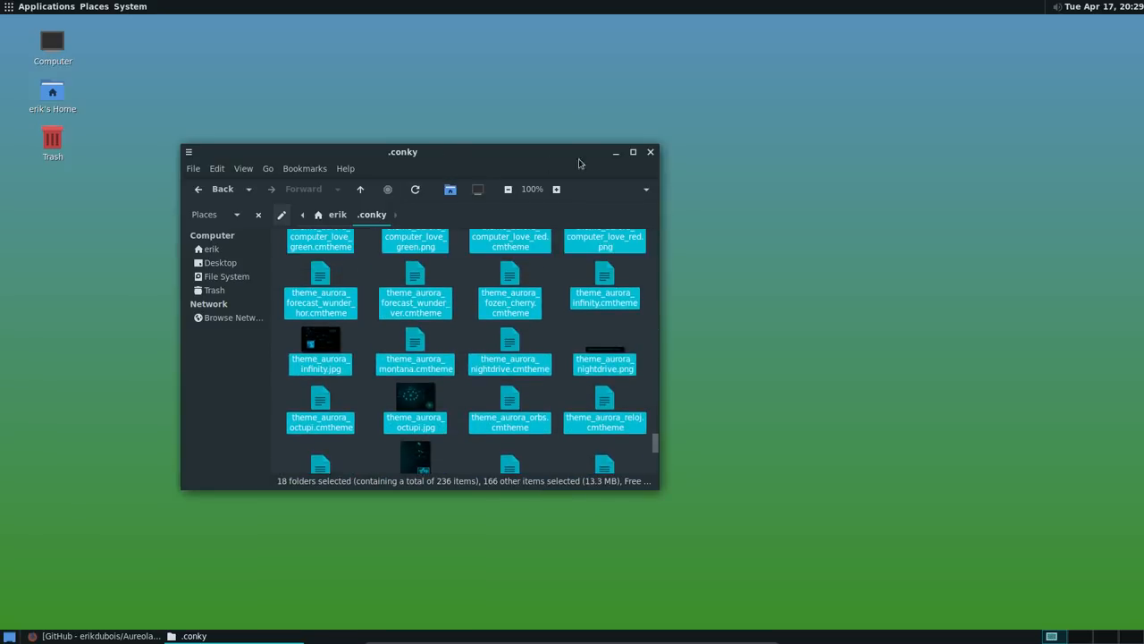
Launch Conky Manager from the applications menu and scroll through its widget list
{"action": "left_click", "coordinate": [46, 6]}
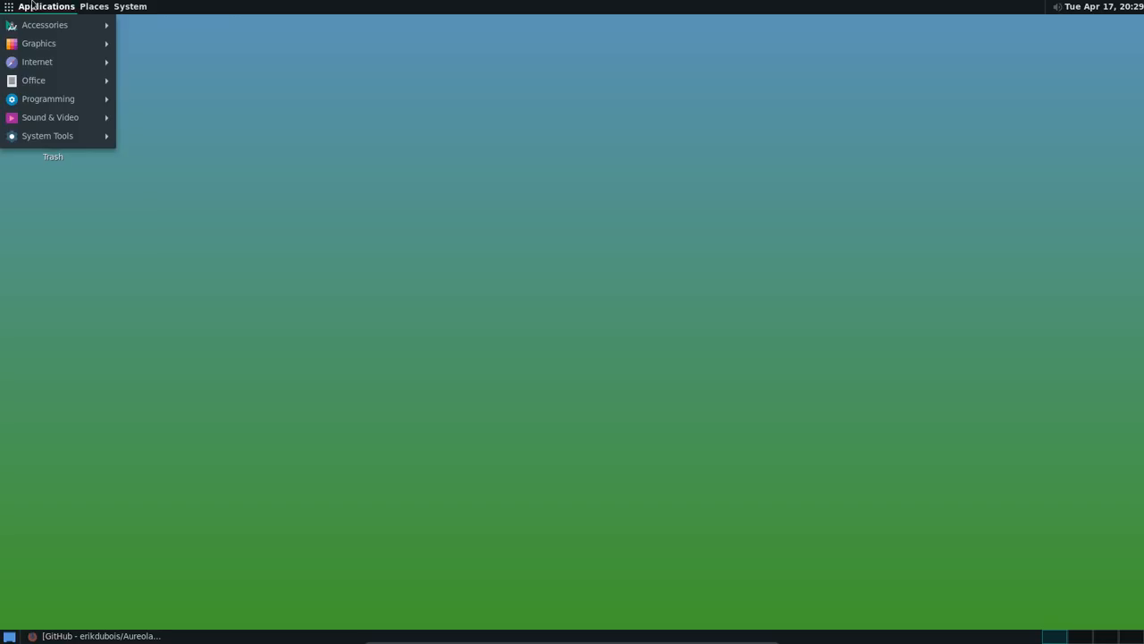
{"action": "mouse_move", "coordinate": [45, 24]}
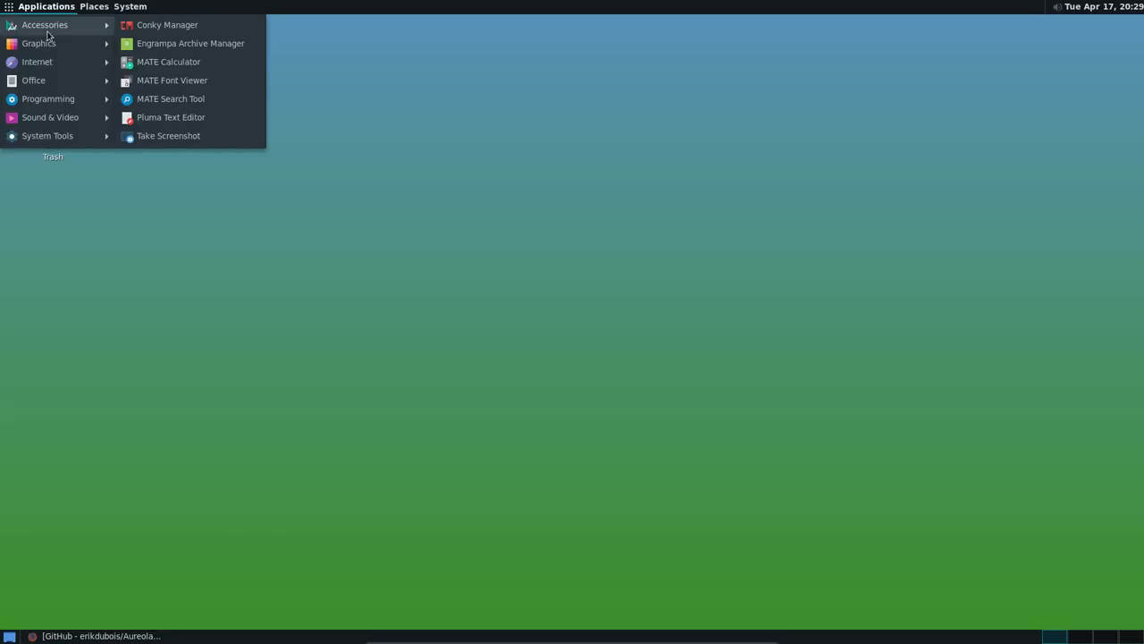
{"action": "left_click", "coordinate": [166, 24]}
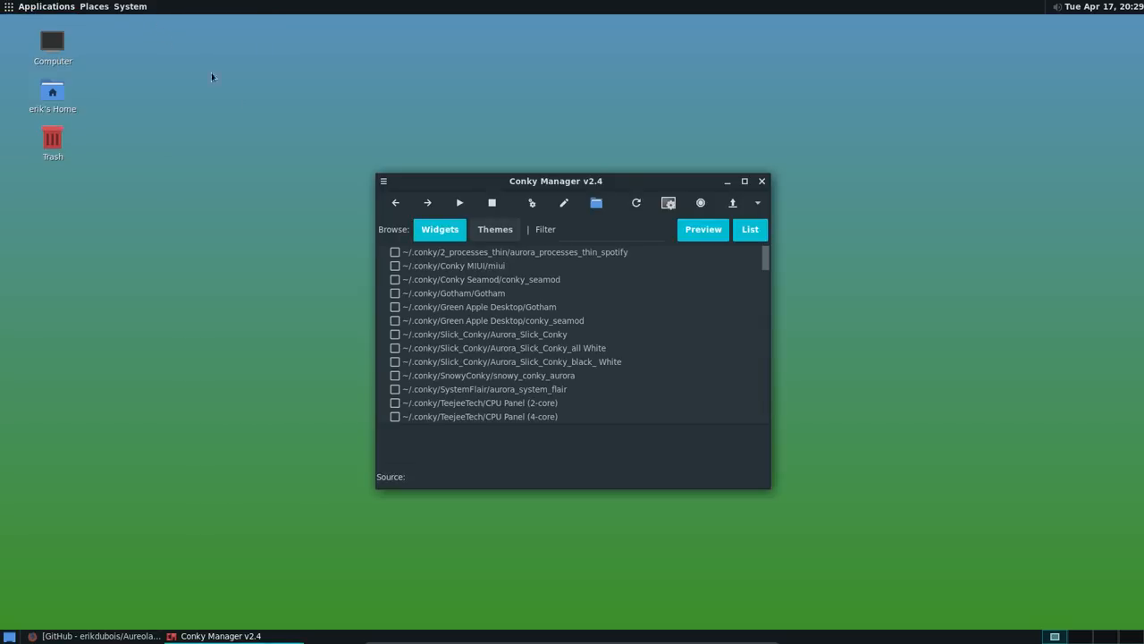
{"action": "scroll", "scroll_direction": "down", "scroll_amount": 3}
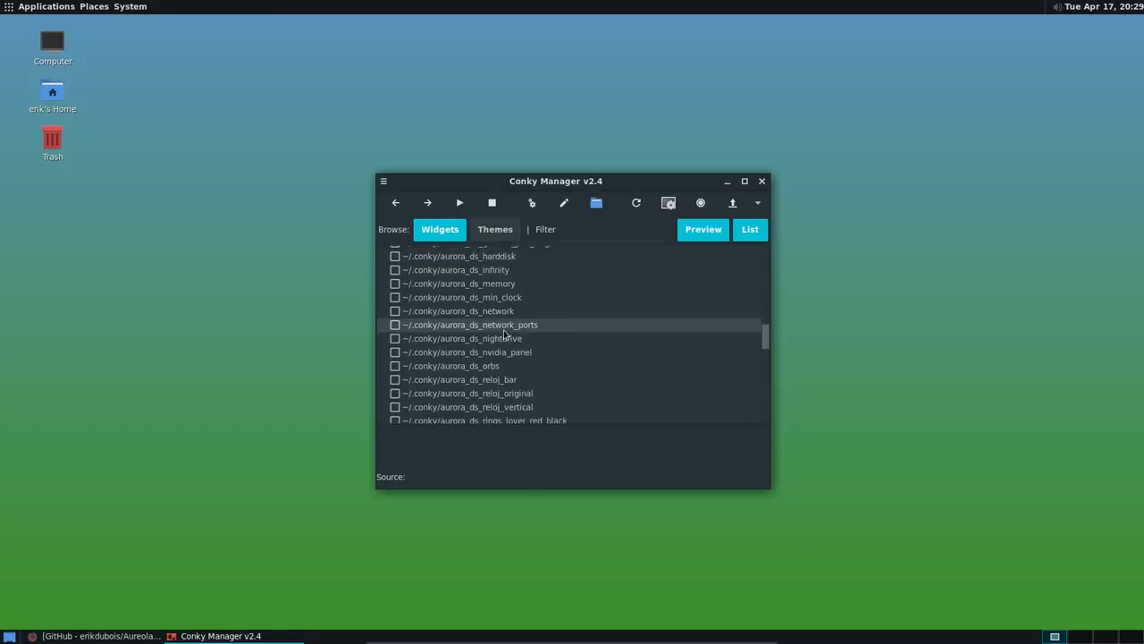
{"action": "scroll", "scroll_direction": "down", "scroll_amount": 3}
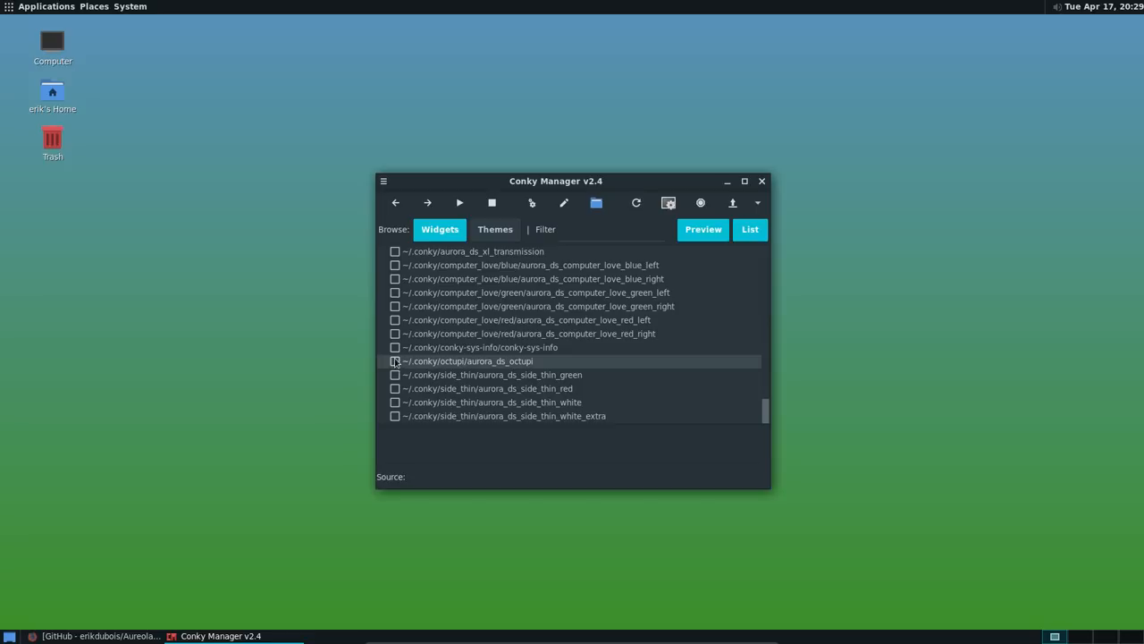
{"action": "scroll", "scroll_direction": "up", "scroll_amount": 3}
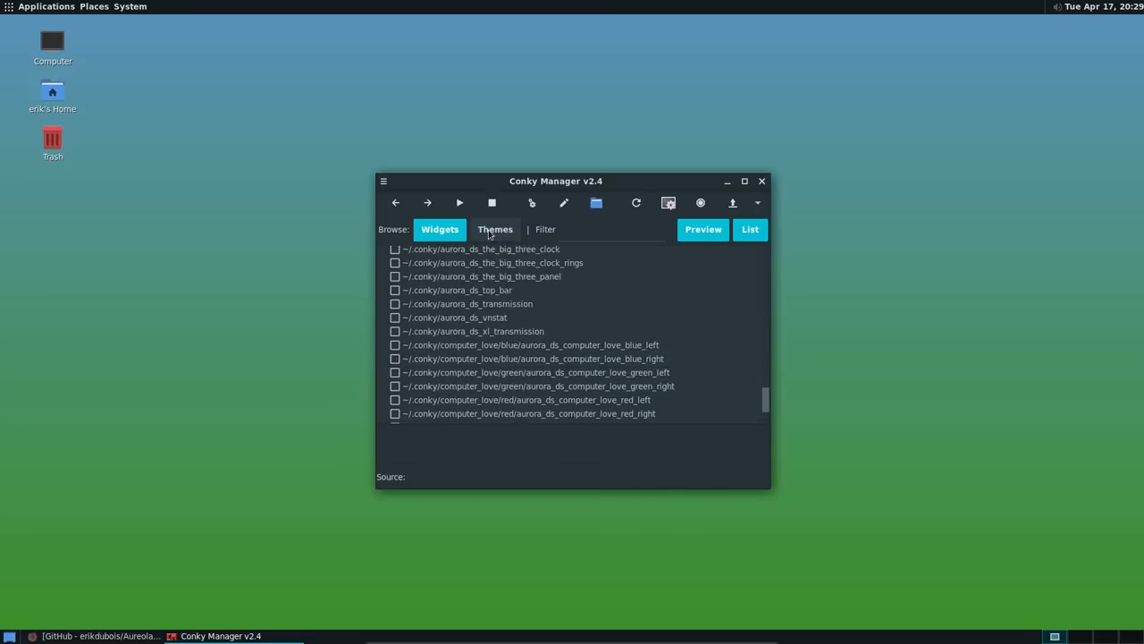
In Themes, enable theme_aurora_all_in_one, move the window left, then disable it
{"action": "left_click", "coordinate": [496, 229]}
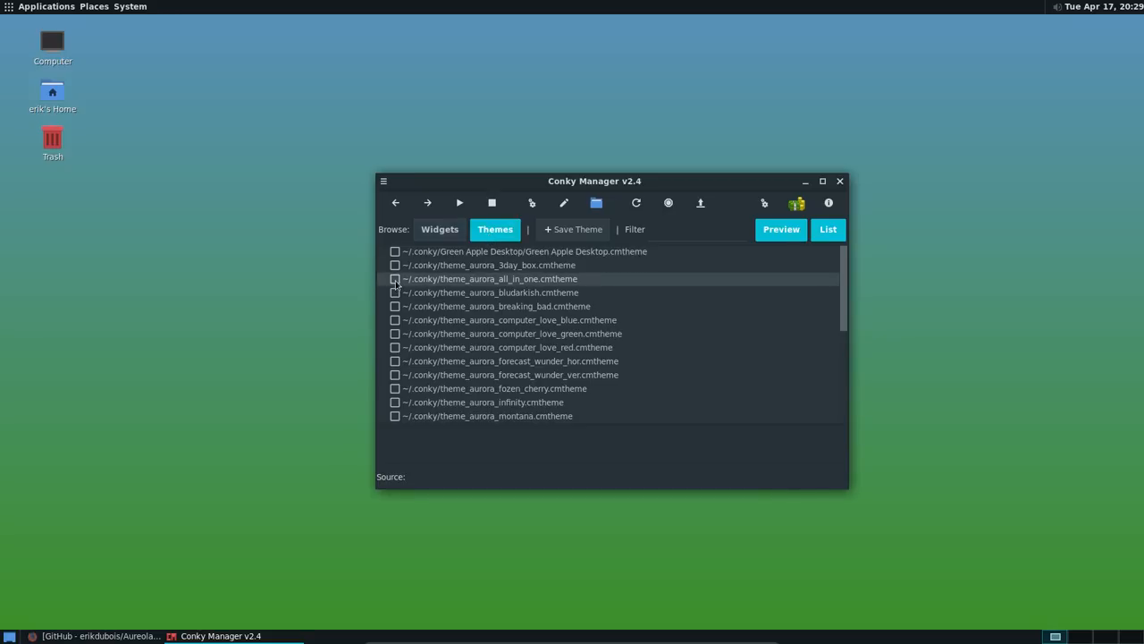
{"action": "left_click", "coordinate": [395, 279]}
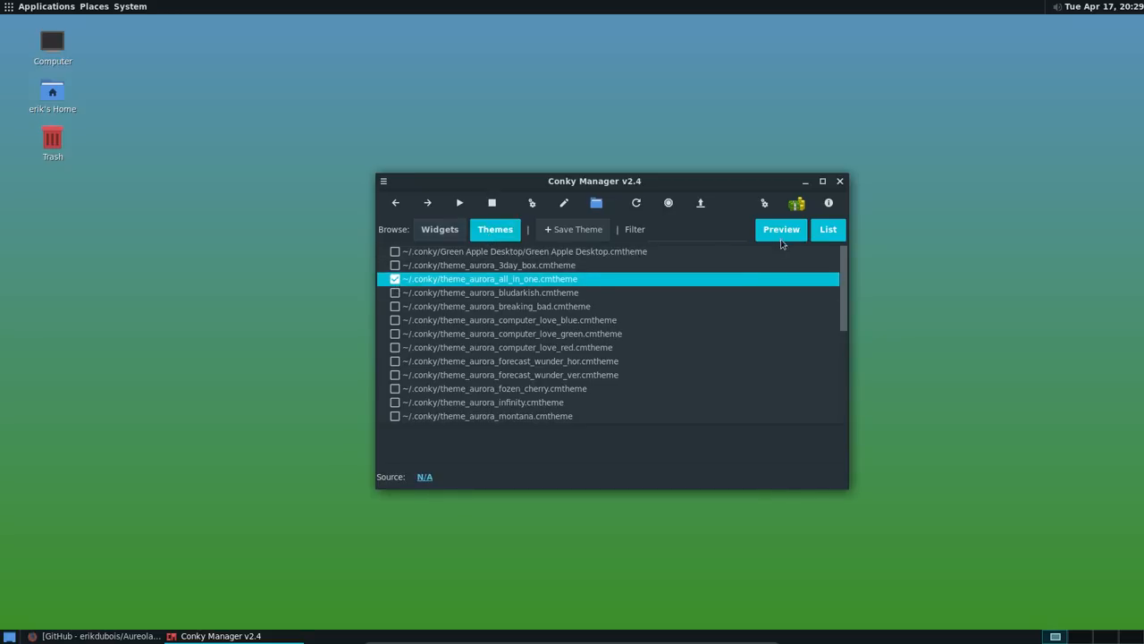
{"action": "mouse_move", "coordinate": [511, 268]}
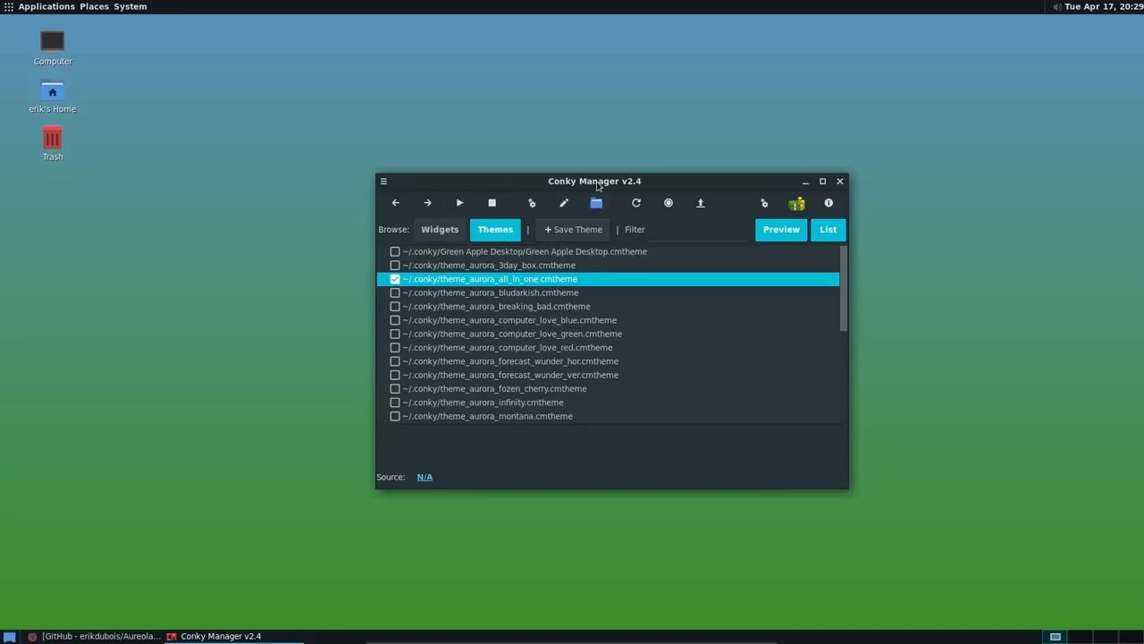
{"action": "left_click_drag", "start_coordinate": [594, 181], "coordinate": [314, 196]}
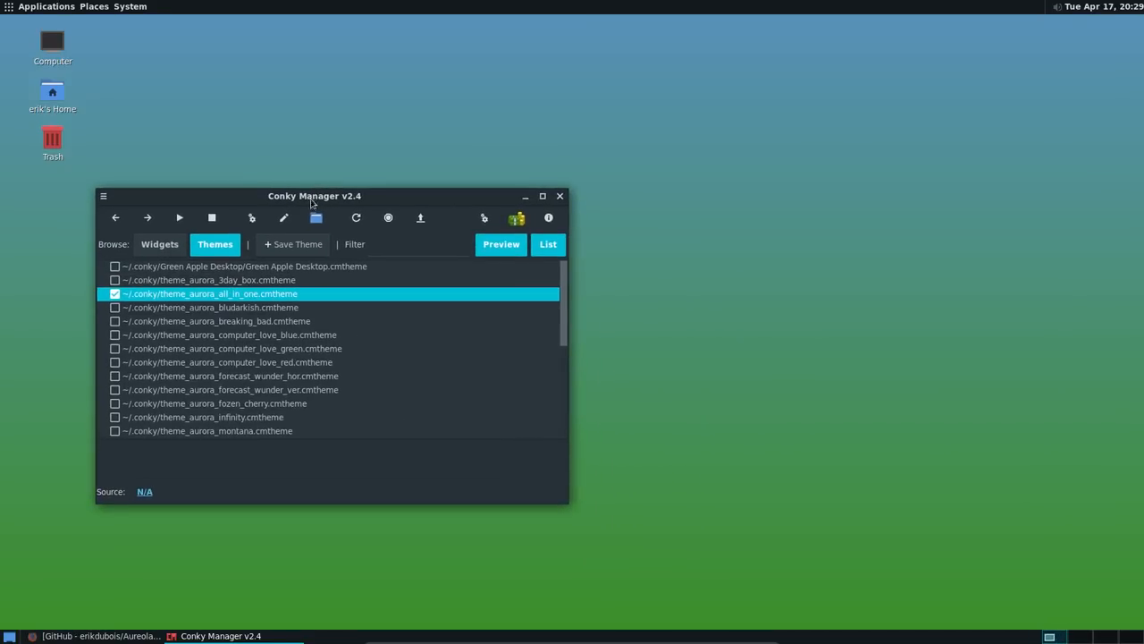
{"action": "left_click", "coordinate": [115, 294]}
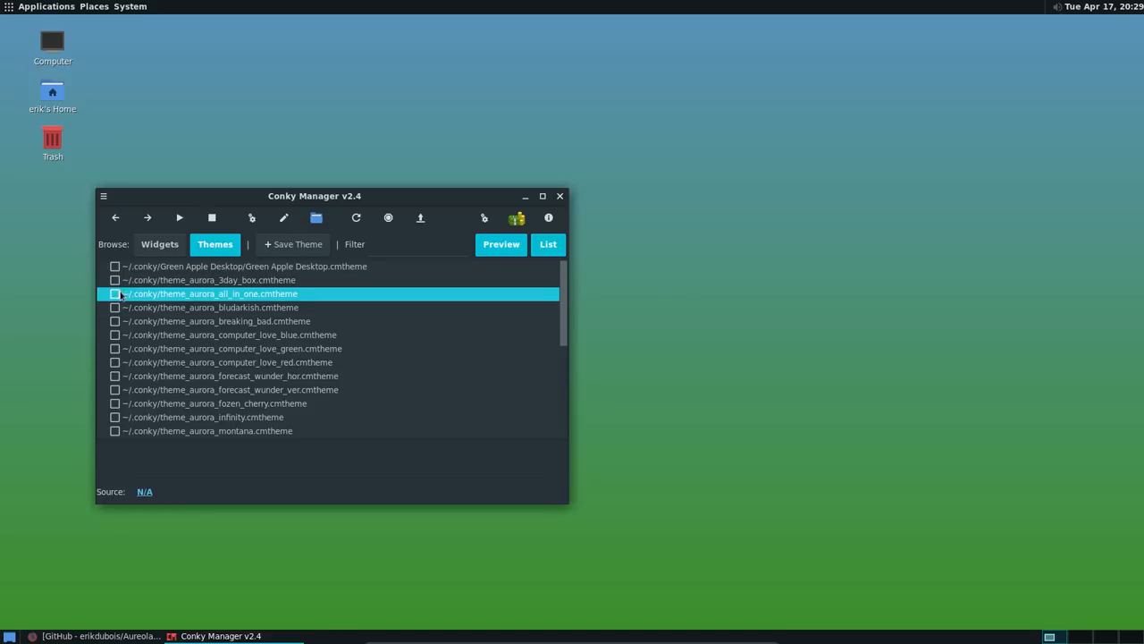
Return to the Widgets list and turn on the aurora_system_flair widget
{"action": "left_click", "coordinate": [159, 243]}
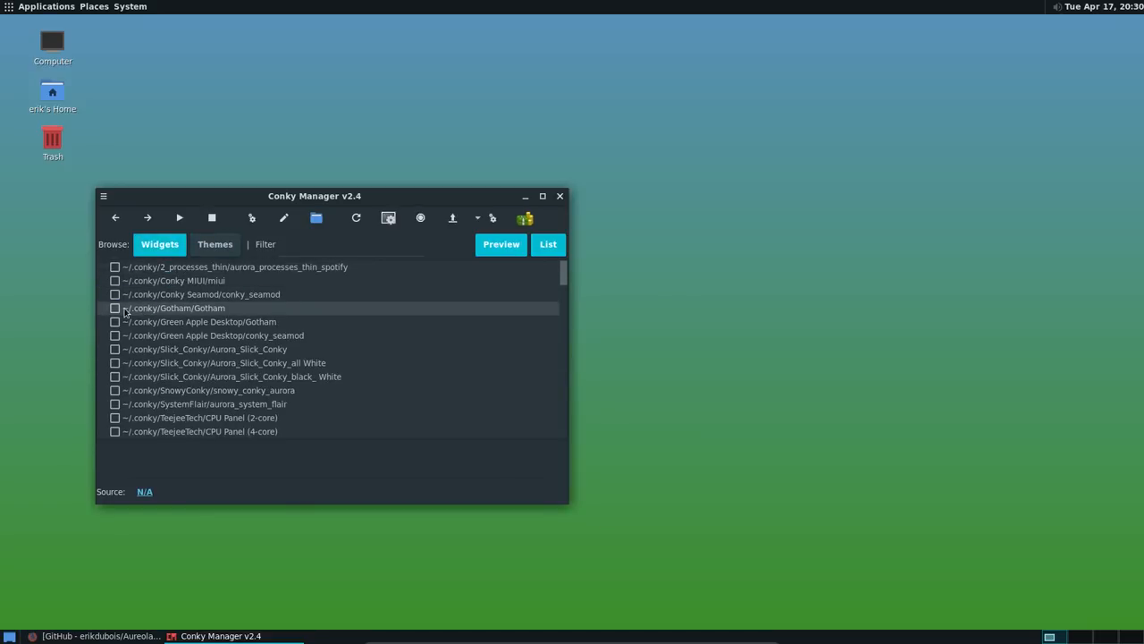
{"action": "scroll", "scroll_direction": "down", "scroll_amount": 3}
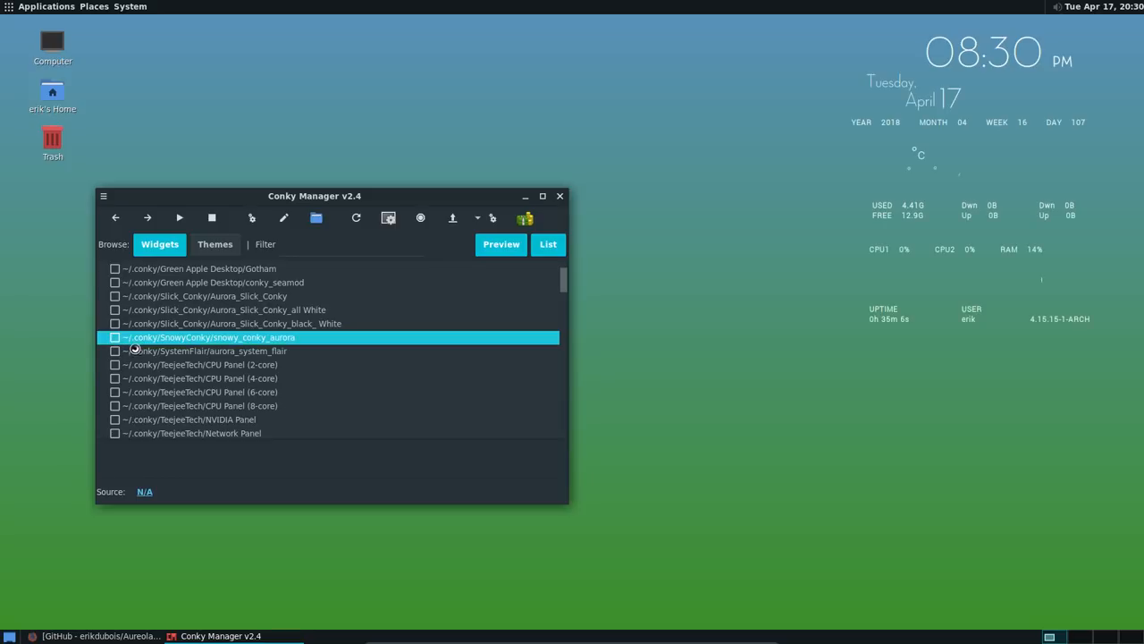
{"action": "left_click", "coordinate": [114, 337]}
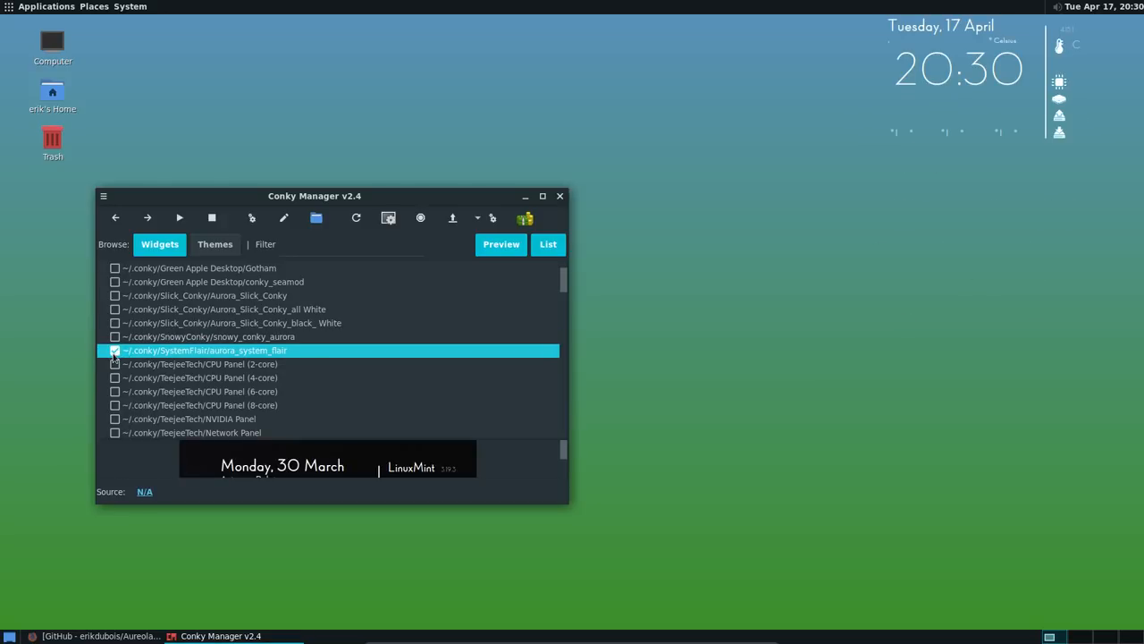
{"action": "scroll", "scroll_direction": "down", "scroll_amount": 3}
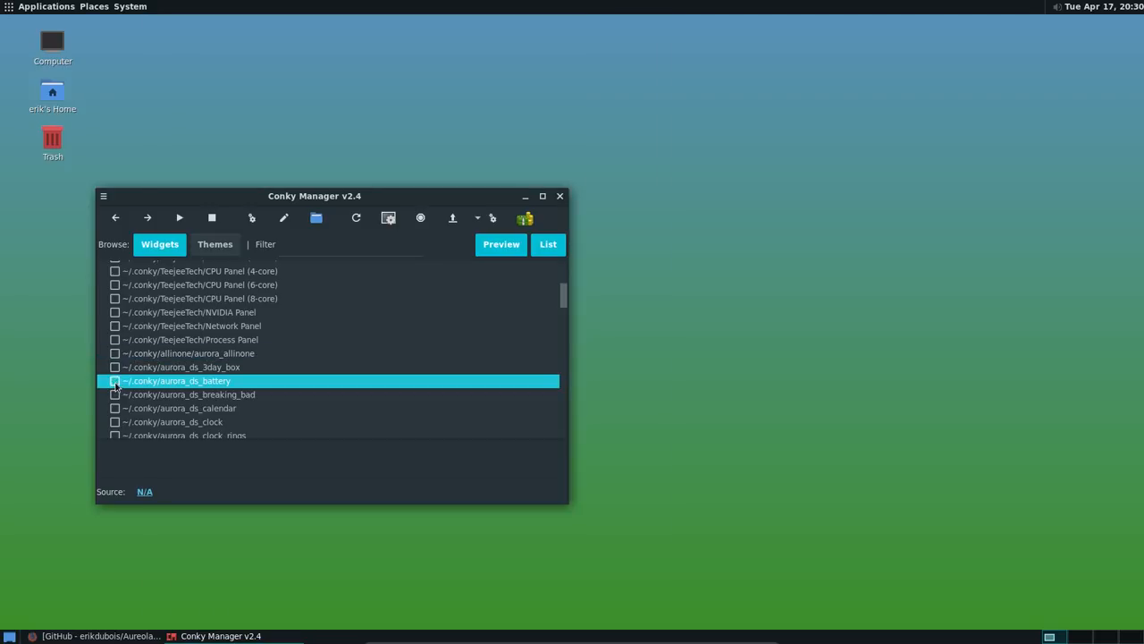
Toggle the aurora_allinone widget on and off, then preview aurora_ds_calendar
{"action": "left_click", "coordinate": [114, 367]}
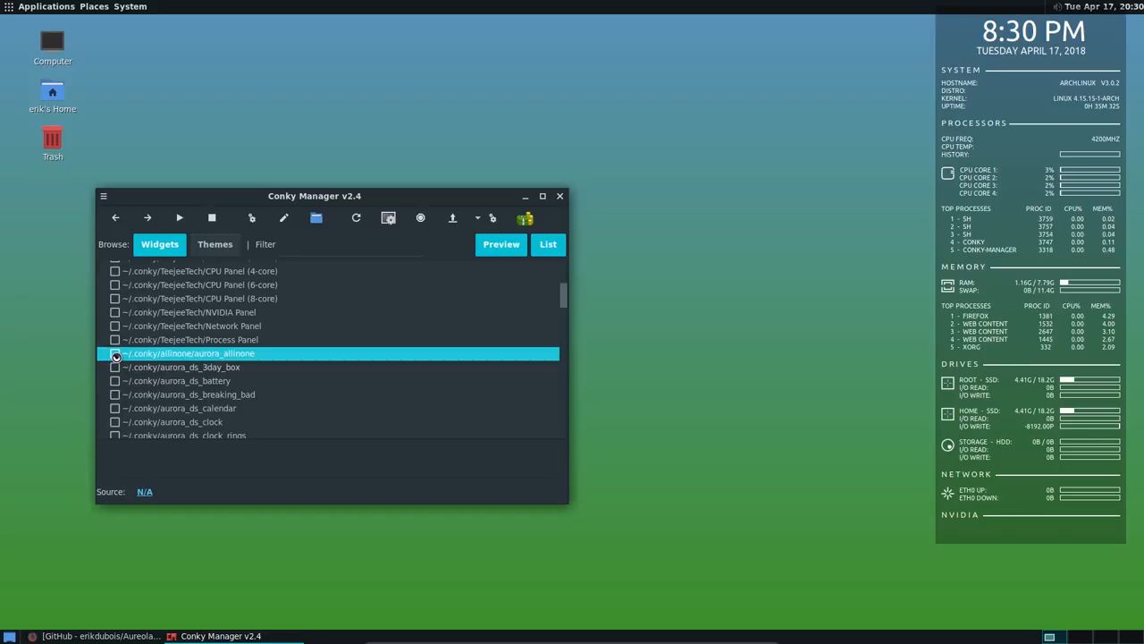
{"action": "left_click", "coordinate": [115, 353]}
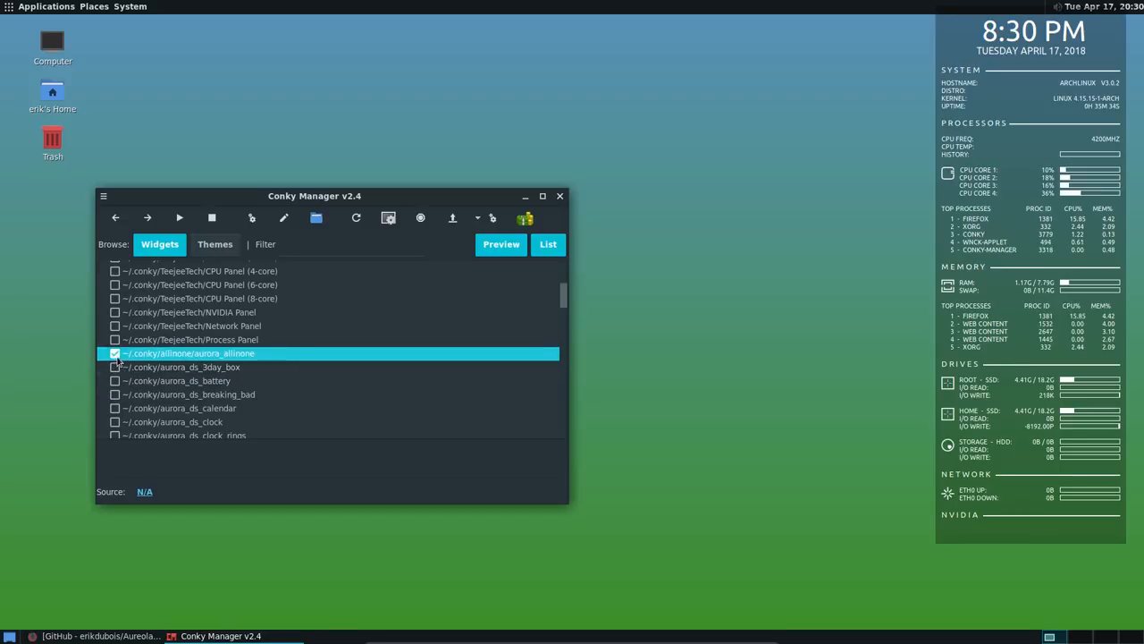
{"action": "left_click", "coordinate": [115, 353]}
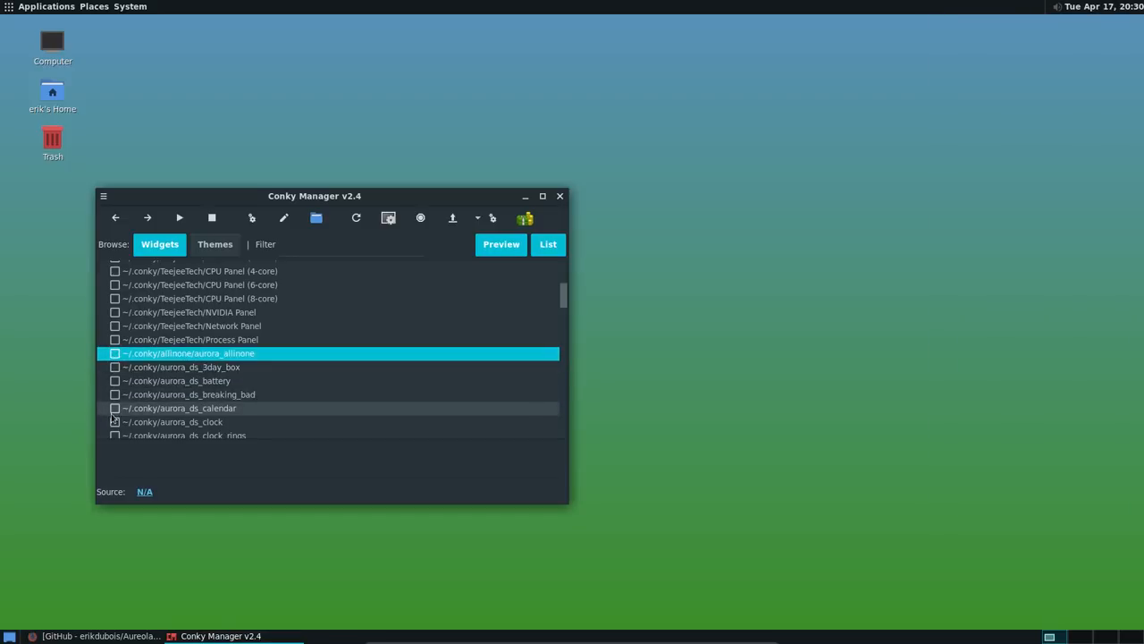
{"action": "left_click", "coordinate": [115, 421]}
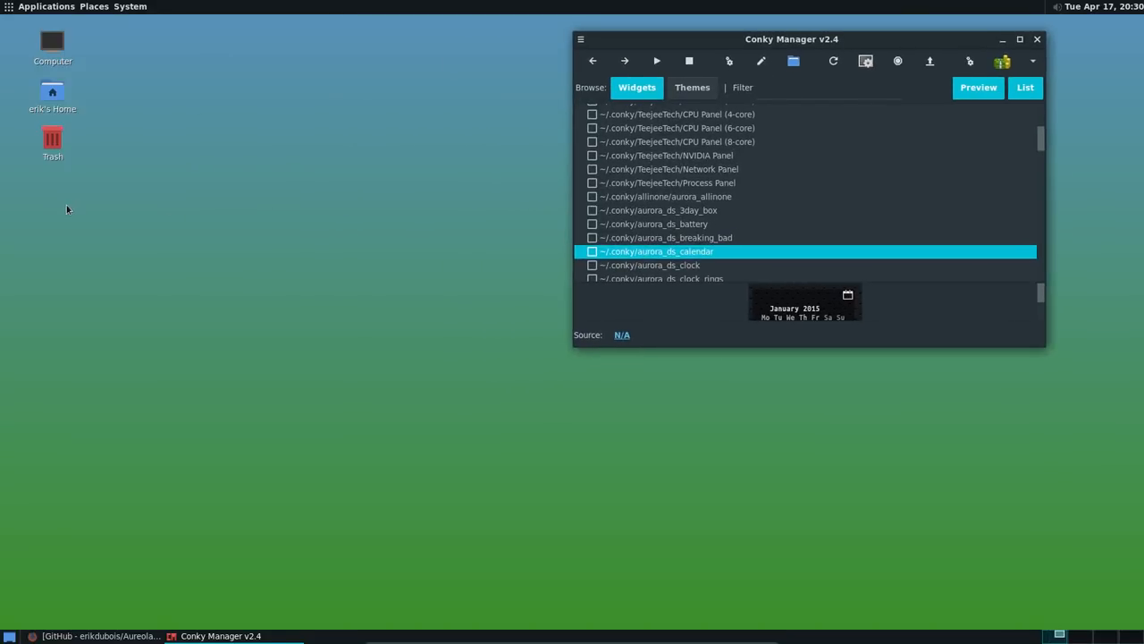
{"action": "mouse_move", "coordinate": [153, 111]}
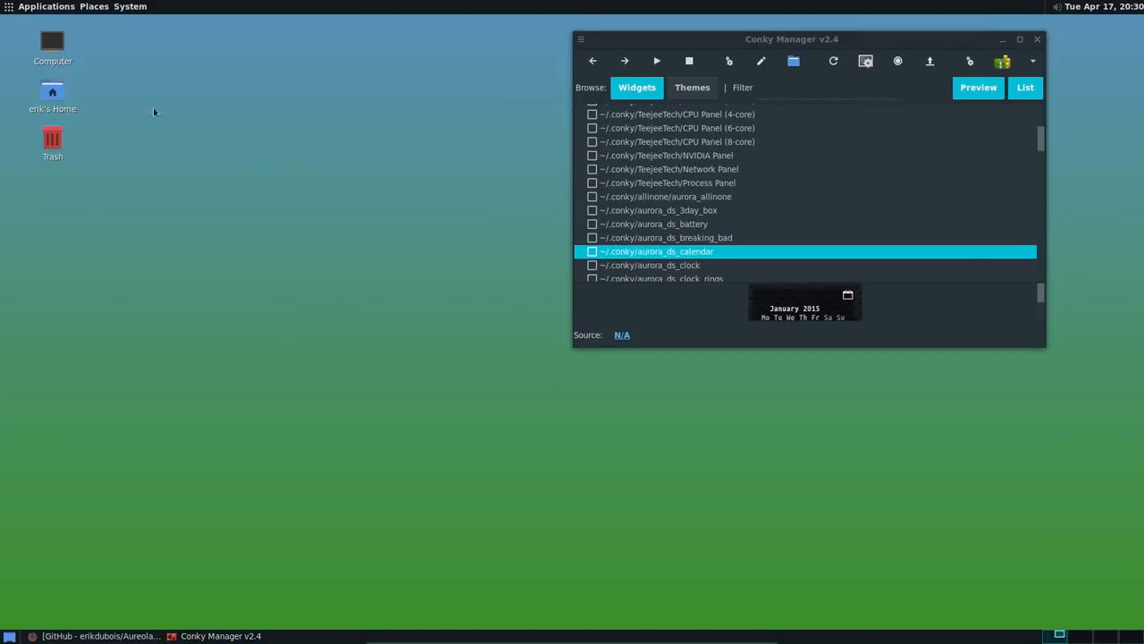
Browse in Caja from the home folder into ~/.conky/fonts
{"action": "double_click", "coordinate": [52, 91]}
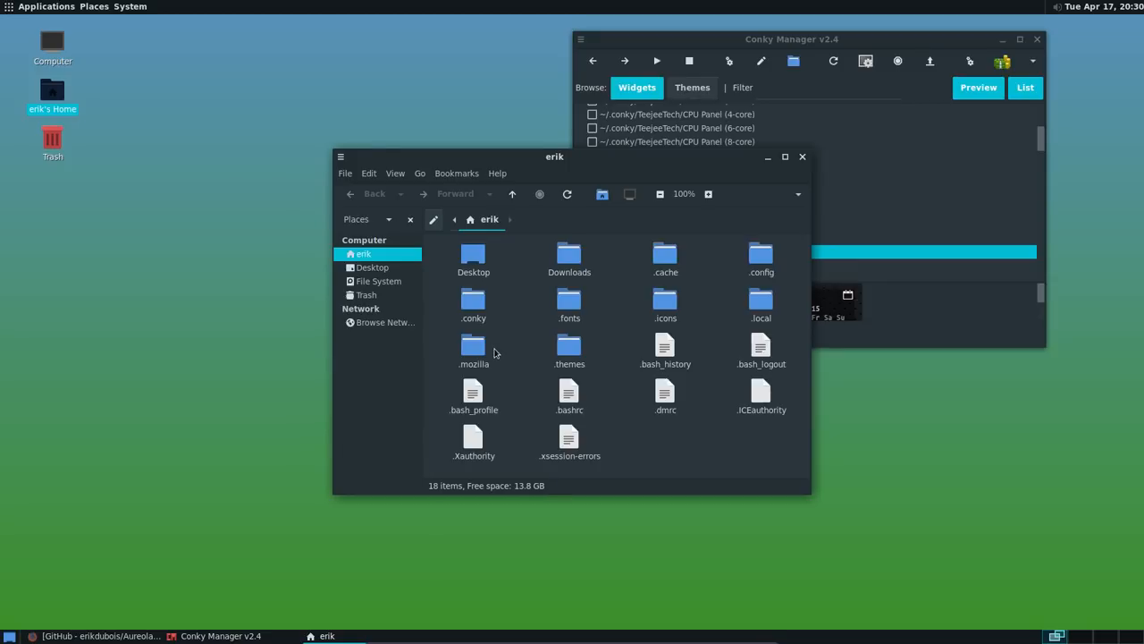
{"action": "double_click", "coordinate": [473, 299]}
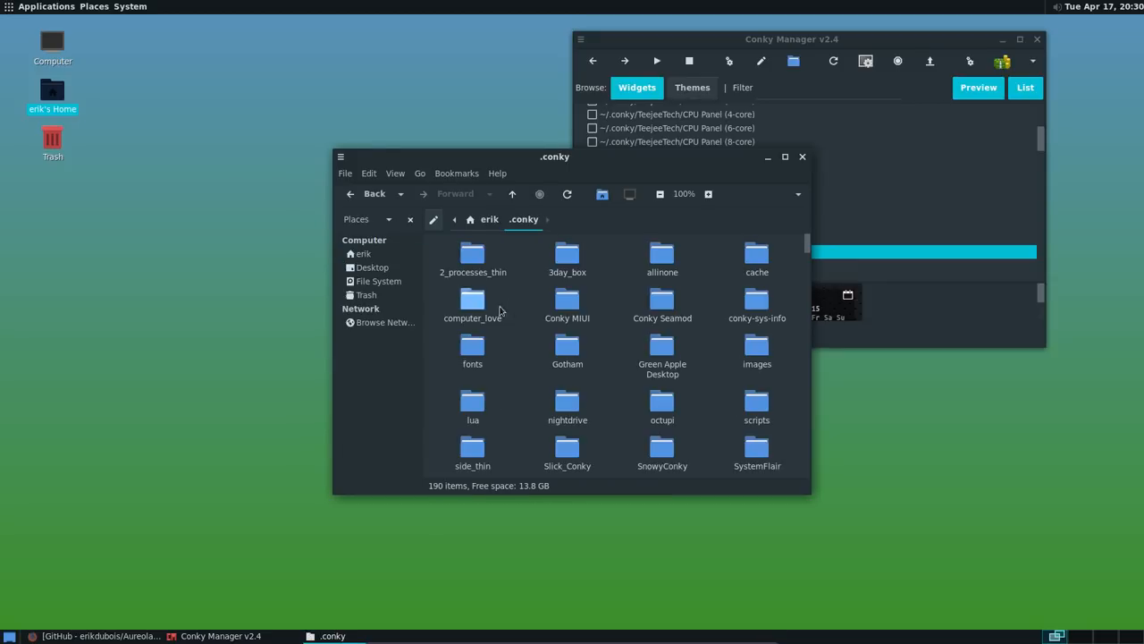
{"action": "scroll", "scroll_direction": "down", "scroll_amount": 3}
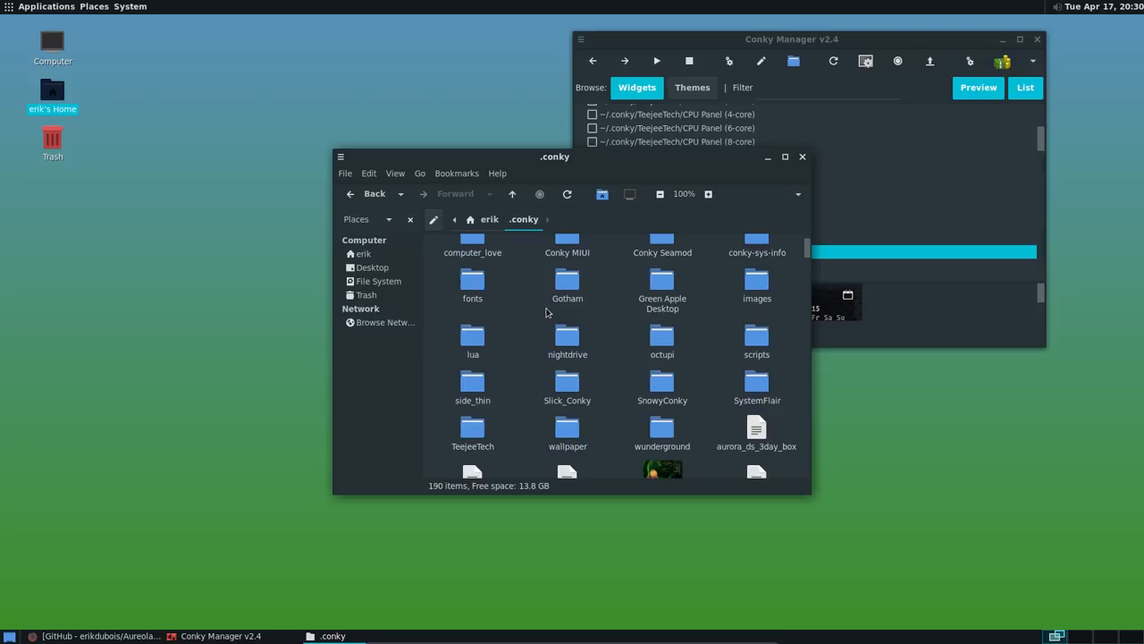
{"action": "double_click", "coordinate": [472, 280]}
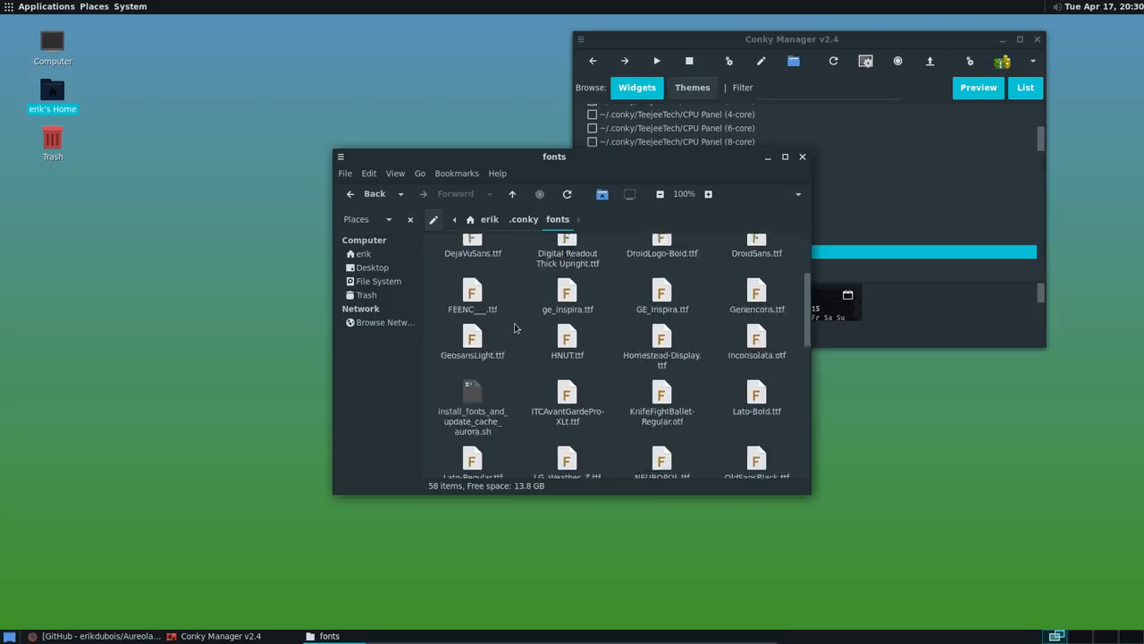
{"action": "scroll", "scroll_direction": "down", "scroll_amount": 3}
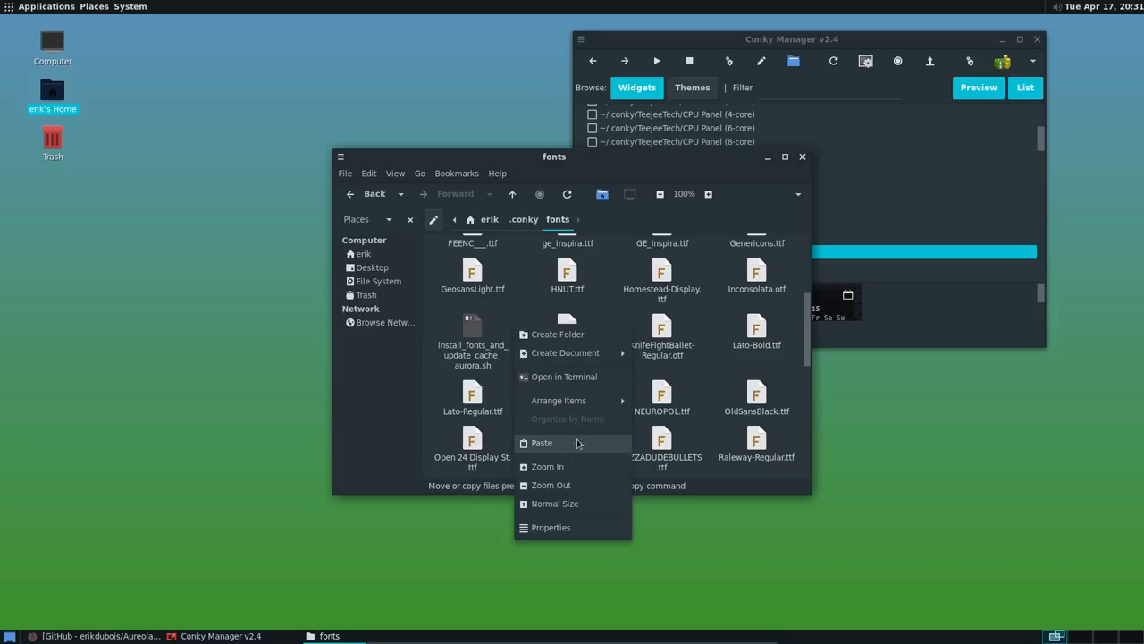
Open a terminal in the fonts folder and run install_fonts_and_update_cache_aurora.sh
{"action": "left_click", "coordinate": [564, 376]}
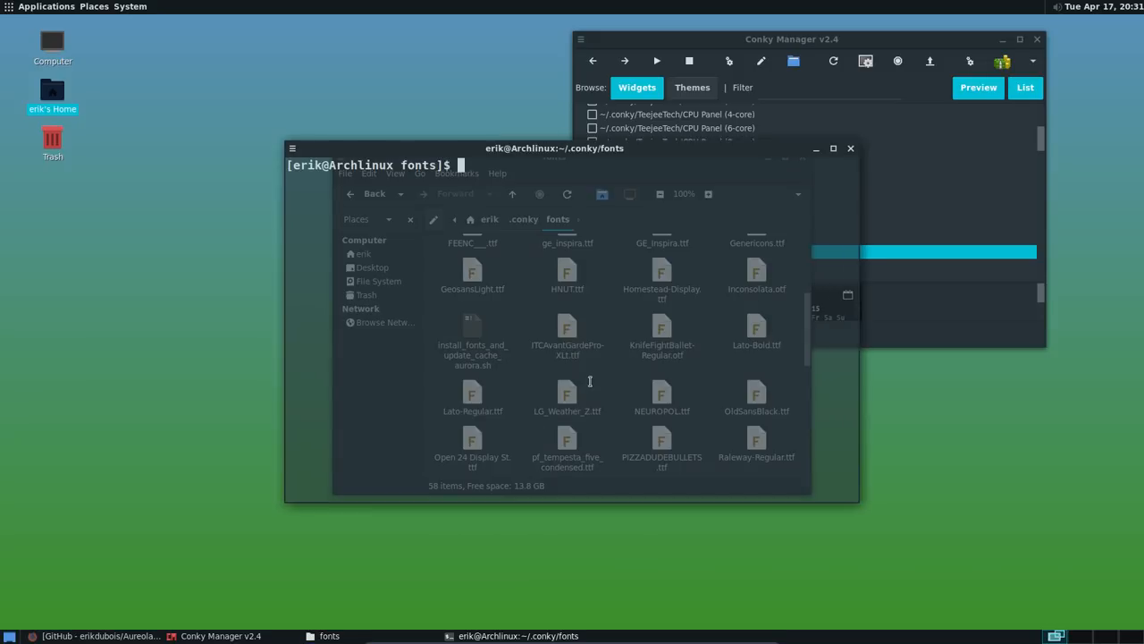
{"action": "type", "text": "./ints"}
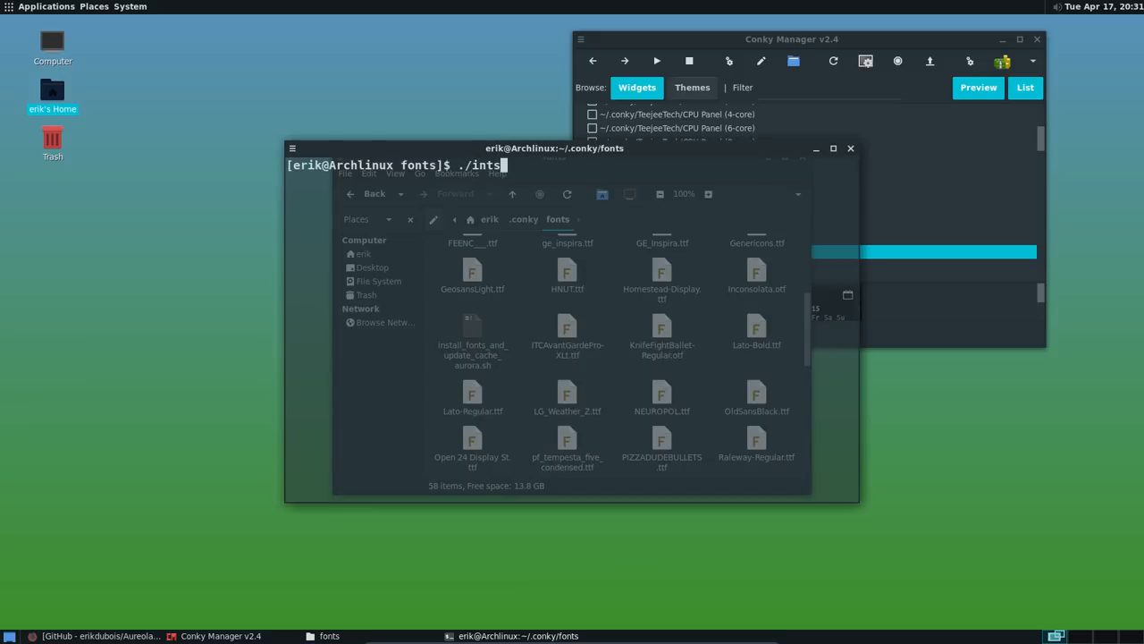
{"action": "key", "text": "Return"}
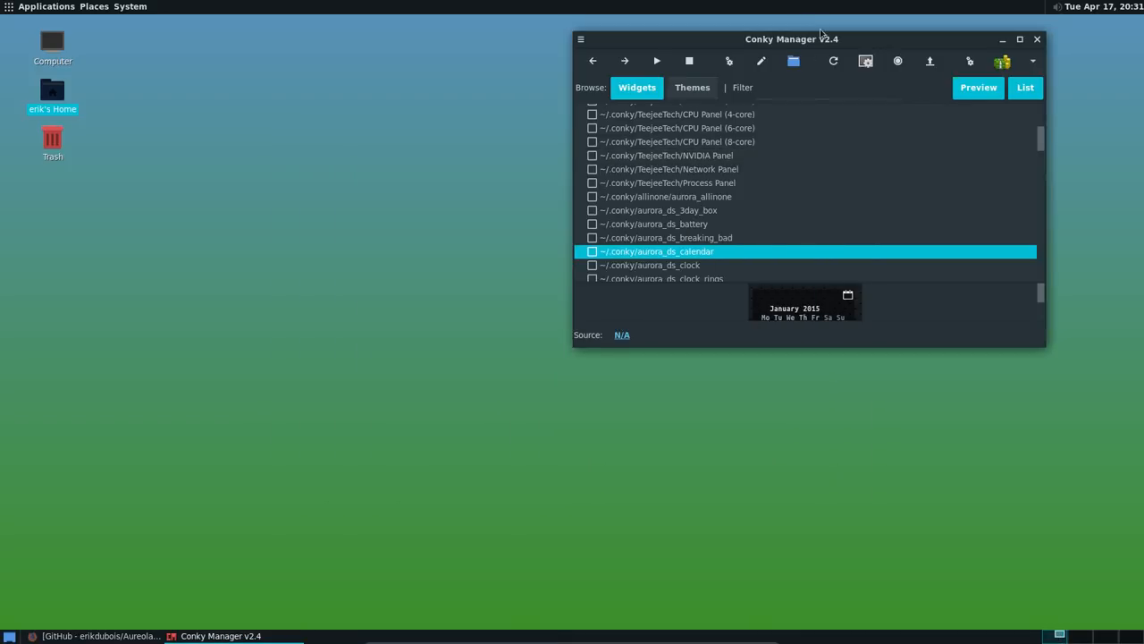
Try aurora_ds_clock and turn it off, then switch on aurora_ds_frozen_cherry
{"action": "left_click_drag", "start_coordinate": [791, 38], "coordinate": [485, 130]}
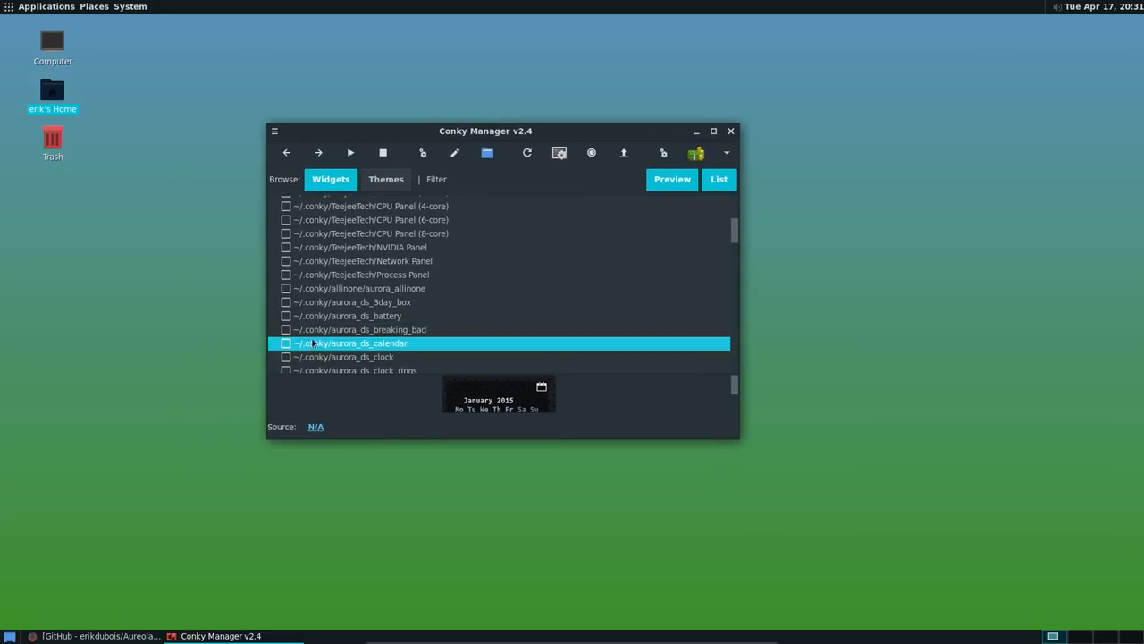
{"action": "left_click", "coordinate": [286, 344]}
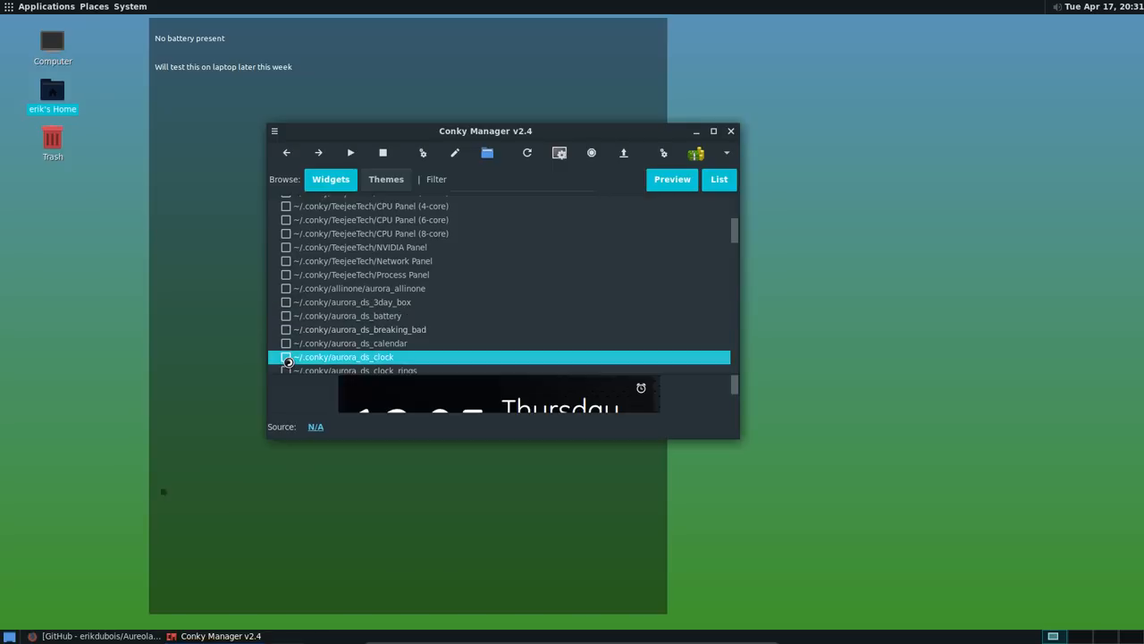
{"action": "left_click", "coordinate": [286, 316]}
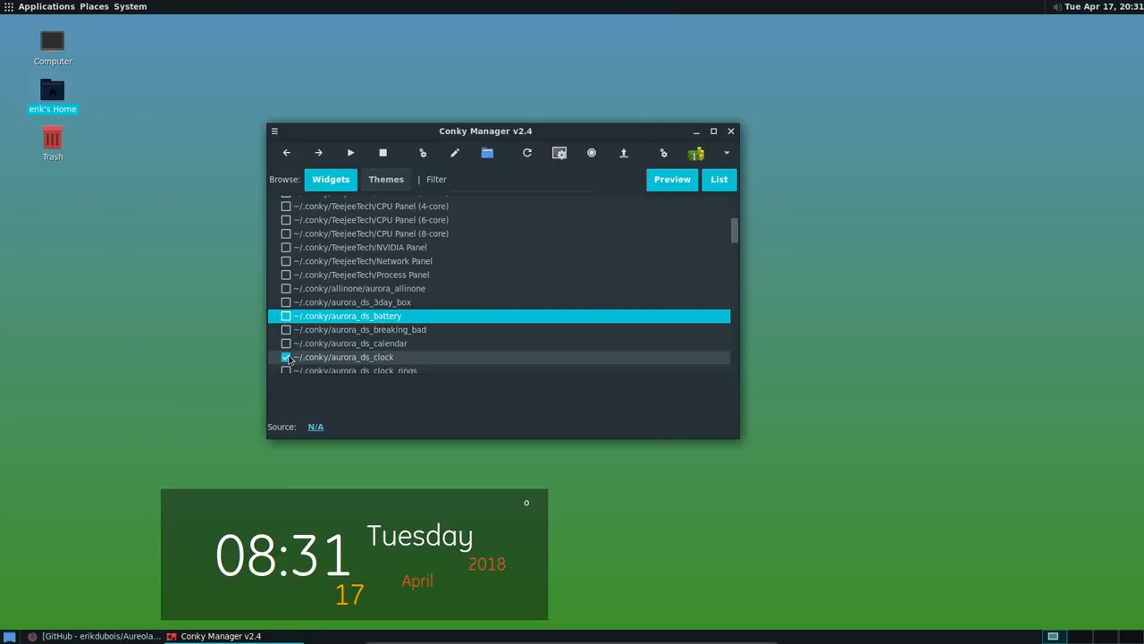
{"action": "left_click", "coordinate": [287, 357]}
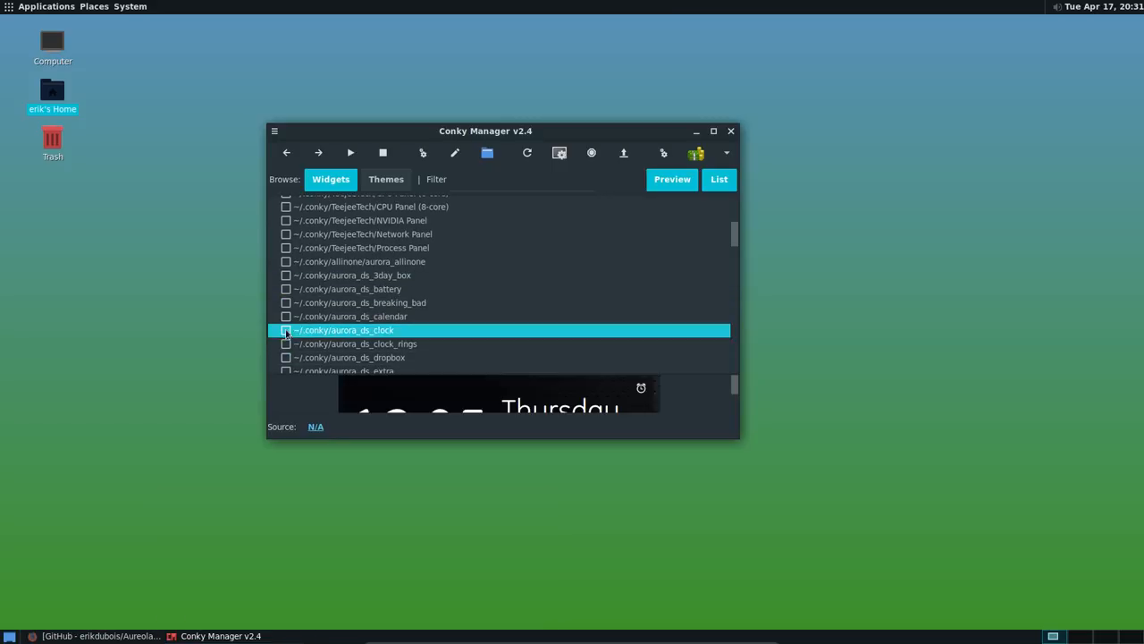
{"action": "left_click", "coordinate": [349, 357]}
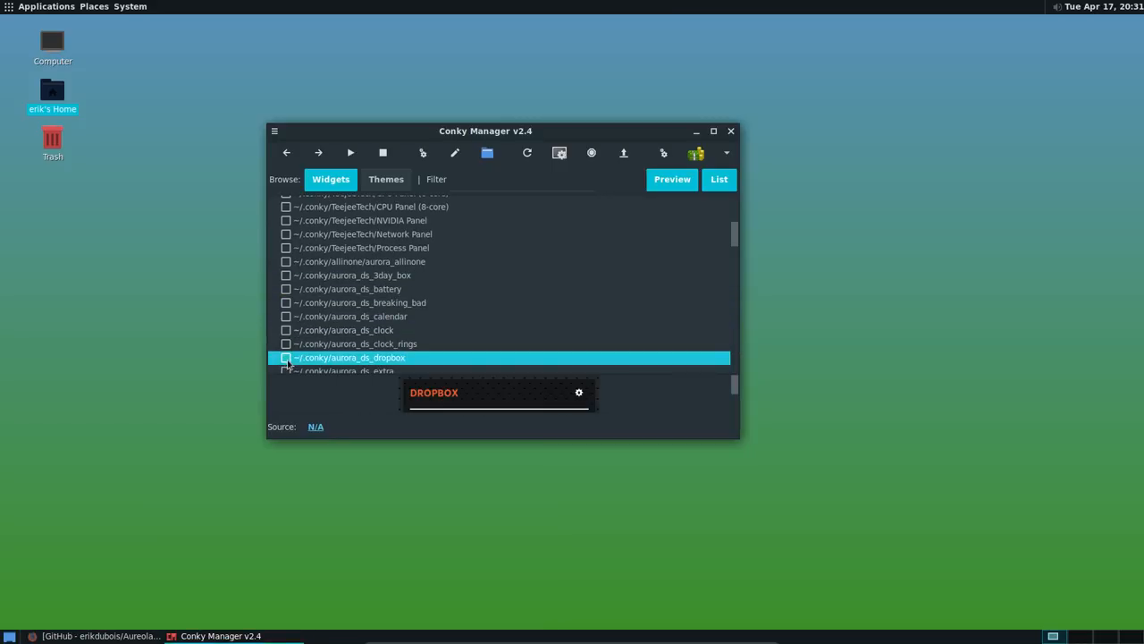
{"action": "scroll", "scroll_direction": "down", "scroll_amount": 3}
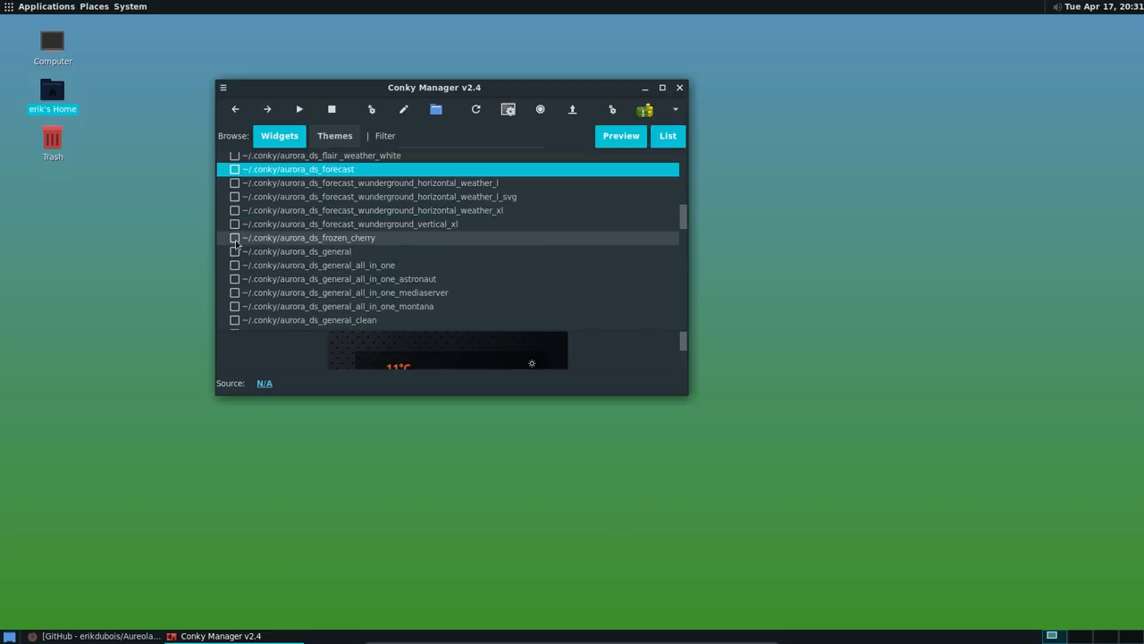
{"action": "left_click", "coordinate": [234, 237]}
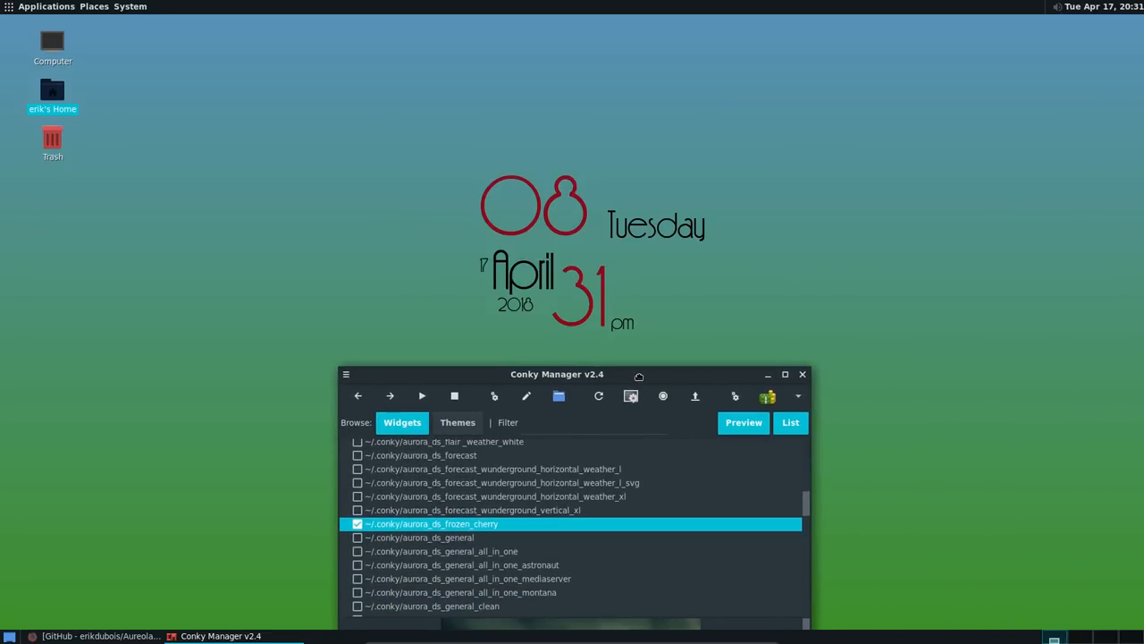
Turn off the frozen cherry clock widget and reposition the manager window
{"action": "left_click_drag", "start_coordinate": [557, 373], "coordinate": [542, 314]}
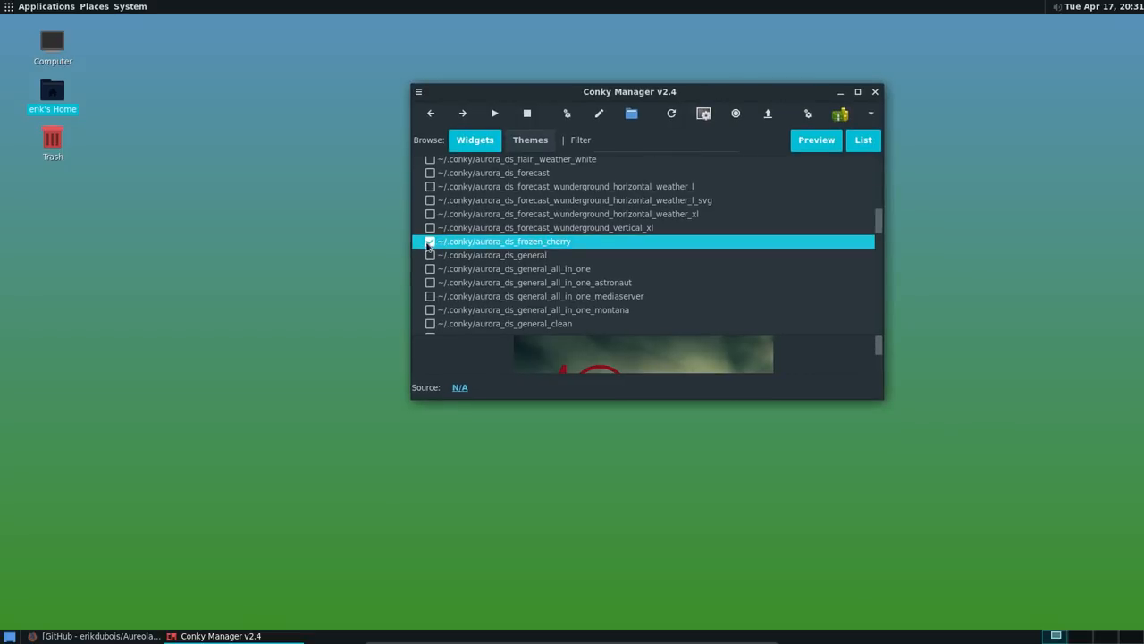
{"action": "left_click", "coordinate": [491, 255]}
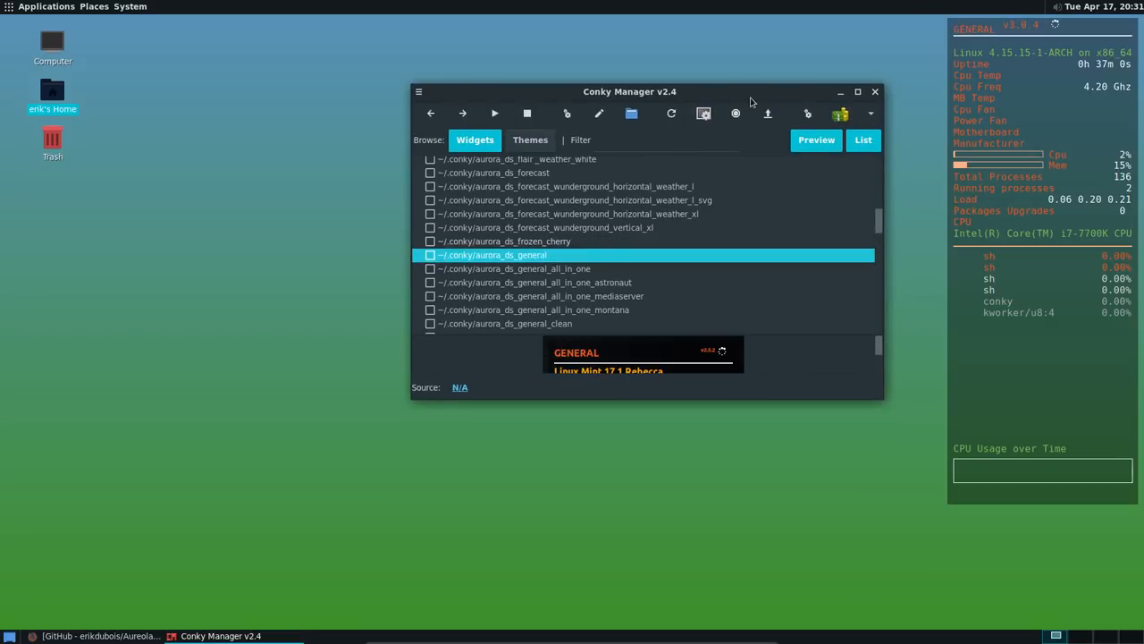
{"action": "left_click_drag", "start_coordinate": [630, 91], "coordinate": [432, 321]}
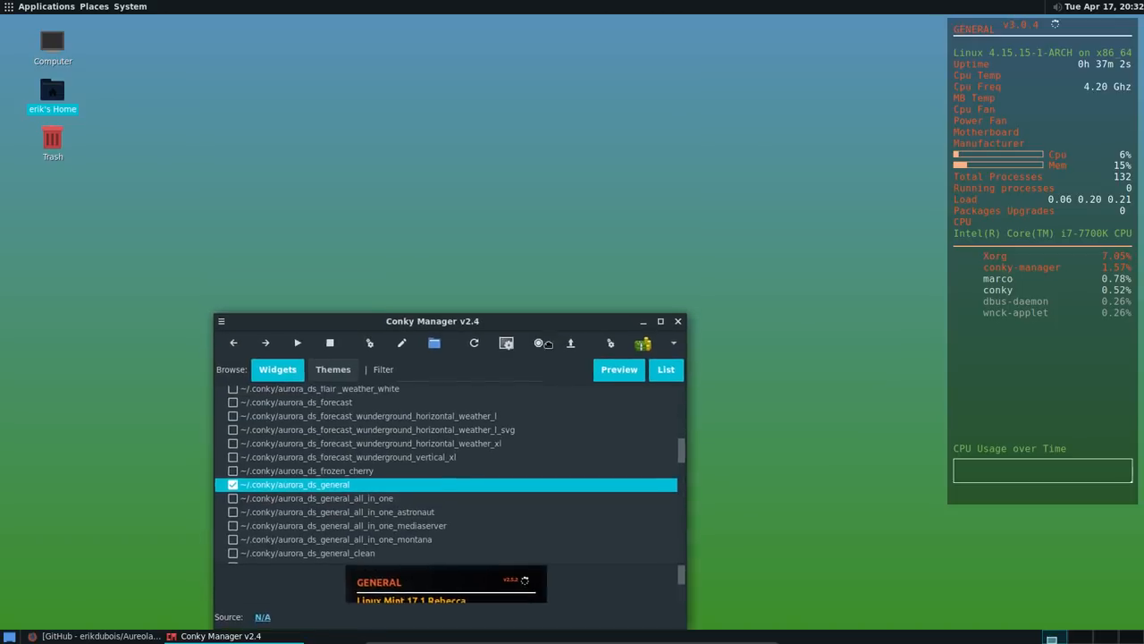
{"action": "left_click_drag", "start_coordinate": [432, 320], "coordinate": [362, 226]}
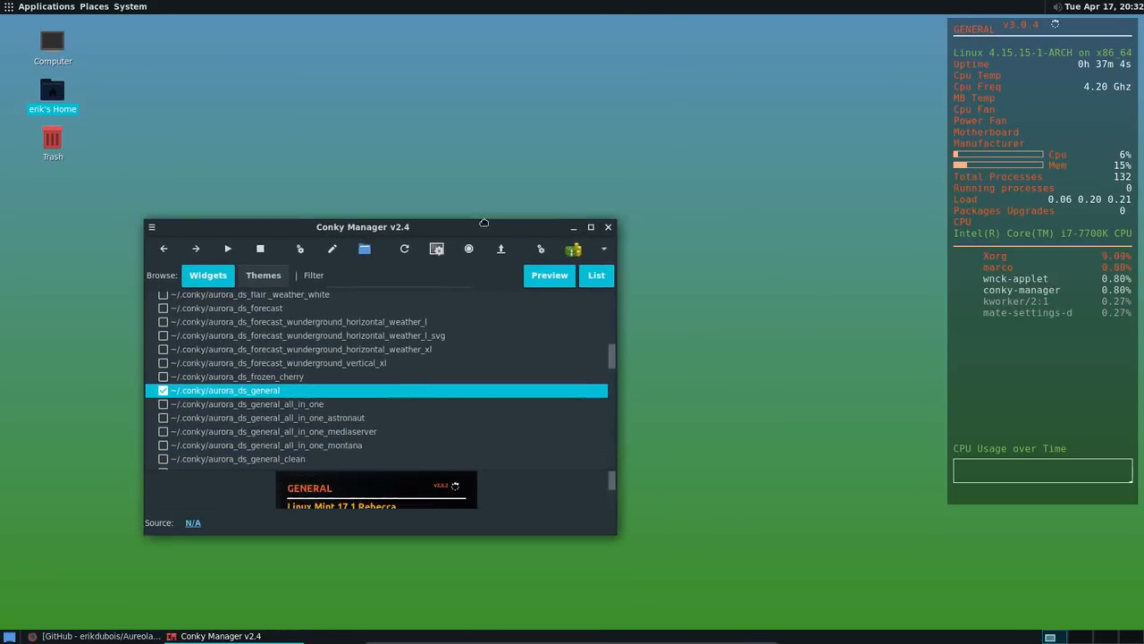
{"action": "left_click_drag", "start_coordinate": [362, 226], "coordinate": [371, 161]}
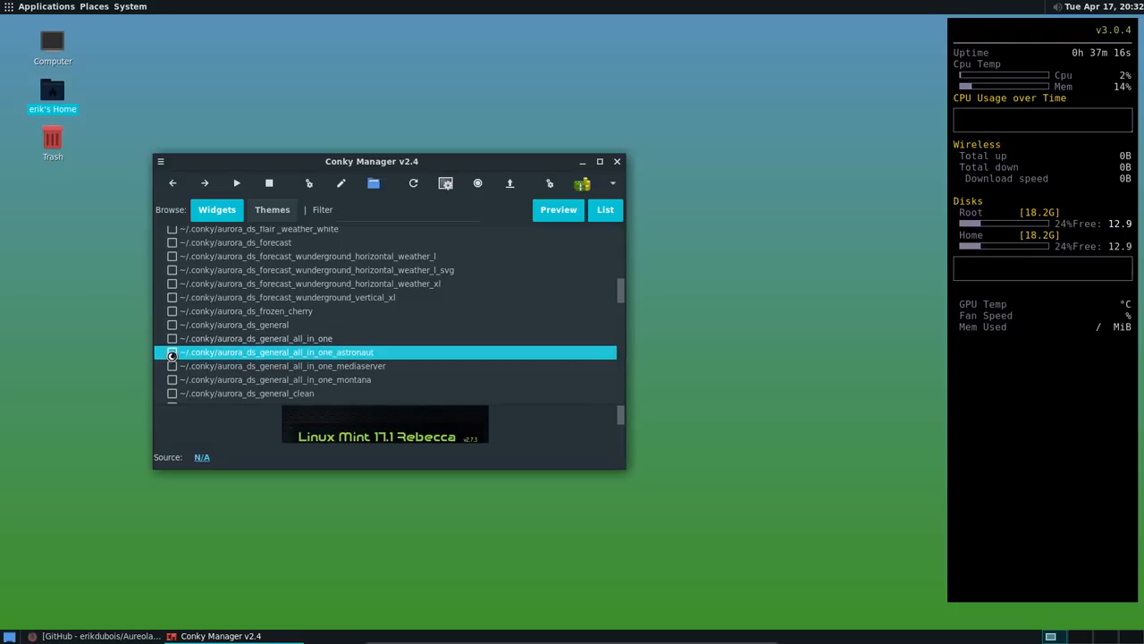
Try the all-in-one astronaut, mediaserver and montana widgets, toggling each off again
{"action": "left_click", "coordinate": [282, 366]}
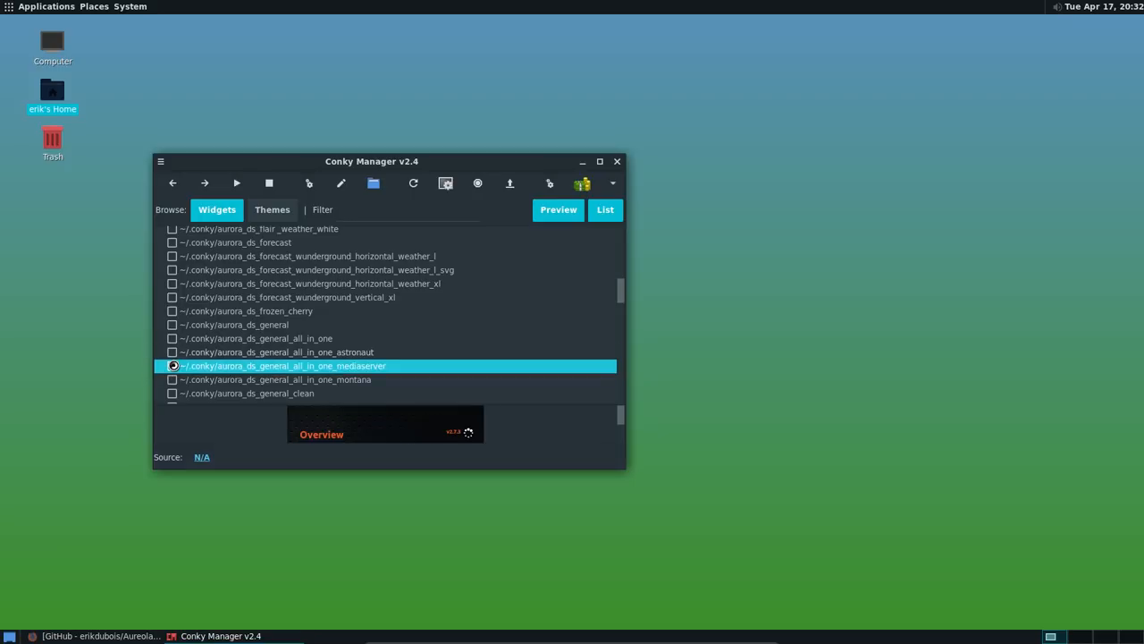
{"action": "left_click", "coordinate": [173, 366]}
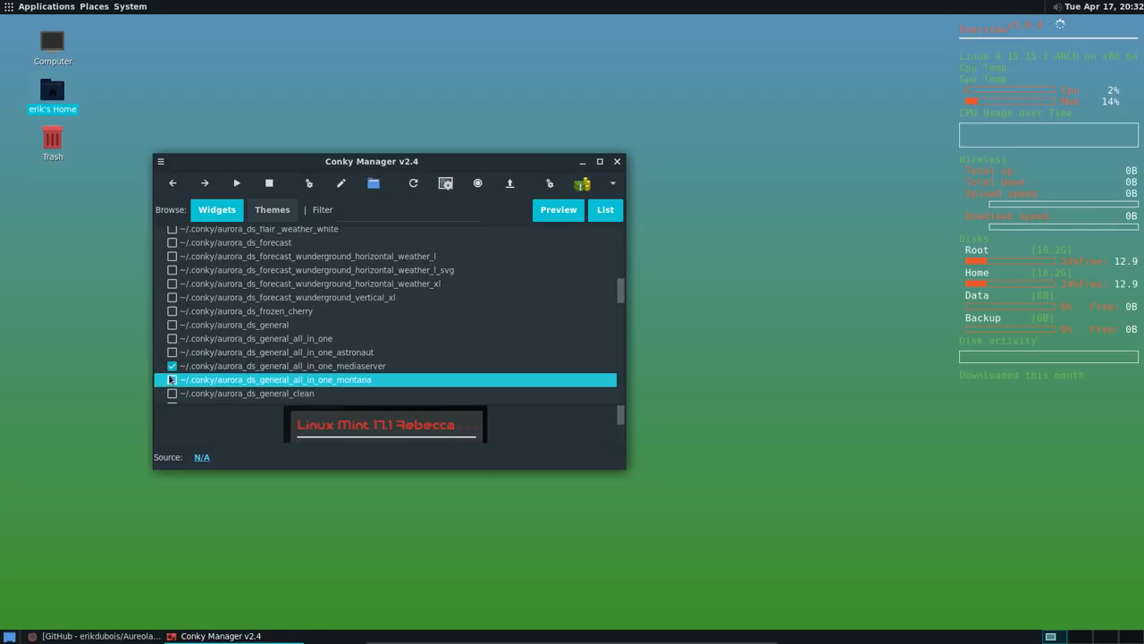
{"action": "left_click", "coordinate": [171, 379]}
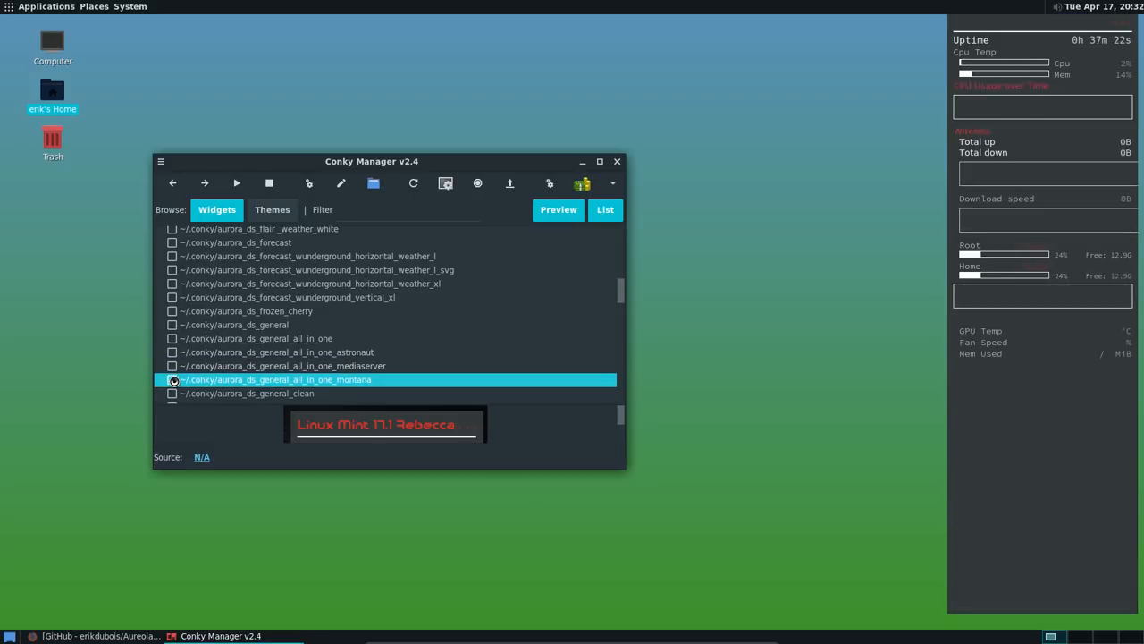
{"action": "left_click", "coordinate": [172, 379]}
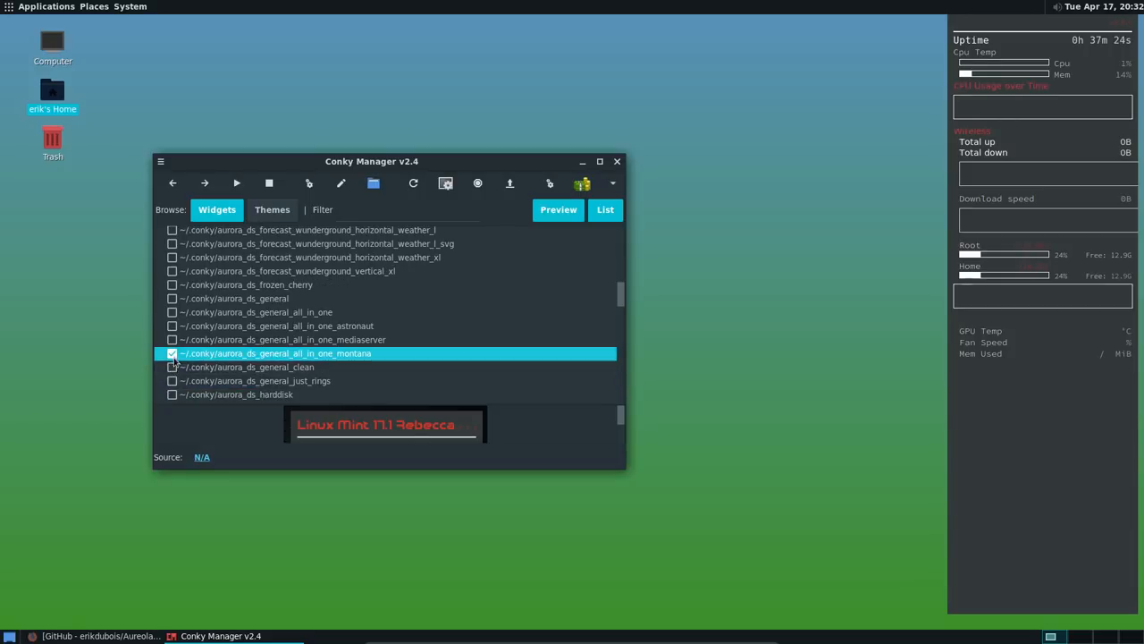
{"action": "left_click", "coordinate": [246, 366]}
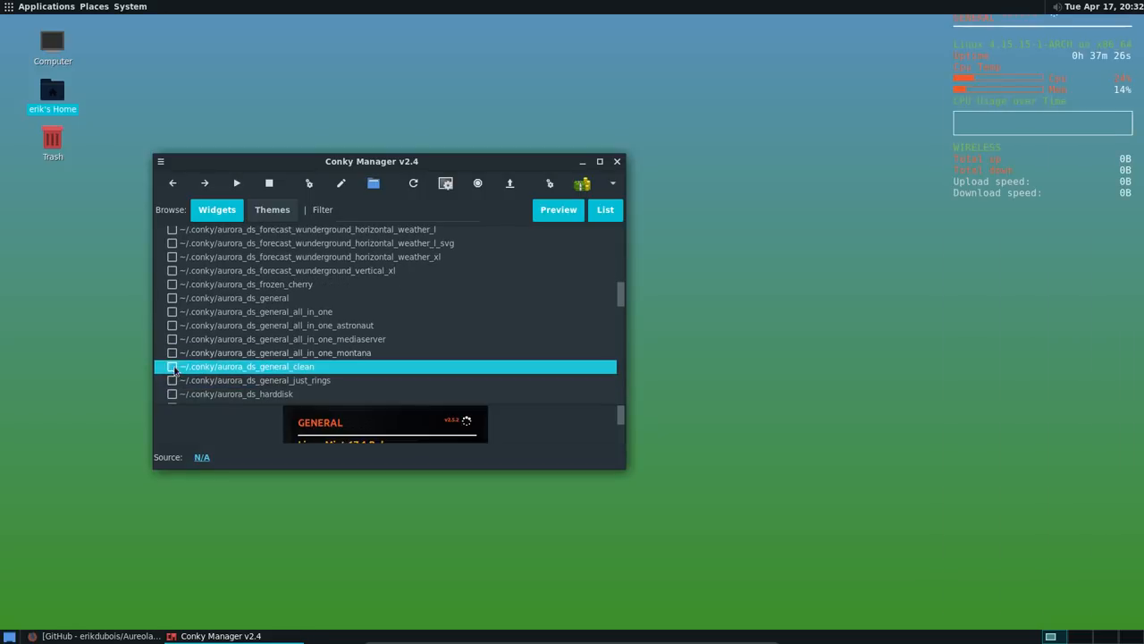
Further down the list, try the general just rings and infinity widgets
{"action": "scroll", "scroll_direction": "down", "scroll_amount": 3}
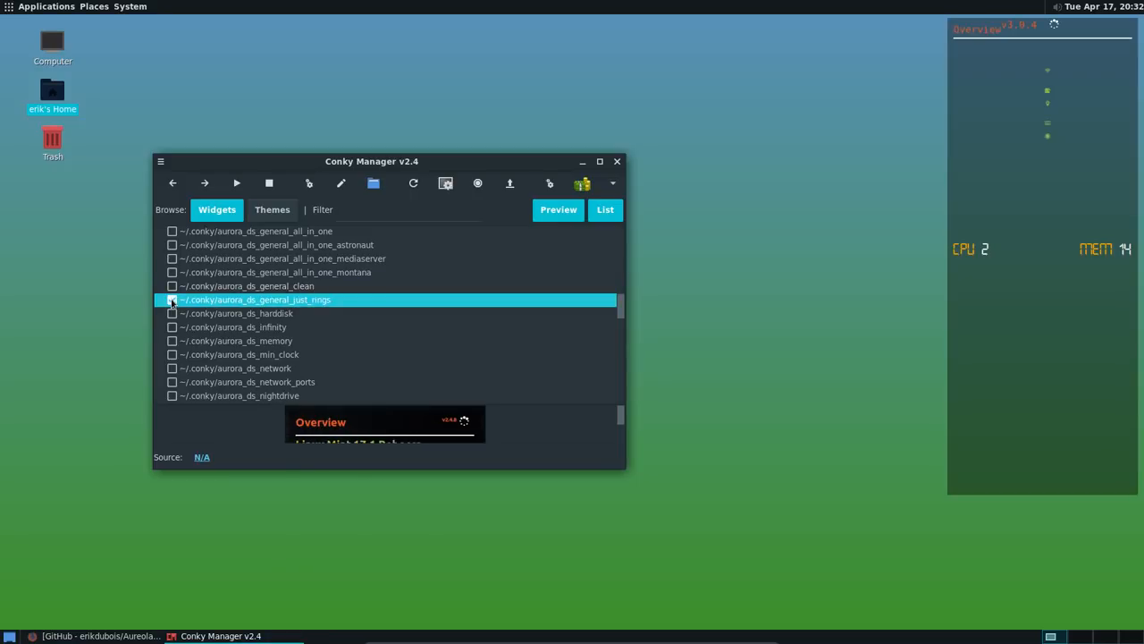
{"action": "left_click", "coordinate": [171, 313]}
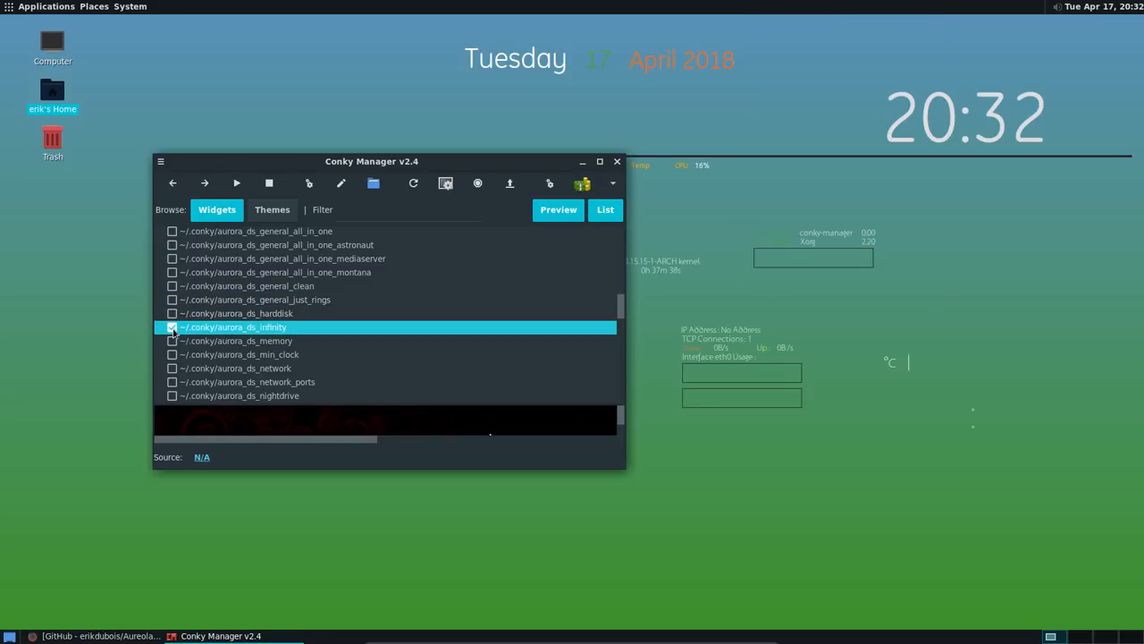
{"action": "left_click", "coordinate": [172, 326]}
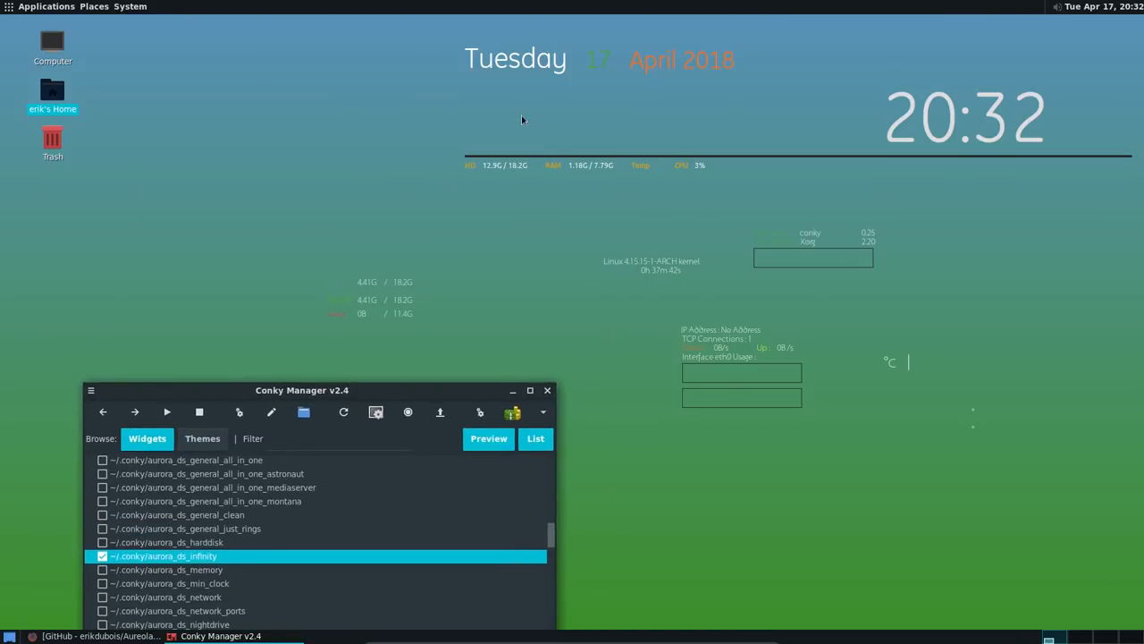
{"action": "left_click_drag", "start_coordinate": [301, 390], "coordinate": [307, 159]}
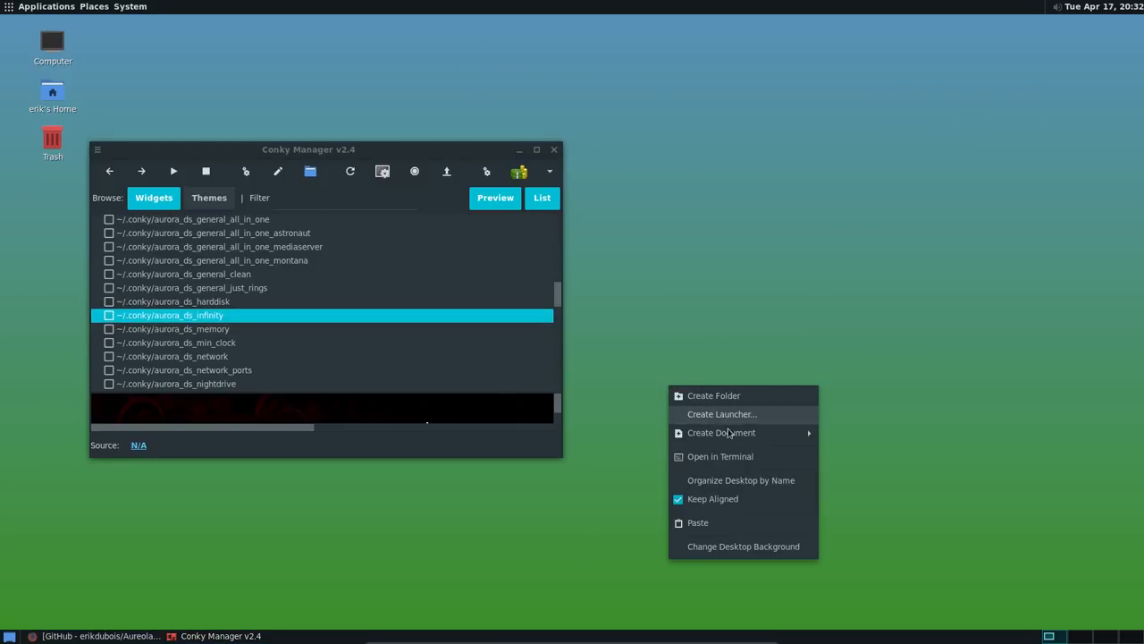
From a Desktop terminal, search yaourt for trizen and select entry 4
{"action": "left_click", "coordinate": [720, 456]}
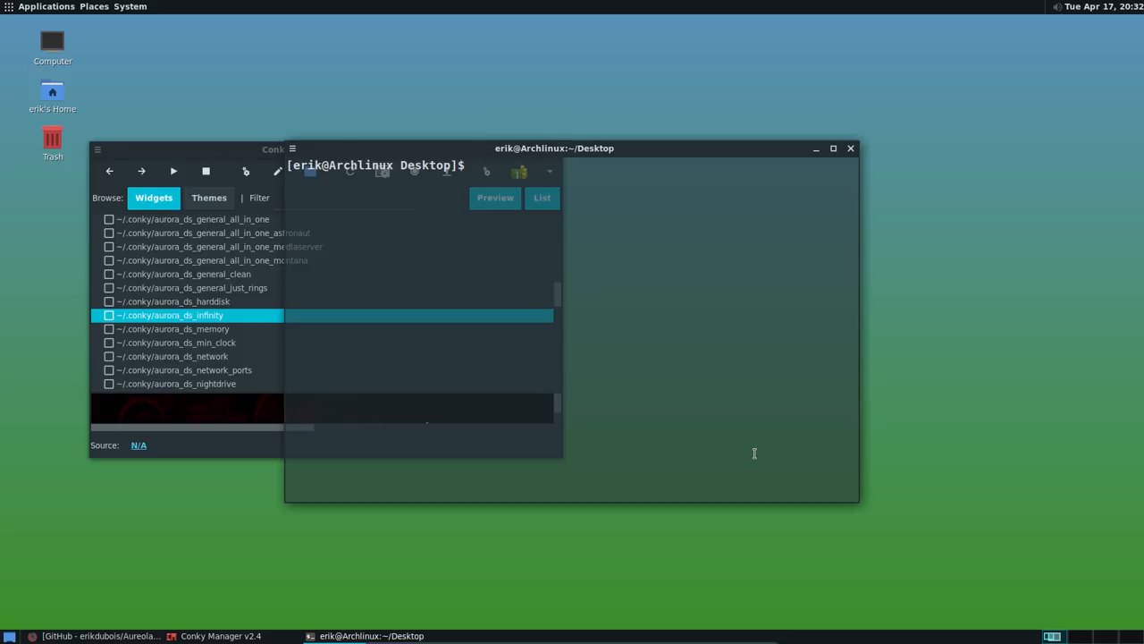
{"action": "type", "text": "y"}
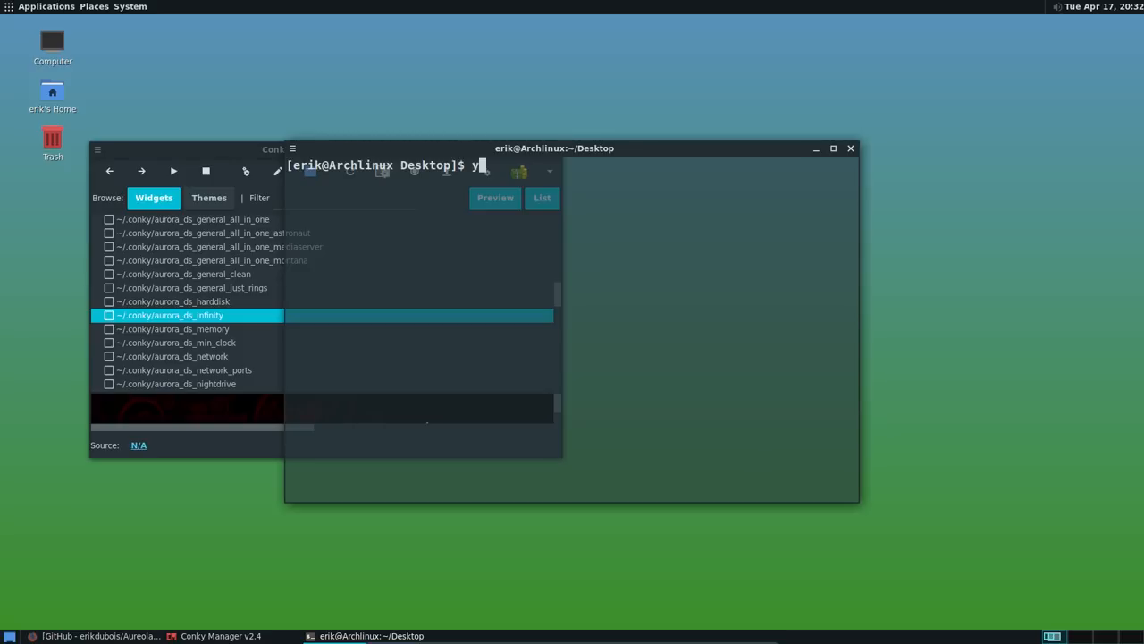
{"action": "type", "text": "aourt t"}
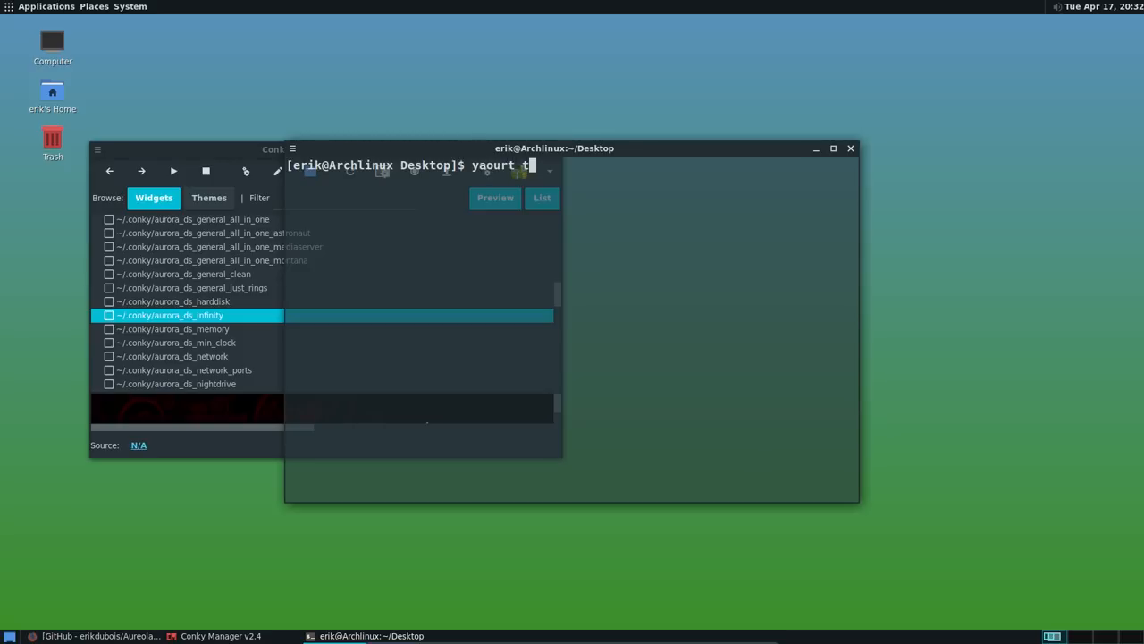
{"action": "key", "text": "Return"}
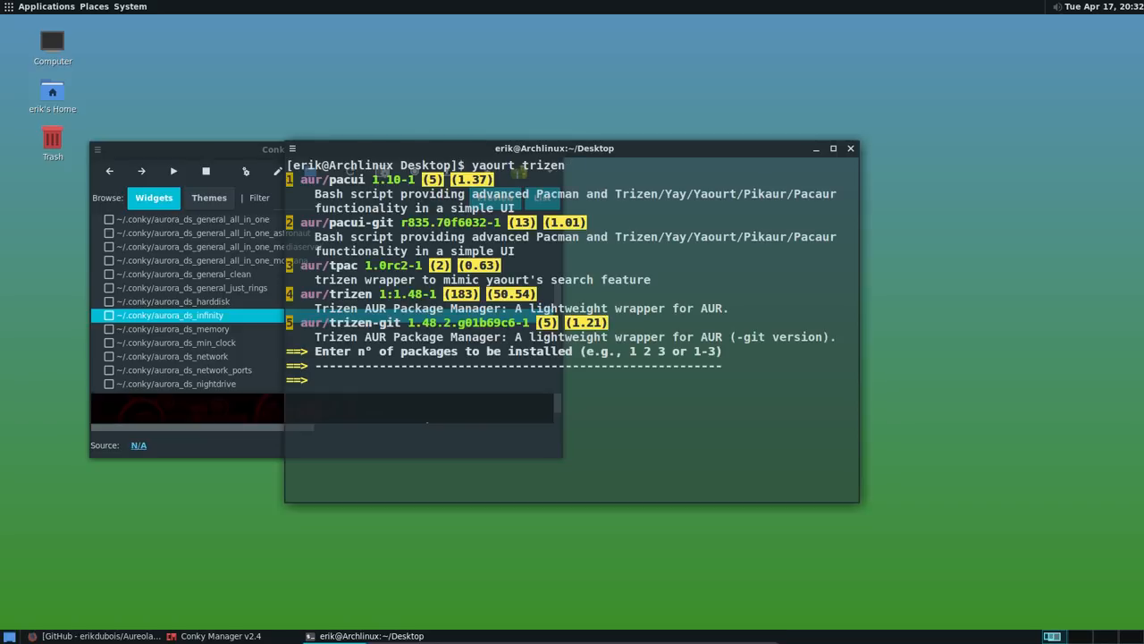
{"action": "type", "text": "4"}
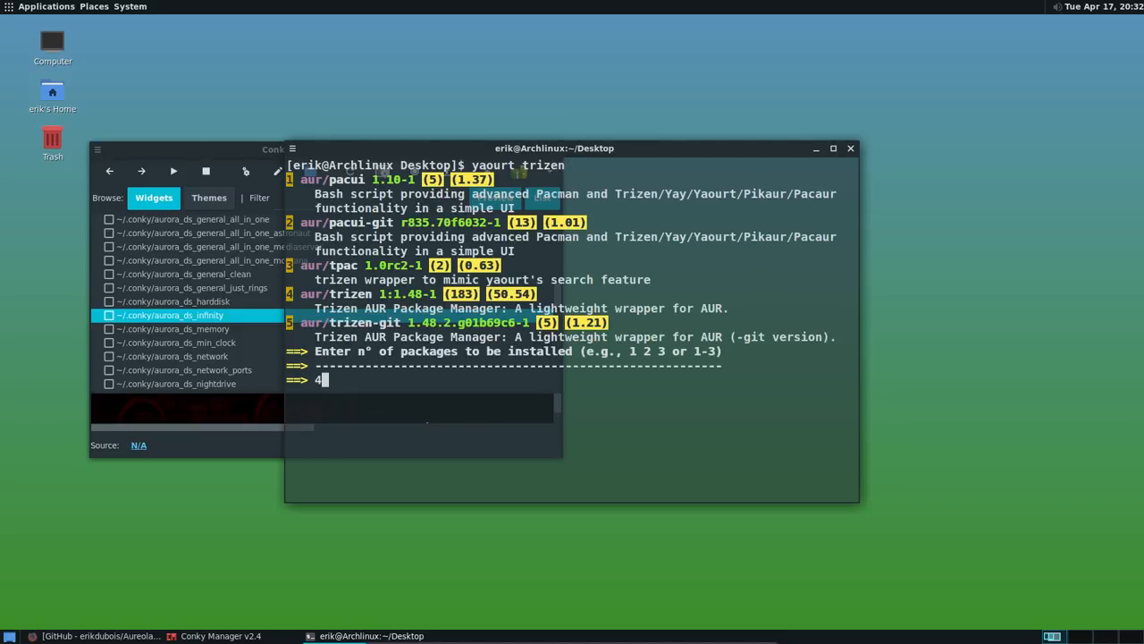
{"action": "key", "text": "Return"}
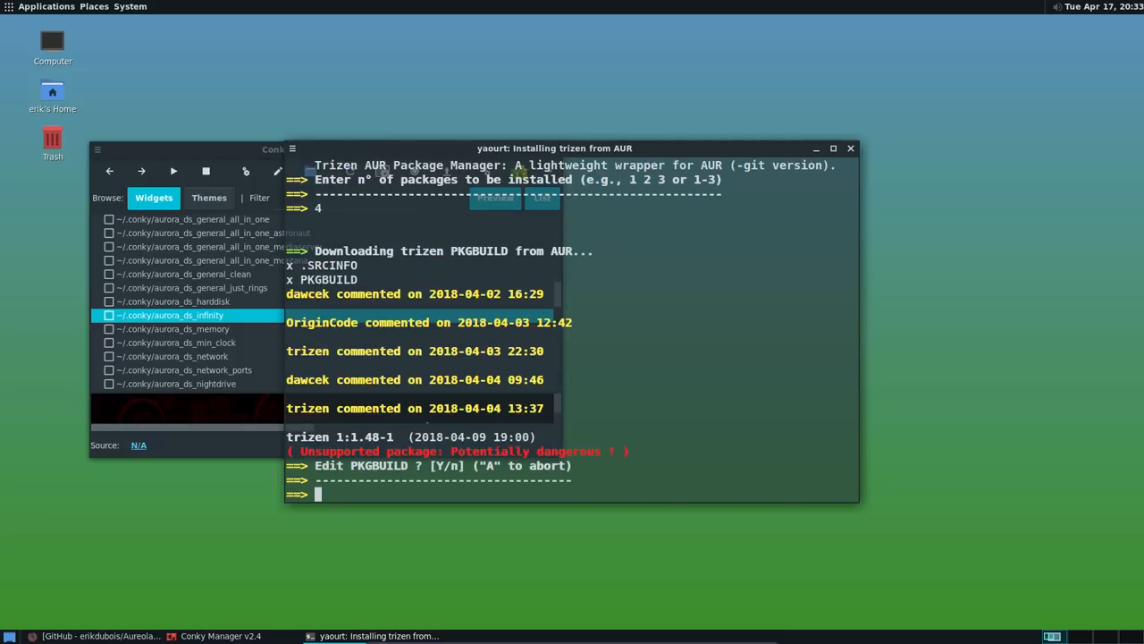
Reselect trizen as entry 4 and answer y to continue installing it
{"action": "type", "text": "nux Desktop]$ yaourt trizen"}
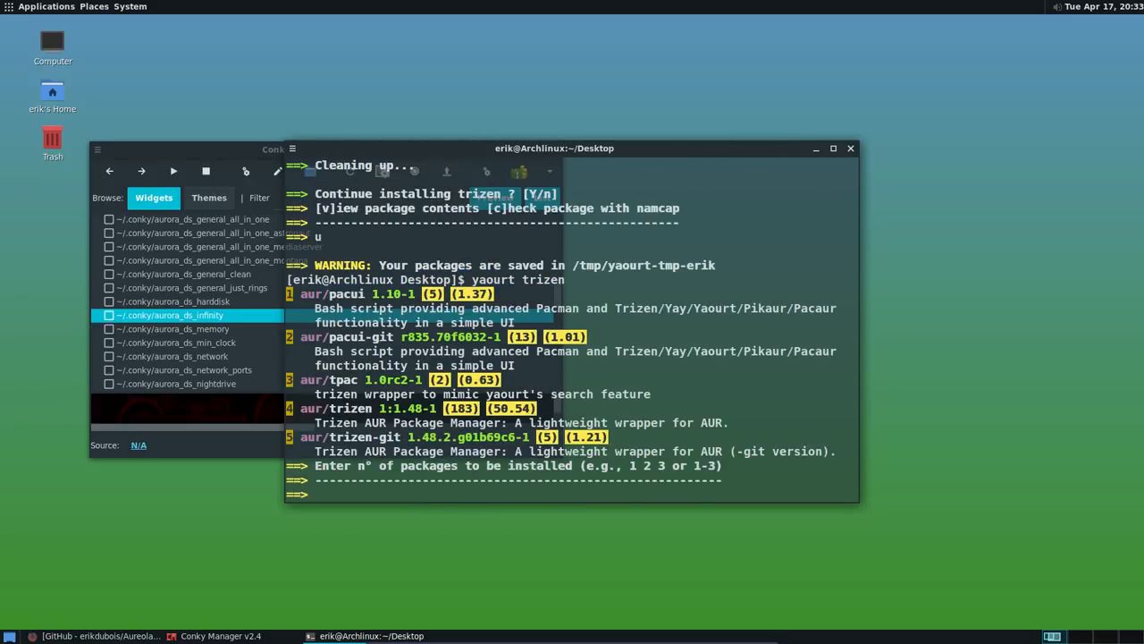
{"action": "type", "text": "4"}
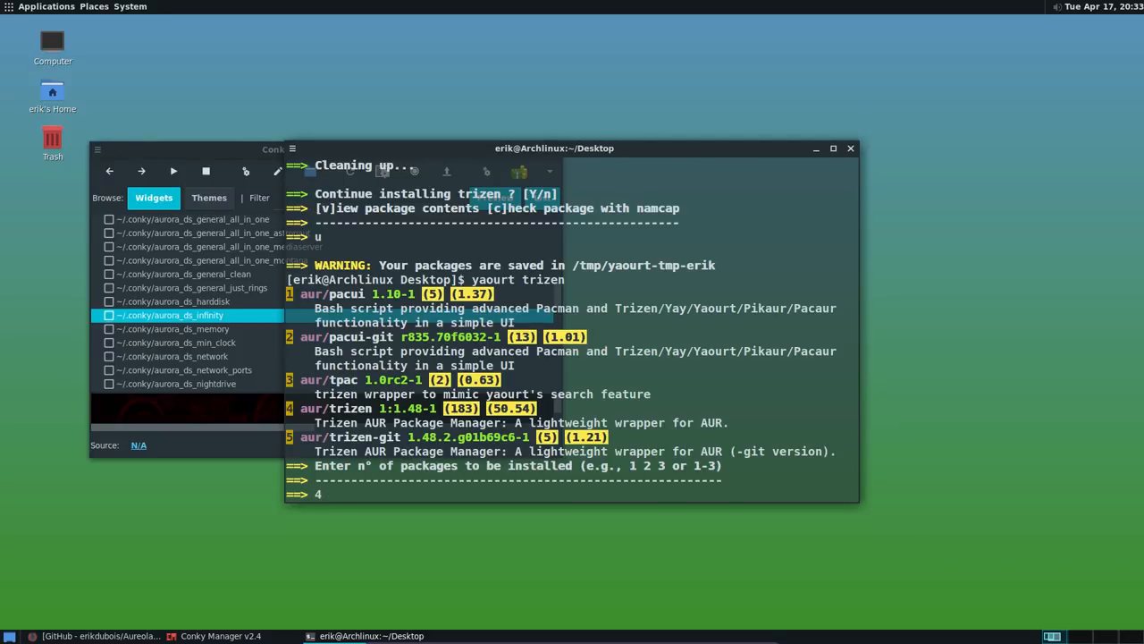
{"action": "key", "text": "Return"}
{"action": "type", "text": "n"}
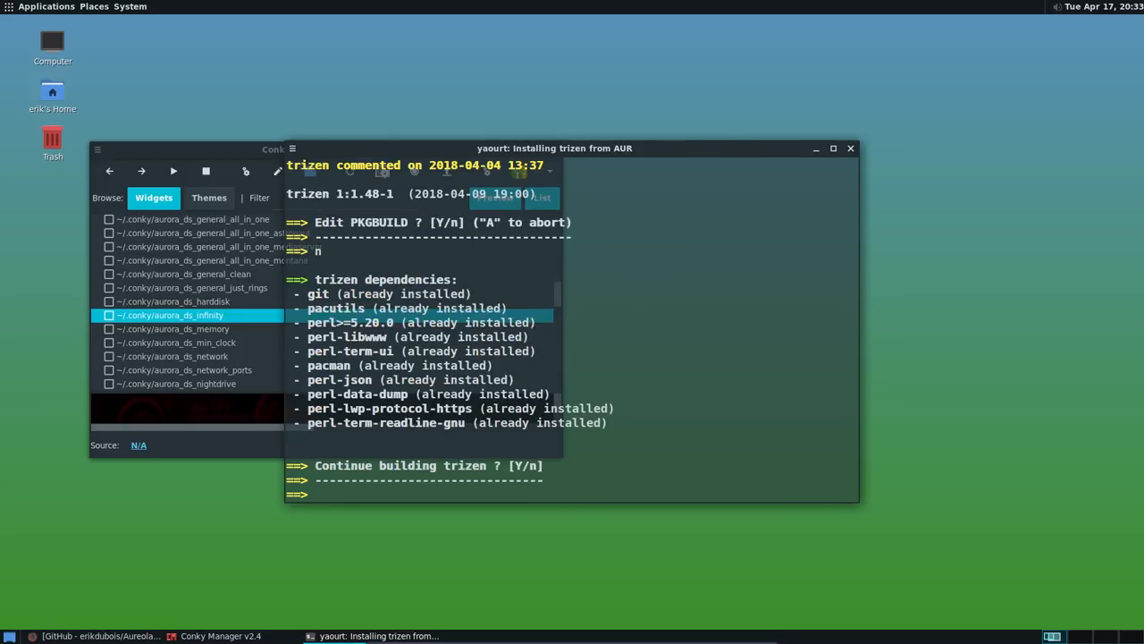
{"action": "type", "text": "y"}
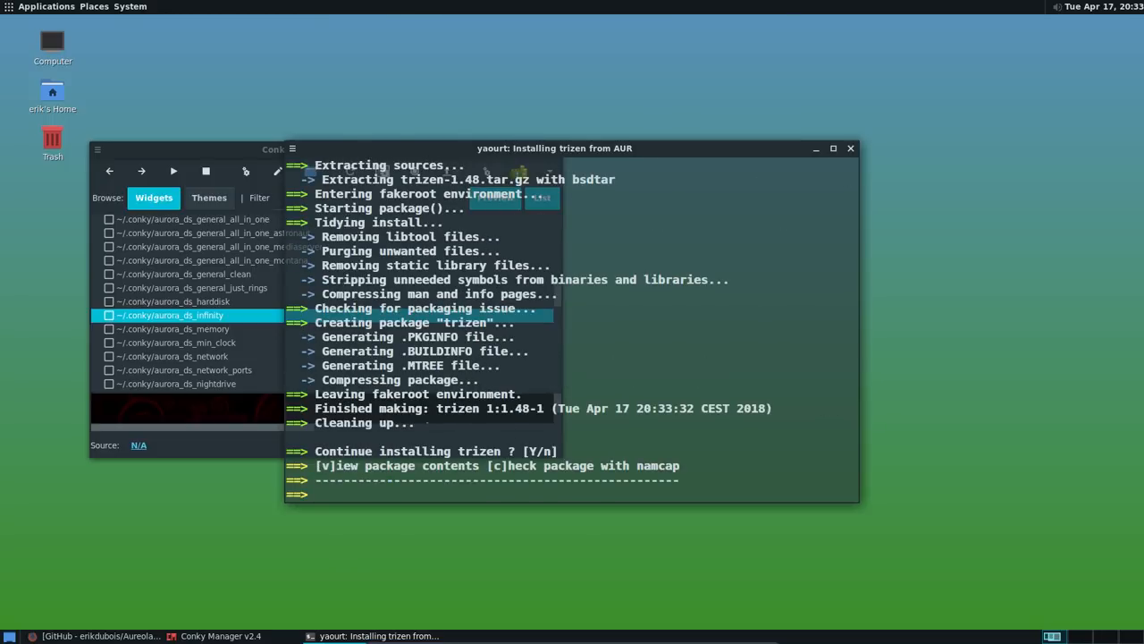
{"action": "type", "text": "y"}
{"action": "type", "text": "tr"}
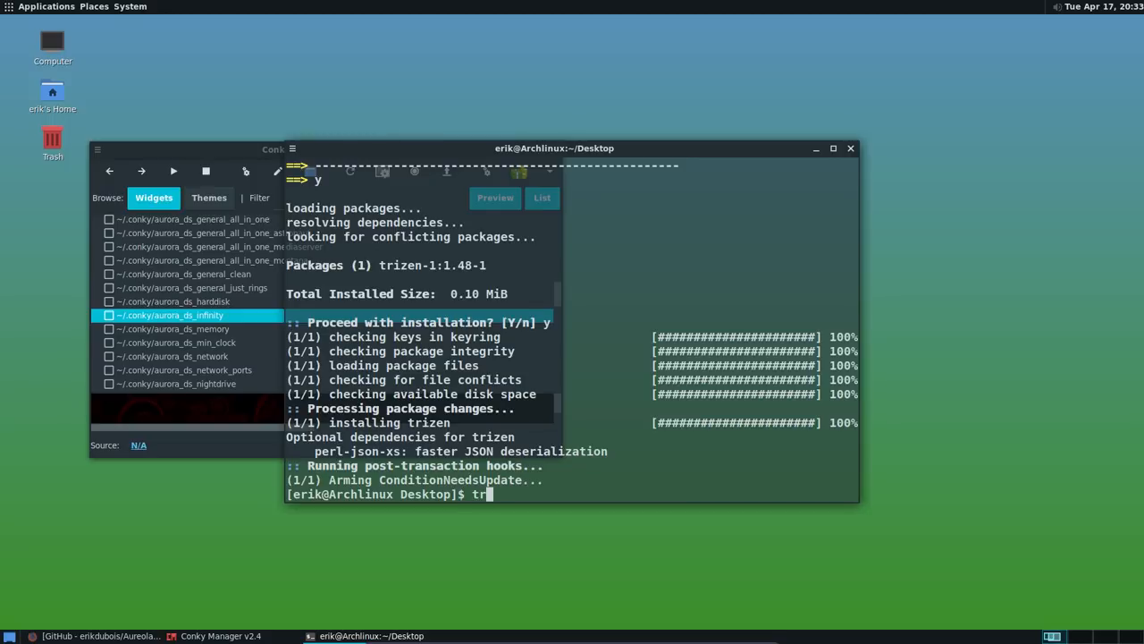
Build conky-lua-archers via 'trizen conky archers': package 1, no PKGBUILD edit, install dependencies
{"action": "type", "text": "izen conky"}
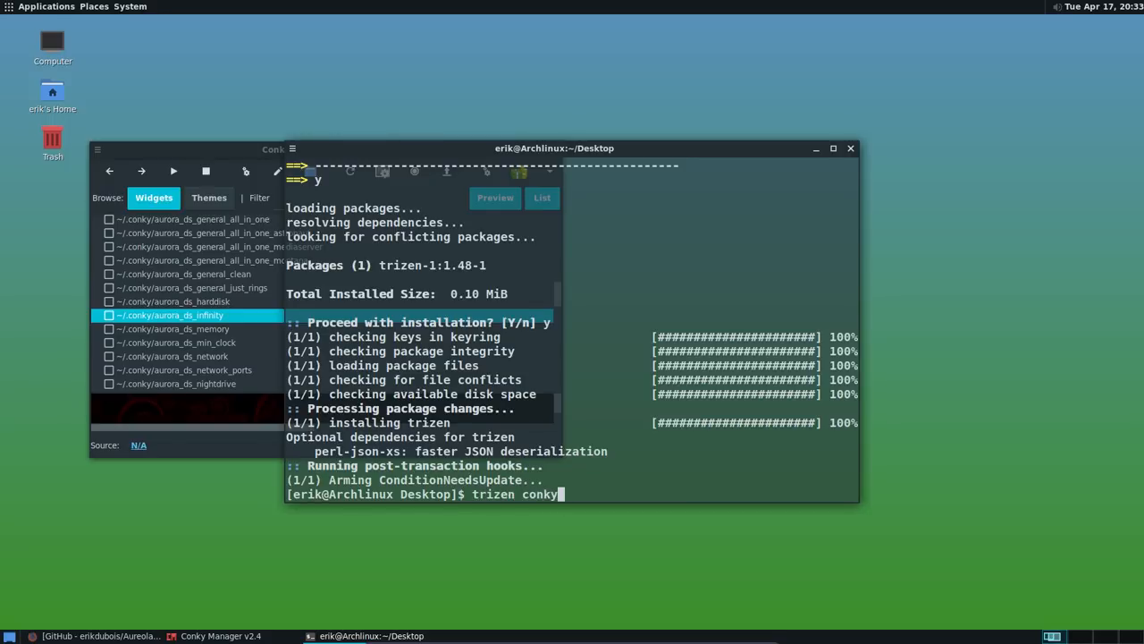
{"action": "type", "text": "archers"}
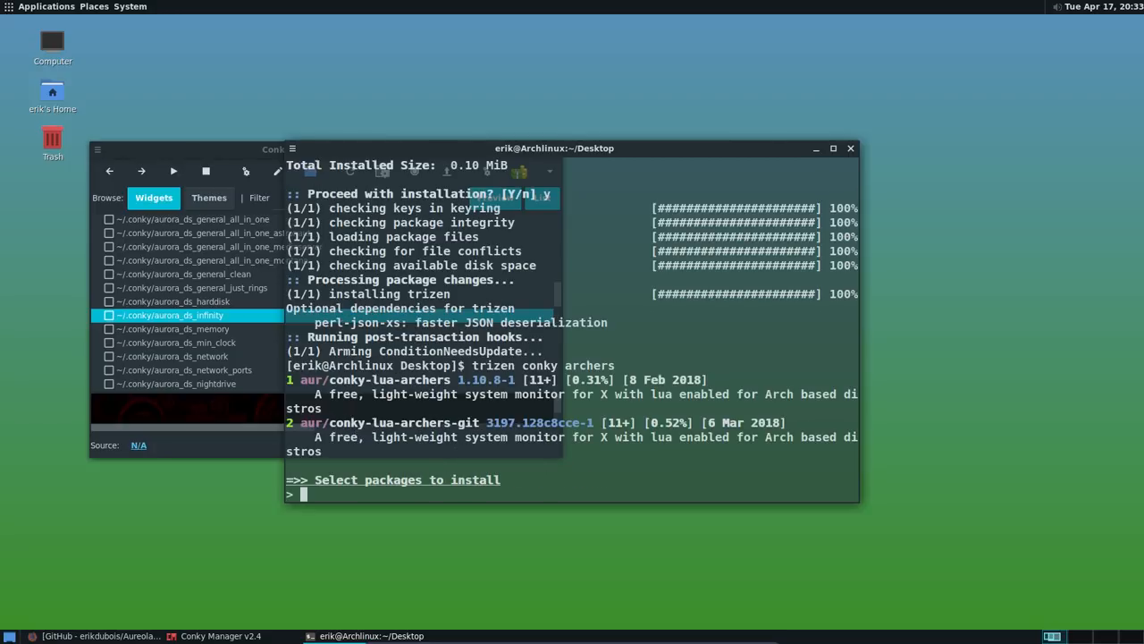
{"action": "type", "text": "1"}
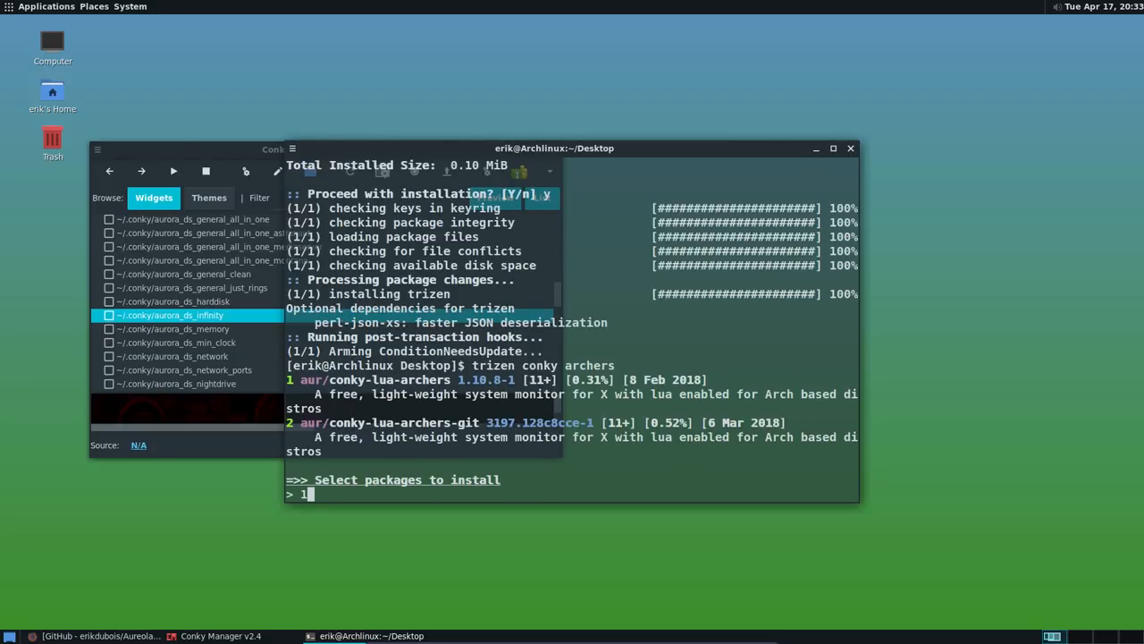
{"action": "key", "text": "Return"}
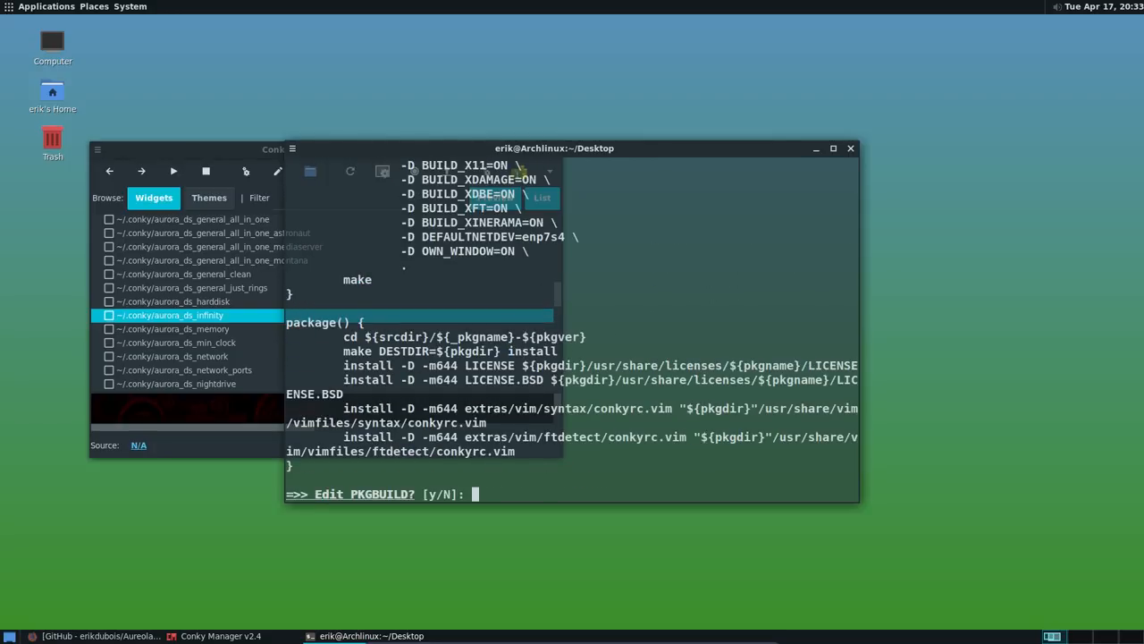
{"action": "type", "text": "N"}
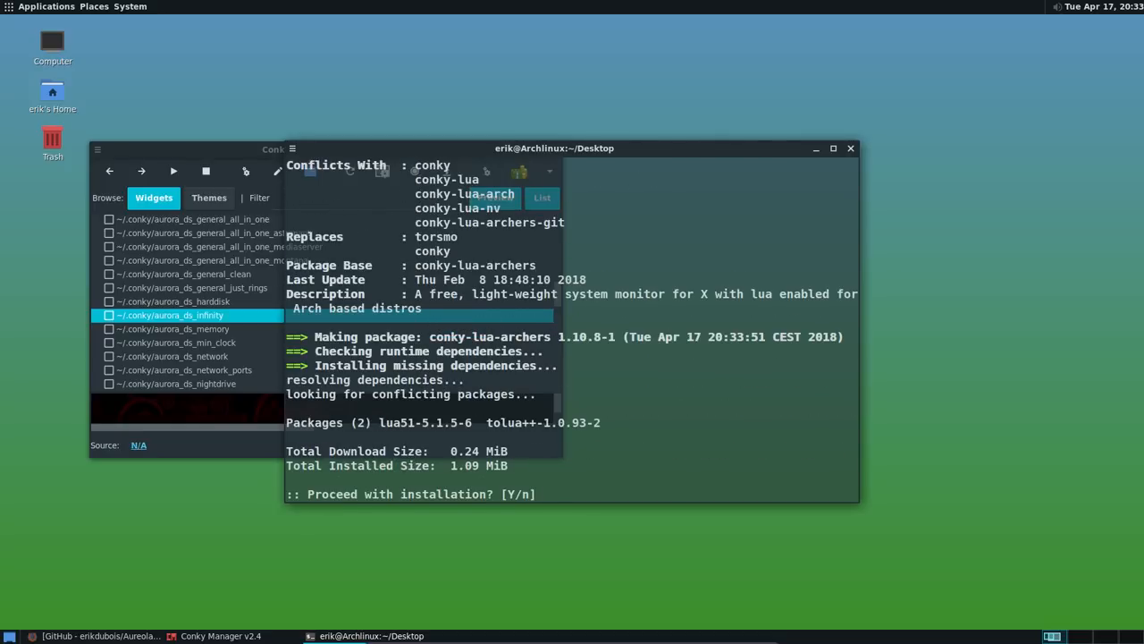
{"action": "type", "text": "Y"}
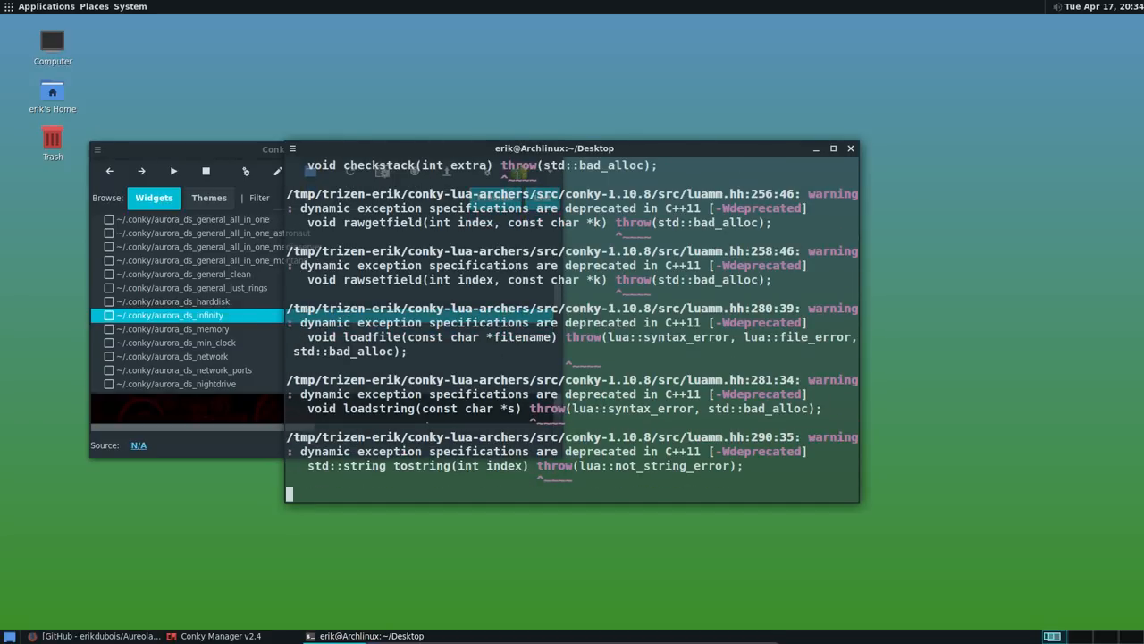
{"action": "mouse_move", "coordinate": [388, 560]}
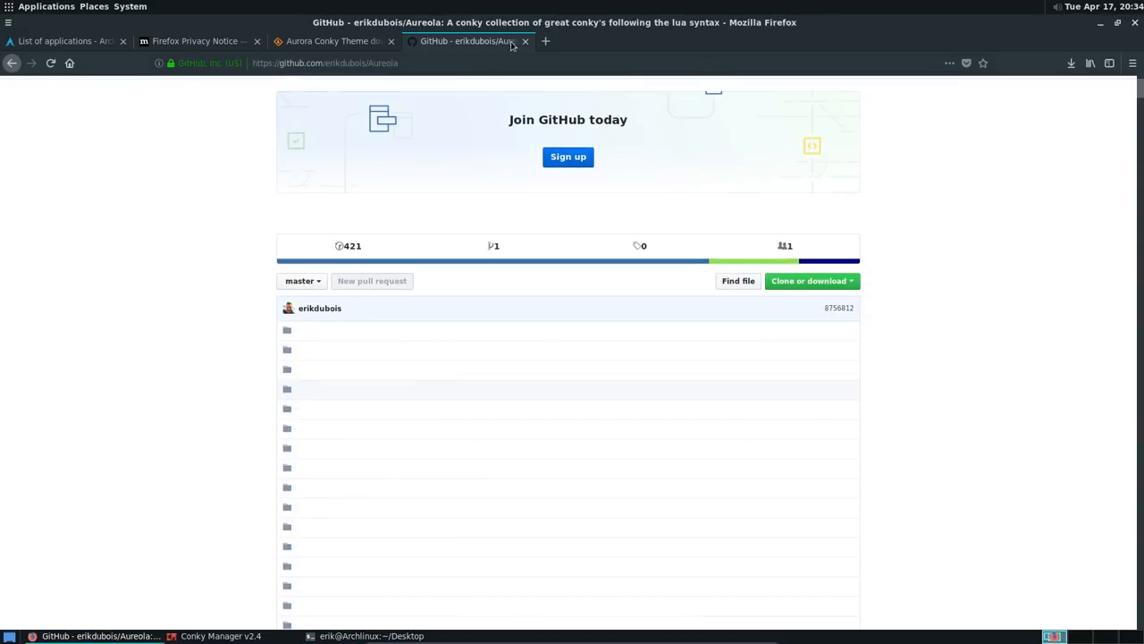
Open arcolinux.com's Post-installation article 'How to speed up your computer during building'
{"action": "left_click", "coordinate": [545, 40]}
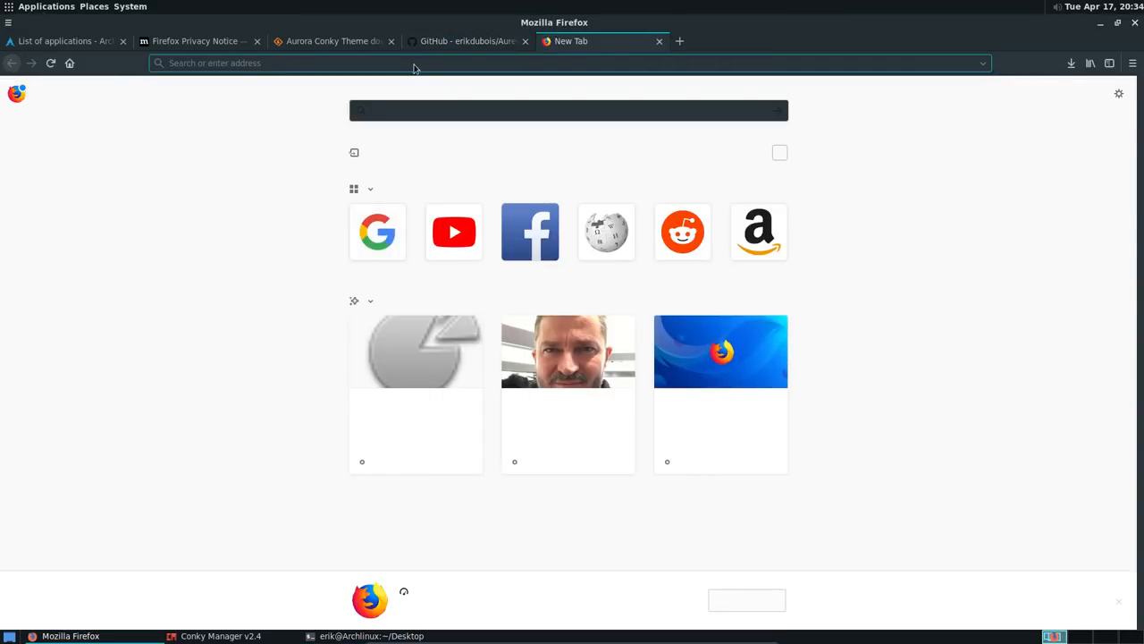
{"action": "type", "text": "arcolinux.com"}
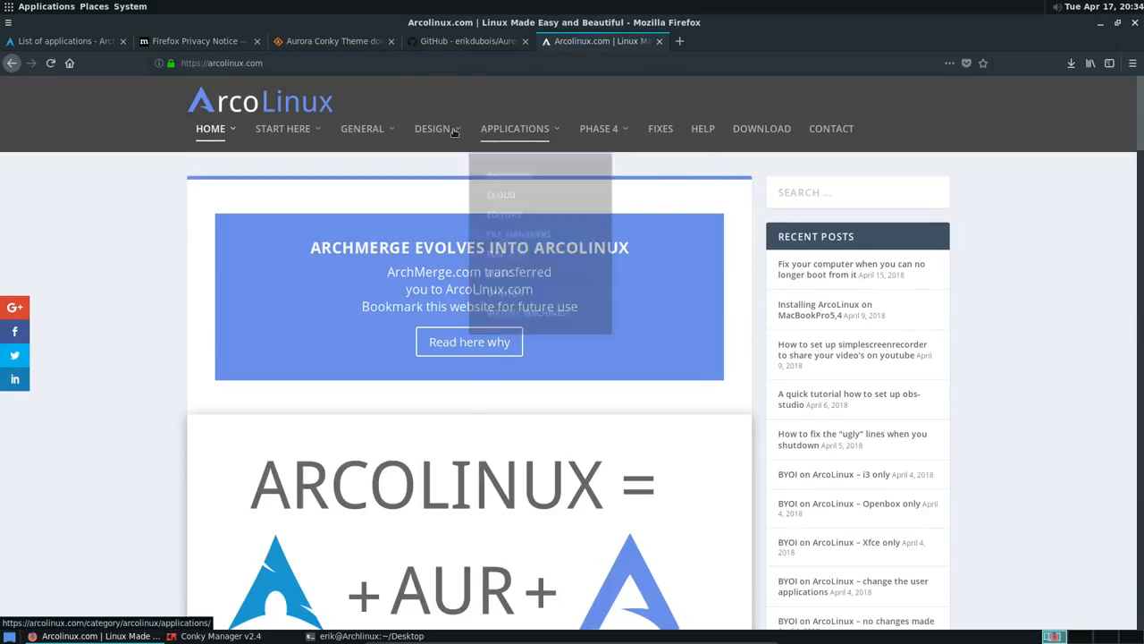
{"action": "left_click", "coordinate": [505, 194]}
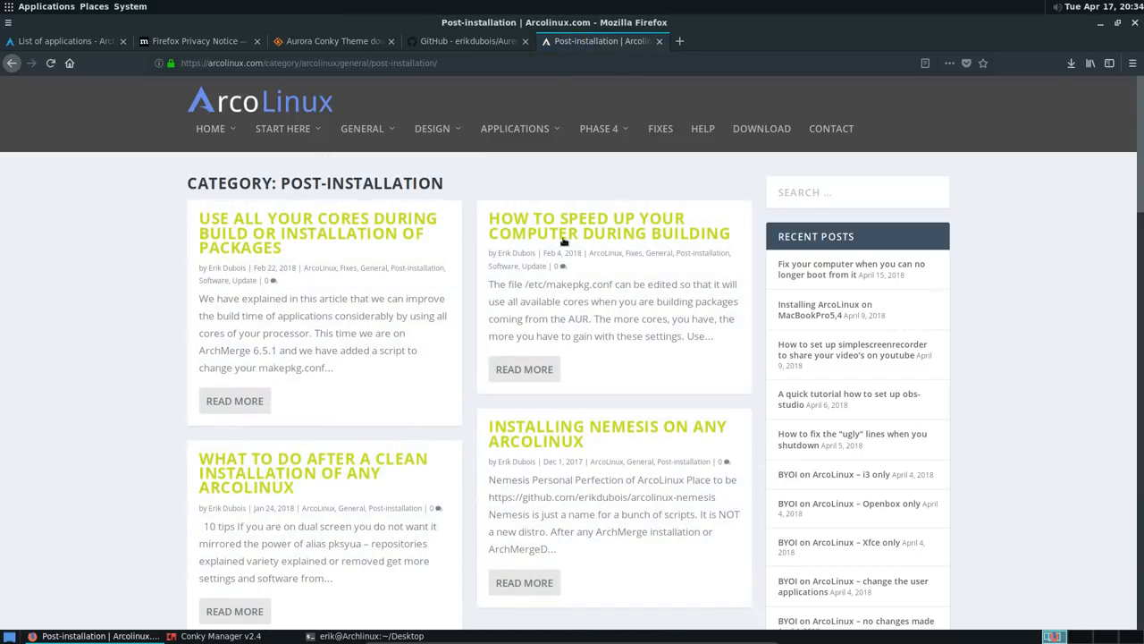
{"action": "left_click", "coordinate": [611, 225]}
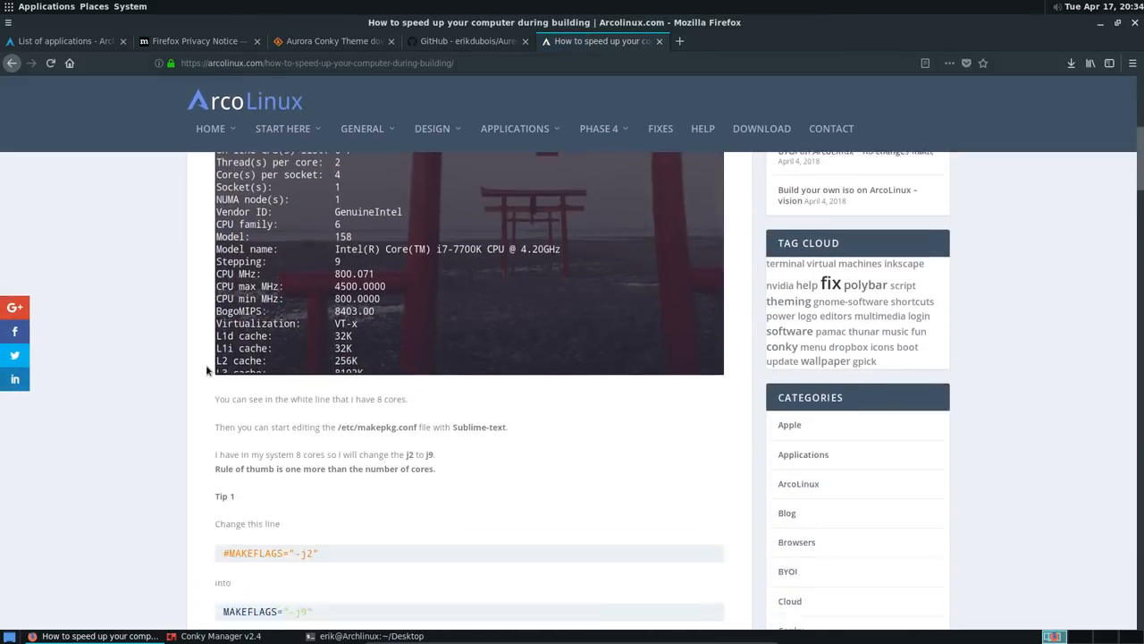
Read through the article, selecting the sentence about having 8 cores
{"action": "scroll", "scroll_direction": "down", "scroll_amount": 3}
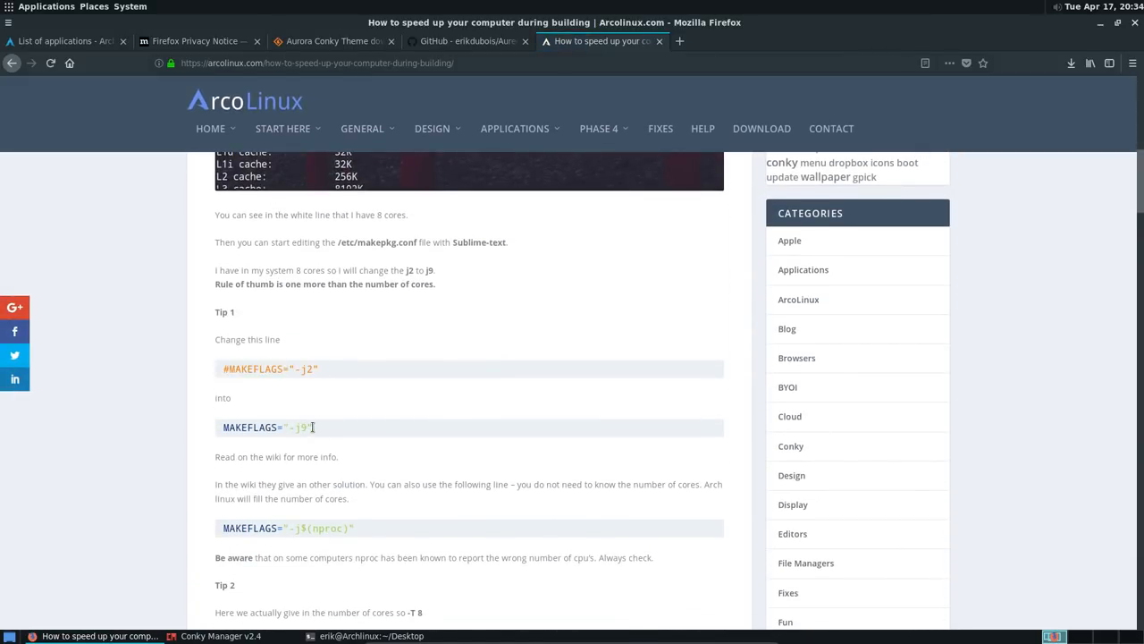
{"action": "triple_click", "coordinate": [268, 427]}
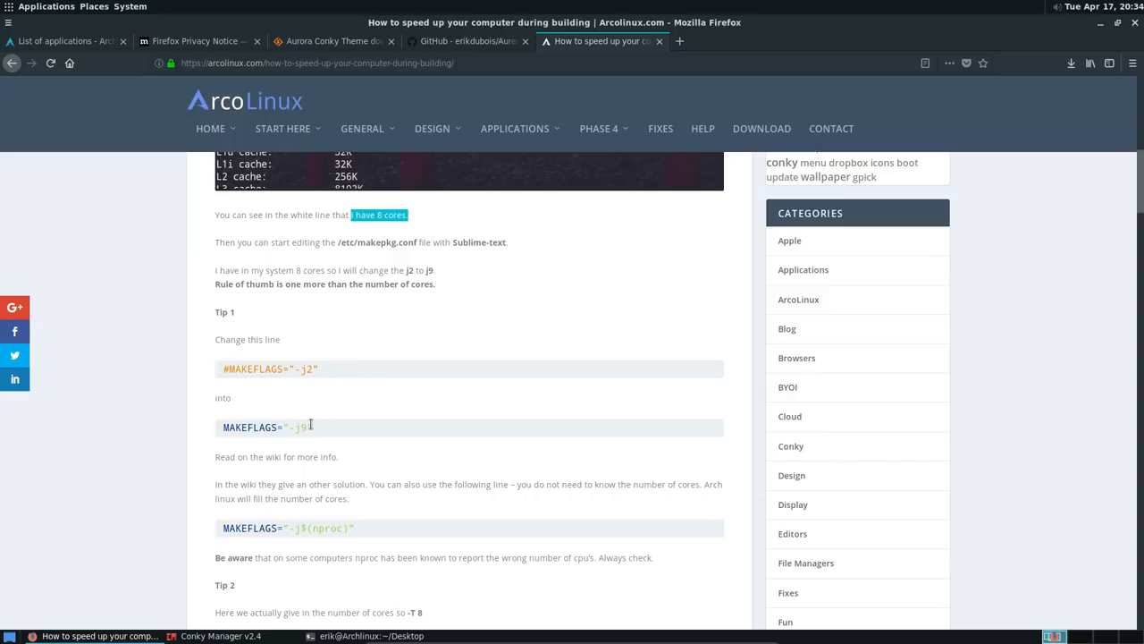
{"action": "scroll", "scroll_direction": "down", "scroll_amount": 3}
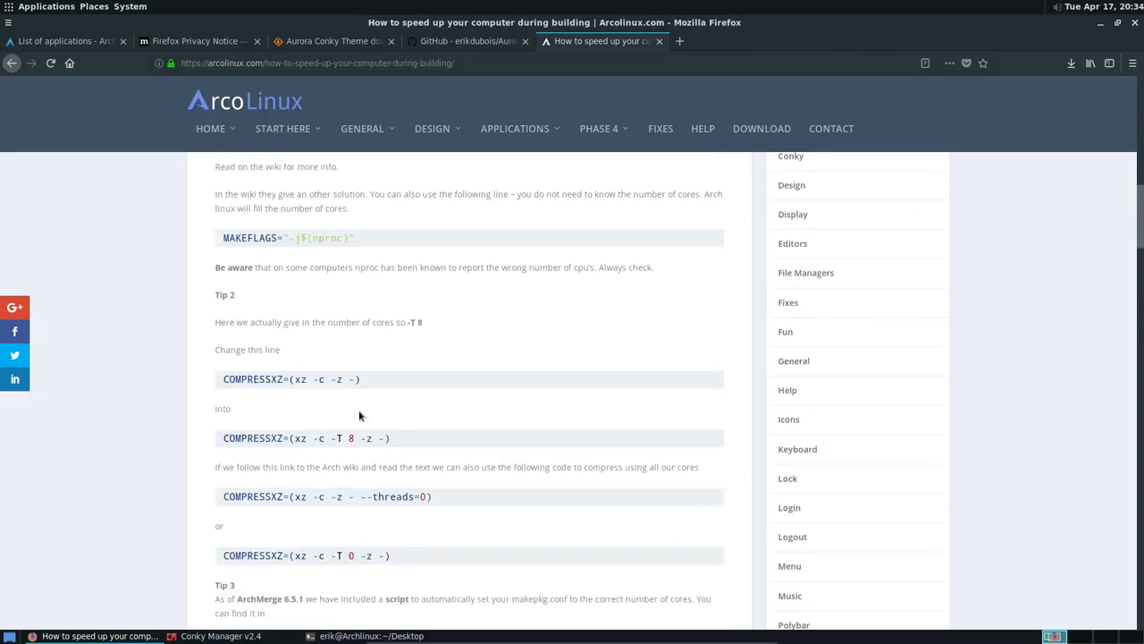
{"action": "scroll", "scroll_direction": "down", "scroll_amount": 3}
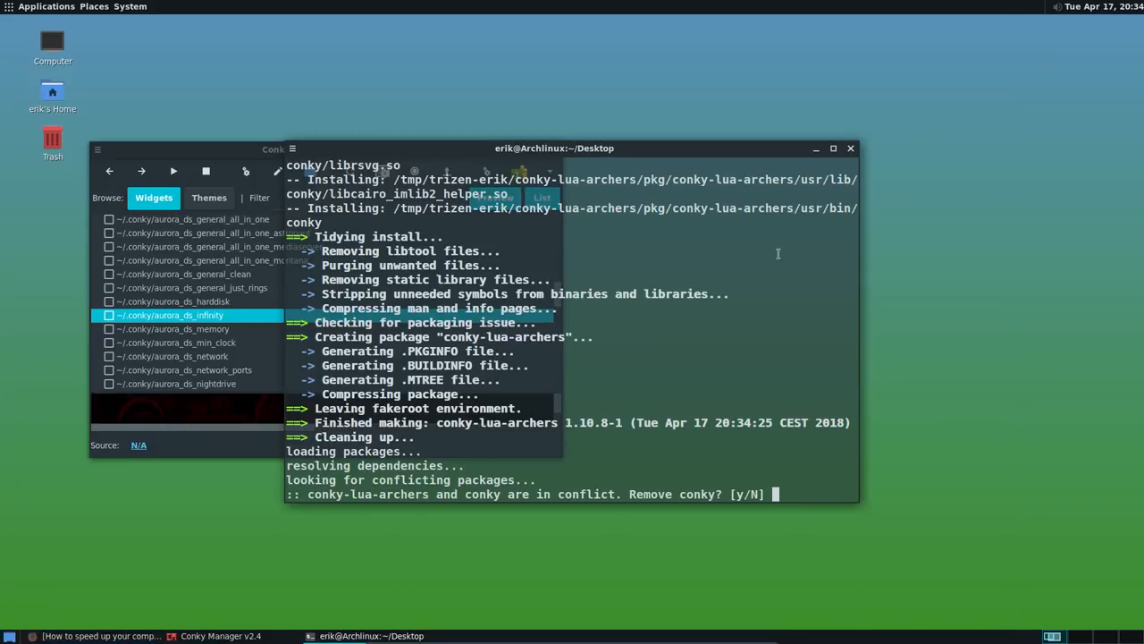
{"action": "mouse_move", "coordinate": [635, 387]}
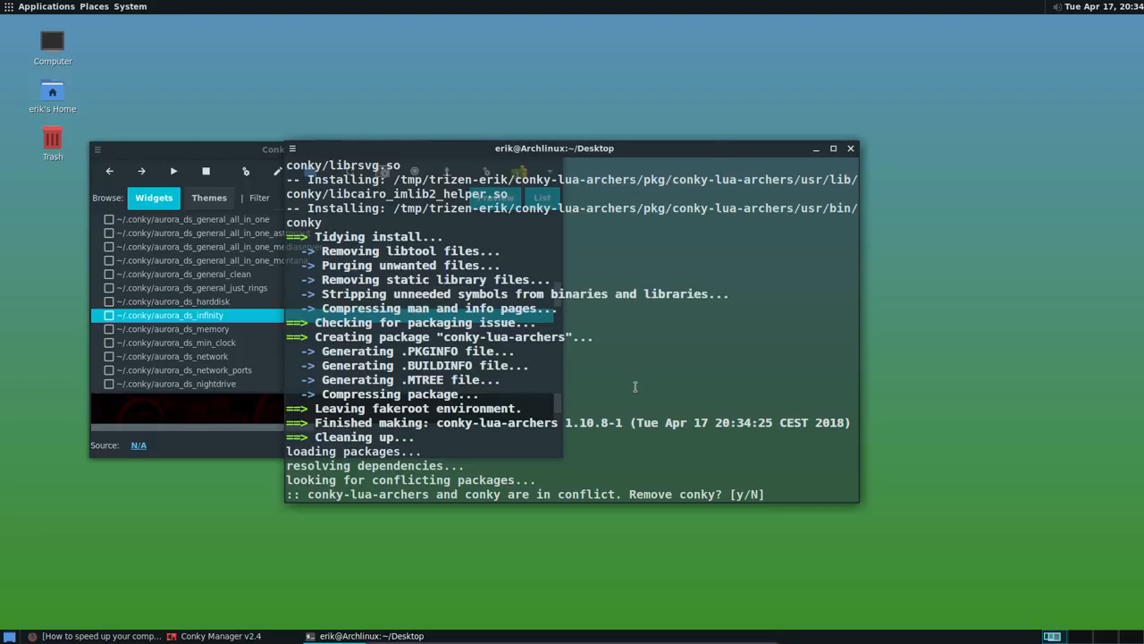
Answer y to remove conky so conky-lua-archers gets installed
{"action": "type", "text": "y"}
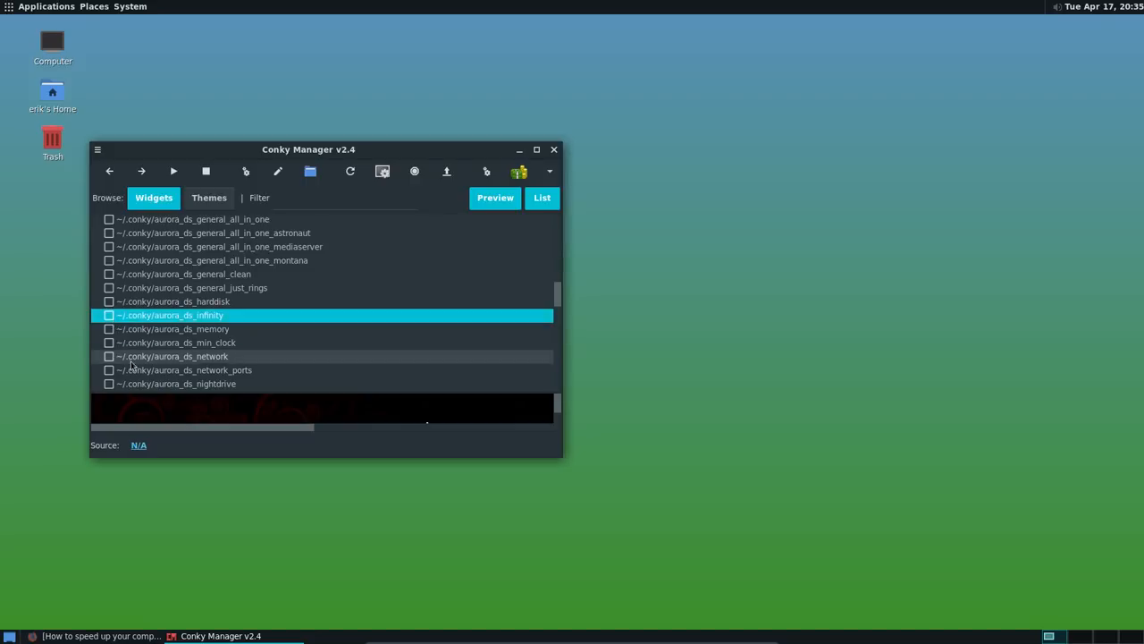
Scroll the Widgets list and enable ~/.conky/octupi/aurora_ds_octupi
{"action": "scroll", "scroll_direction": "down", "scroll_amount": 3}
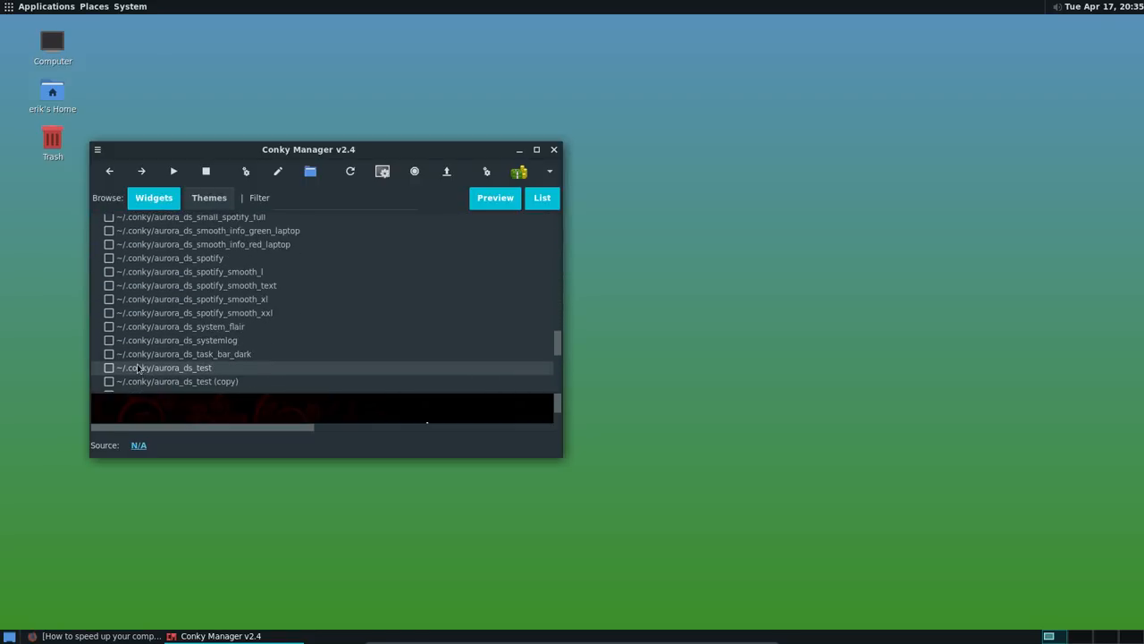
{"action": "scroll", "scroll_direction": "down", "scroll_amount": 3}
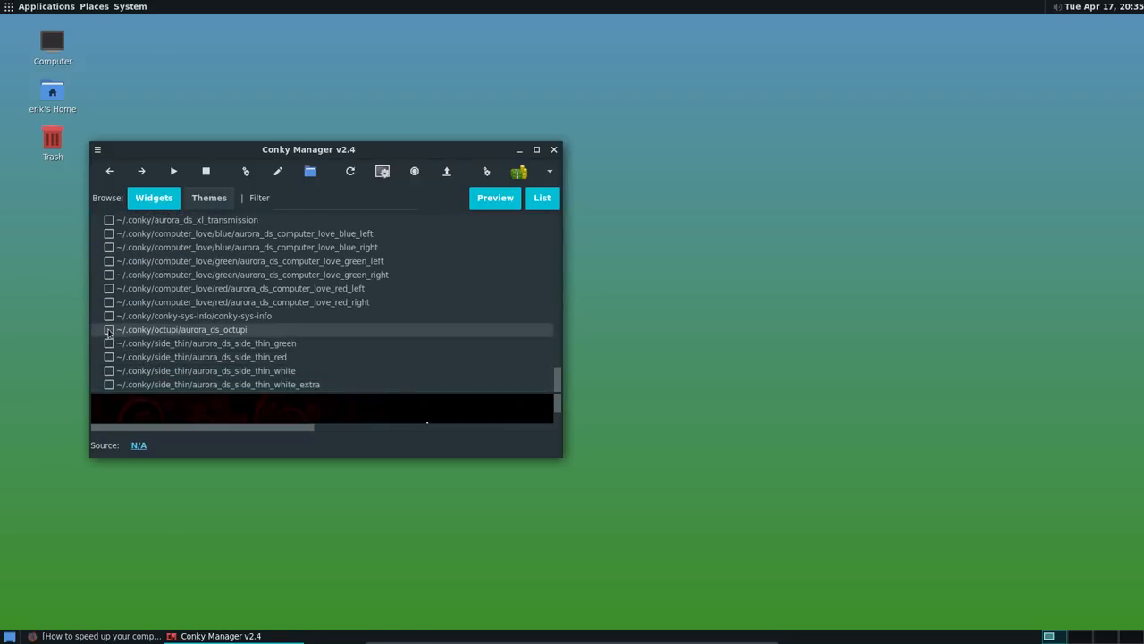
{"action": "left_click", "coordinate": [109, 329]}
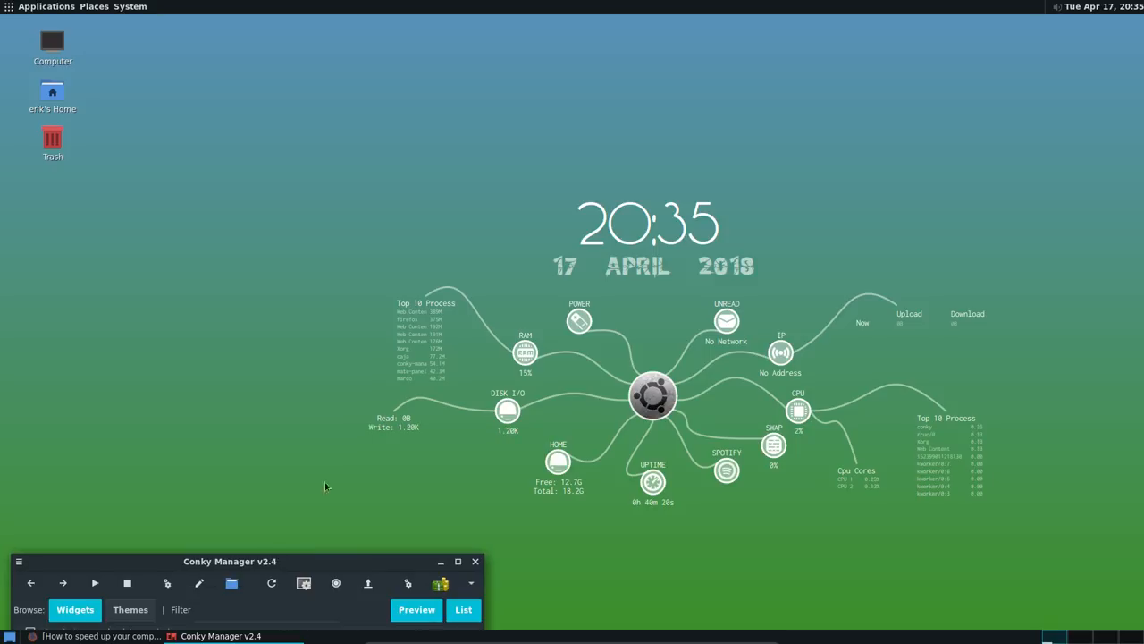
{"action": "mouse_move", "coordinate": [476, 435]}
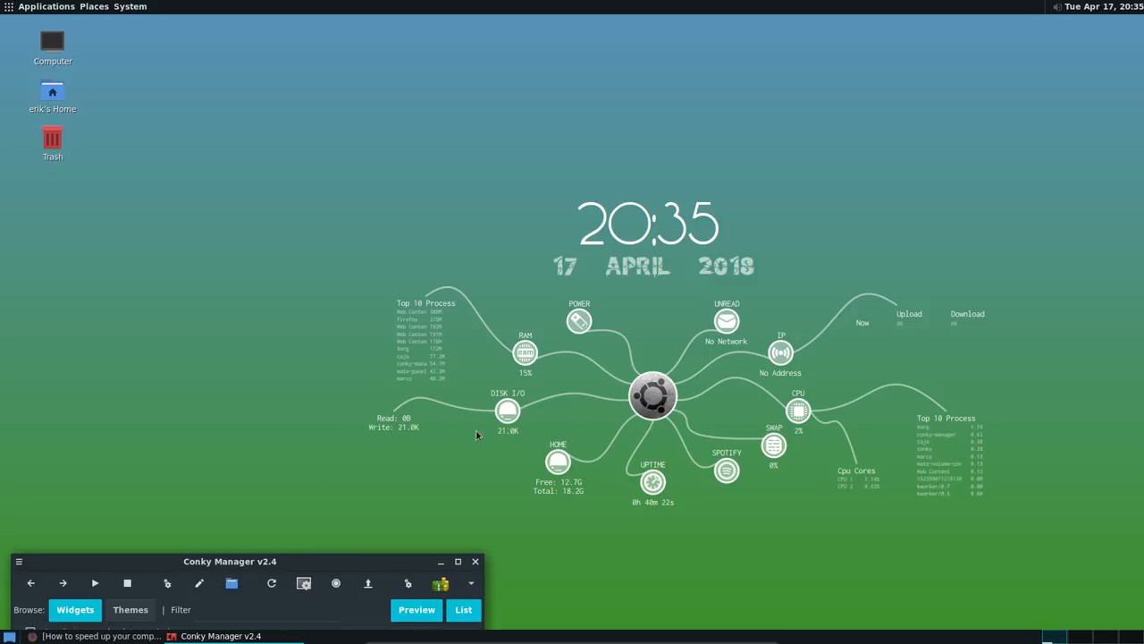
{"action": "mouse_move", "coordinate": [264, 188]}
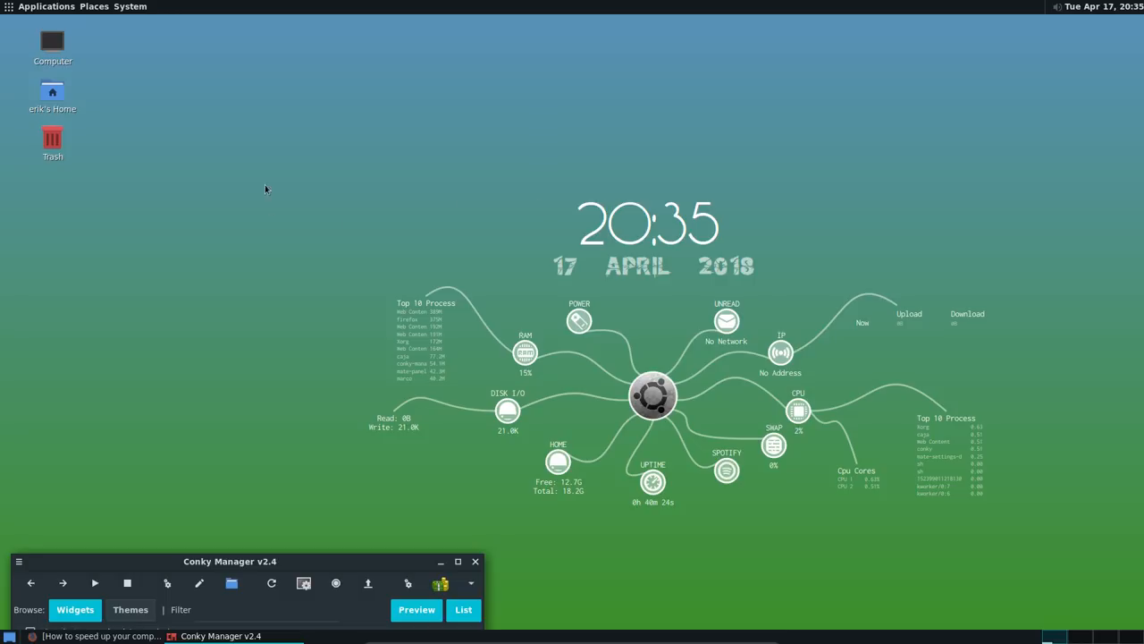
{"action": "mouse_move", "coordinate": [517, 278]}
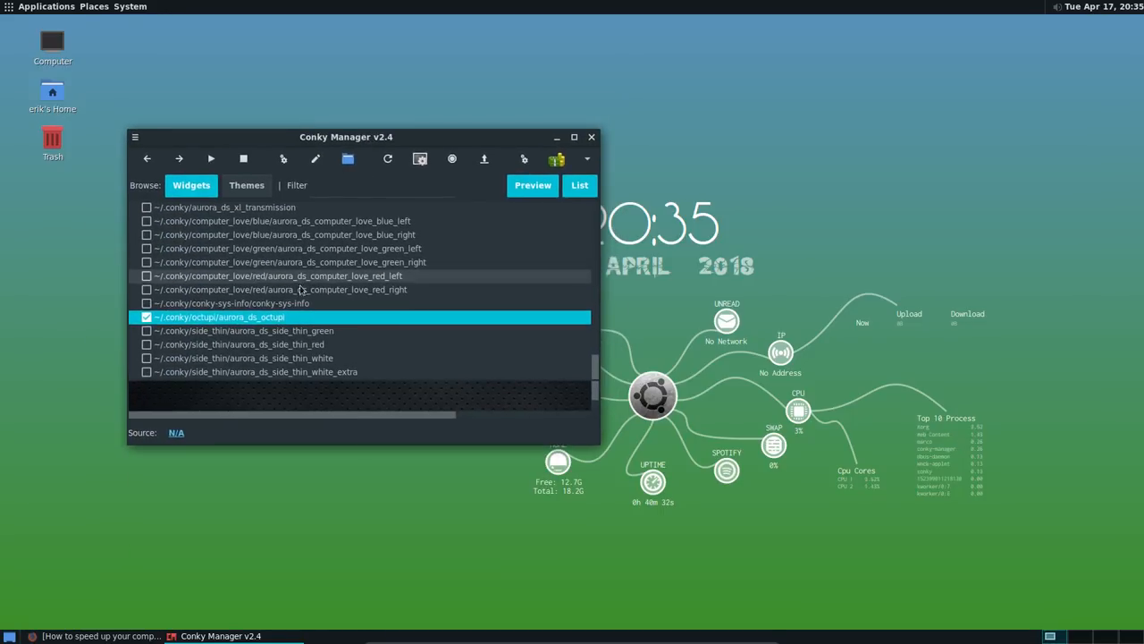
Try the thin green, computer_love_red_left and aurora_ds_xl_transmission widgets, then turn transmission off
{"action": "left_click", "coordinate": [147, 317]}
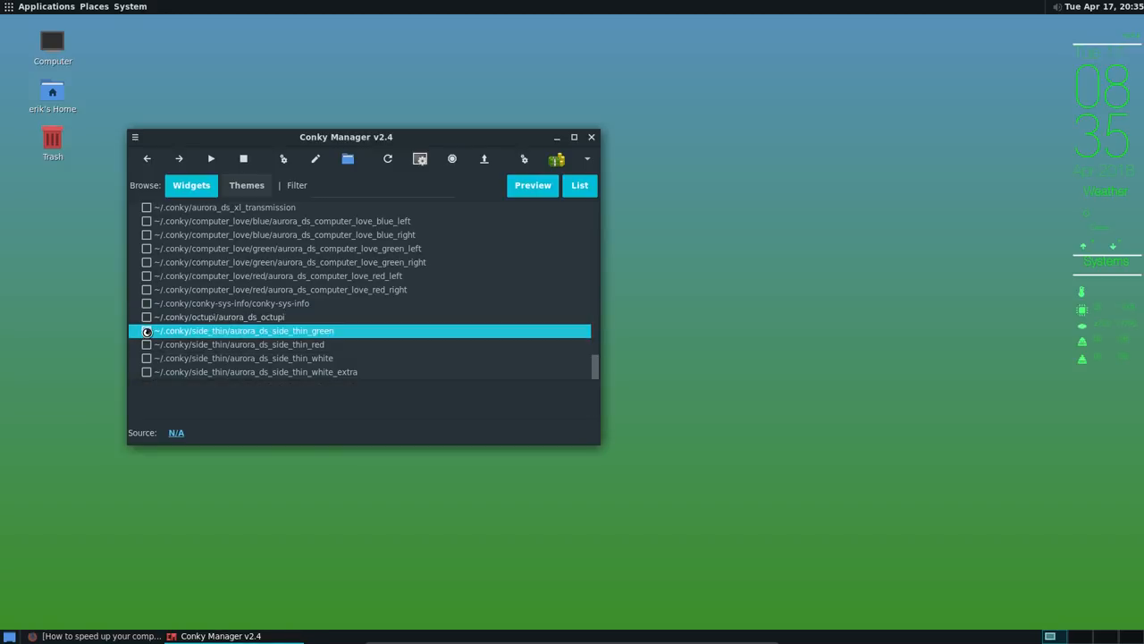
{"action": "left_click", "coordinate": [242, 344]}
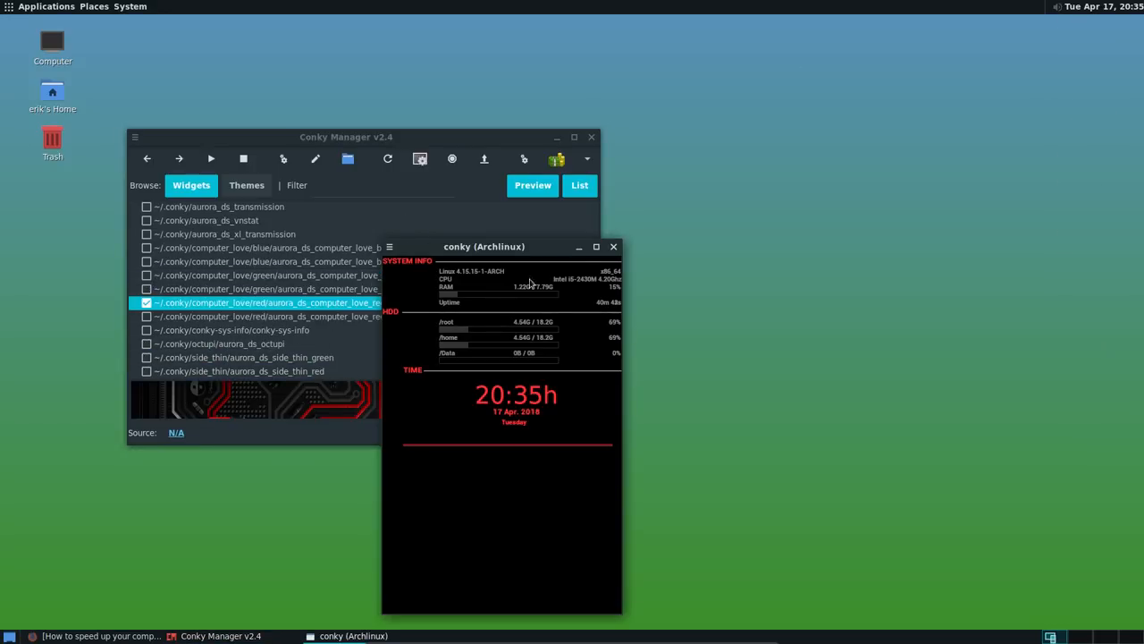
{"action": "left_click", "coordinate": [613, 246]}
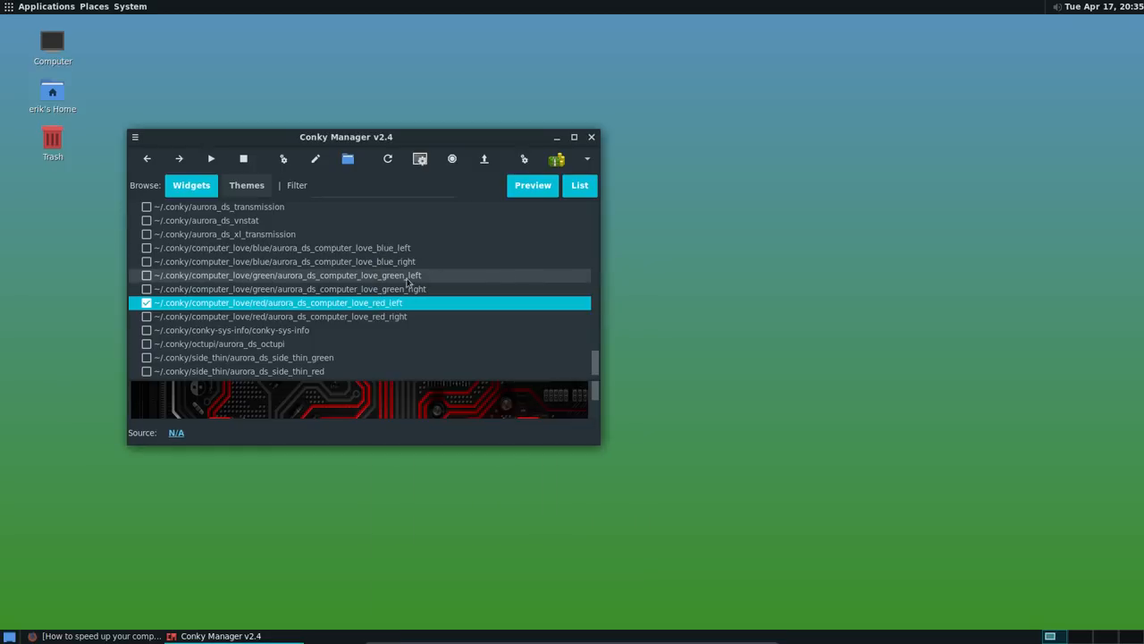
{"action": "scroll", "scroll_direction": "up", "scroll_amount": 3}
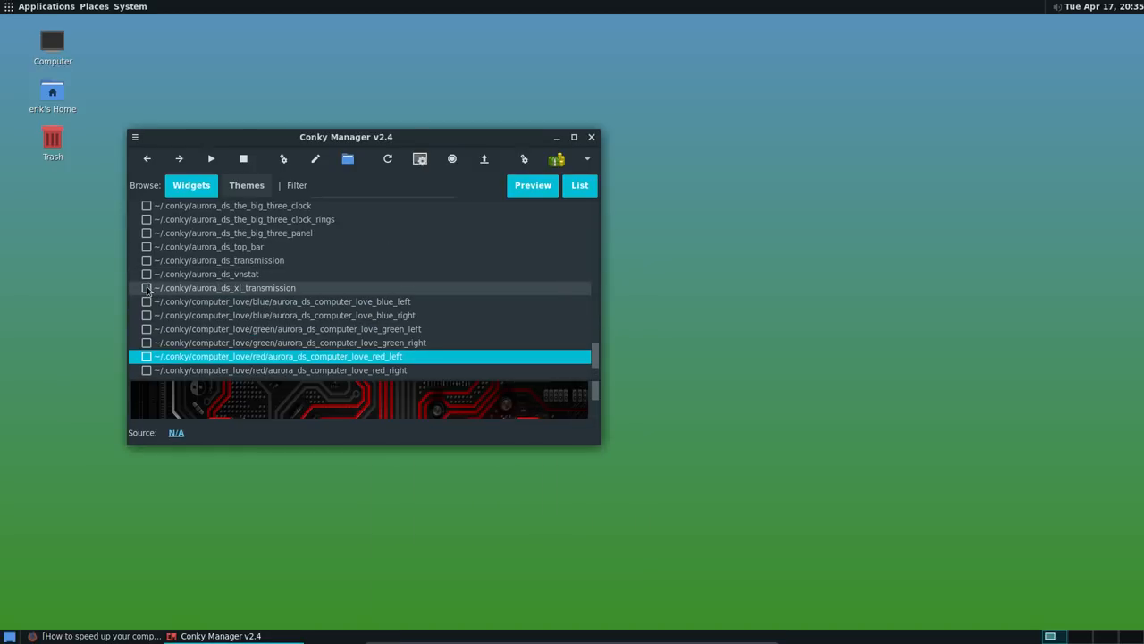
{"action": "left_click", "coordinate": [146, 287]}
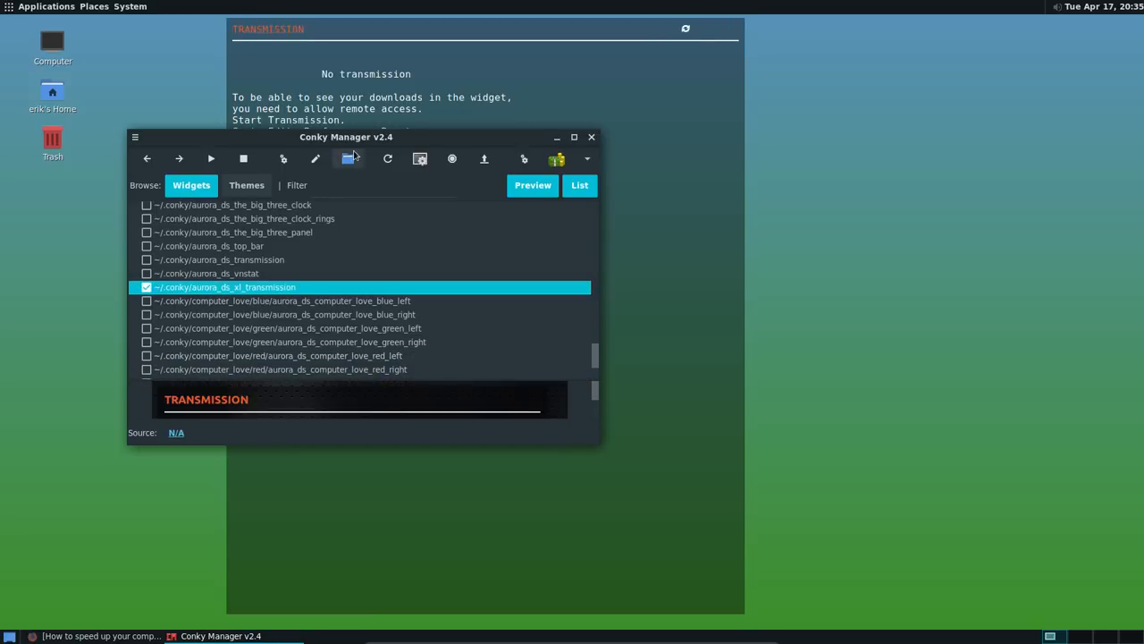
{"action": "left_click_drag", "start_coordinate": [346, 136], "coordinate": [595, 302]}
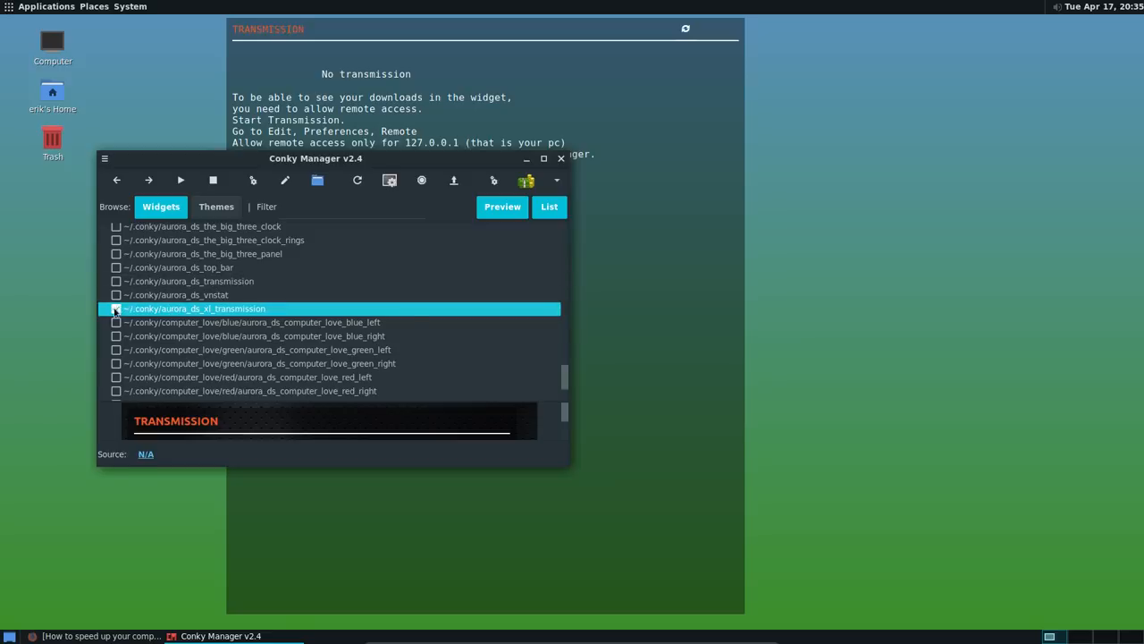
{"action": "left_click", "coordinate": [115, 294]}
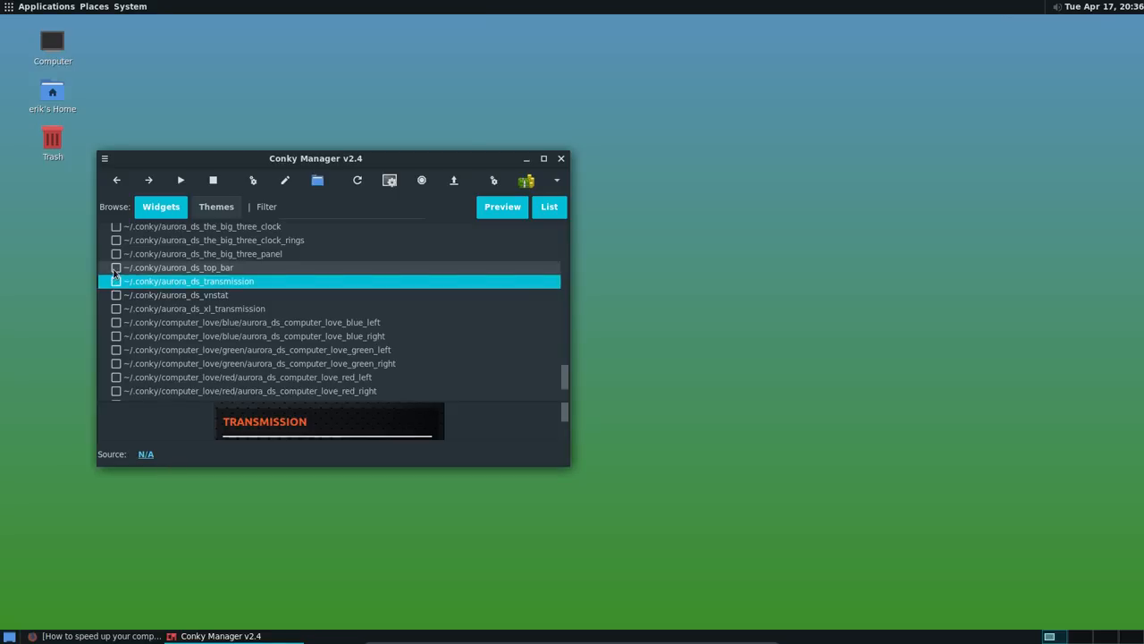
{"action": "left_click", "coordinate": [115, 267]}
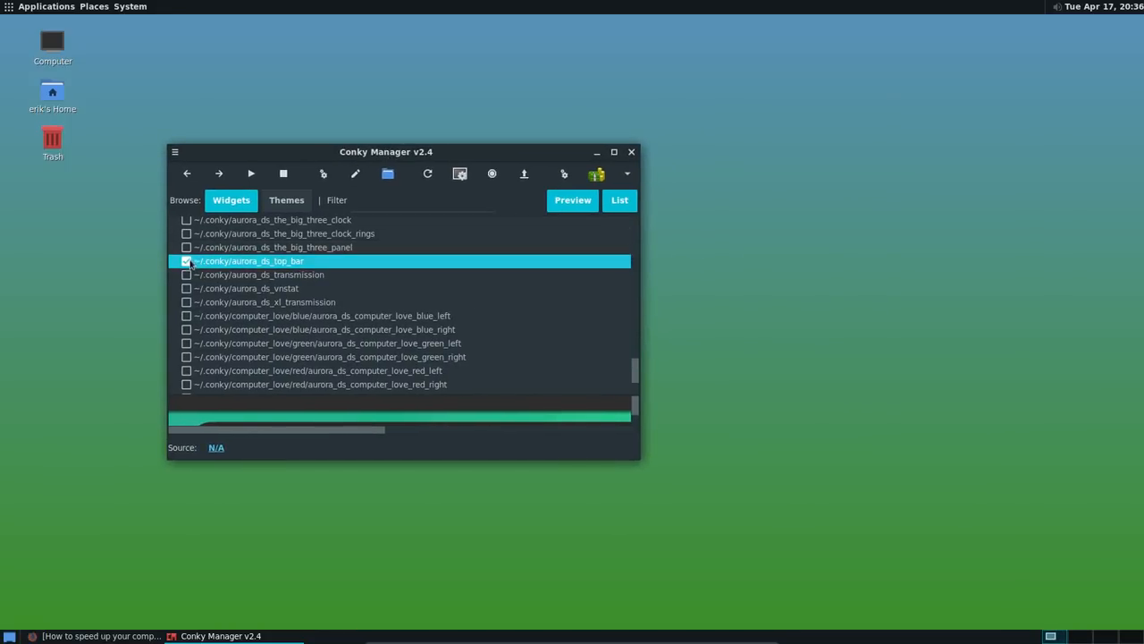
Preview the green and red laptop info widgets and the aurora_ds_orbs widget
{"action": "scroll", "scroll_direction": "up", "scroll_amount": 3}
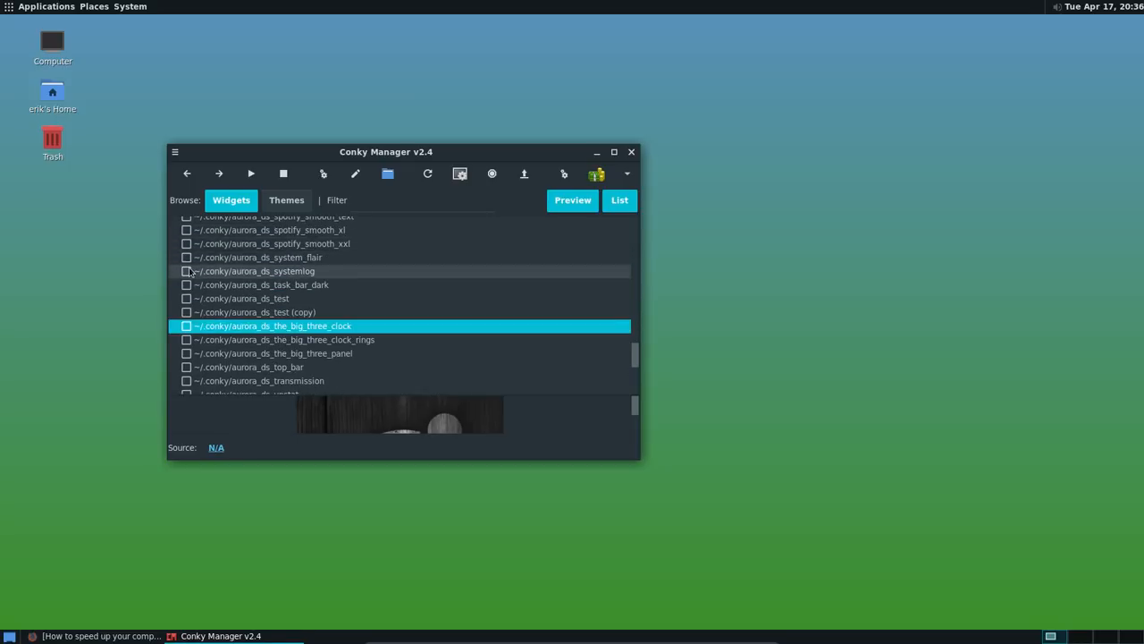
{"action": "scroll", "scroll_direction": "up", "scroll_amount": 3}
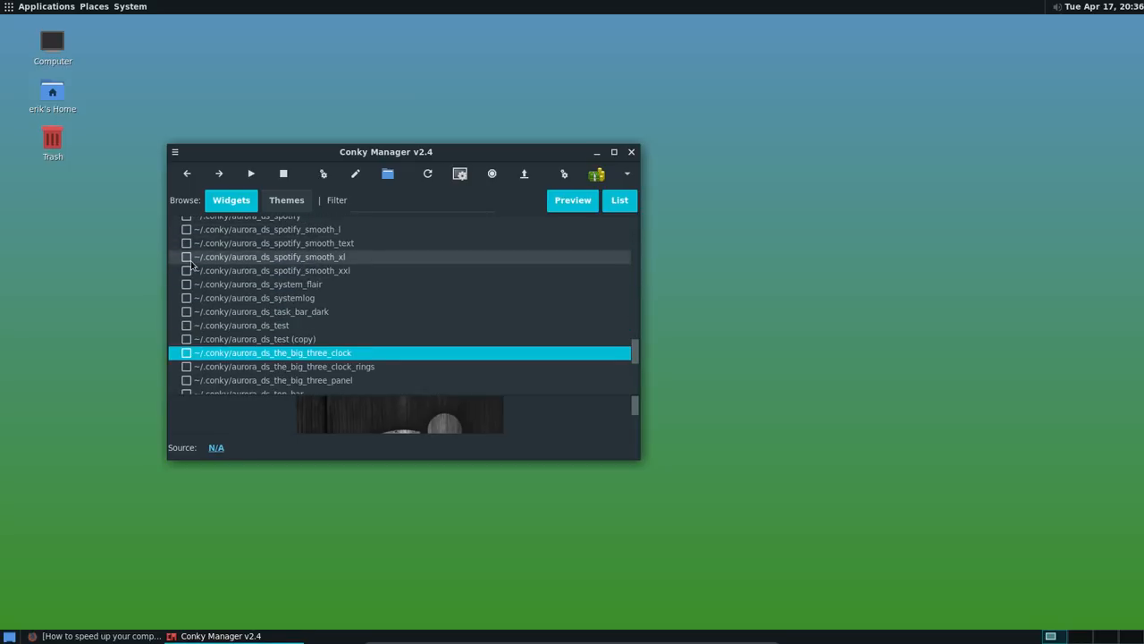
{"action": "scroll", "scroll_direction": "up", "scroll_amount": 3}
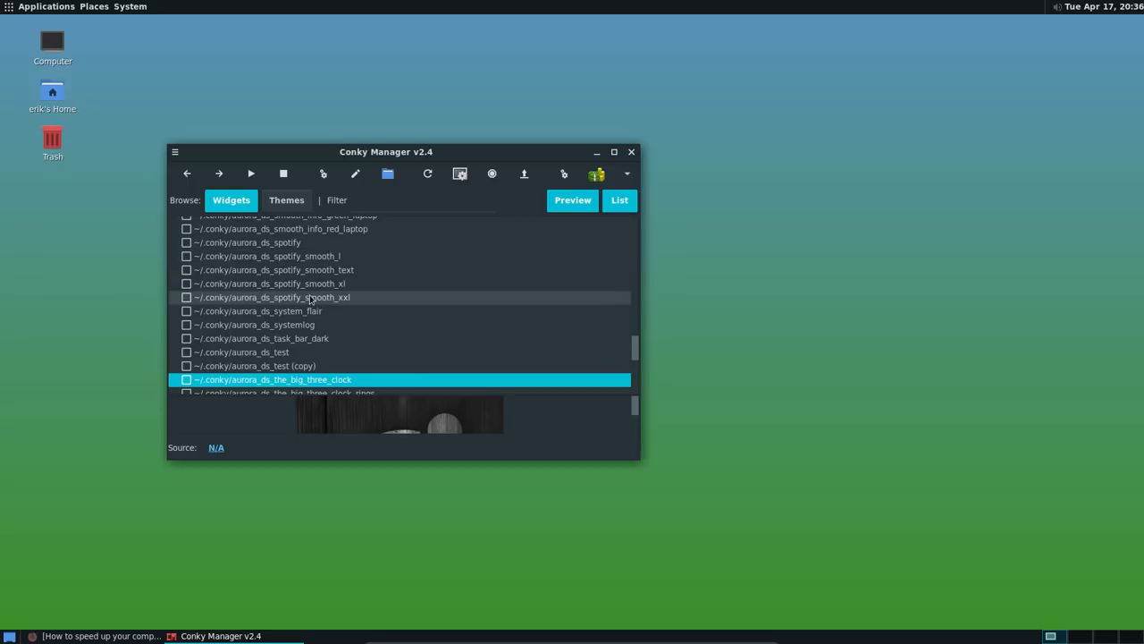
{"action": "scroll", "scroll_direction": "up", "scroll_amount": 3}
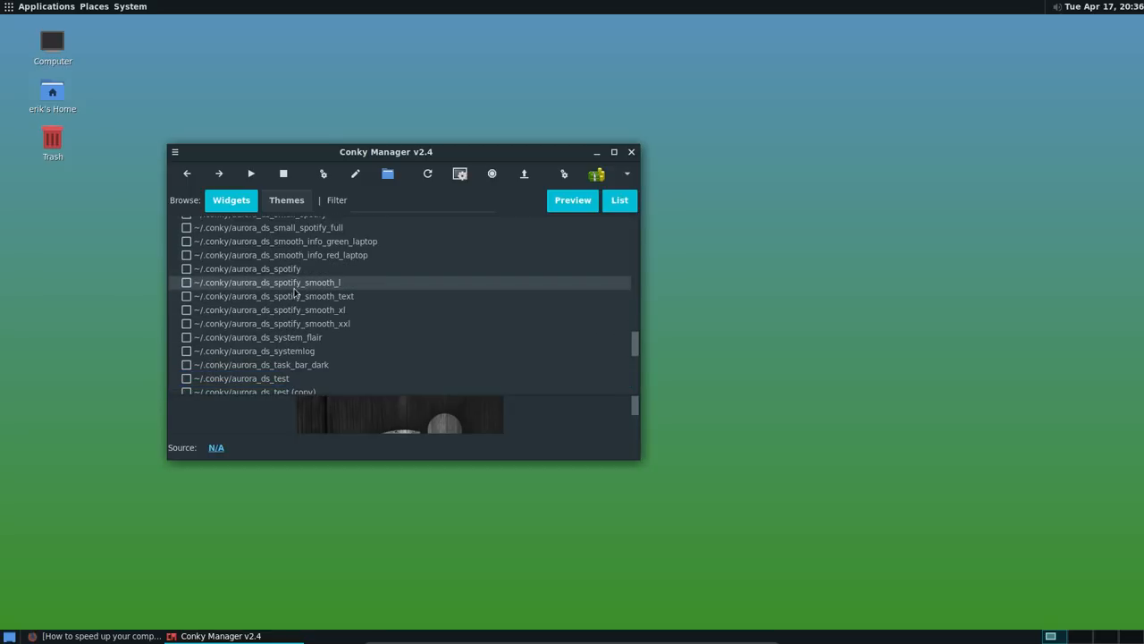
{"action": "scroll", "scroll_direction": "up", "scroll_amount": 3}
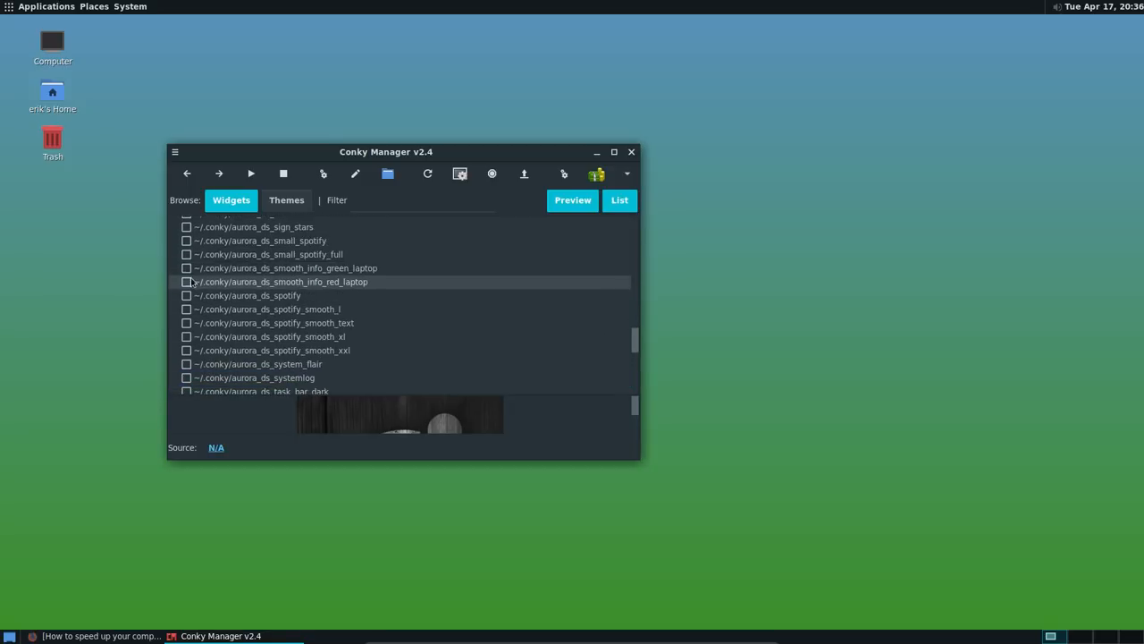
{"action": "left_click", "coordinate": [187, 267]}
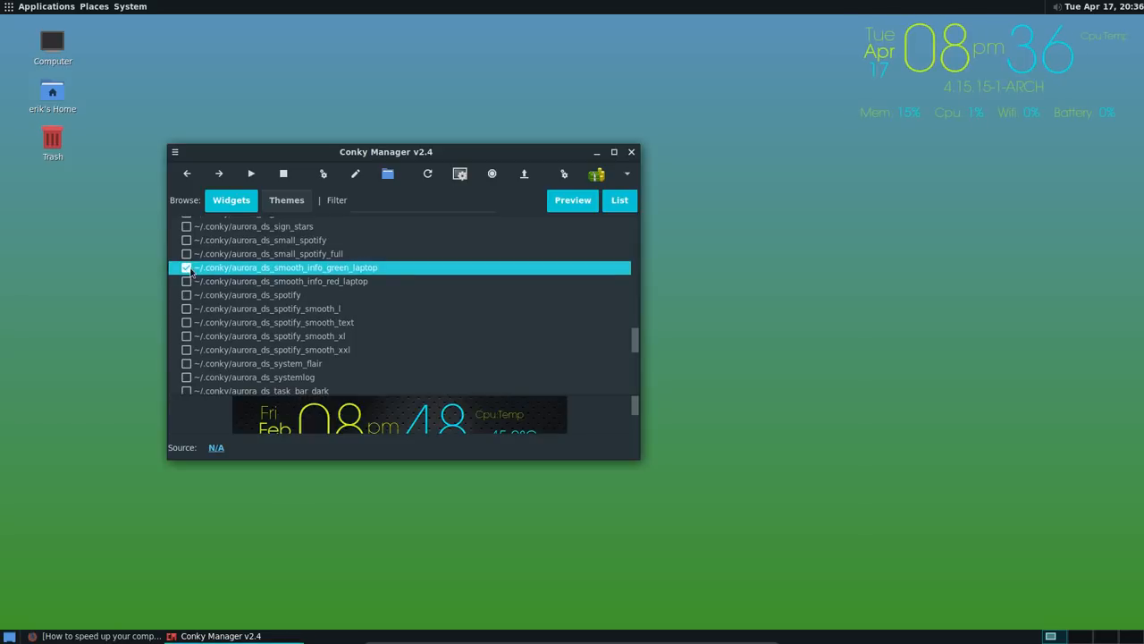
{"action": "left_click", "coordinate": [187, 267]}
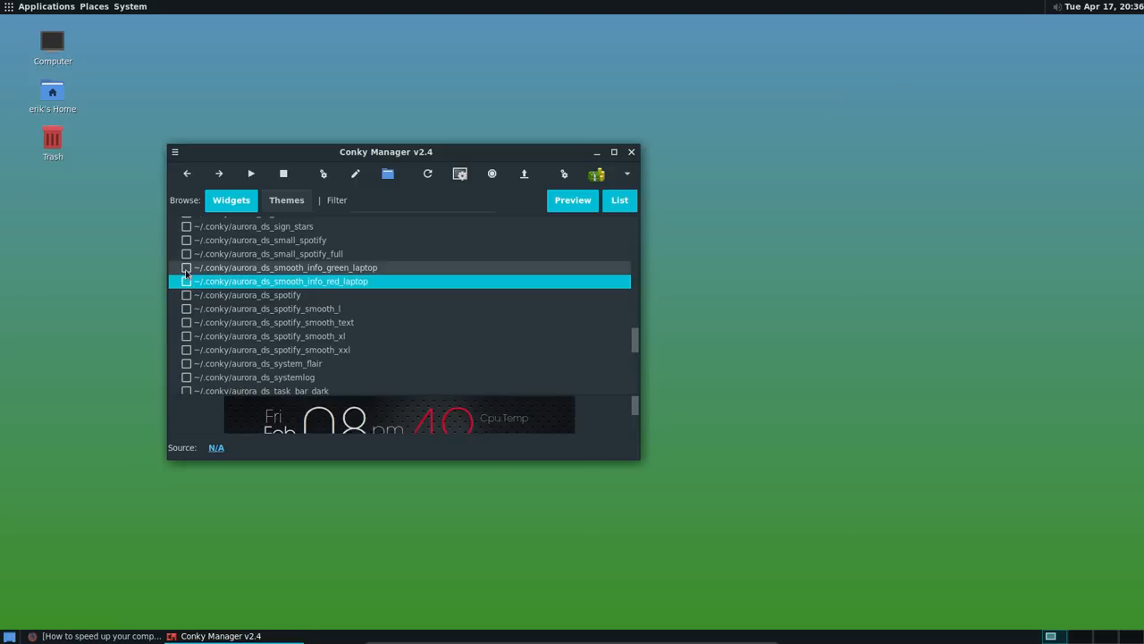
{"action": "scroll", "scroll_direction": "up", "scroll_amount": 3}
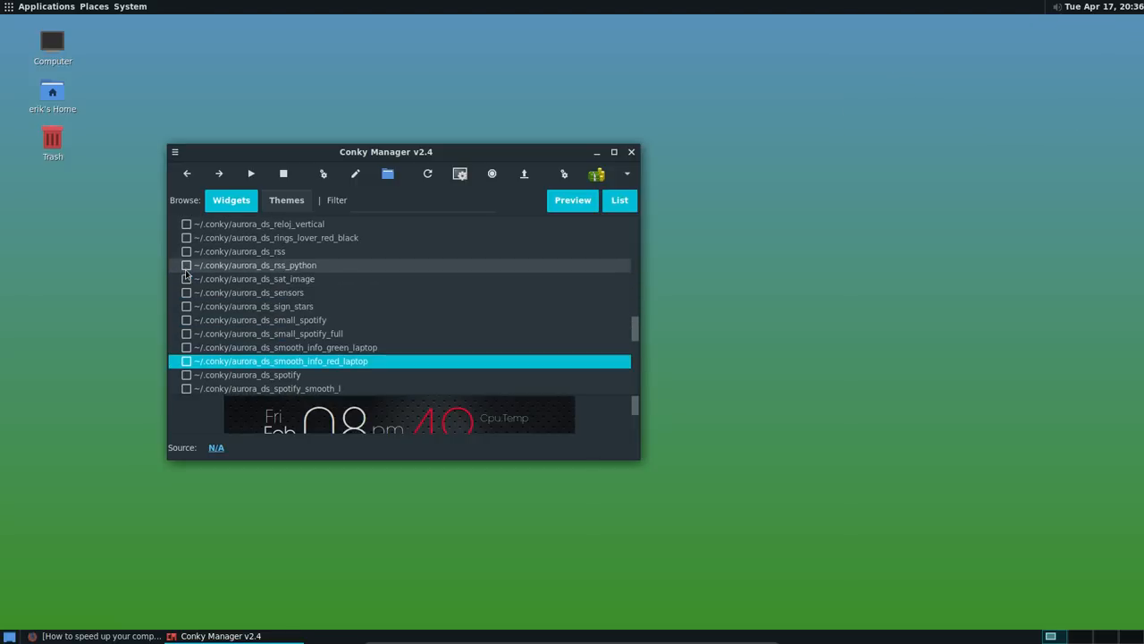
{"action": "scroll", "scroll_direction": "up", "scroll_amount": 3}
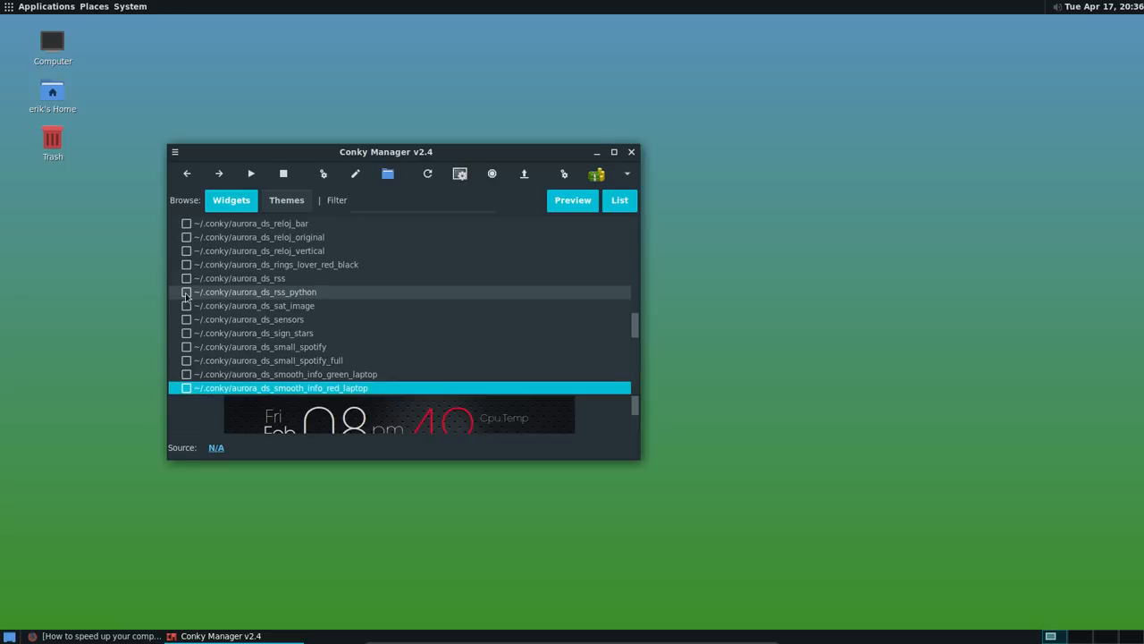
{"action": "scroll", "scroll_direction": "up", "scroll_amount": 3}
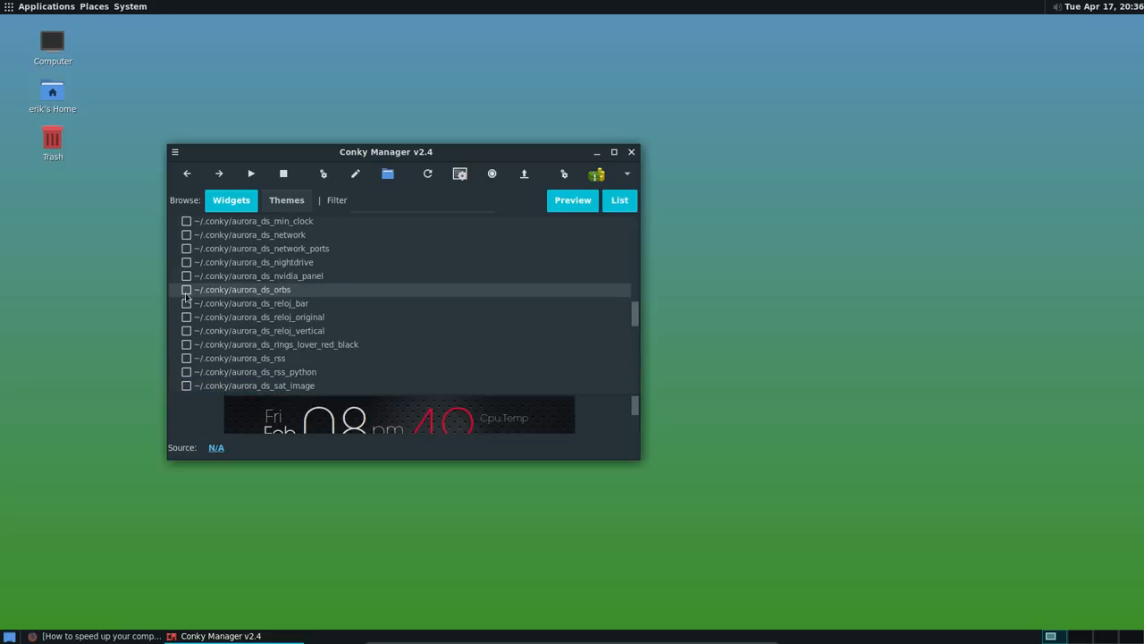
{"action": "left_click", "coordinate": [186, 290]}
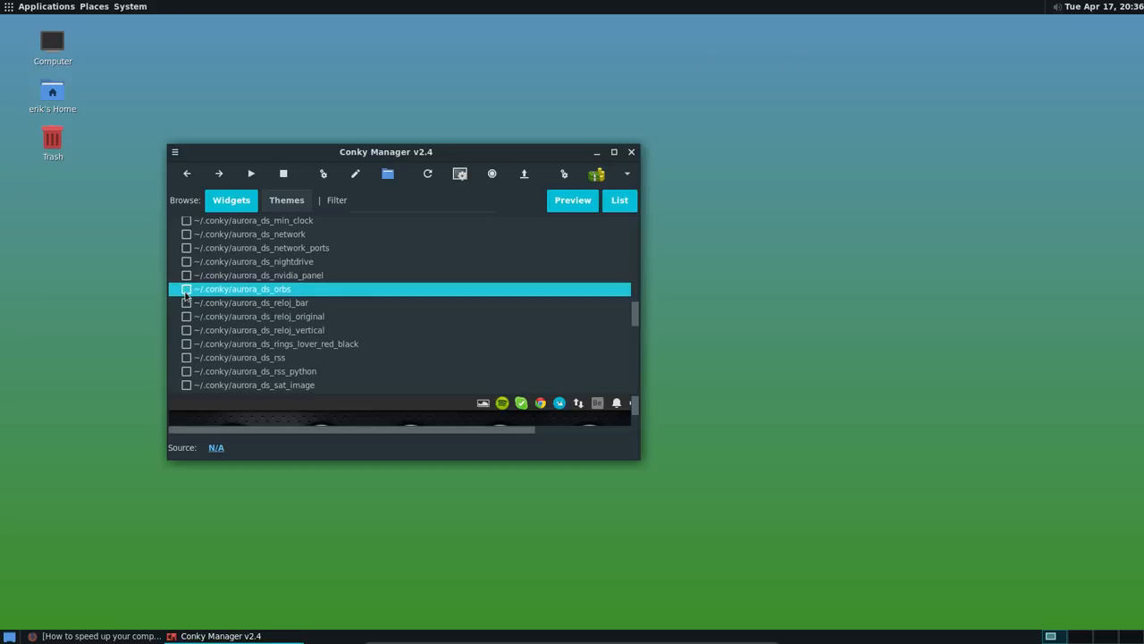
Try aurora_ds_infinity, enable aurora_ds_frozen_cherry, and close Conky Manager
{"action": "scroll", "scroll_direction": "up", "scroll_amount": 3}
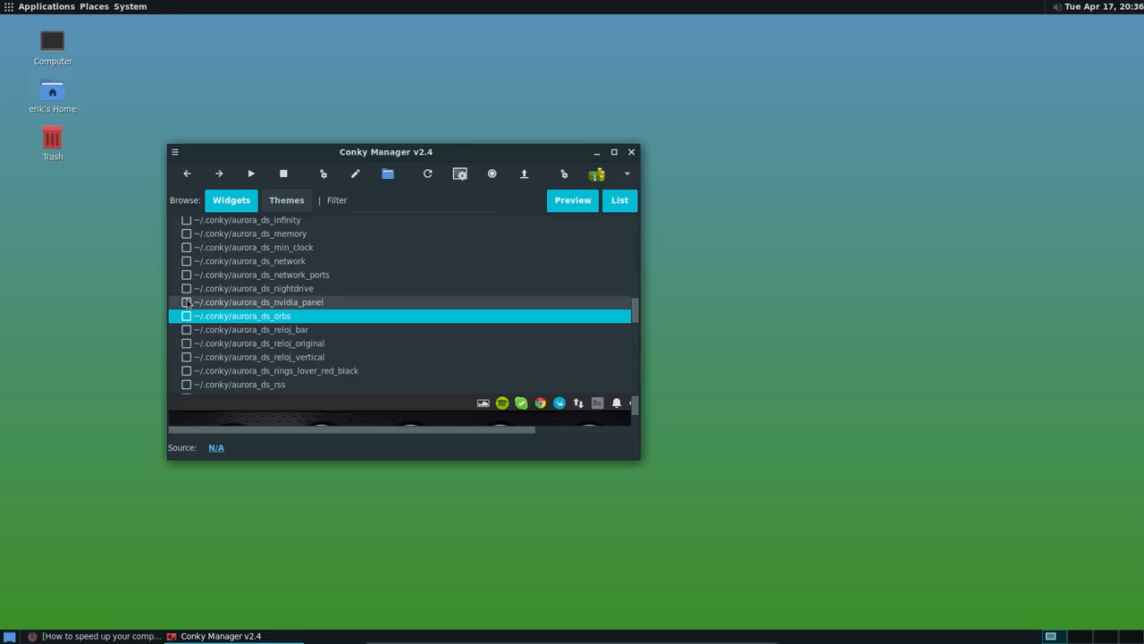
{"action": "scroll", "scroll_direction": "up", "scroll_amount": 3}
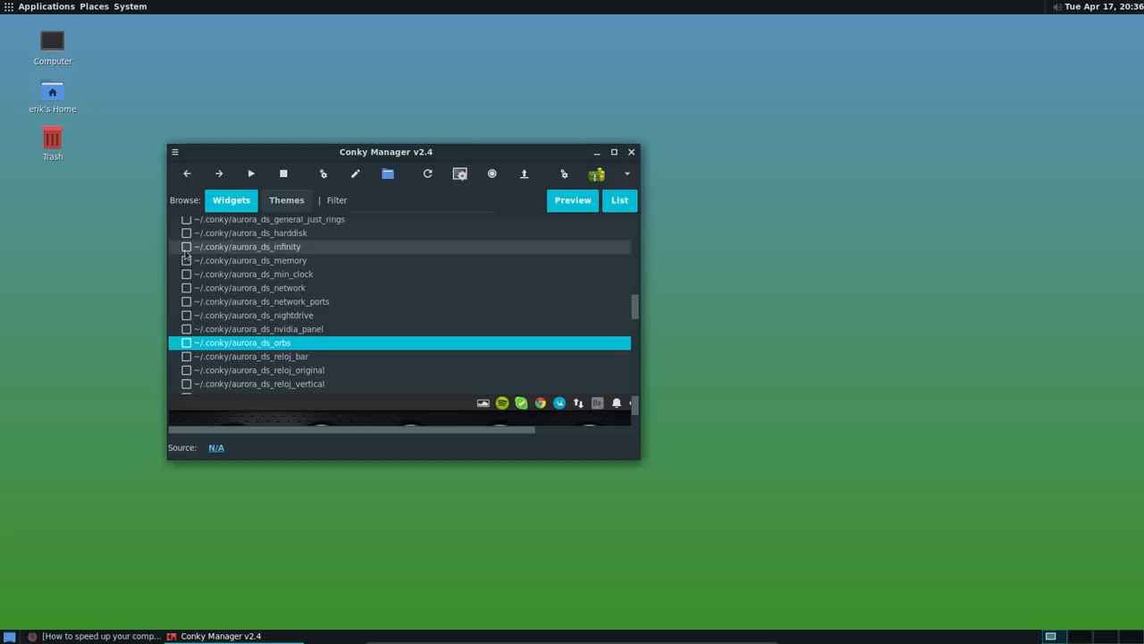
{"action": "left_click", "coordinate": [187, 246]}
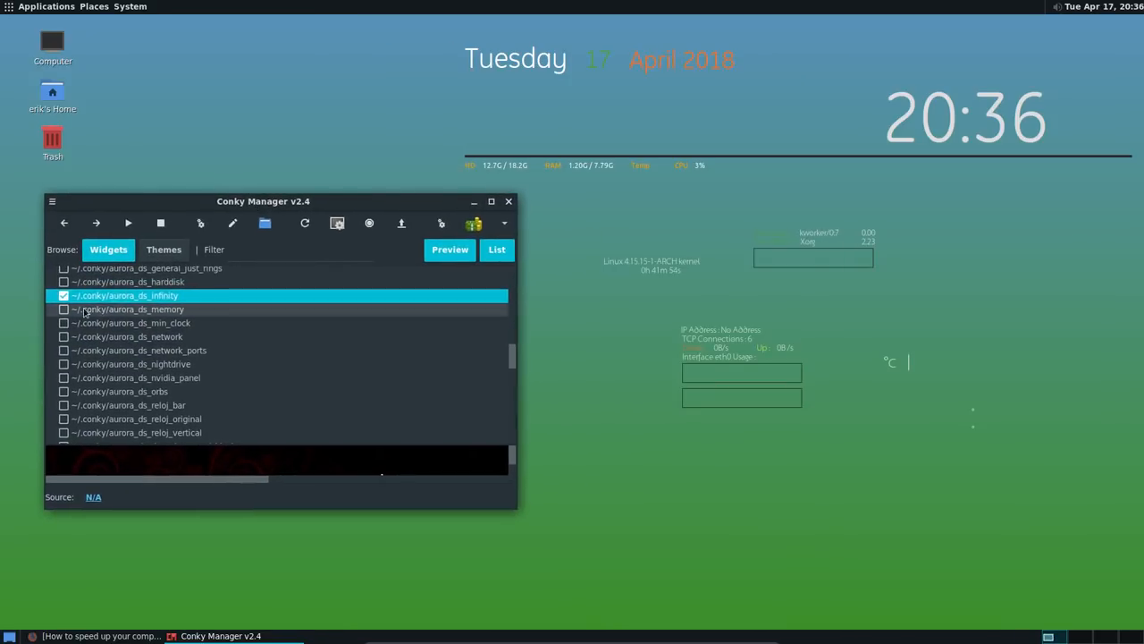
{"action": "scroll", "scroll_direction": "up", "scroll_amount": 3}
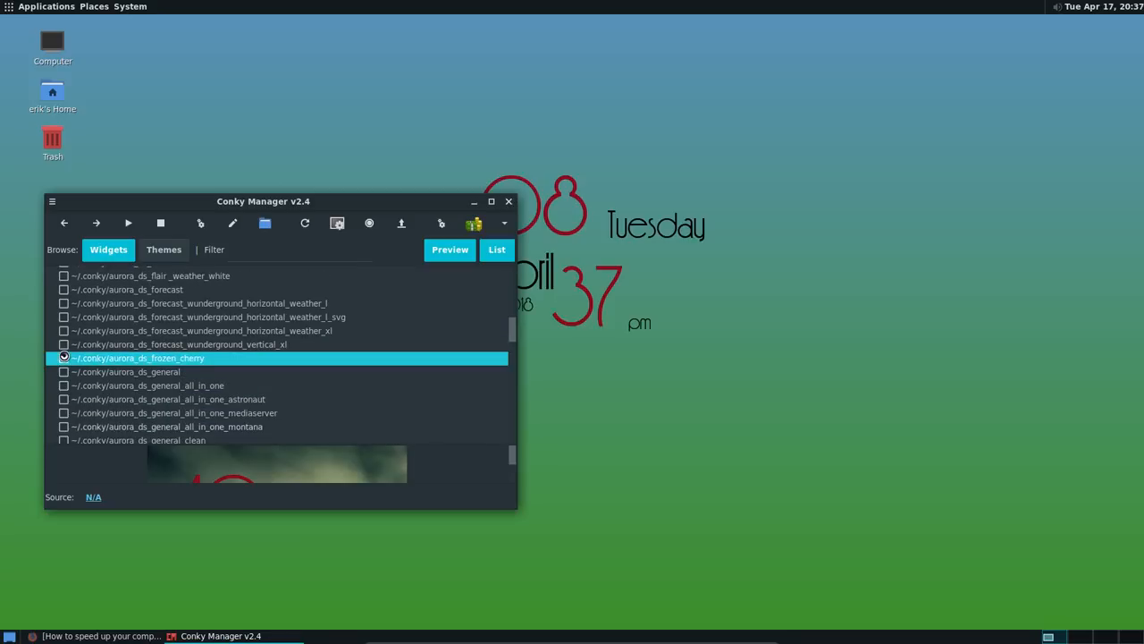
{"action": "left_click", "coordinate": [63, 358]}
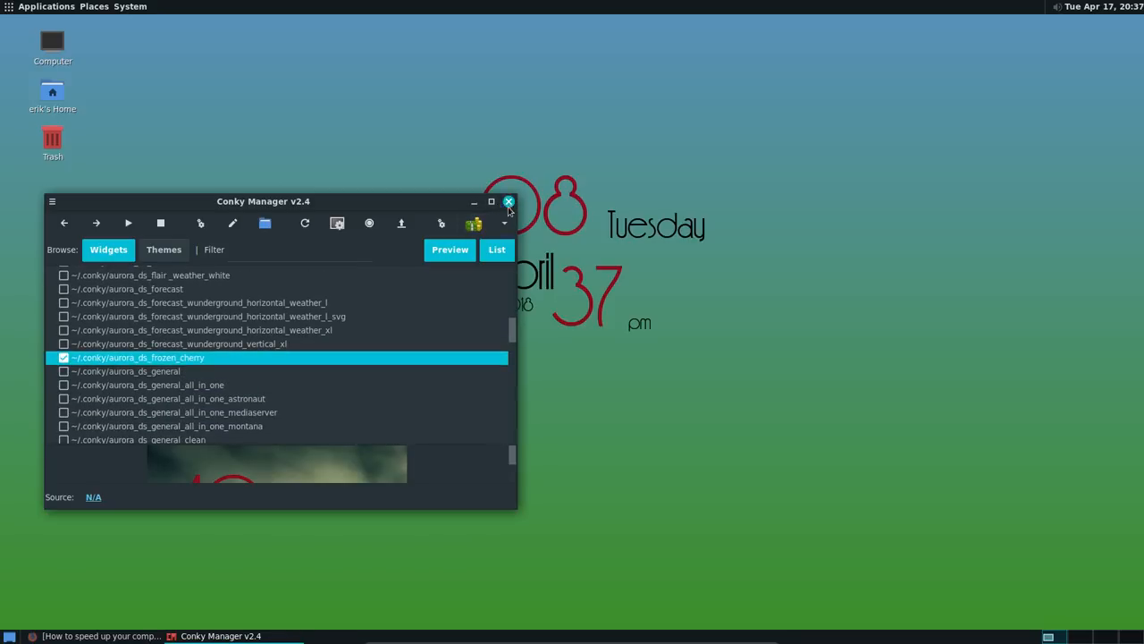
{"action": "left_click", "coordinate": [509, 201]}
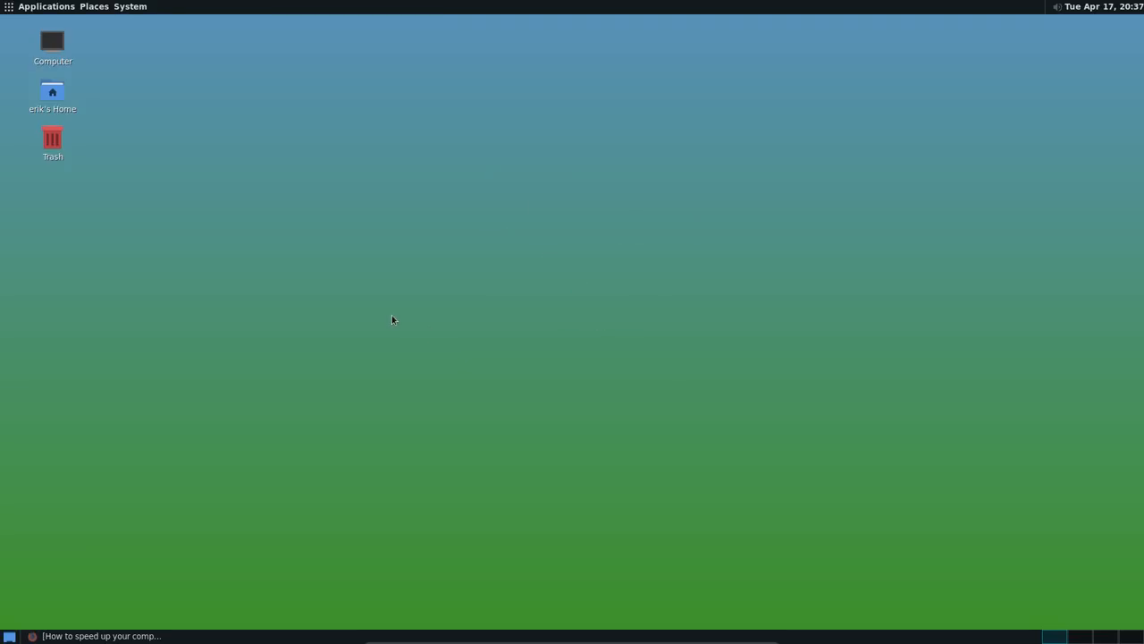
{"action": "mouse_move", "coordinate": [466, 188]}
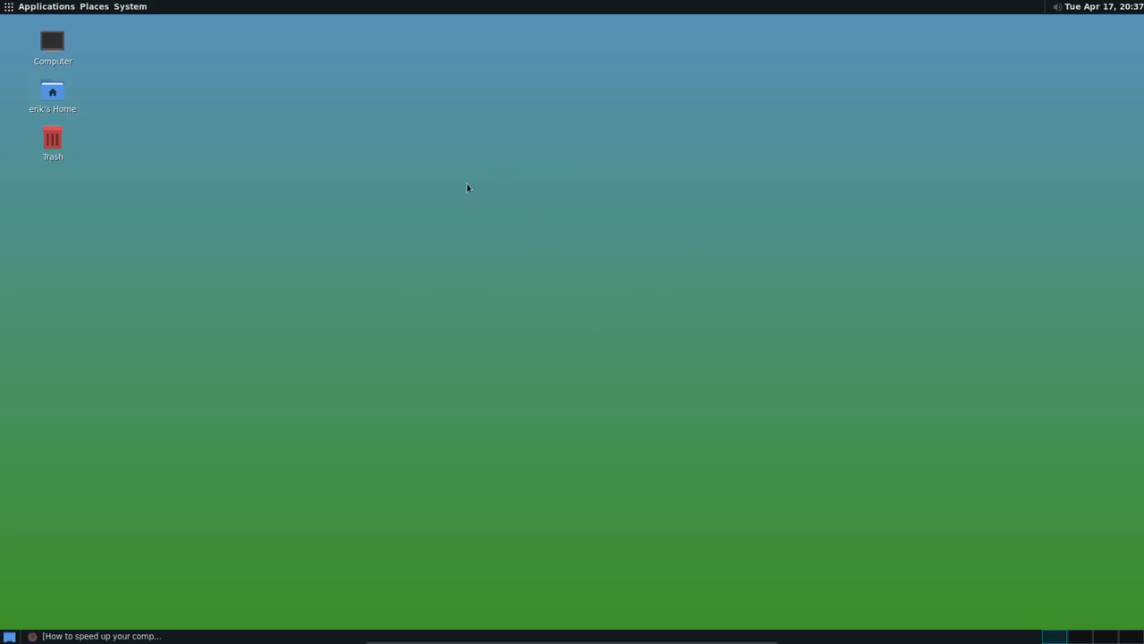
{"action": "mouse_move", "coordinate": [514, 388]}
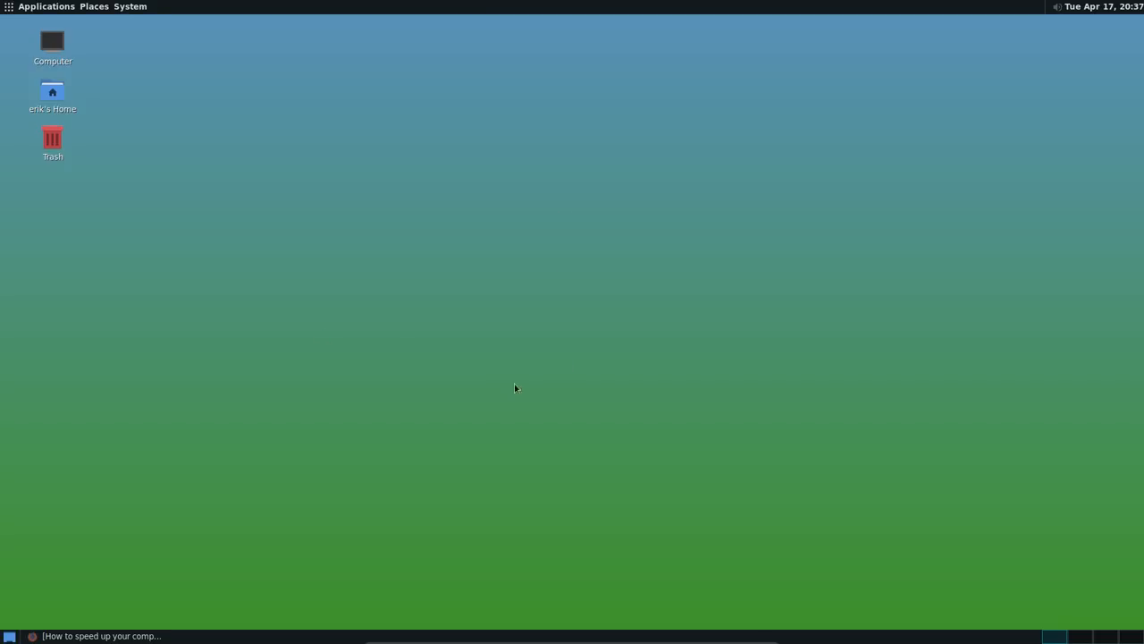
{"action": "mouse_move", "coordinate": [440, 398]}
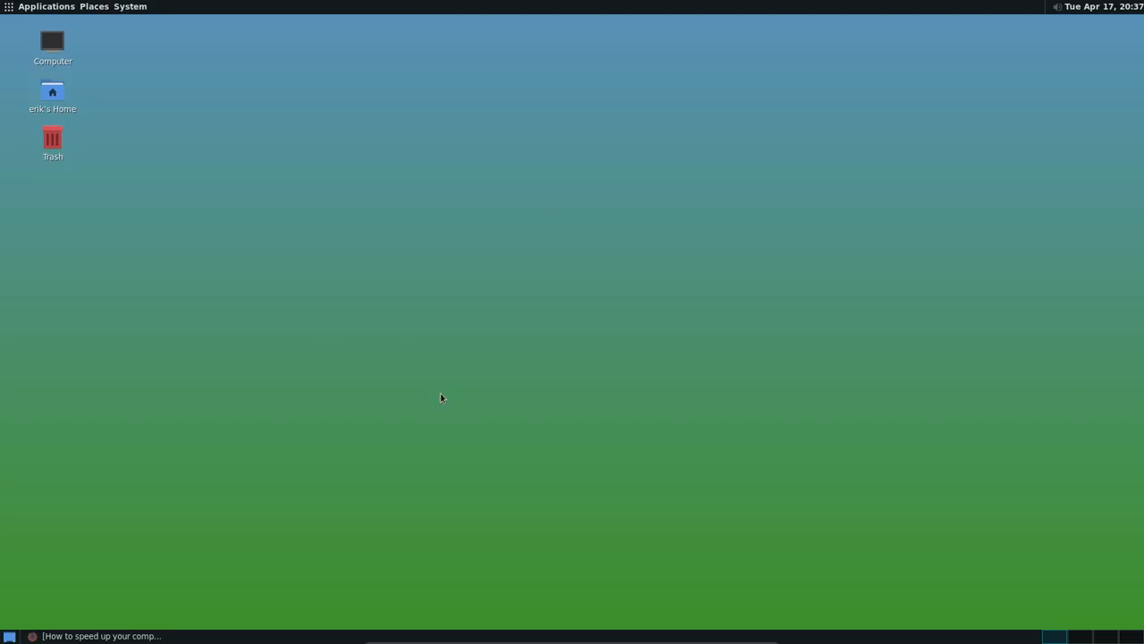
{"action": "mouse_move", "coordinate": [251, 320]}
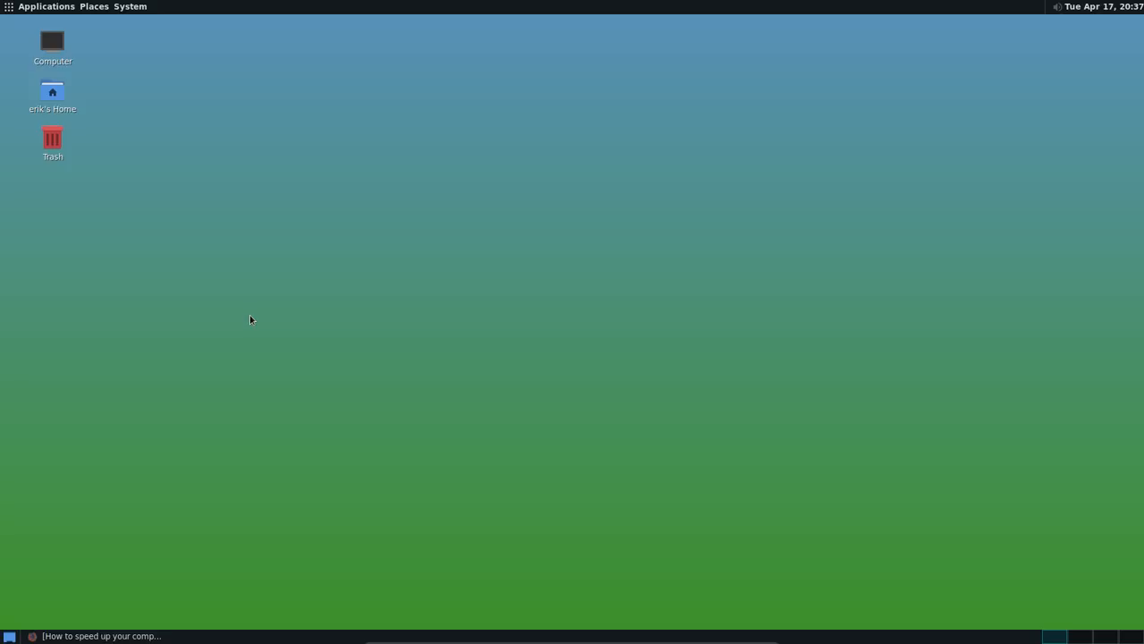
{"action": "mouse_move", "coordinate": [173, 219]}
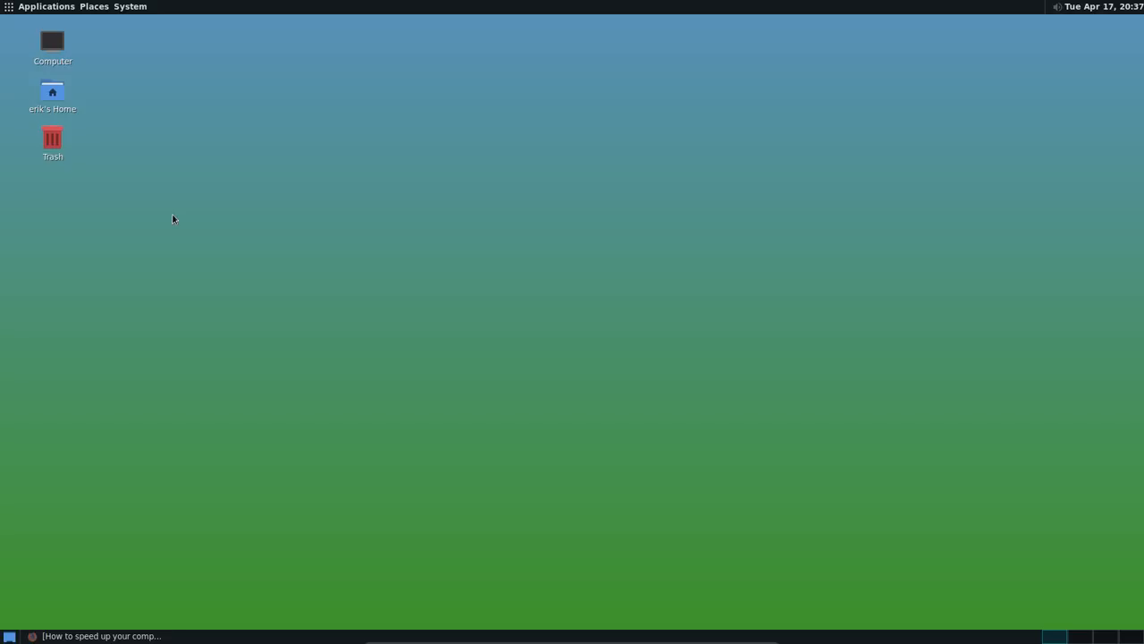
{"action": "mouse_move", "coordinate": [163, 114]}
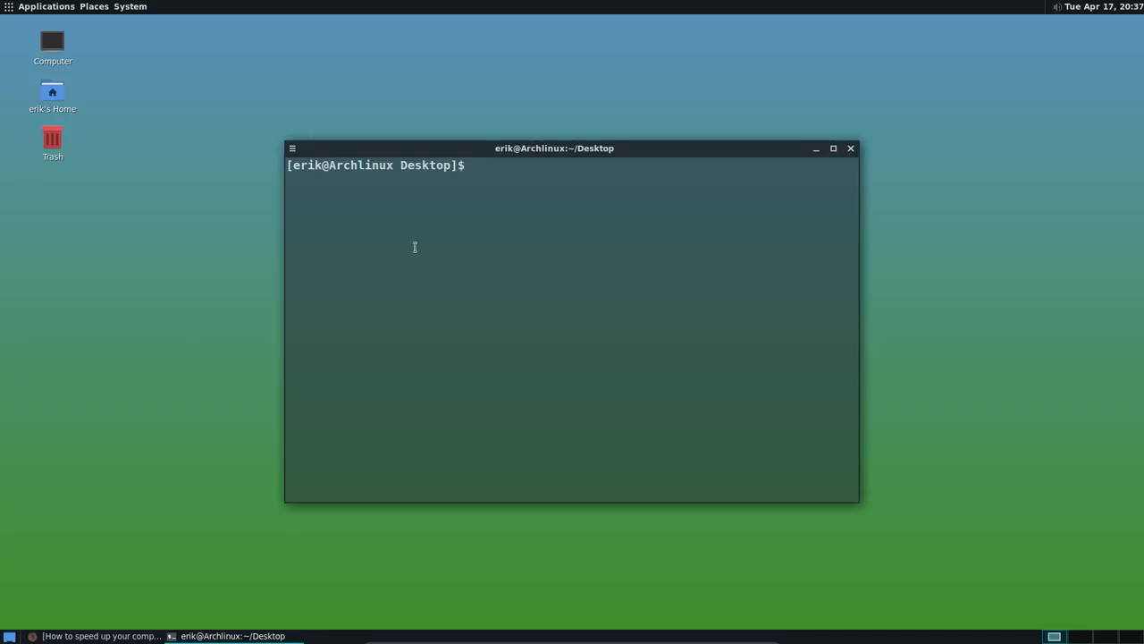
Search the repositories with 'trizen wallpapers'
{"action": "type", "text": "tri"}
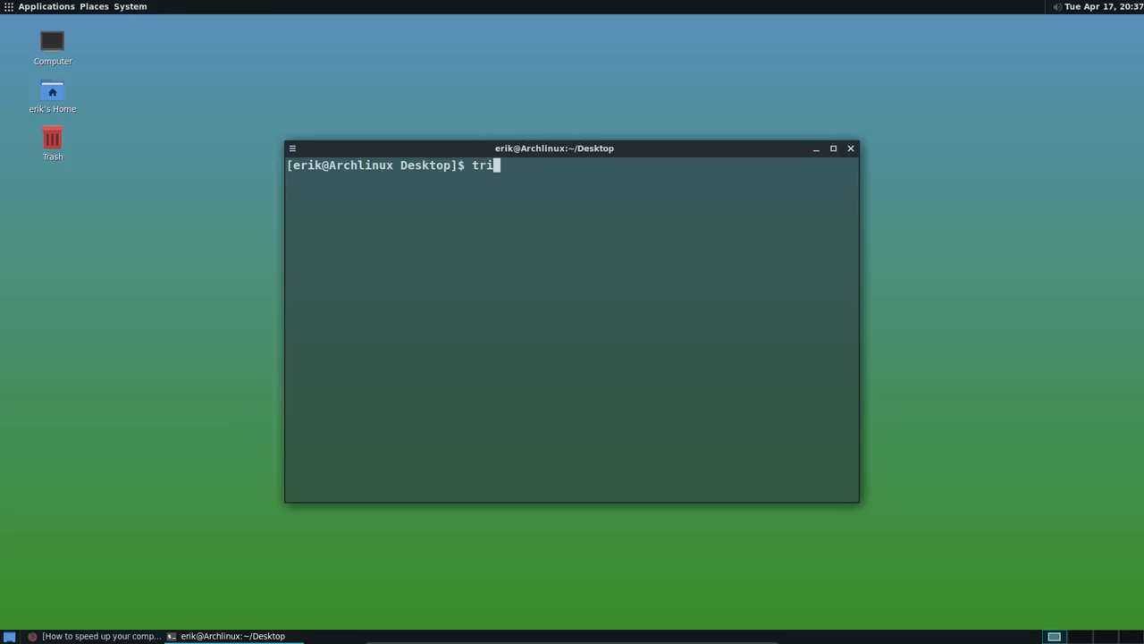
{"action": "type", "text": "zen wa"}
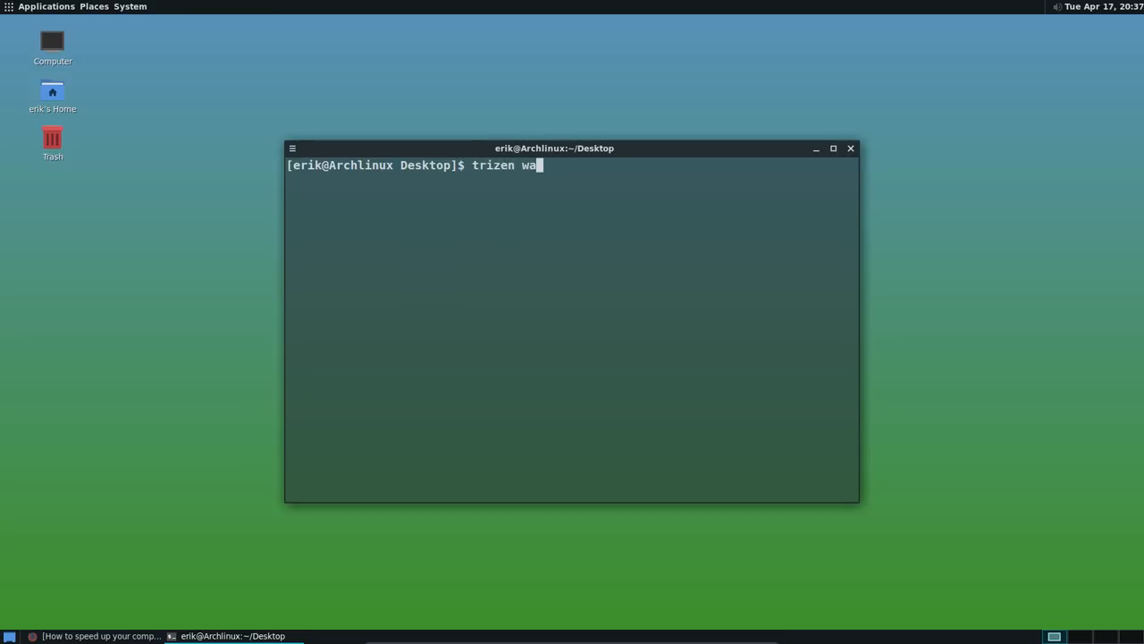
{"action": "type", "text": "llpapers"}
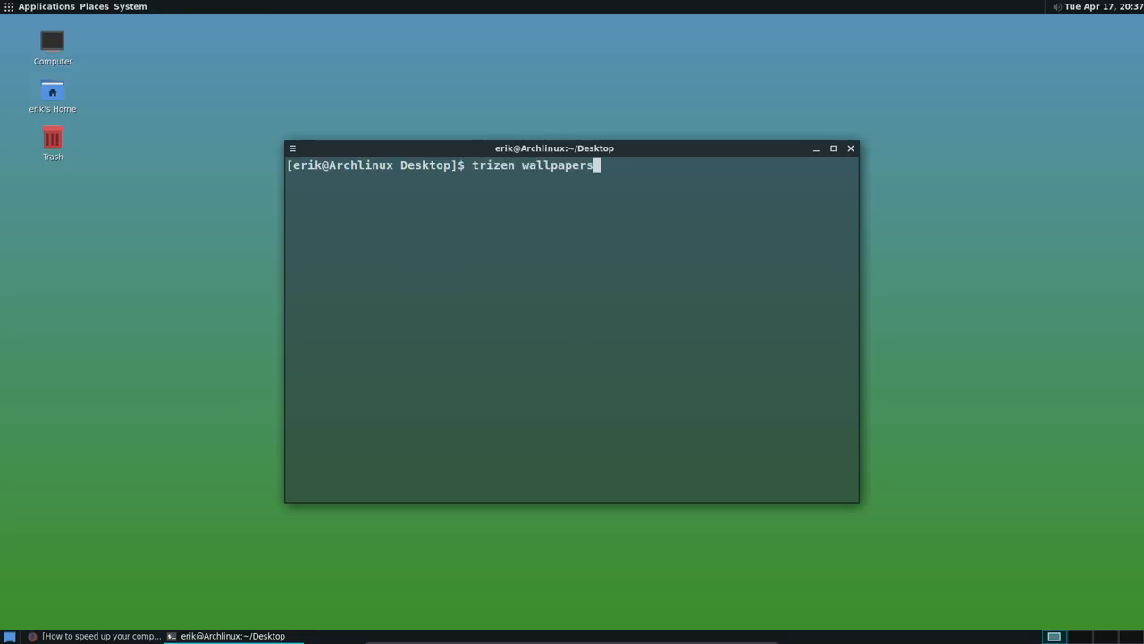
{"action": "key", "text": "Return"}
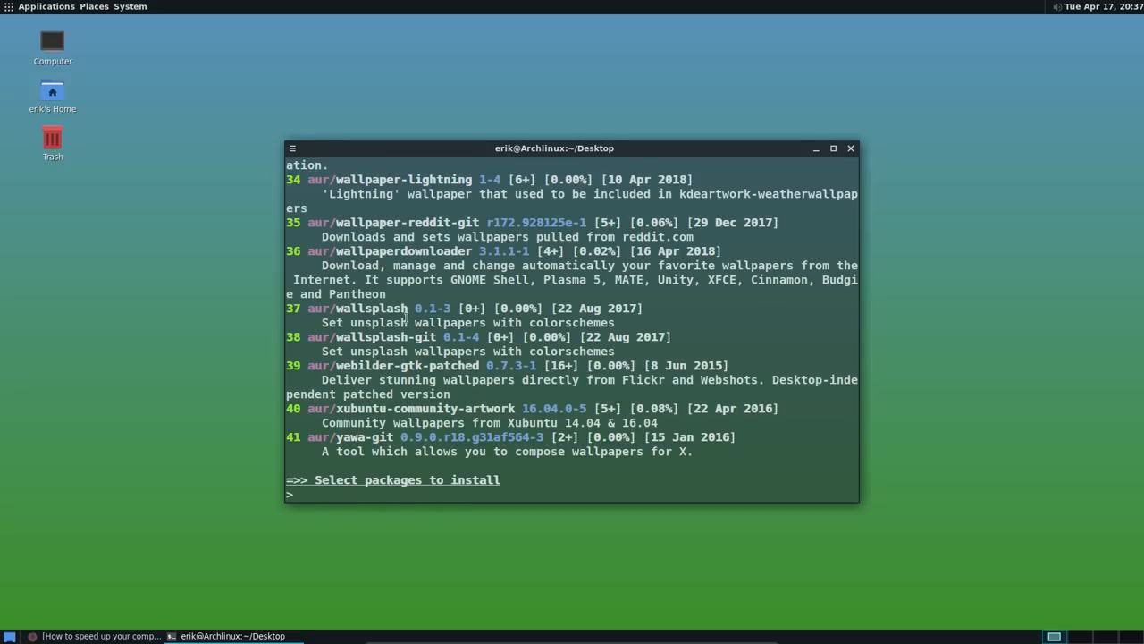
Review the results and install archlinux-wallpaper as package 2
{"action": "scroll", "scroll_direction": "up", "scroll_amount": 3}
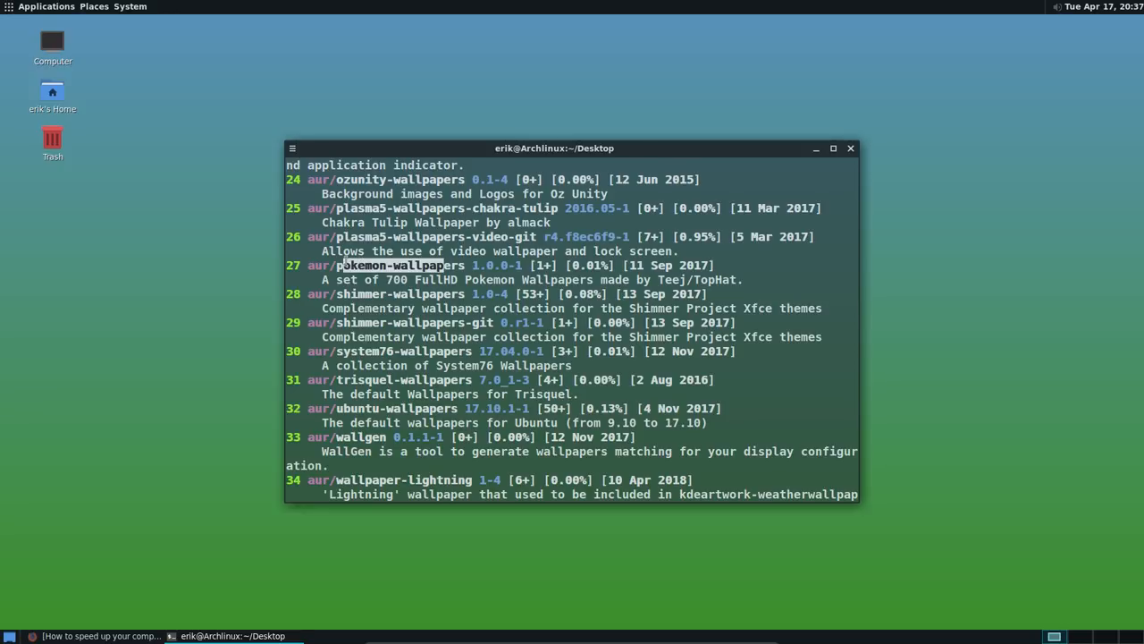
{"action": "scroll", "scroll_direction": "up", "scroll_amount": 3}
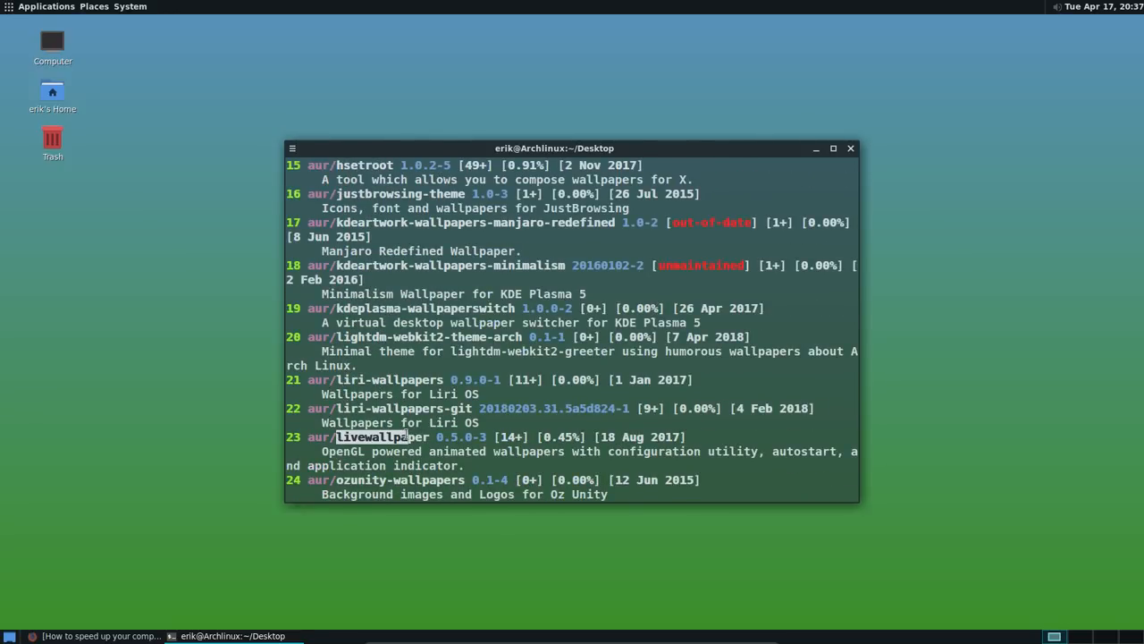
{"action": "scroll", "scroll_direction": "up", "scroll_amount": 3}
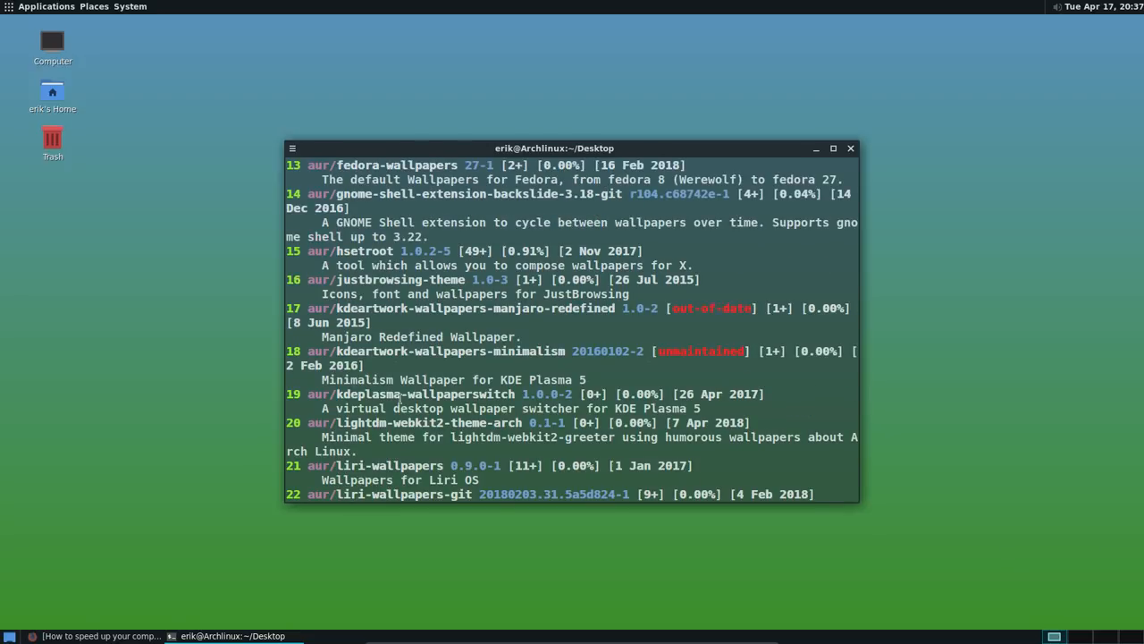
{"action": "scroll", "scroll_direction": "up", "scroll_amount": 3}
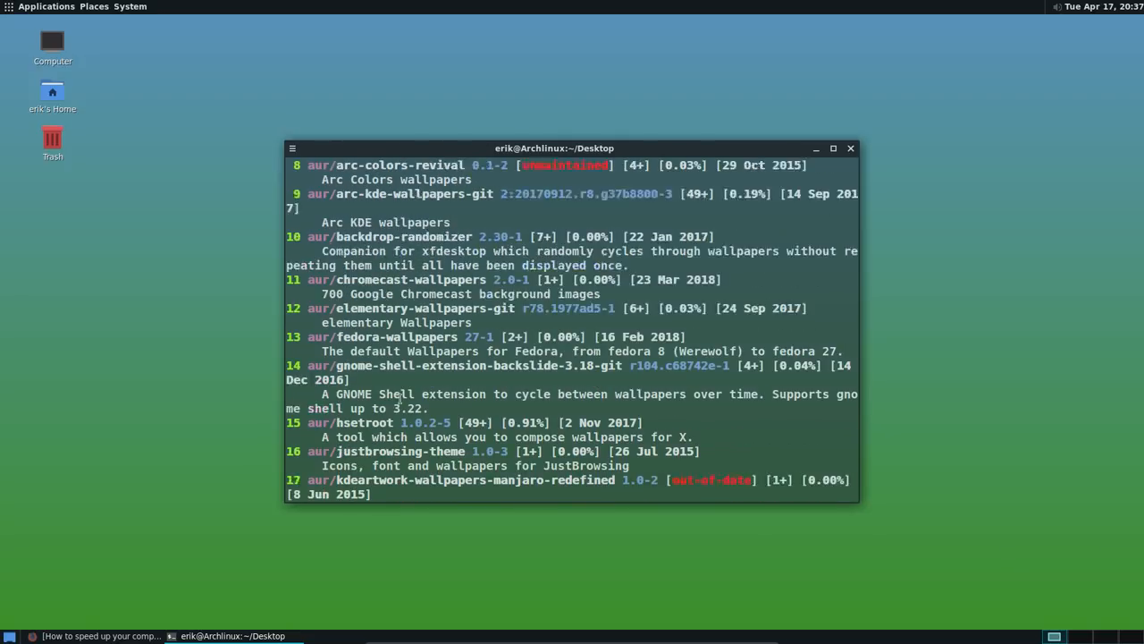
{"action": "scroll", "scroll_direction": "up", "scroll_amount": 3}
{"action": "type", "text": "2"}
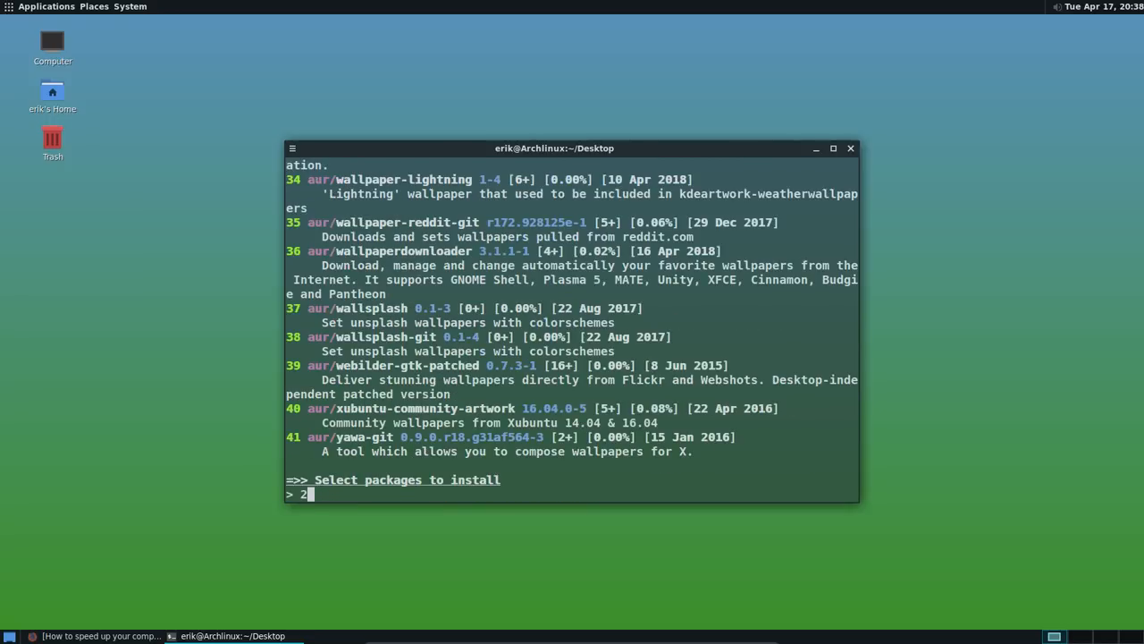
{"action": "key", "text": "Return"}
{"action": "type", "text": "y"}
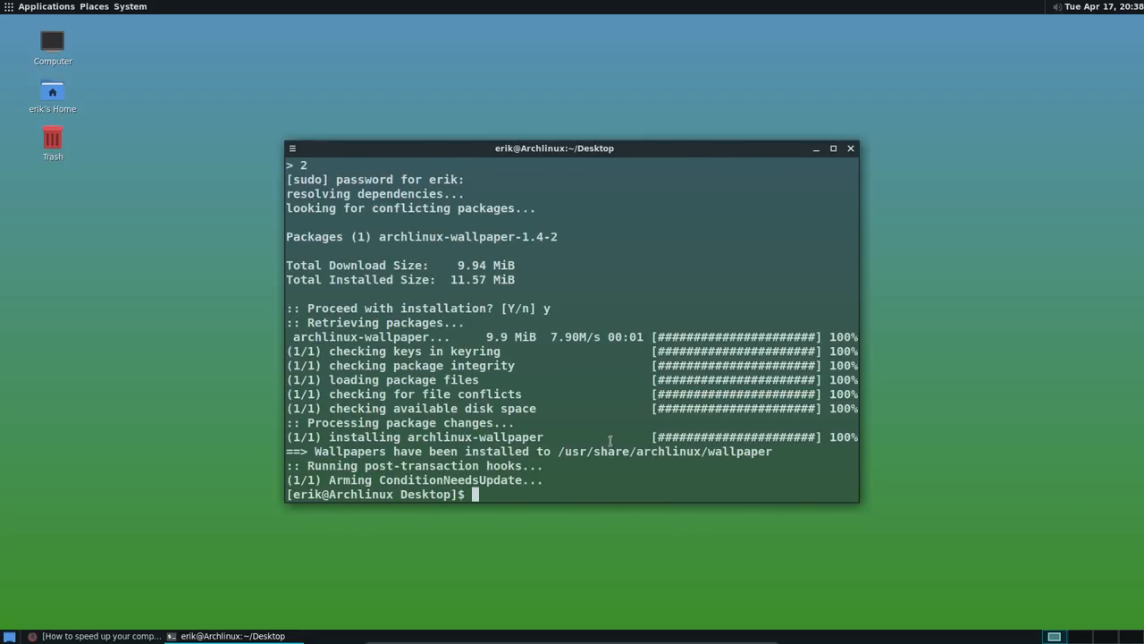
Open Change Desktop Background from the desktop menu and choose Add... on the Background tab
{"action": "right_click", "coordinate": [136, 338]}
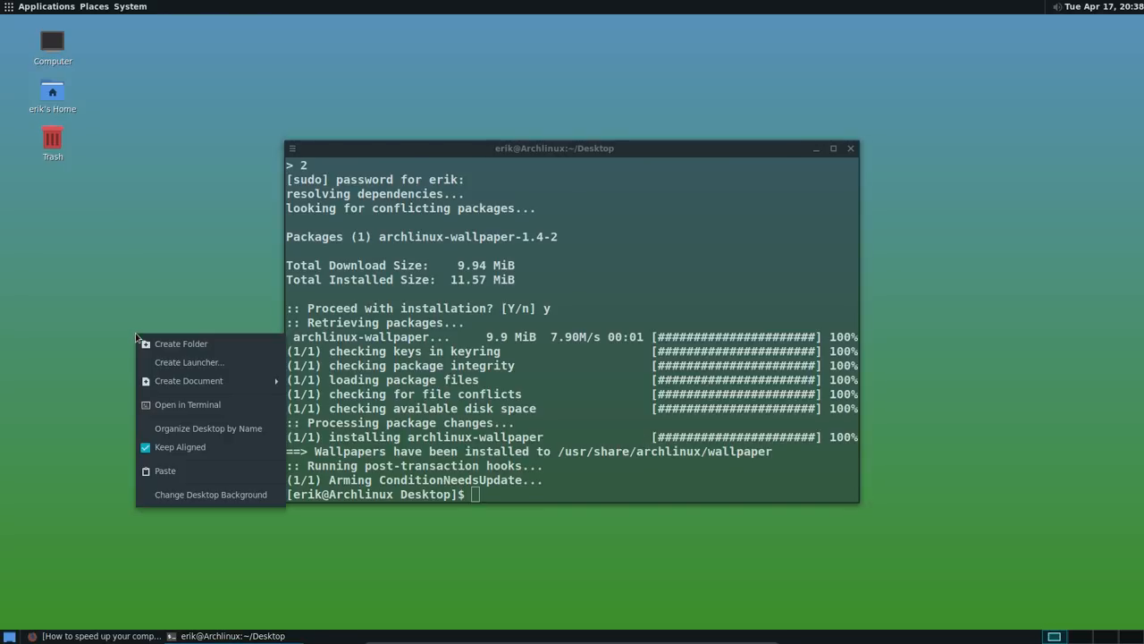
{"action": "mouse_move", "coordinate": [201, 490]}
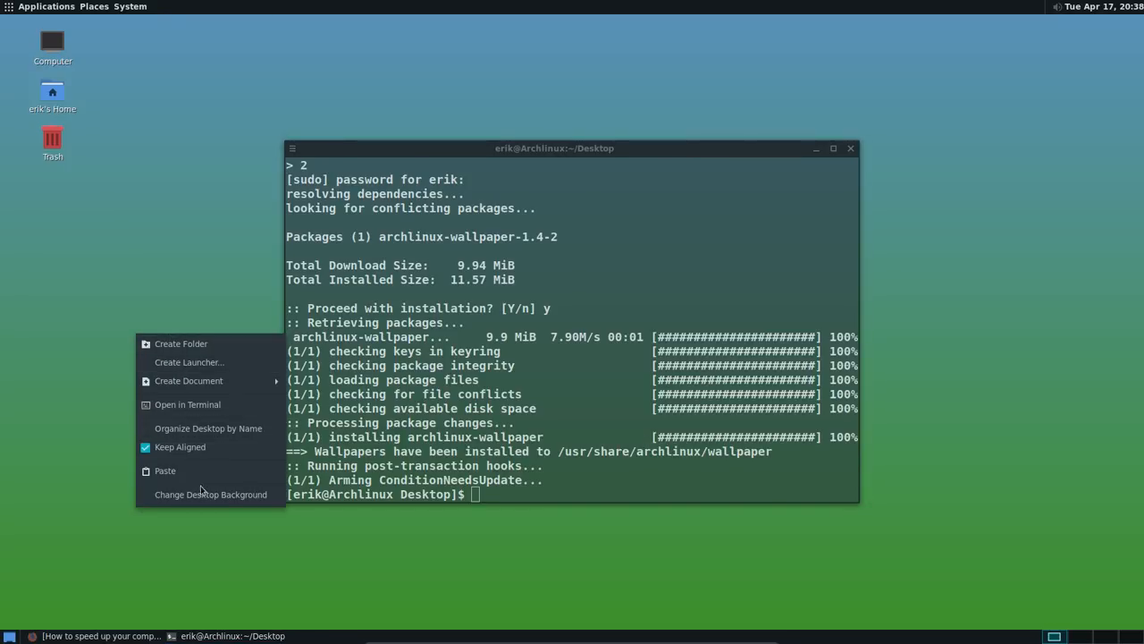
{"action": "left_click", "coordinate": [210, 493]}
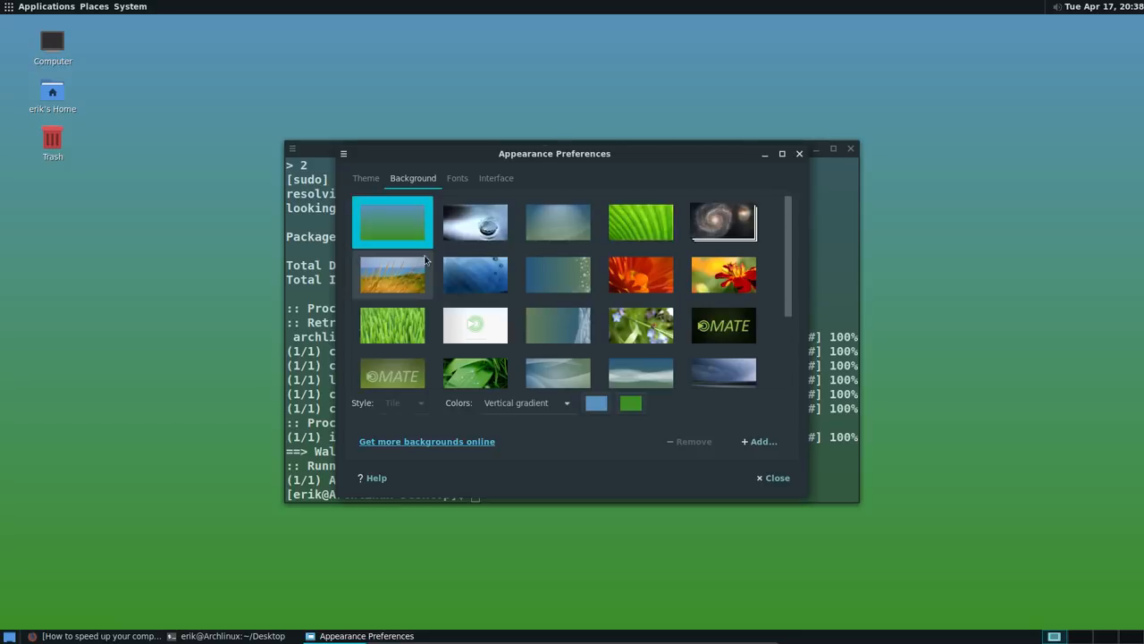
{"action": "scroll", "scroll_direction": "down", "scroll_amount": 3}
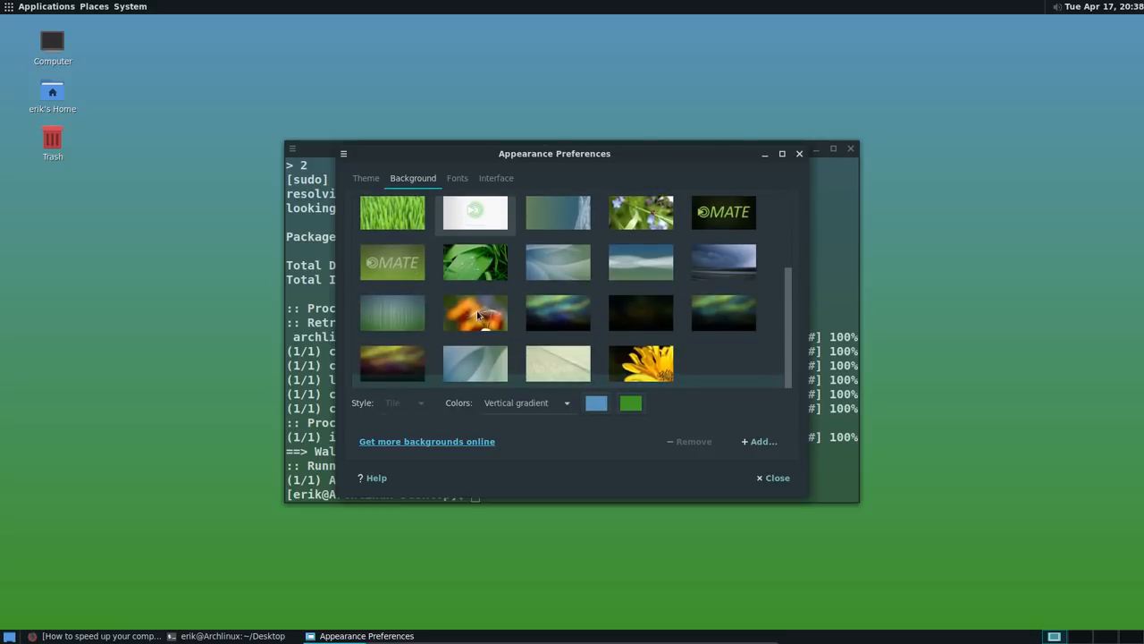
{"action": "scroll", "scroll_direction": "up", "scroll_amount": 3}
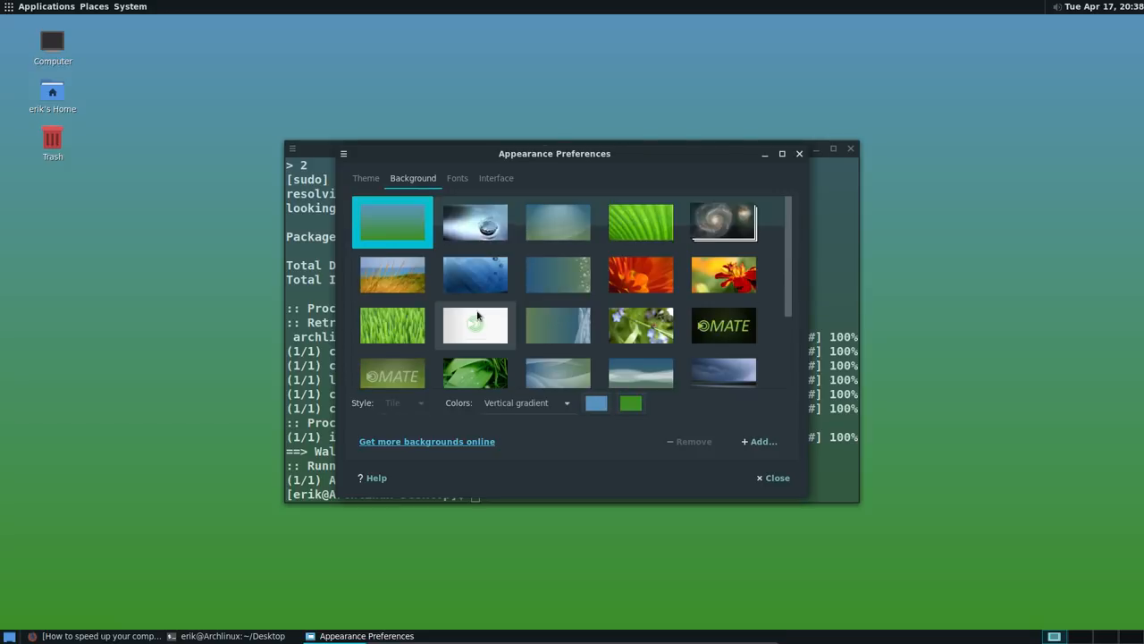
{"action": "left_click", "coordinate": [759, 441]}
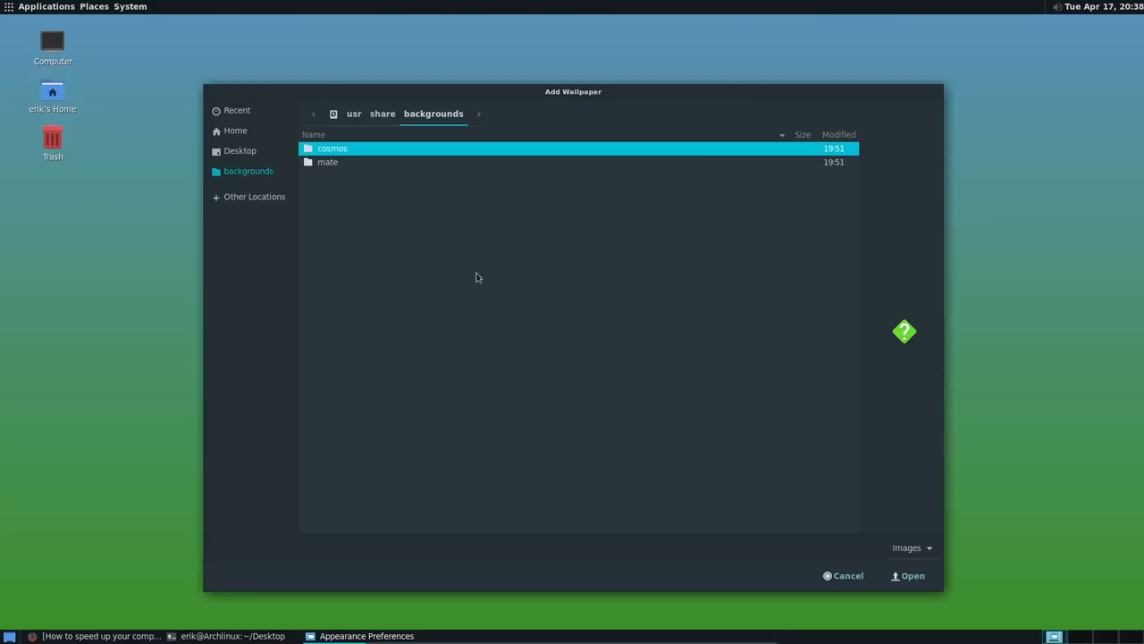
Browse to /usr/share/archlinux/wallpaper and add archlinux-aftermath.jpg as the background
{"action": "left_click", "coordinate": [255, 196]}
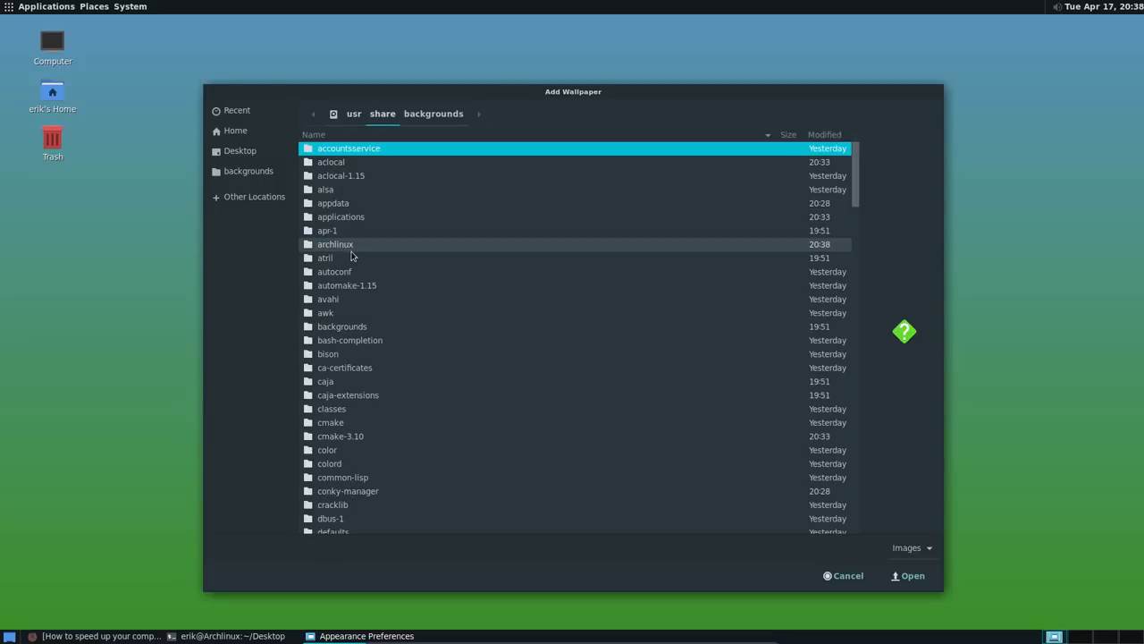
{"action": "double_click", "coordinate": [335, 244]}
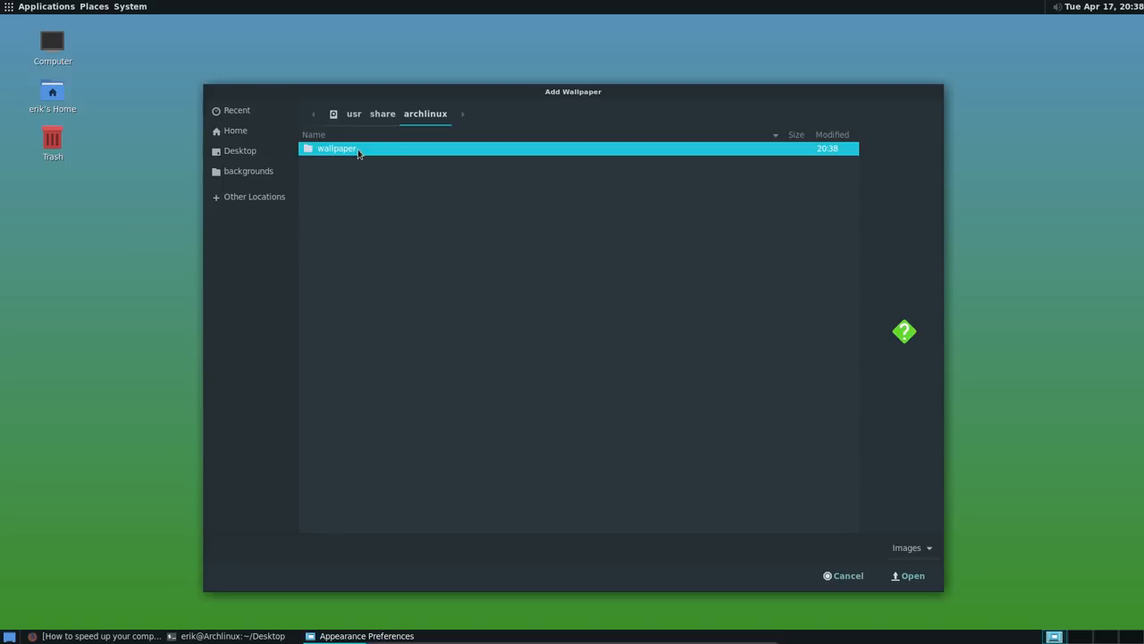
{"action": "double_click", "coordinate": [338, 148]}
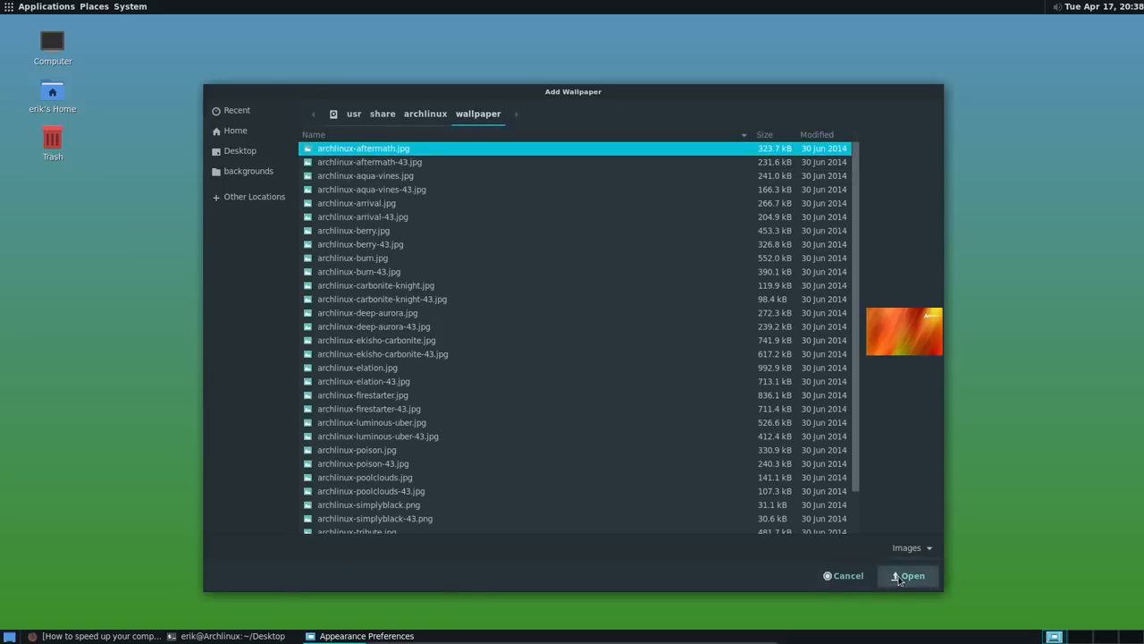
{"action": "left_click", "coordinate": [908, 575]}
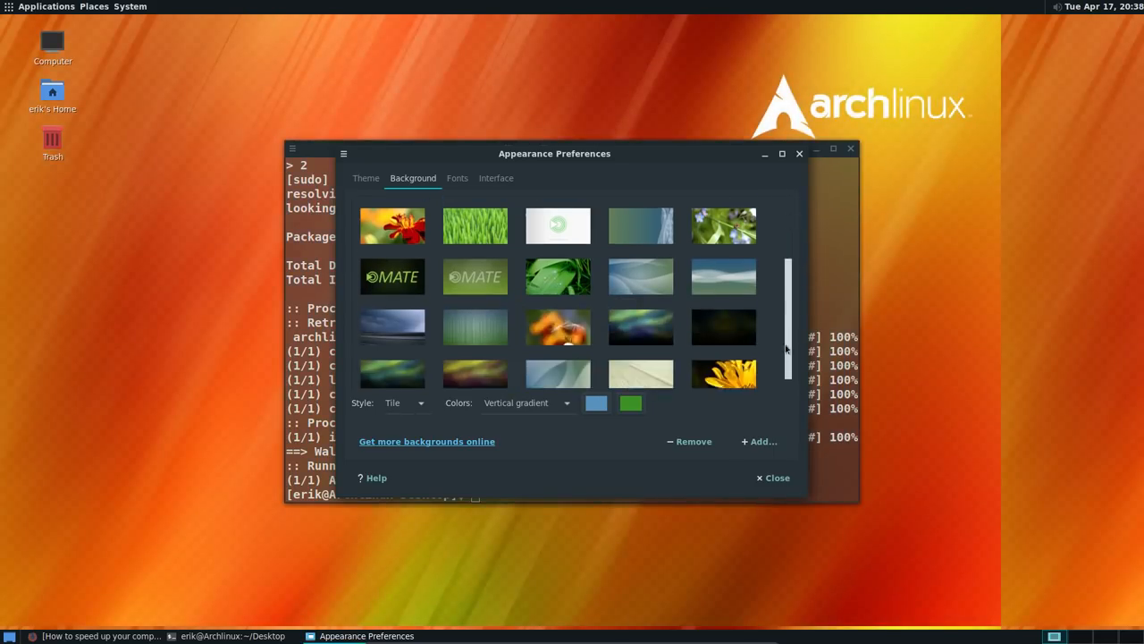
Start adding another wallpaper and browse from the root filesystem to /usr/share/archlinux/wallpaper
{"action": "scroll", "scroll_direction": "up", "scroll_amount": 3}
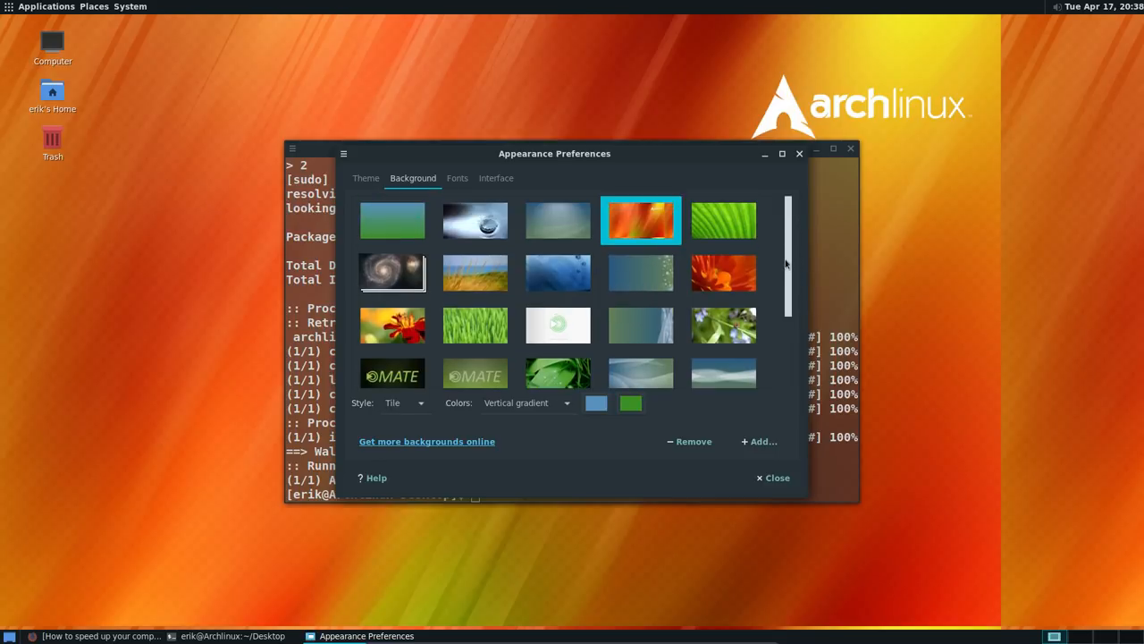
{"action": "scroll", "scroll_direction": "down", "scroll_amount": 3}
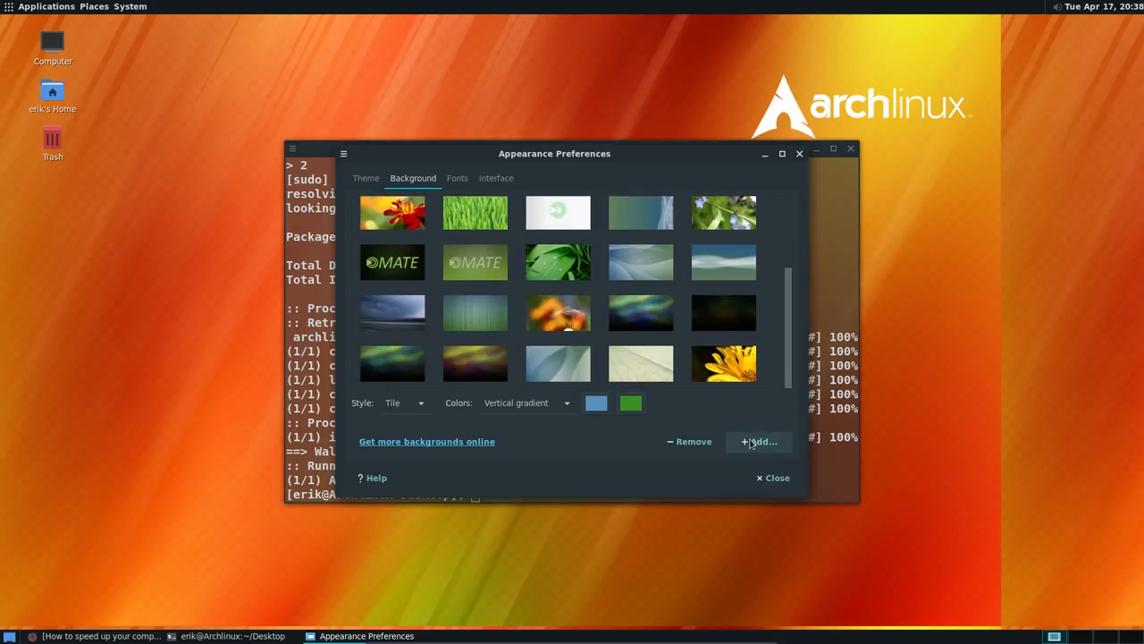
{"action": "mouse_move", "coordinate": [755, 450]}
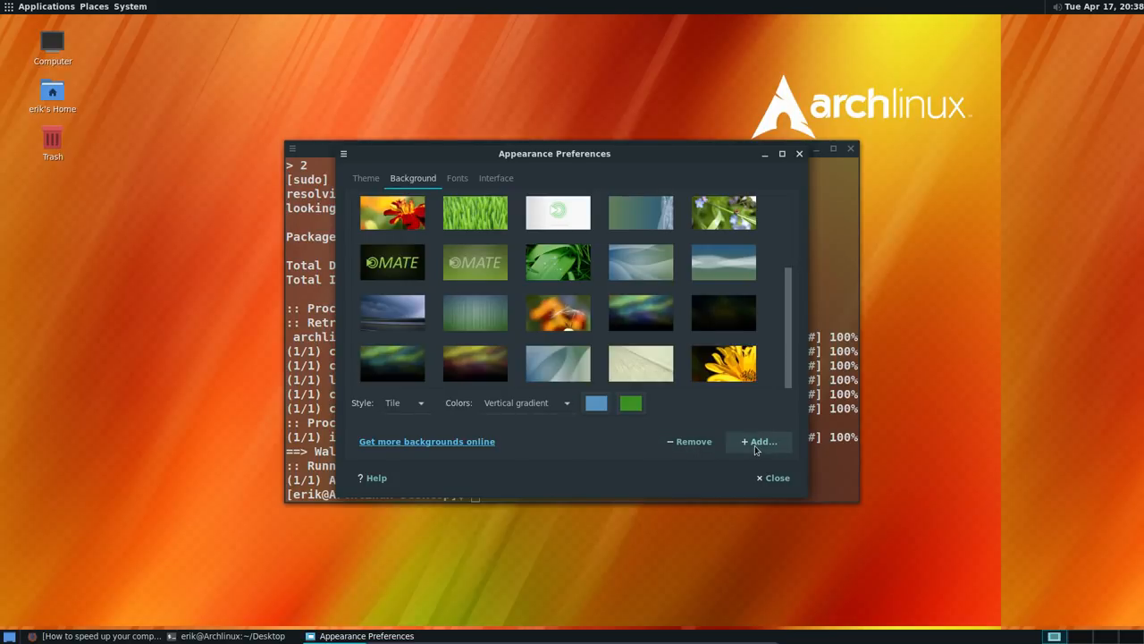
{"action": "left_click", "coordinate": [759, 440]}
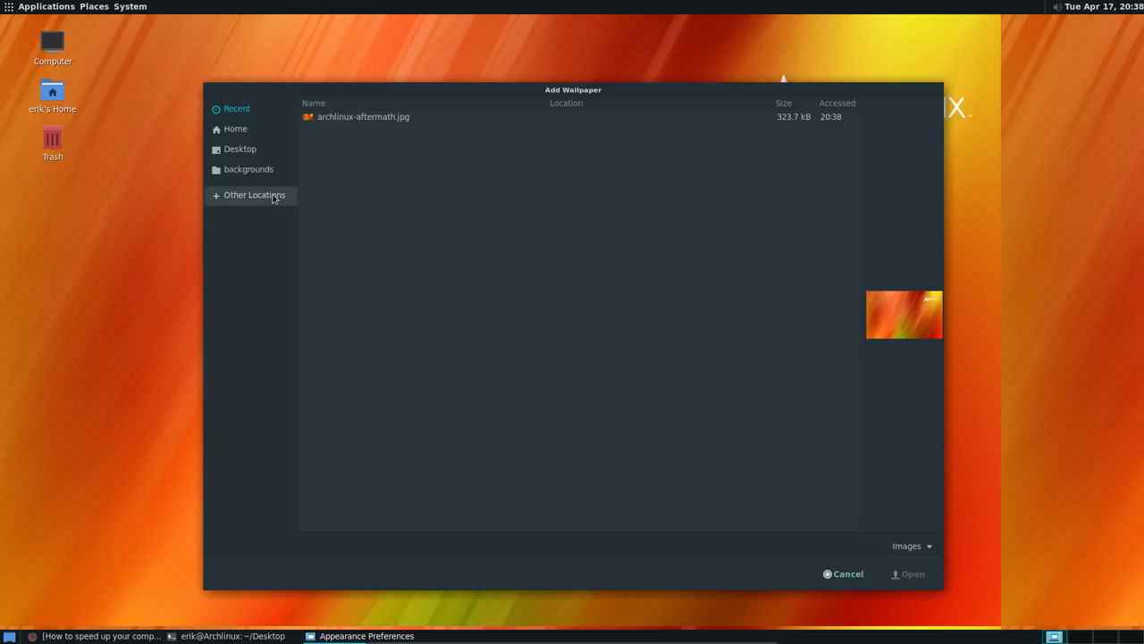
{"action": "left_click", "coordinate": [255, 195]}
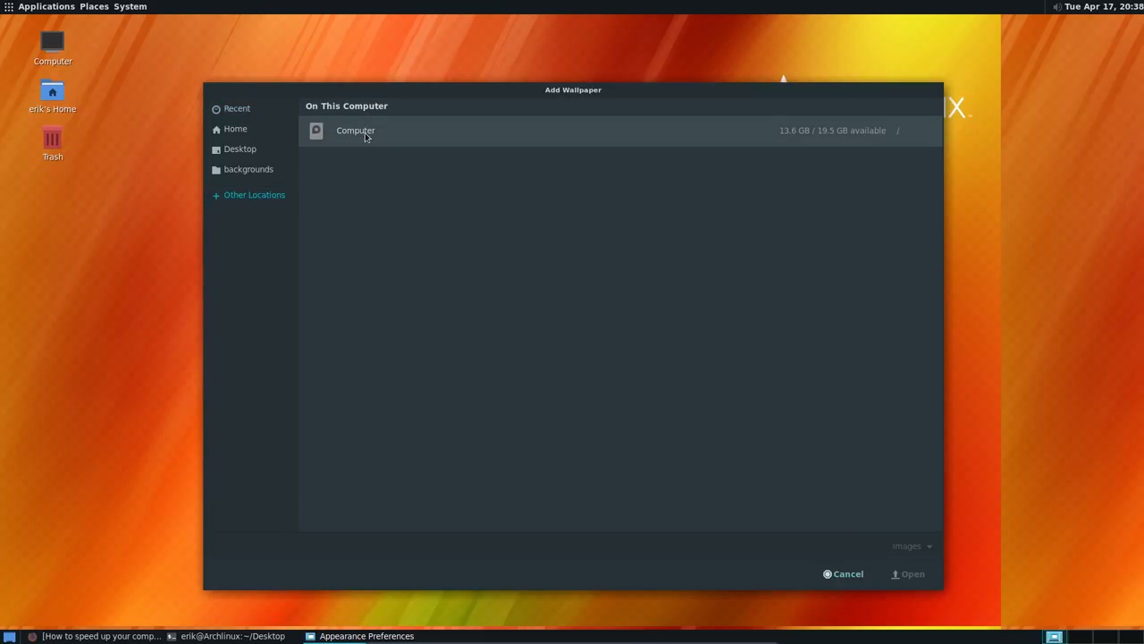
{"action": "double_click", "coordinate": [355, 130]}
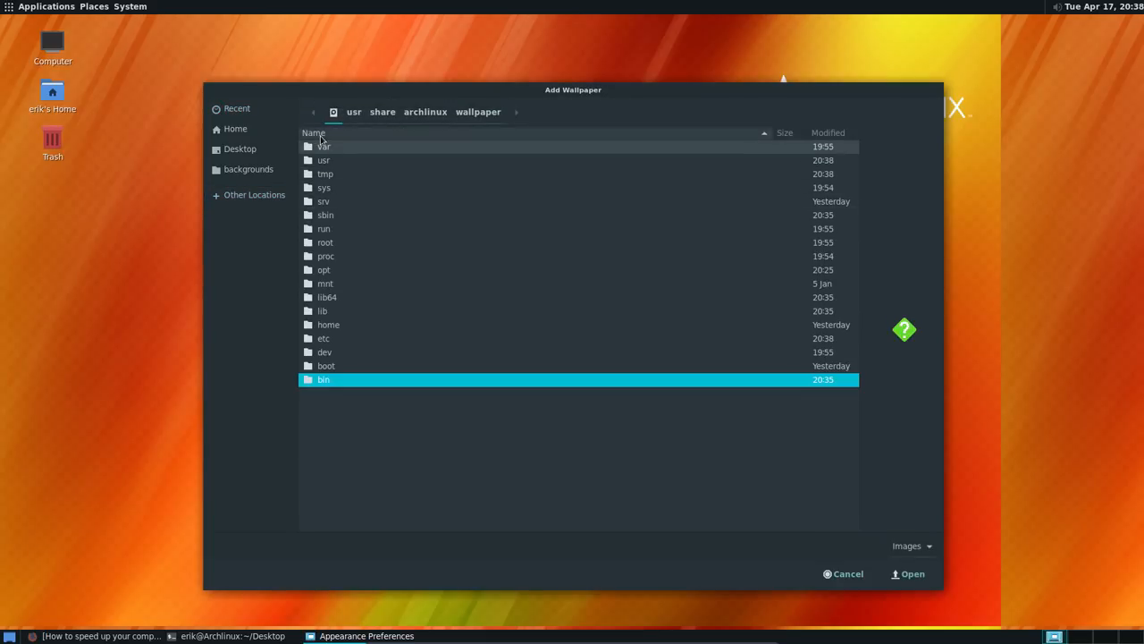
{"action": "left_click", "coordinate": [313, 132]}
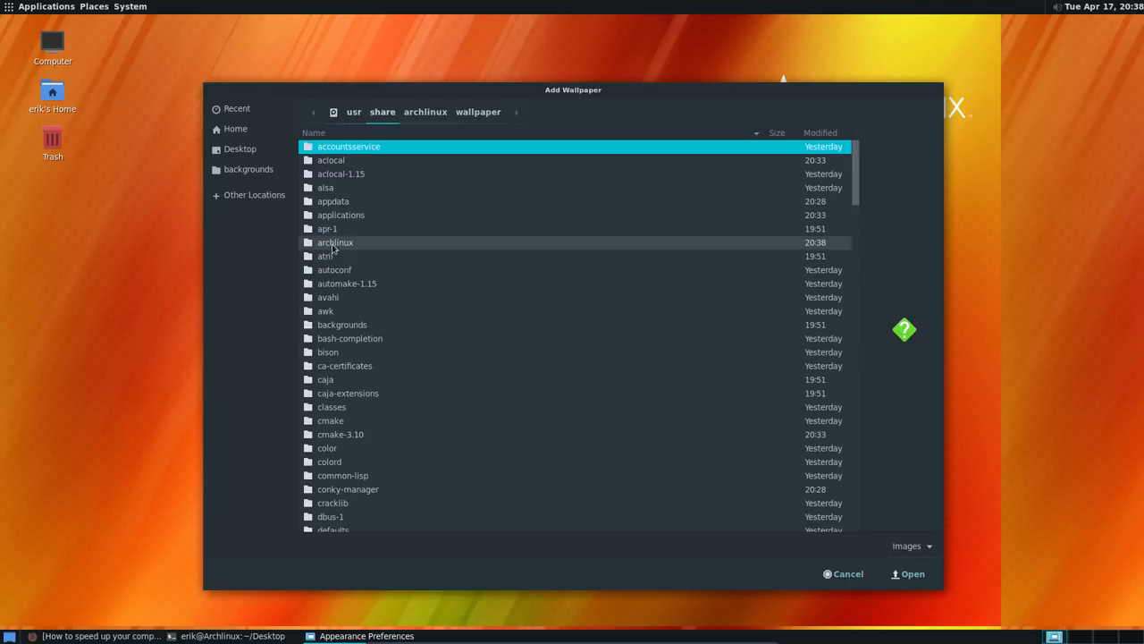
{"action": "left_click", "coordinate": [336, 242]}
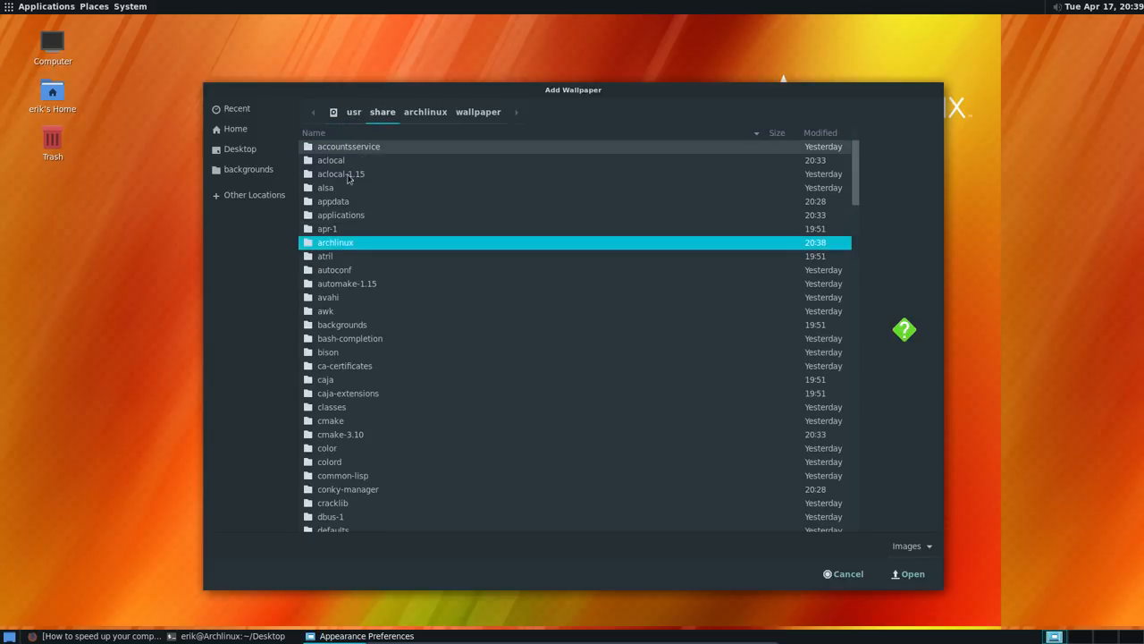
{"action": "double_click", "coordinate": [335, 242]}
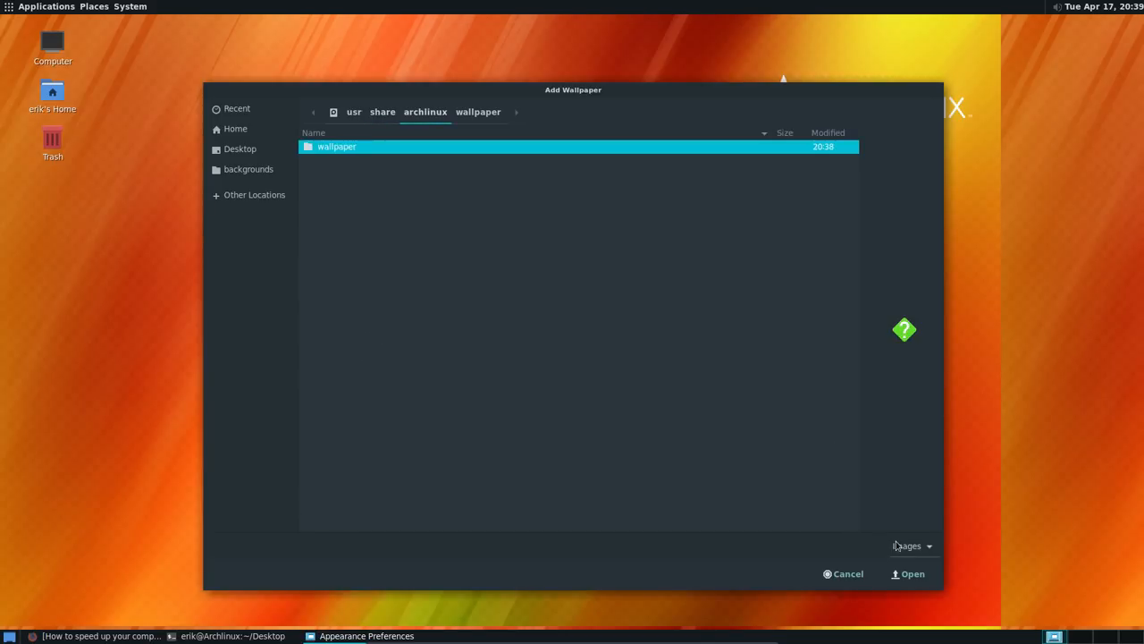
{"action": "double_click", "coordinate": [337, 145]}
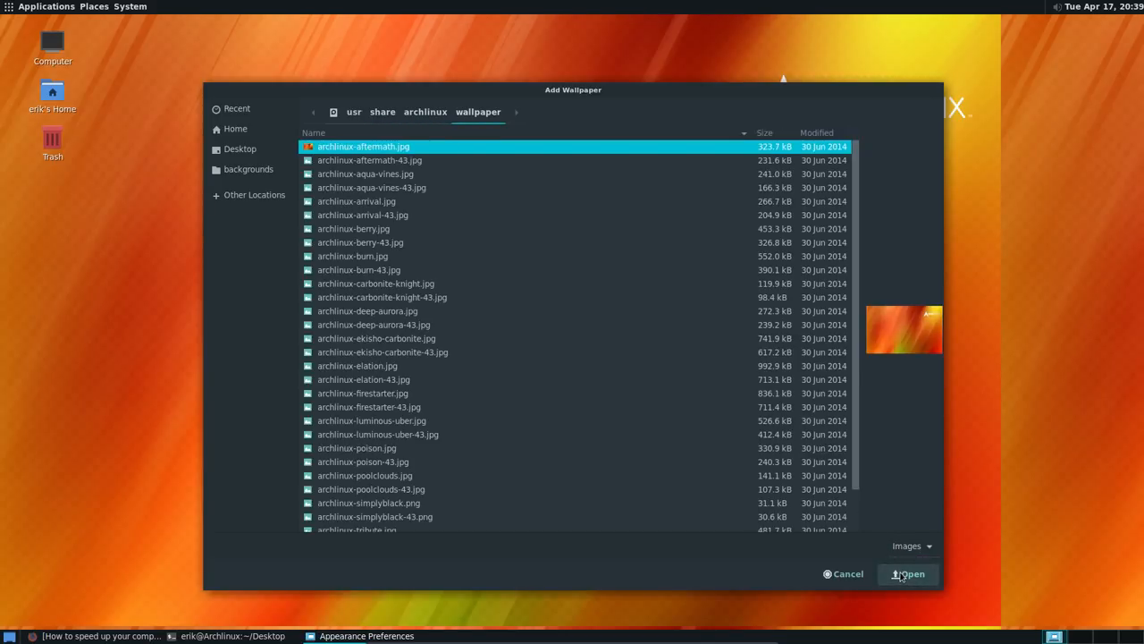
Preview carbonite-knight-43 and burn images, then add archlinux-simplyblack-43.png
{"action": "left_click", "coordinate": [382, 297]}
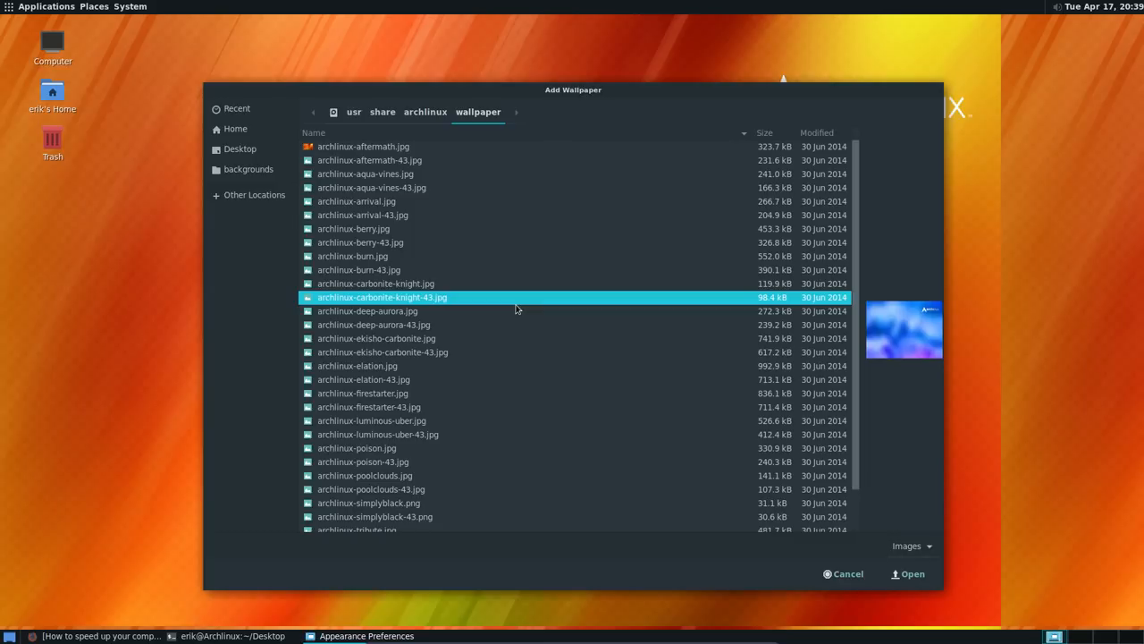
{"action": "left_click", "coordinate": [353, 257]}
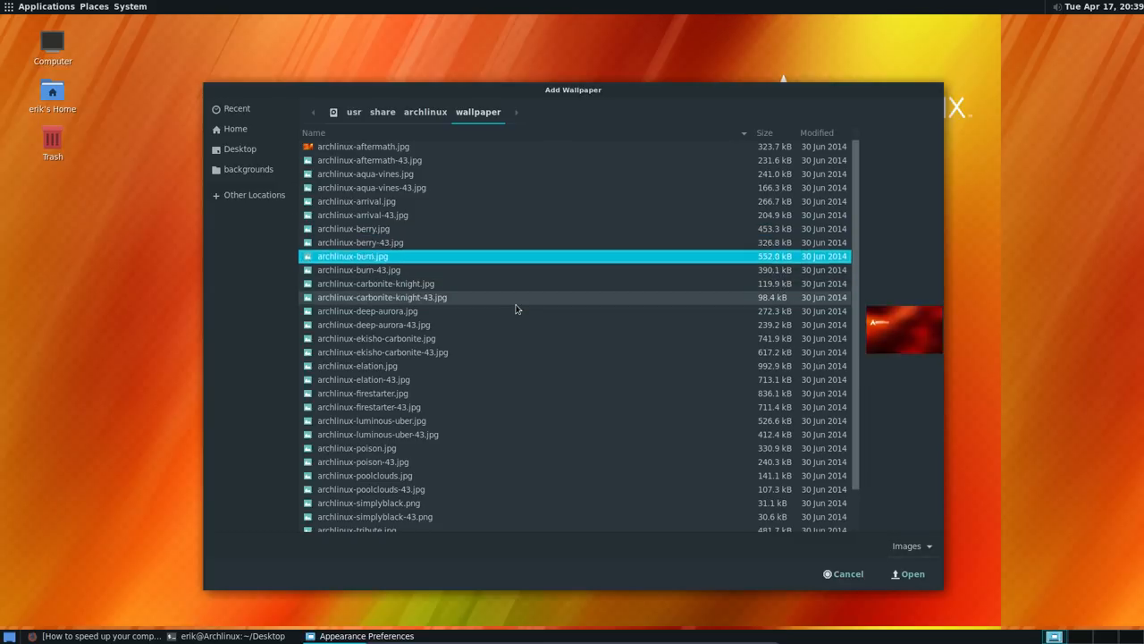
{"action": "left_click", "coordinate": [371, 420]}
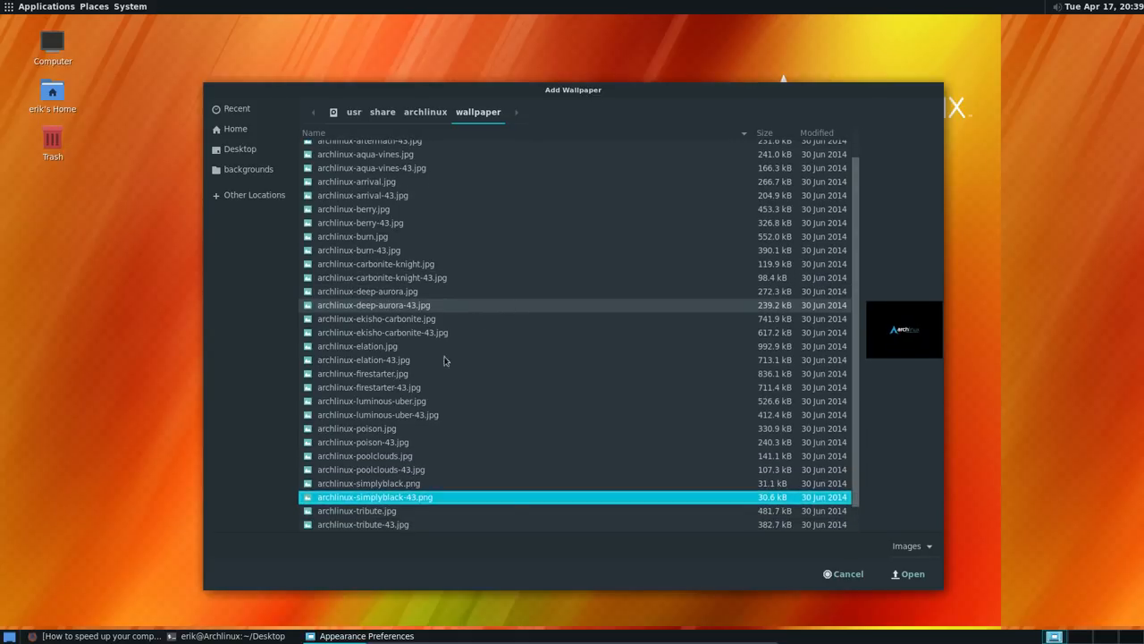
{"action": "left_click", "coordinate": [907, 573]}
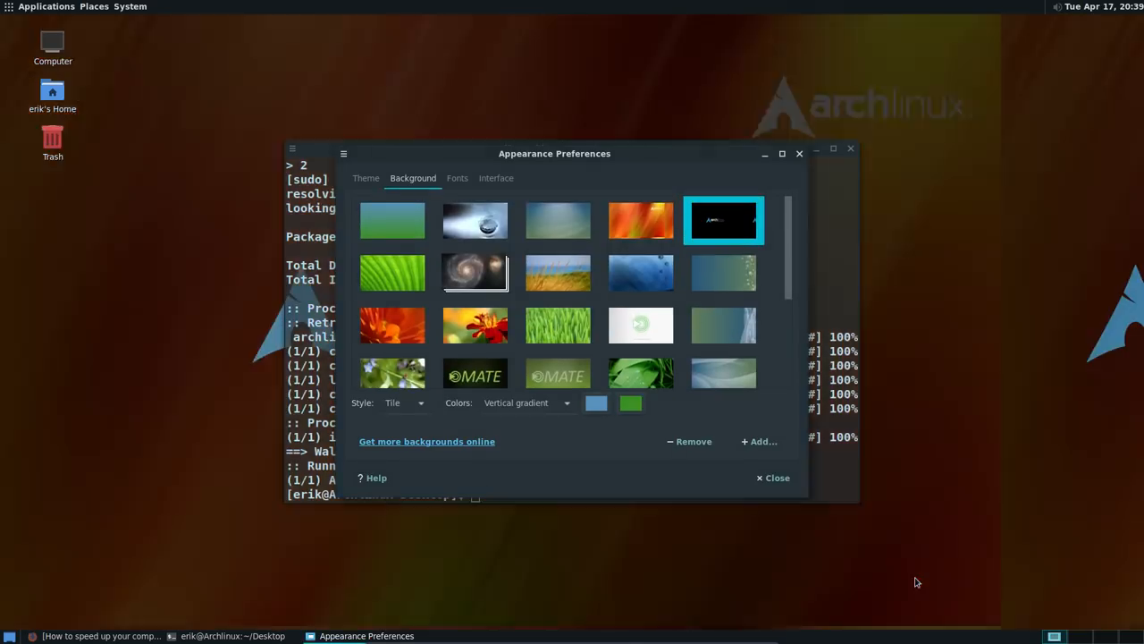
Close and reopen the background settings, then set the Style dropdown to Zoom
{"action": "left_click", "coordinate": [776, 477]}
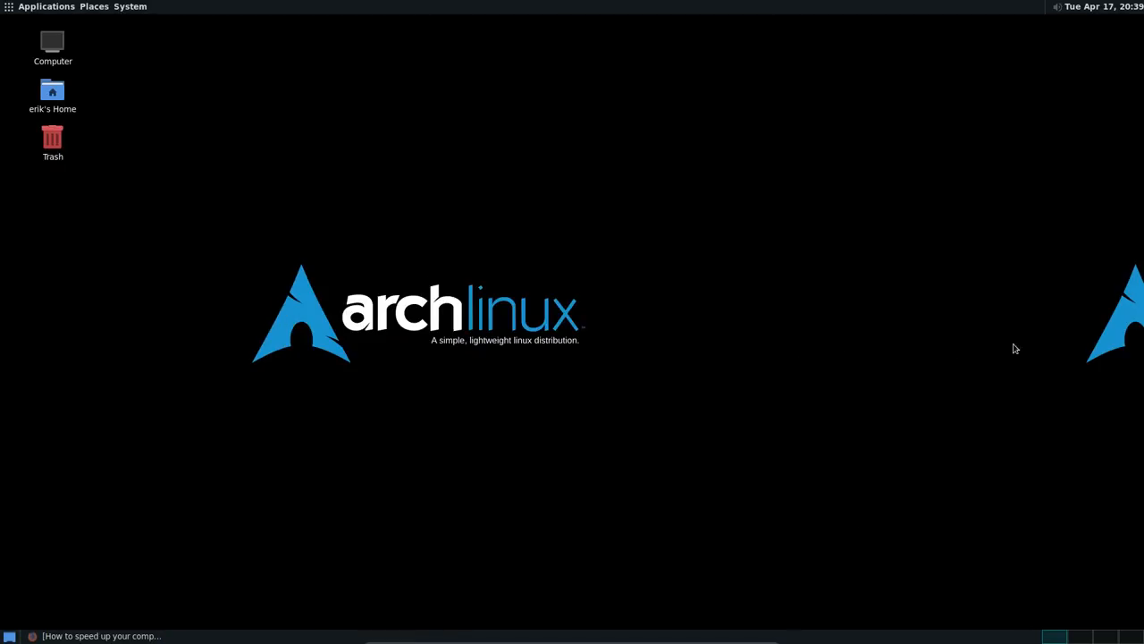
{"action": "mouse_move", "coordinate": [1091, 337]}
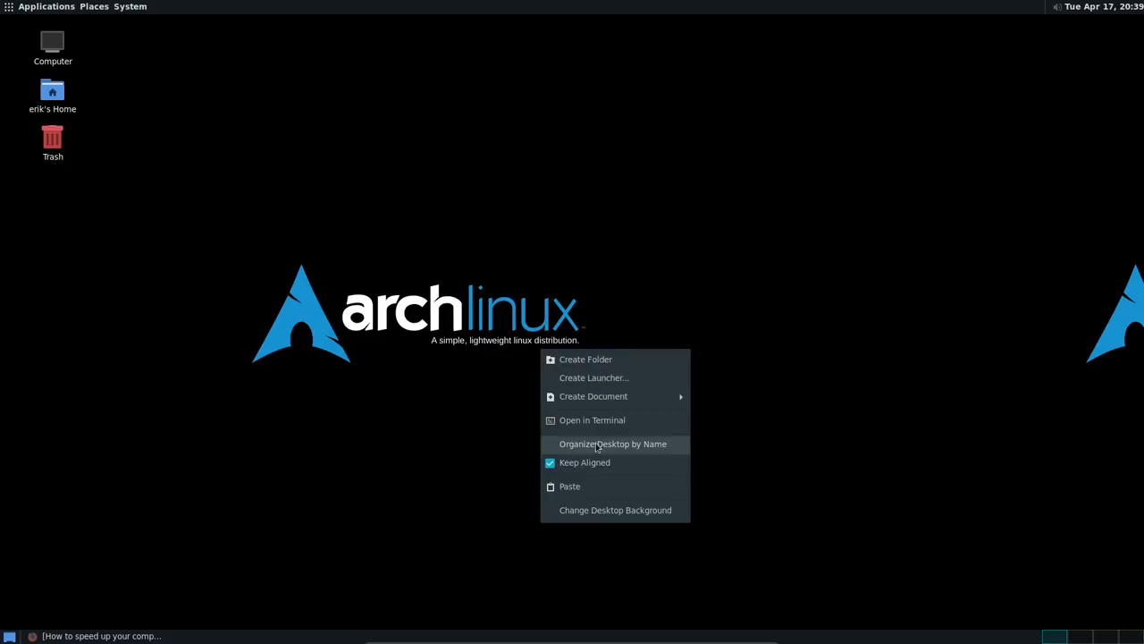
{"action": "mouse_move", "coordinate": [615, 509]}
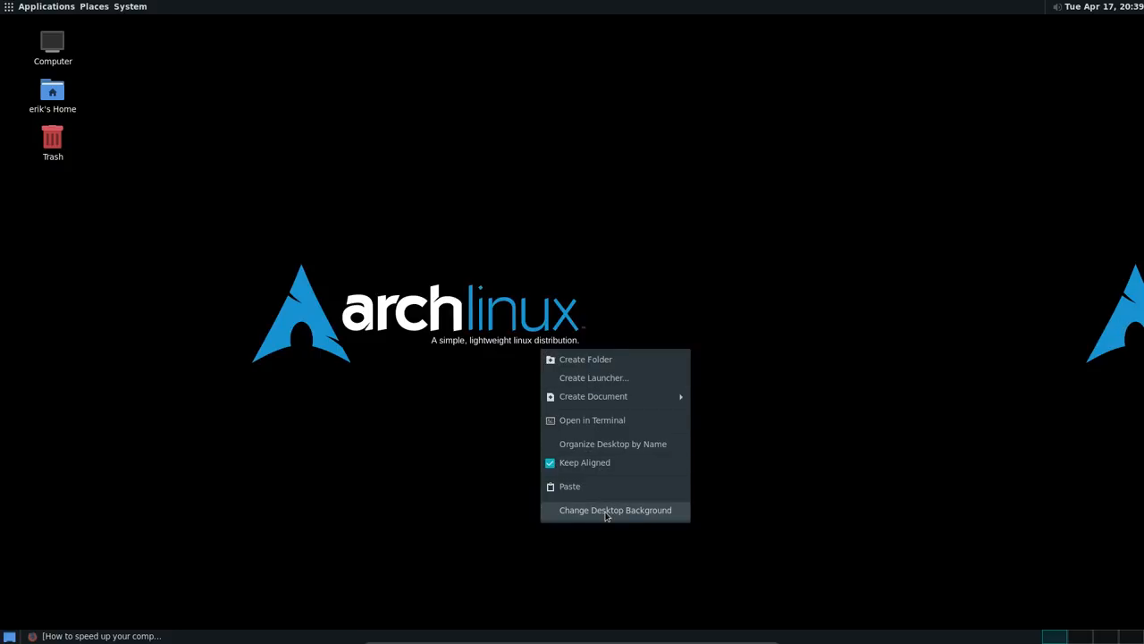
{"action": "left_click", "coordinate": [615, 509]}
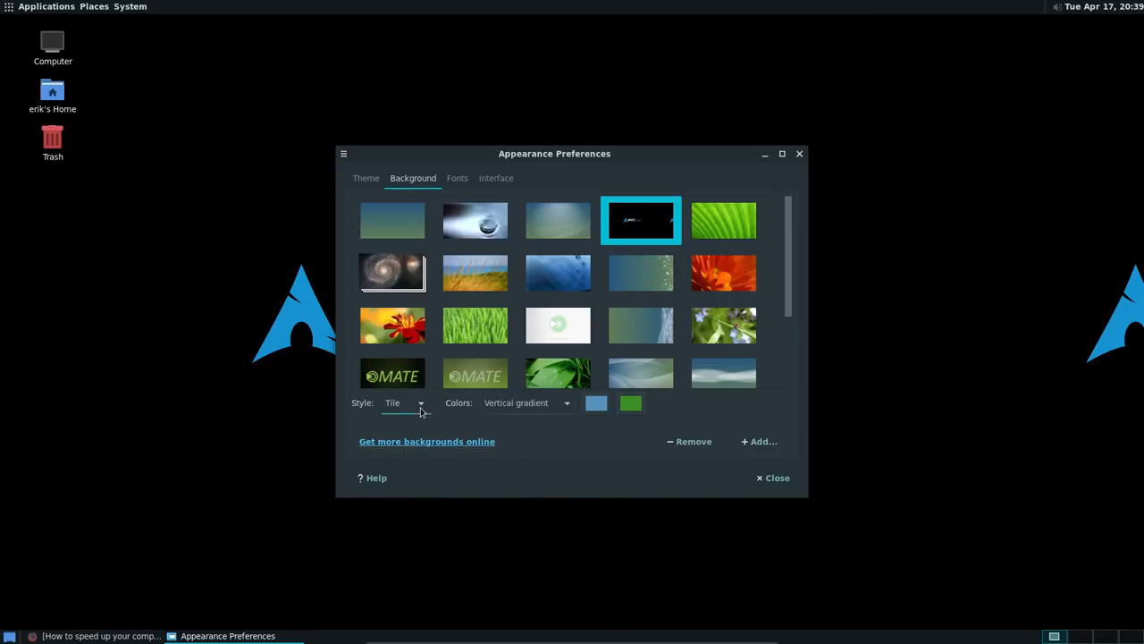
{"action": "left_click", "coordinate": [403, 403]}
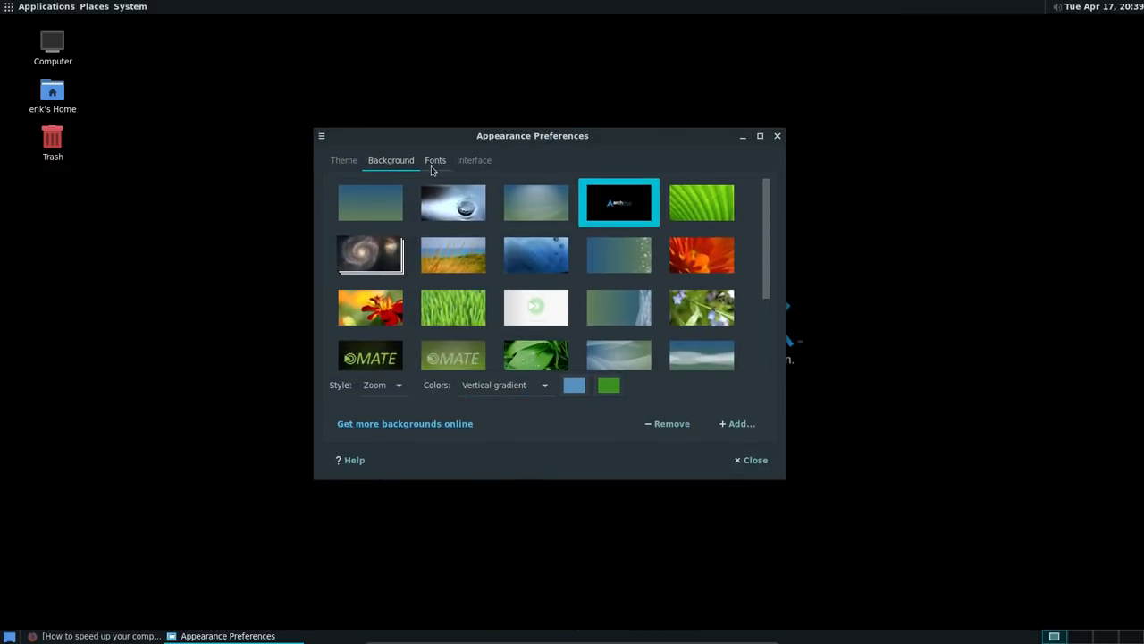
Move Appearance Preferences aside and install noto-fonts via pacman, confirming the installation
{"action": "left_click", "coordinate": [436, 160]}
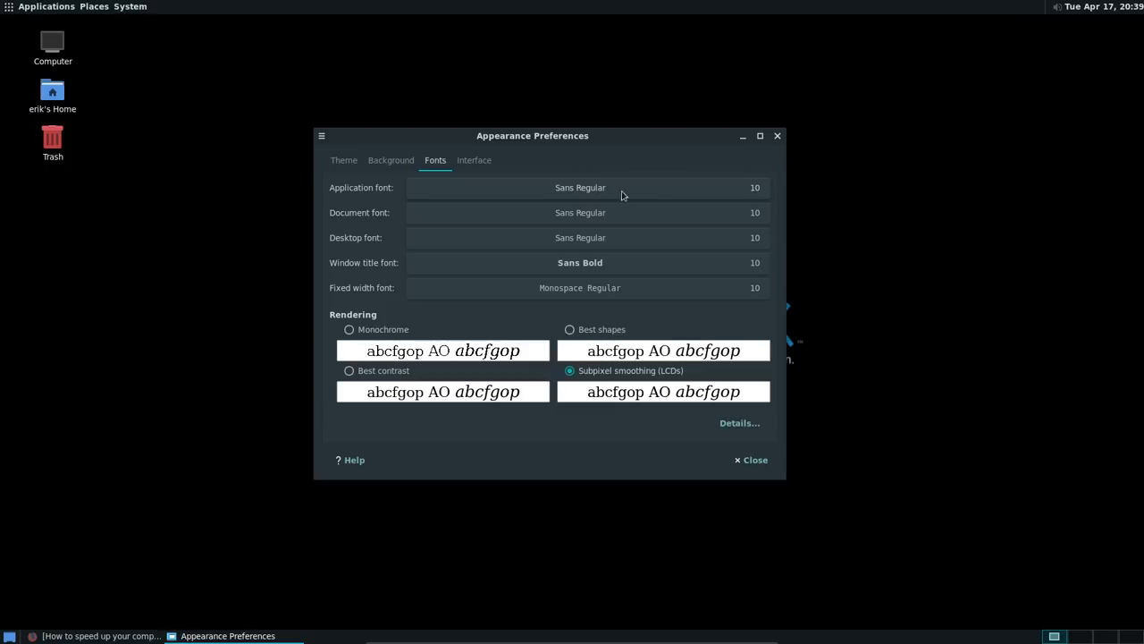
{"action": "mouse_move", "coordinate": [487, 141]}
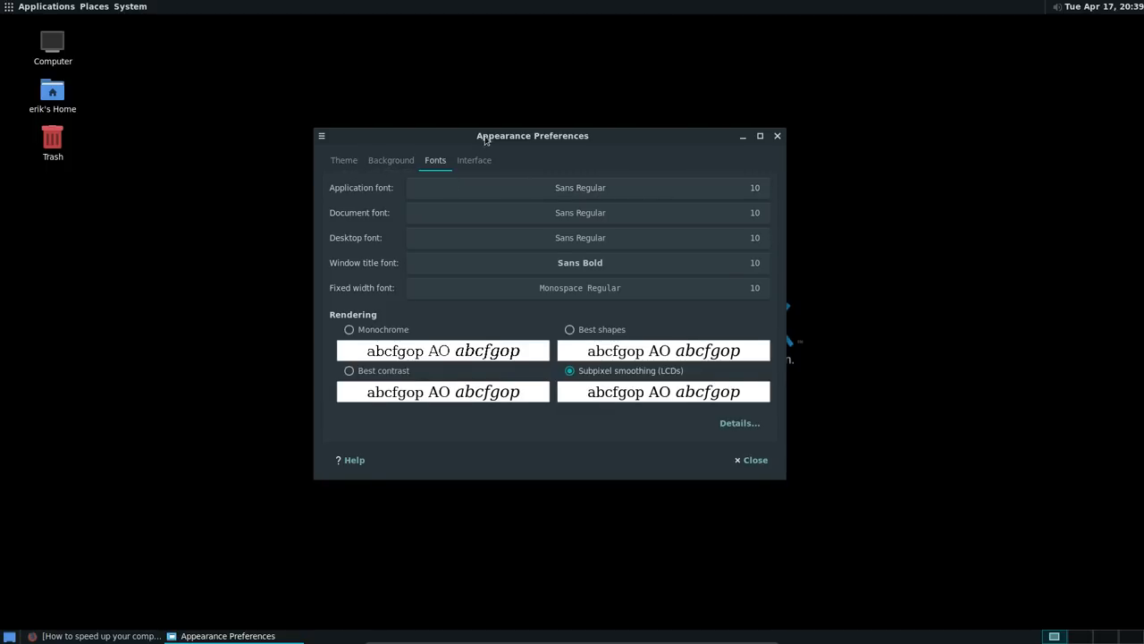
{"action": "left_click_drag", "start_coordinate": [532, 135], "coordinate": [785, 48]}
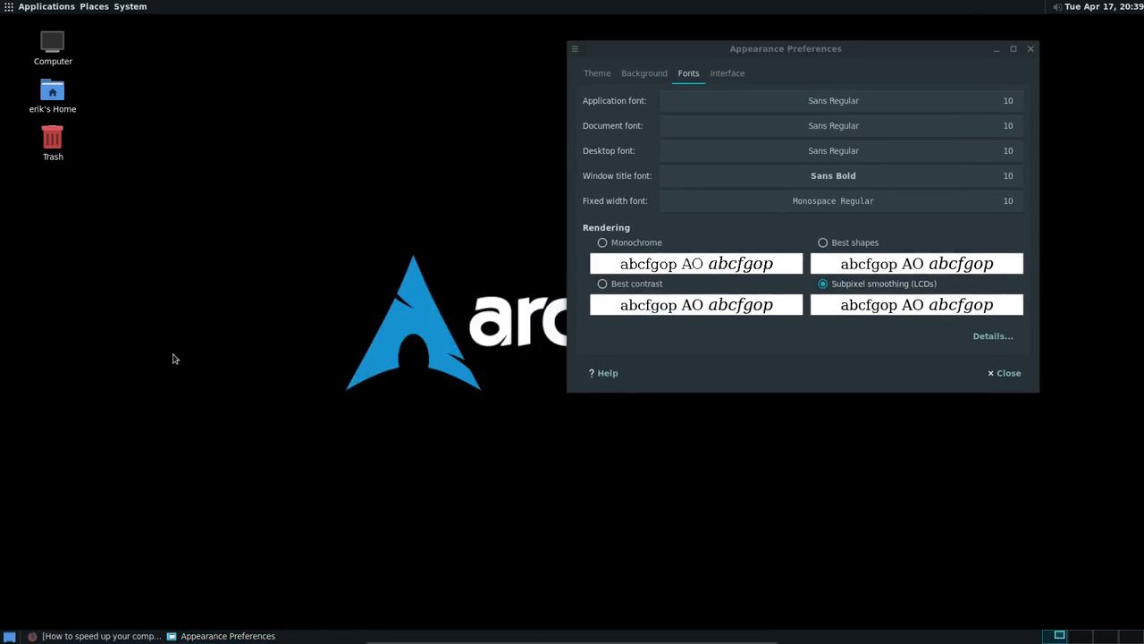
{"action": "mouse_move", "coordinate": [154, 350]}
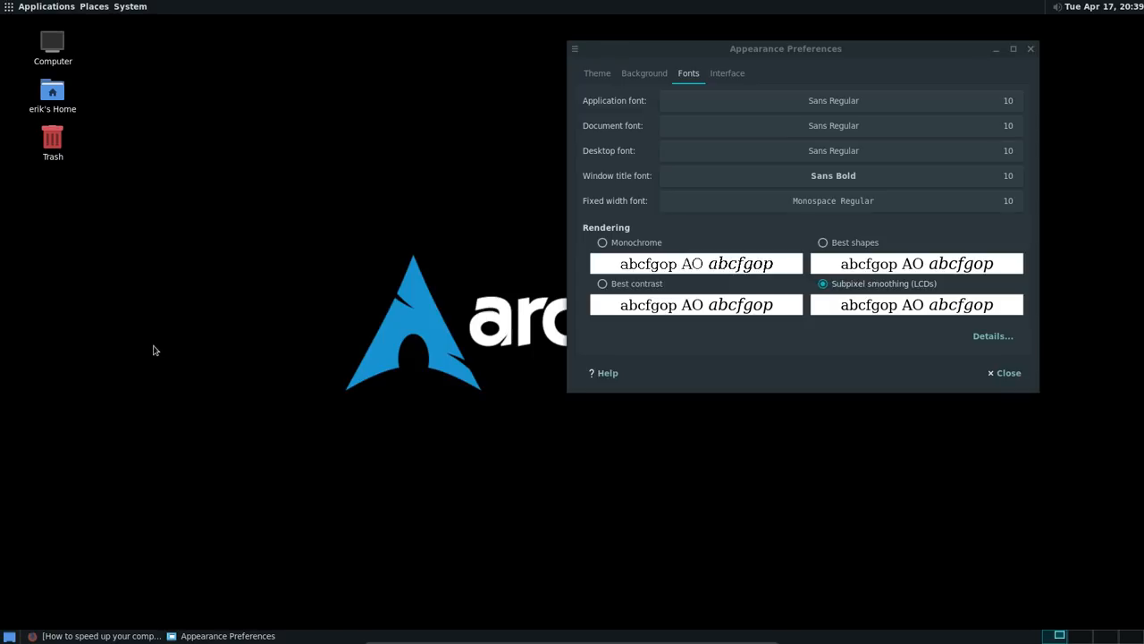
{"action": "mouse_move", "coordinate": [251, 425]}
{"action": "type", "text": "sudo"}
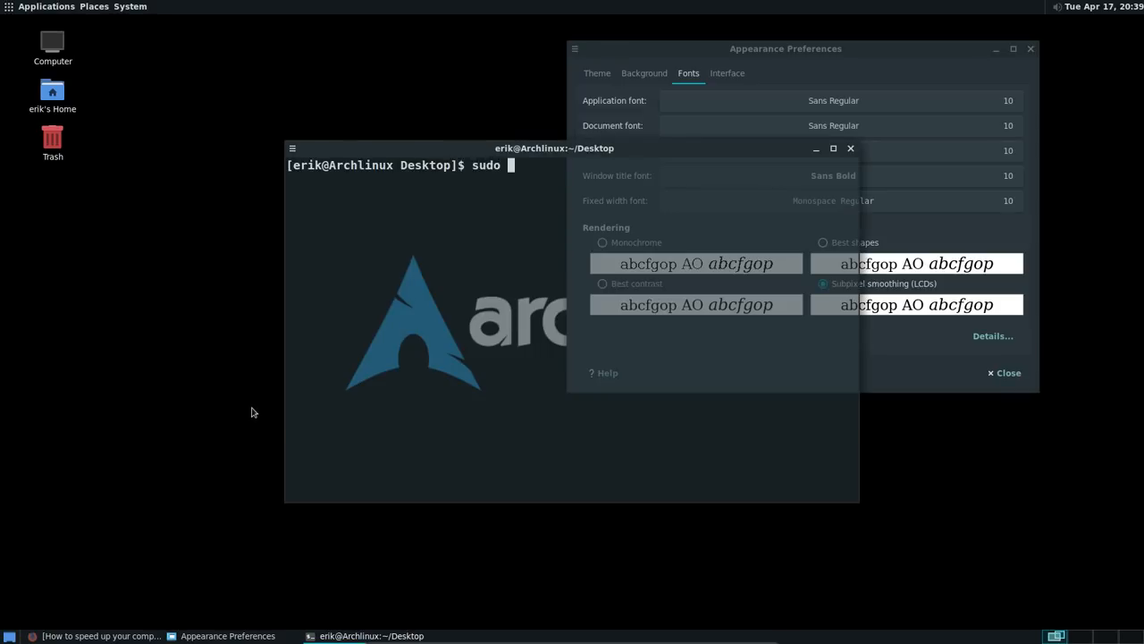
{"action": "type", "text": "pacman -S noto"}
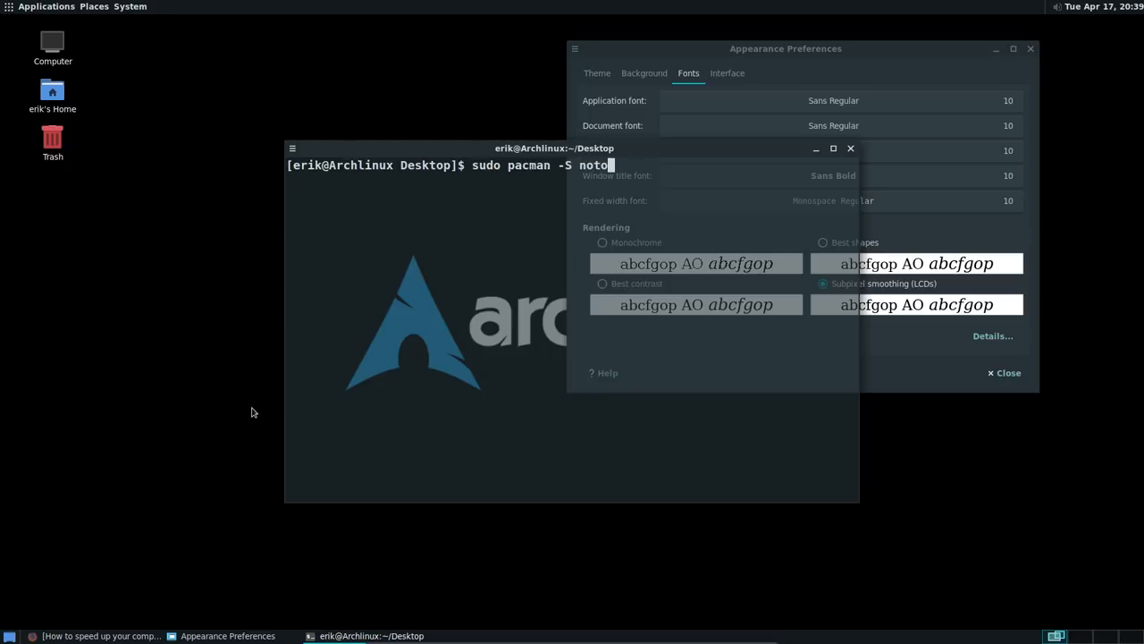
{"action": "key", "text": "Return"}
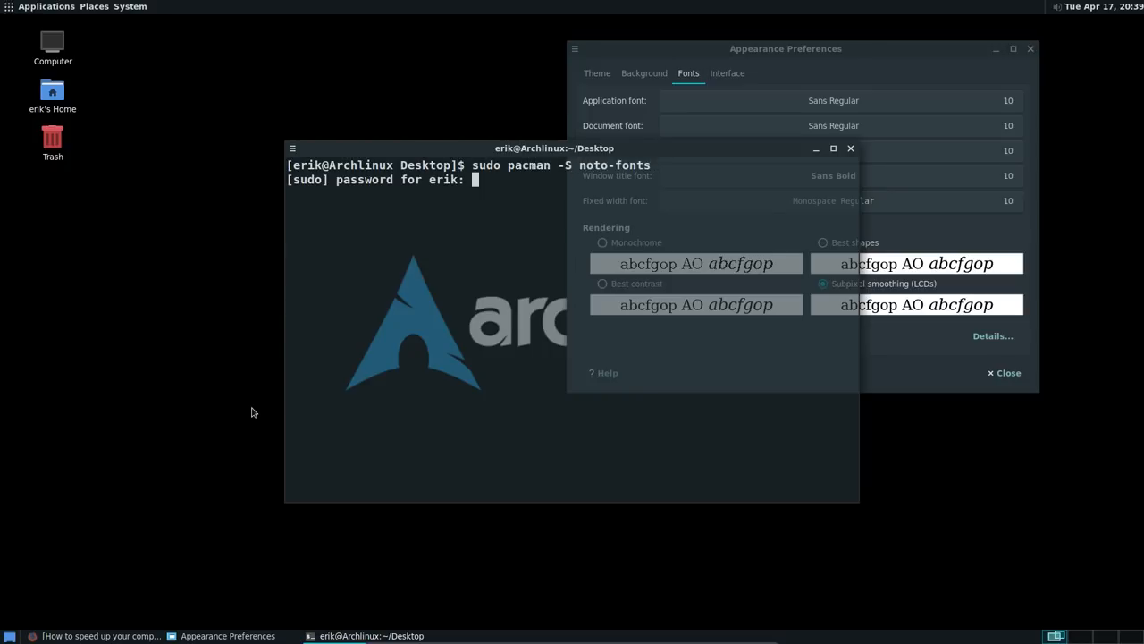
{"action": "key", "text": "Return"}
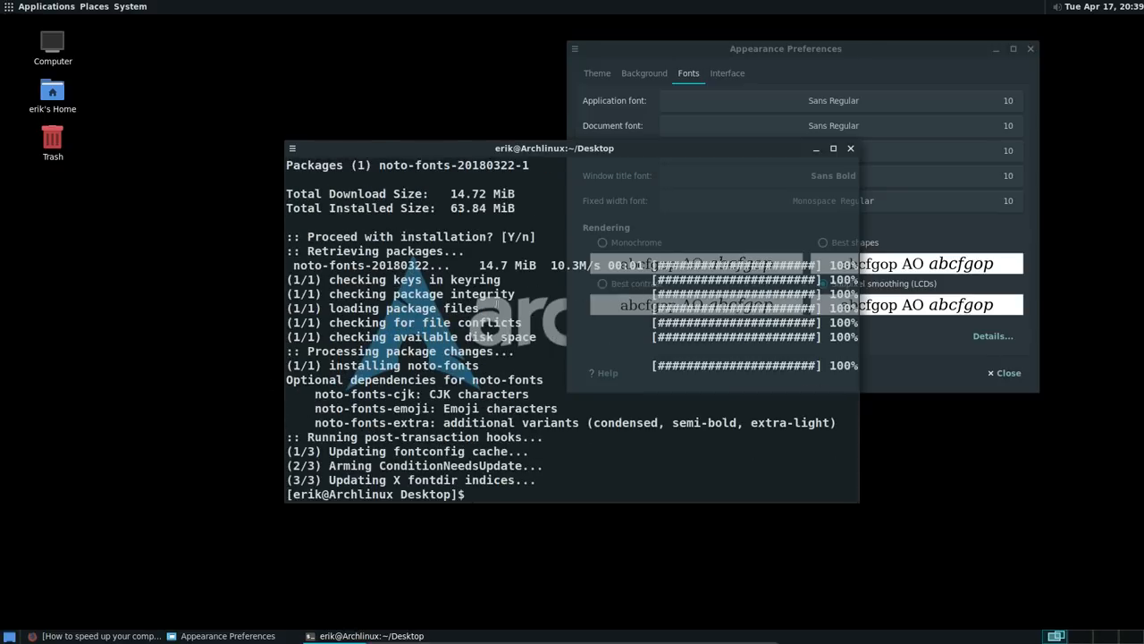
Set the application font to Noto Sans Regular 11
{"action": "left_click", "coordinate": [833, 100]}
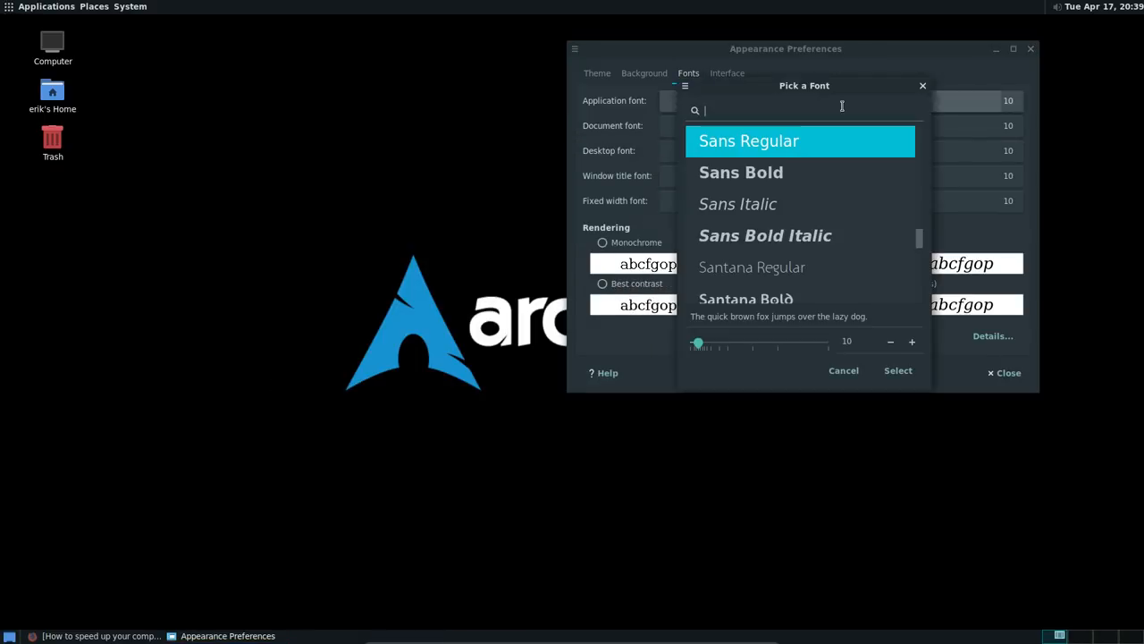
{"action": "type", "text": "noto sna"}
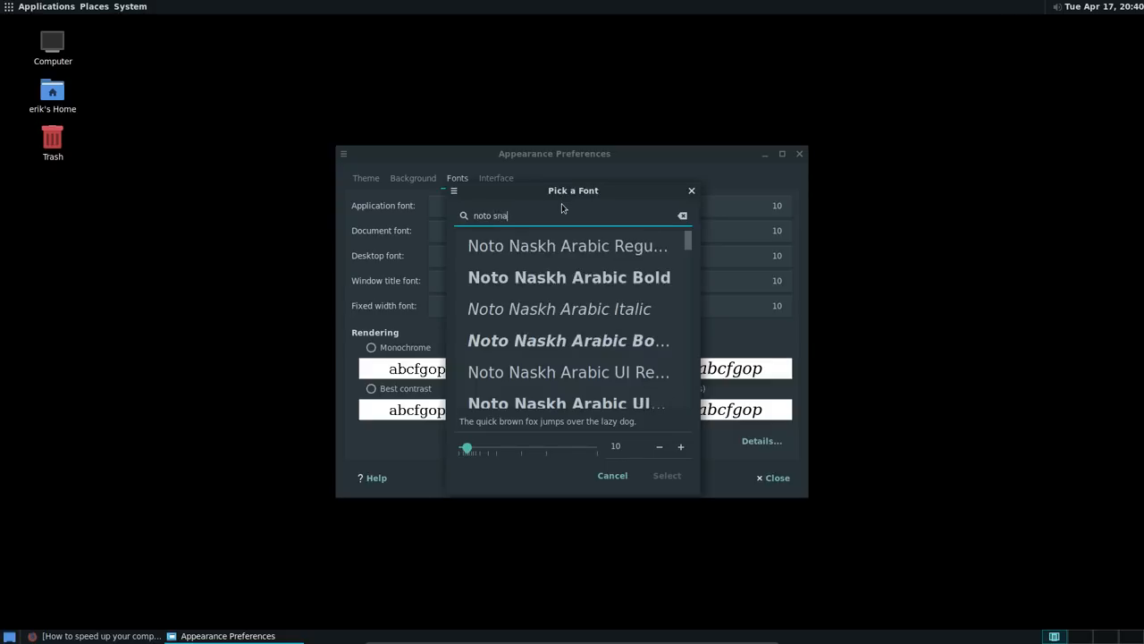
{"action": "type", "text": "noto sans"}
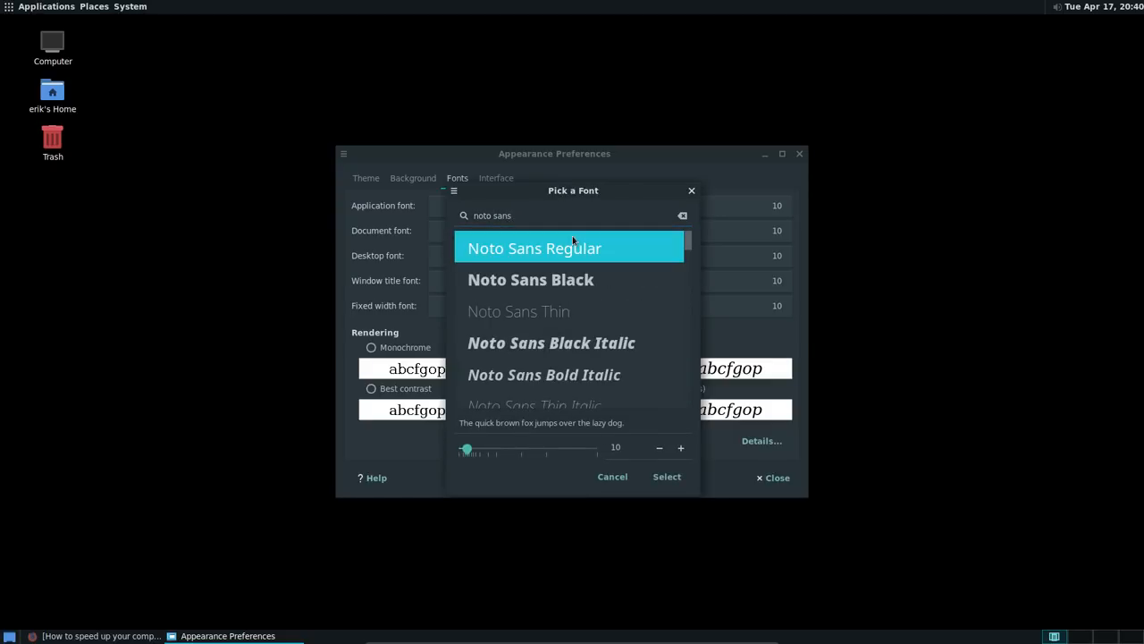
{"action": "left_click", "coordinate": [681, 448]}
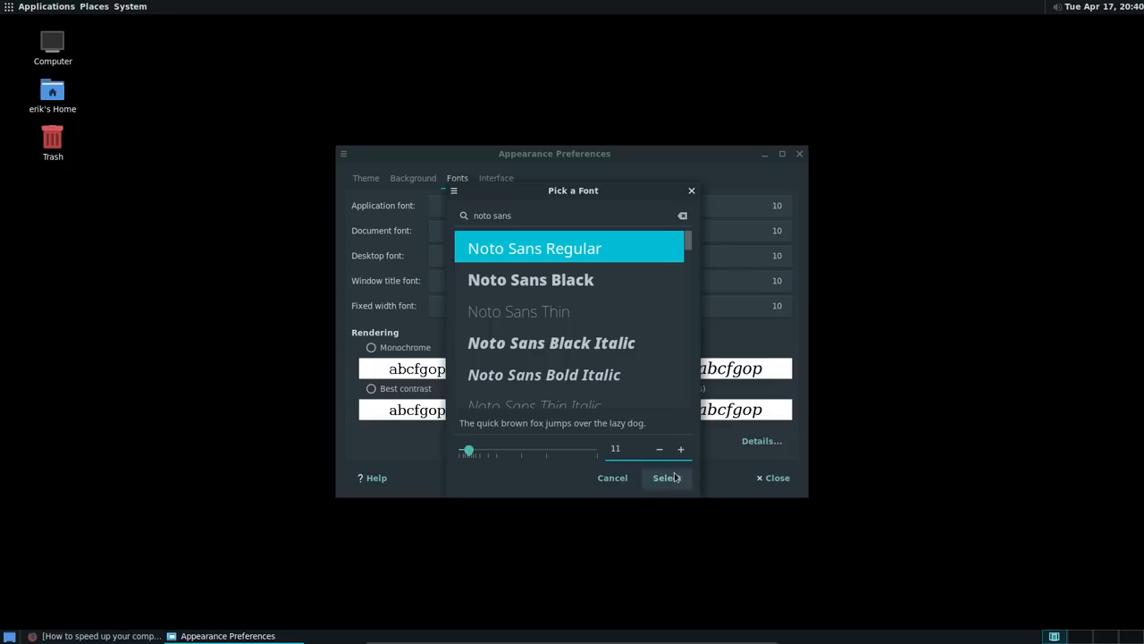
{"action": "left_click", "coordinate": [666, 478]}
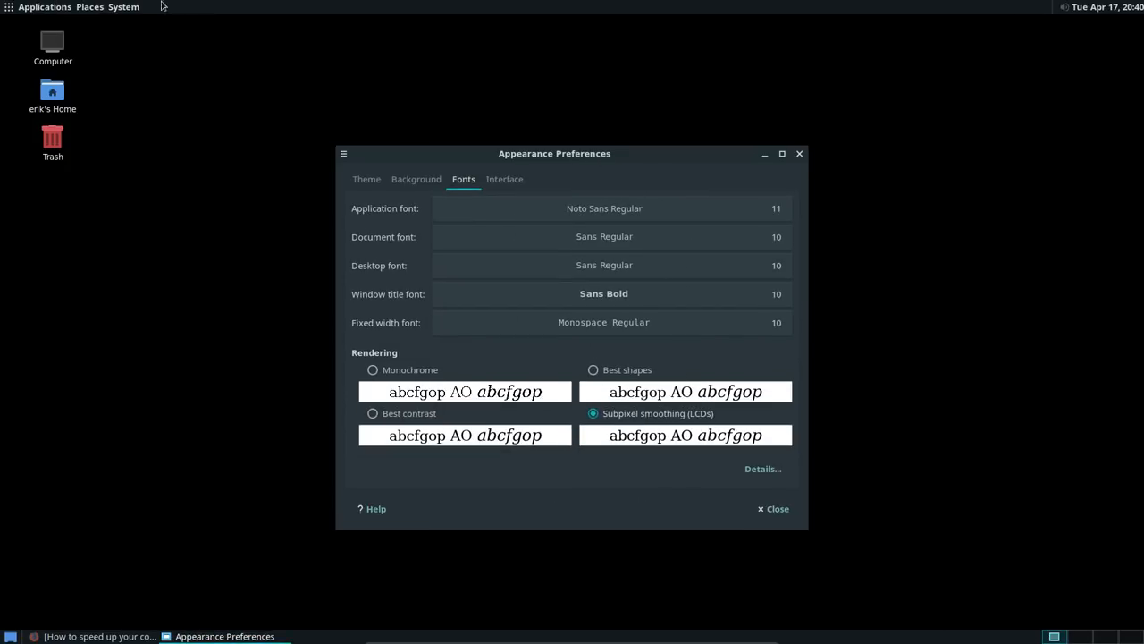
{"action": "mouse_move", "coordinate": [620, 234]}
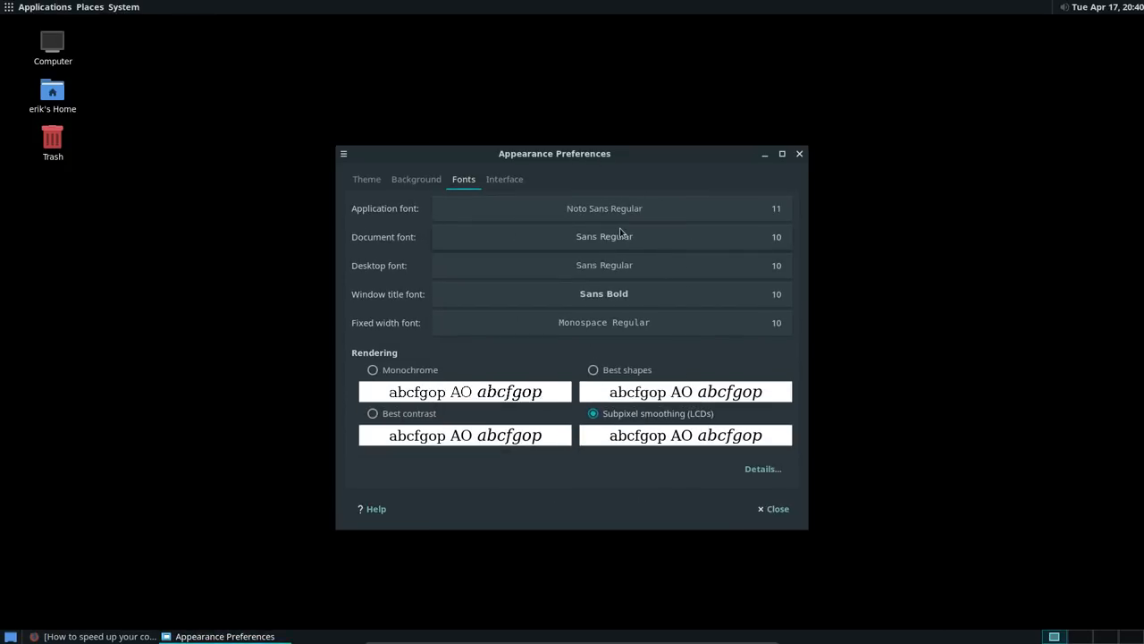
Set the desktop font to Noto Sans Regular 11
{"action": "left_click", "coordinate": [604, 236]}
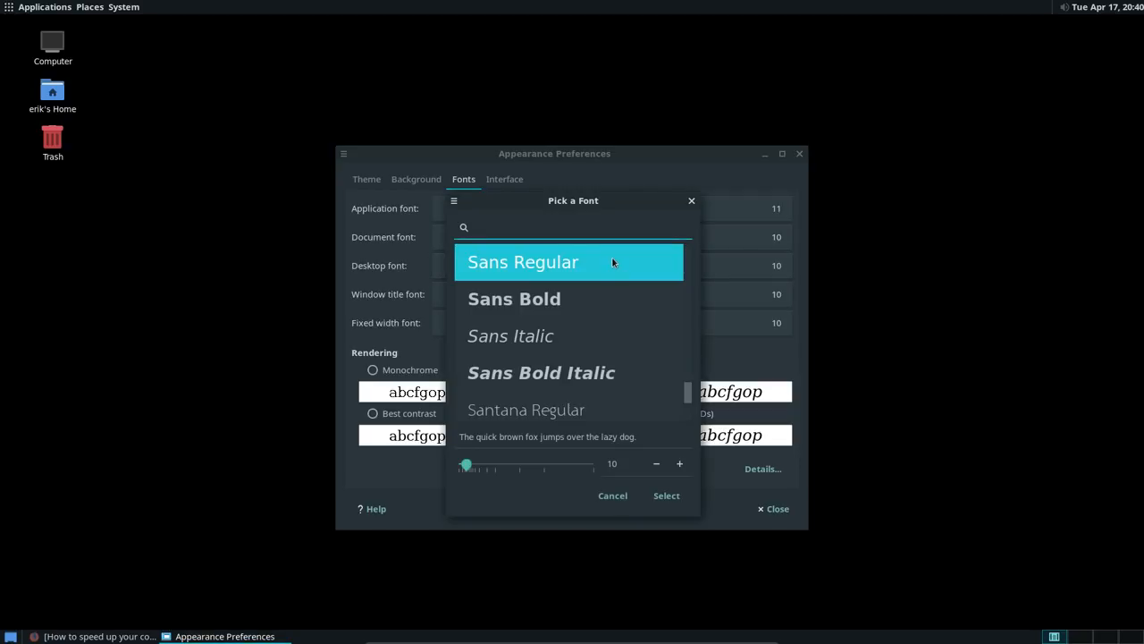
{"action": "type", "text": "notos"}
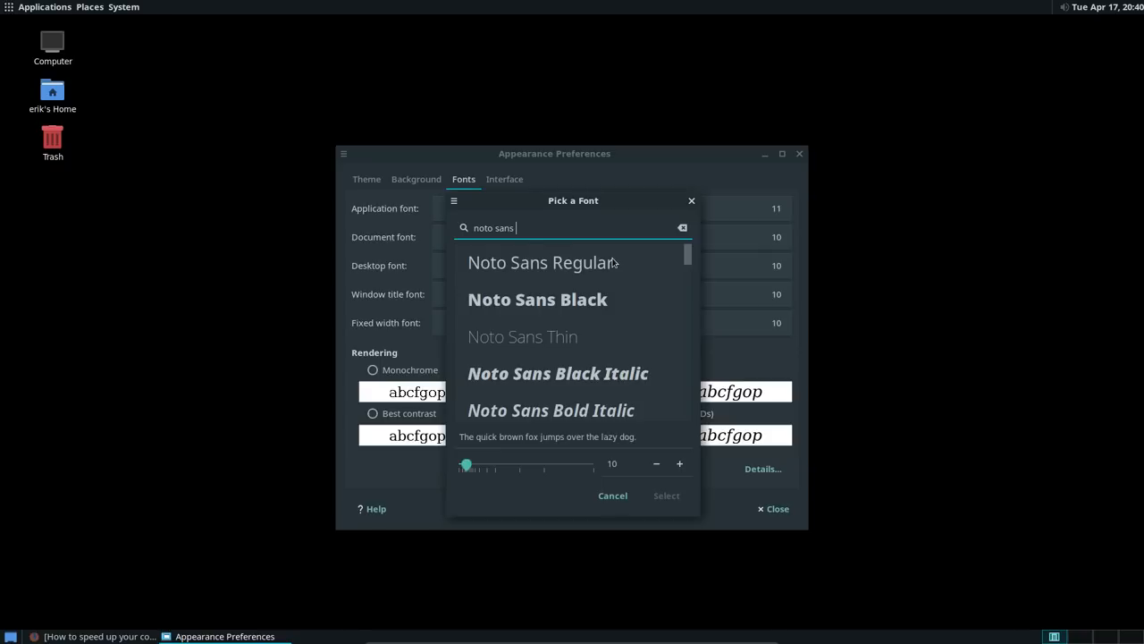
{"action": "left_click", "coordinate": [540, 262]}
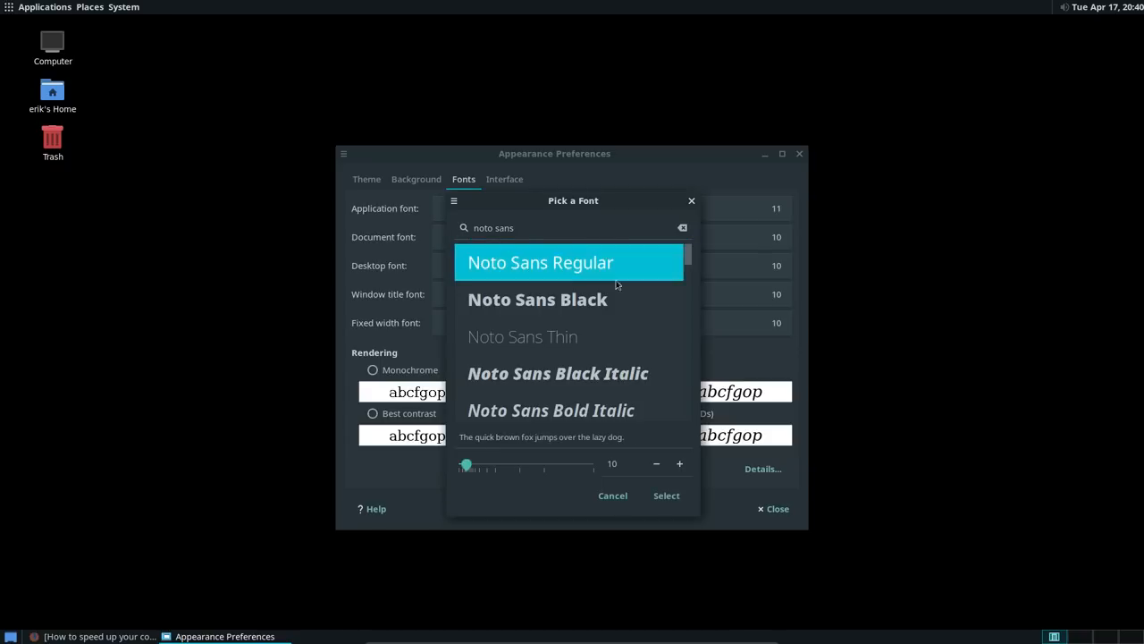
{"action": "left_click", "coordinate": [666, 496]}
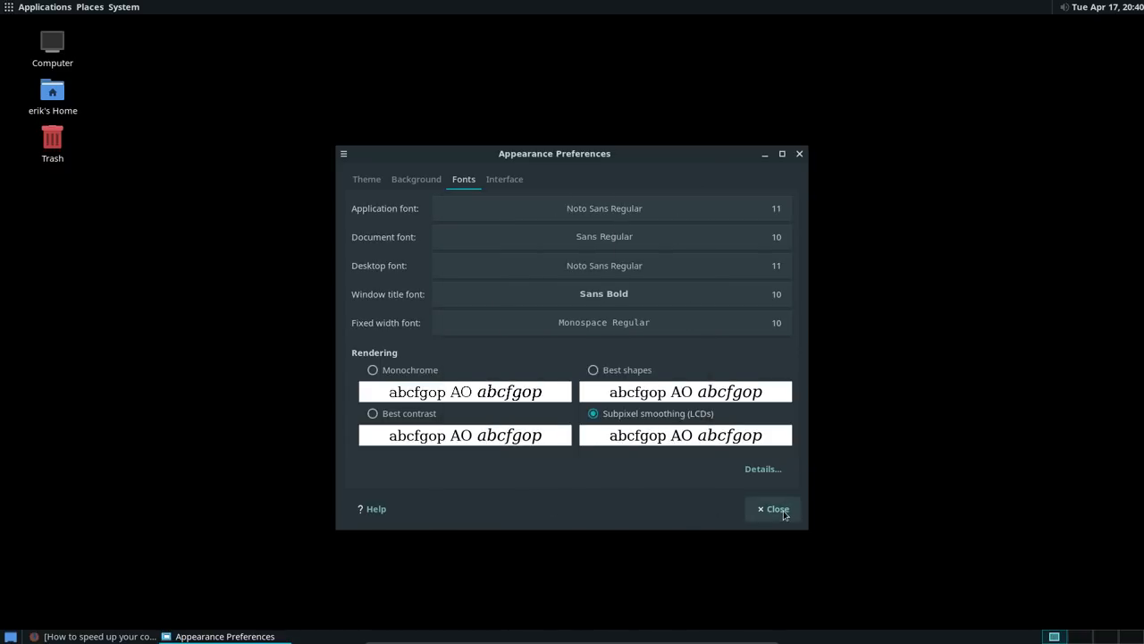
{"action": "mouse_move", "coordinate": [614, 299]}
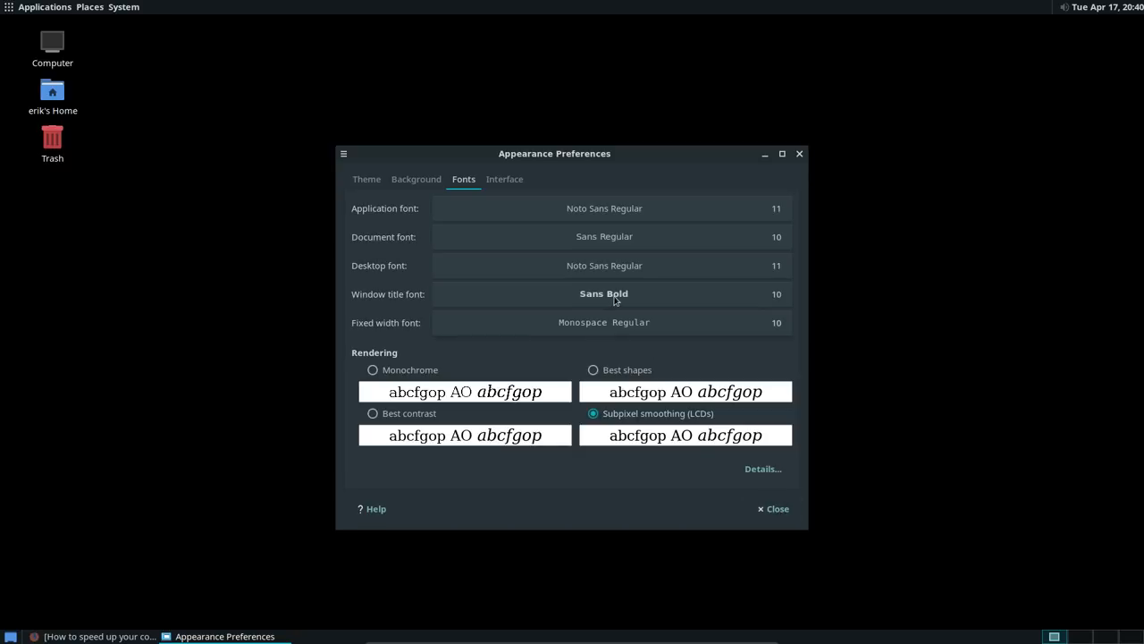
Set the window title font to Noto Sans Regular 11 and close Appearance Preferences
{"action": "left_click", "coordinate": [603, 293]}
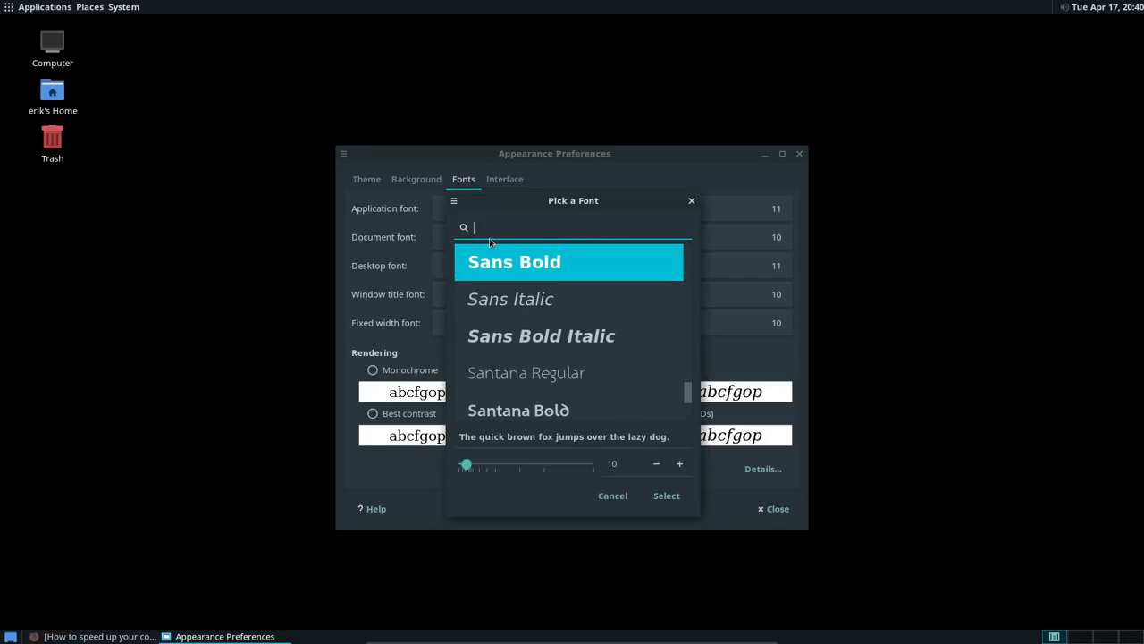
{"action": "type", "text": "noto sans"}
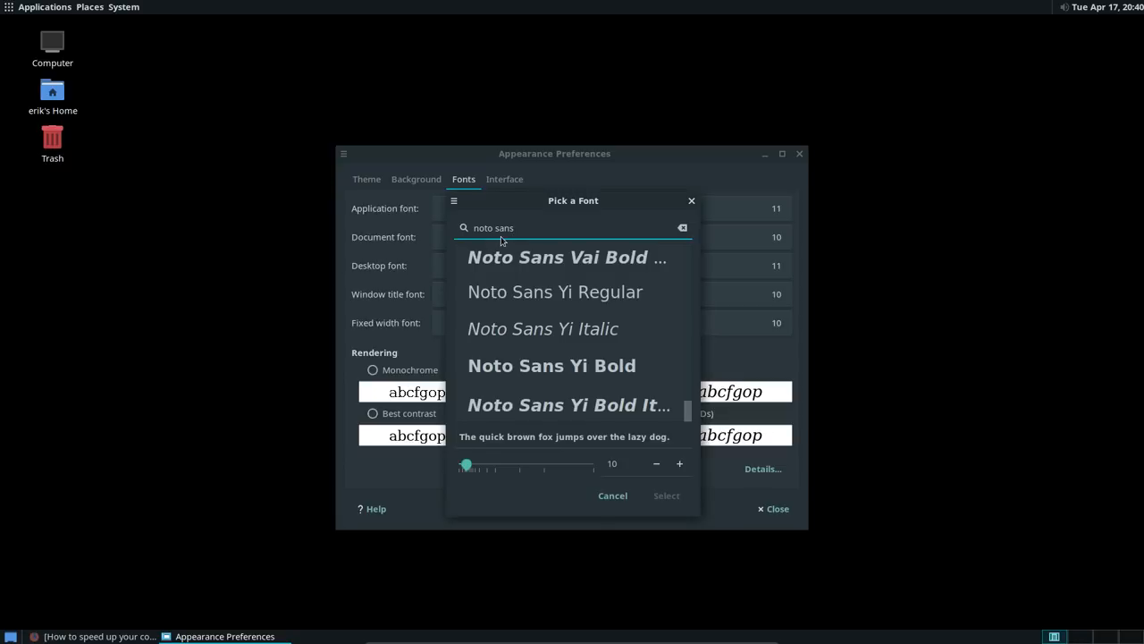
{"action": "type", "text": "reg"}
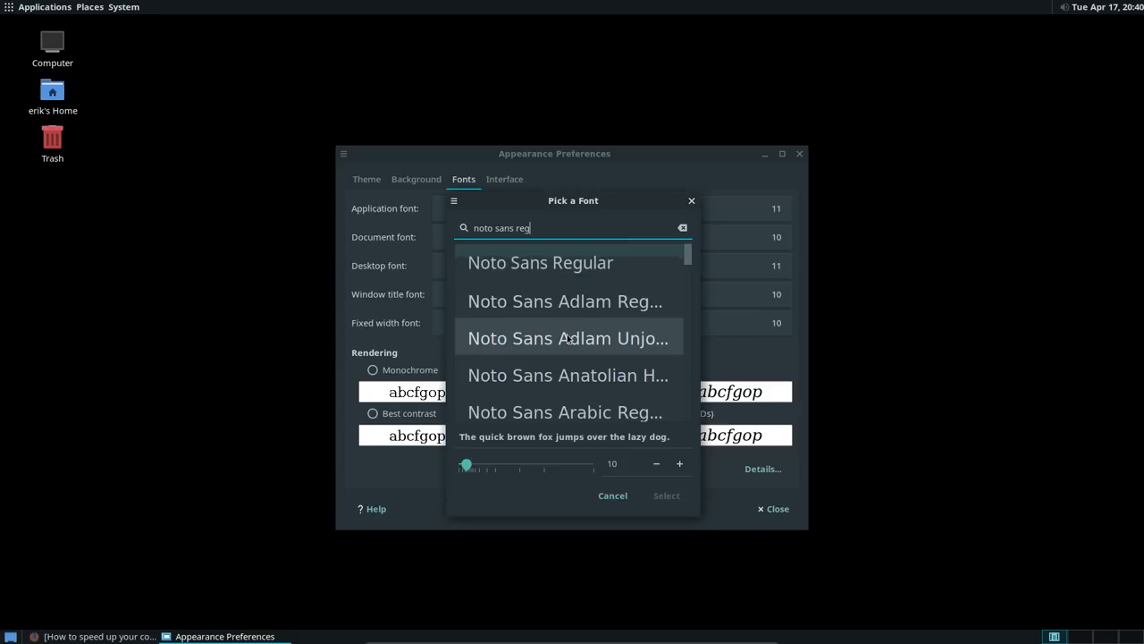
{"action": "left_click", "coordinate": [540, 262]}
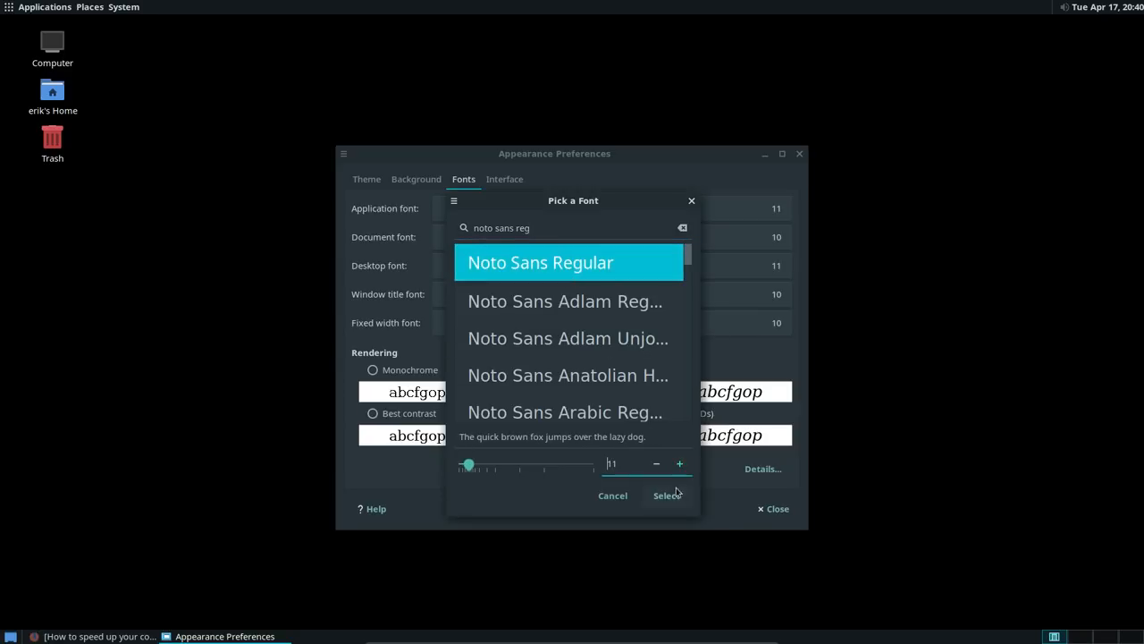
{"action": "left_click", "coordinate": [667, 495]}
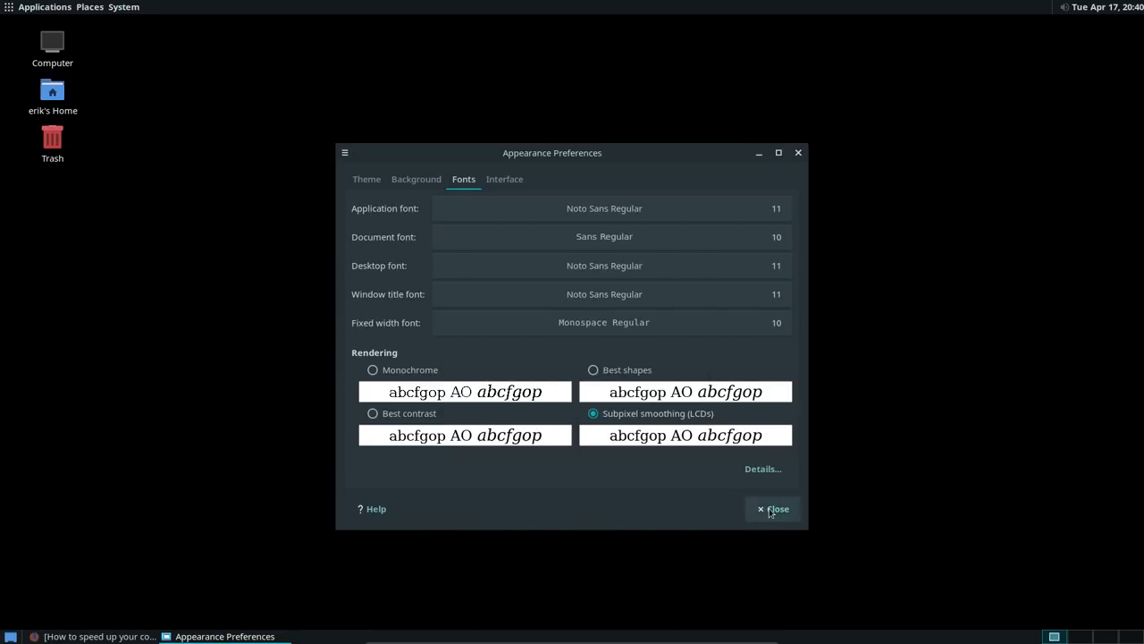
{"action": "left_click", "coordinate": [771, 509]}
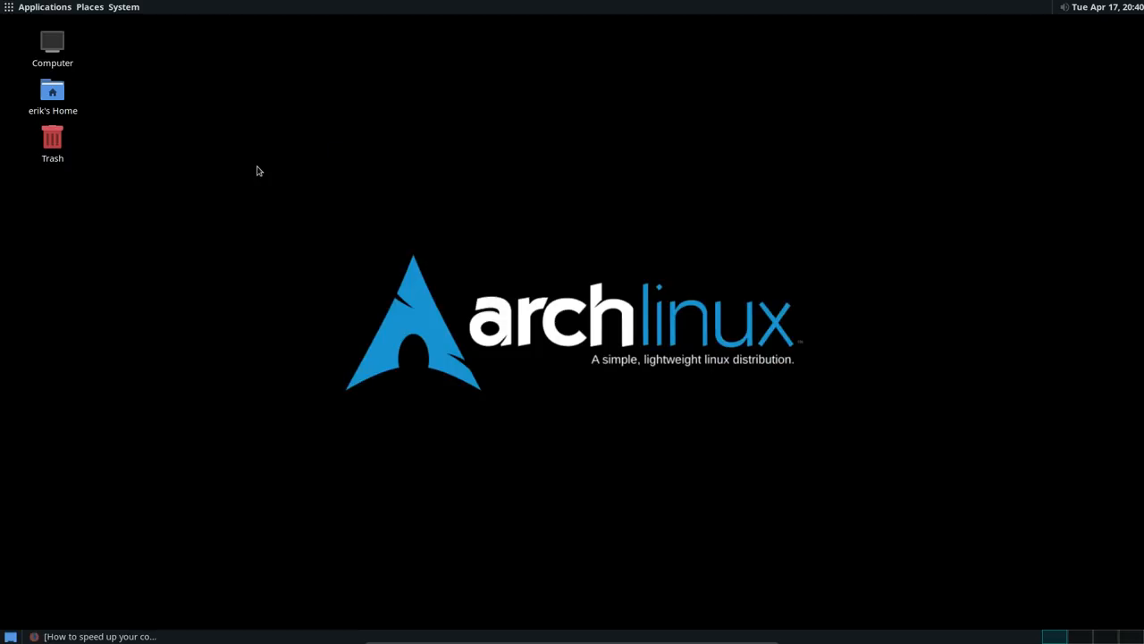
{"action": "mouse_move", "coordinate": [186, 116]}
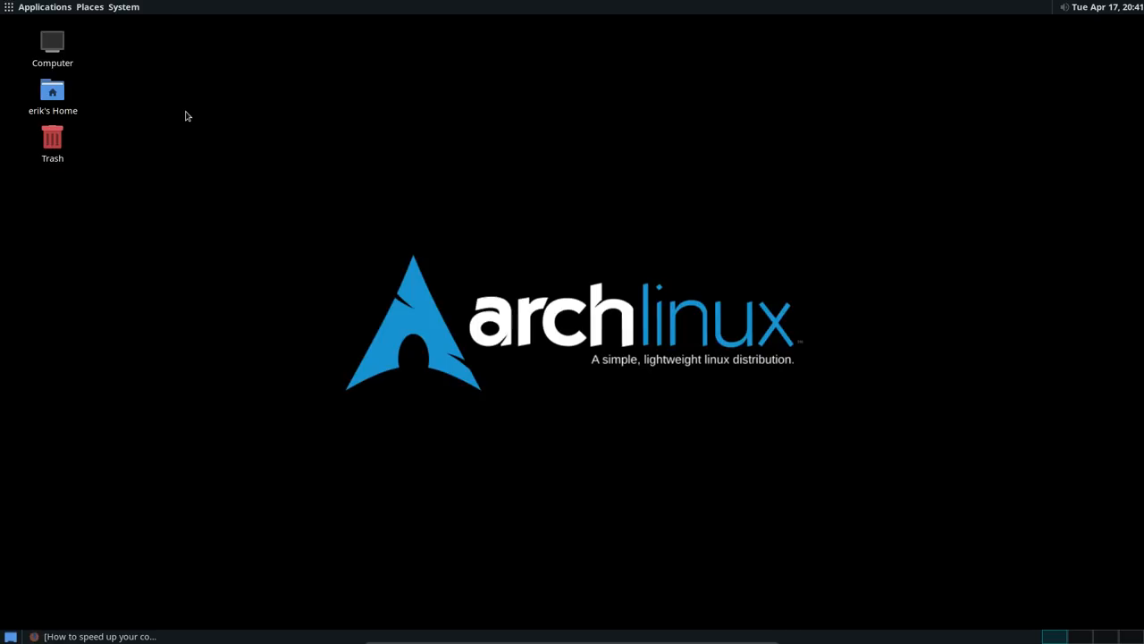
Open a terminal from the desktop and install plank with 'sudo pacman -S plank'
{"action": "right_click", "coordinate": [470, 260]}
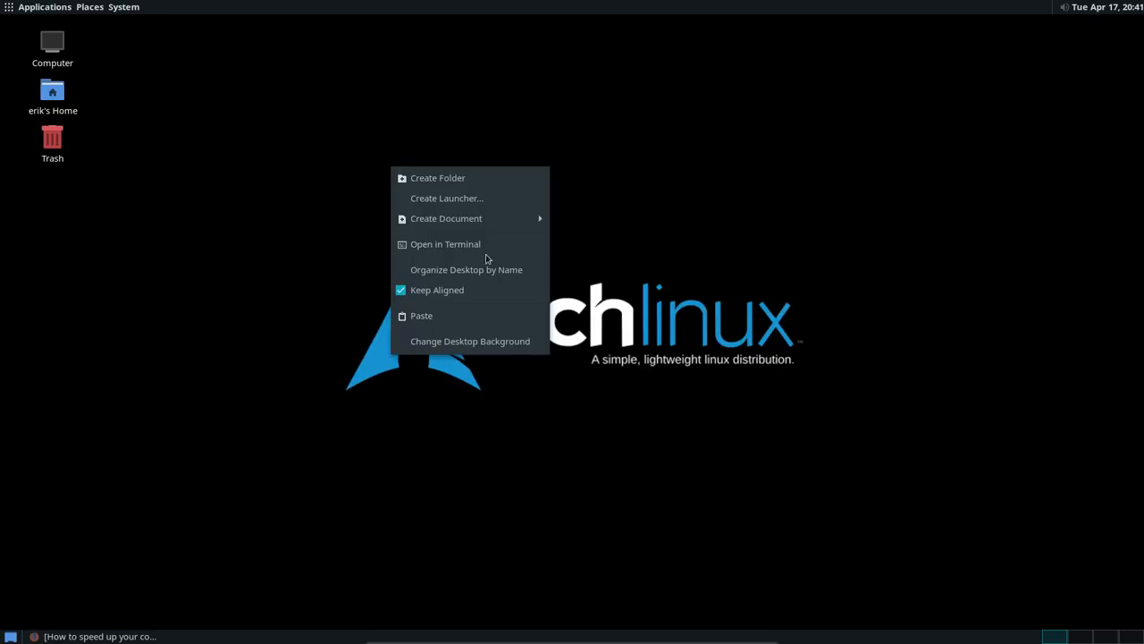
{"action": "left_click", "coordinate": [445, 243]}
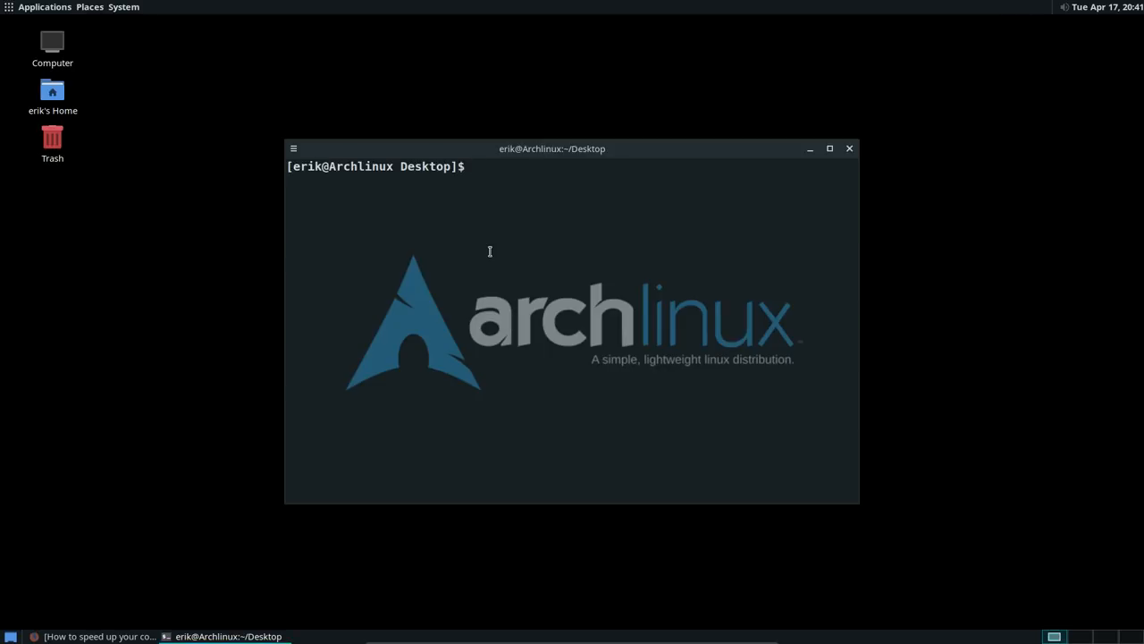
{"action": "type", "text": "sudo pac"}
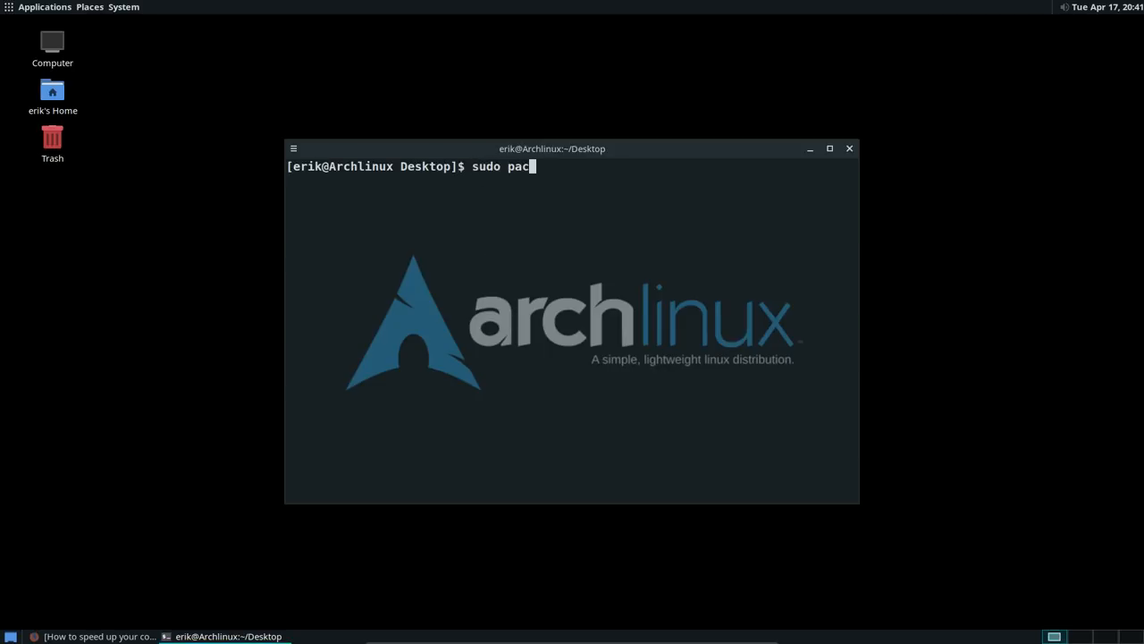
{"action": "type", "text": "man -S"}
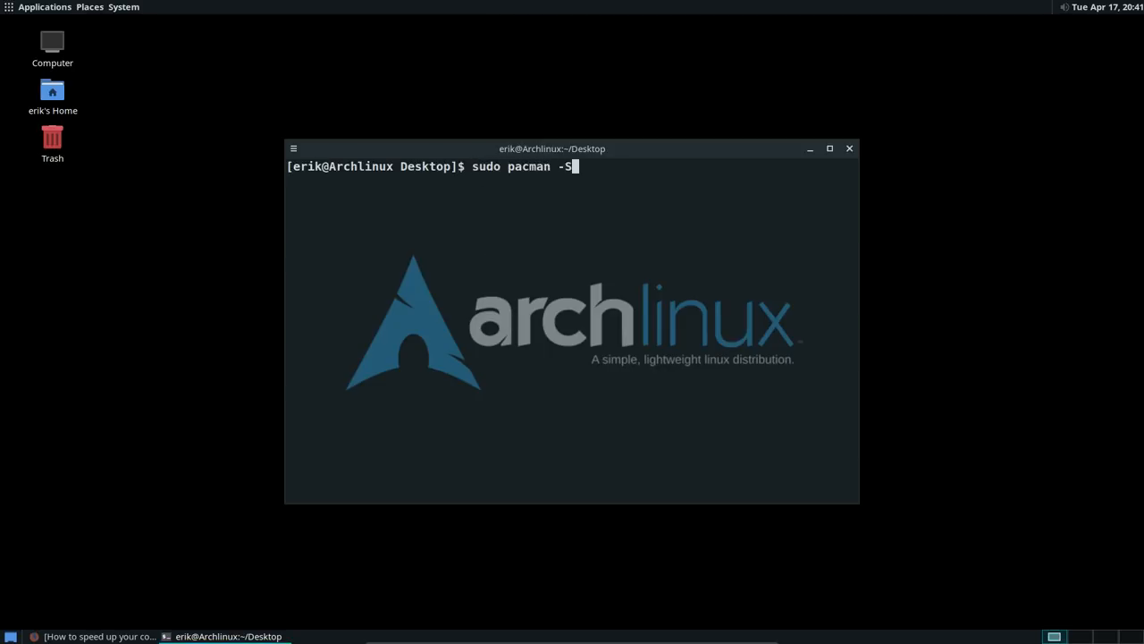
{"action": "key", "text": "Return"}
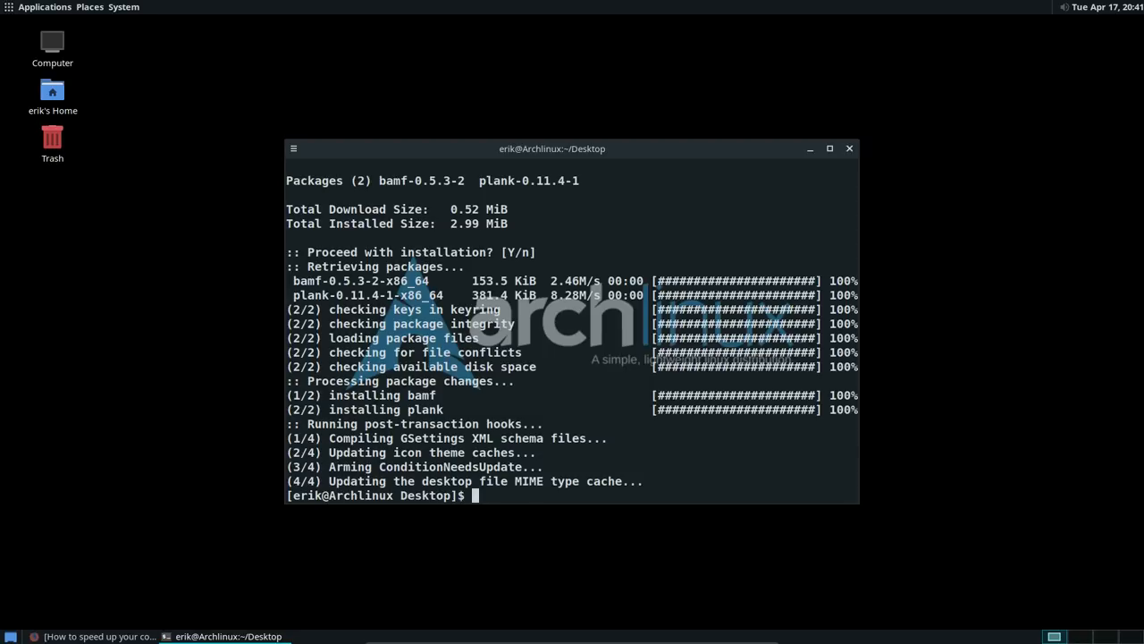
Launch the Plank dock from Applications and bring up its context menu
{"action": "left_click", "coordinate": [44, 7]}
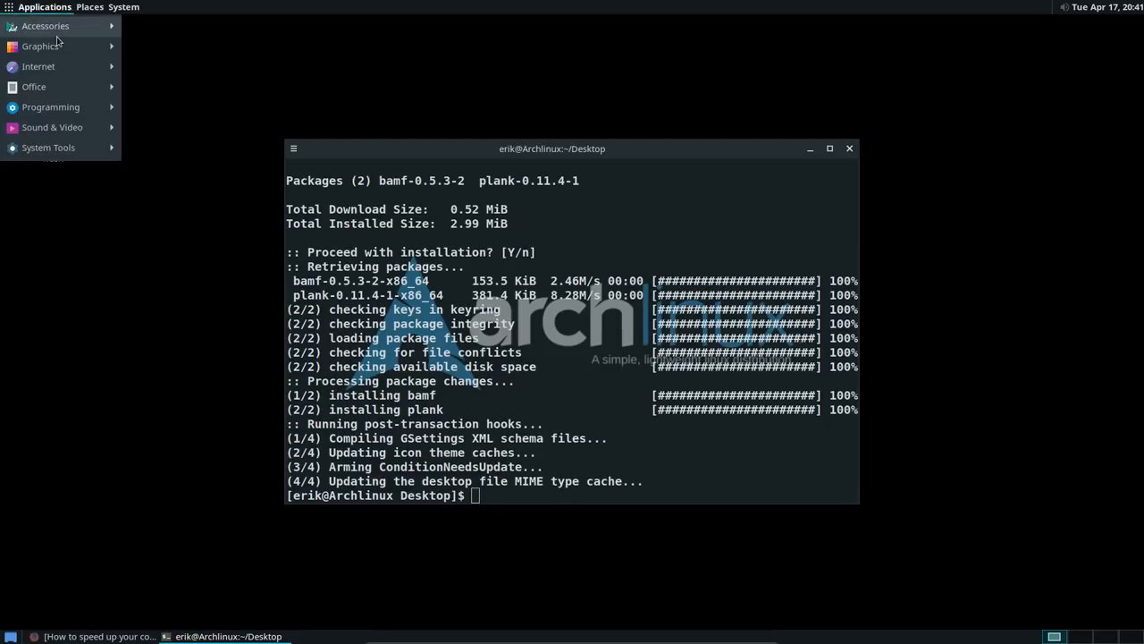
{"action": "left_click", "coordinate": [45, 25]}
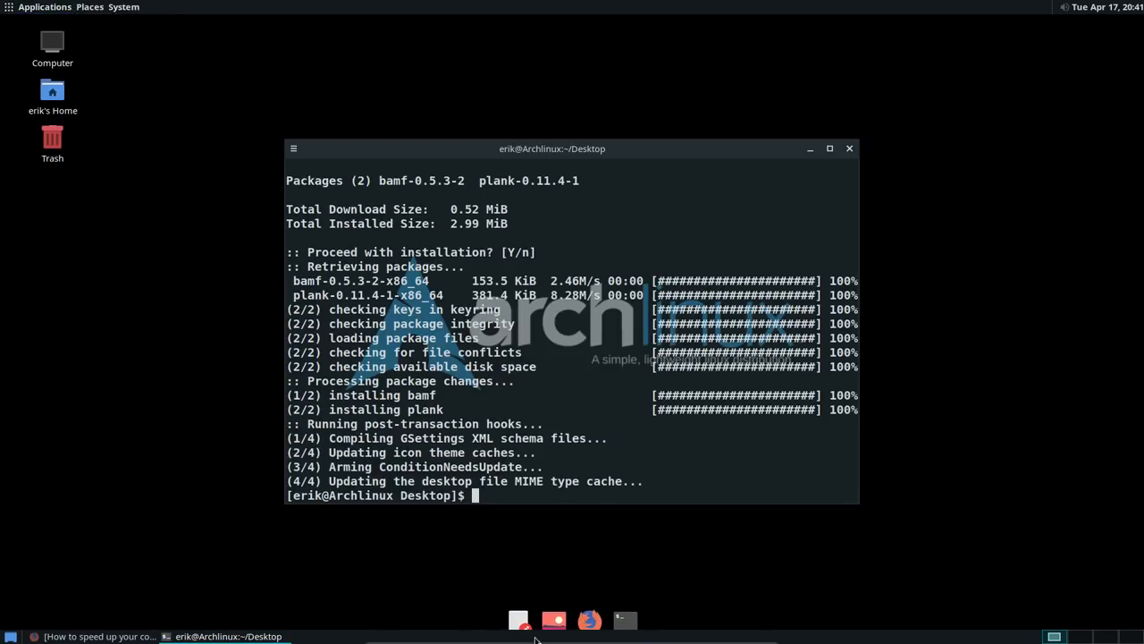
{"action": "right_click", "coordinate": [554, 619]}
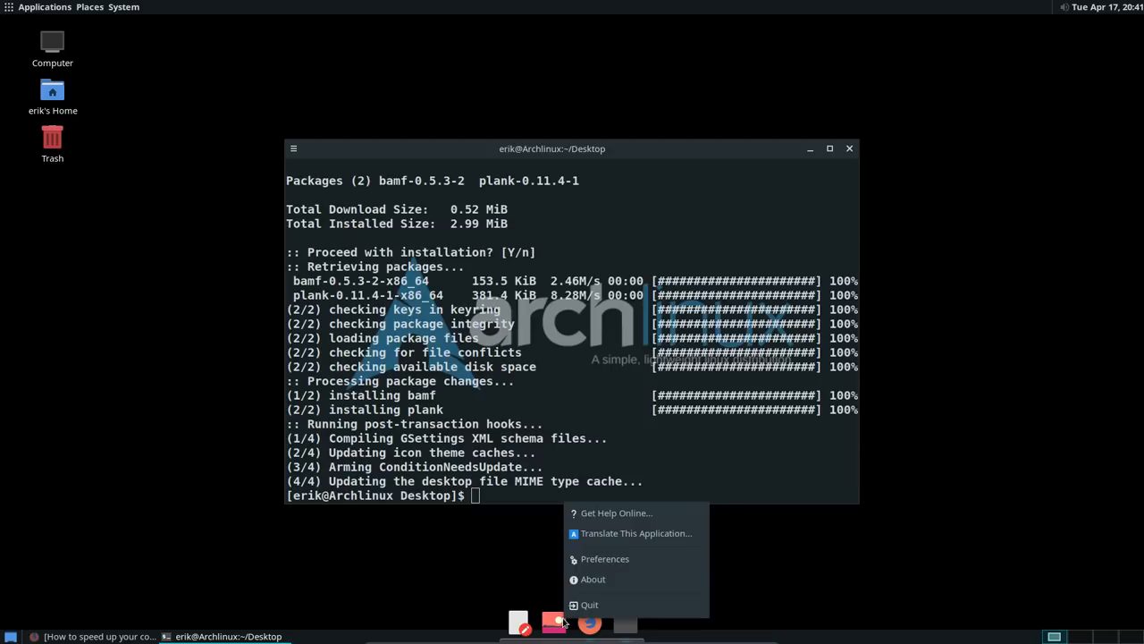
Set the Plank dock Position to Left, then close Plank Preferences and the terminal
{"action": "left_click", "coordinate": [605, 558]}
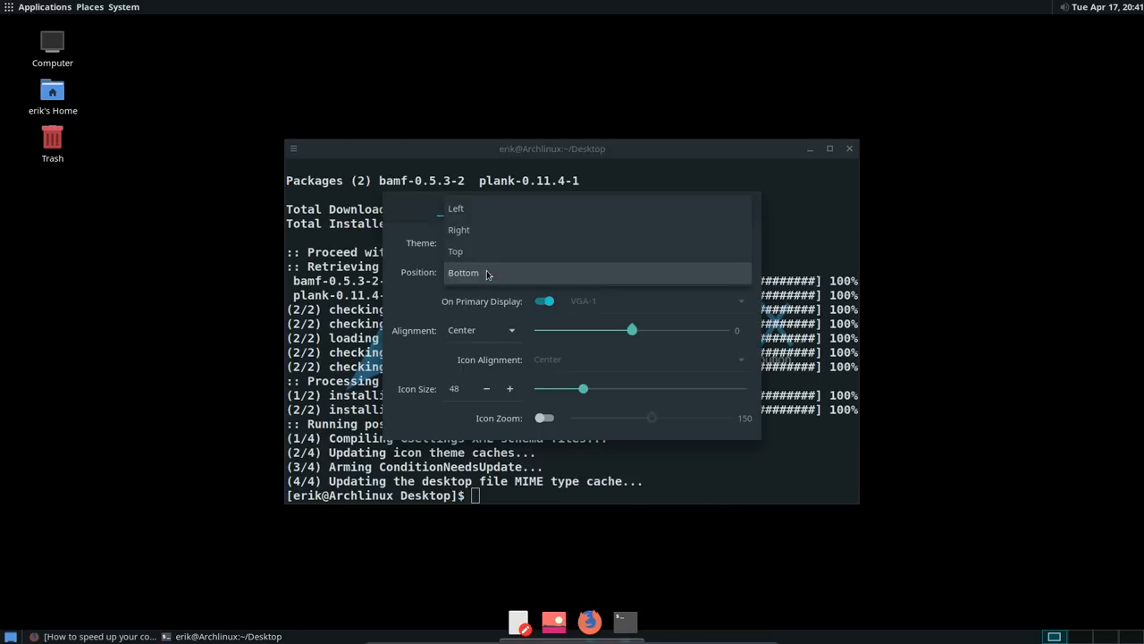
{"action": "left_click", "coordinate": [456, 208]}
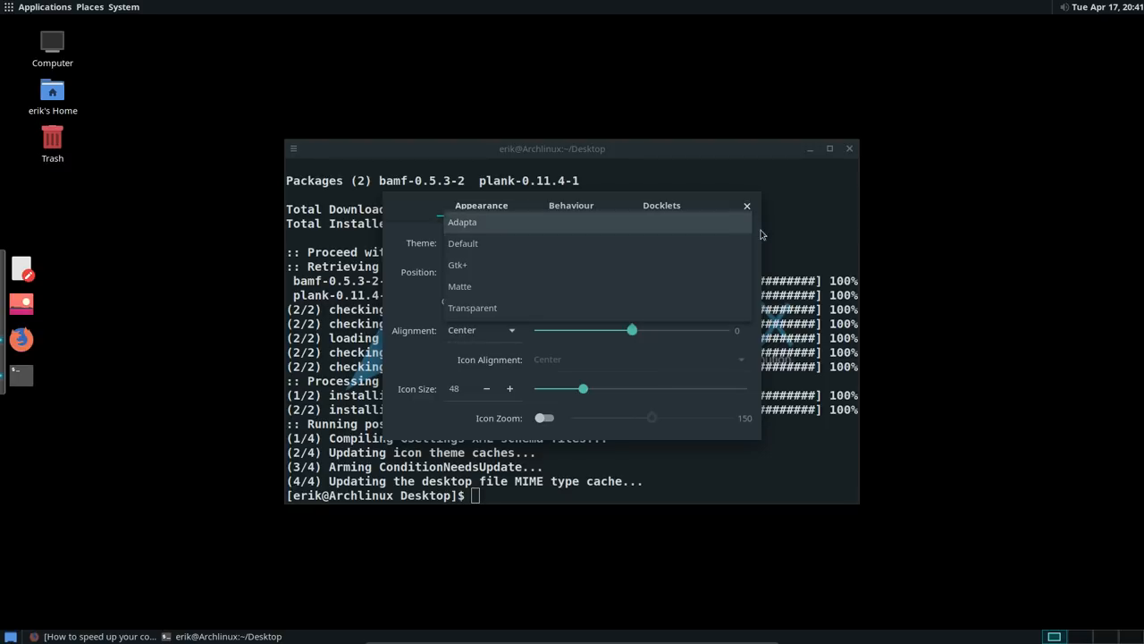
{"action": "left_click", "coordinate": [746, 206]}
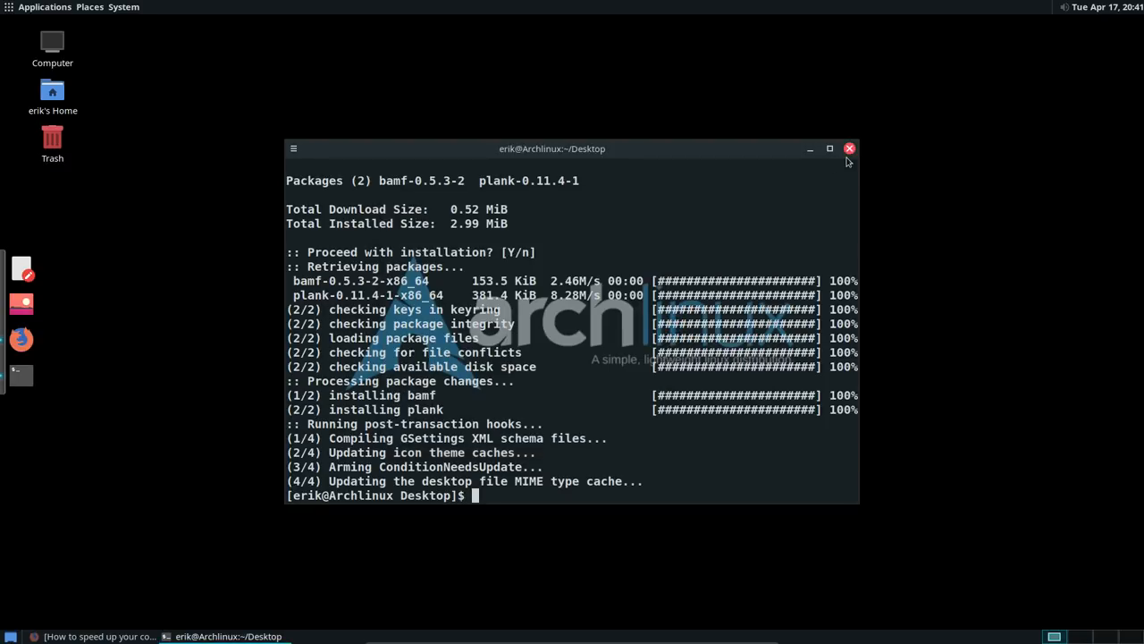
{"action": "left_click", "coordinate": [850, 149]}
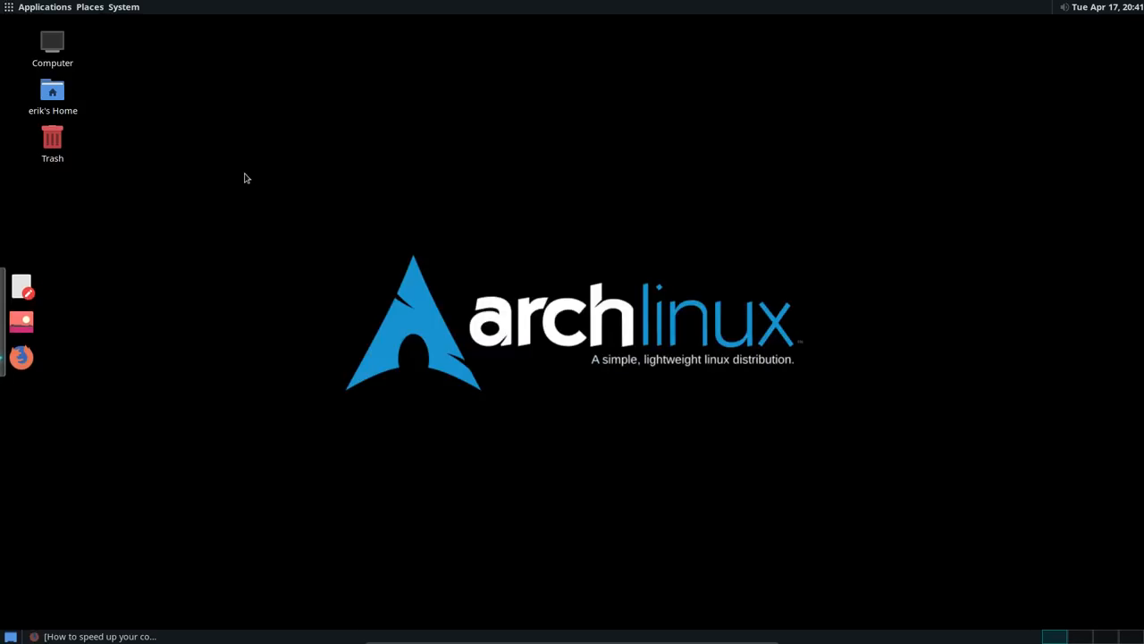
{"action": "mouse_move", "coordinate": [68, 101]}
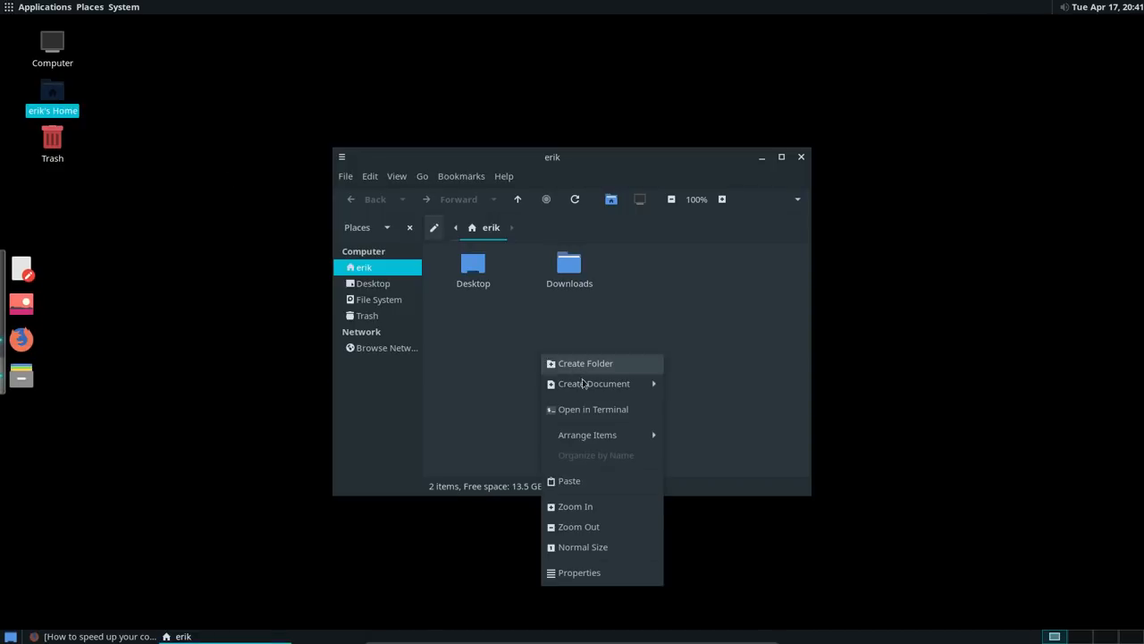
Open a terminal in the home folder and install git with 'sudo pacman -S git'
{"action": "left_click", "coordinate": [593, 409]}
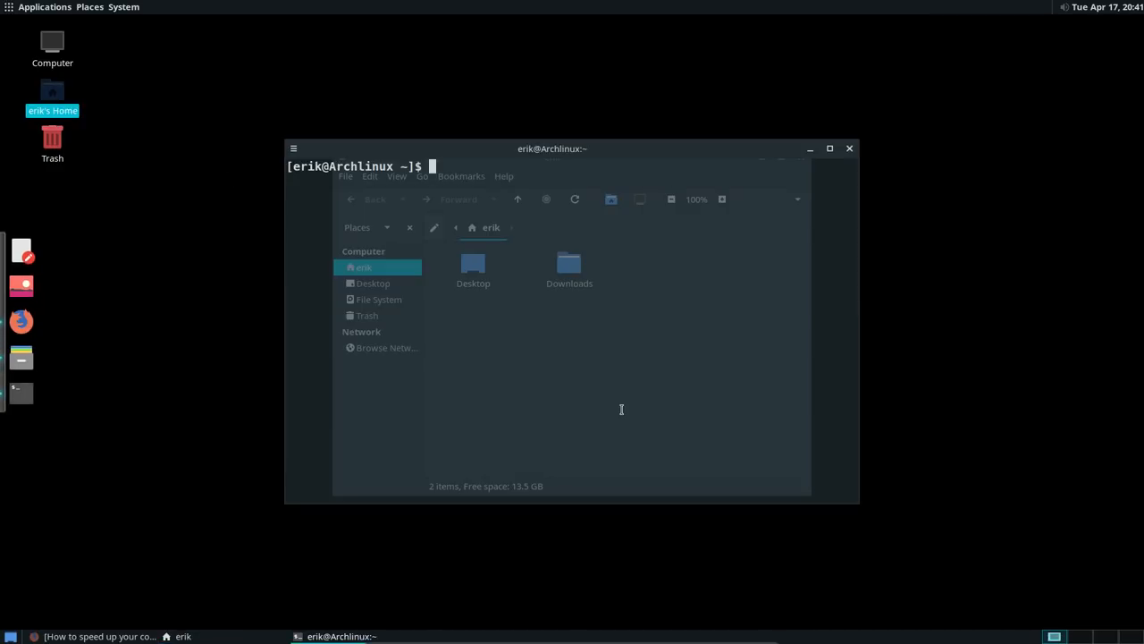
{"action": "type", "text": "git cl"}
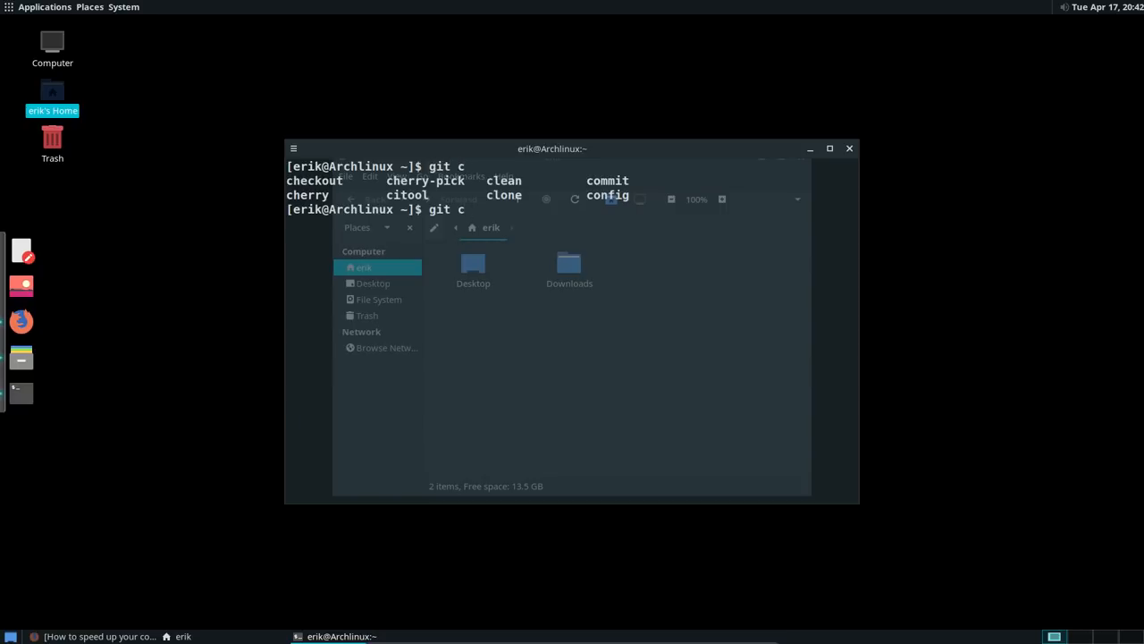
{"action": "type", "text": "sudo"}
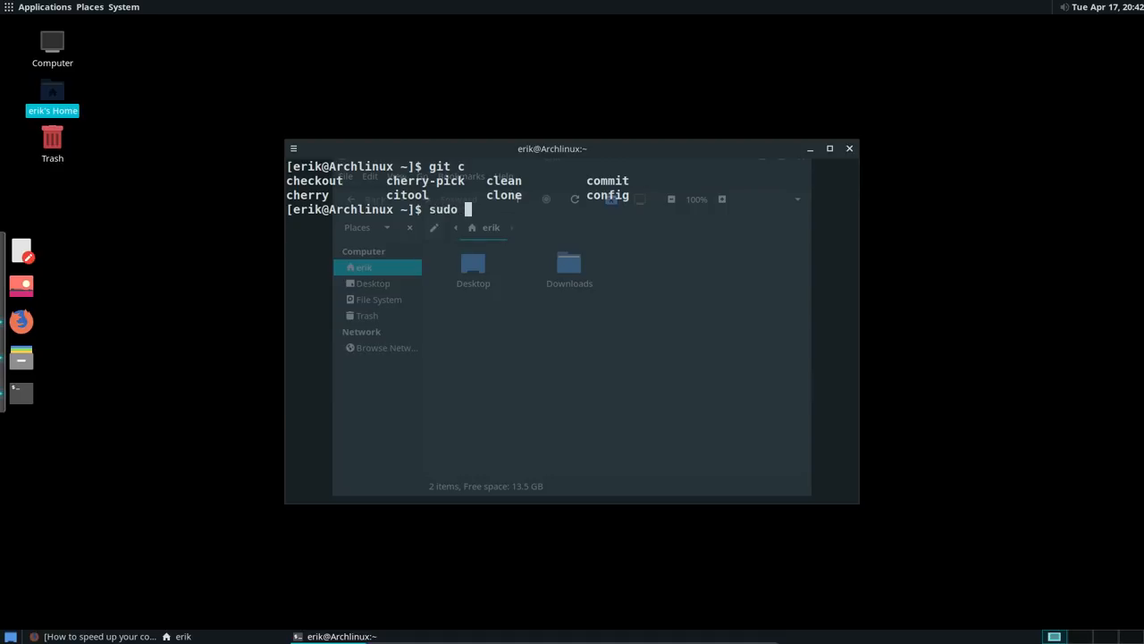
{"action": "type", "text": "pacman -S gti"}
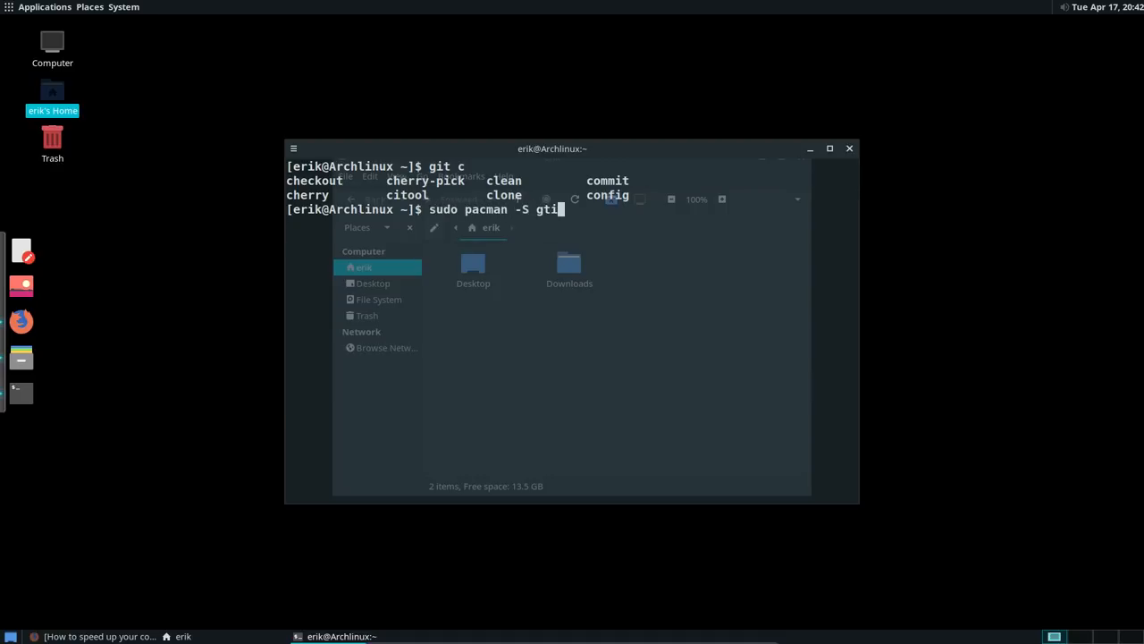
{"action": "key", "text": "Return"}
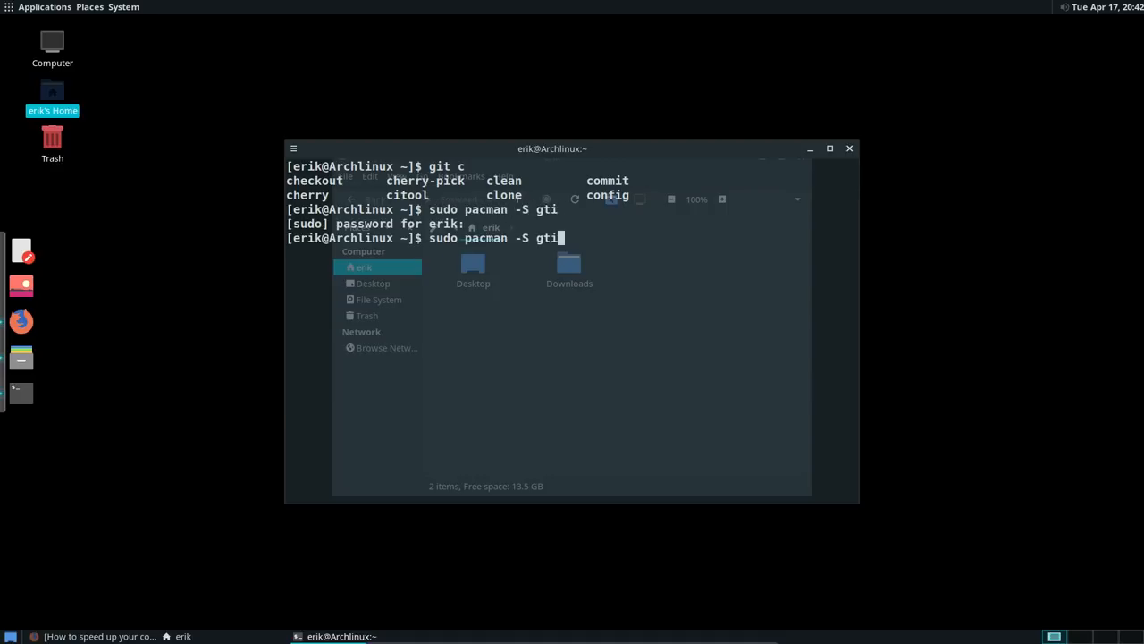
{"action": "key", "text": "Return"}
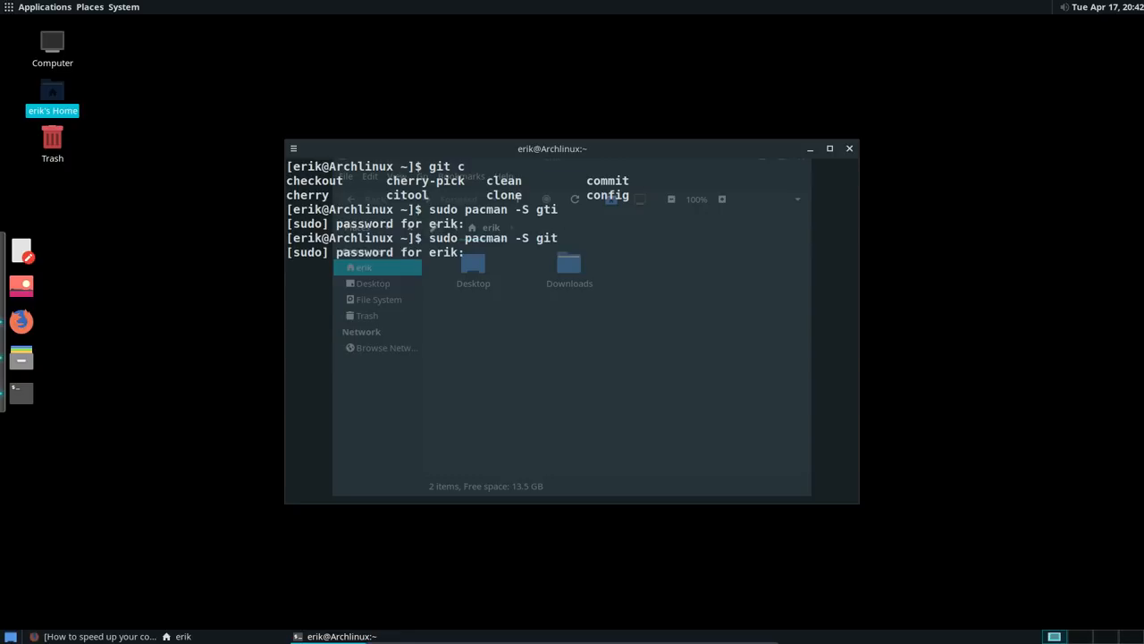
{"action": "key", "text": "Return"}
{"action": "type", "text": "git clone"}
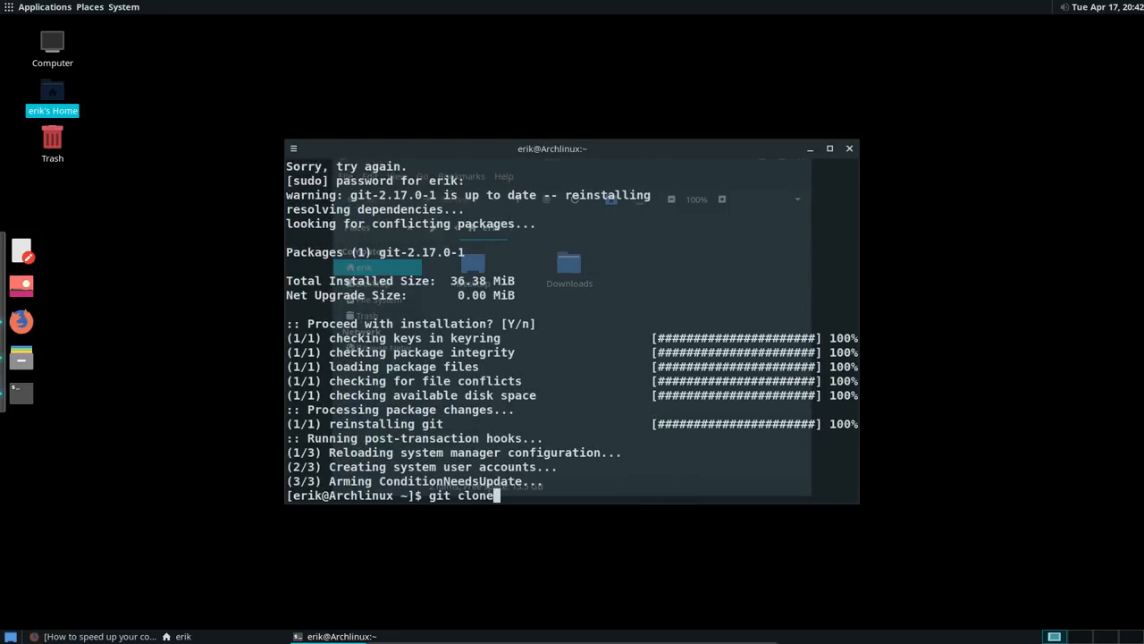
{"action": "type", "text": "https:/"}
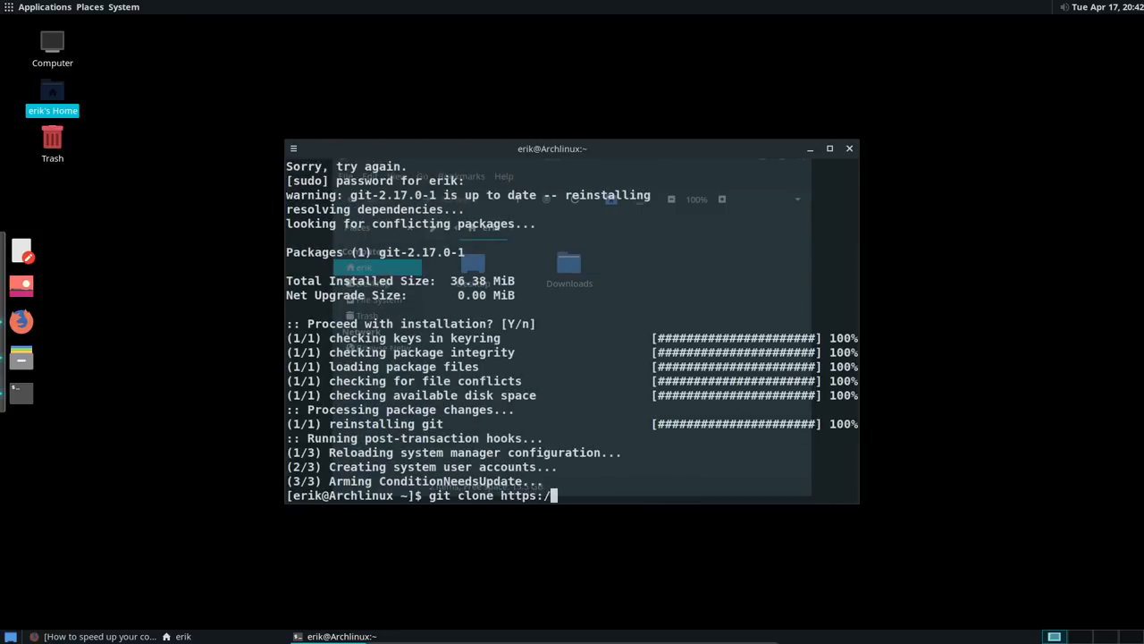
{"action": "type", "text": "github.c"}
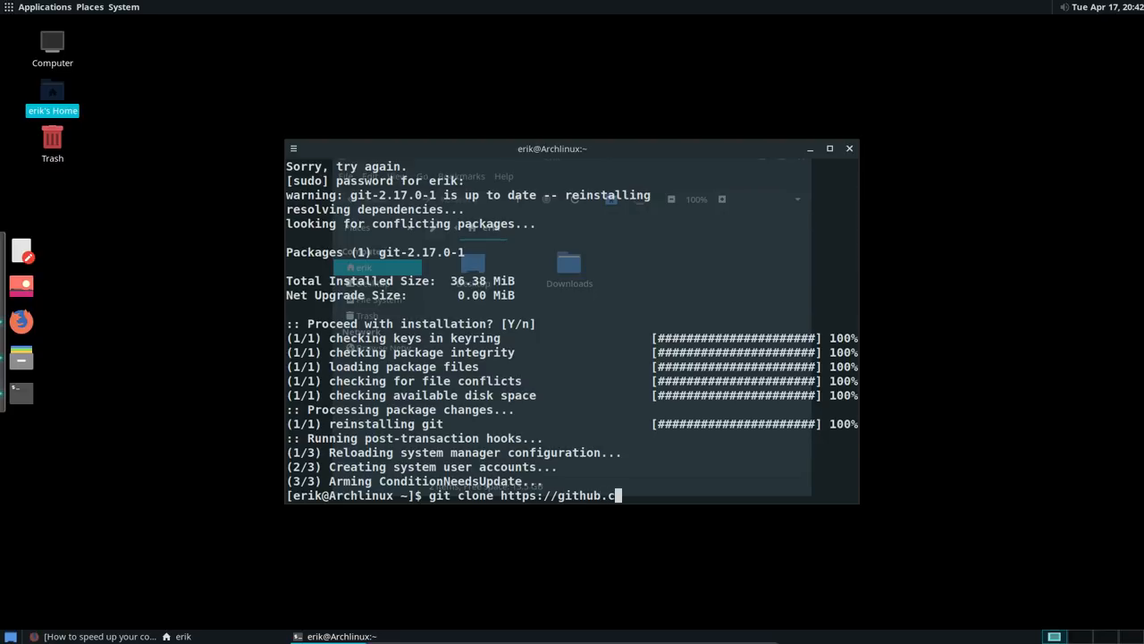
{"action": "type", "text": "om/arcolinux"}
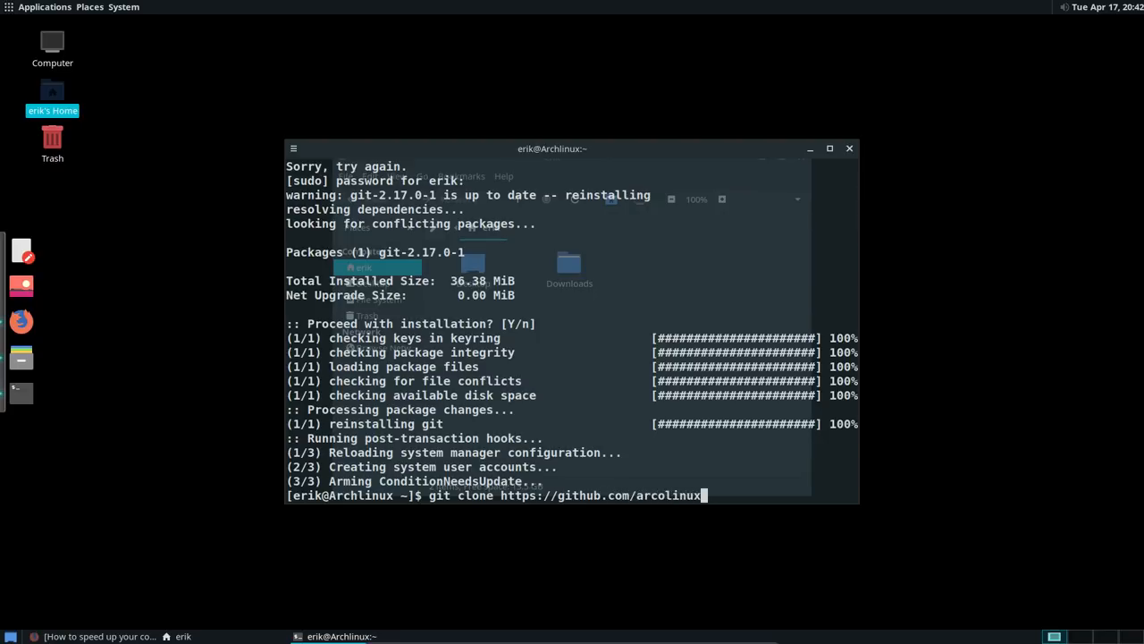
{"action": "type", "text": "d/arco-mate"}
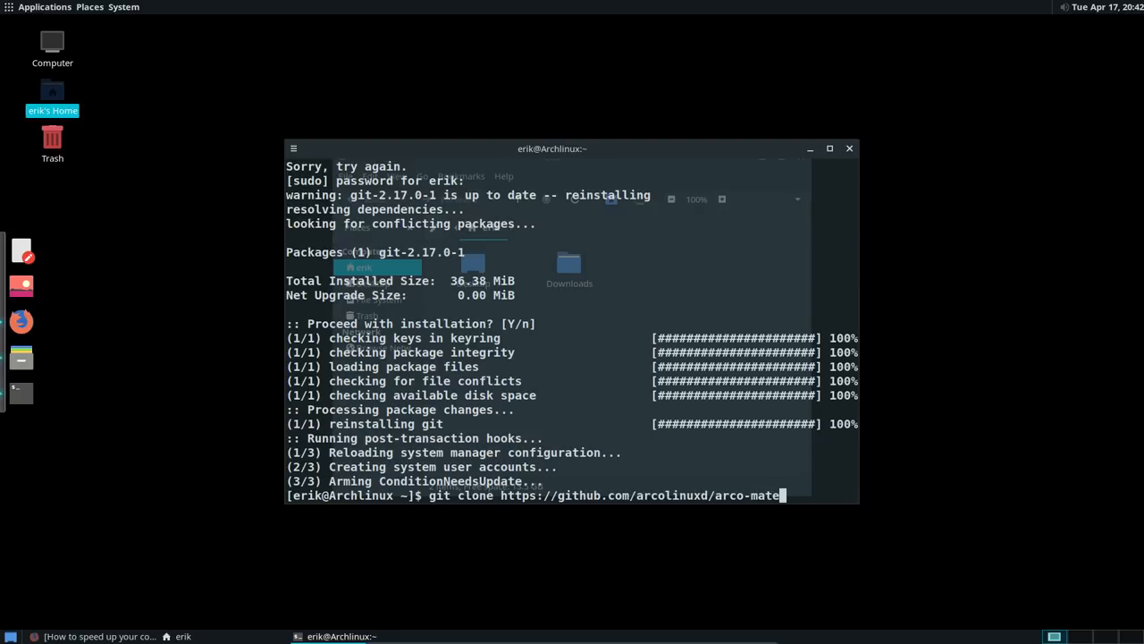
{"action": "key", "text": "Return"}
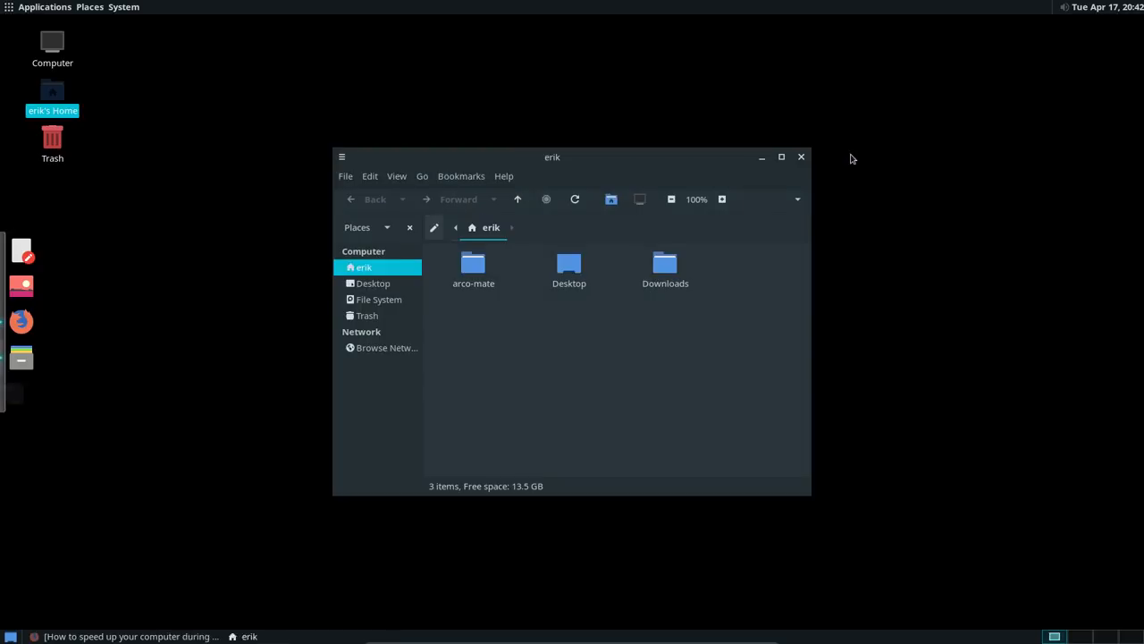
Open arco-mate/ArchWay in Caja and open a terminal inside that folder
{"action": "double_click", "coordinate": [473, 268]}
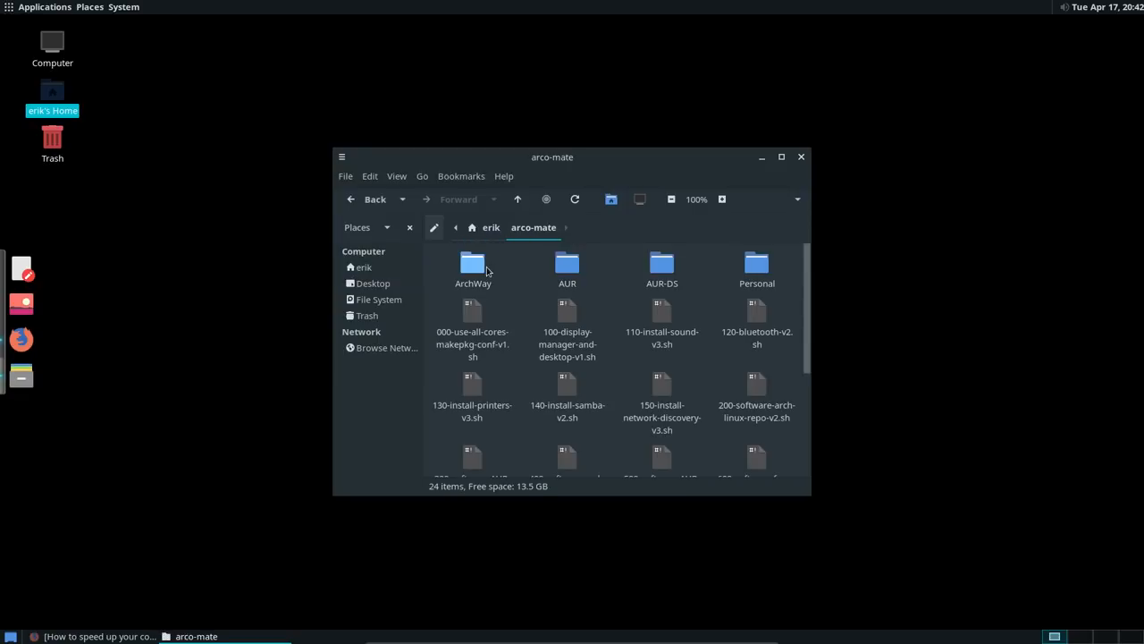
{"action": "left_click", "coordinate": [472, 265]}
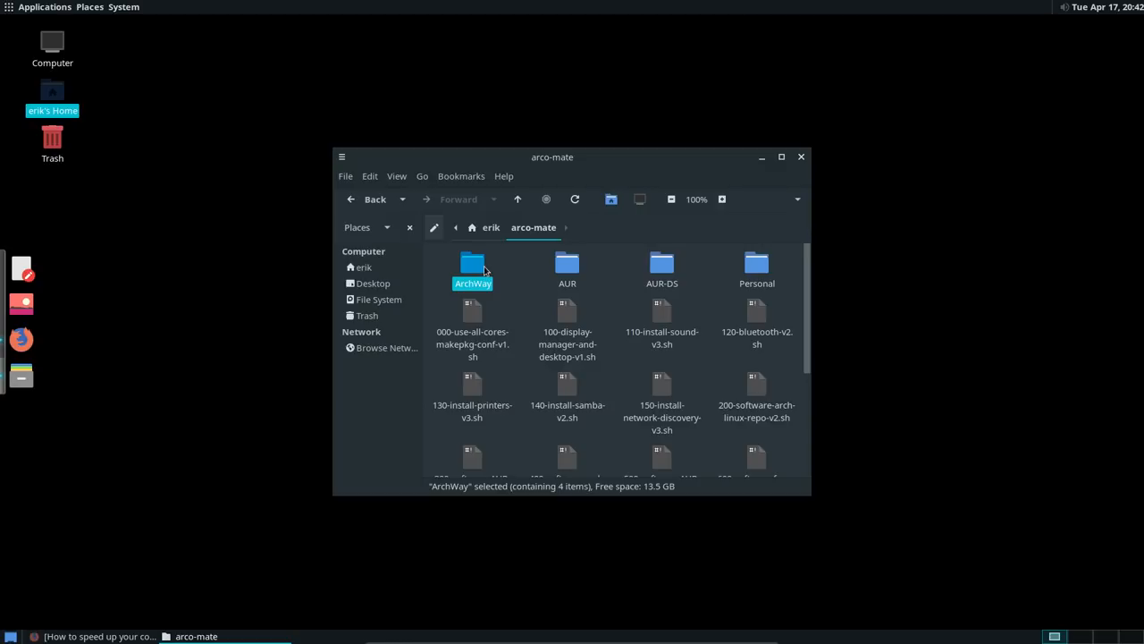
{"action": "double_click", "coordinate": [472, 263]}
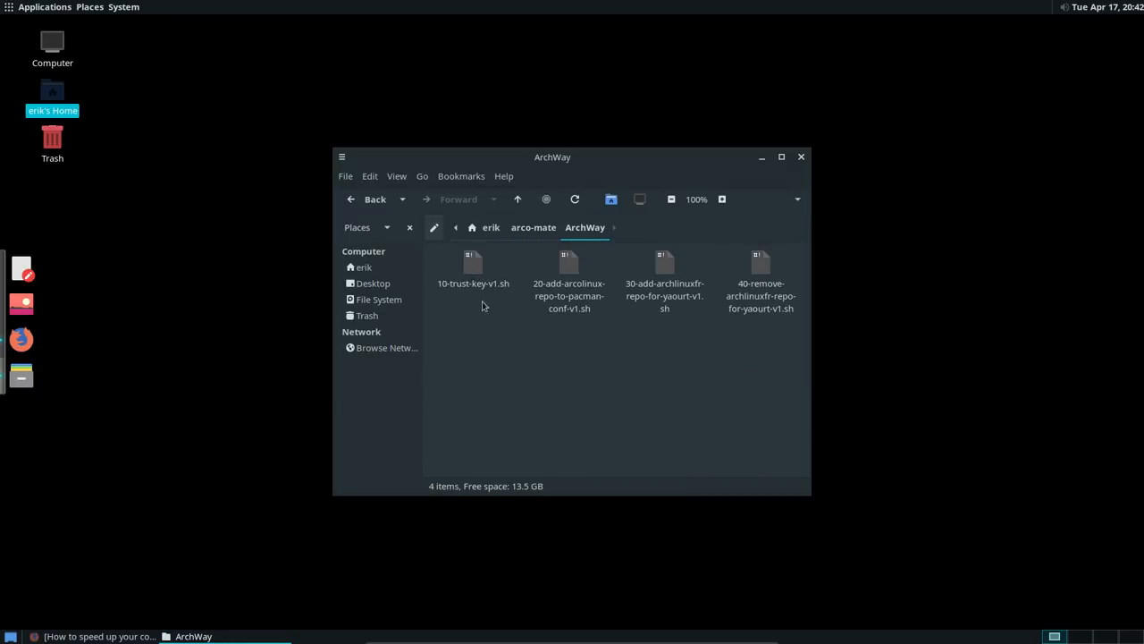
{"action": "right_click", "coordinate": [617, 367]}
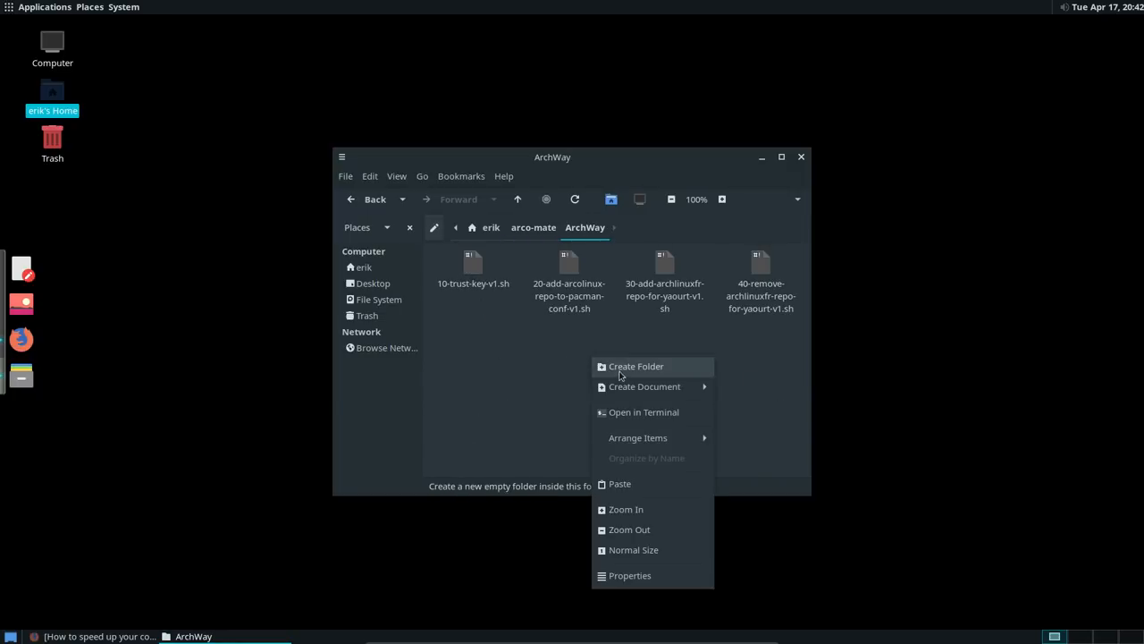
{"action": "left_click", "coordinate": [644, 412]}
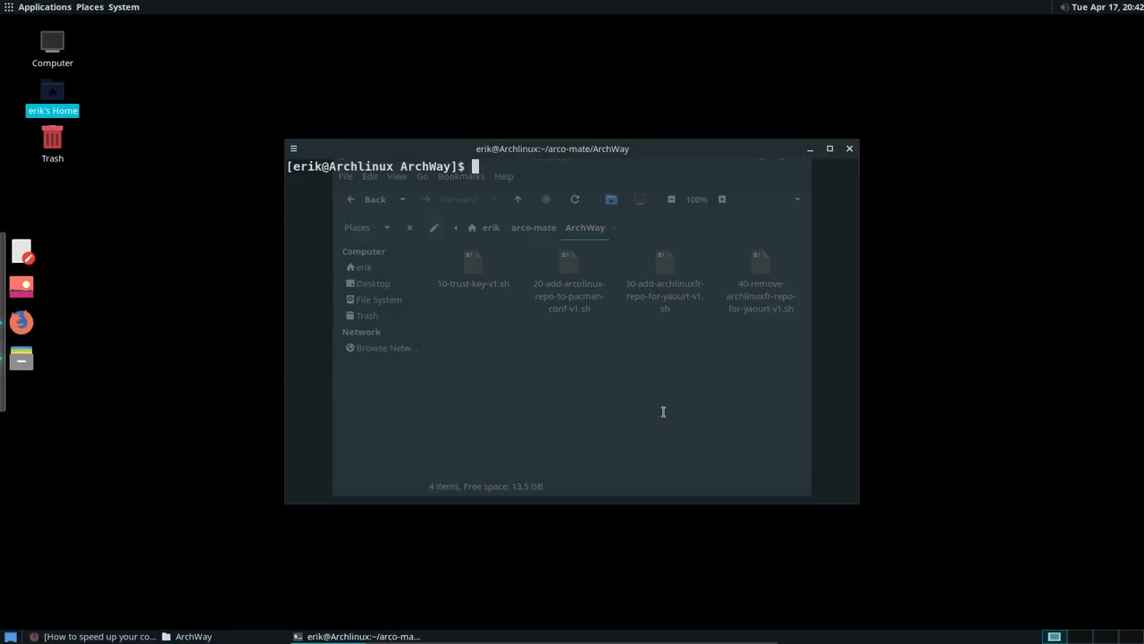
Run 10-trust-key-v1.sh and the script that adds the ArcoLinux repo
{"action": "type", "text": "./10-trust-key-v1.sh"}
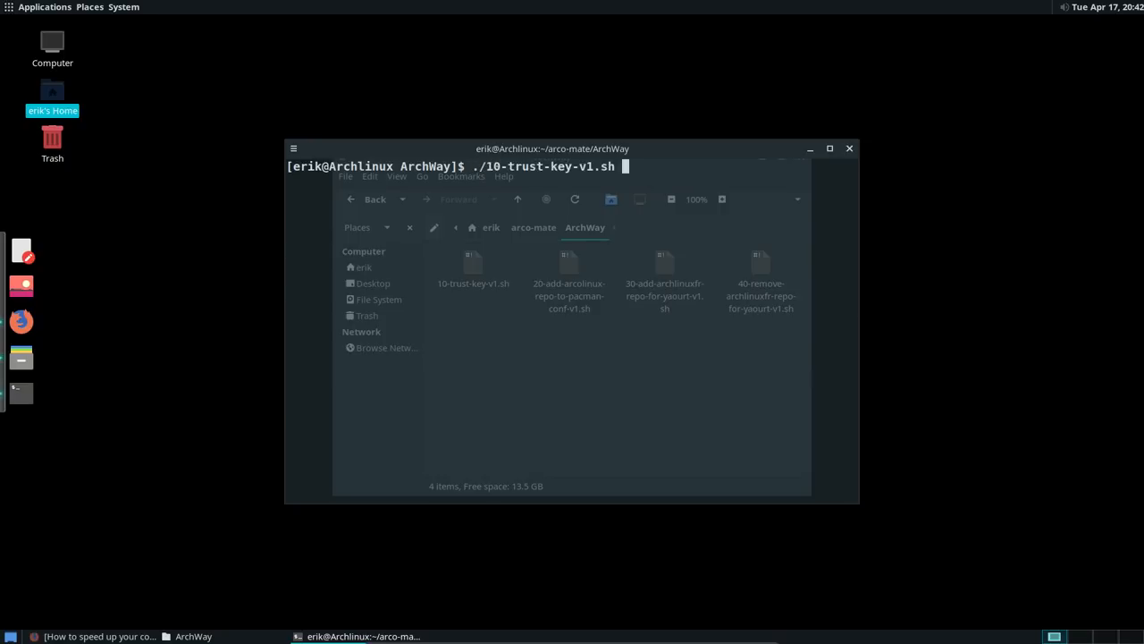
{"action": "key", "text": "Return"}
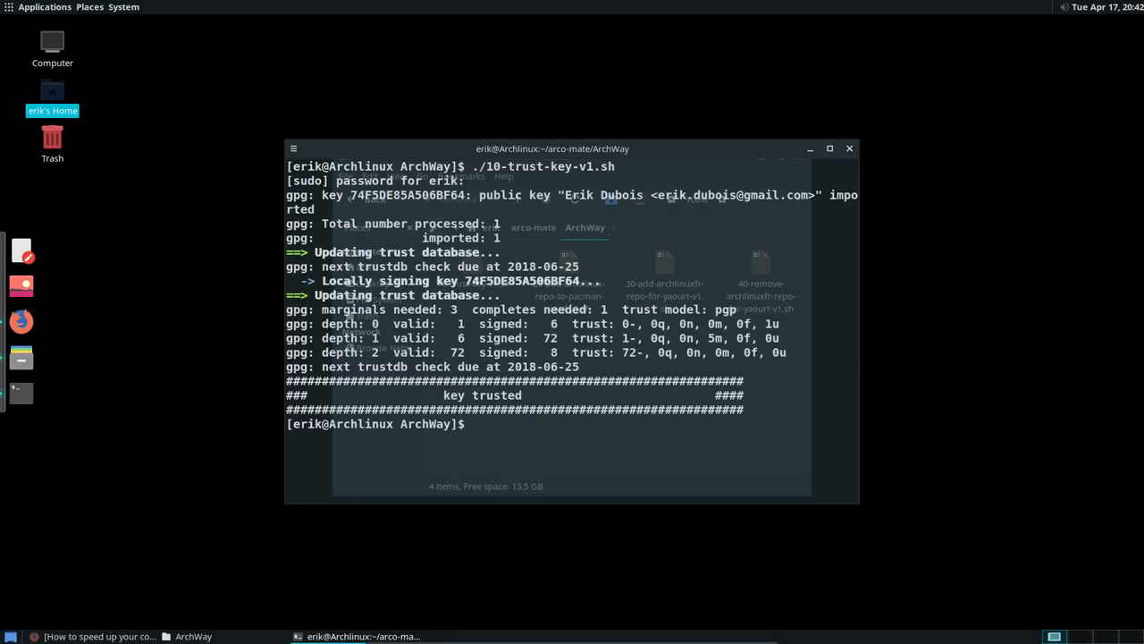
{"action": "type", "text": "./"}
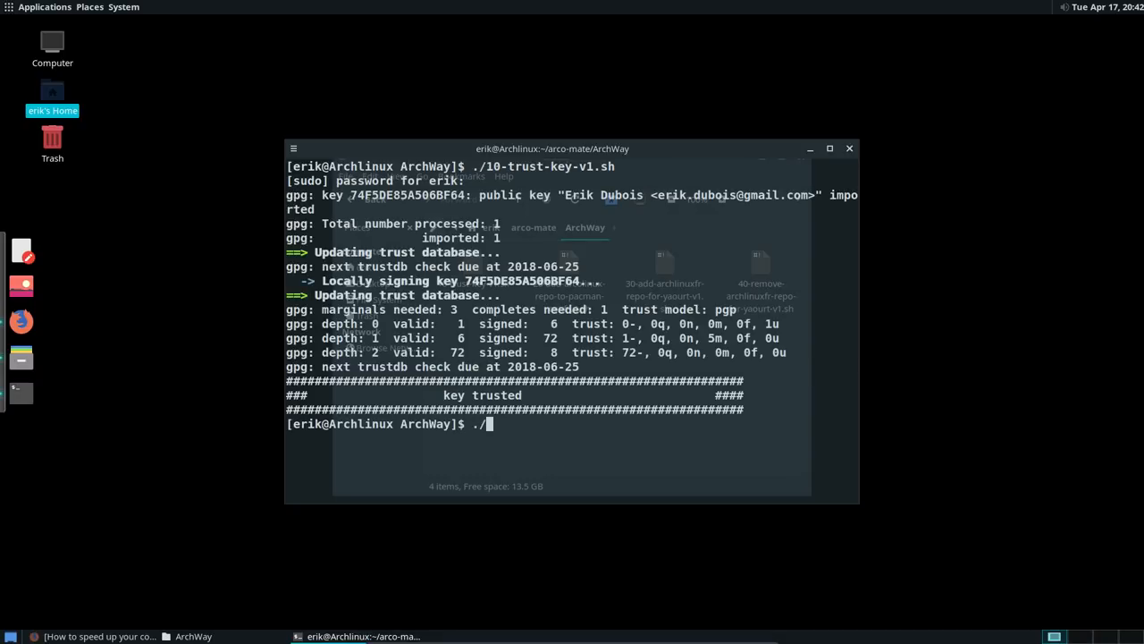
{"action": "key", "text": "Return"}
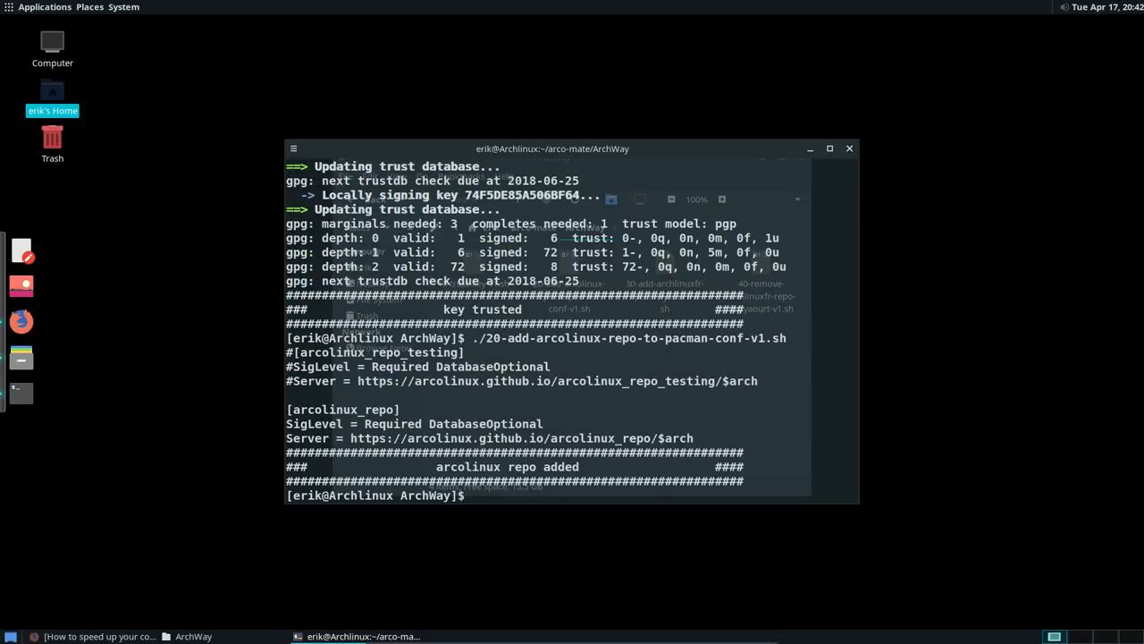
Synchronise the package databases and upgrade the system with pacman
{"action": "type", "text": "sud p"}
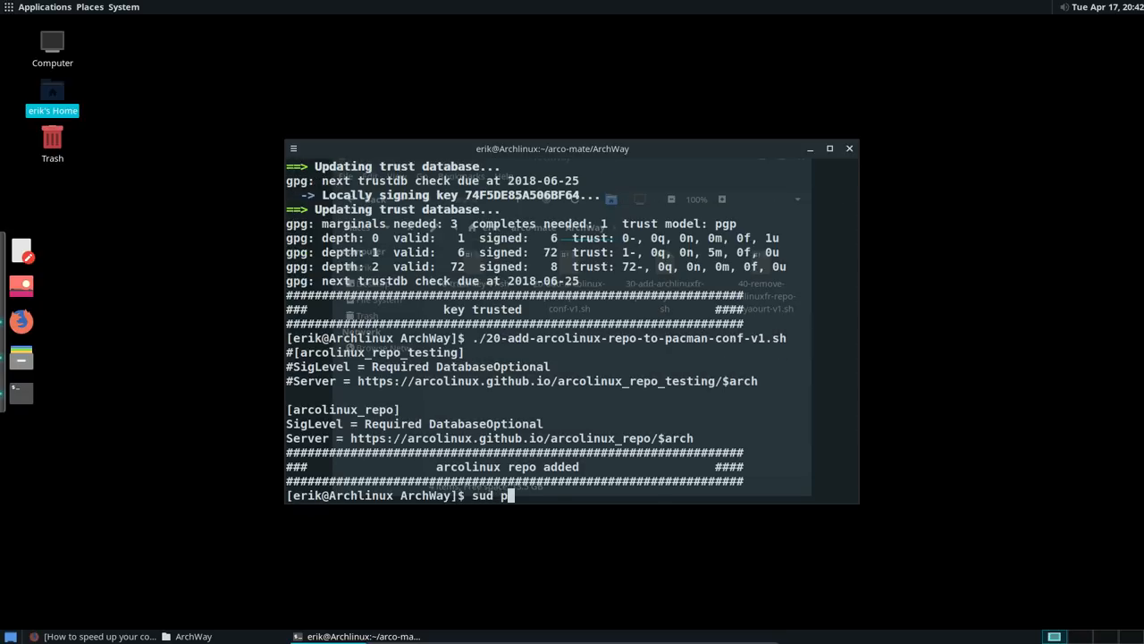
{"action": "type", "text": "o"}
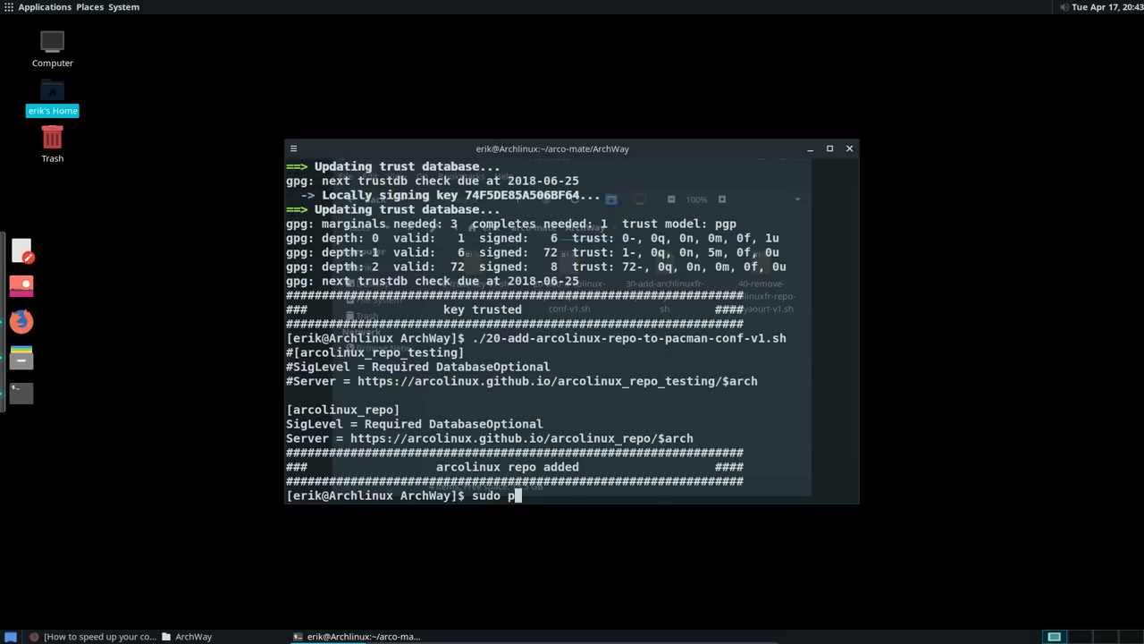
{"action": "type", "text": "ac"}
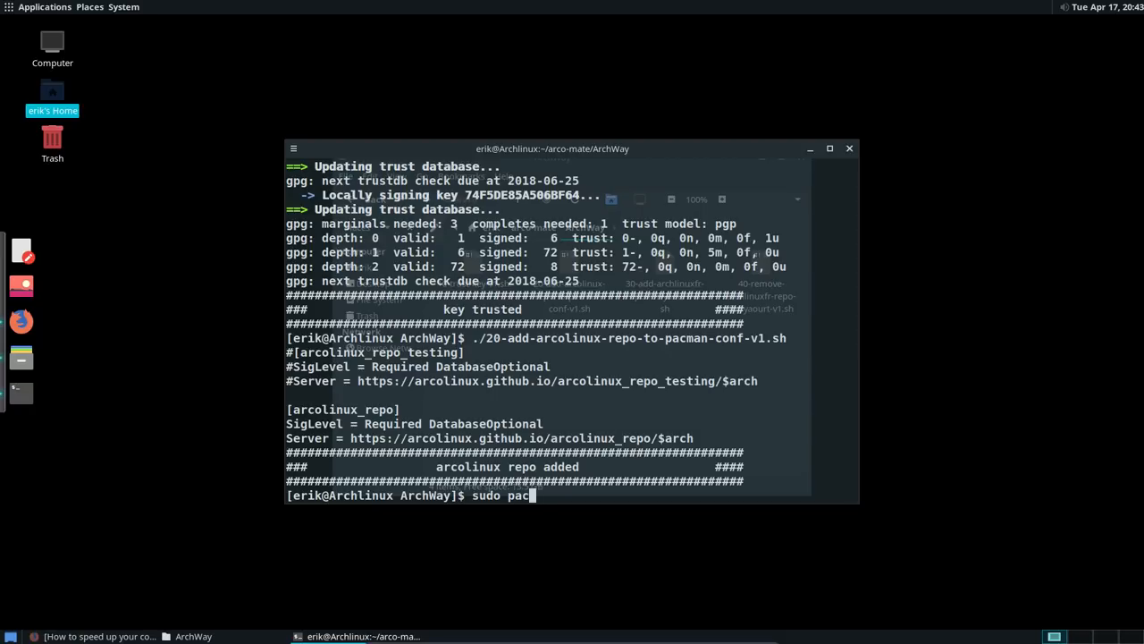
{"action": "type", "text": "man"}
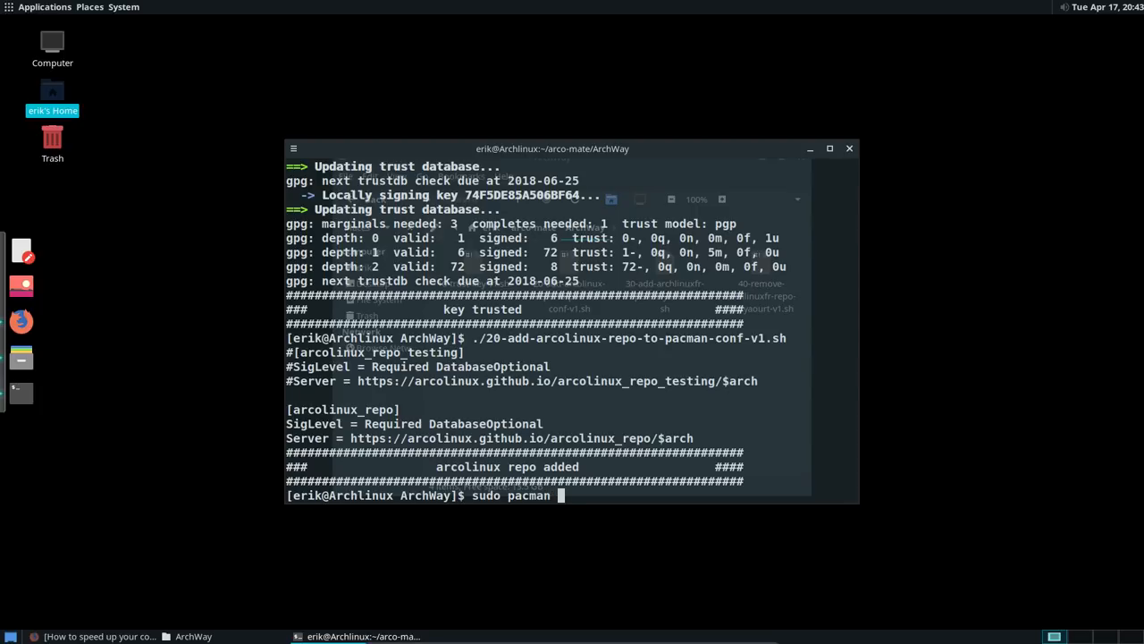
{"action": "key", "text": "Return"}
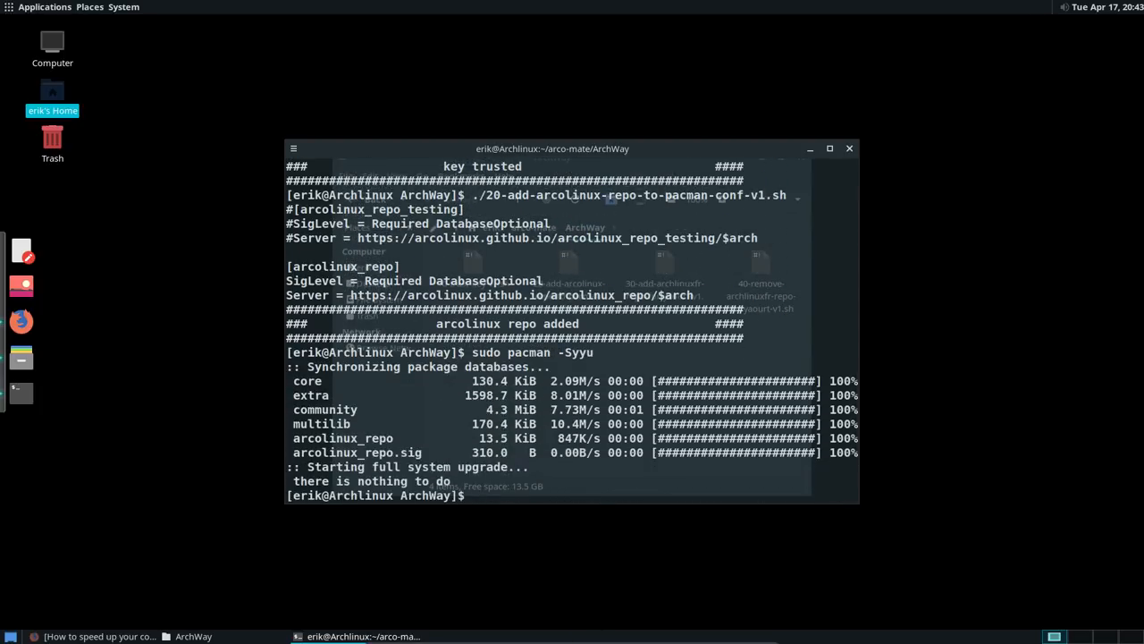
Install arcolinux-plank-themes-git with 'sudo pacman -S arcolinux-plank-themes-git'
{"action": "type", "text": "sudo"}
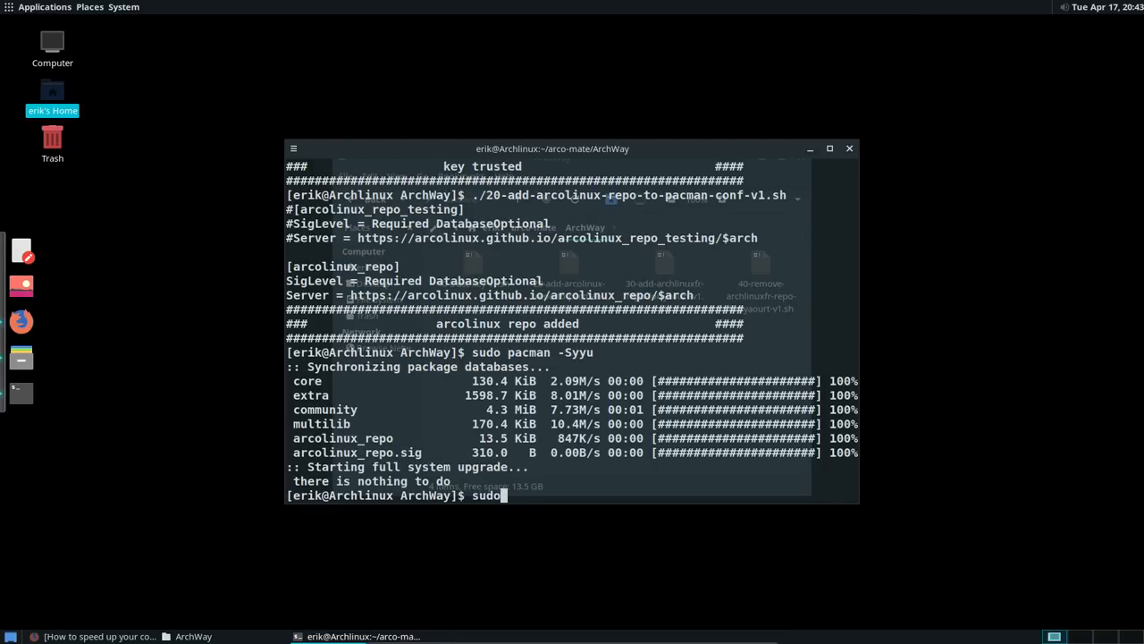
{"action": "type", "text": "pacman -S"}
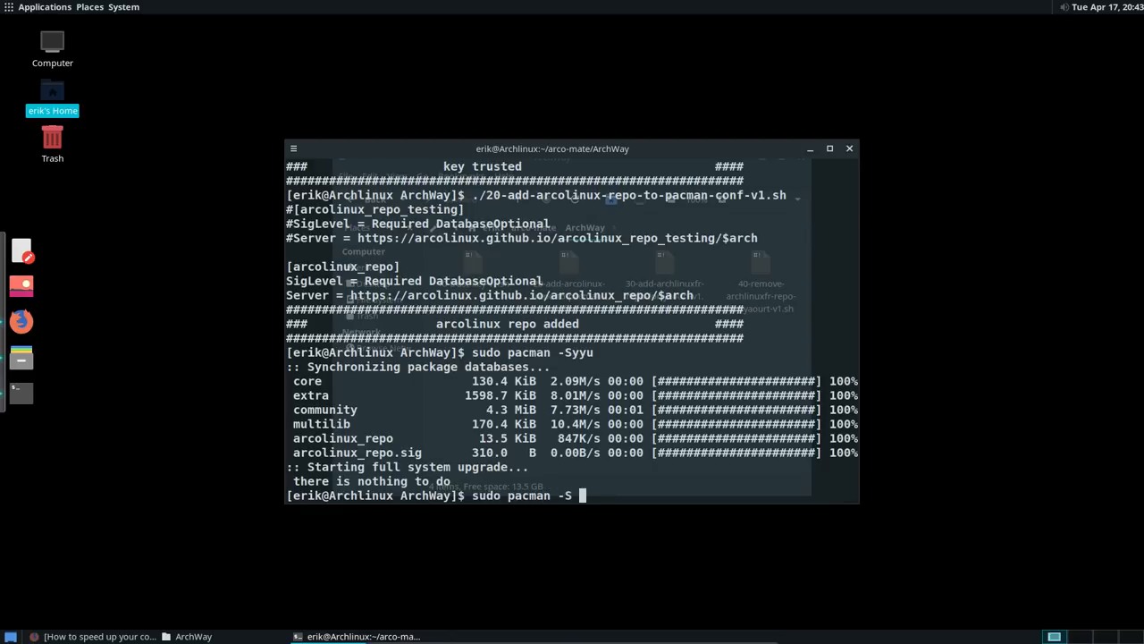
{"action": "type", "text": "arcolinux-"}
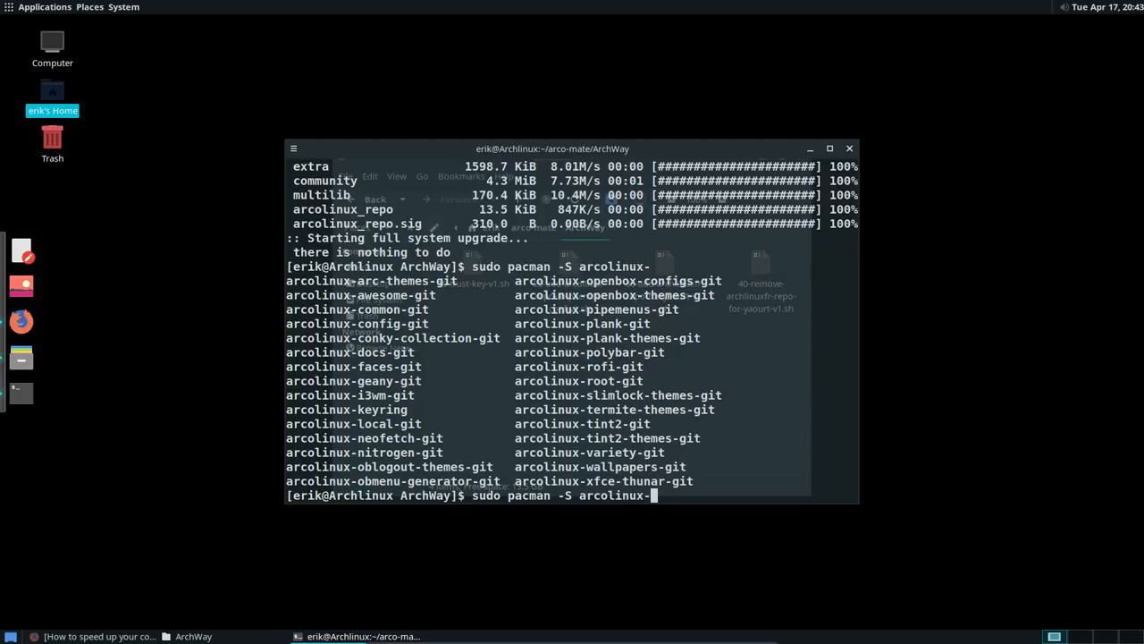
{"action": "type", "text": "plank"}
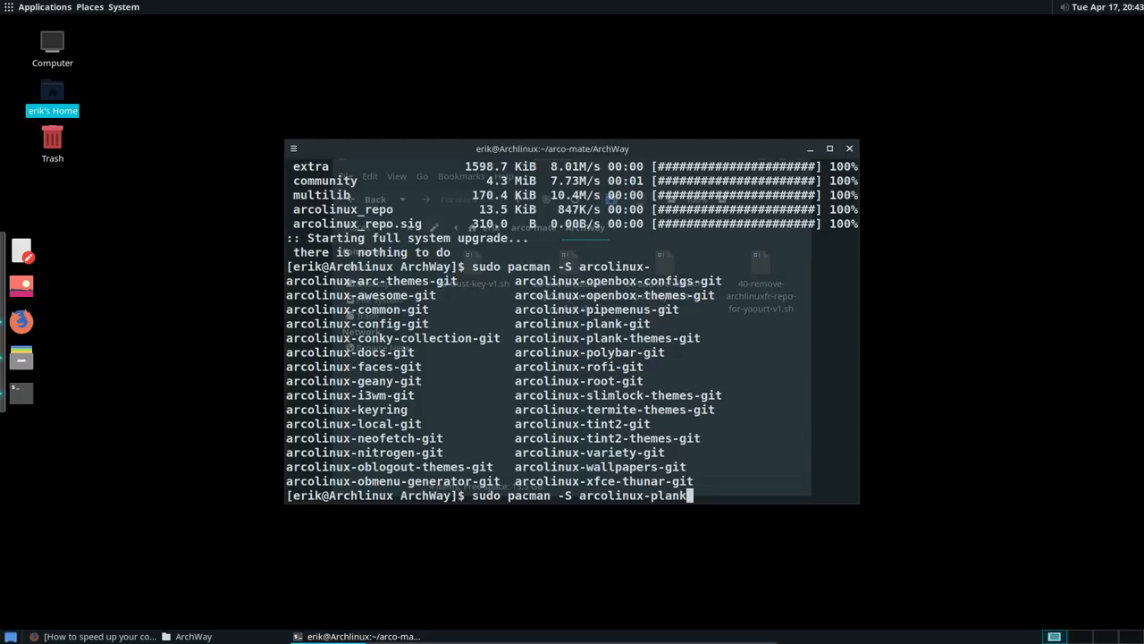
{"action": "type", "text": "-themes-git"}
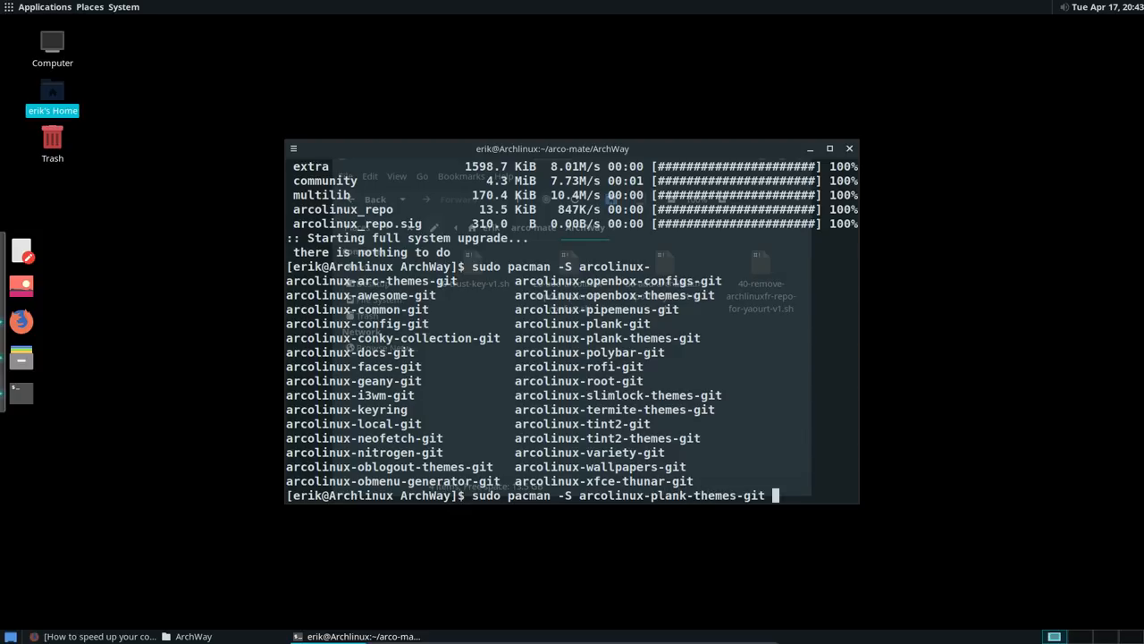
{"action": "key", "text": "Return"}
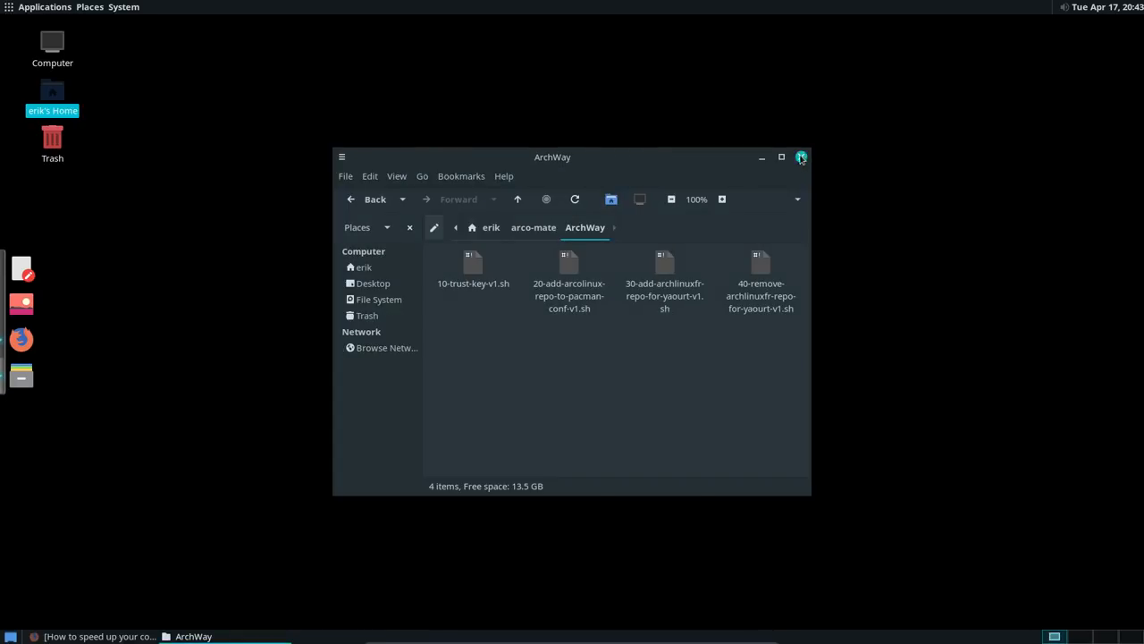
Close the ArchWay window and set the dock theme to OSXYosemite in Plank Preferences
{"action": "left_click", "coordinate": [801, 157]}
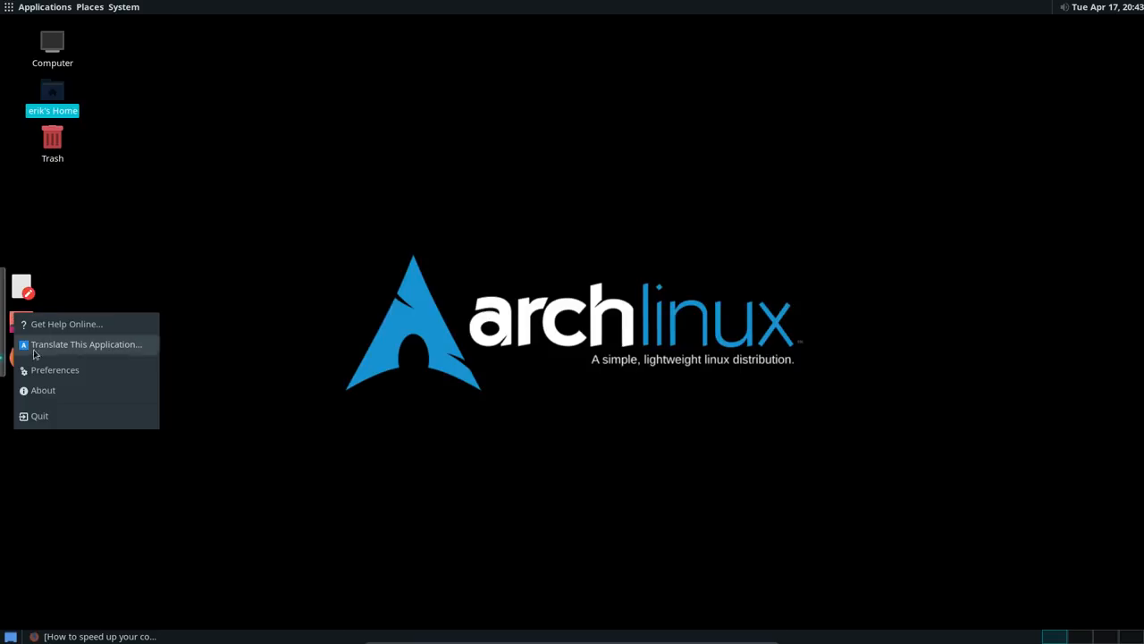
{"action": "mouse_move", "coordinate": [55, 369]}
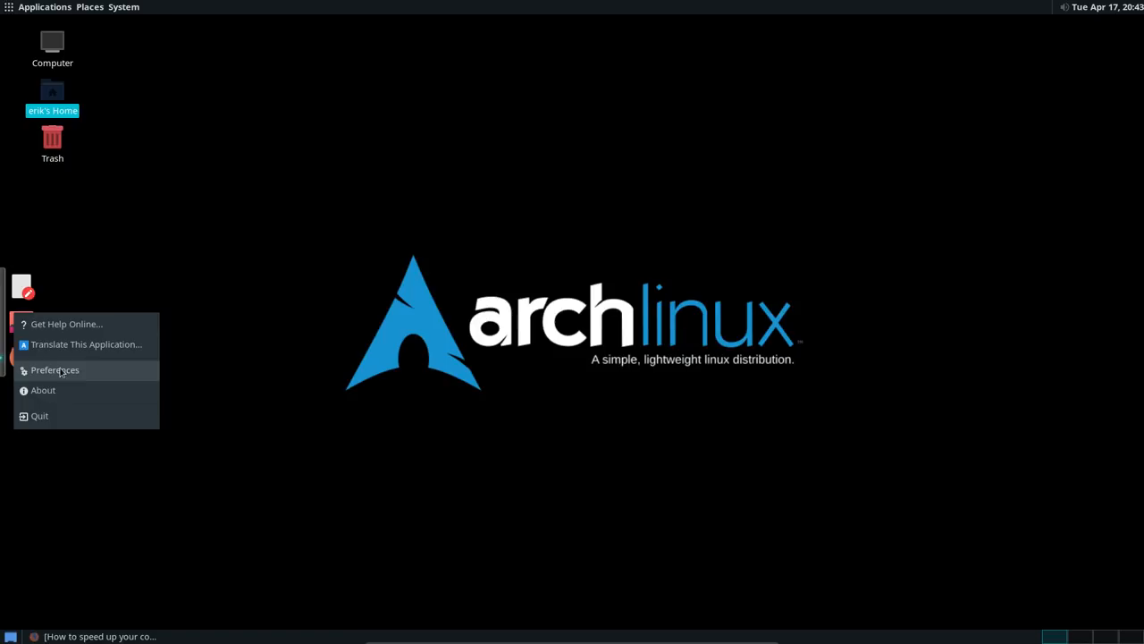
{"action": "left_click", "coordinate": [55, 370]}
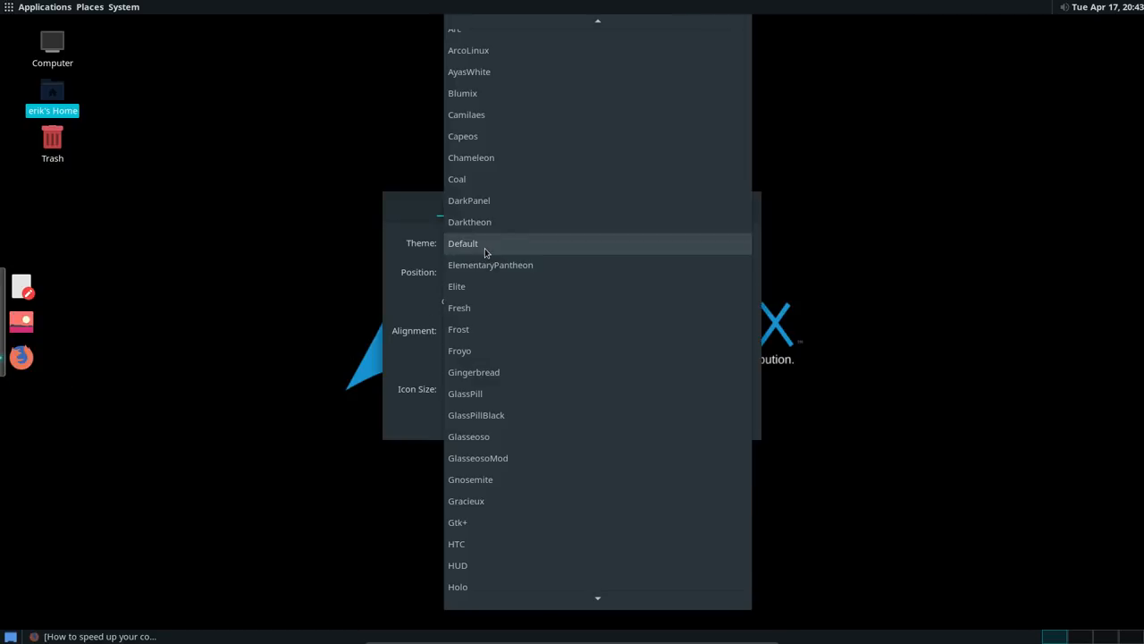
{"action": "scroll", "scroll_direction": "down", "scroll_amount": 3}
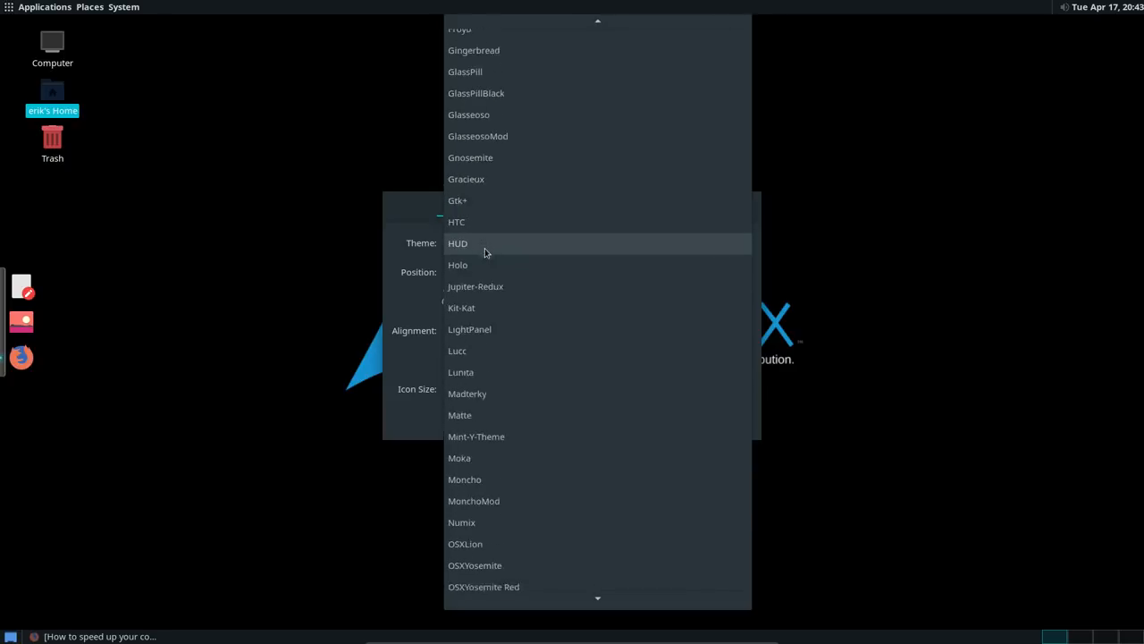
{"action": "scroll", "scroll_direction": "down", "scroll_amount": 3}
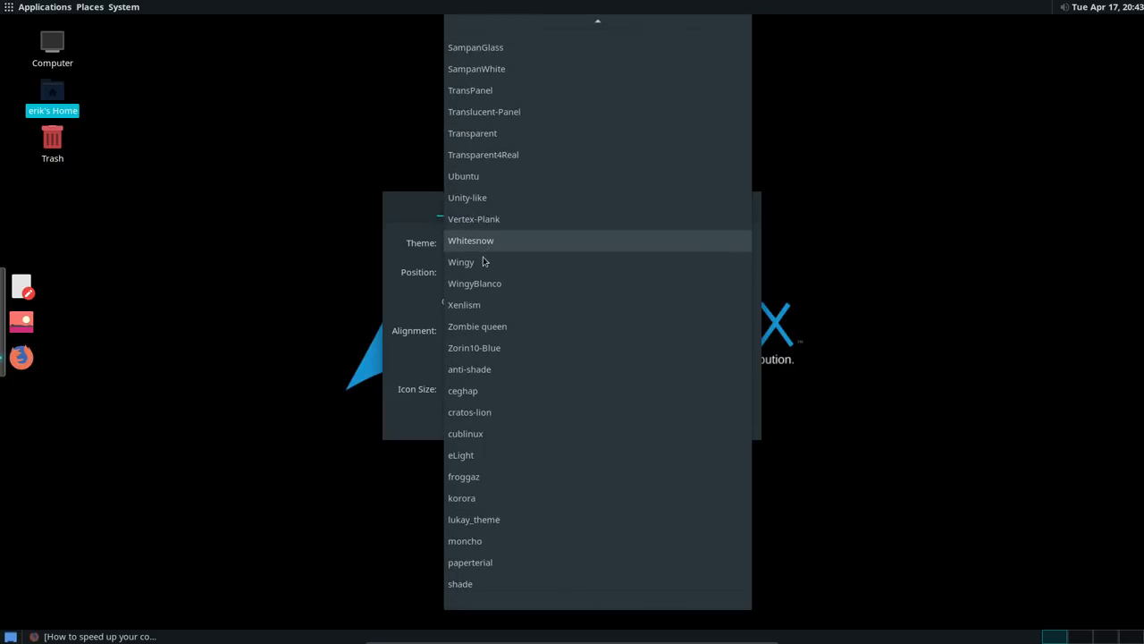
{"action": "left_click", "coordinate": [466, 197]}
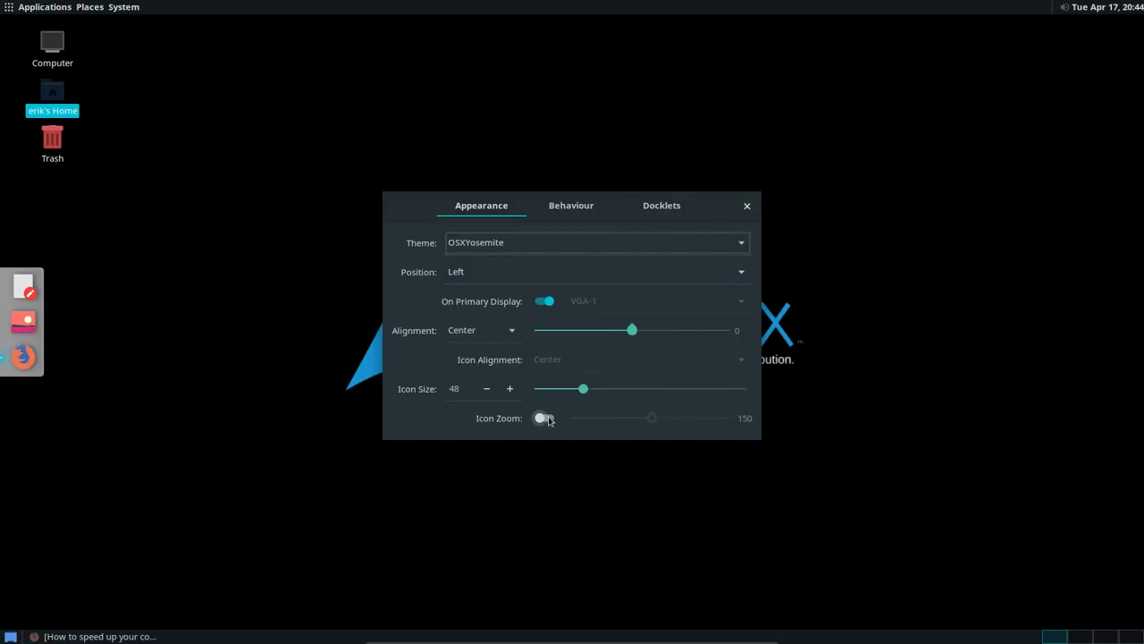
Enable icon zoom and set the zoom slider to 146
{"action": "left_click", "coordinate": [545, 417]}
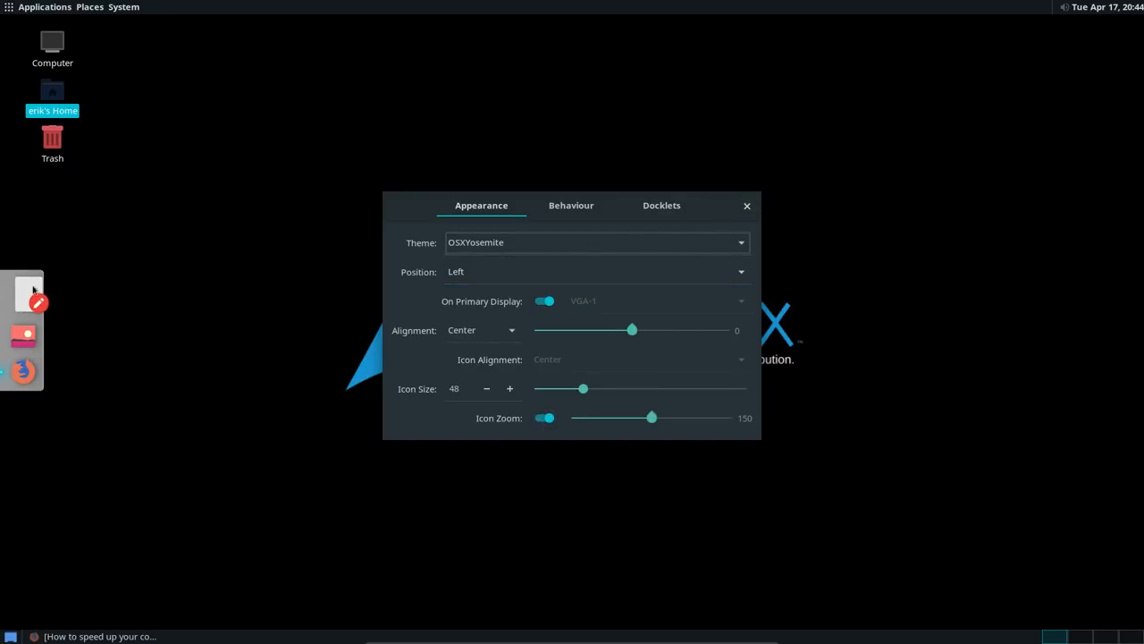
{"action": "left_click_drag", "start_coordinate": [653, 418], "coordinate": [732, 417]}
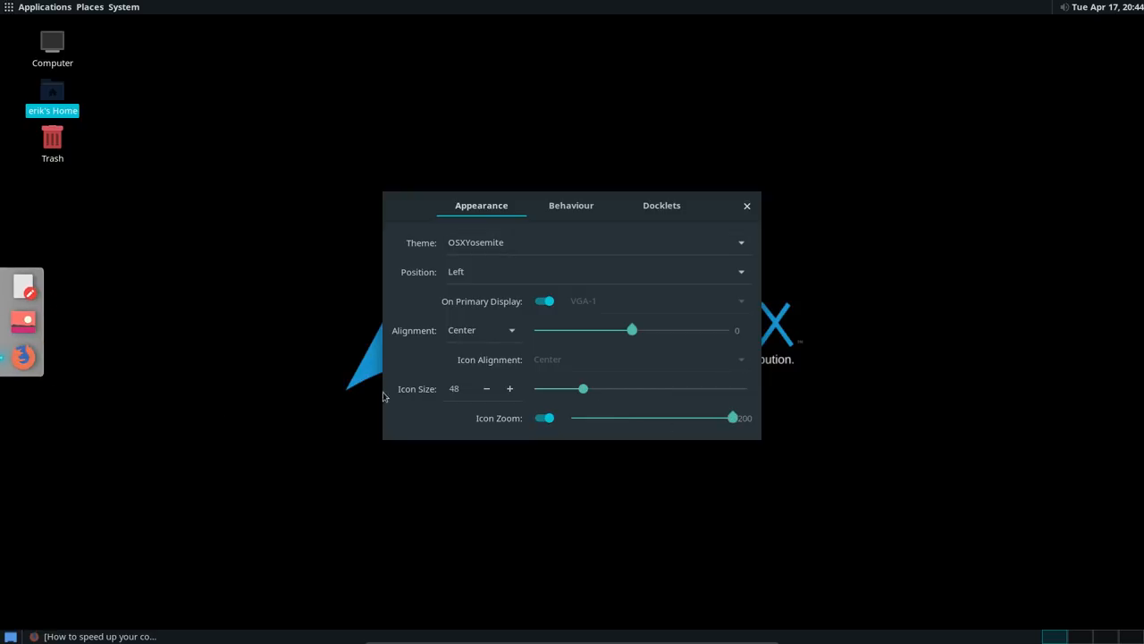
{"action": "left_click_drag", "start_coordinate": [733, 417], "coordinate": [645, 418]}
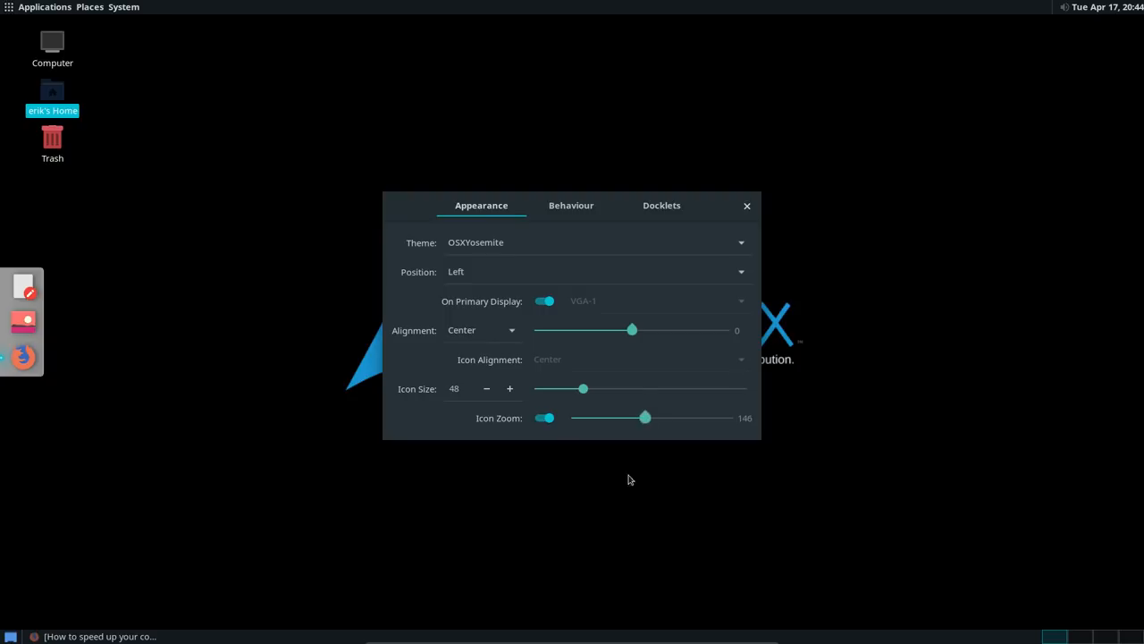
{"action": "mouse_move", "coordinate": [615, 557]}
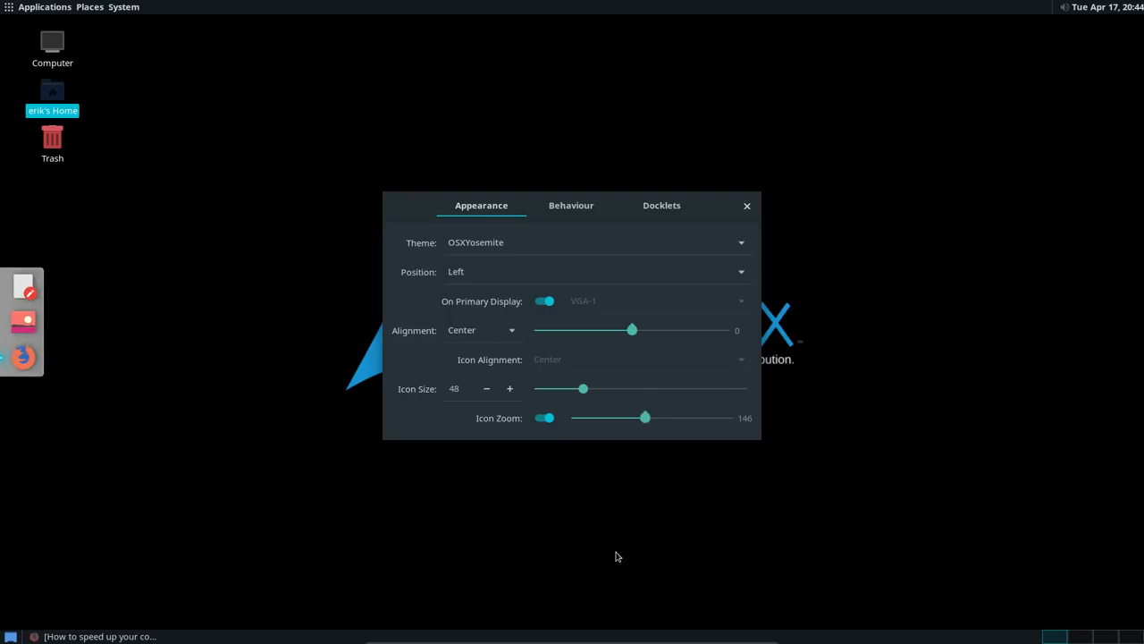
Close Plank Preferences, select then deselect the desktop icons, and launch Control Center from System
{"action": "left_click", "coordinate": [747, 205]}
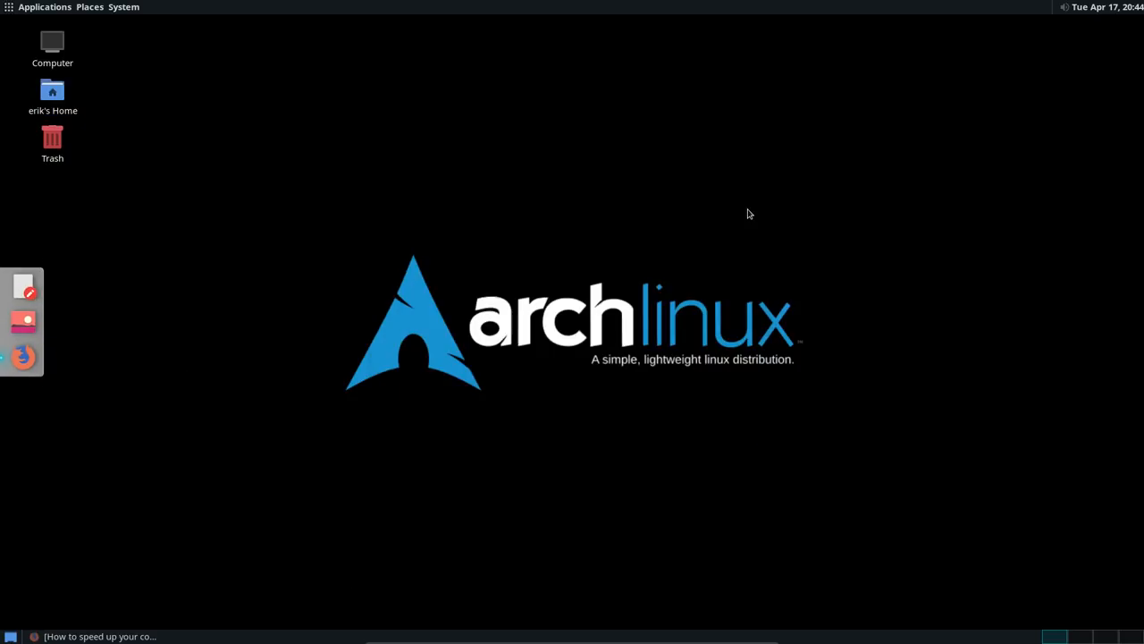
{"action": "left_click_drag", "start_coordinate": [125, 192], "coordinate": [9, 22]}
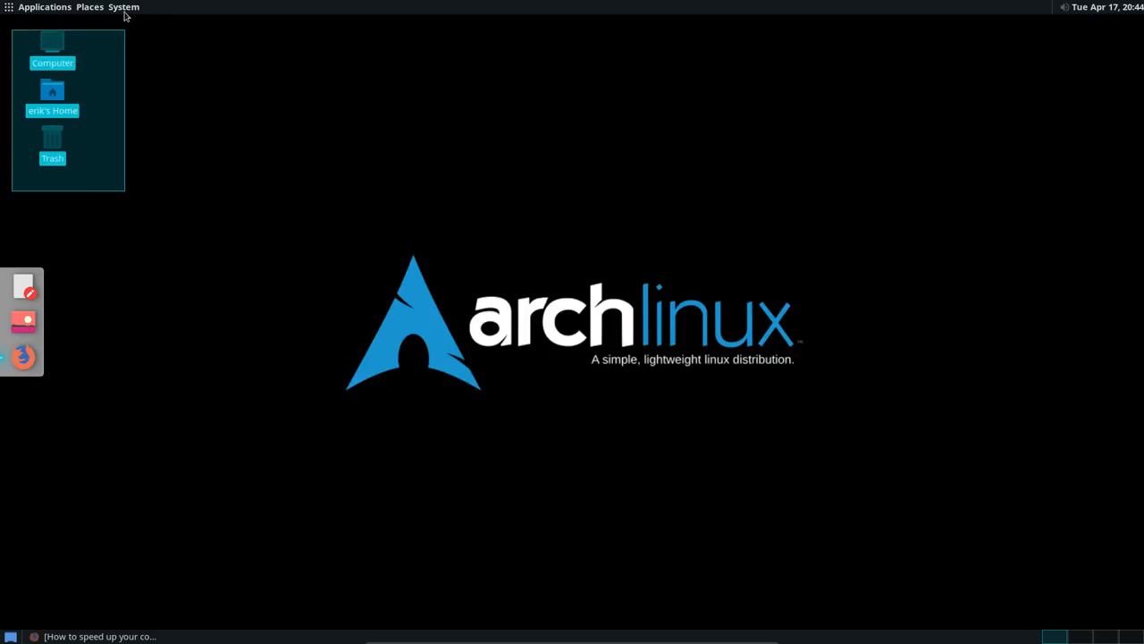
{"action": "left_click", "coordinate": [146, 48]}
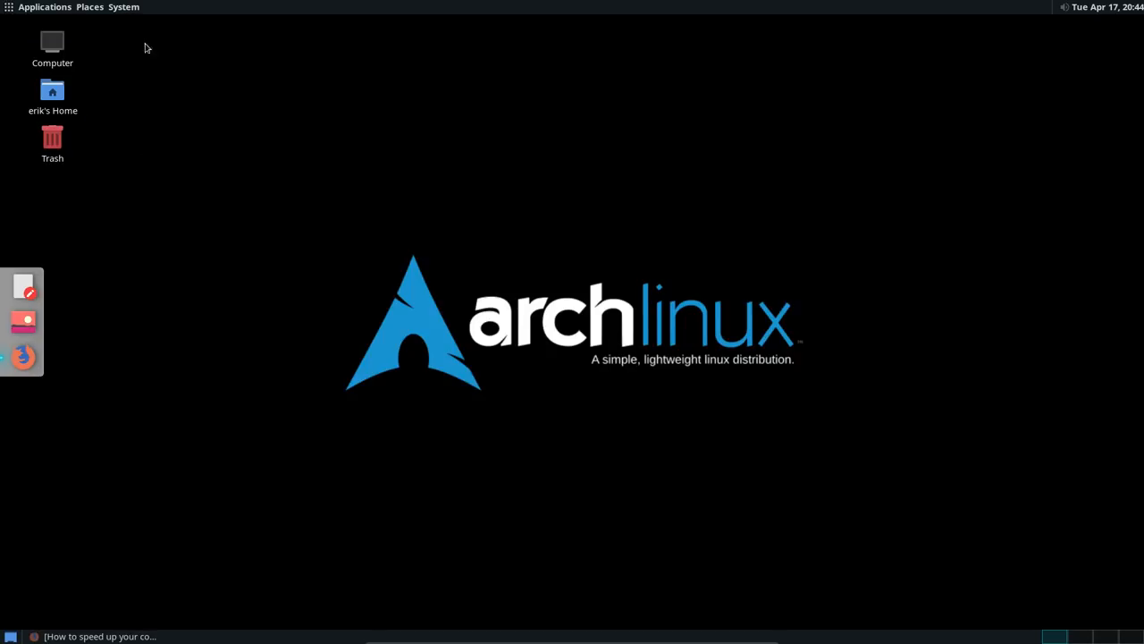
{"action": "left_click", "coordinate": [123, 7]}
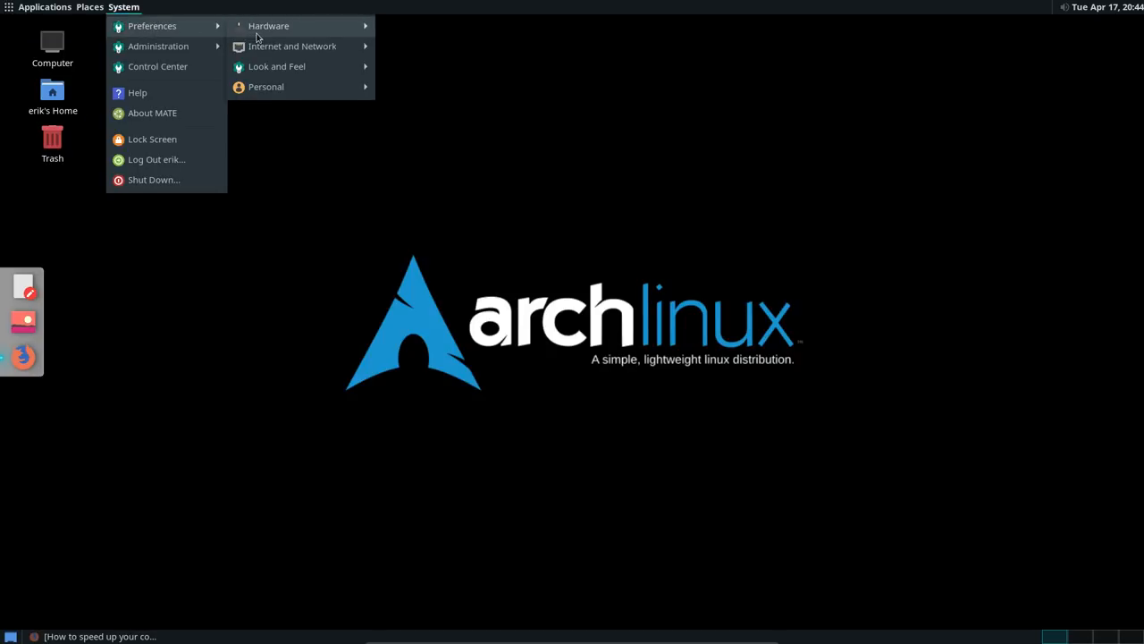
{"action": "mouse_move", "coordinate": [268, 25]}
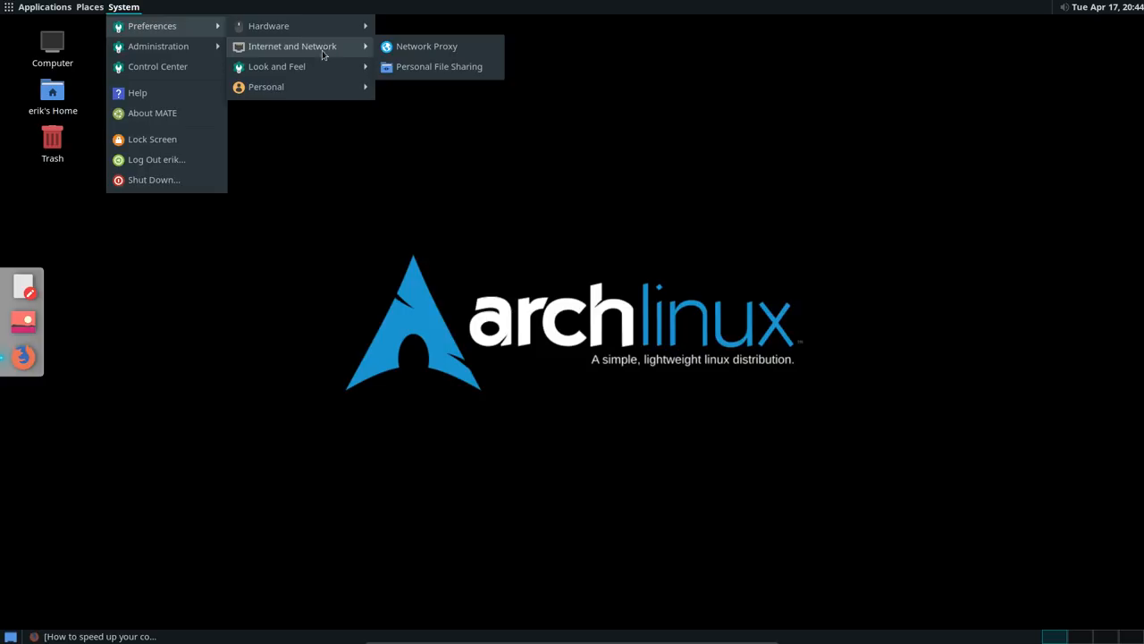
{"action": "mouse_move", "coordinate": [276, 67]}
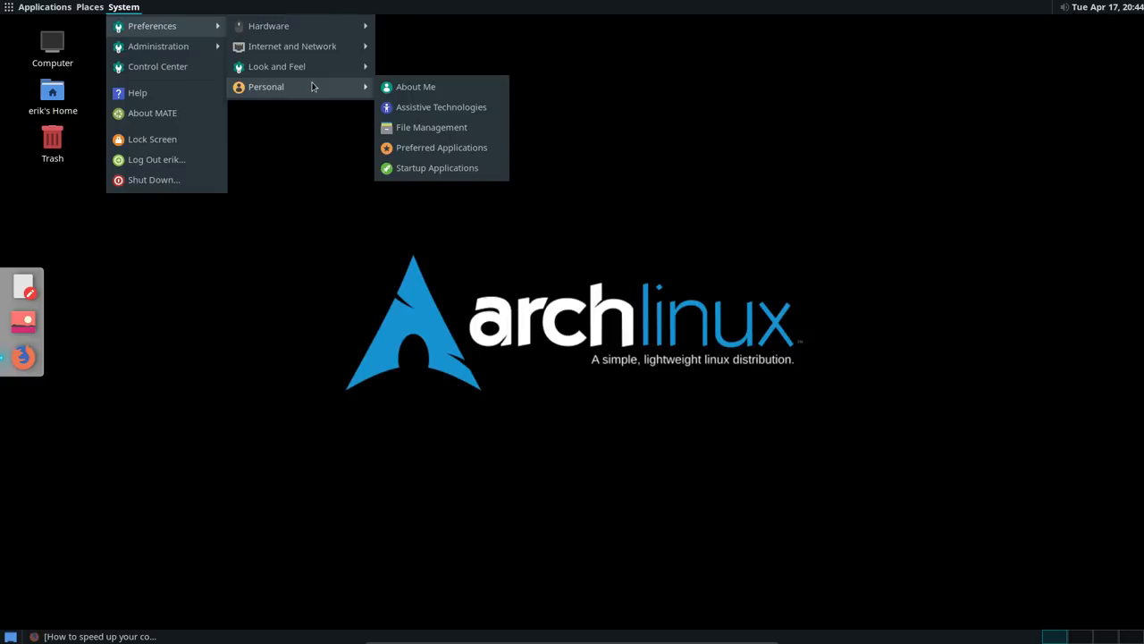
{"action": "mouse_move", "coordinate": [158, 46]}
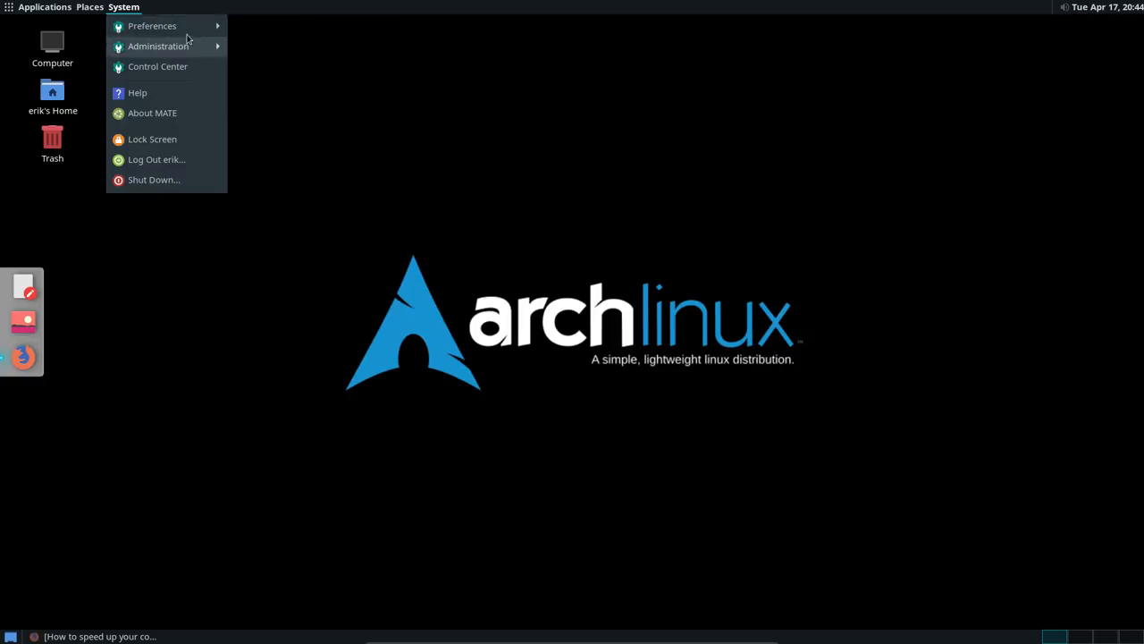
{"action": "left_click", "coordinate": [347, 85]}
{"action": "type", "text": "de"}
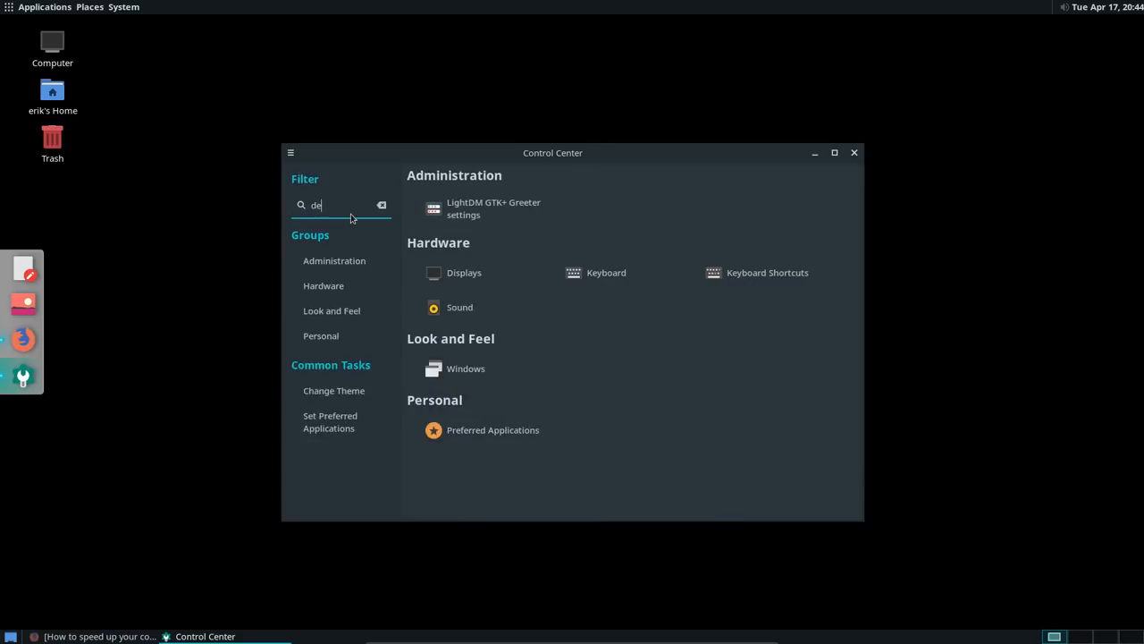
Clear the Control Center filter and inspect, then dismiss, the Trash icon's options
{"action": "left_click", "coordinate": [381, 205]}
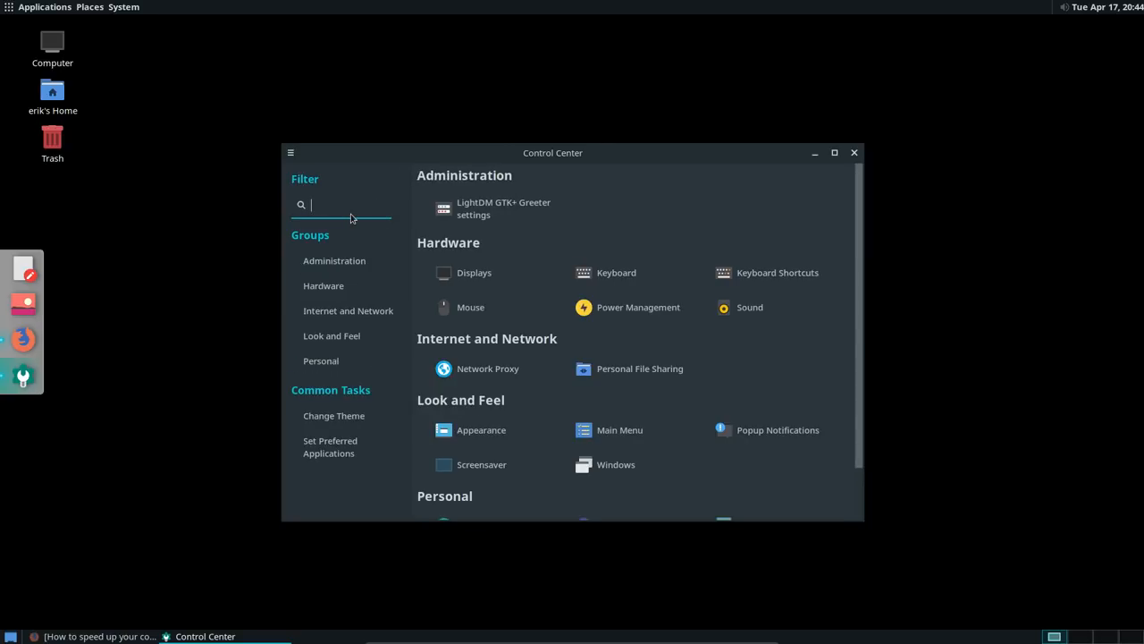
{"action": "mouse_move", "coordinate": [350, 219]}
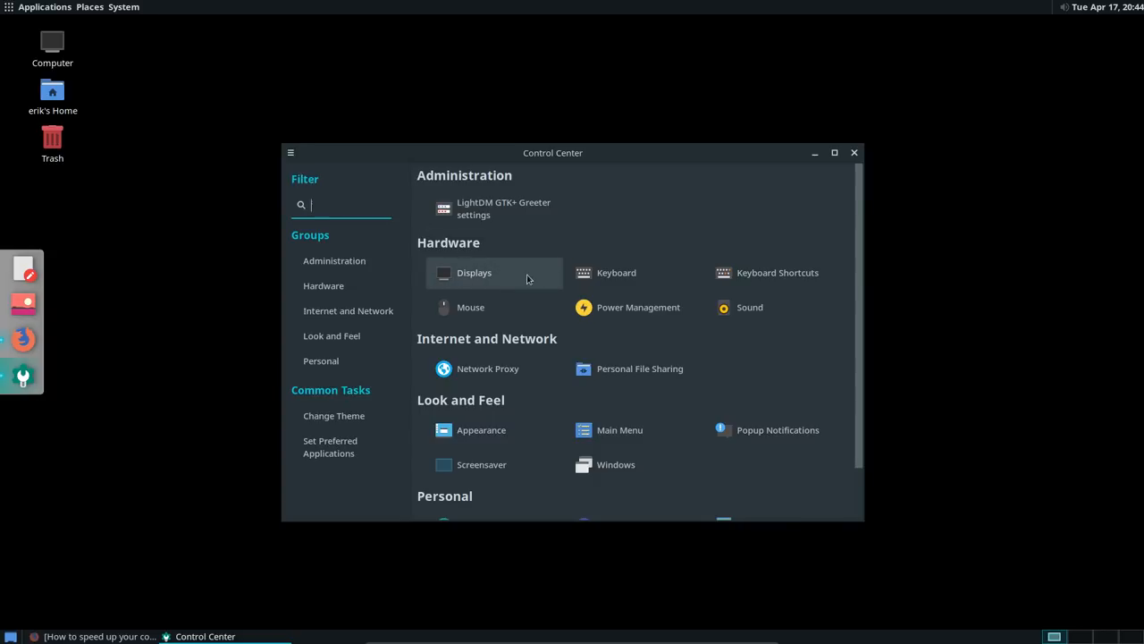
{"action": "left_click", "coordinate": [52, 138]}
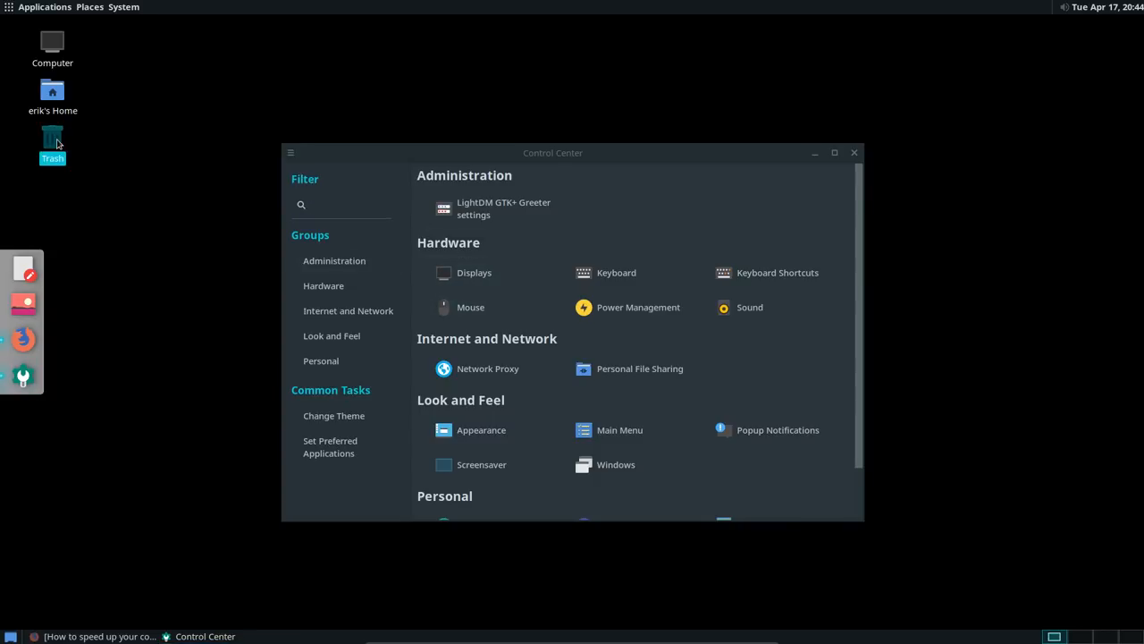
{"action": "right_click", "coordinate": [52, 143]}
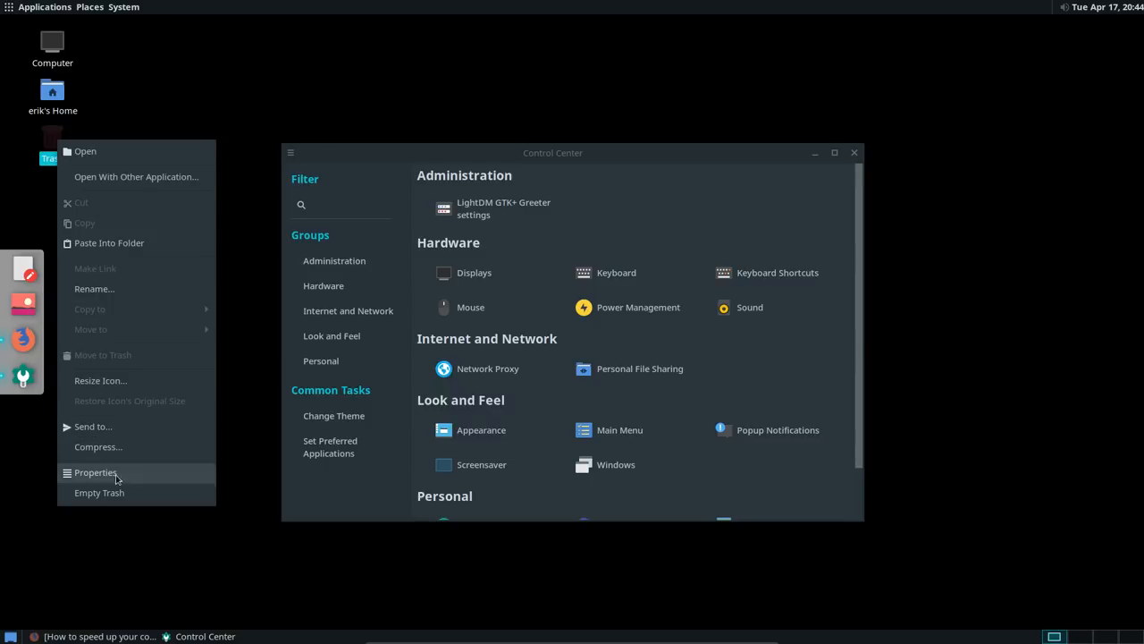
{"action": "mouse_move", "coordinate": [109, 243]}
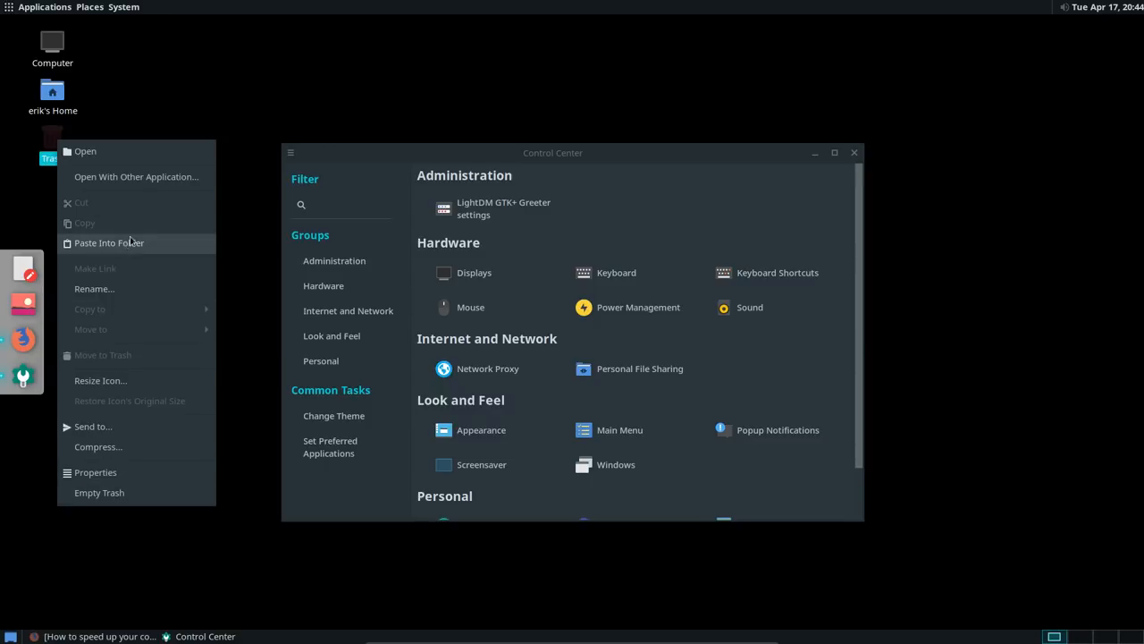
{"action": "left_click", "coordinate": [657, 214]}
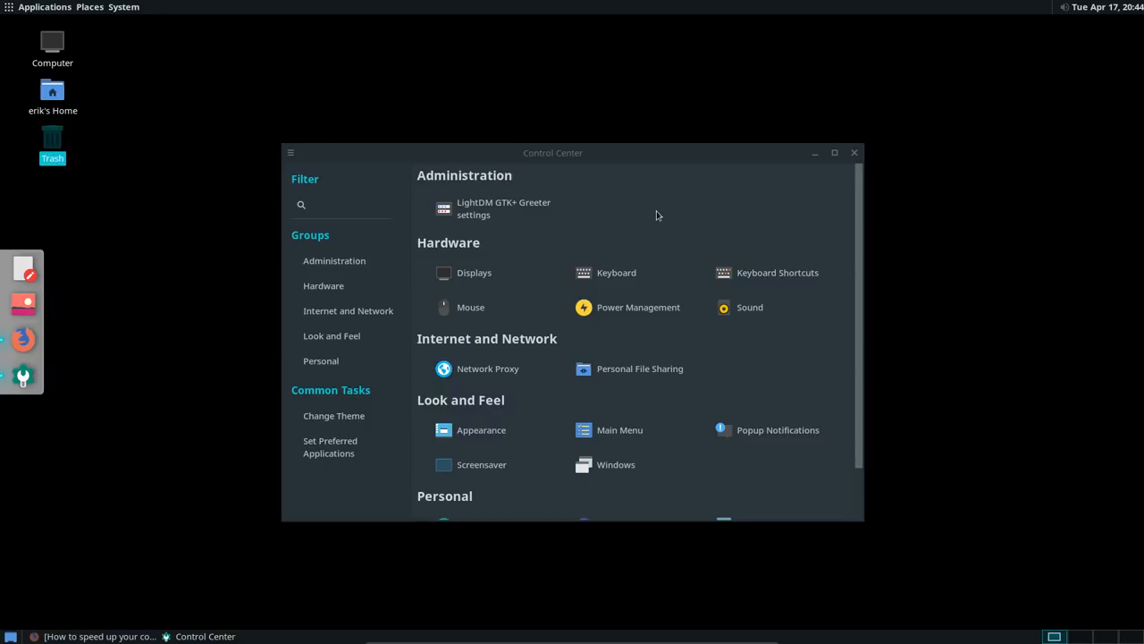
{"action": "mouse_move", "coordinate": [637, 231]}
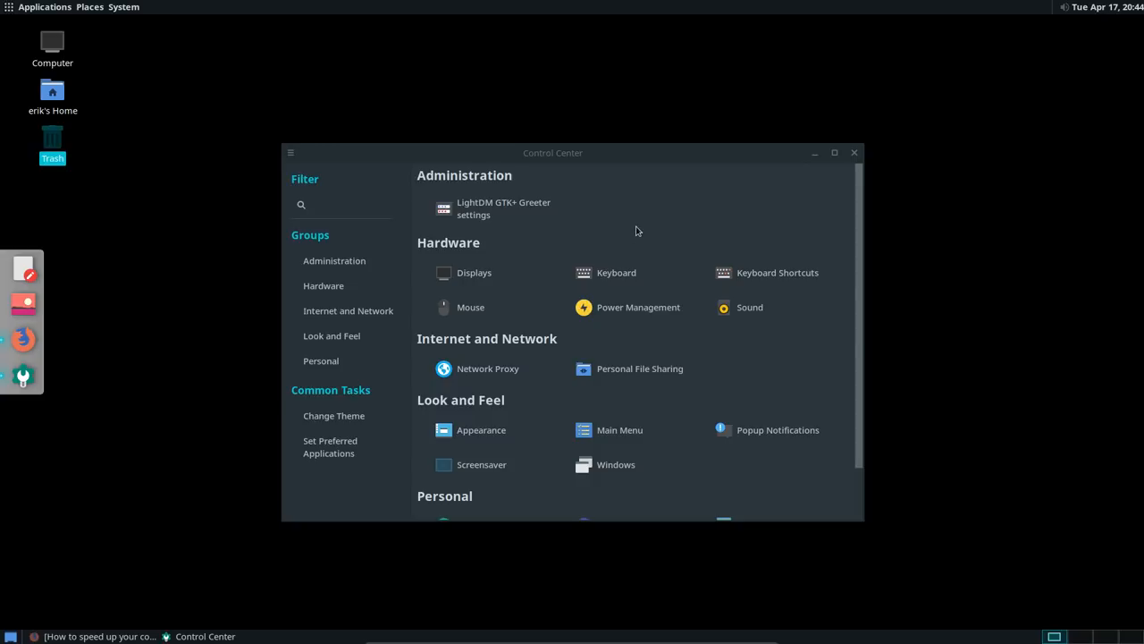
Browse the Background and Interface tabs of Appearance, then close it and Control Center
{"action": "left_click", "coordinate": [481, 430]}
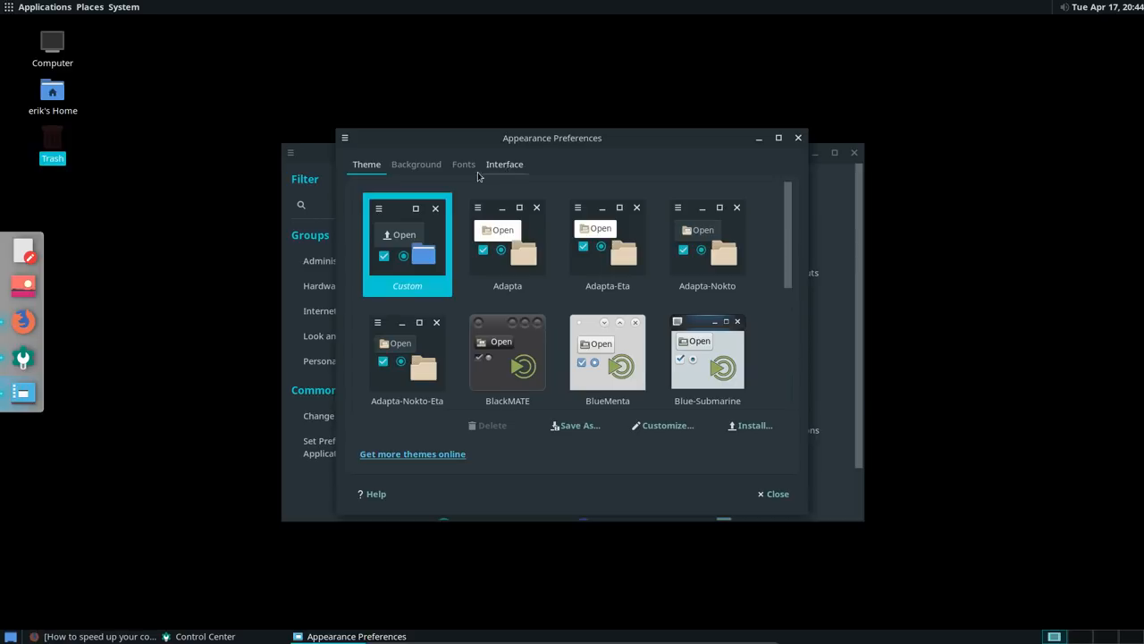
{"action": "left_click", "coordinate": [415, 163]}
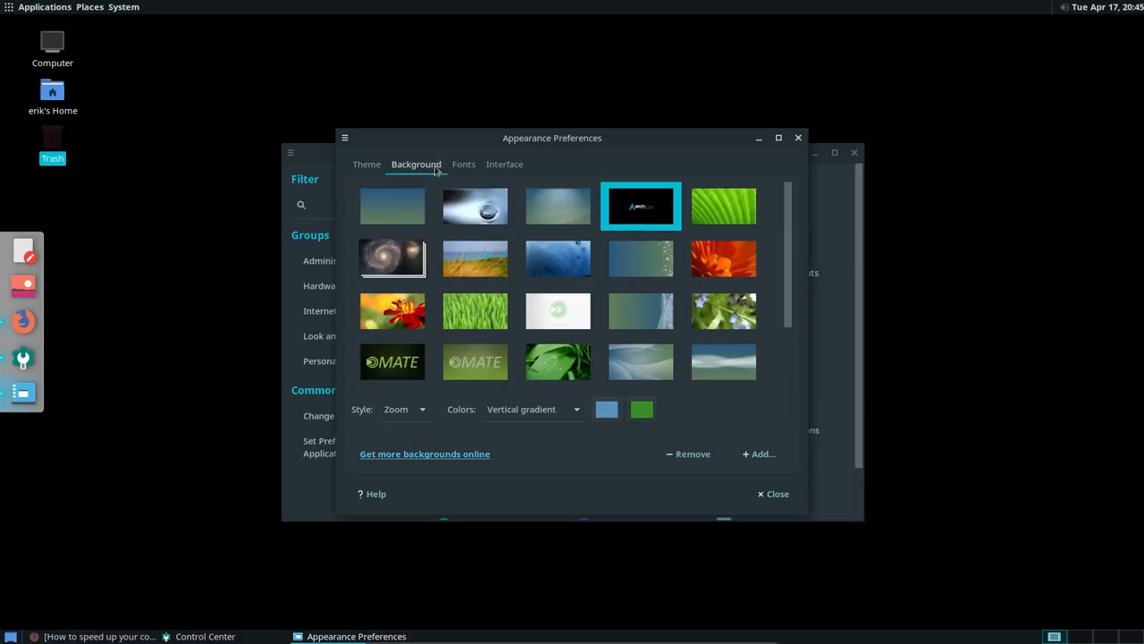
{"action": "left_click", "coordinate": [504, 164]}
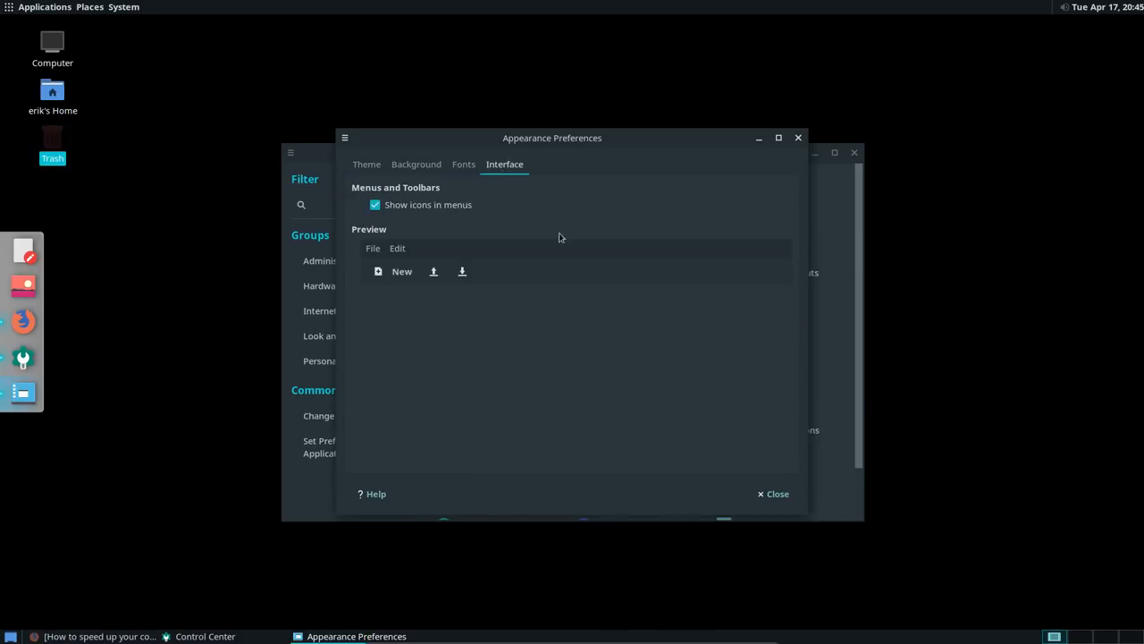
{"action": "left_click", "coordinate": [777, 493]}
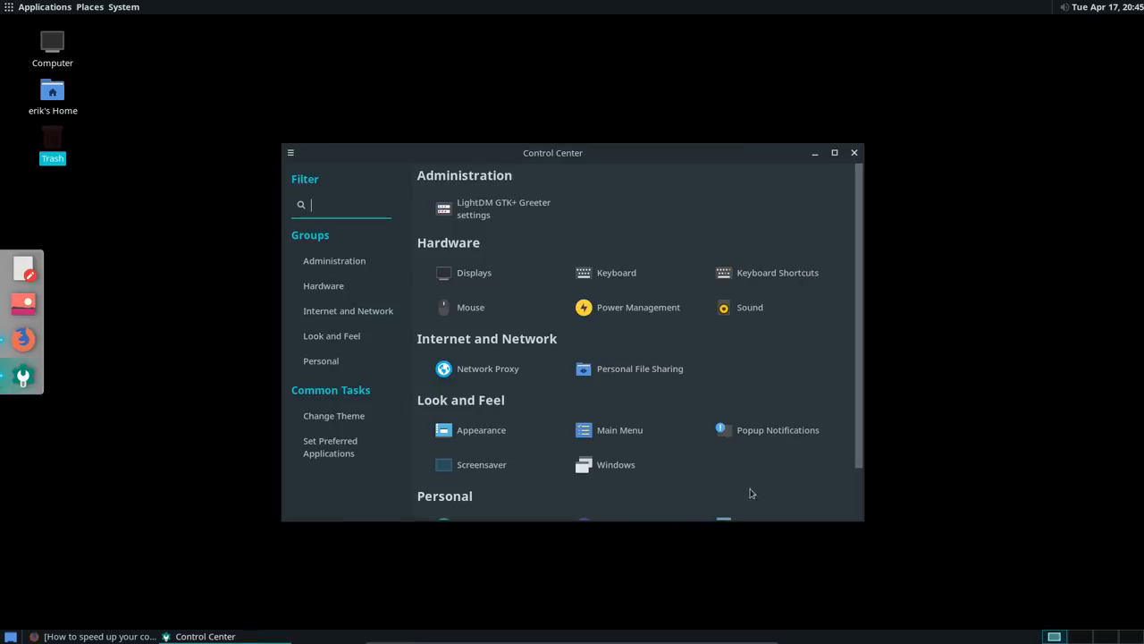
{"action": "left_click_drag", "start_coordinate": [552, 152], "coordinate": [540, 85]}
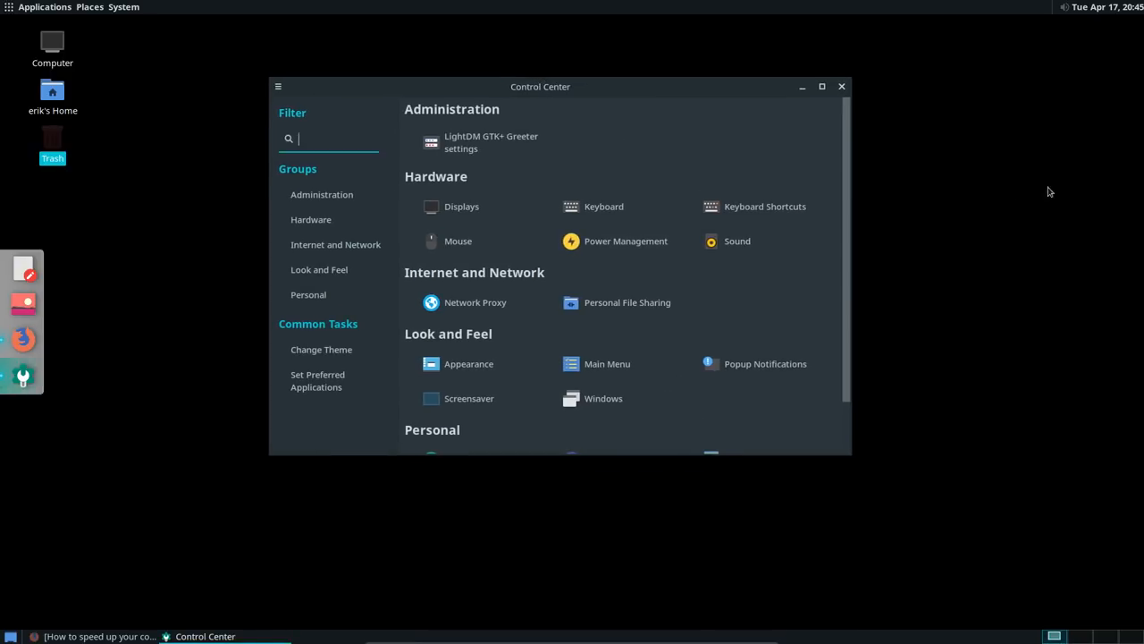
{"action": "left_click", "coordinate": [841, 85]}
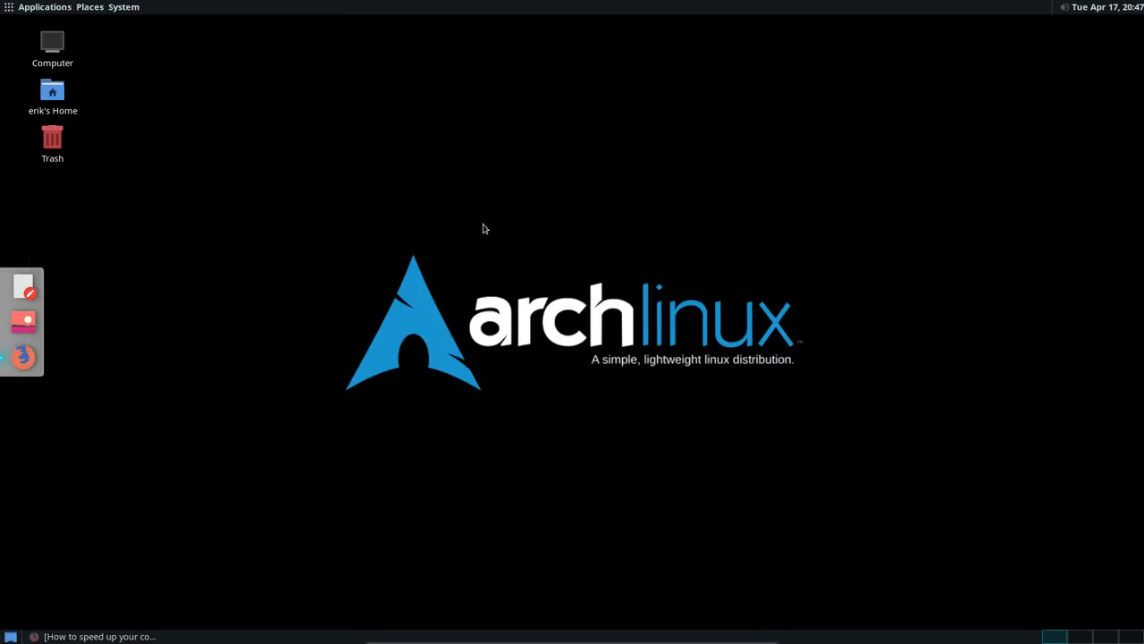
{"action": "mouse_move", "coordinate": [163, 193]}
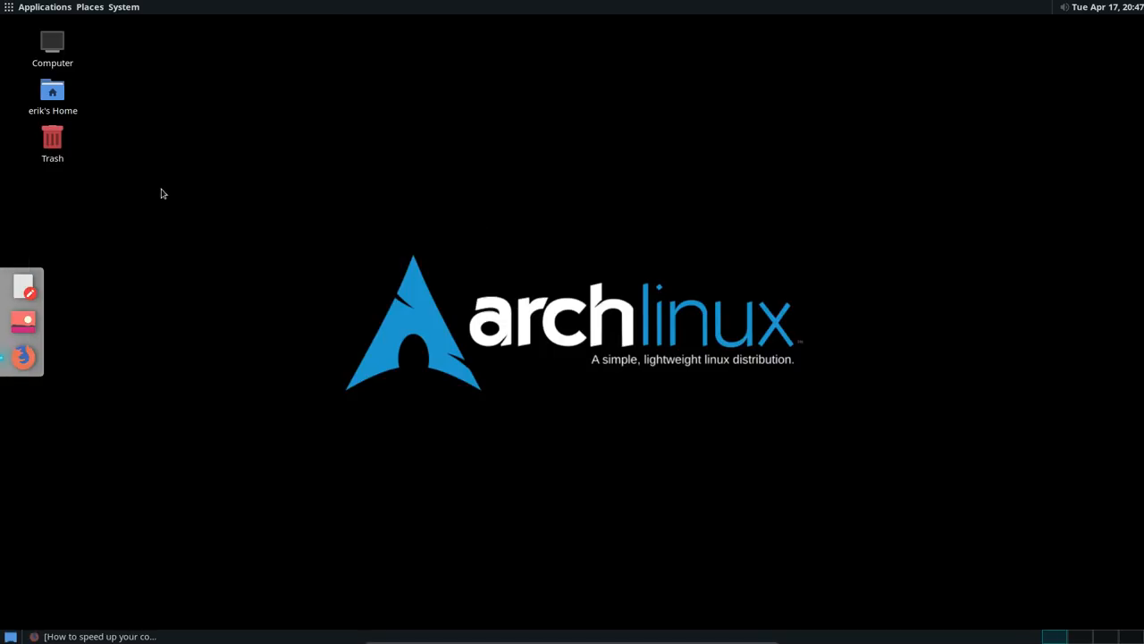
{"action": "mouse_move", "coordinate": [139, 191]}
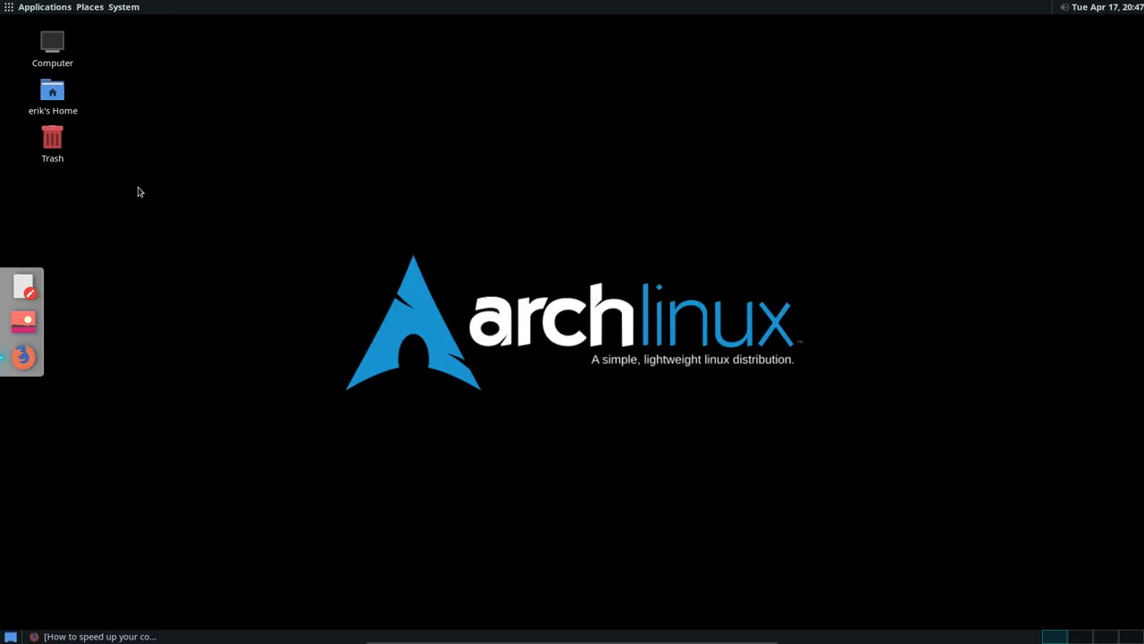
{"action": "mouse_move", "coordinate": [201, 256]}
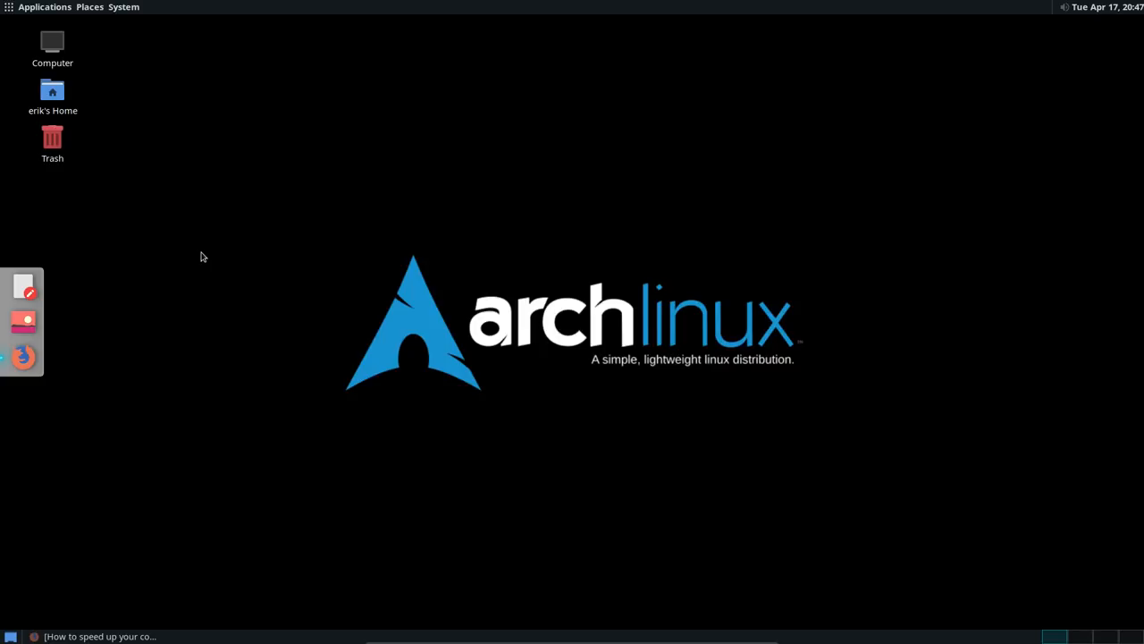
{"action": "mouse_move", "coordinate": [119, 18]}
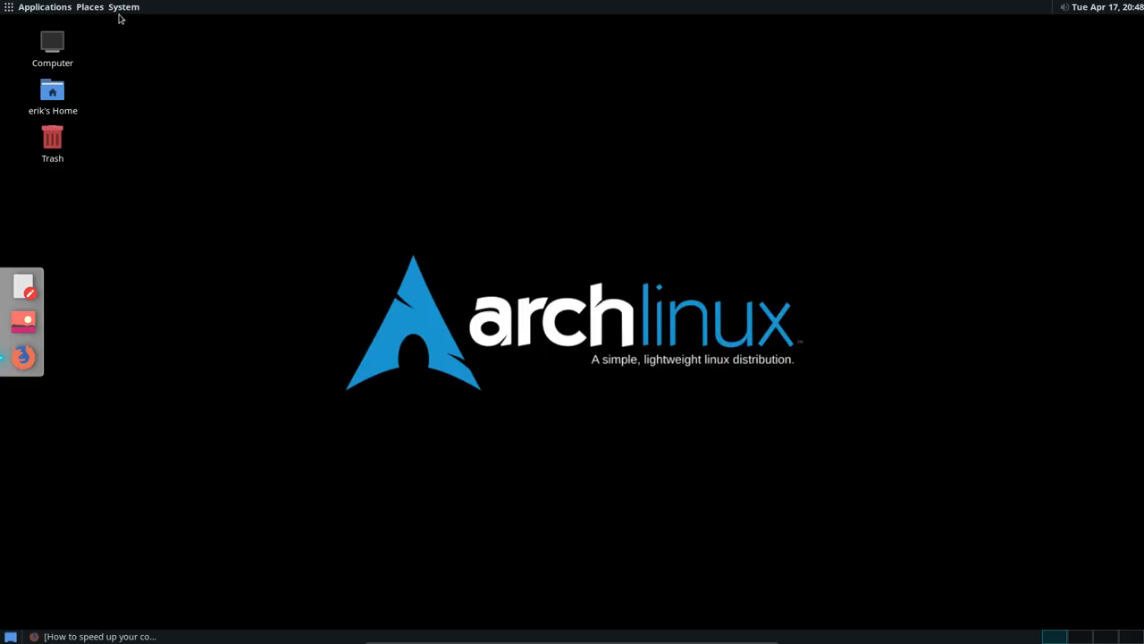
Add a custom 'mate-terminal' shortcut bound to Ctrl+Alt+T, then close Keyboard Shortcuts
{"action": "left_click", "coordinate": [124, 7]}
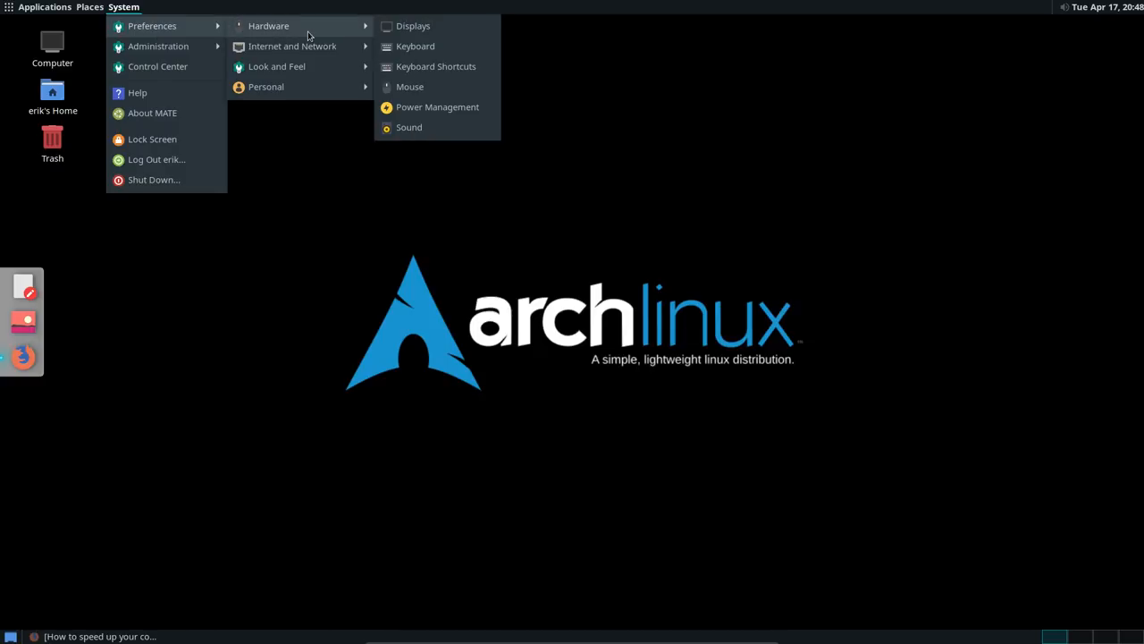
{"action": "left_click", "coordinate": [435, 66]}
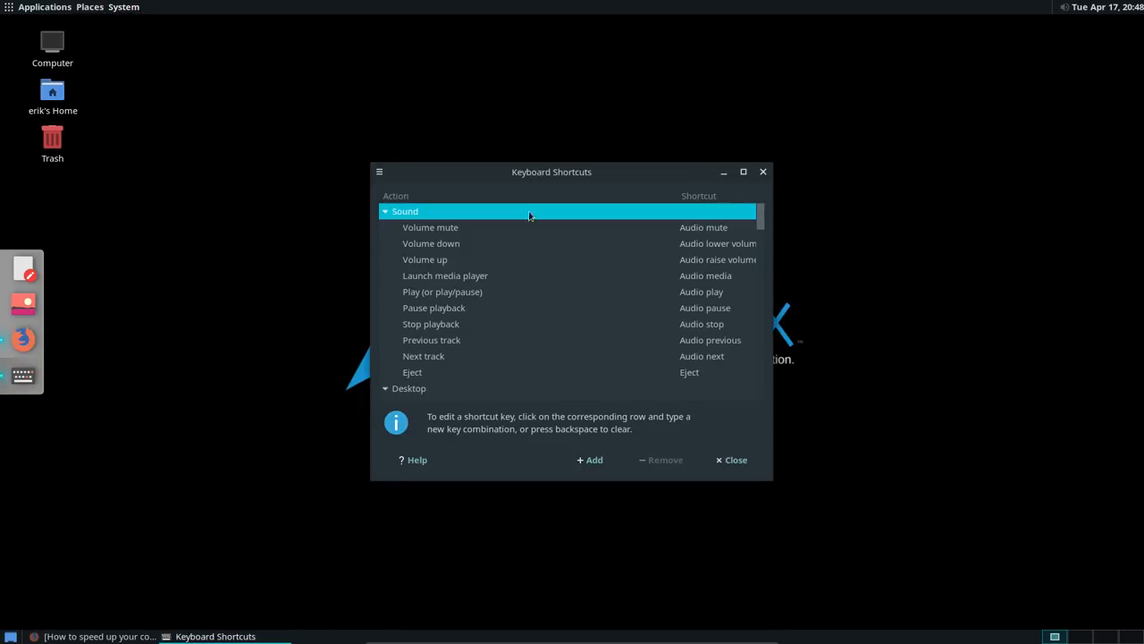
{"action": "left_click", "coordinate": [589, 459]}
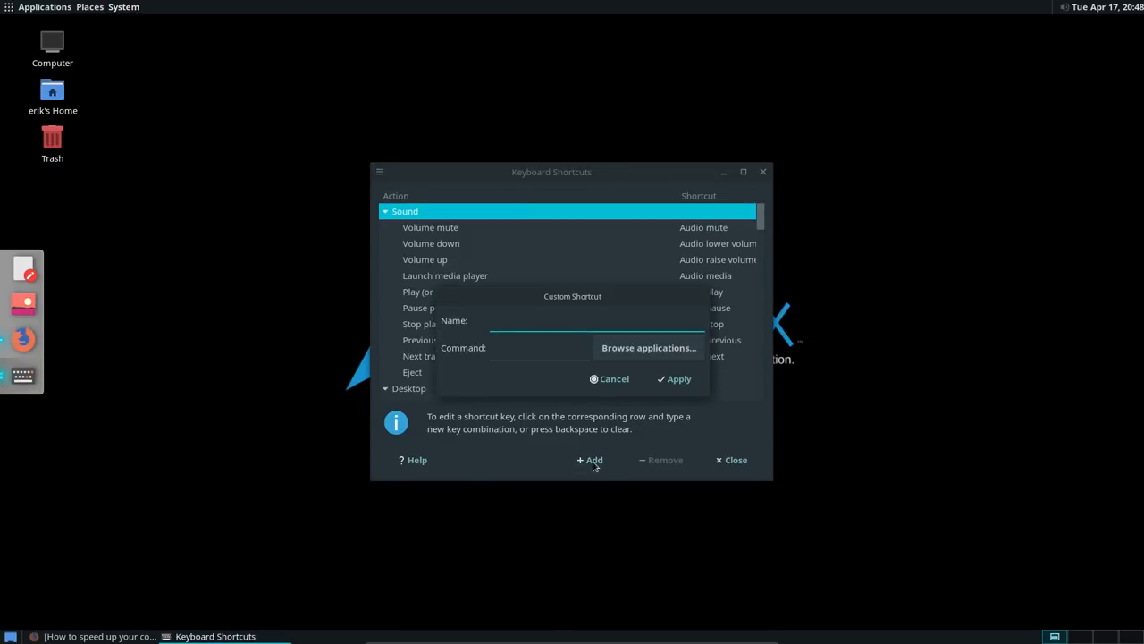
{"action": "type", "text": "mate"}
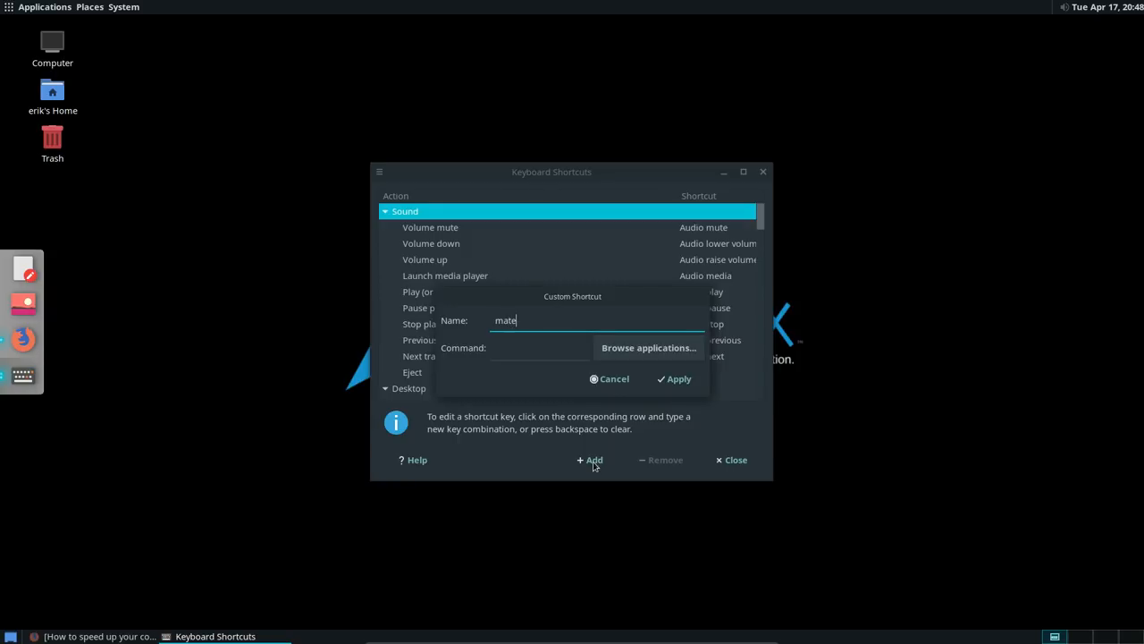
{"action": "type", "text": "-terminal"}
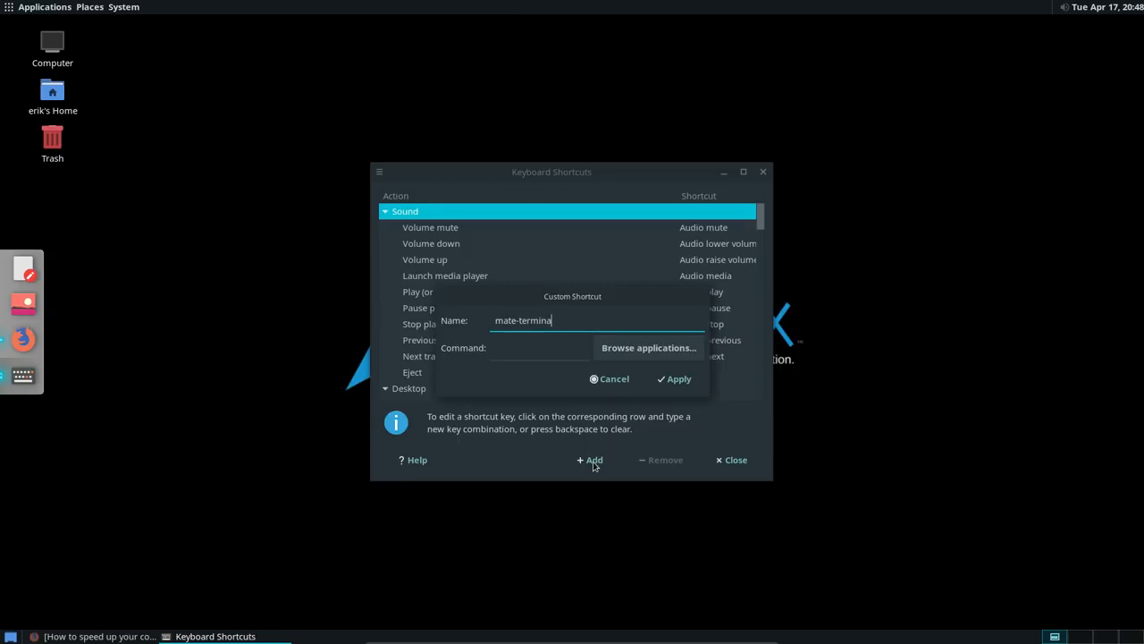
{"action": "type", "text": "mate"}
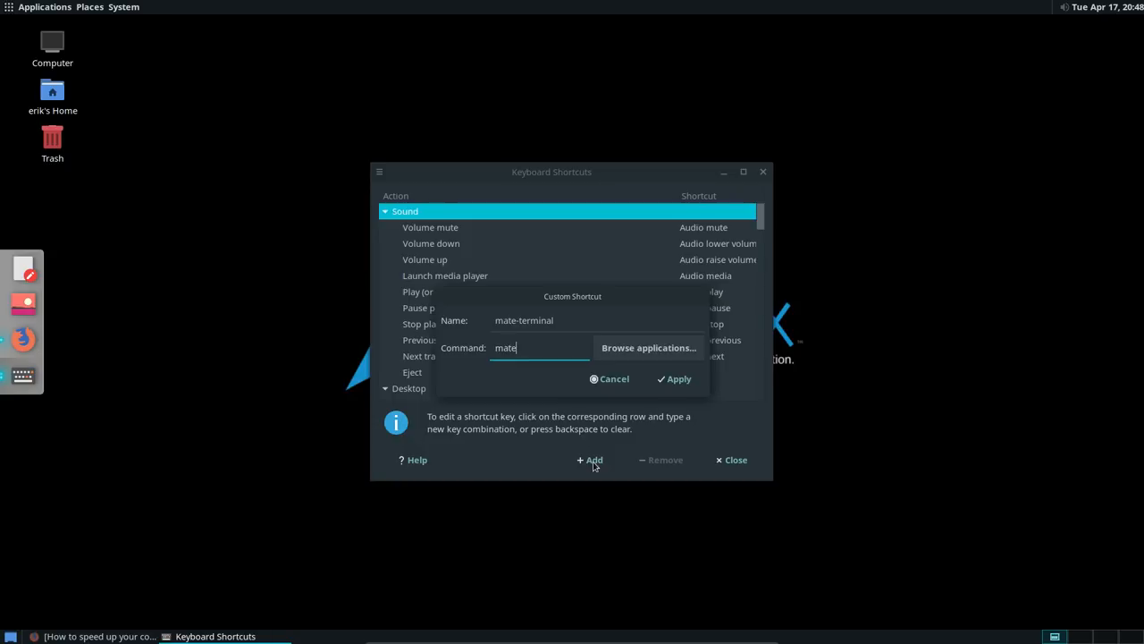
{"action": "type", "text": "-terminal"}
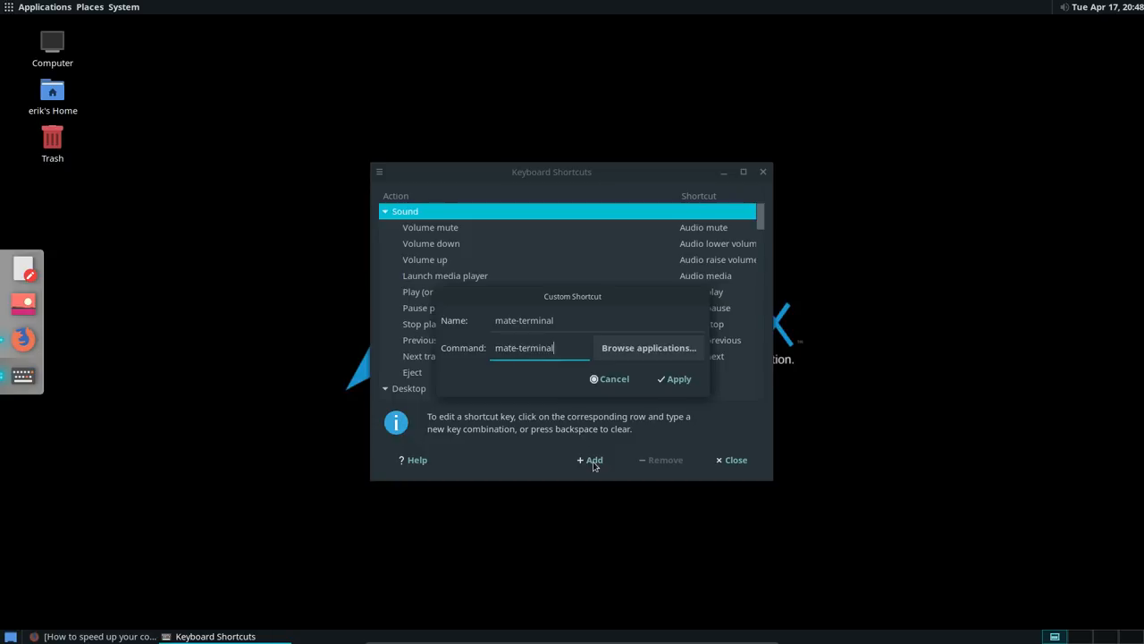
{"action": "left_click", "coordinate": [674, 378]}
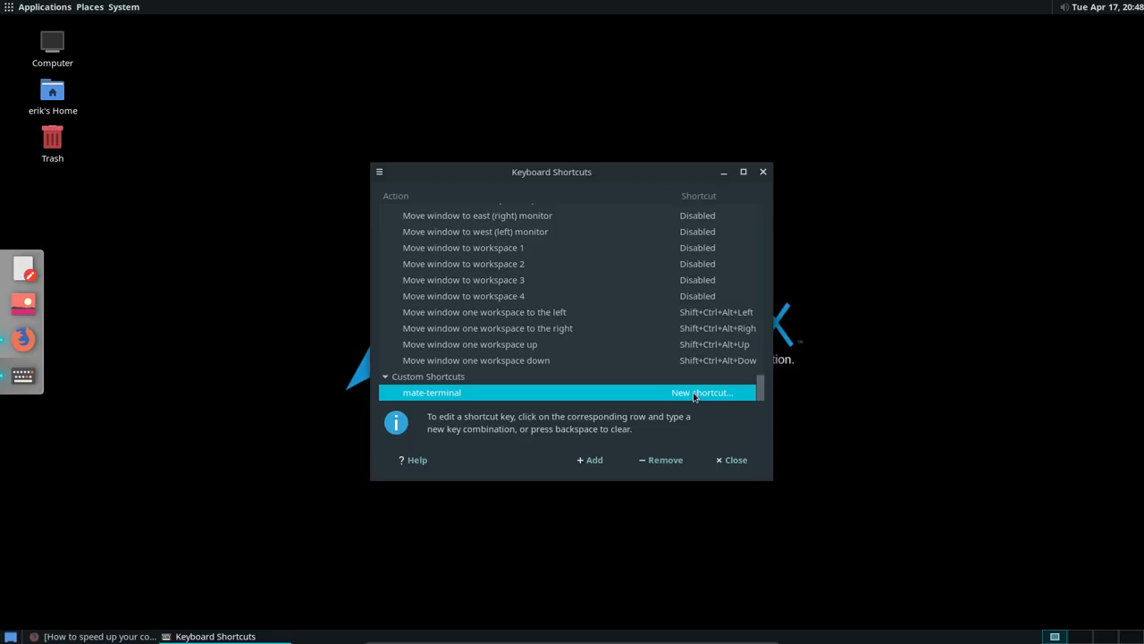
{"action": "key", "text": "ctrl+alt+t"}
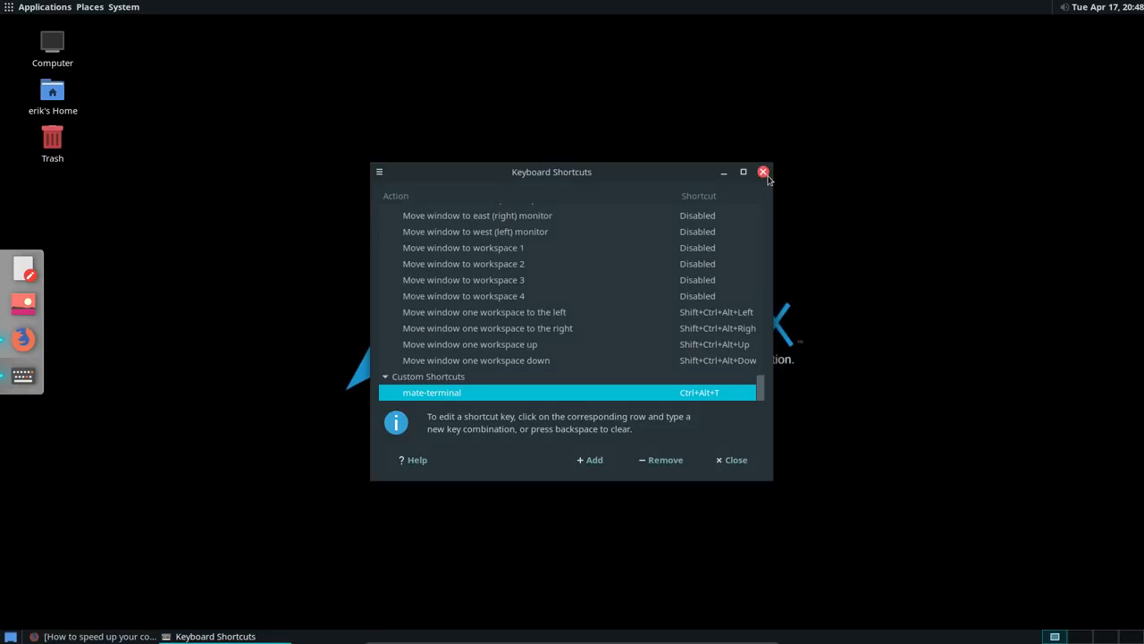
{"action": "left_click", "coordinate": [763, 172]}
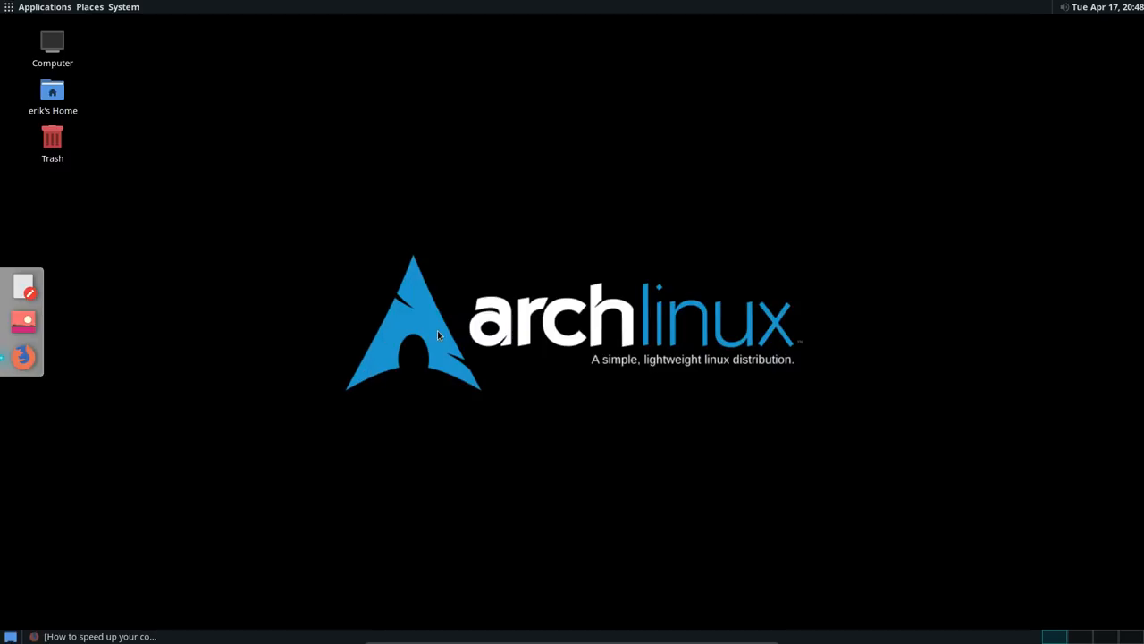
In a terminal, tab-complete 'sudo pacman -S mate' to list the available MATE packages
{"action": "left_click", "coordinate": [21, 373]}
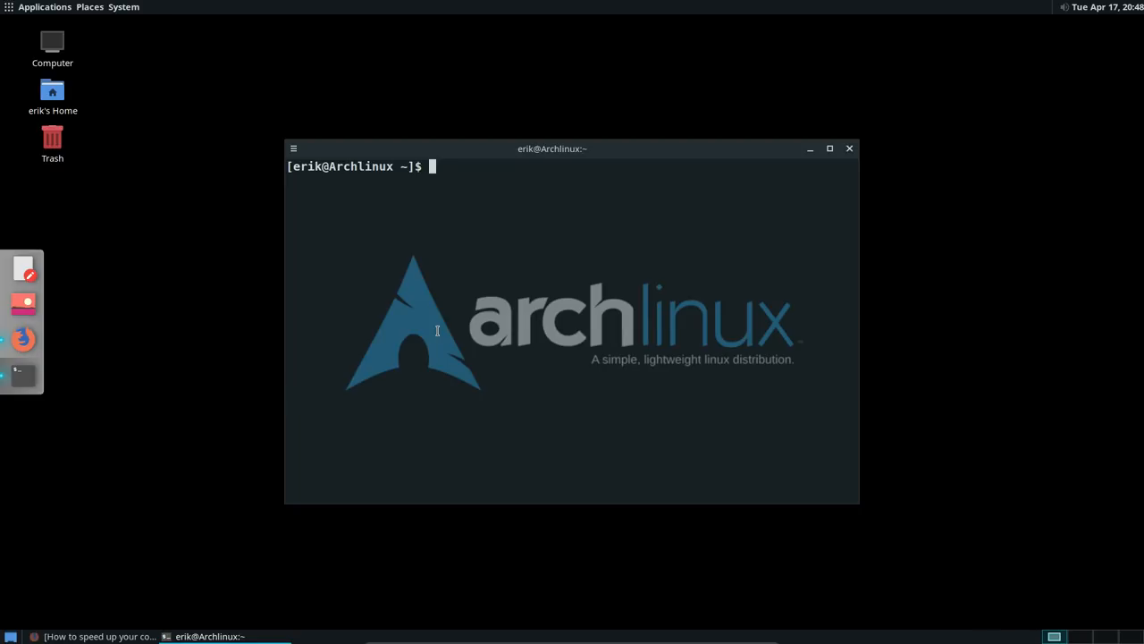
{"action": "type", "text": "sudo pacman"}
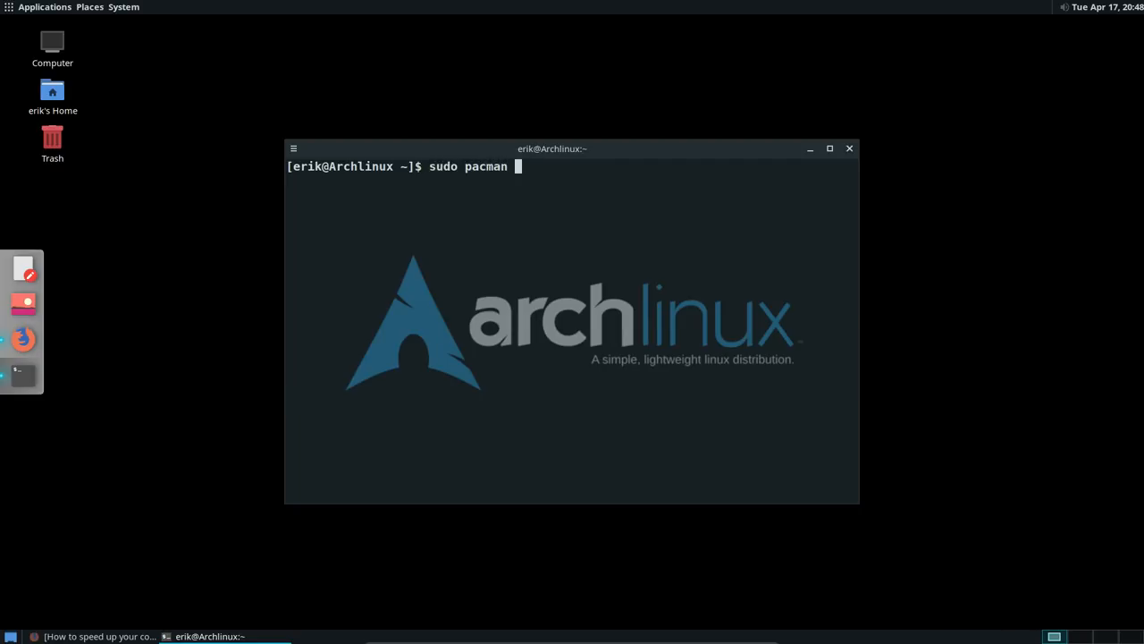
{"action": "type", "text": "-S mate"}
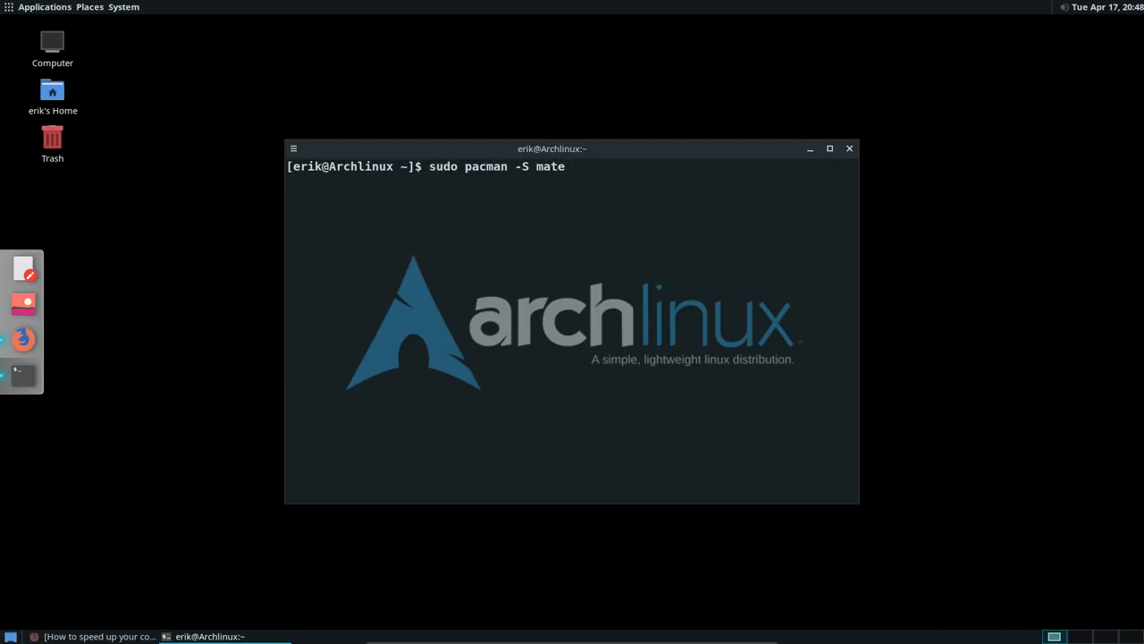
{"action": "key", "text": "Tab"}
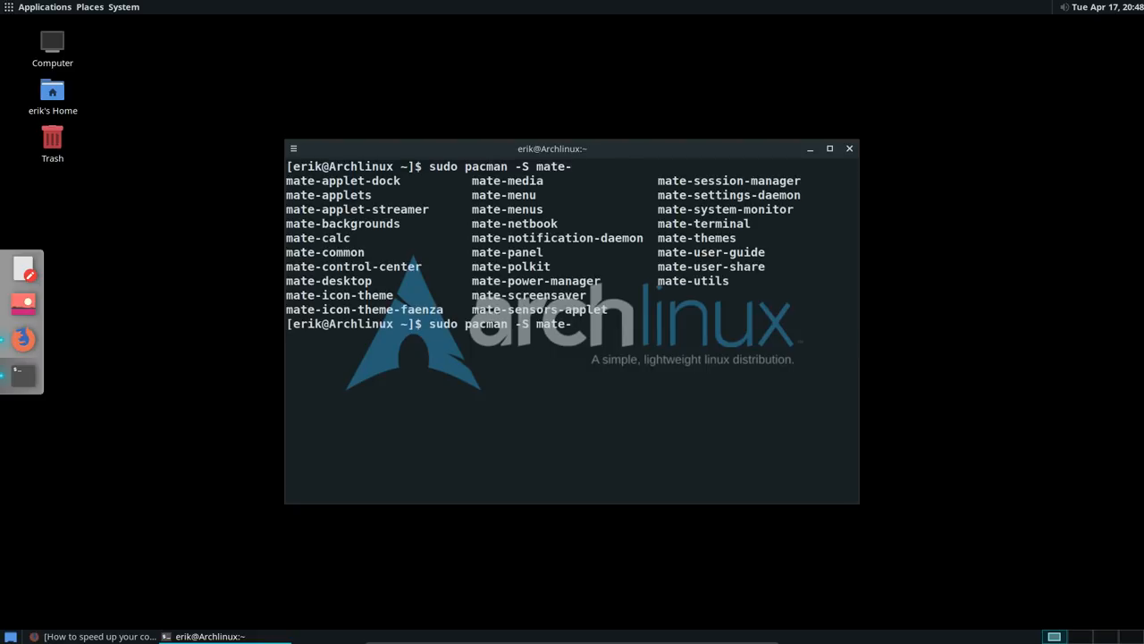
{"action": "mouse_move", "coordinate": [572, 324]}
{"action": "type", "text": "t"}
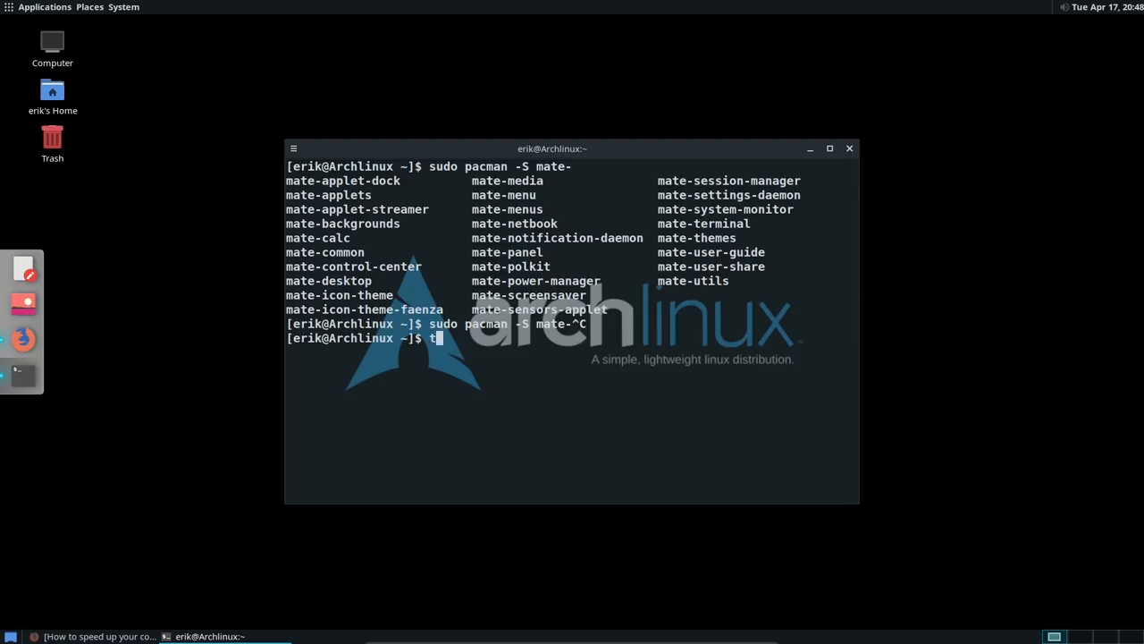
Install mate-tweak from the AUR with 'trizen mate', choosing option 1, then close the terminal
{"action": "type", "text": "rizen mate"}
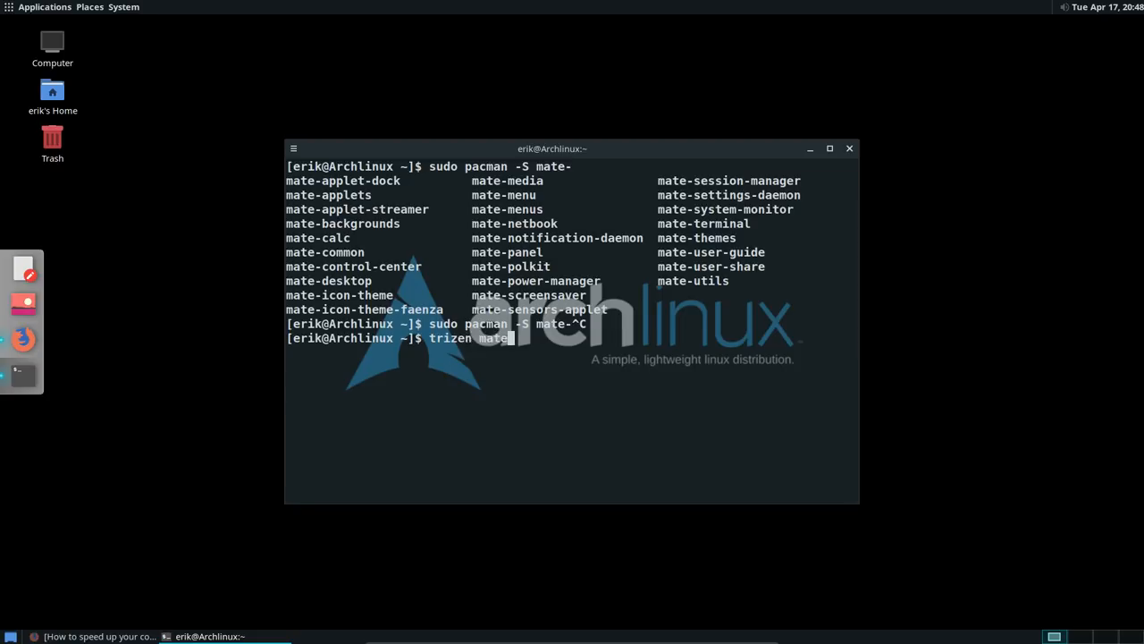
{"action": "key", "text": "Return"}
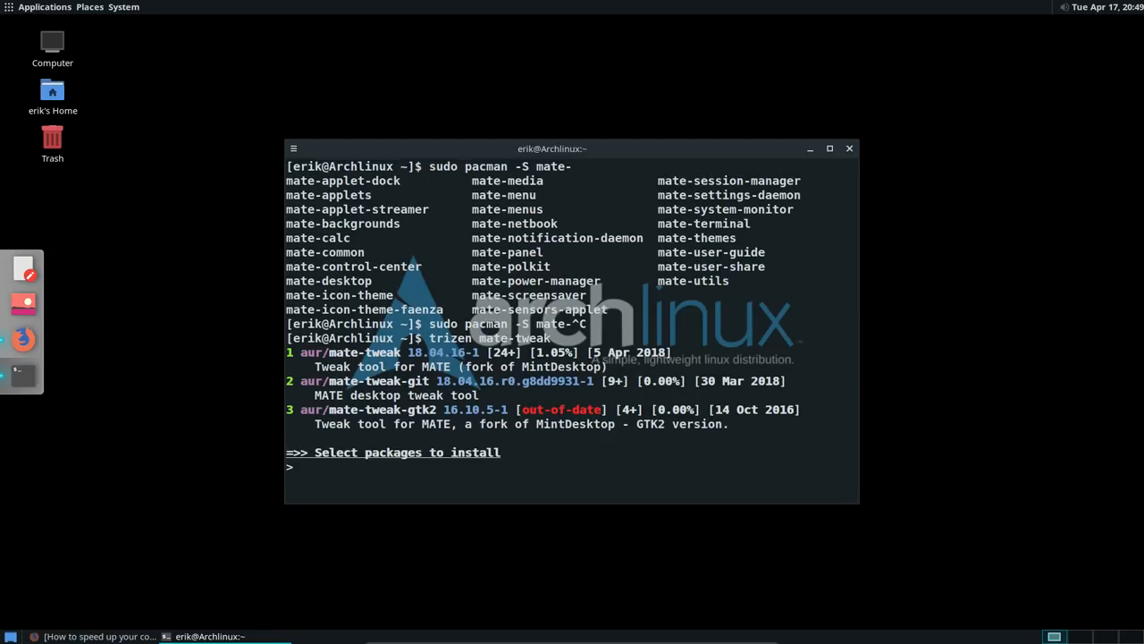
{"action": "type", "text": "1"}
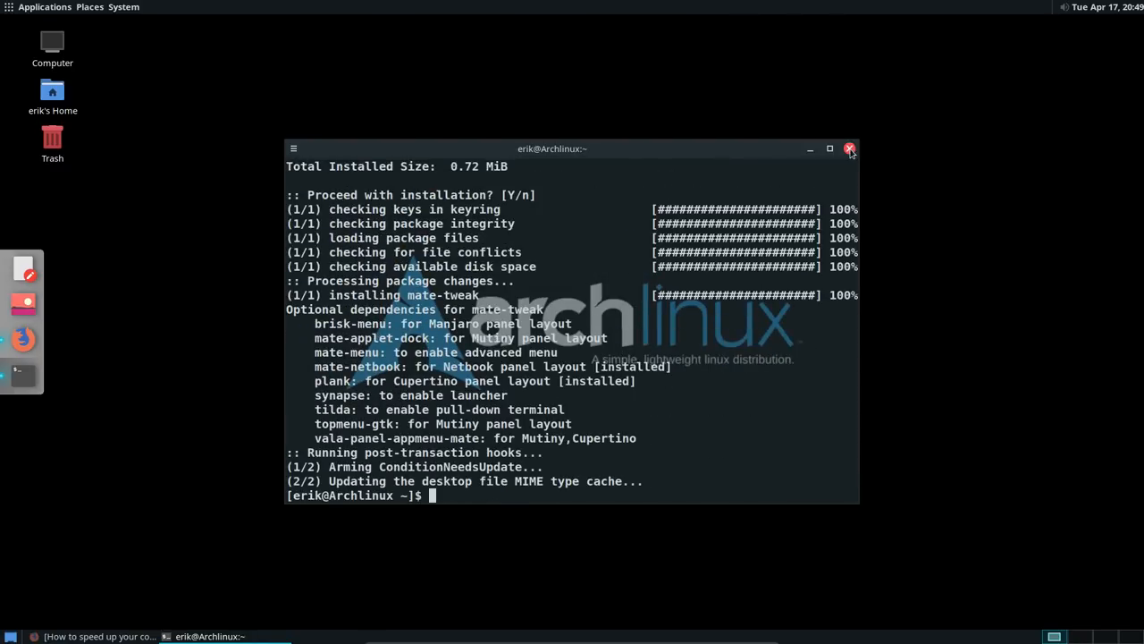
{"action": "left_click", "coordinate": [849, 148]}
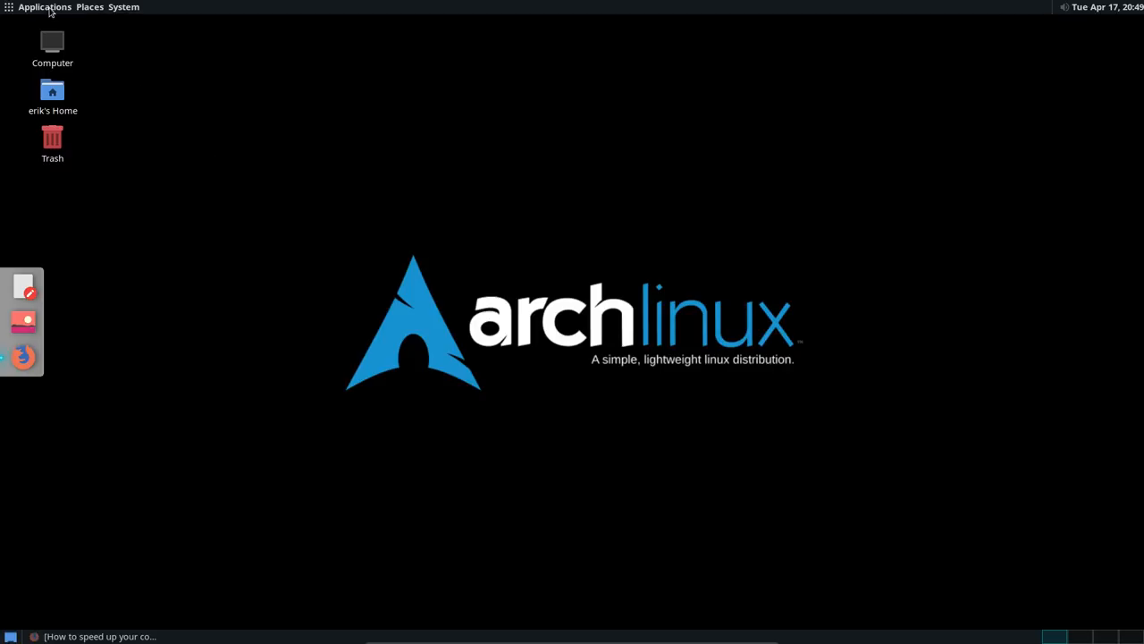
Browse the Applications menu, then open the System preferences menu
{"action": "left_click", "coordinate": [44, 7]}
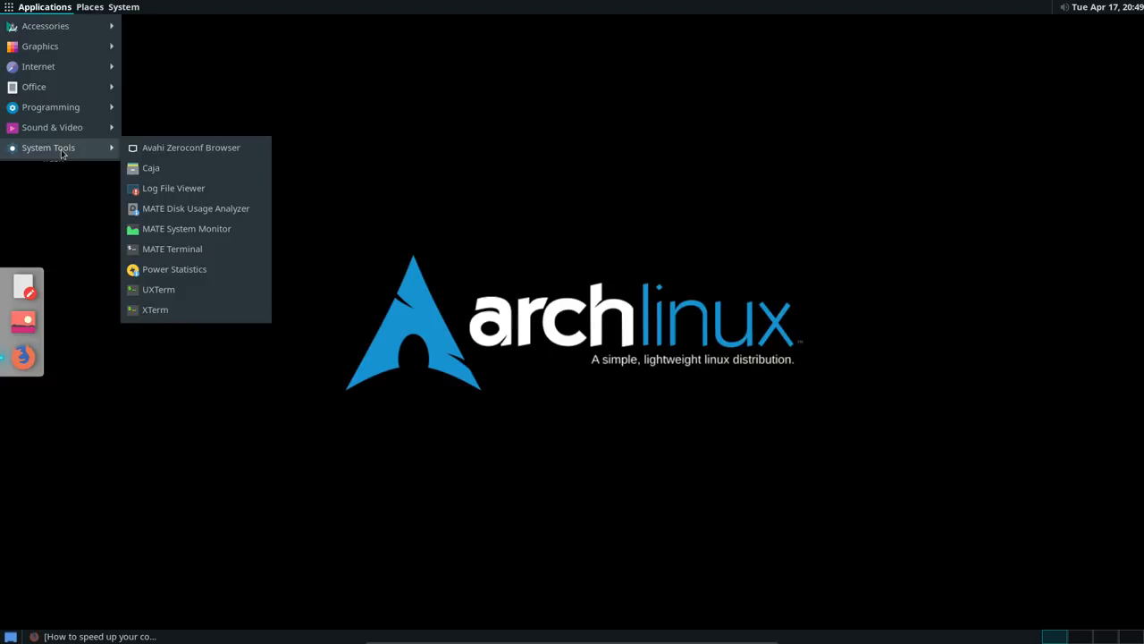
{"action": "left_click", "coordinate": [124, 8]}
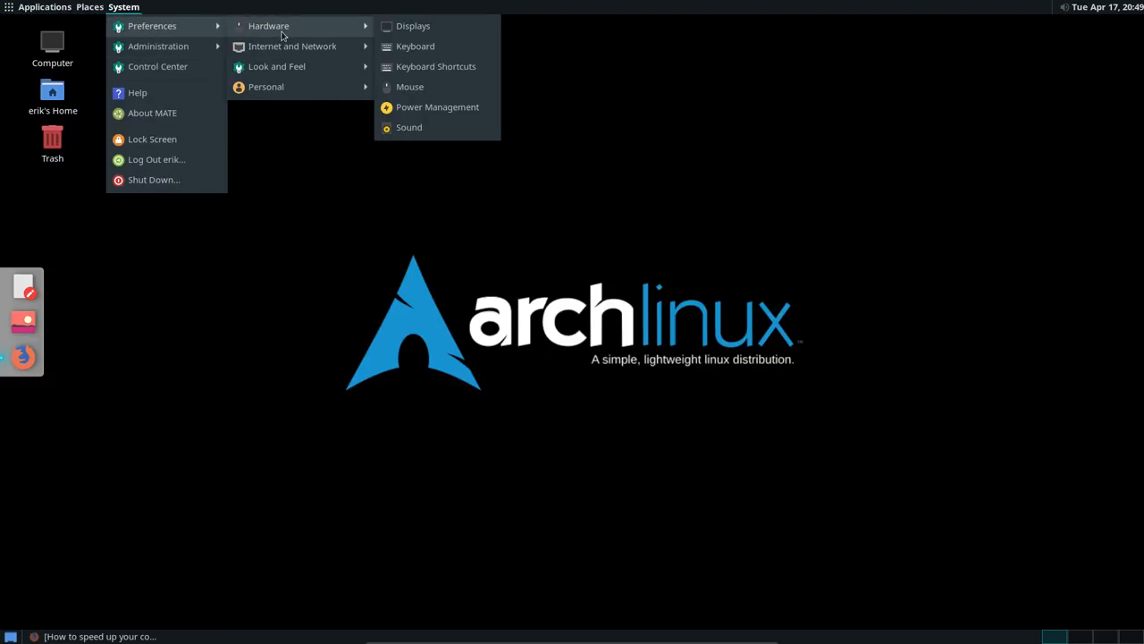
{"action": "mouse_move", "coordinate": [277, 67]}
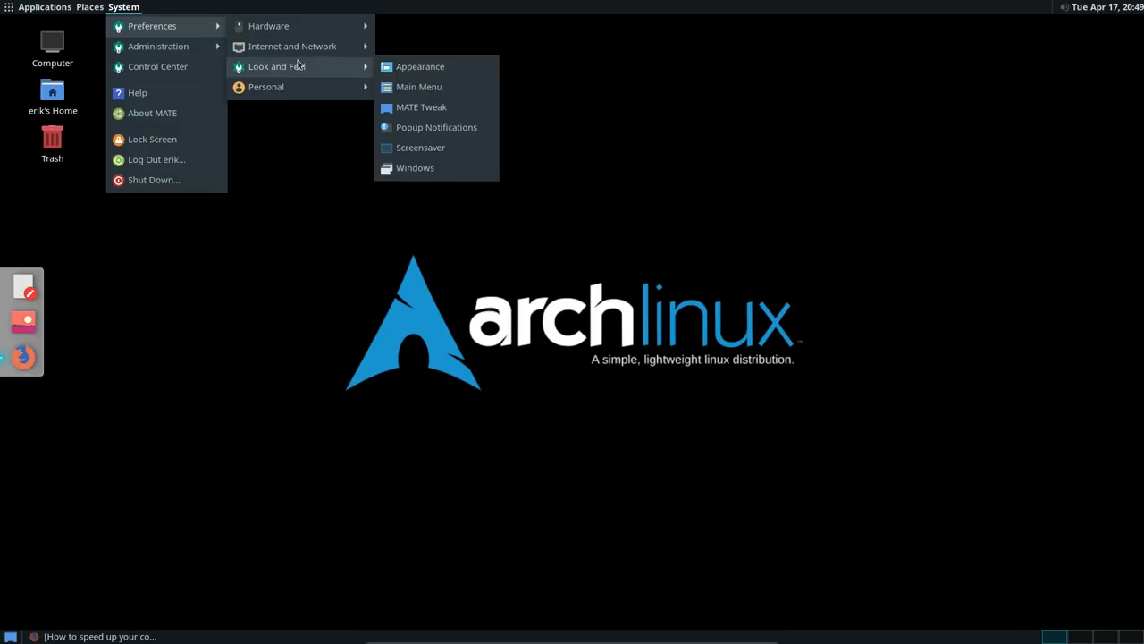
{"action": "mouse_move", "coordinate": [421, 107]}
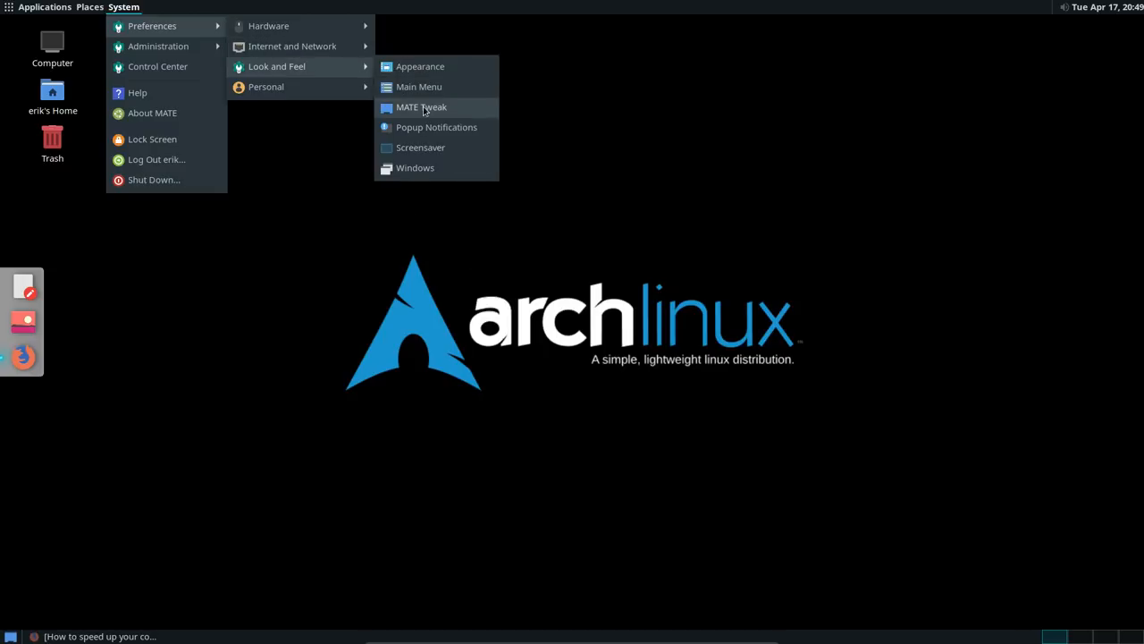
On the Desktop page, toggle desktop icons and Mounted Volumes, leaving both enabled
{"action": "left_click", "coordinate": [420, 107]}
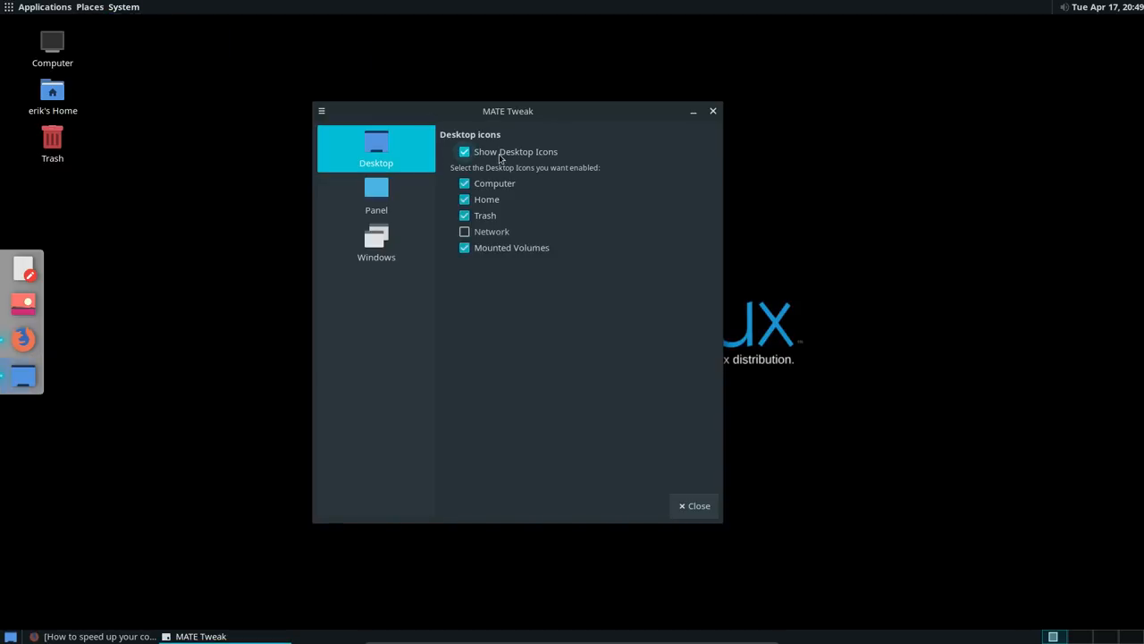
{"action": "left_click", "coordinate": [464, 151]}
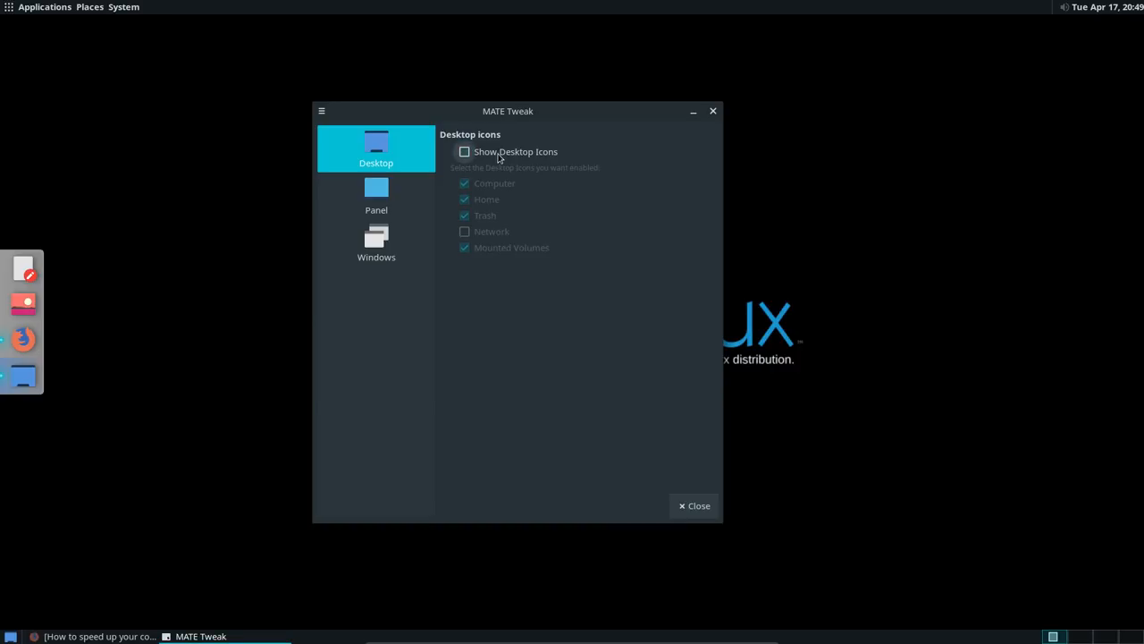
{"action": "left_click", "coordinate": [464, 151]}
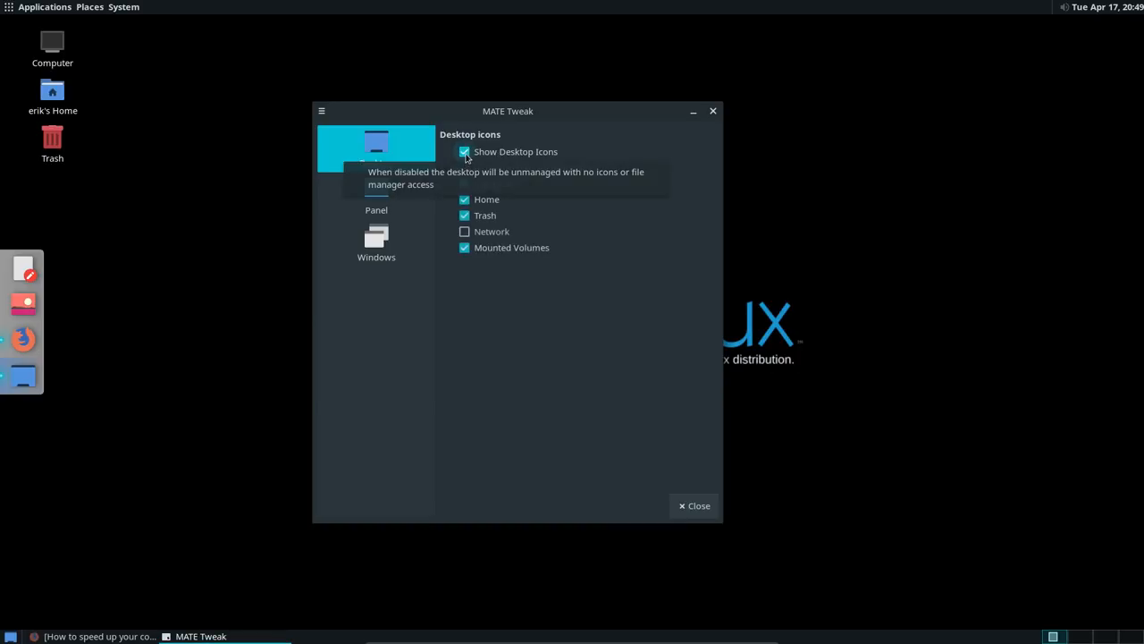
{"action": "right_click", "coordinate": [190, 186]}
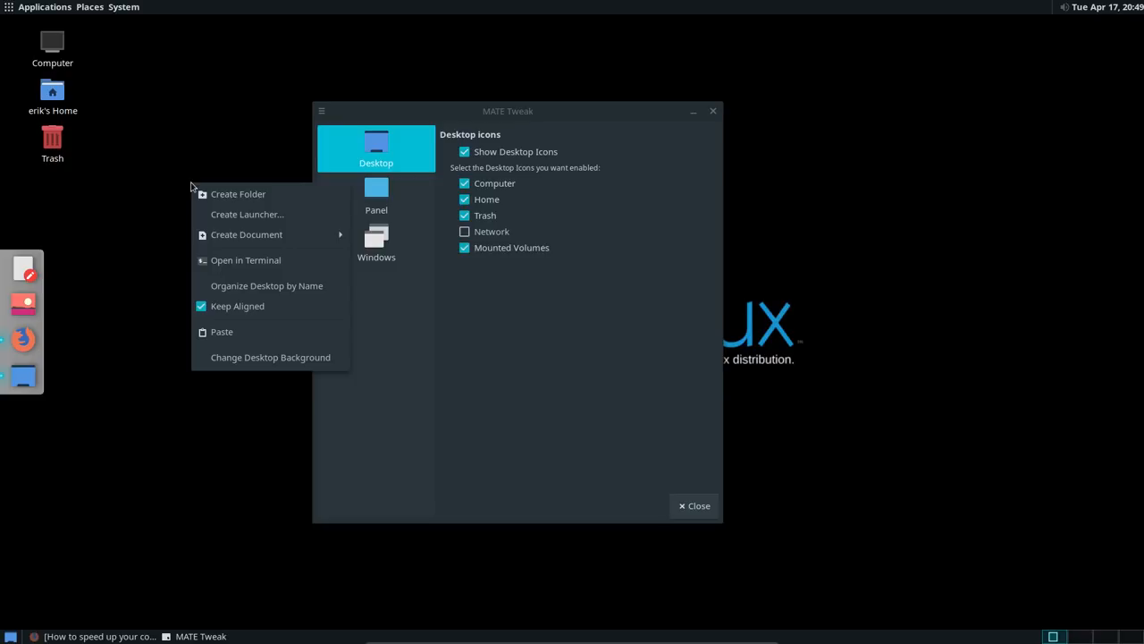
{"action": "mouse_move", "coordinate": [511, 160]}
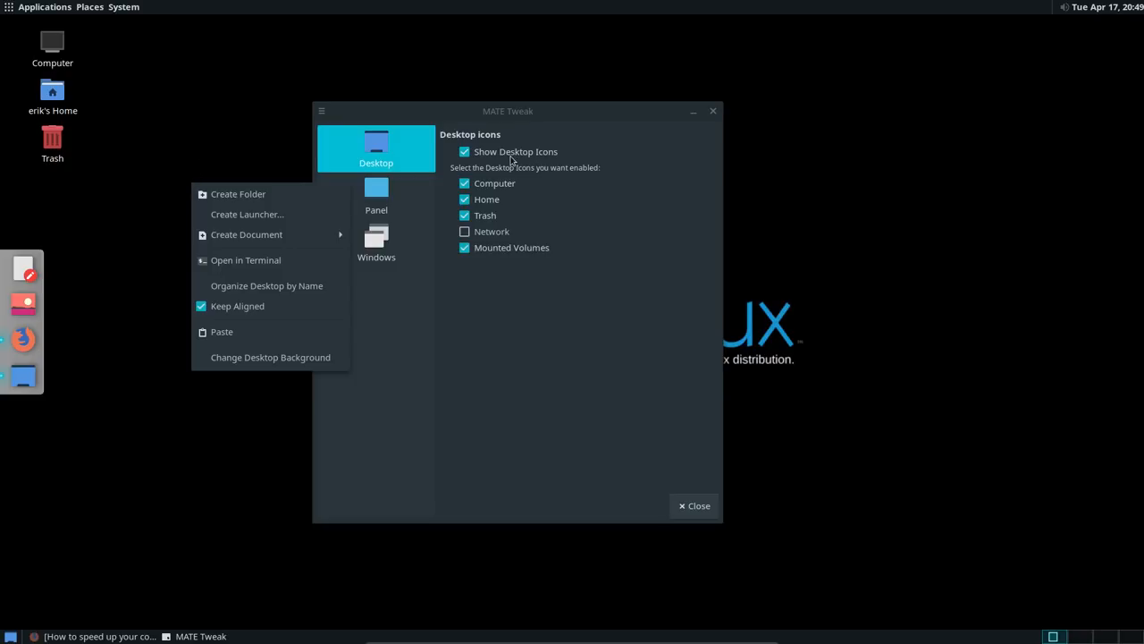
{"action": "left_click", "coordinate": [464, 151]}
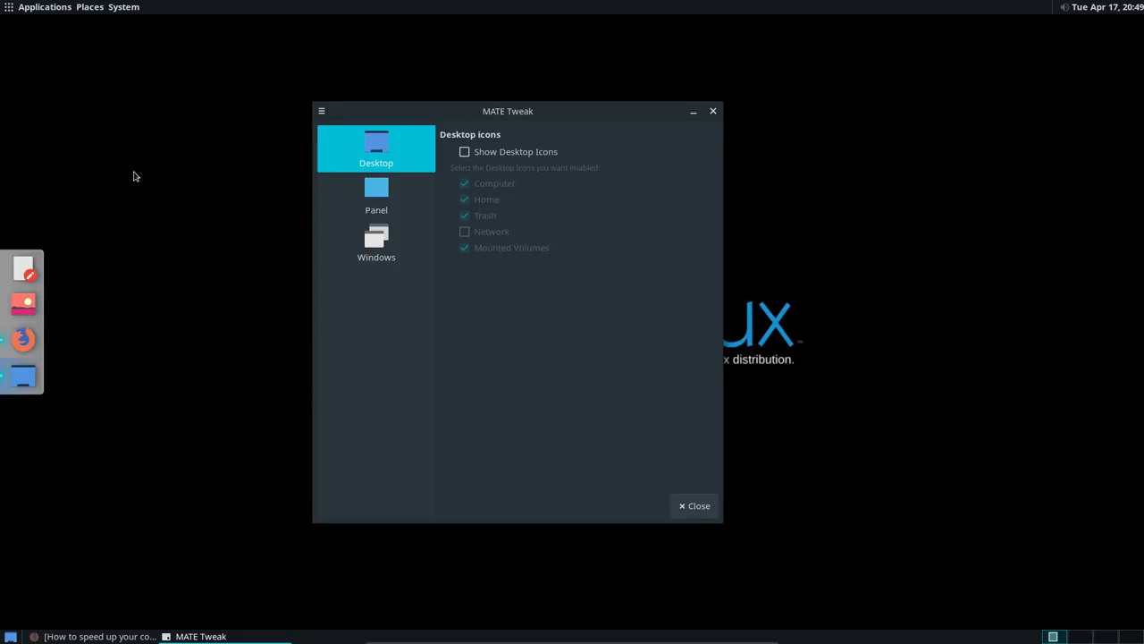
{"action": "left_click", "coordinate": [464, 151]}
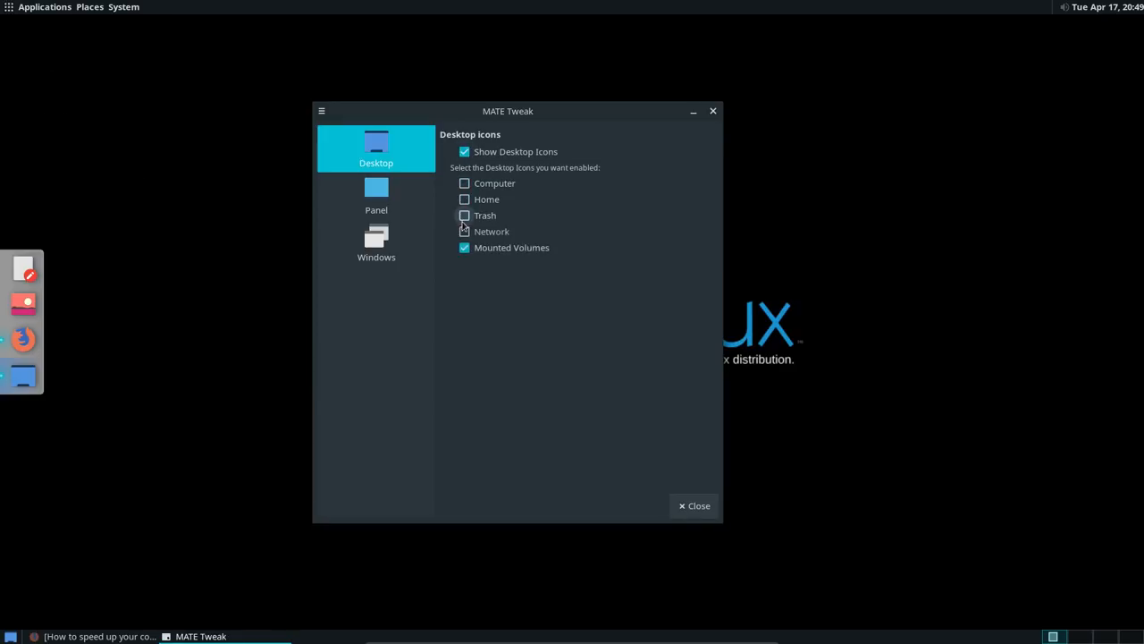
{"action": "left_click", "coordinate": [464, 247]}
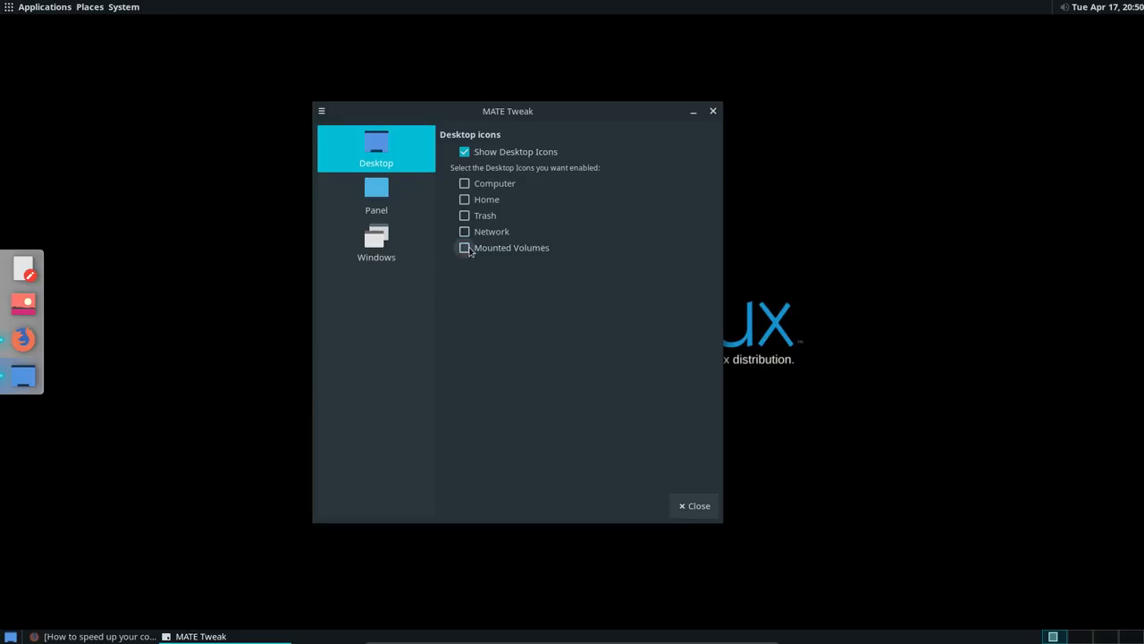
{"action": "left_click", "coordinate": [464, 247]}
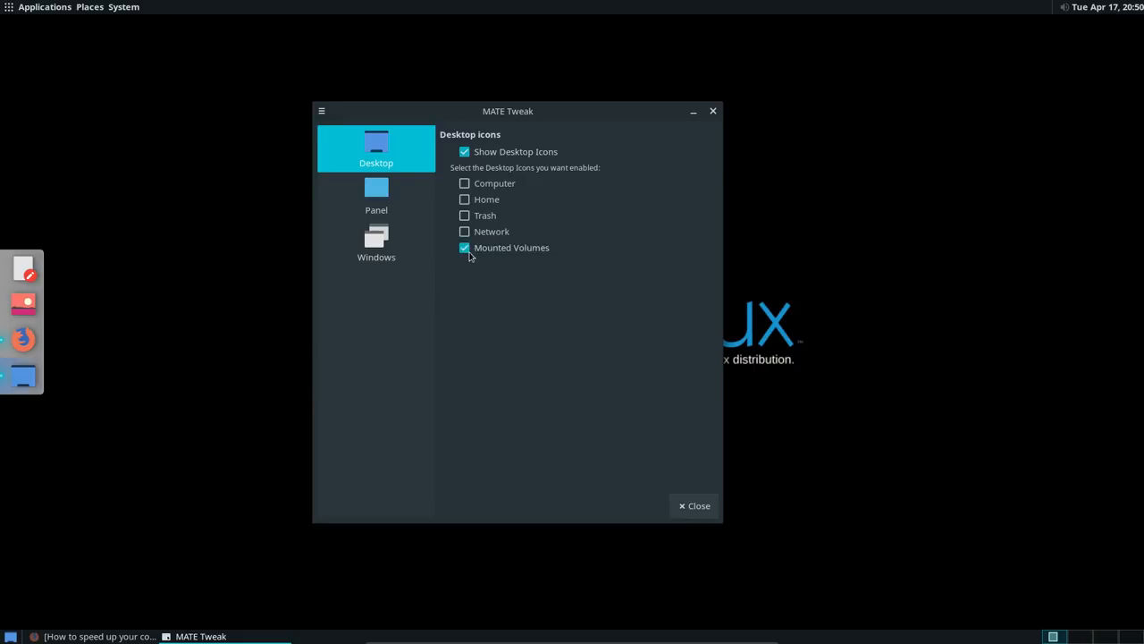
{"action": "mouse_move", "coordinate": [577, 324]}
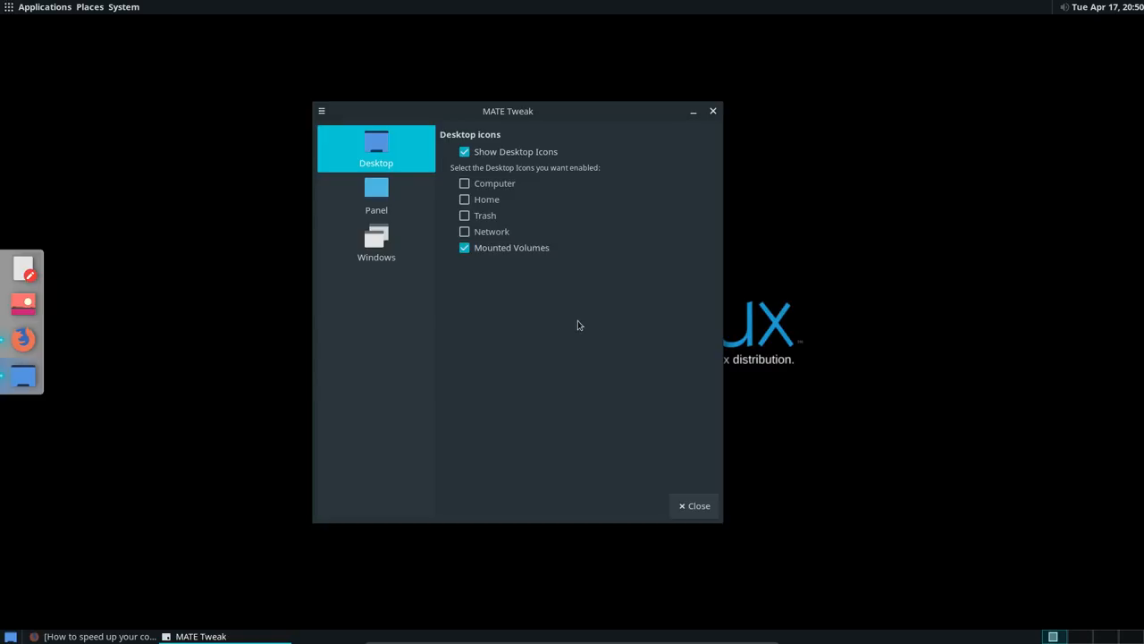
Apply the Fedora panel layout and check the applications menu in the new panel
{"action": "left_click", "coordinate": [375, 195]}
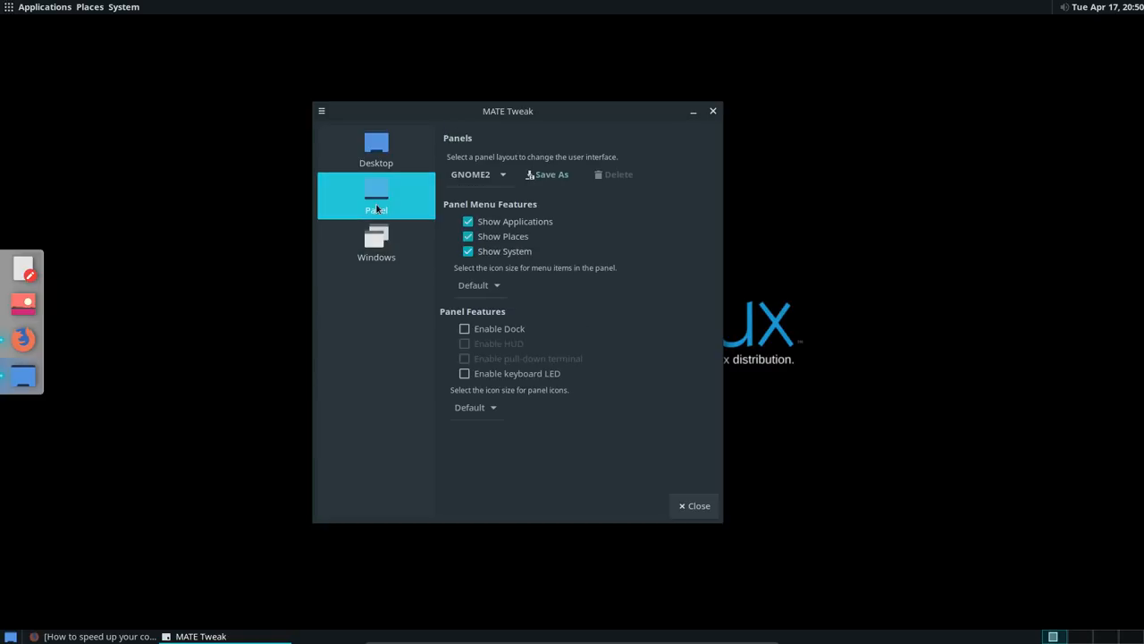
{"action": "left_click", "coordinate": [478, 174]}
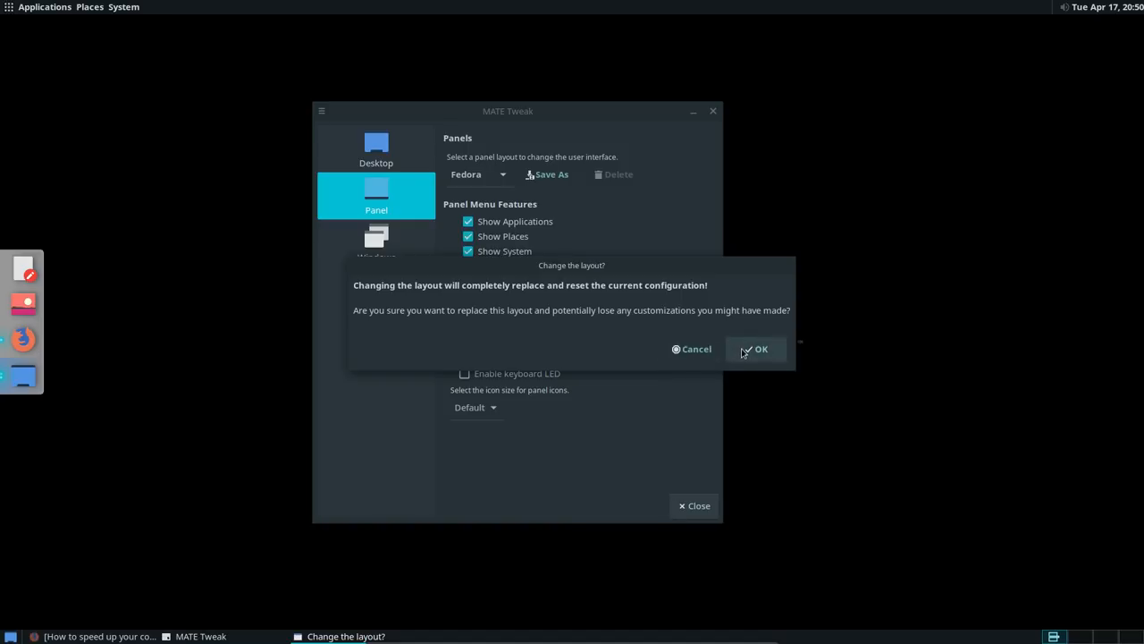
{"action": "left_click", "coordinate": [756, 348]}
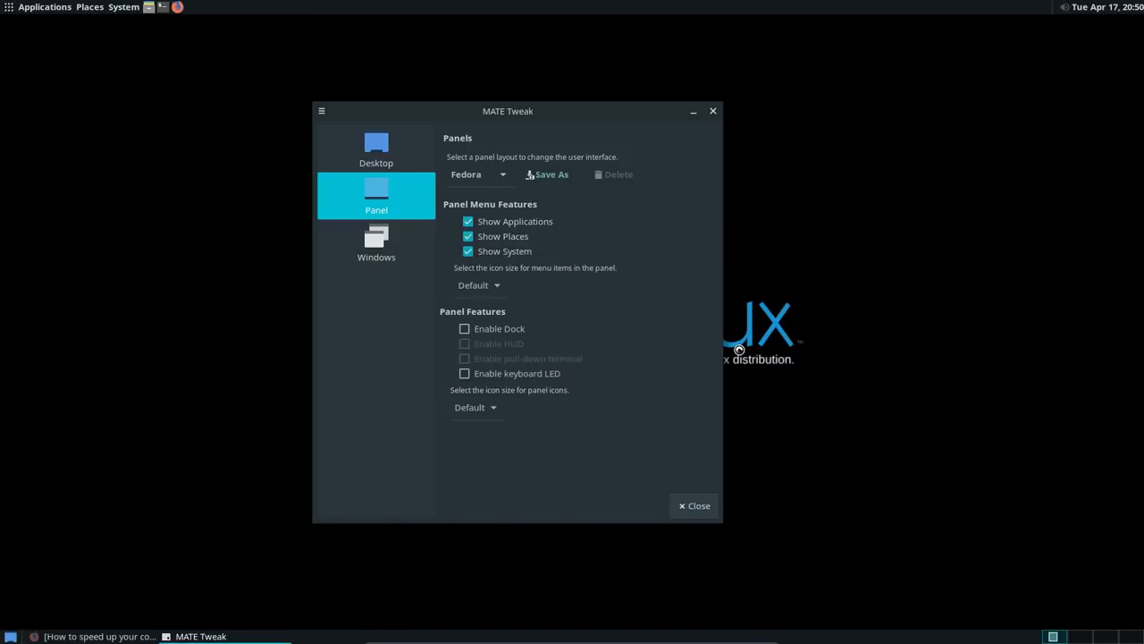
{"action": "left_click", "coordinate": [44, 6]}
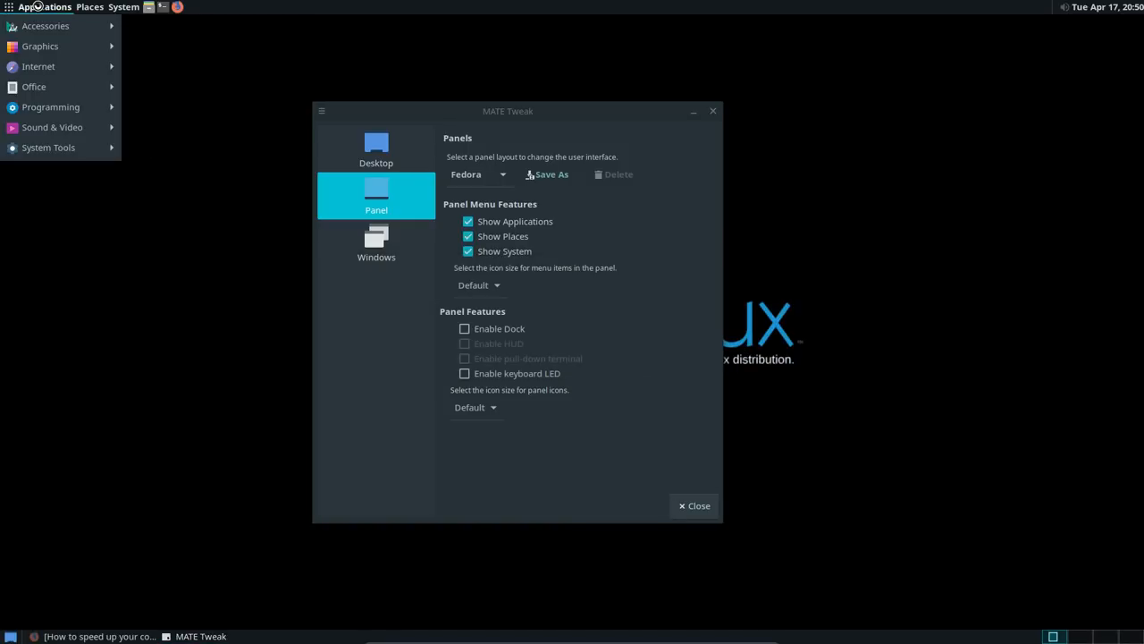
{"action": "mouse_move", "coordinate": [135, 115]}
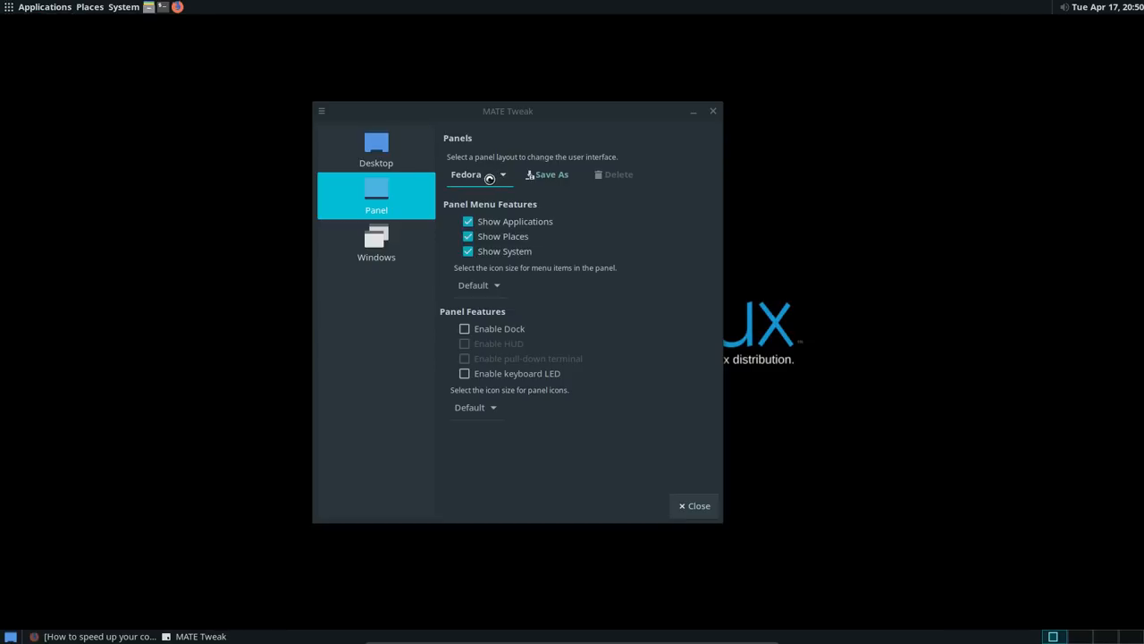
Restore the GNOME2 panel layout and confirm it
{"action": "left_click", "coordinate": [478, 175]}
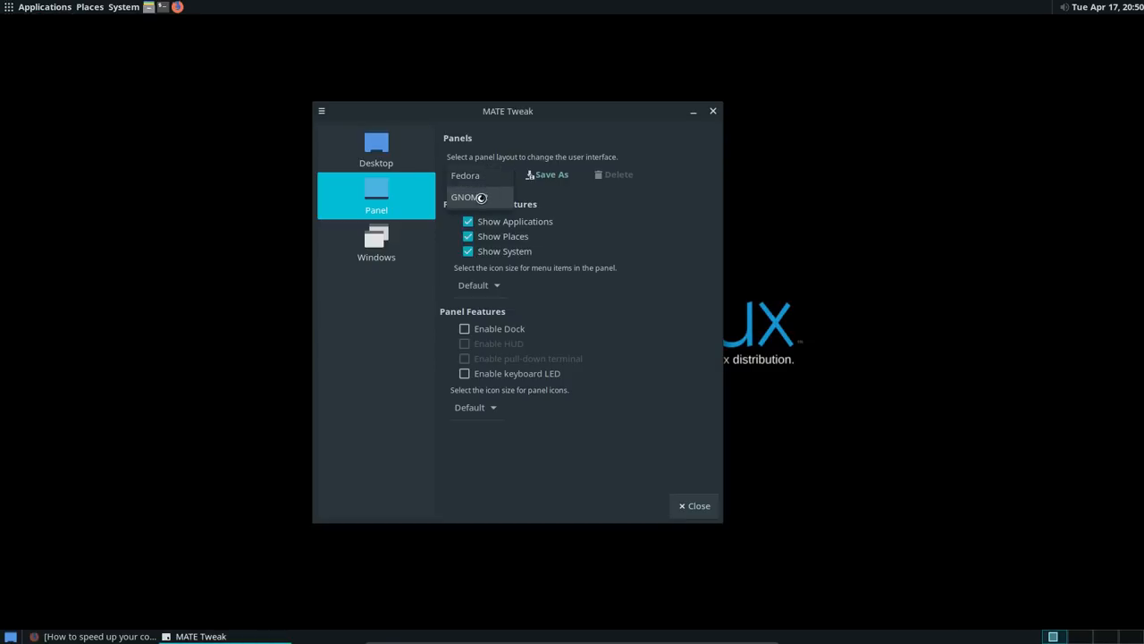
{"action": "left_click", "coordinate": [466, 197]}
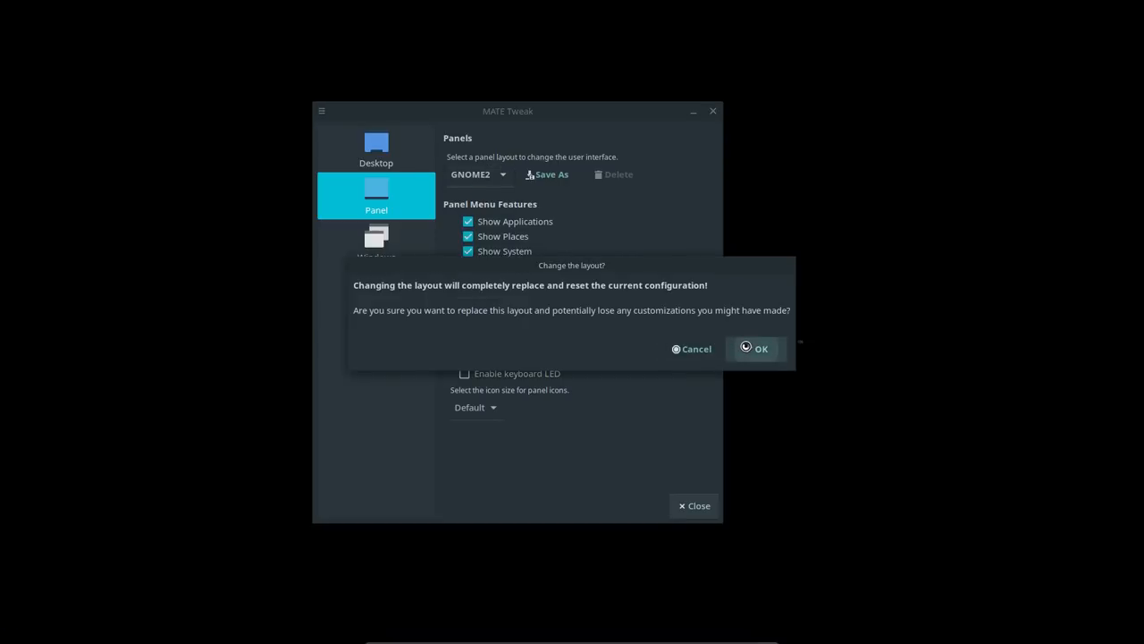
{"action": "left_click", "coordinate": [756, 349]}
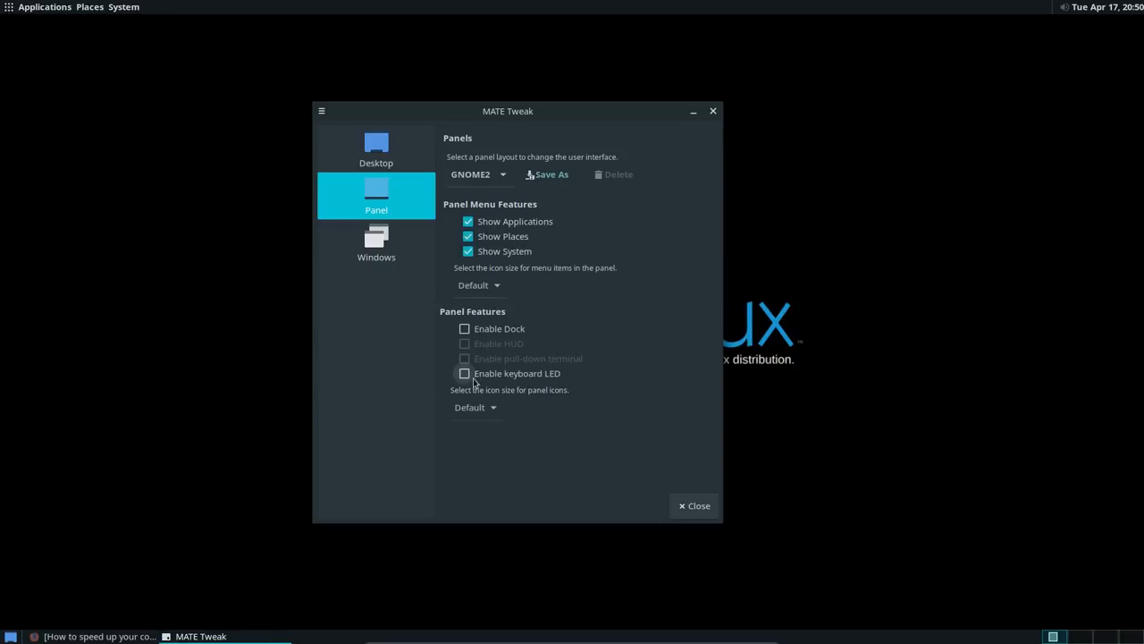
On the Windows page, browse window managers and keep Marco (Adaptive compositor)
{"action": "left_click", "coordinate": [376, 241]}
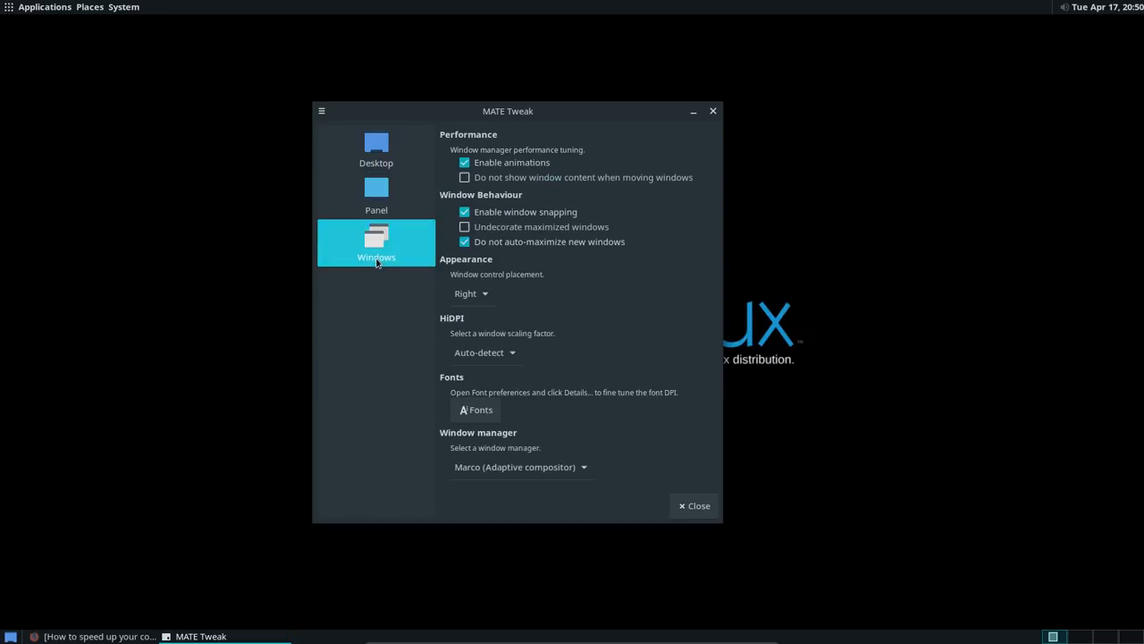
{"action": "left_click", "coordinate": [520, 466]}
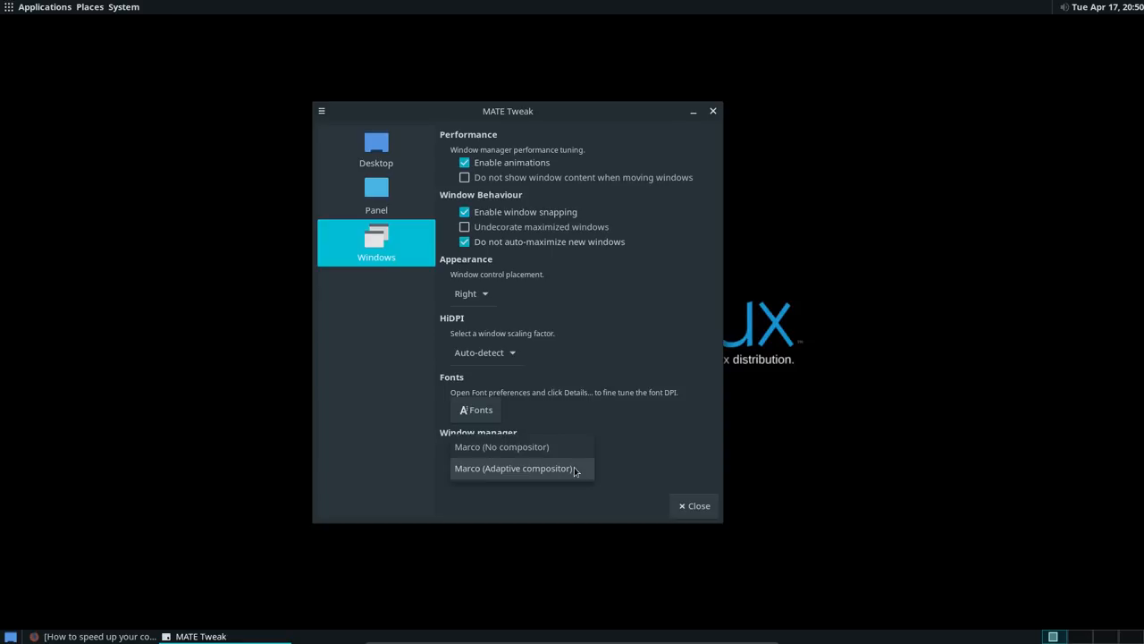
{"action": "mouse_move", "coordinate": [525, 458]}
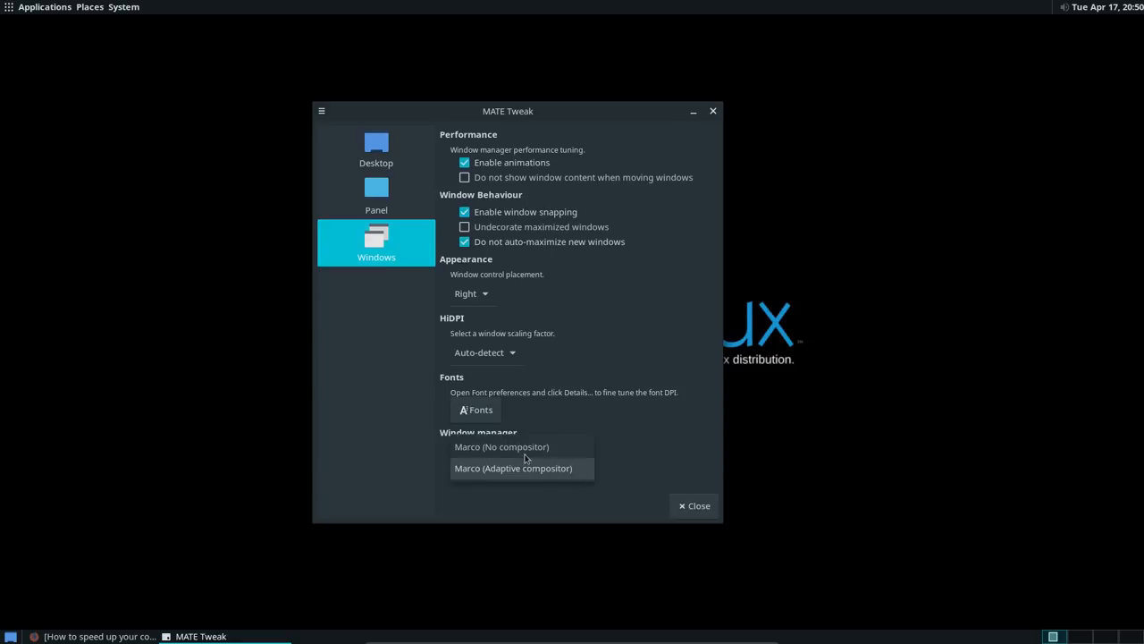
{"action": "left_click", "coordinate": [512, 468]}
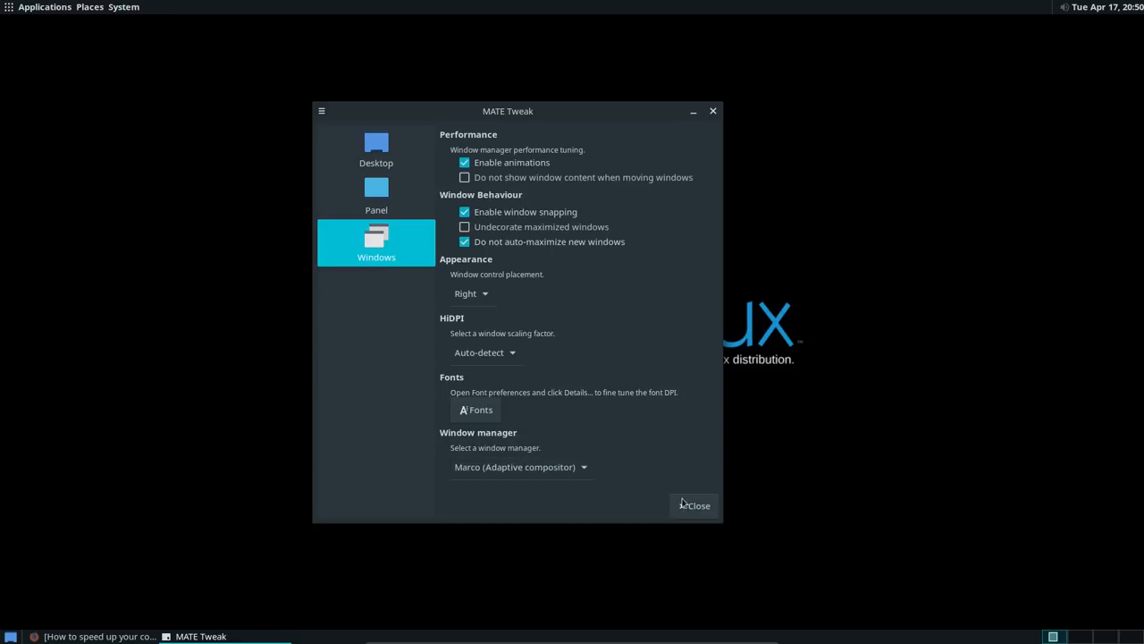
Close MATE Tweak
{"action": "left_click", "coordinate": [695, 505]}
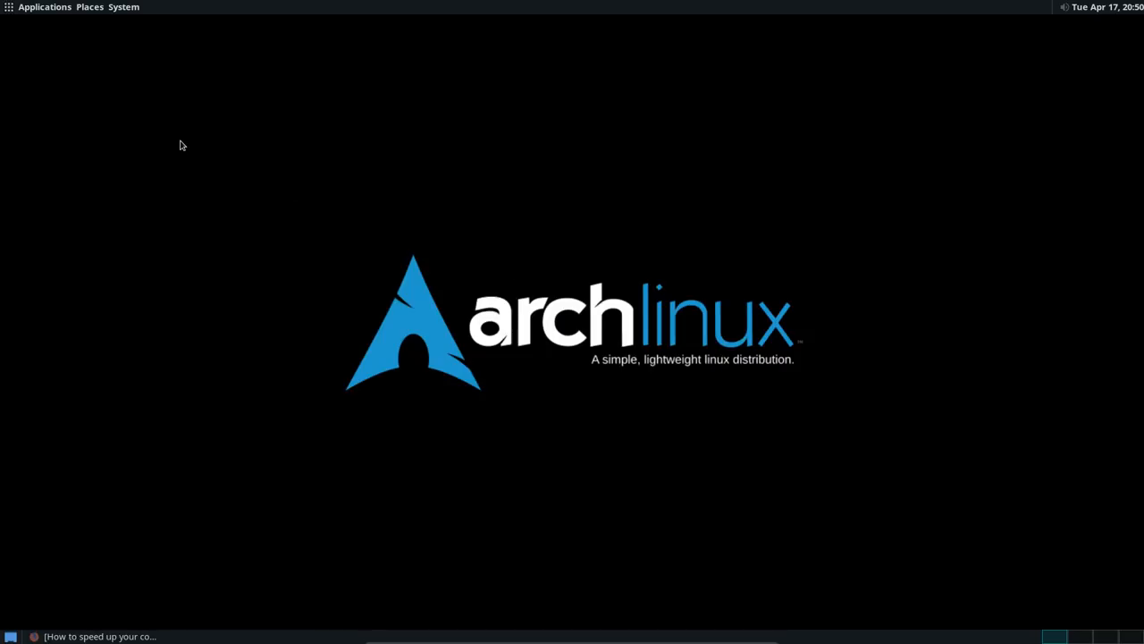
{"action": "mouse_move", "coordinate": [1108, 7]}
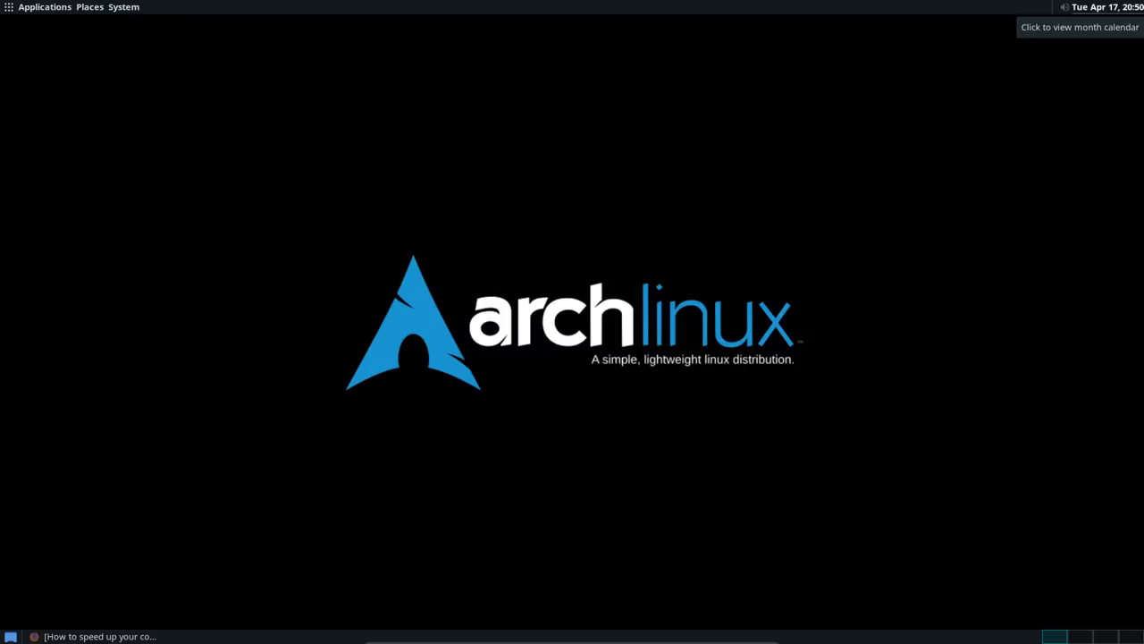
{"action": "mouse_move", "coordinate": [514, 461]}
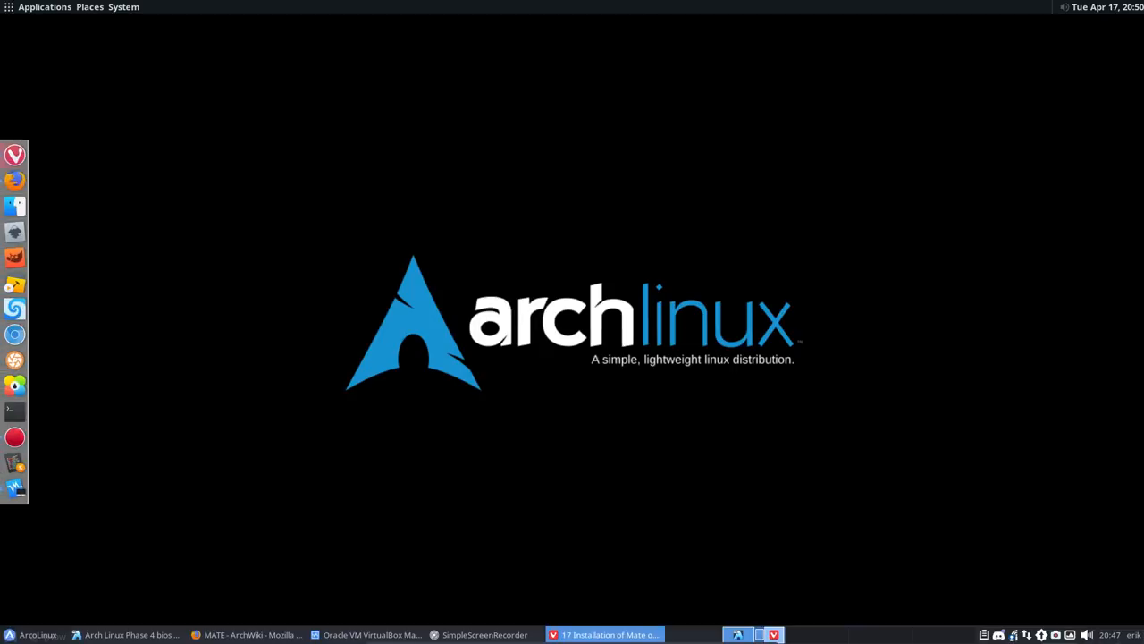
{"action": "mouse_move", "coordinate": [613, 286]}
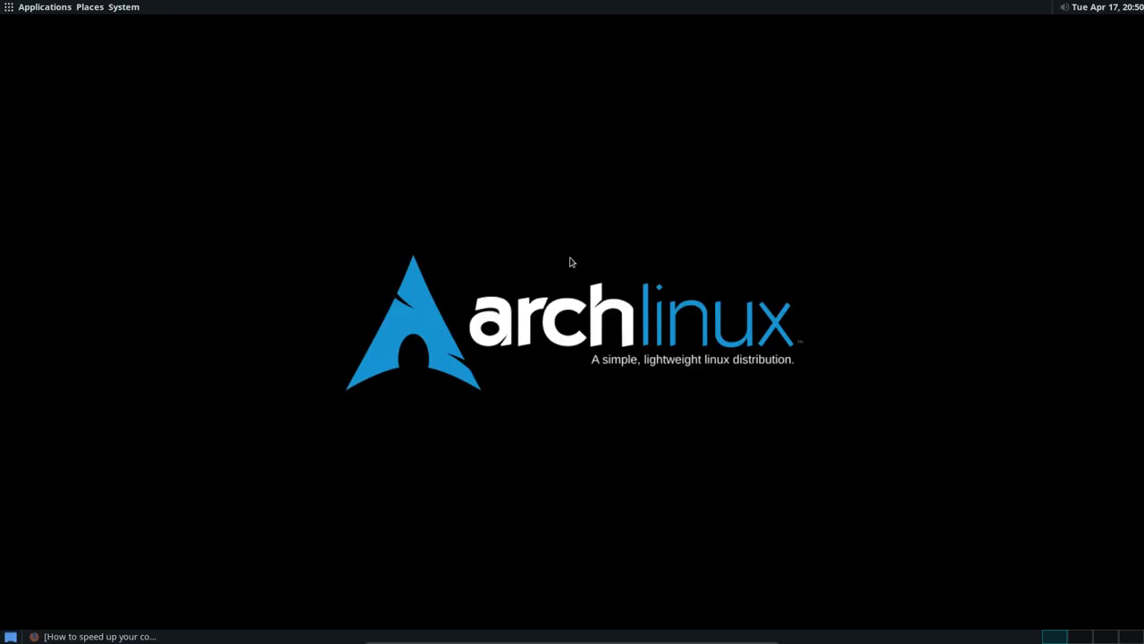
{"action": "mouse_move", "coordinate": [67, 86]}
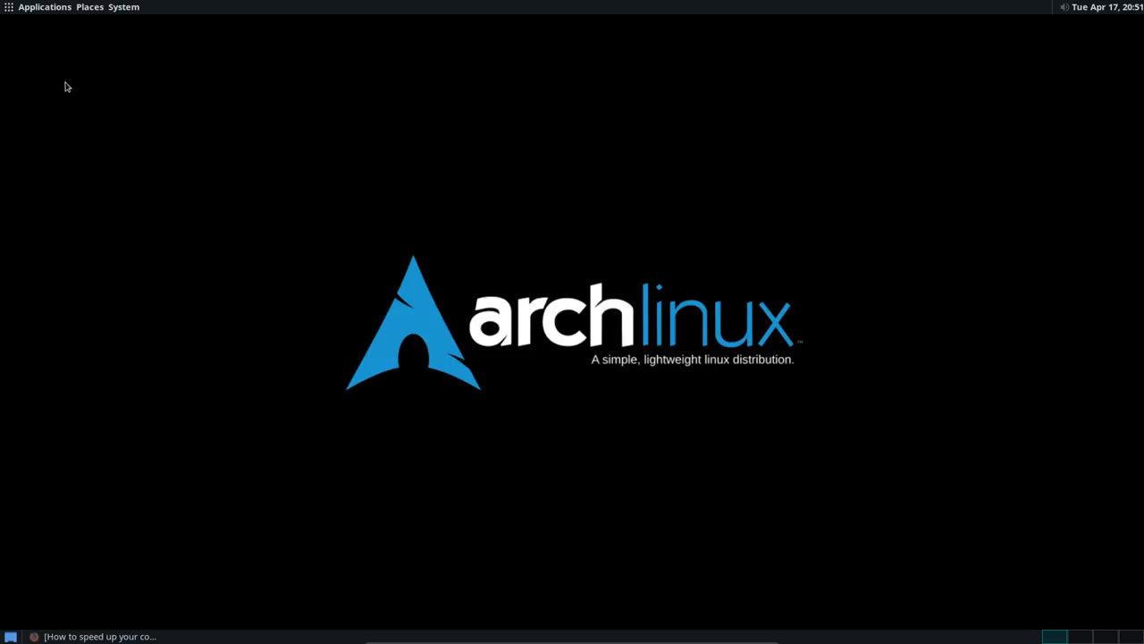
{"action": "mouse_move", "coordinate": [139, 460]}
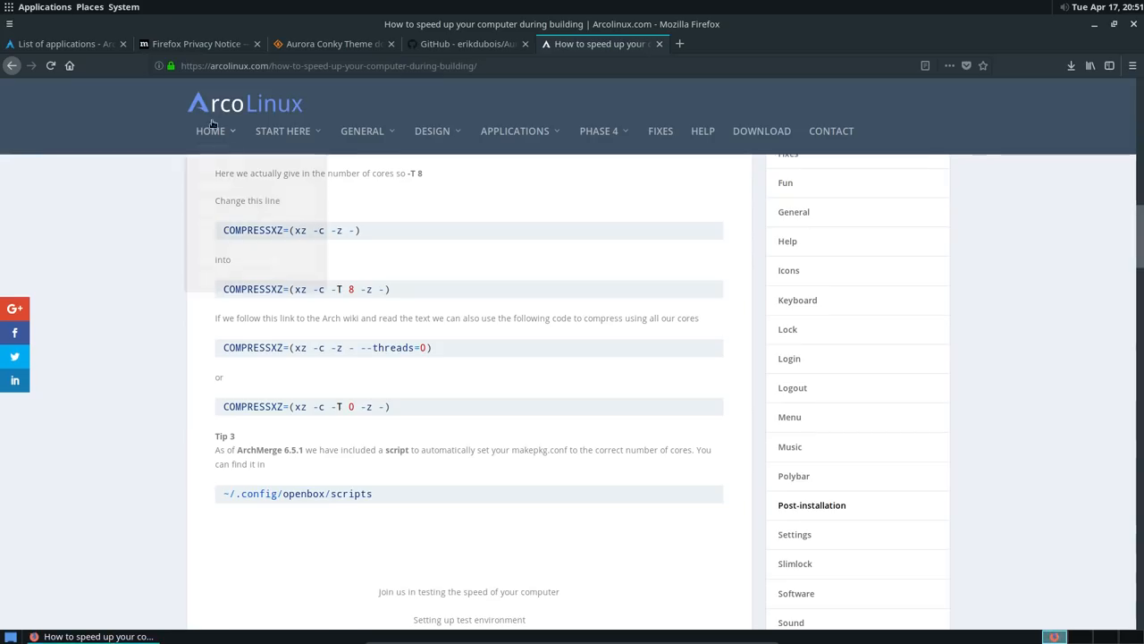
Search for 'arch wiki mate' from the List of applications page and scroll the results
{"action": "left_click", "coordinate": [62, 43]}
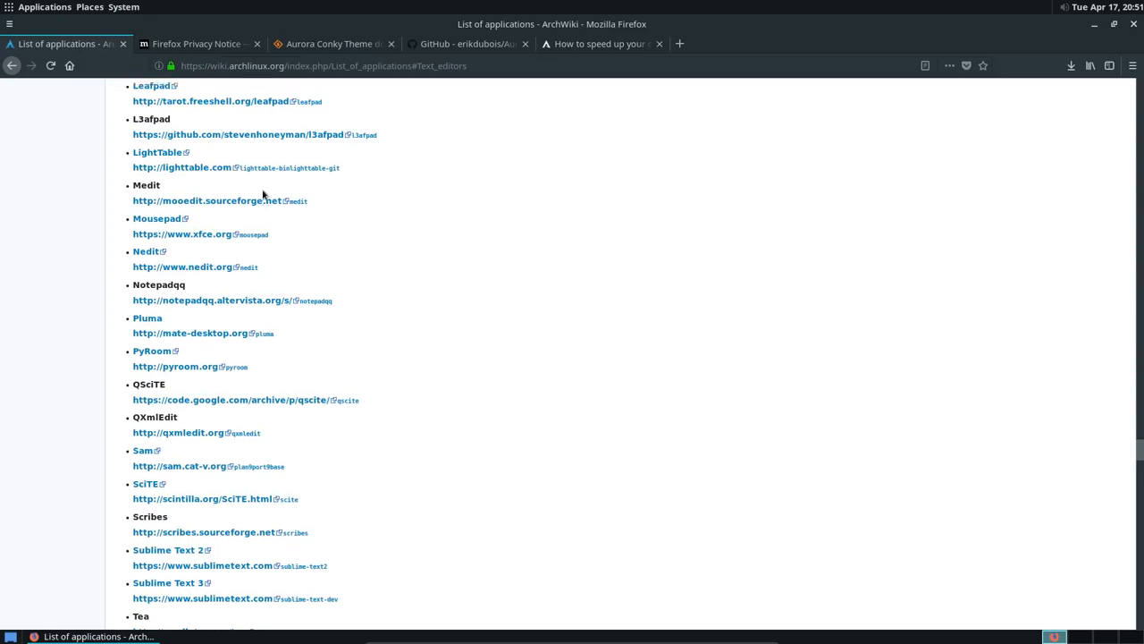
{"action": "scroll", "scroll_direction": "down", "scroll_amount": 3}
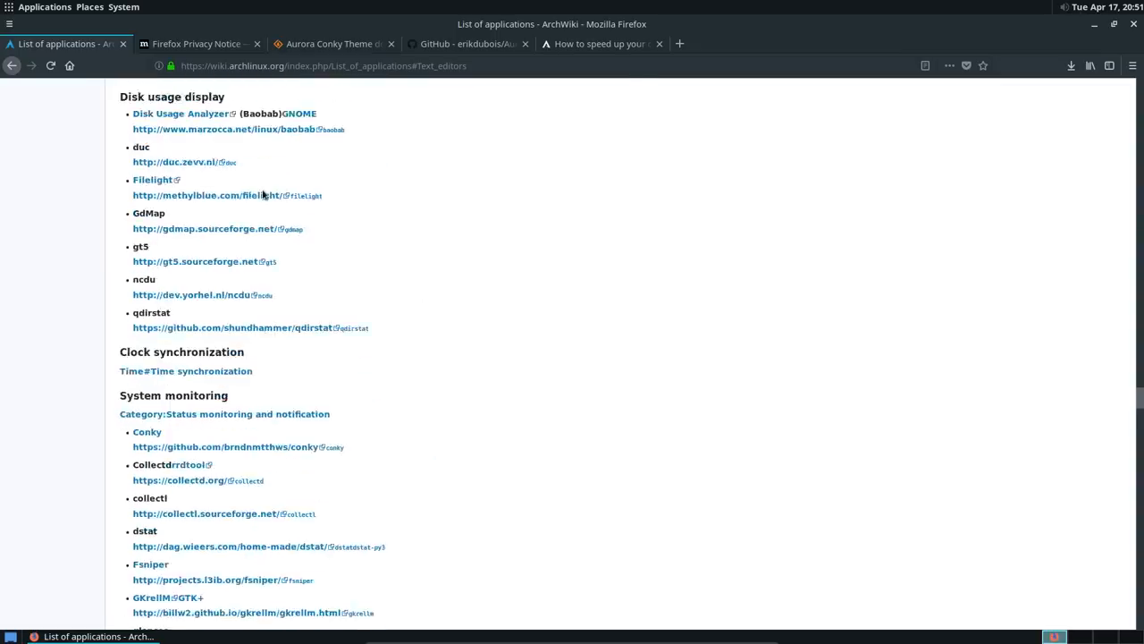
{"action": "scroll", "scroll_direction": "up", "scroll_amount": 3}
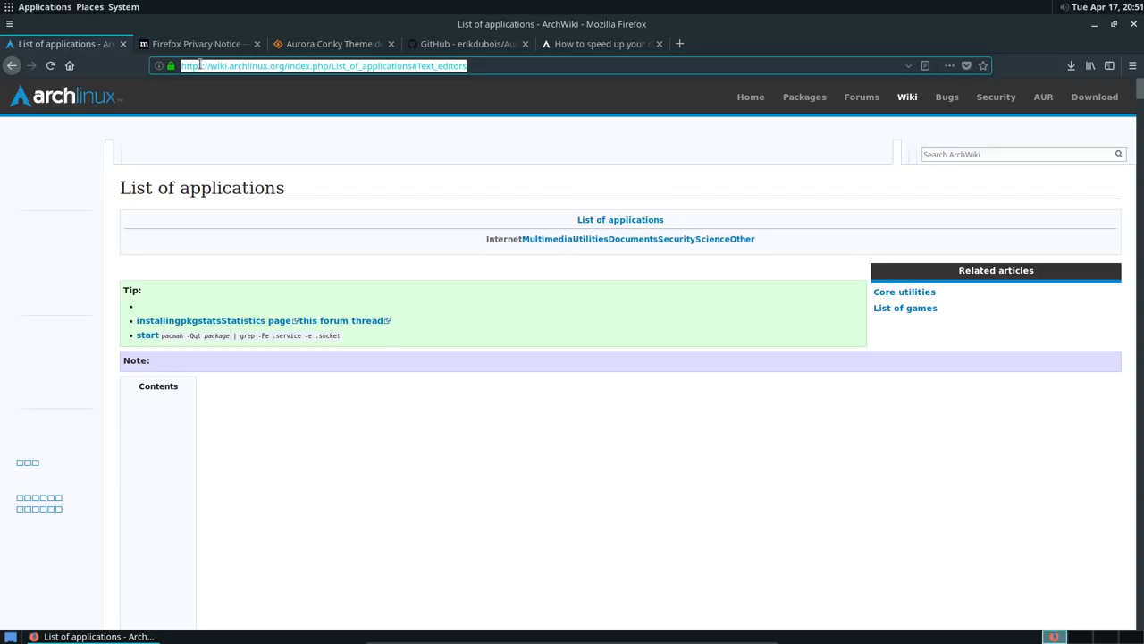
{"action": "type", "text": "arch wiki mate"}
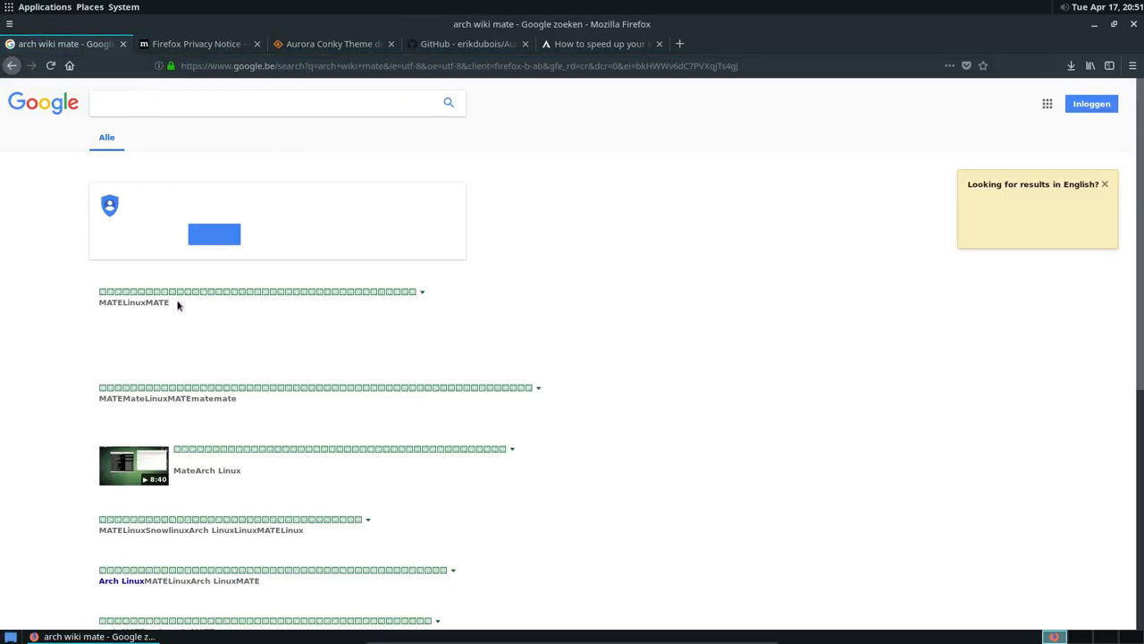
{"action": "scroll", "scroll_direction": "down", "scroll_amount": 3}
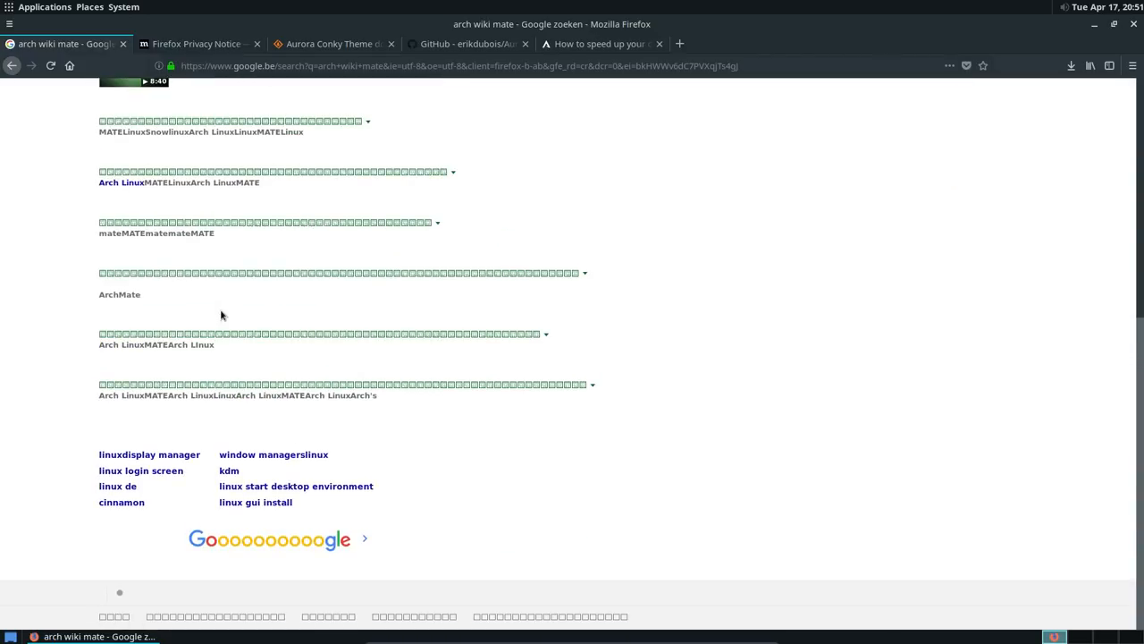
{"action": "scroll", "scroll_direction": "up", "scroll_amount": 3}
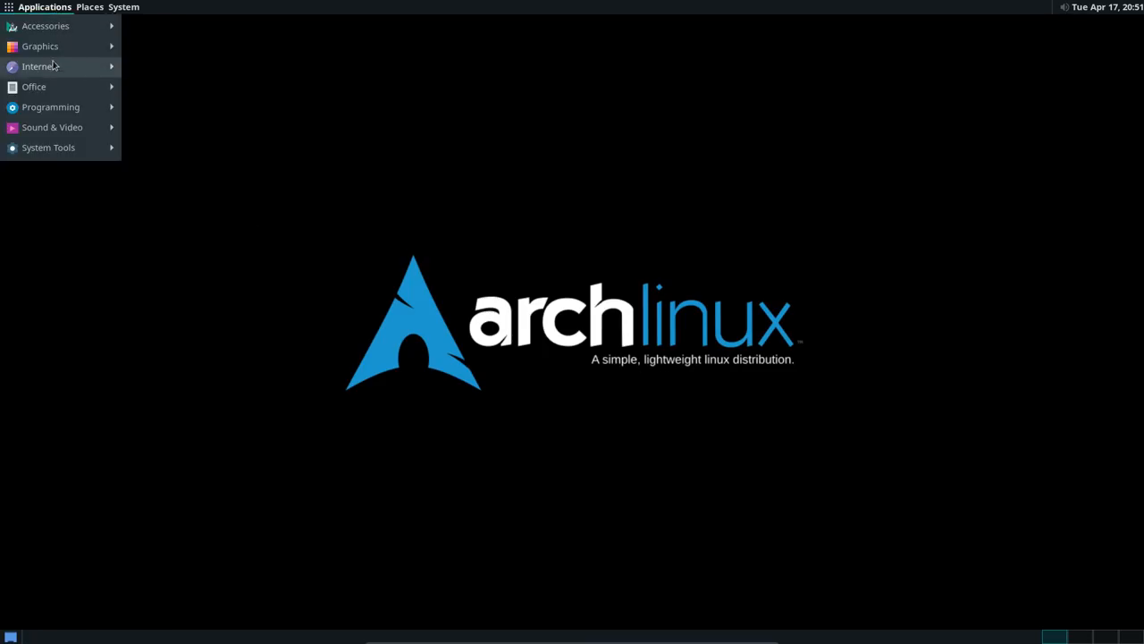
Launch Firefox from Internet applications and reopen the 'arch wiki mate' search from history
{"action": "left_click", "coordinate": [38, 65]}
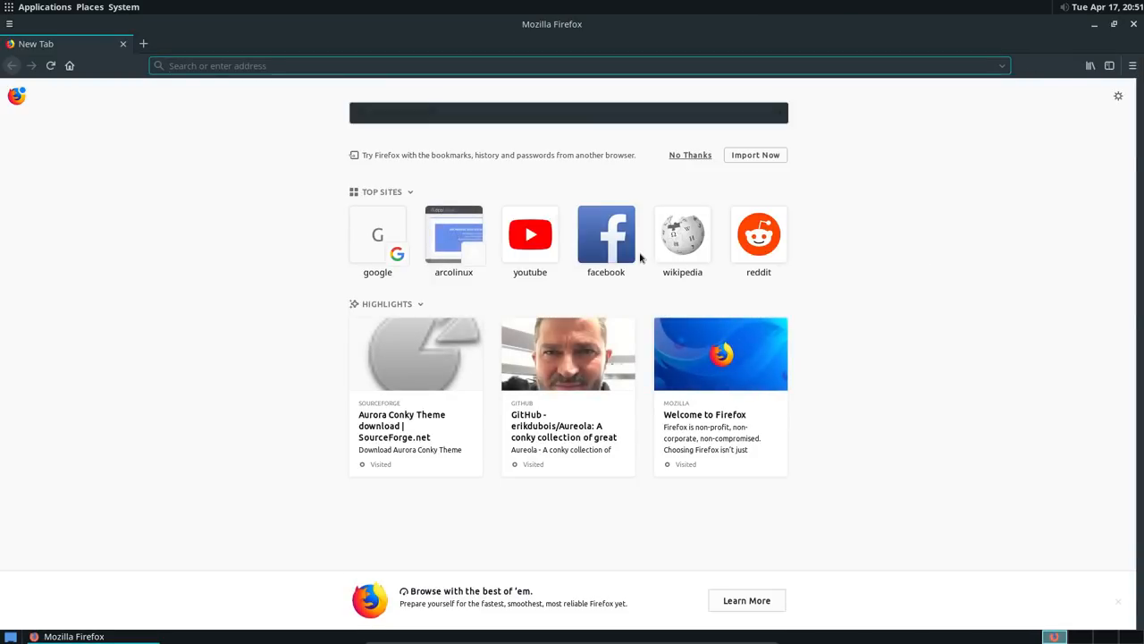
{"action": "type", "text": "arch"}
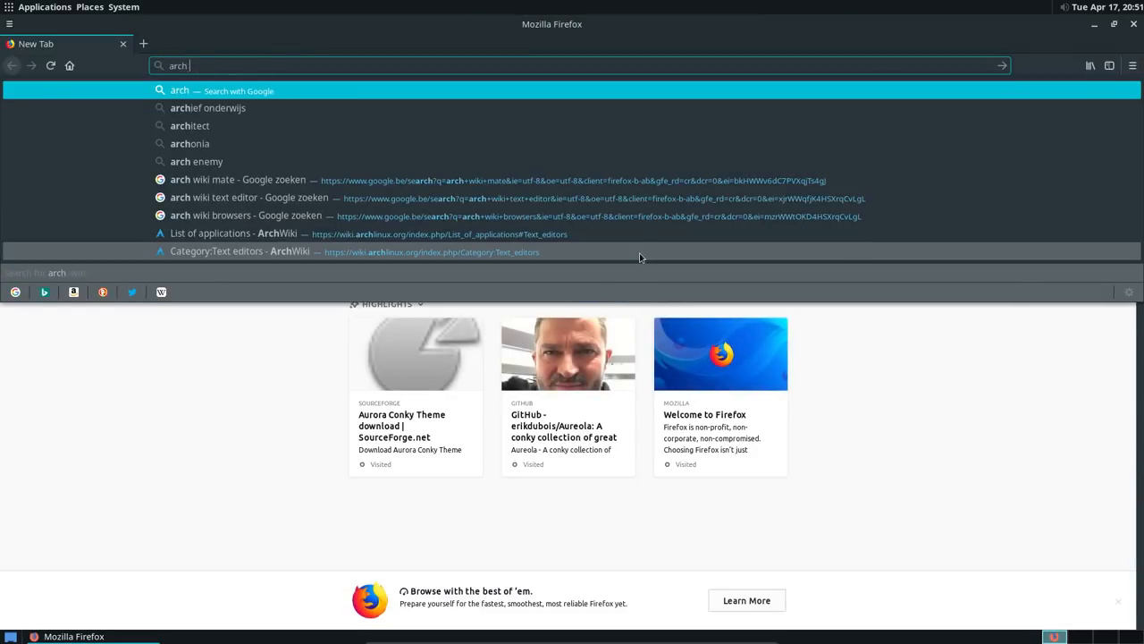
{"action": "left_click", "coordinate": [237, 180]}
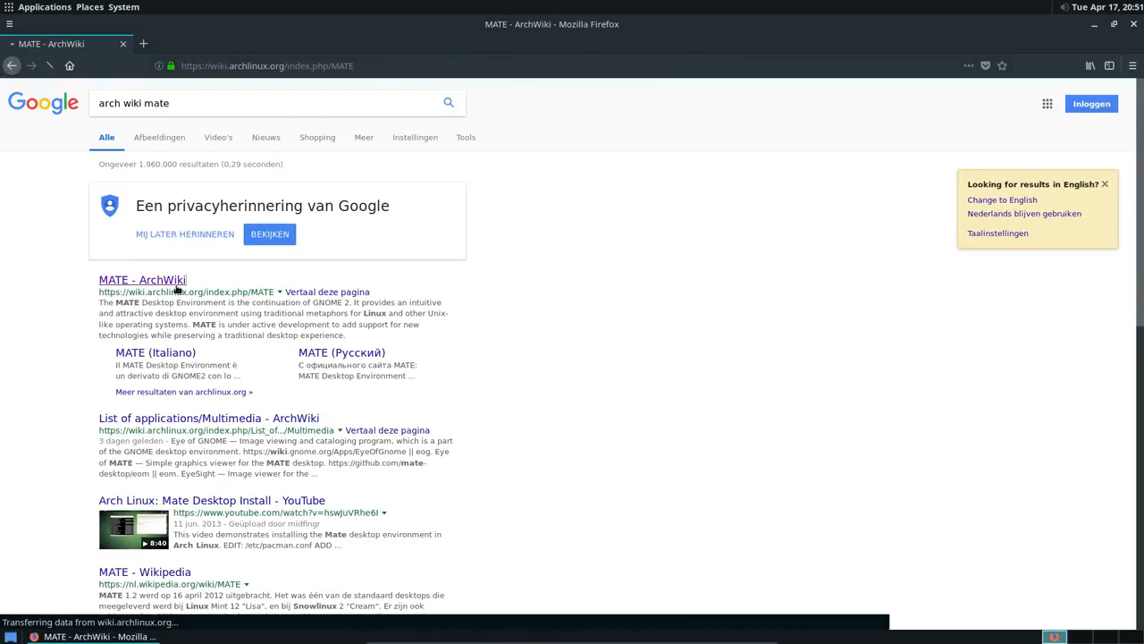
Open the MATE ArchWiki article and read down through its applications and installation sections
{"action": "left_click", "coordinate": [142, 280]}
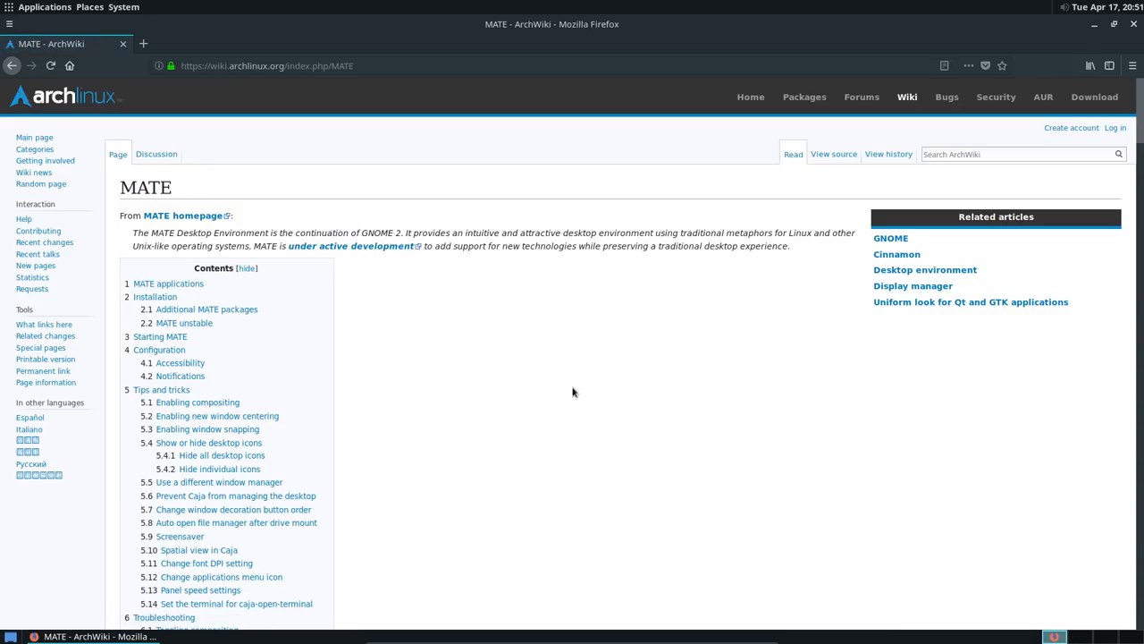
{"action": "scroll", "scroll_direction": "down", "scroll_amount": 3}
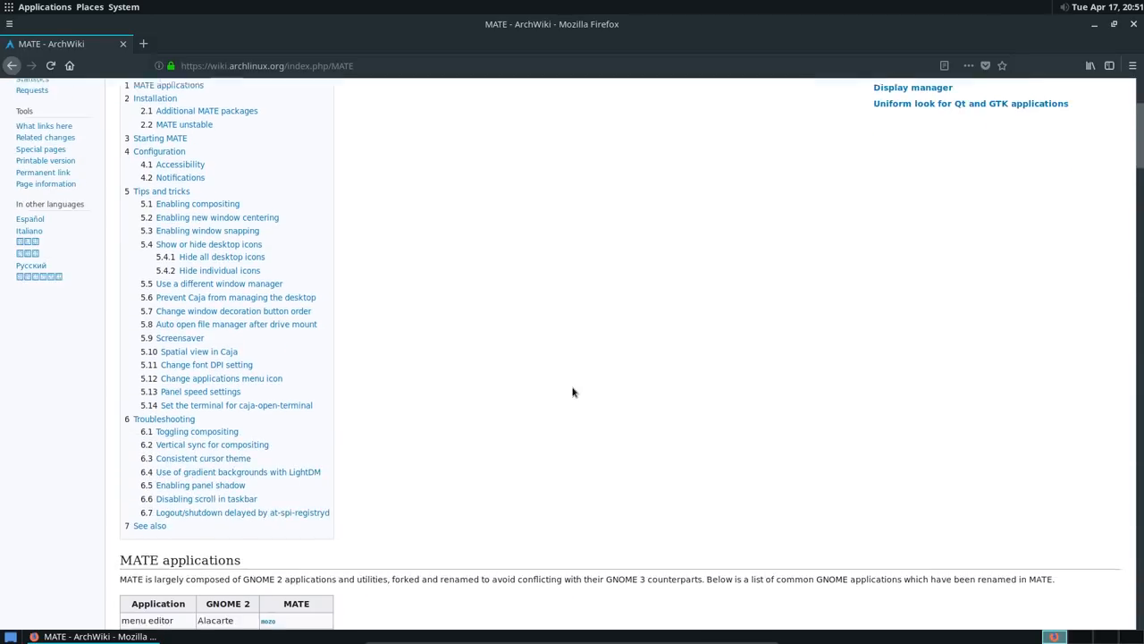
{"action": "scroll", "scroll_direction": "down", "scroll_amount": 3}
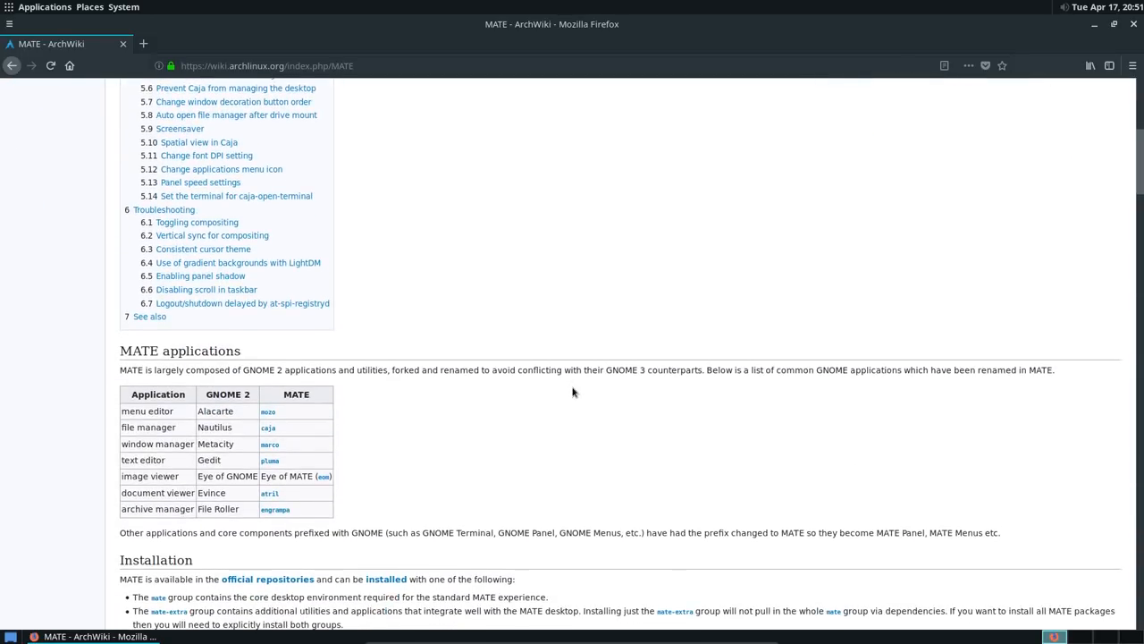
{"action": "mouse_move", "coordinate": [365, 199]}
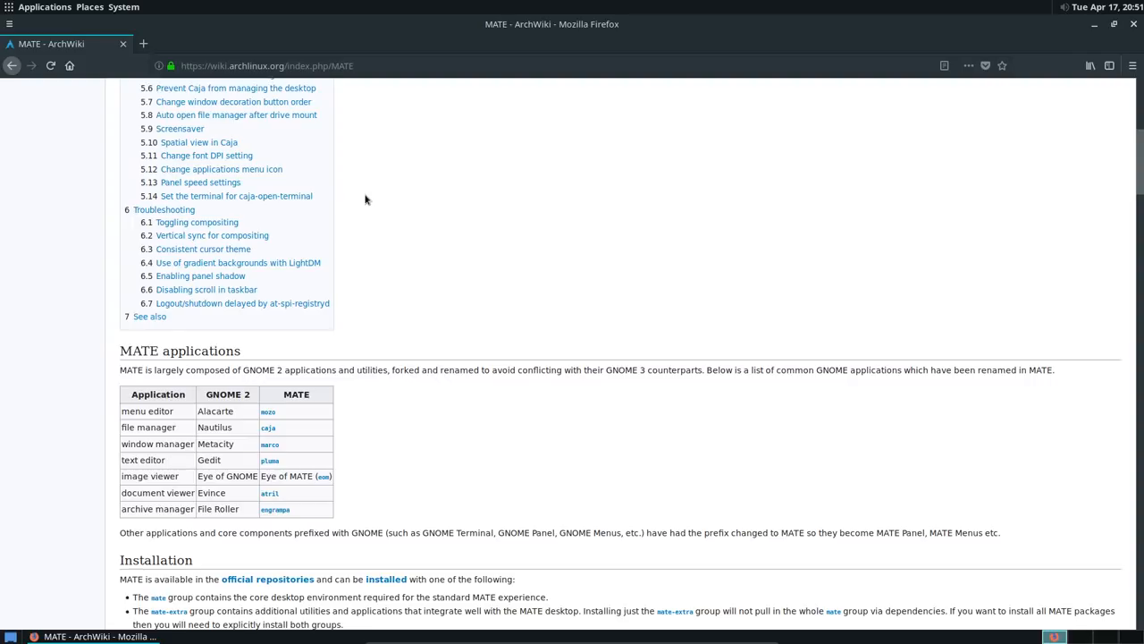
{"action": "scroll", "scroll_direction": "down", "scroll_amount": 3}
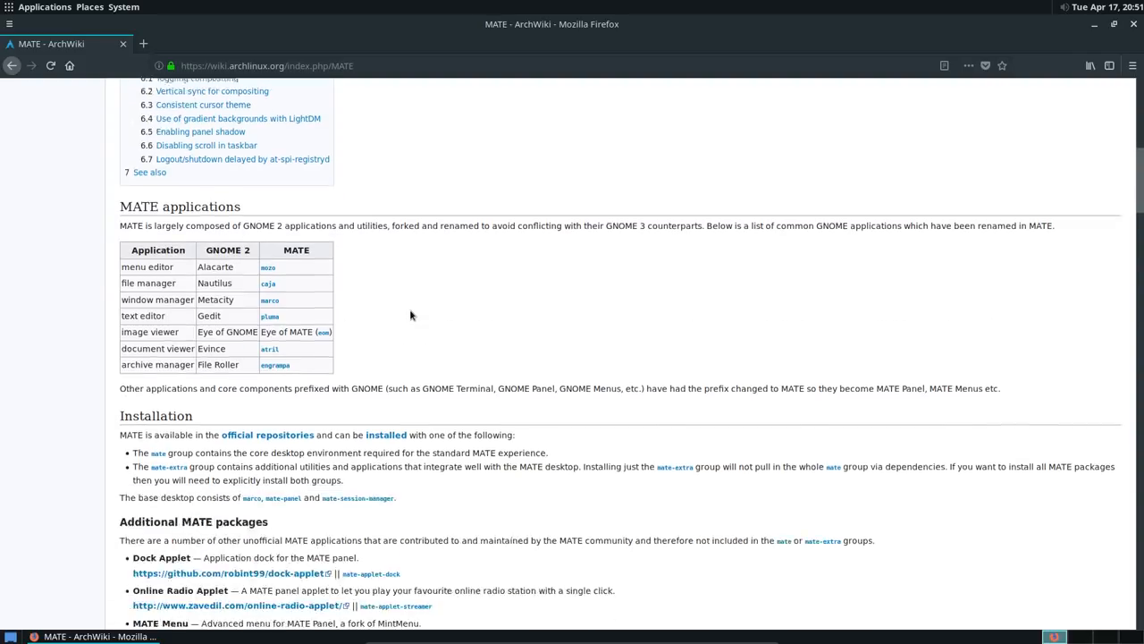
{"action": "scroll", "scroll_direction": "down", "scroll_amount": 3}
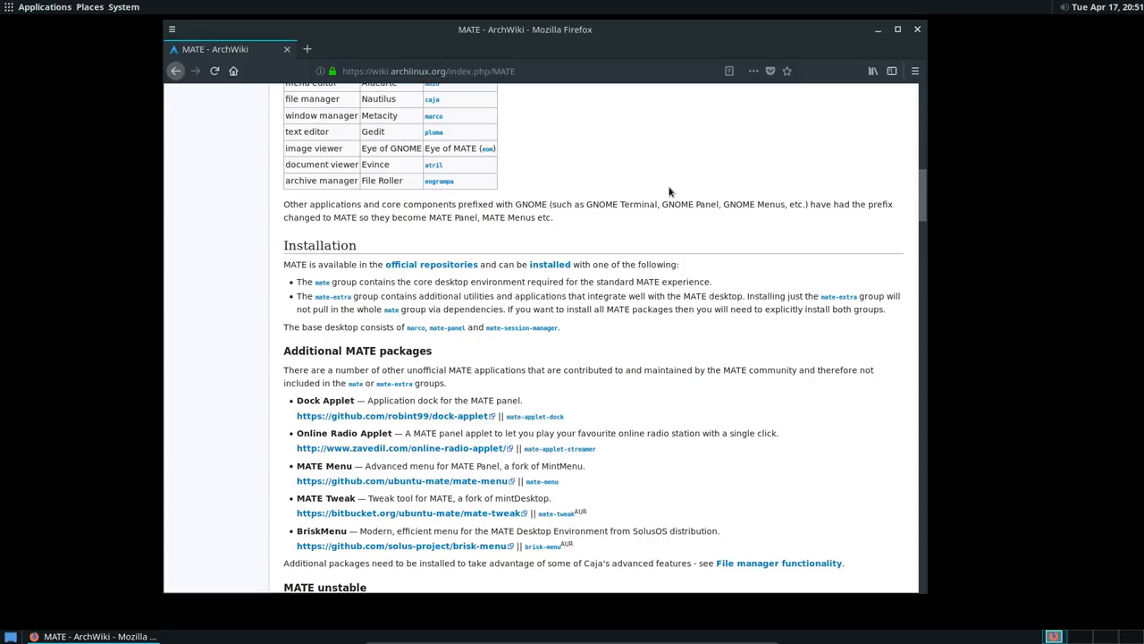
{"action": "scroll", "scroll_direction": "up", "scroll_amount": 3}
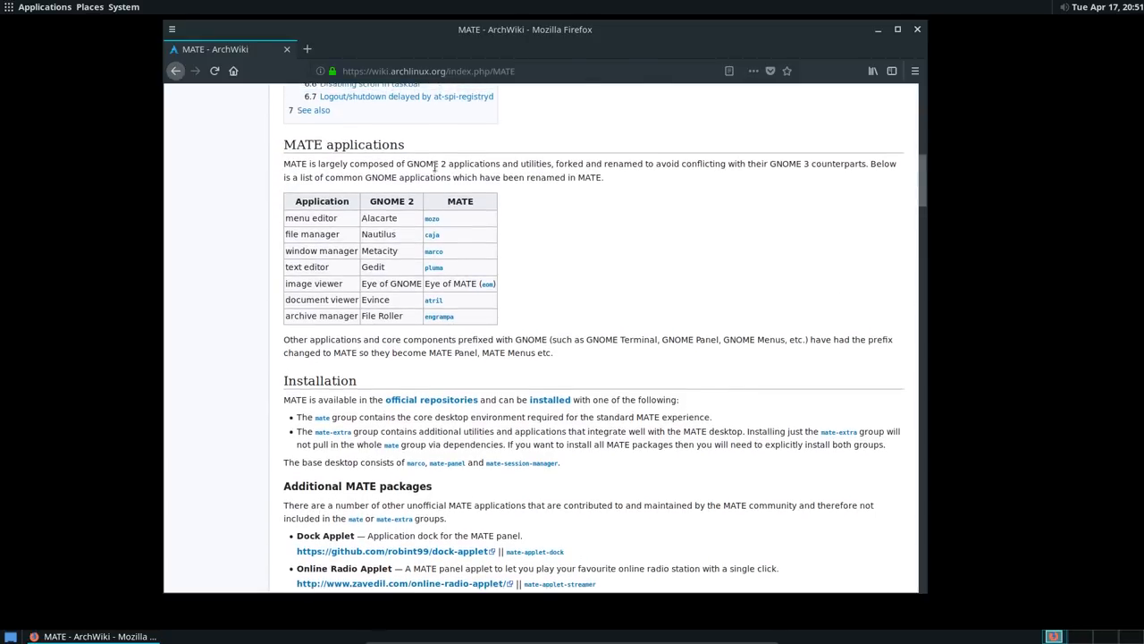
{"action": "mouse_move", "coordinate": [434, 251]}
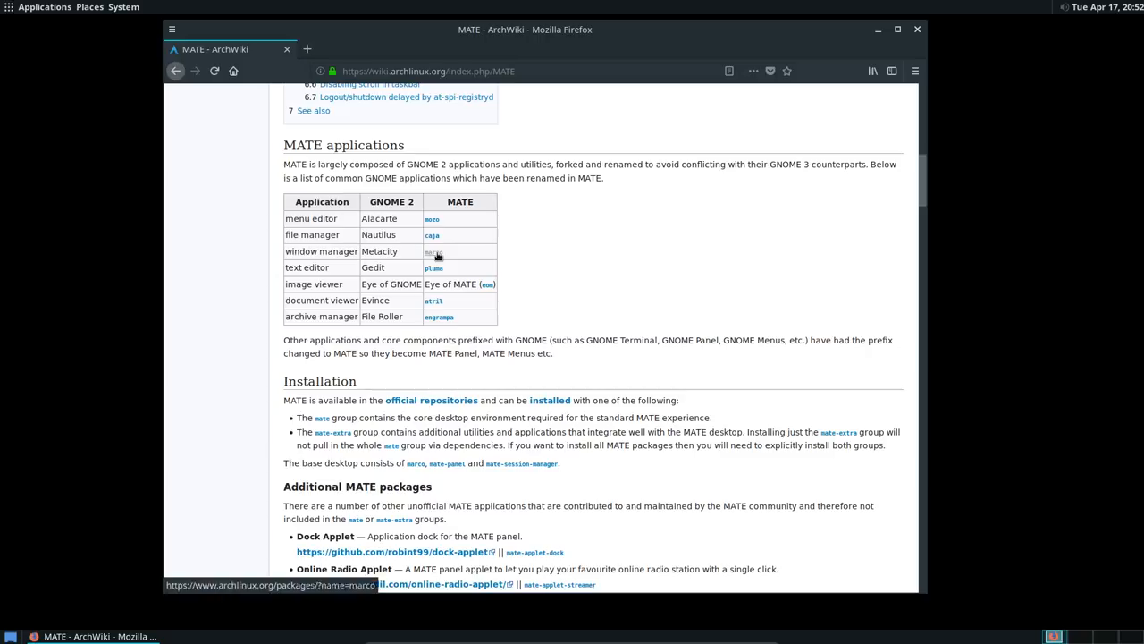
{"action": "mouse_move", "coordinate": [435, 301]}
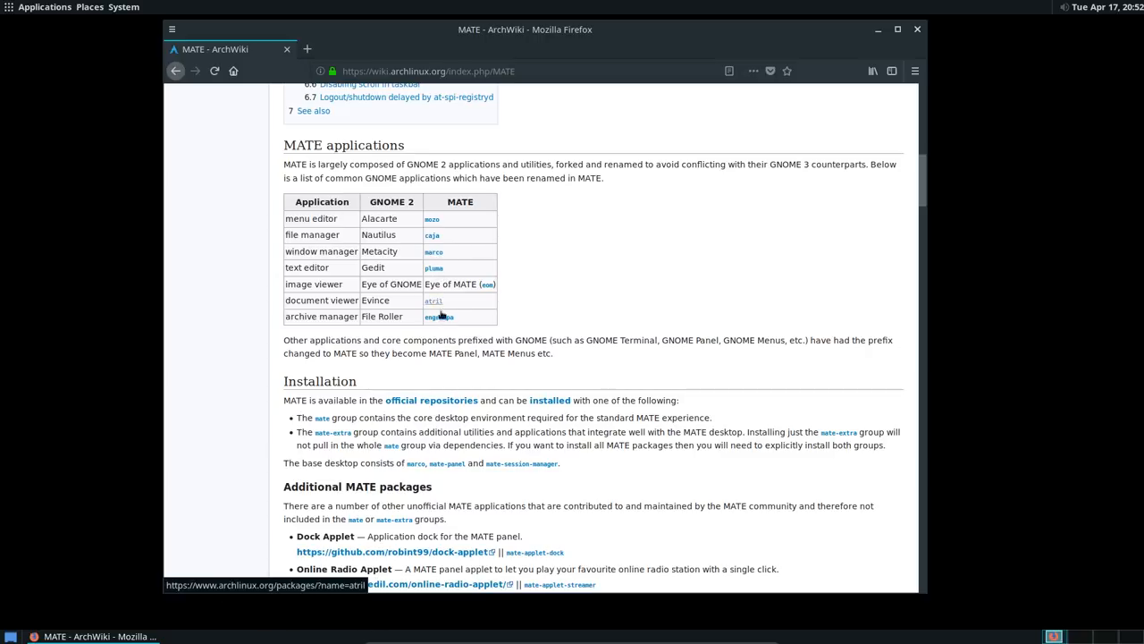
{"action": "mouse_move", "coordinate": [671, 309]}
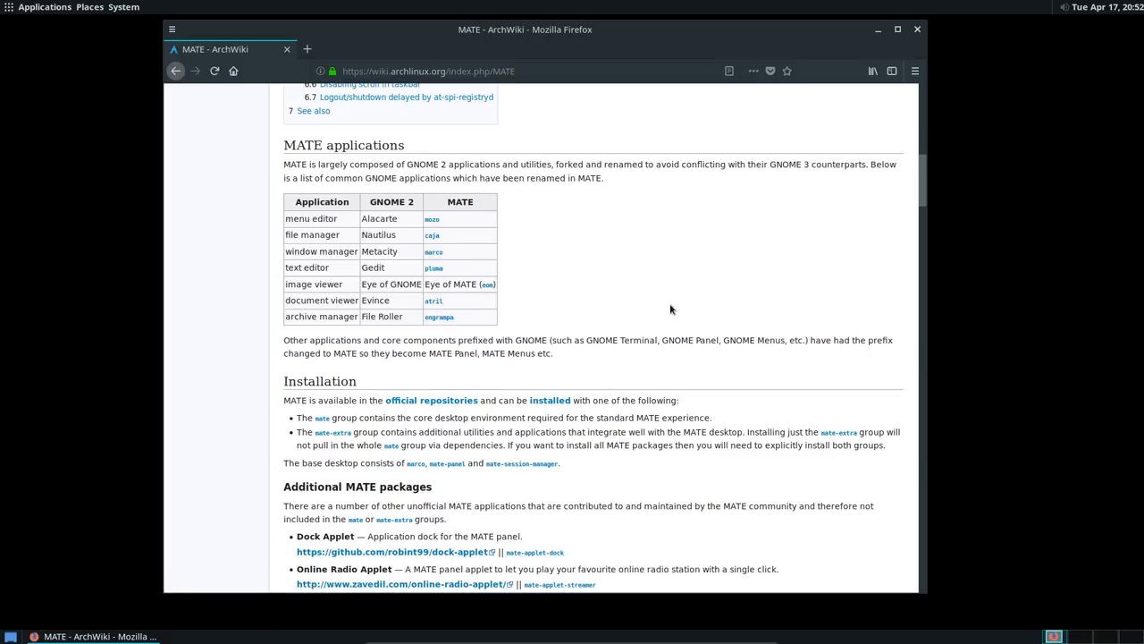